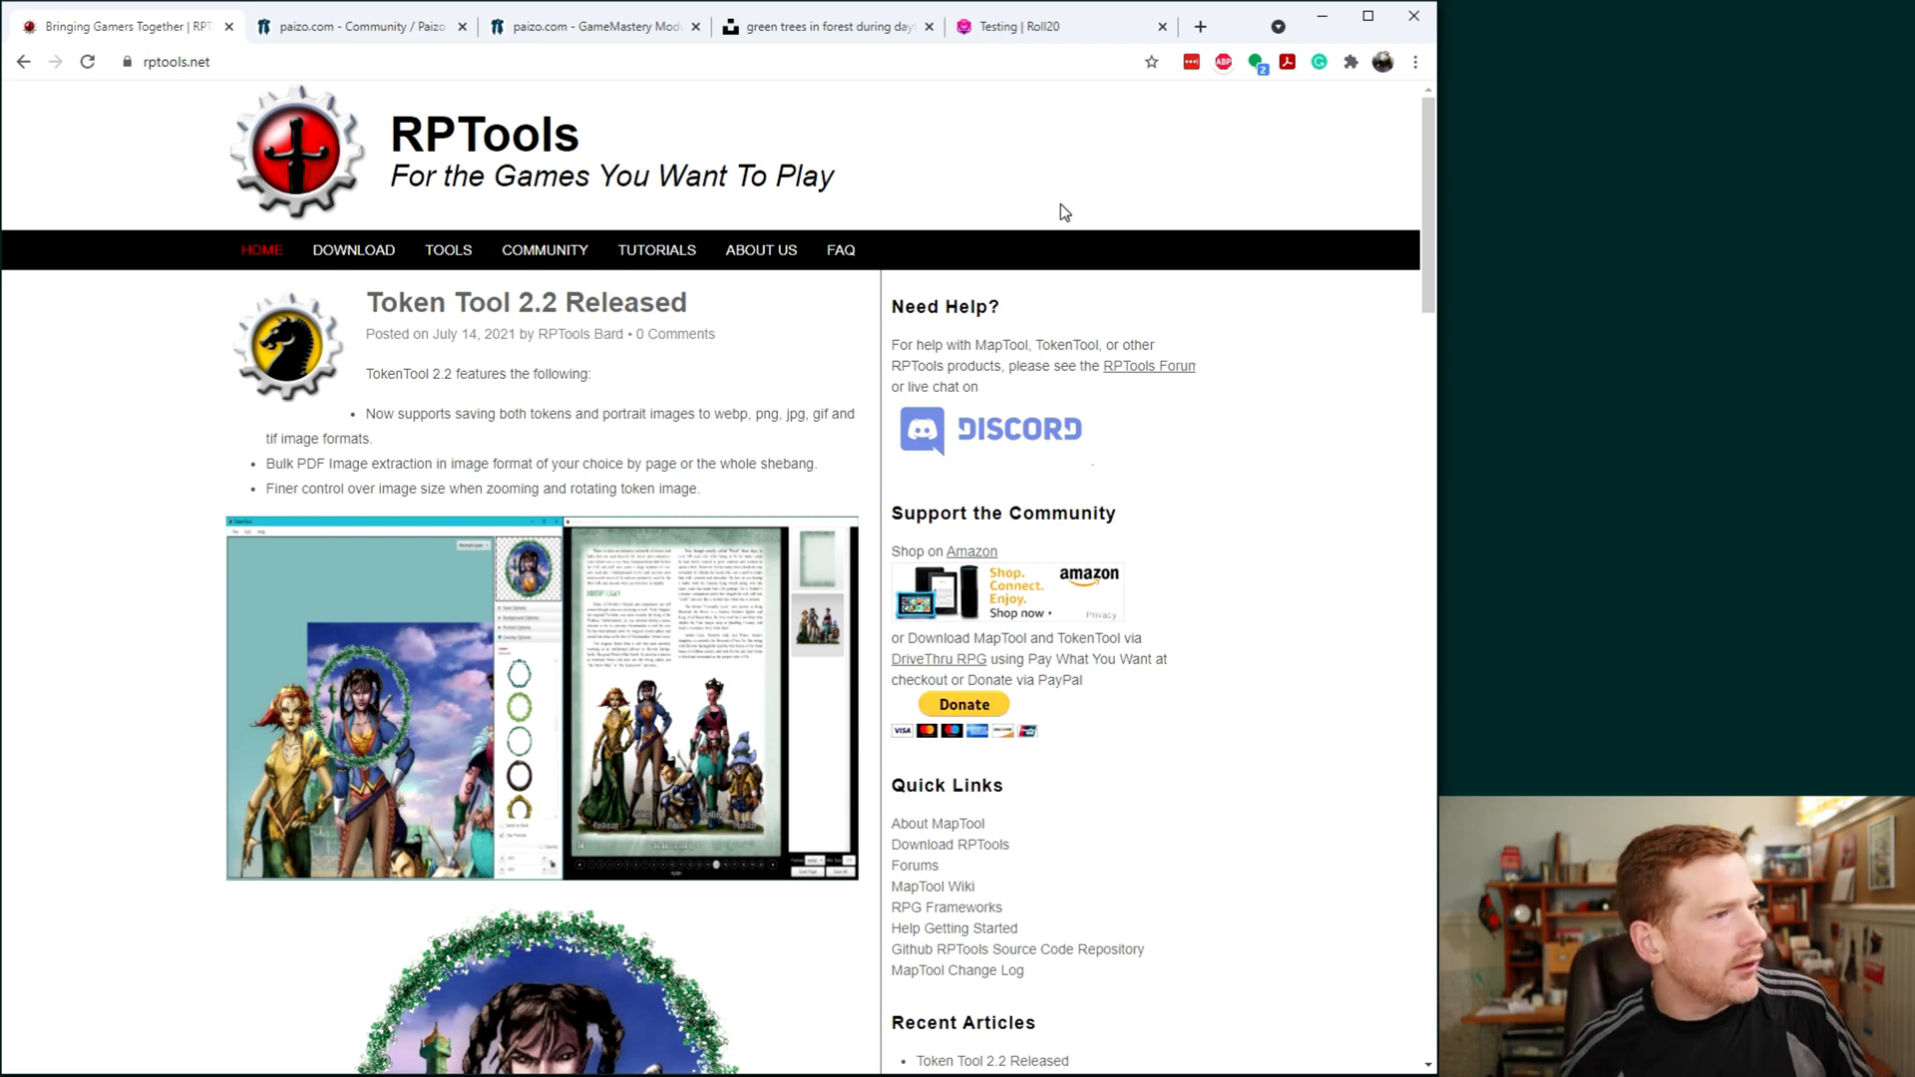
mouse_move(207, 243)
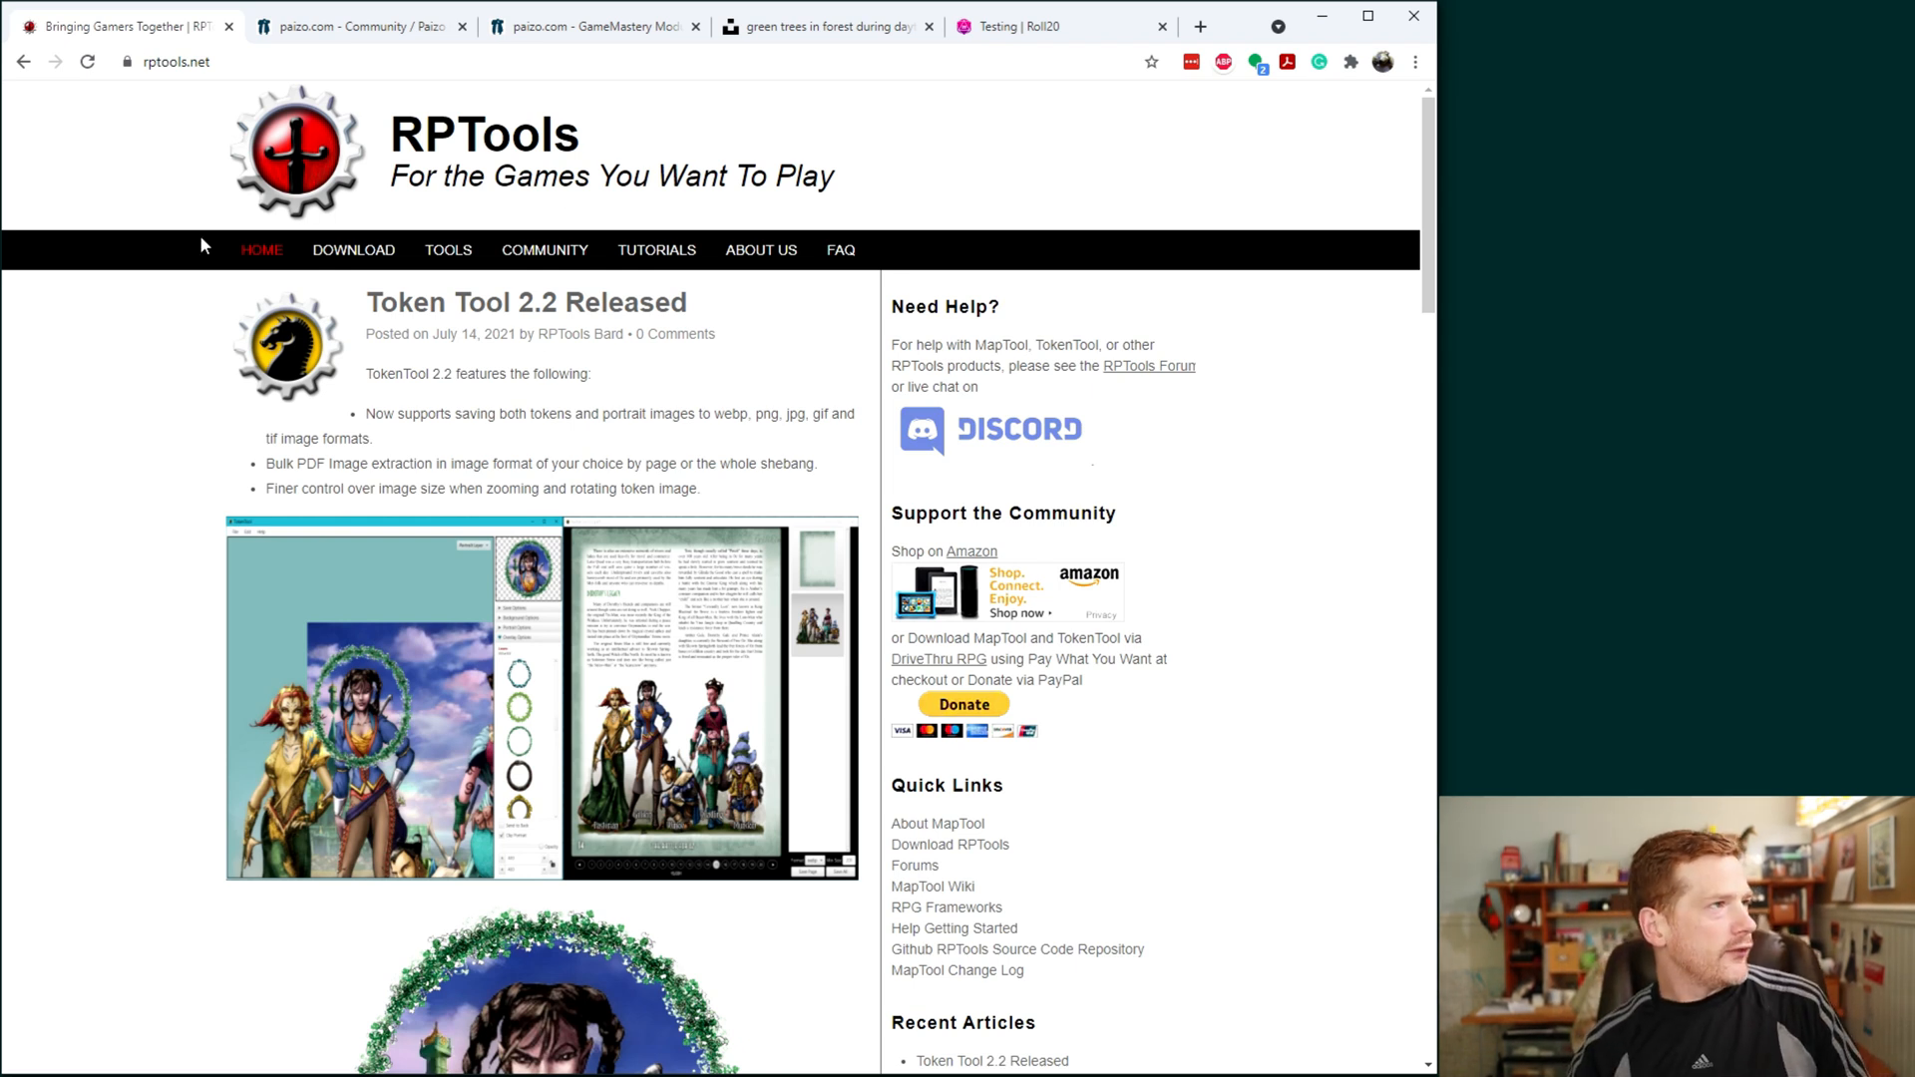
mouse_move(323, 141)
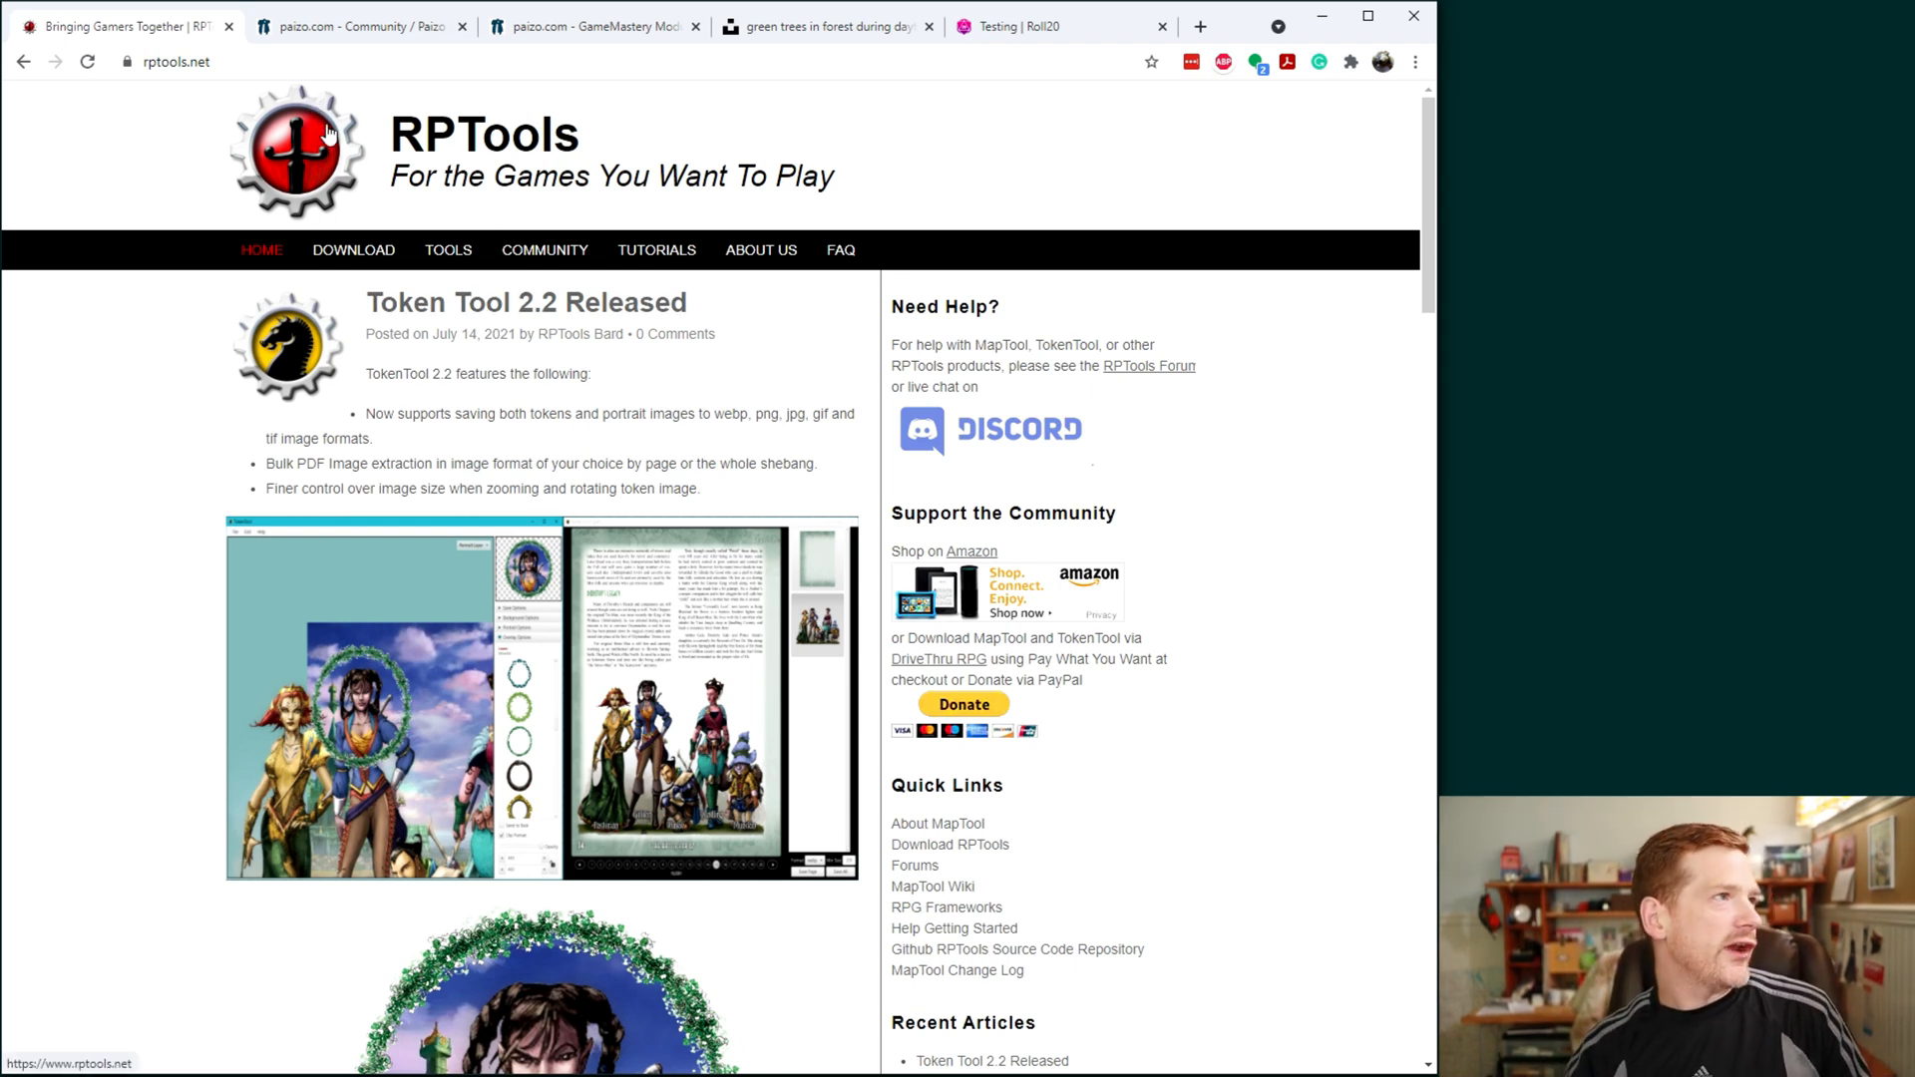
mouse_move(677, 327)
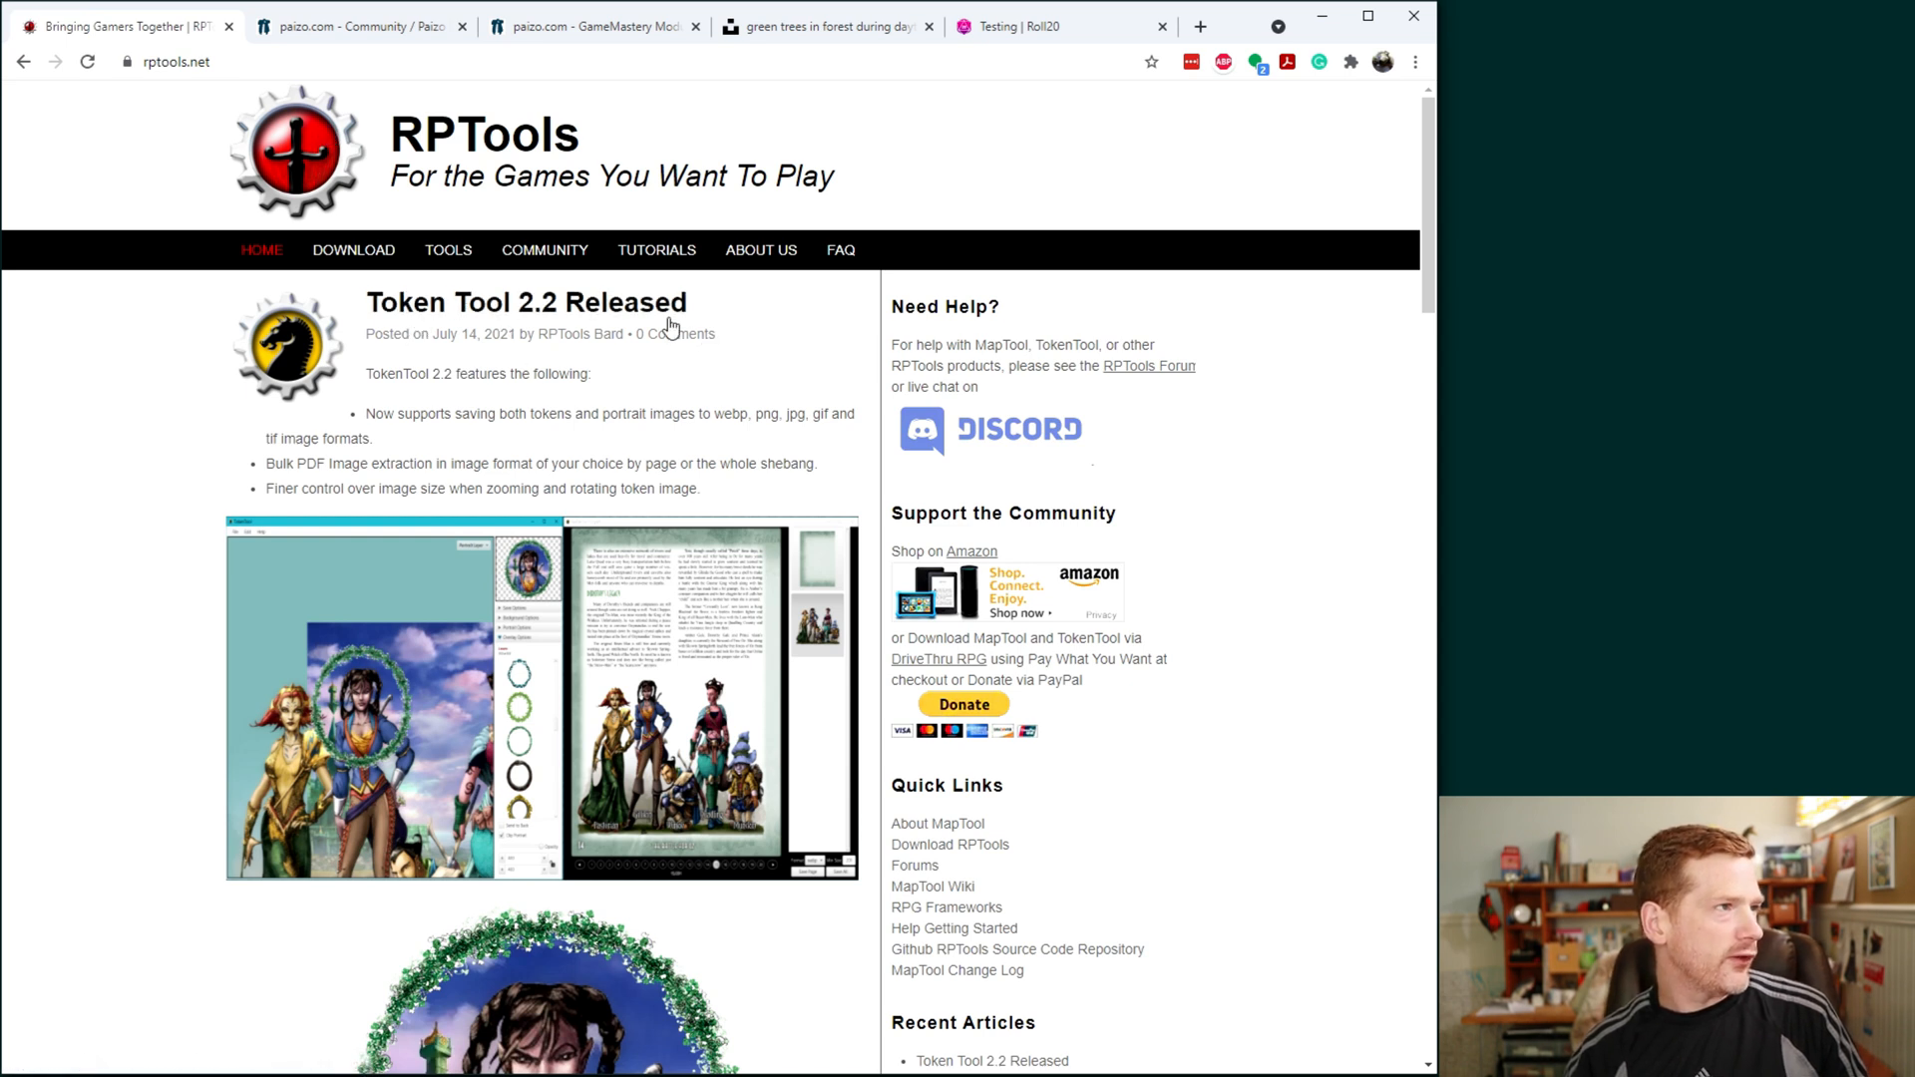
mouse_move(746, 299)
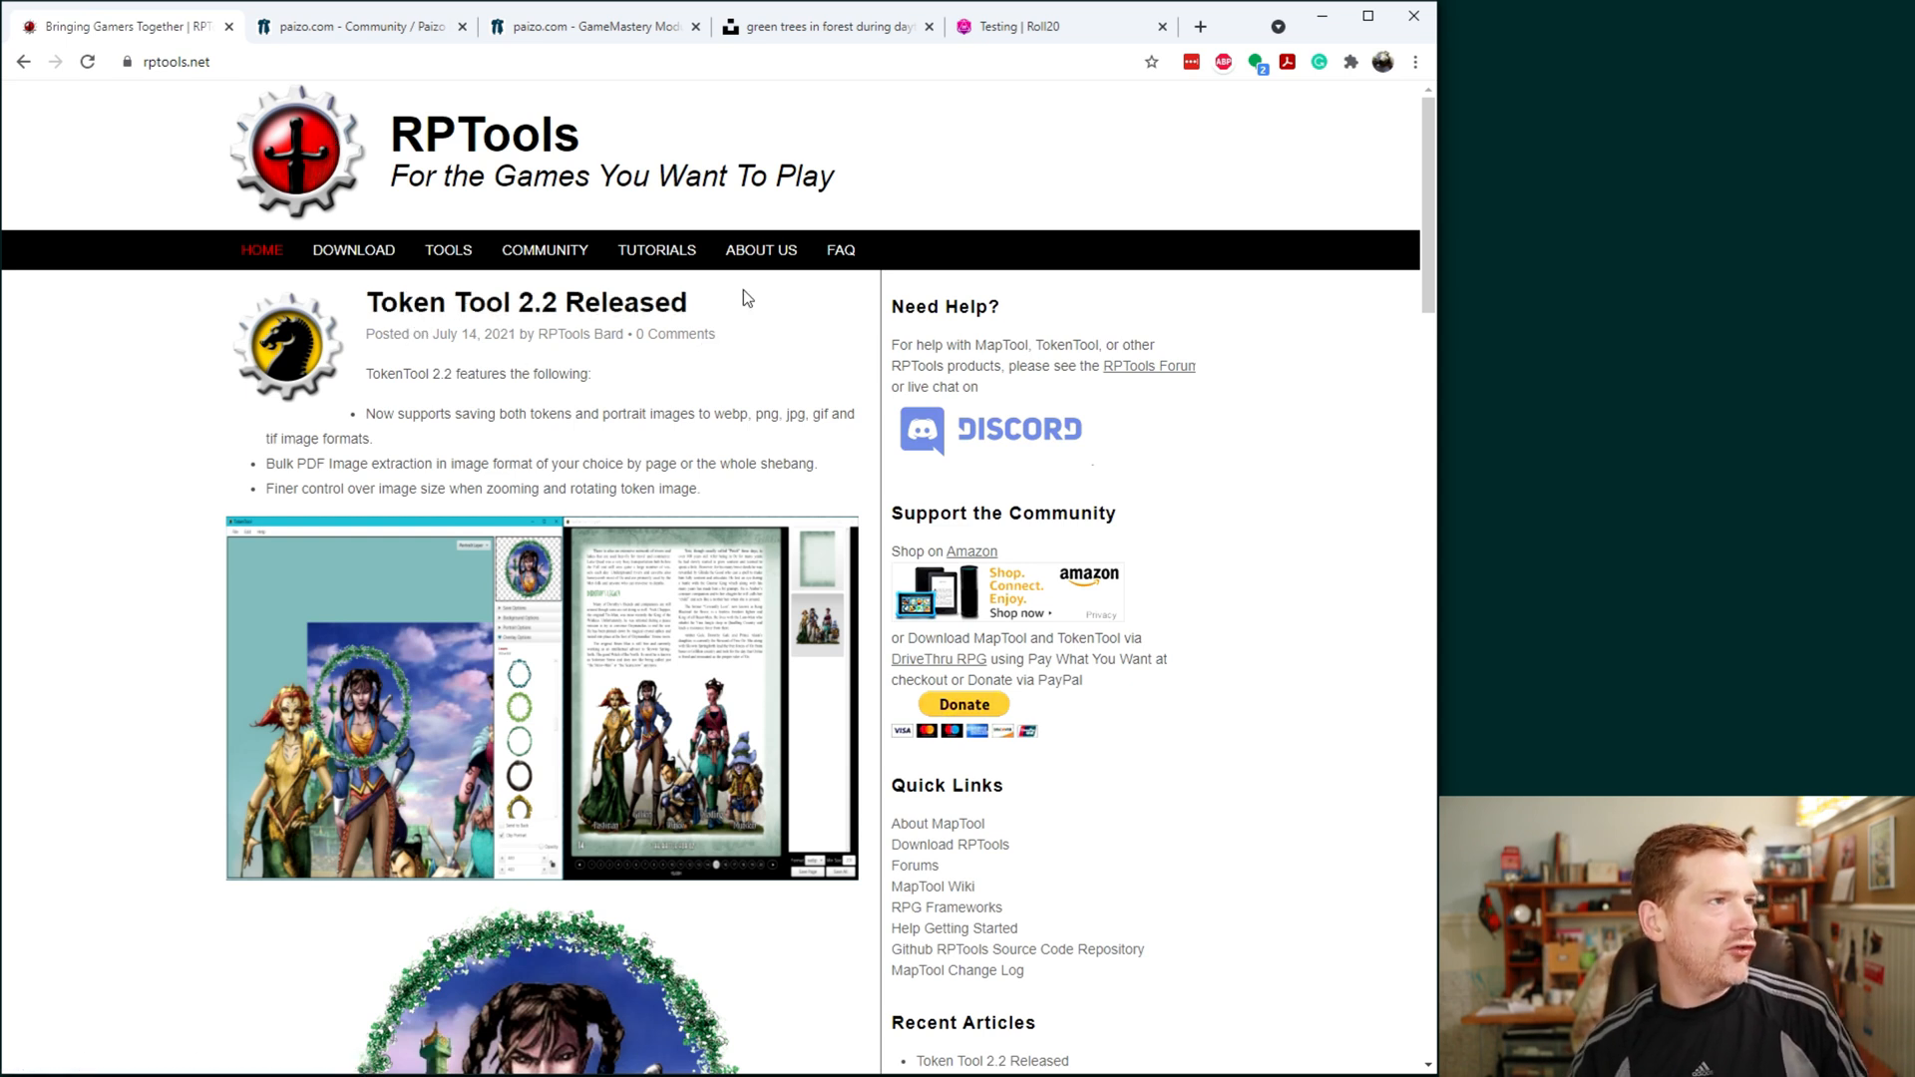
mouse_move(461, 303)
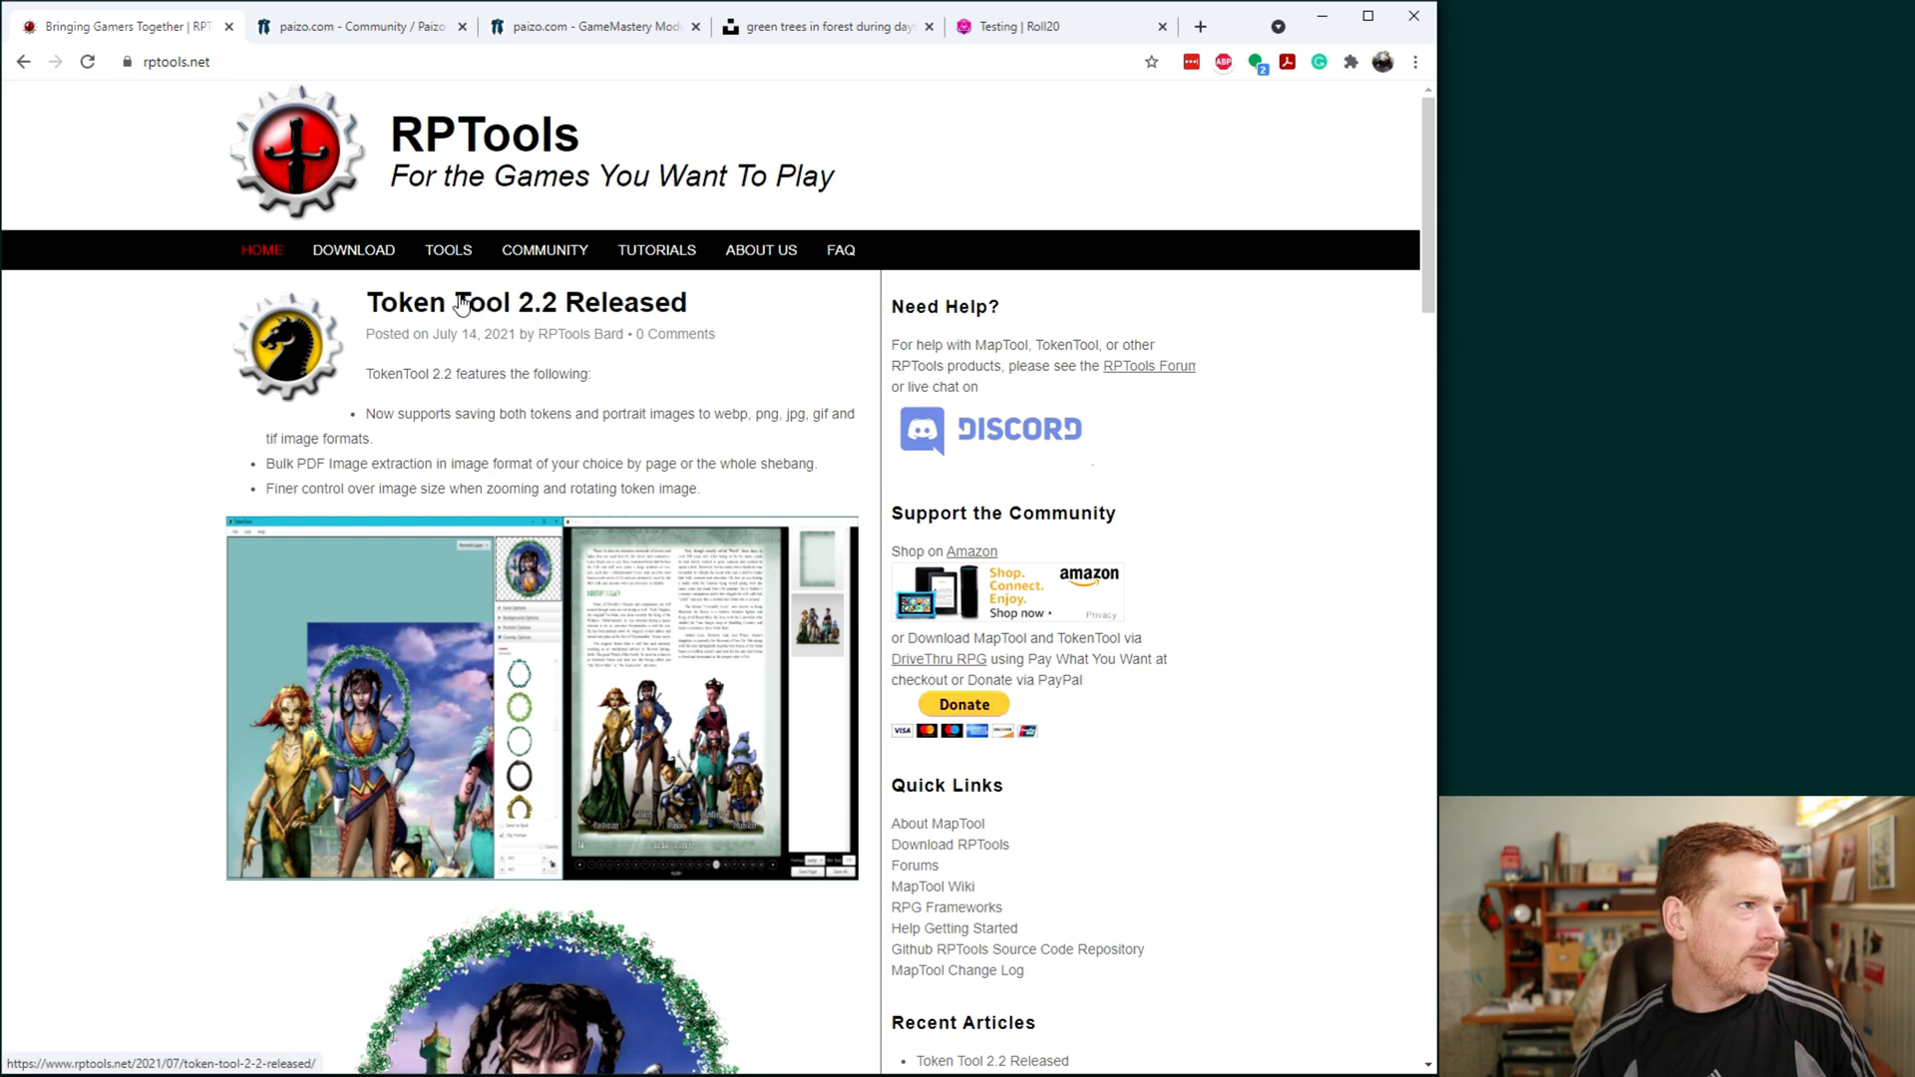
Step: Show the paizo.com community blog post and bring up options for the hobgoblin artwork
scroll(down, 3)
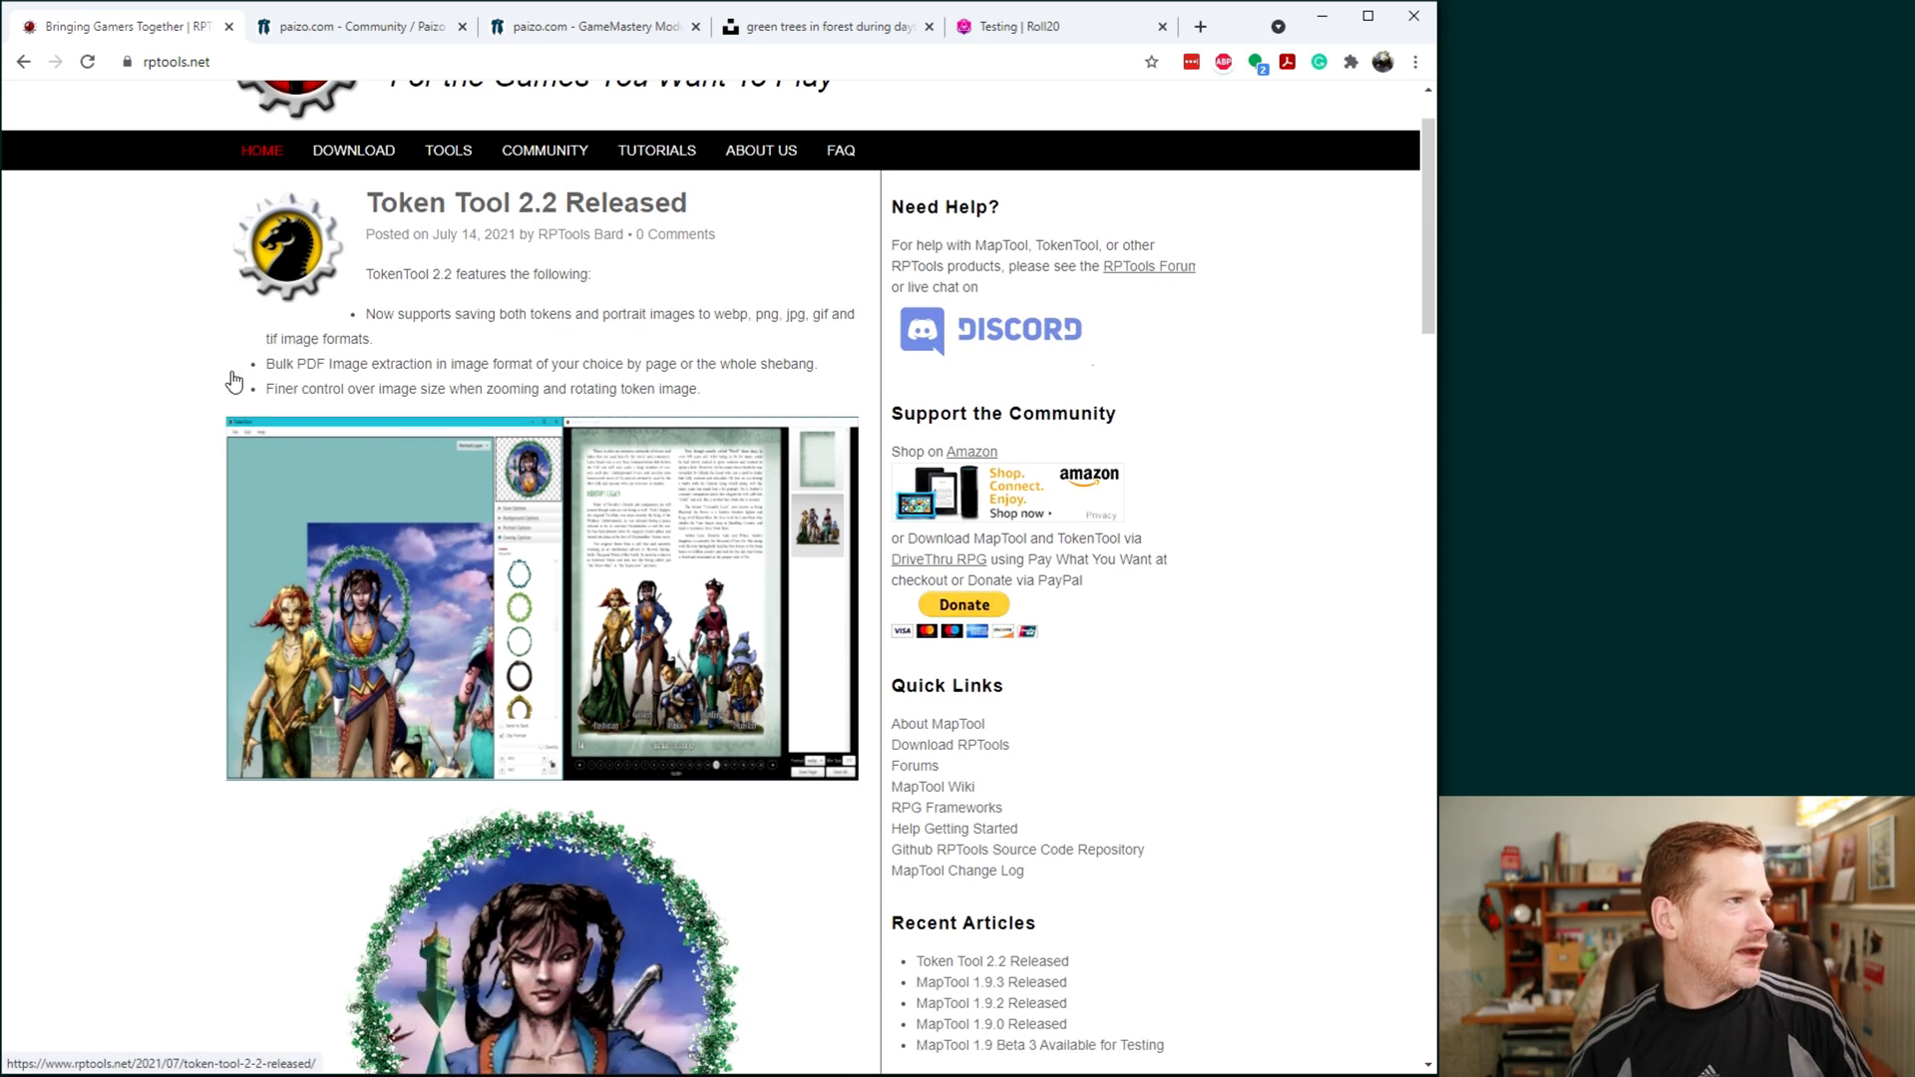
scroll(down, 3)
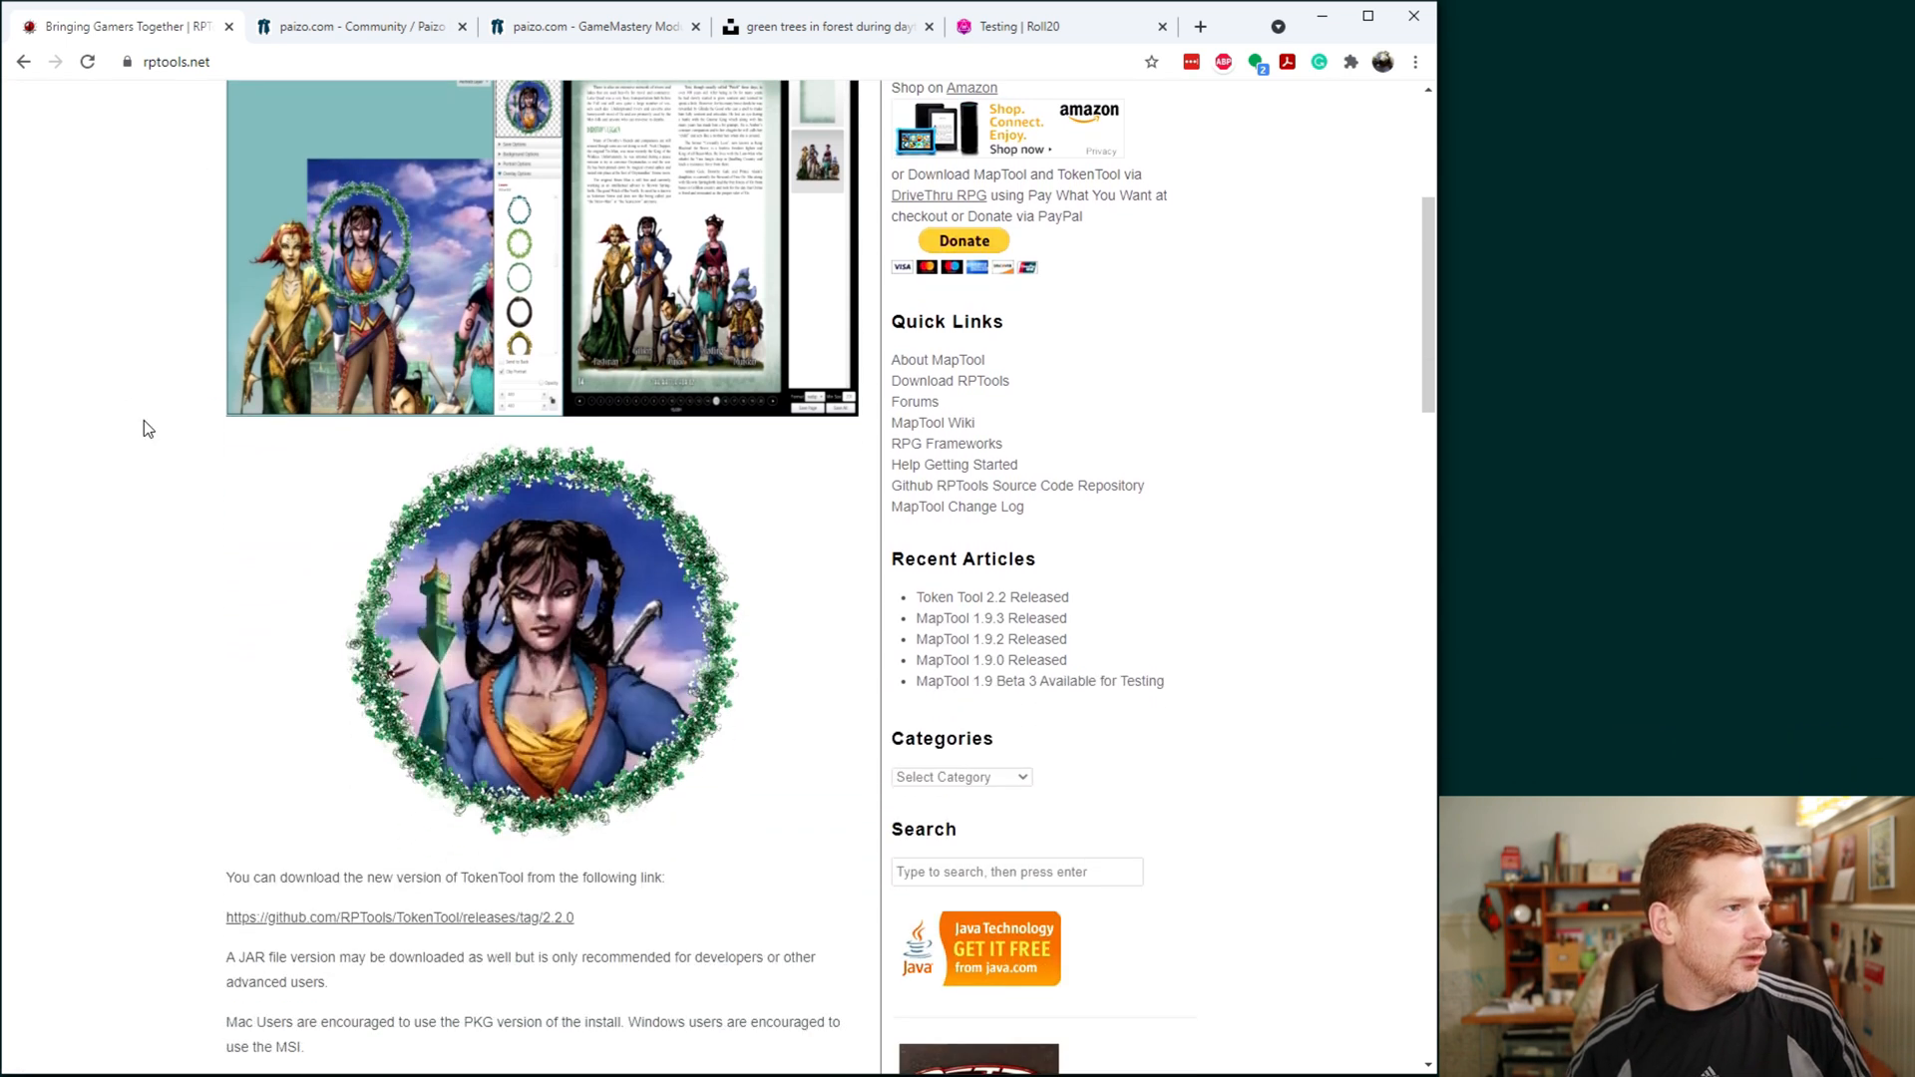
scroll(down, 3)
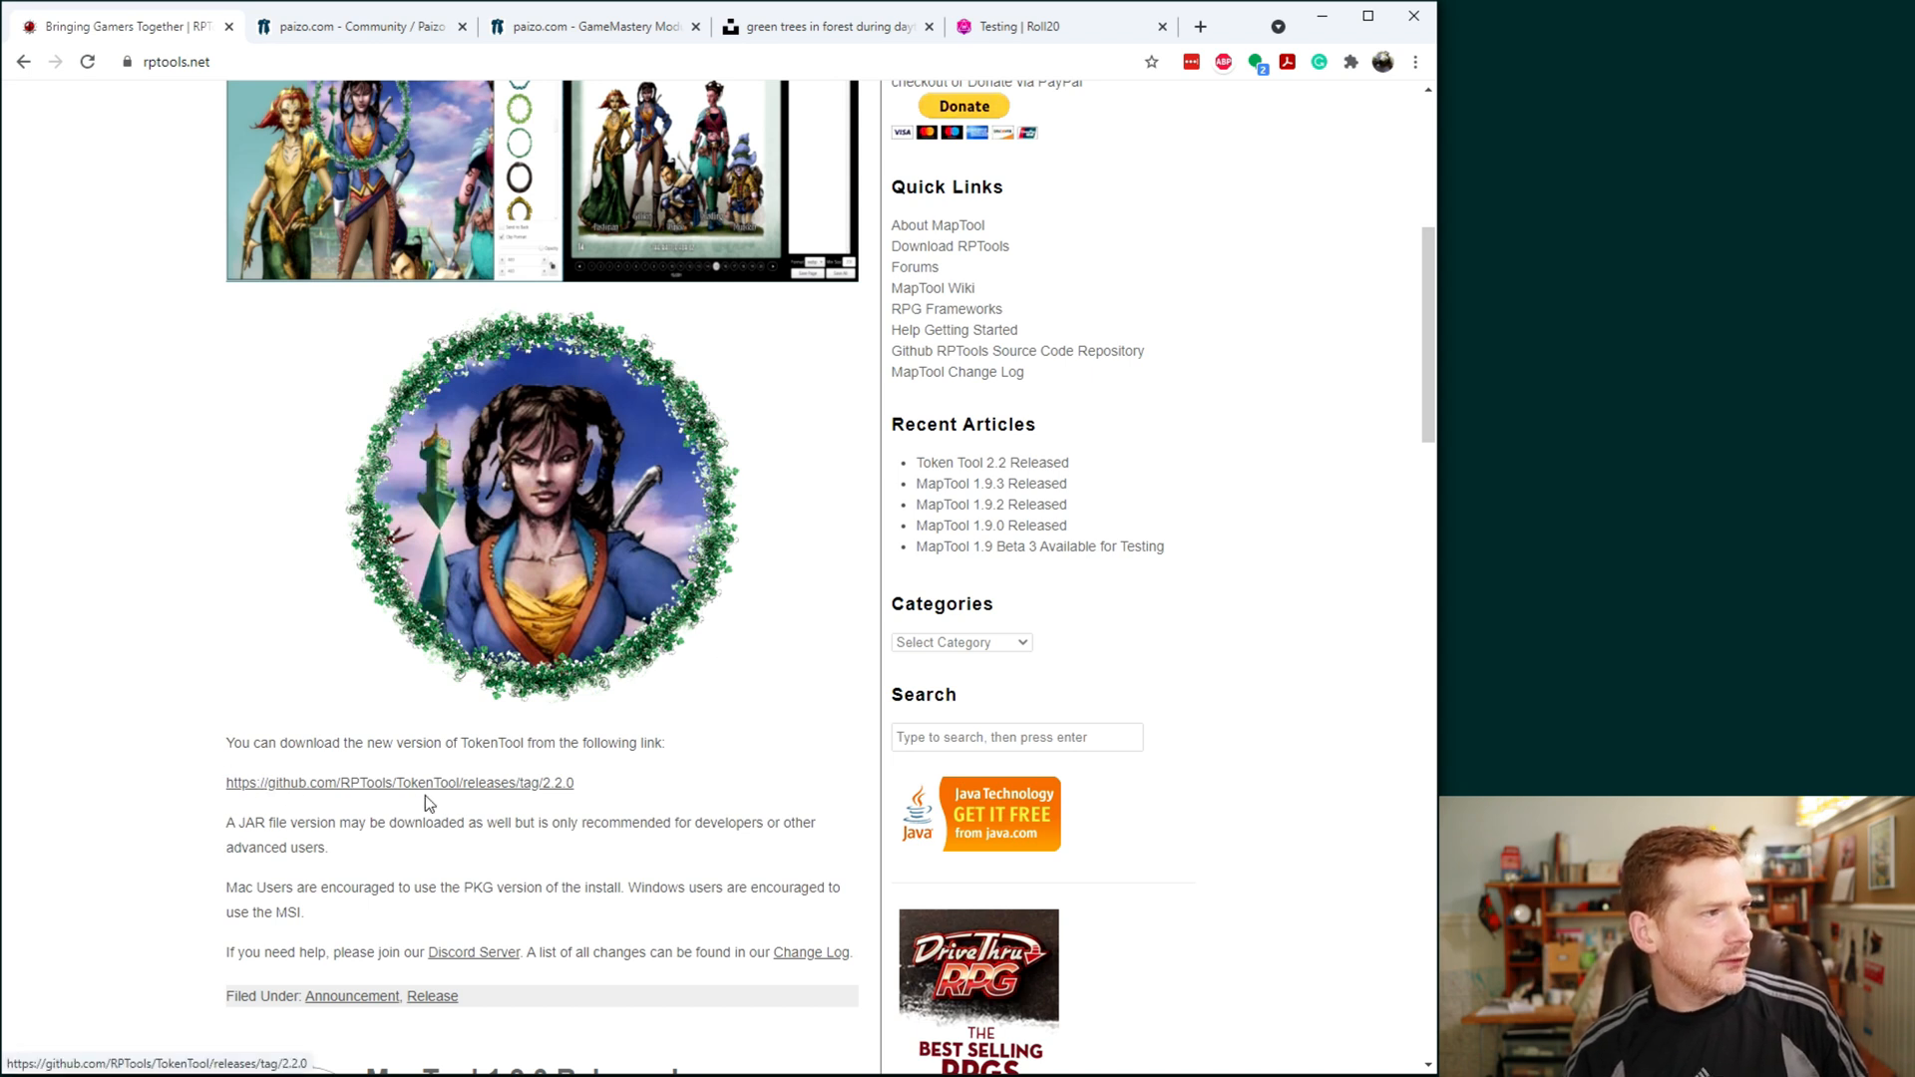
mouse_move(239, 503)
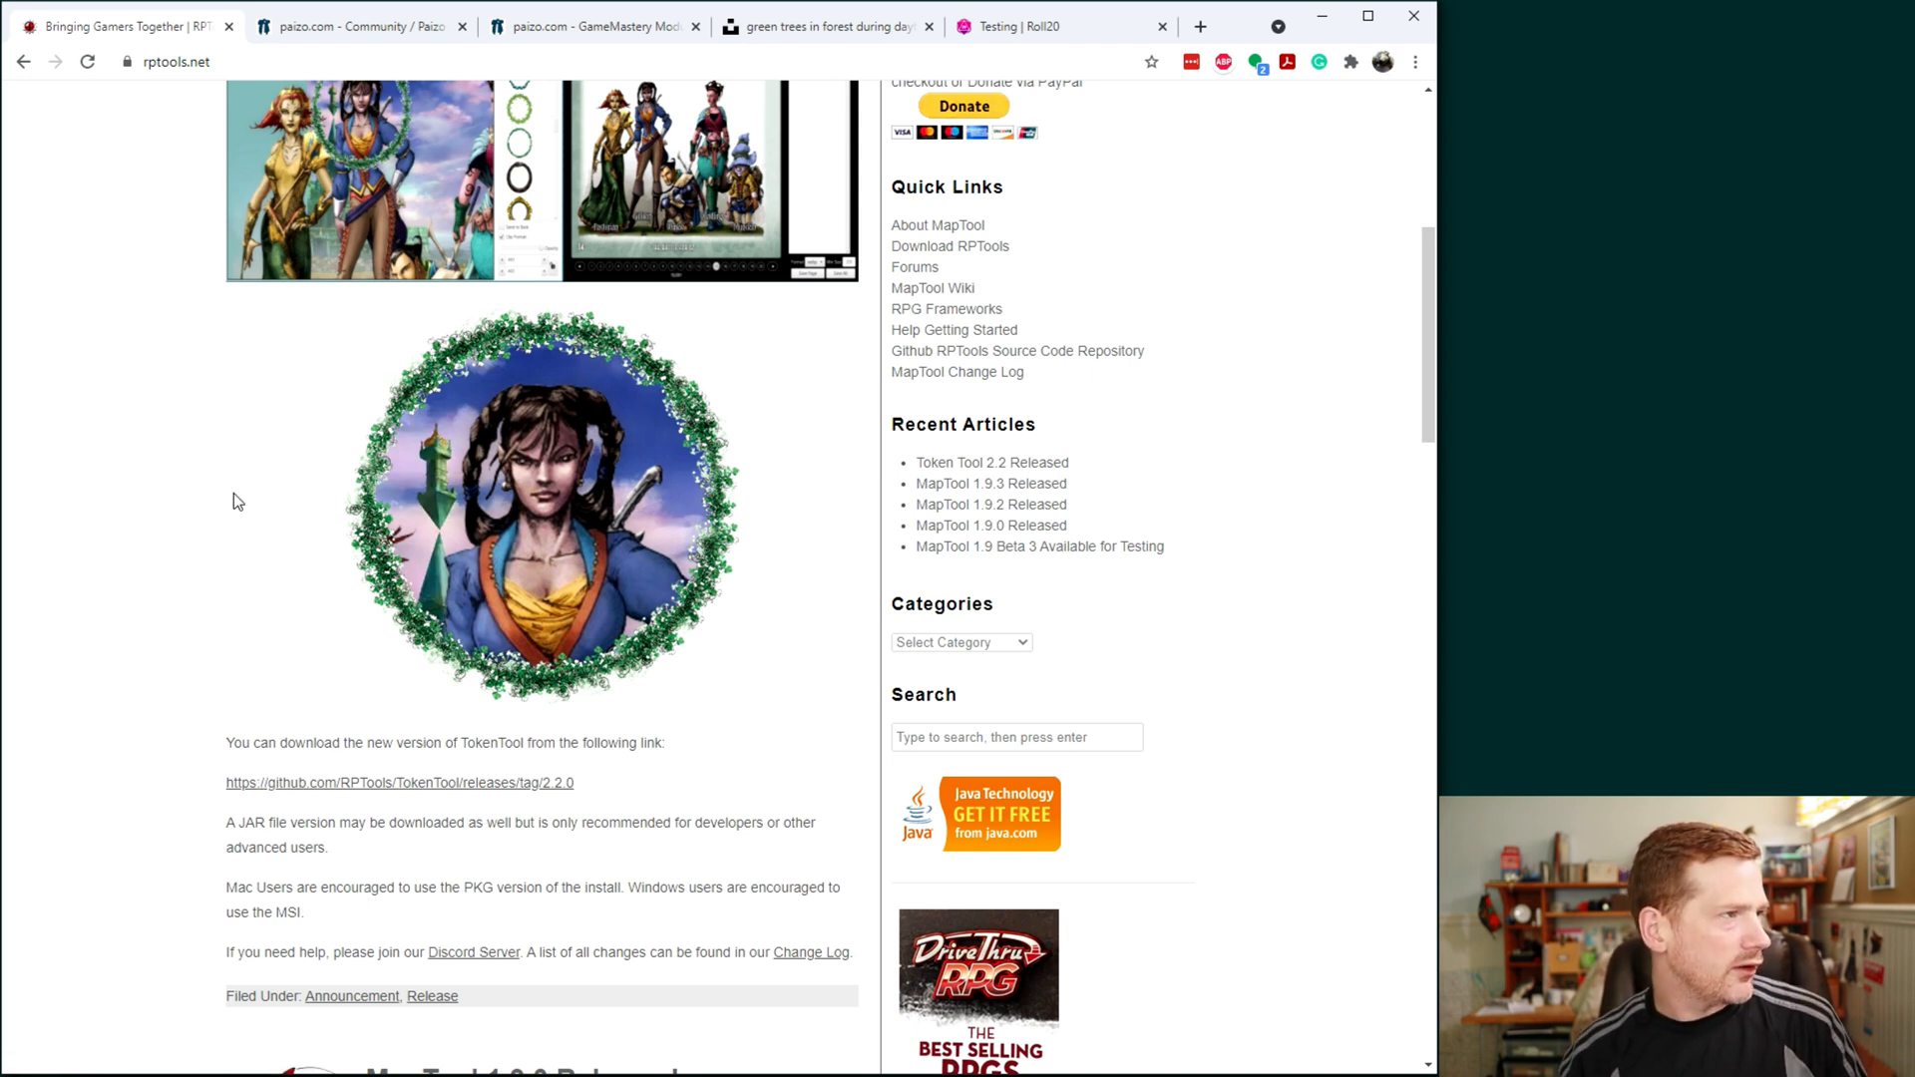
scroll(up, 3)
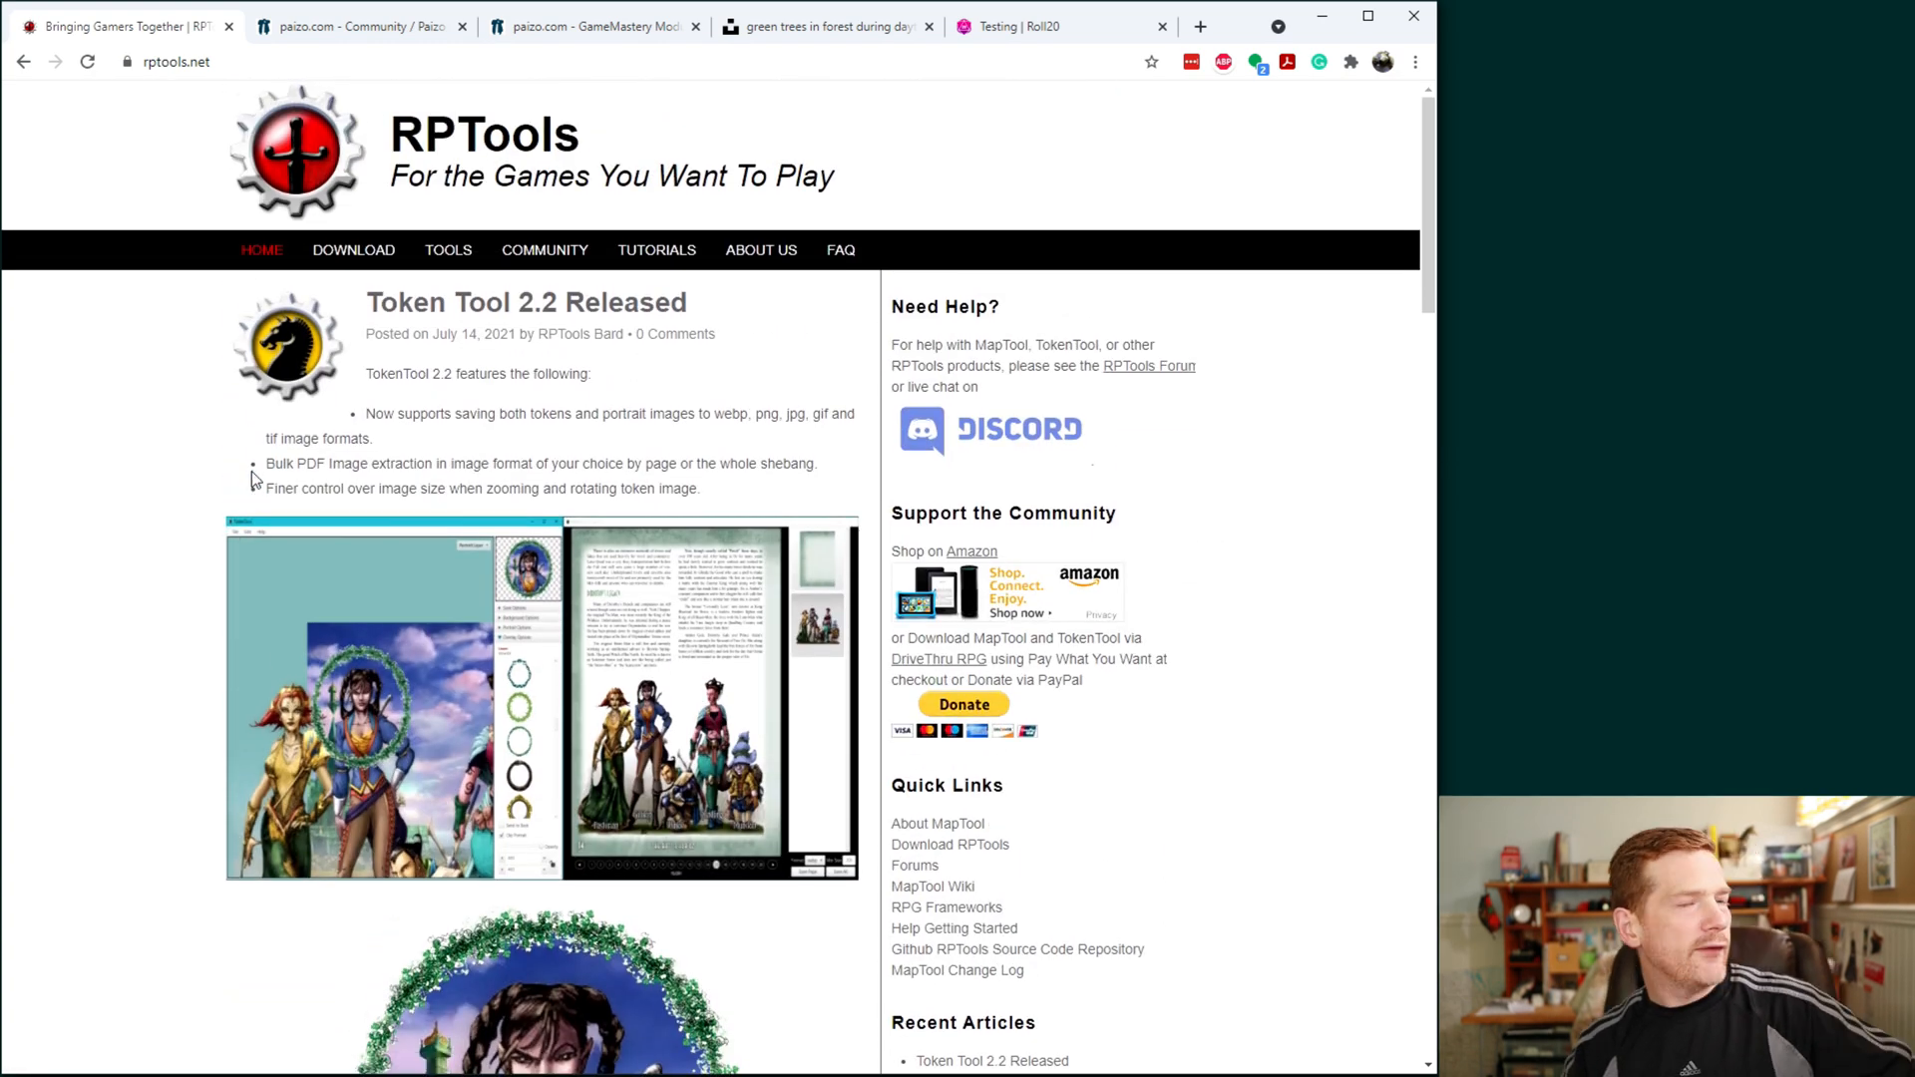
mouse_move(226, 542)
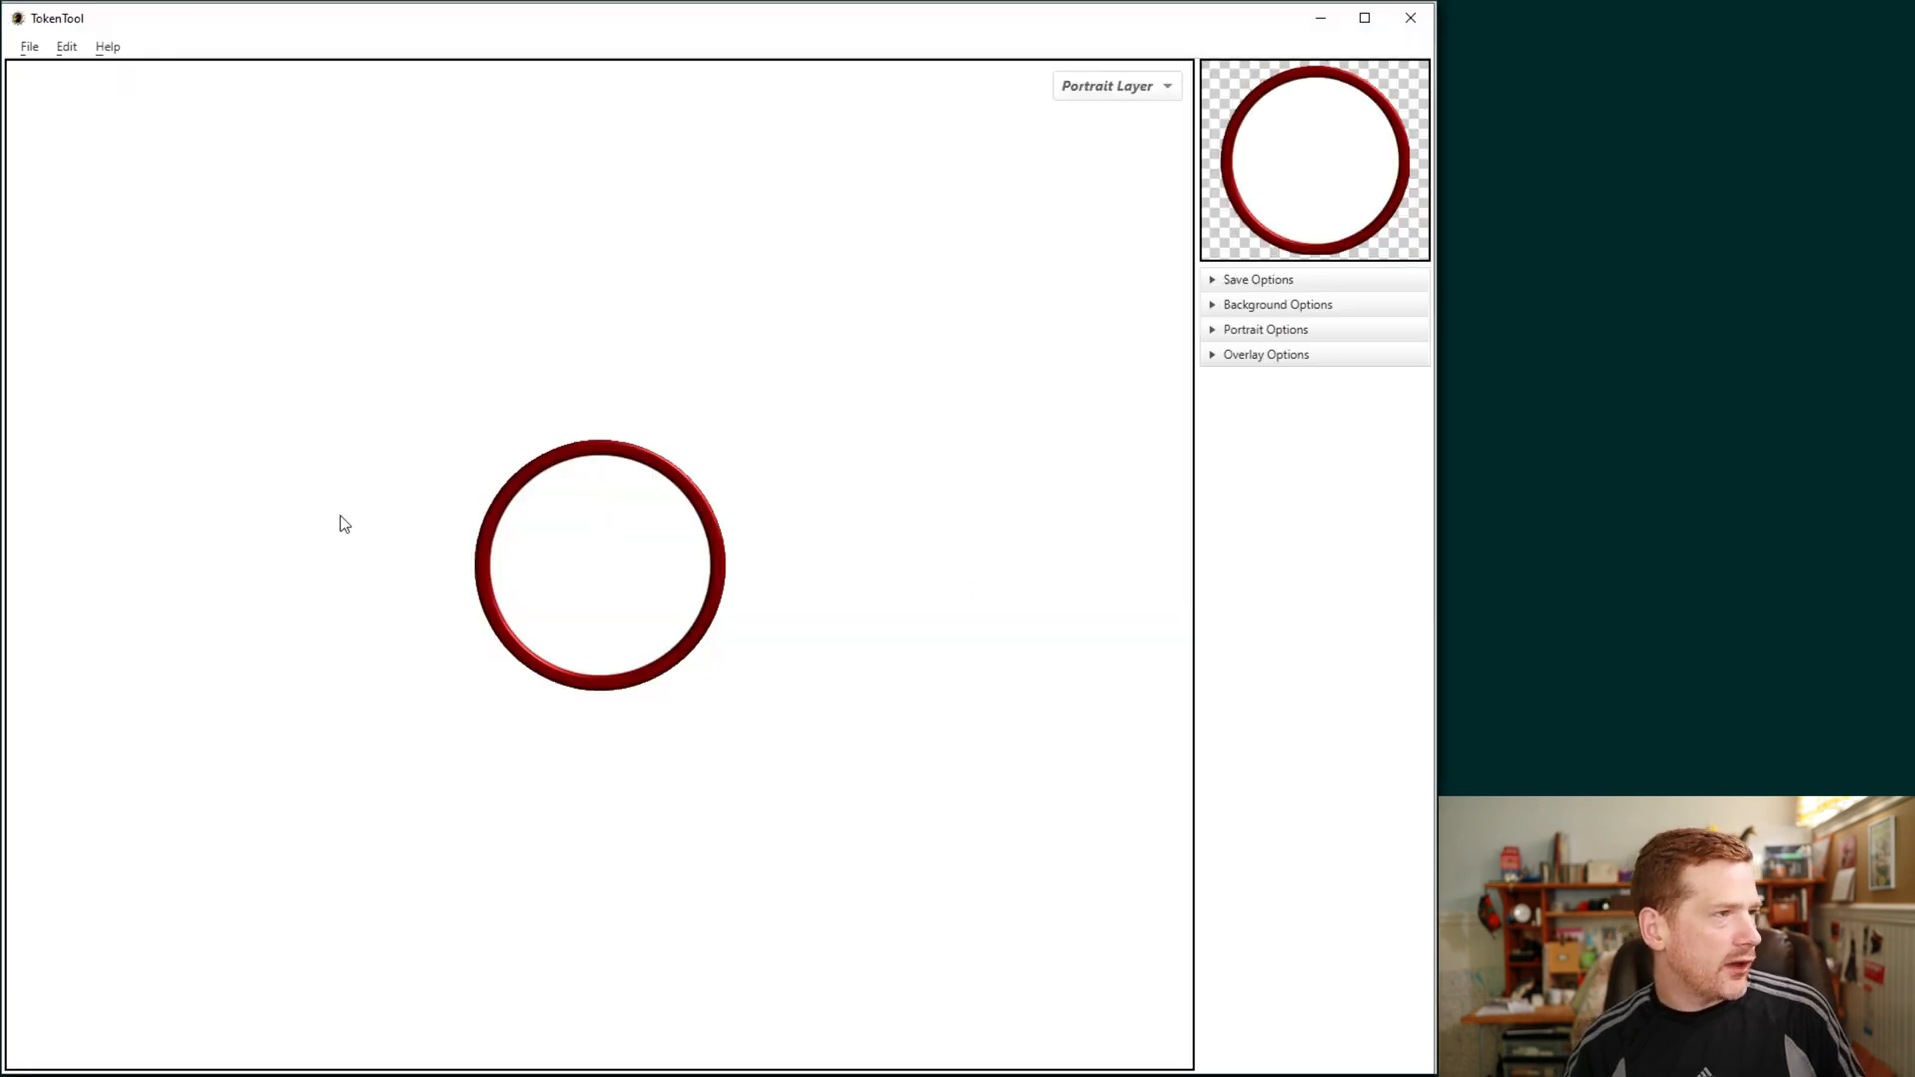
mouse_move(739, 315)
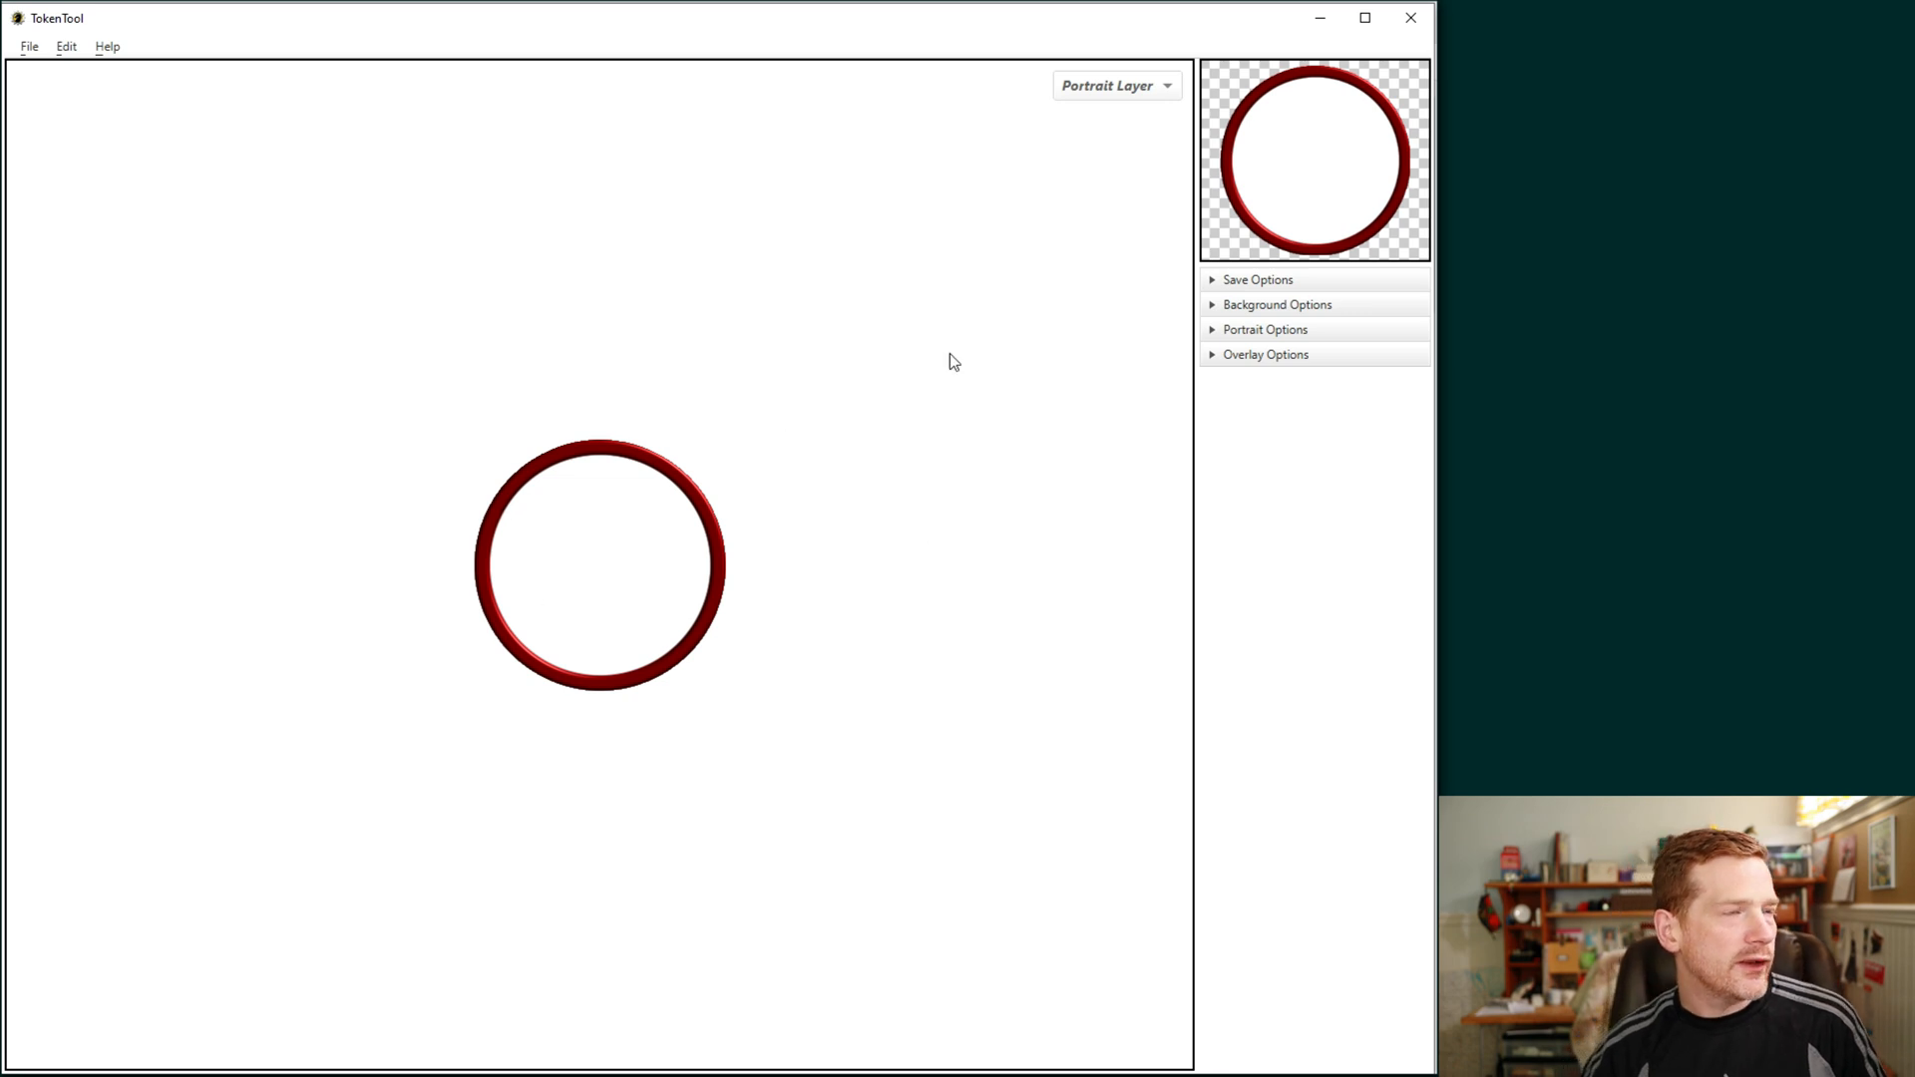
mouse_move(1277, 178)
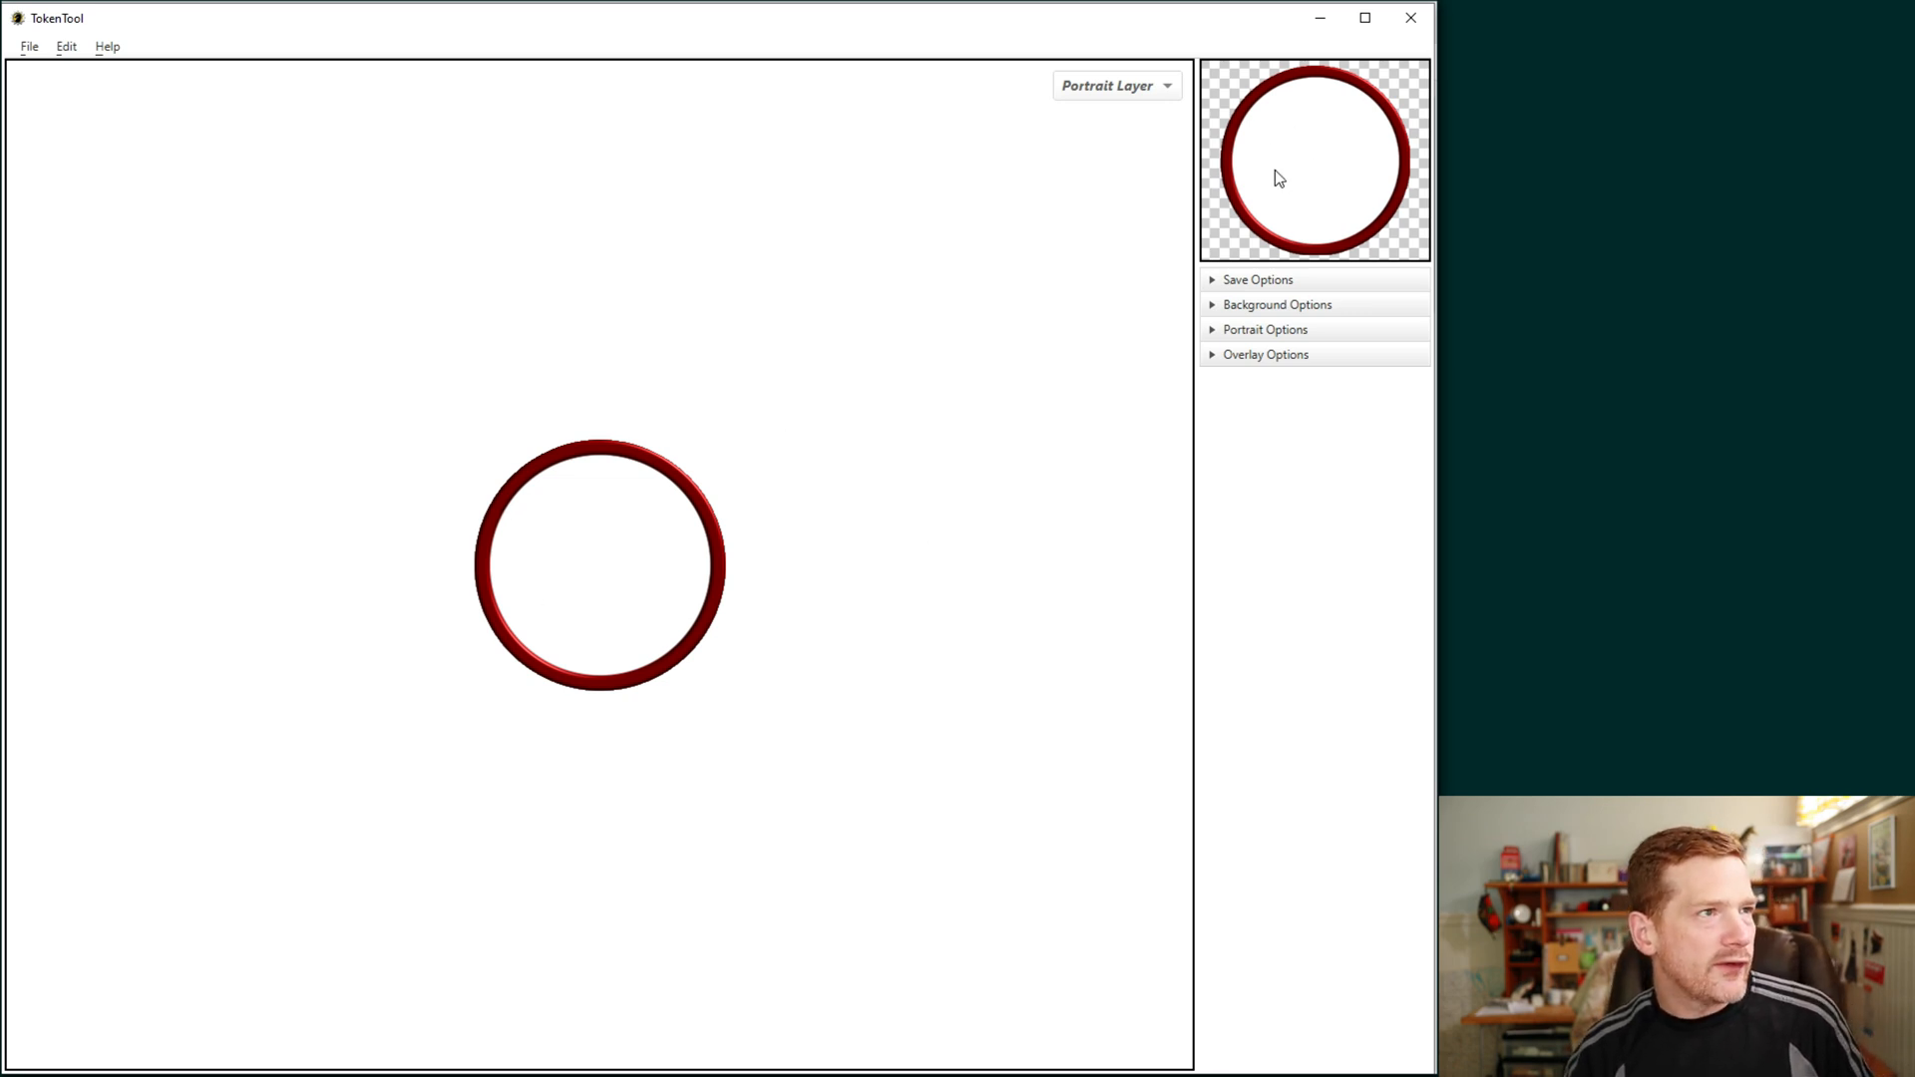
mouse_move(1281, 203)
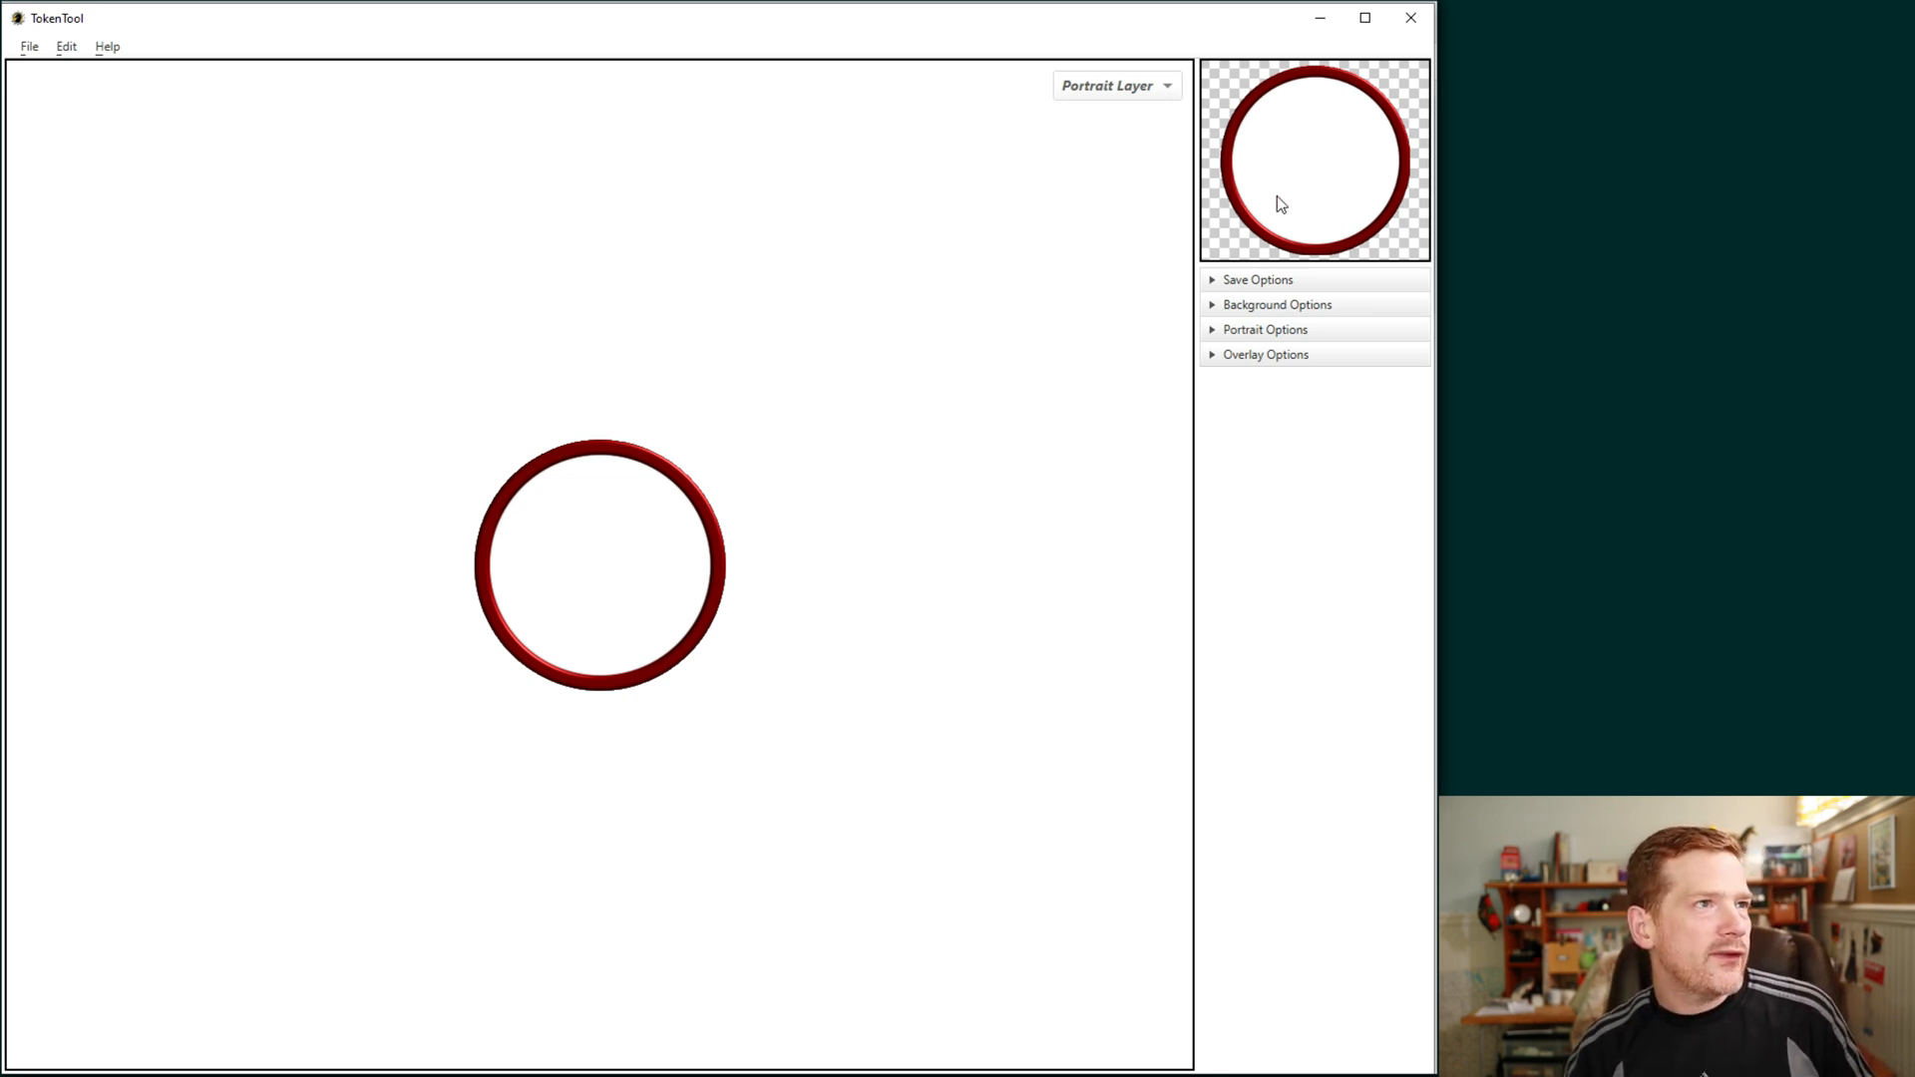
mouse_move(1357, 231)
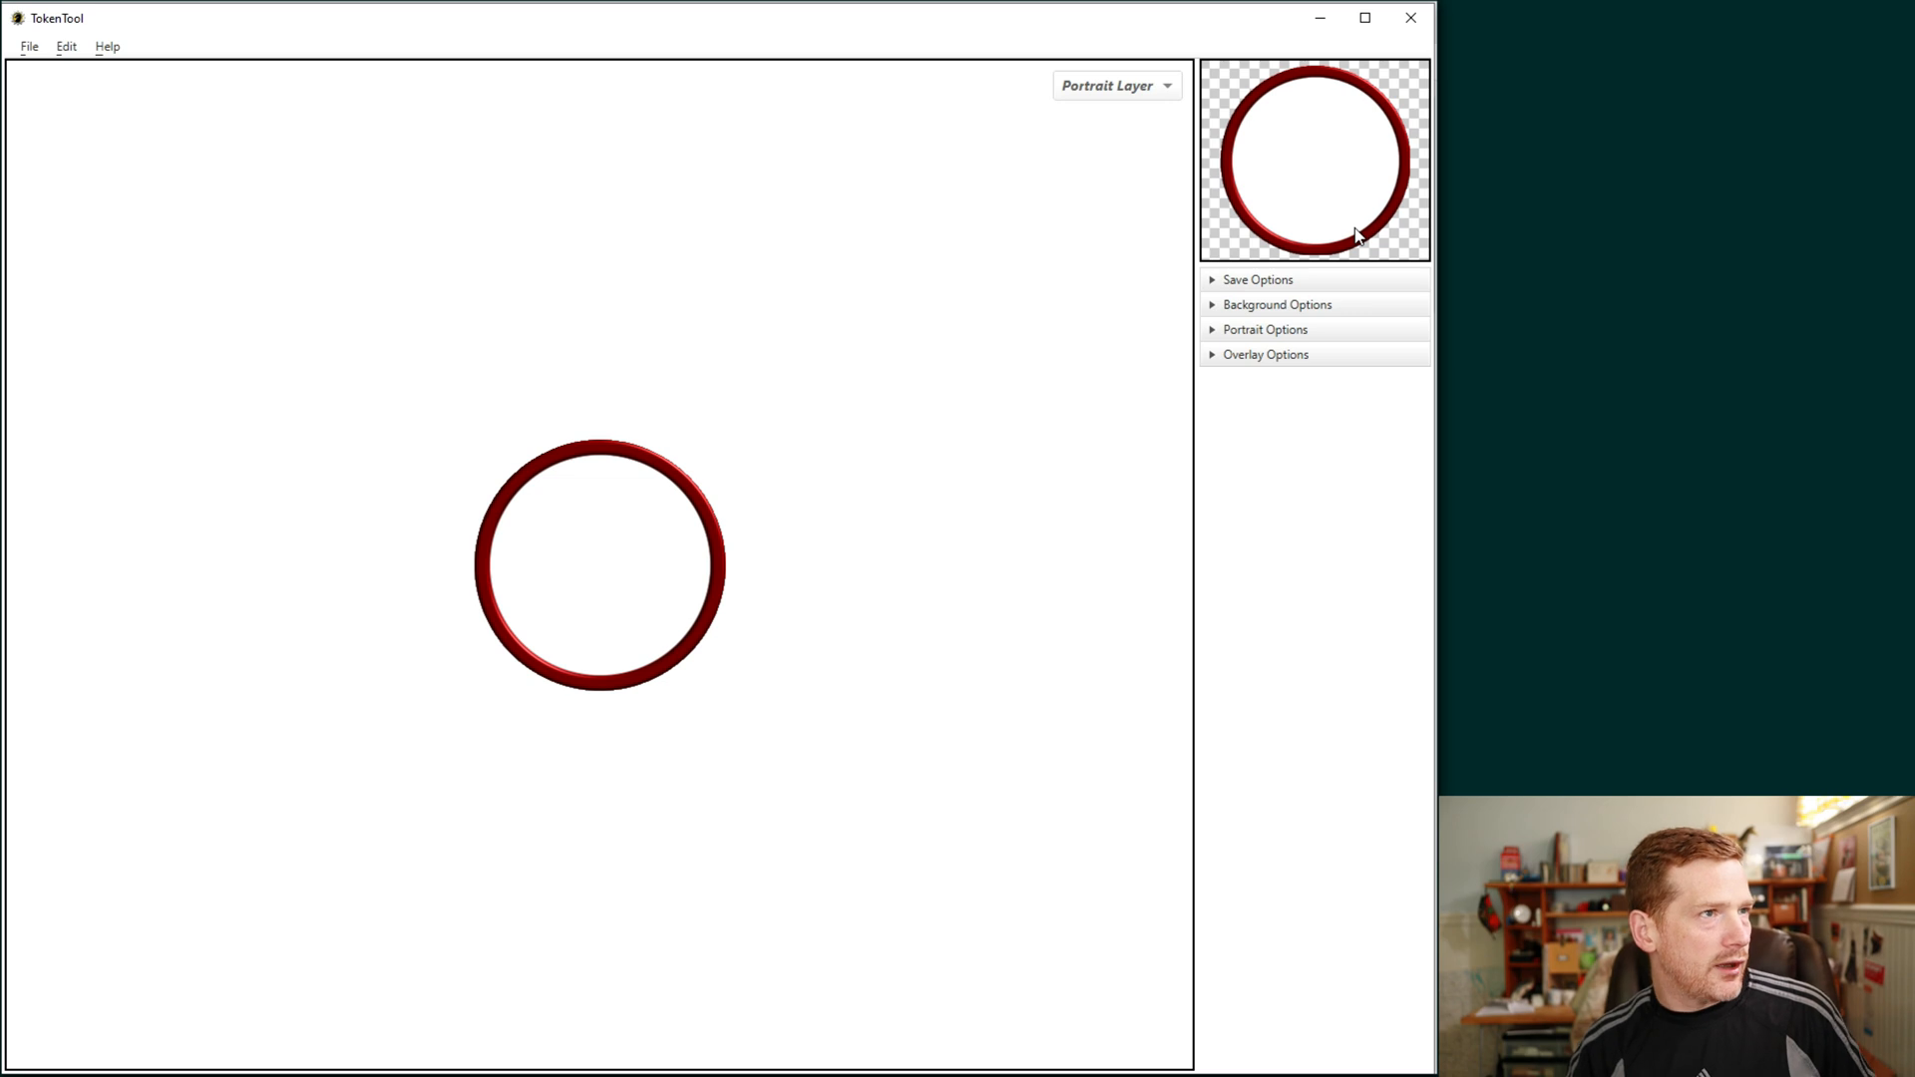
mouse_move(1321, 172)
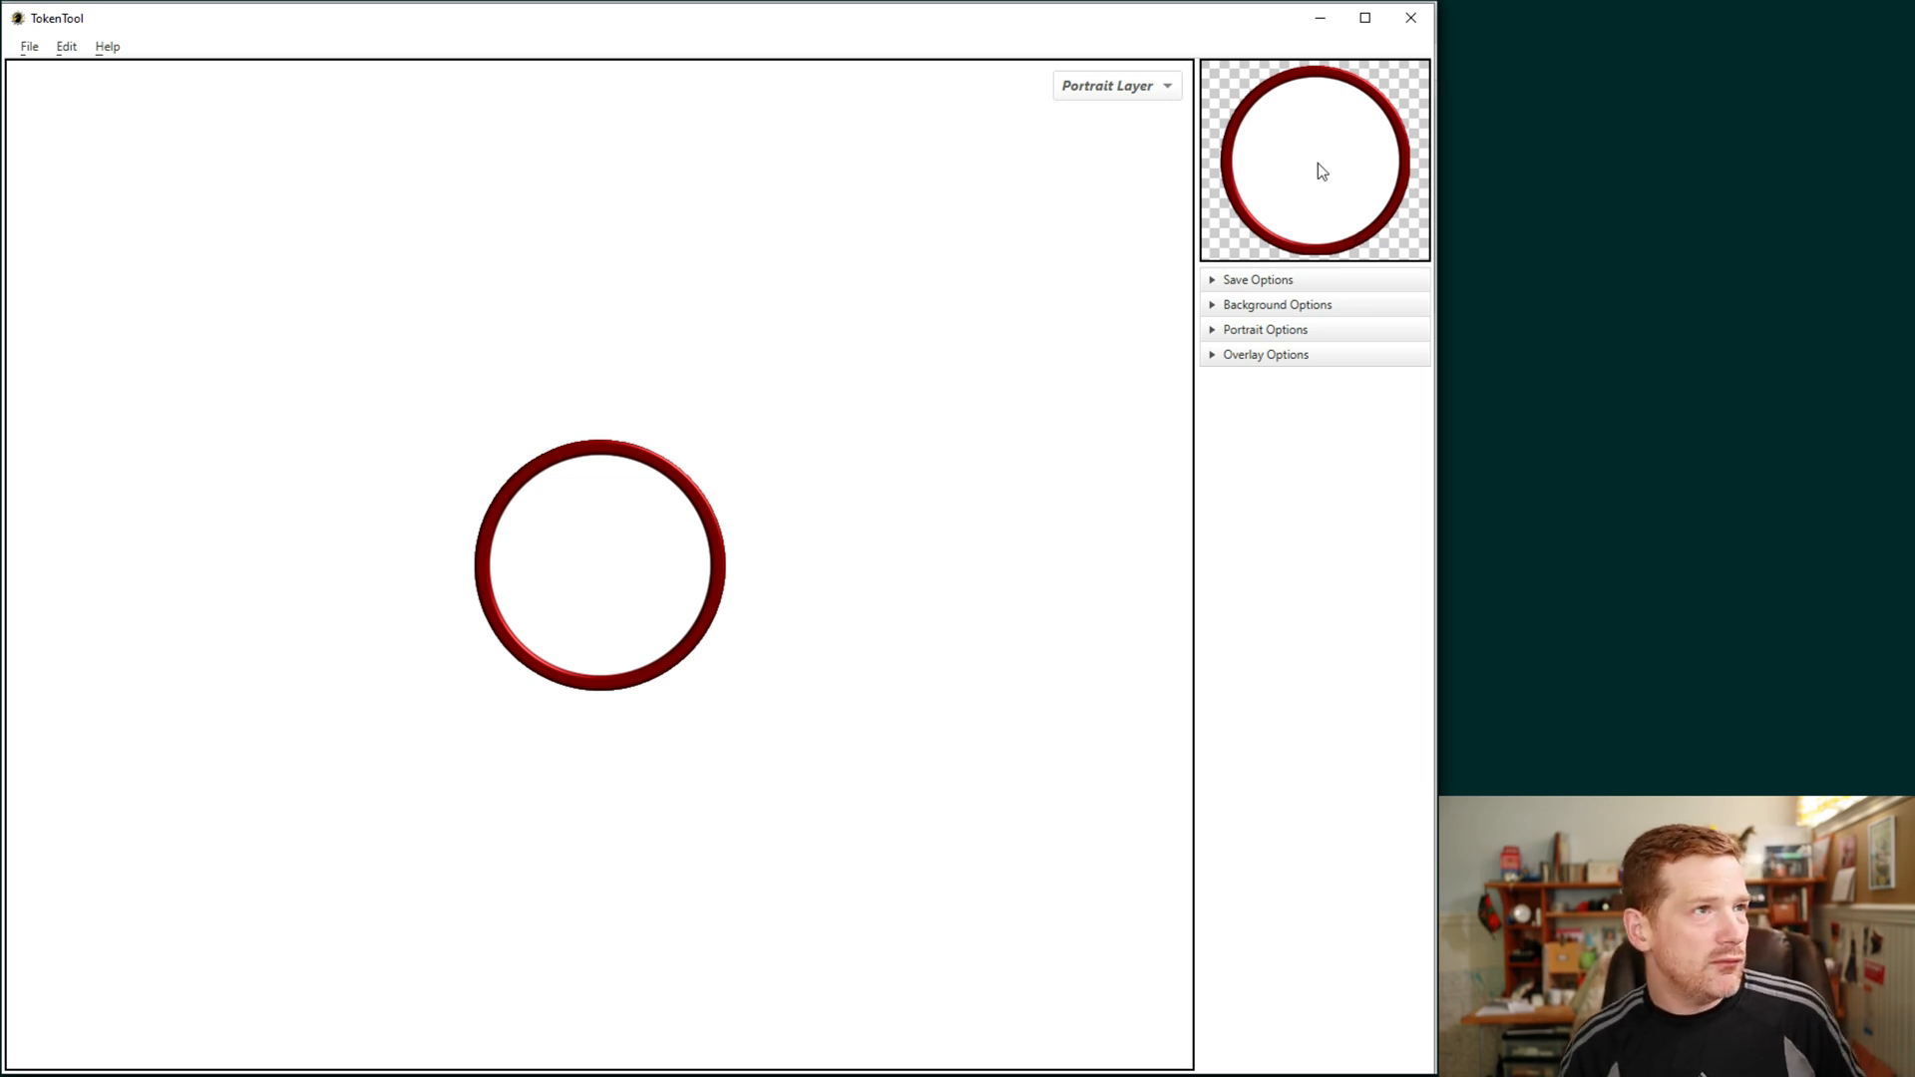
mouse_move(1281, 223)
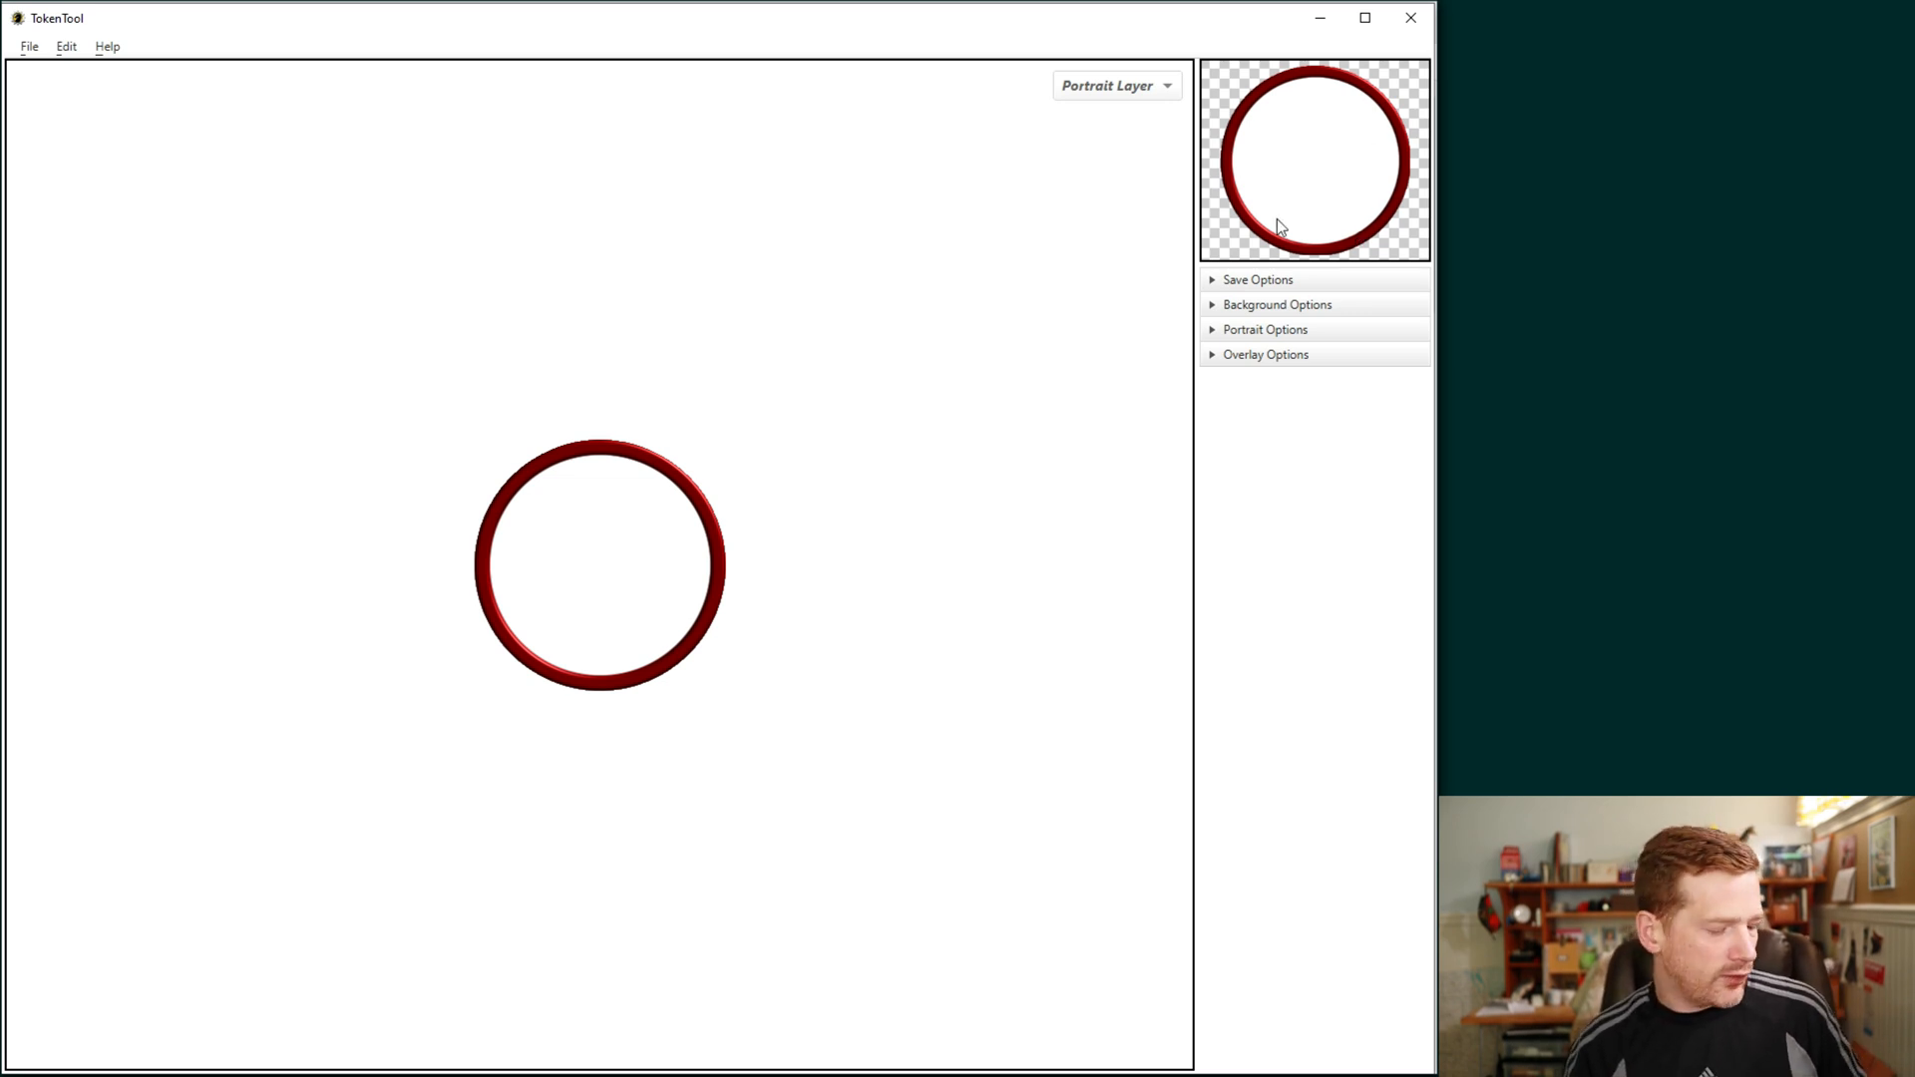
mouse_move(780, 347)
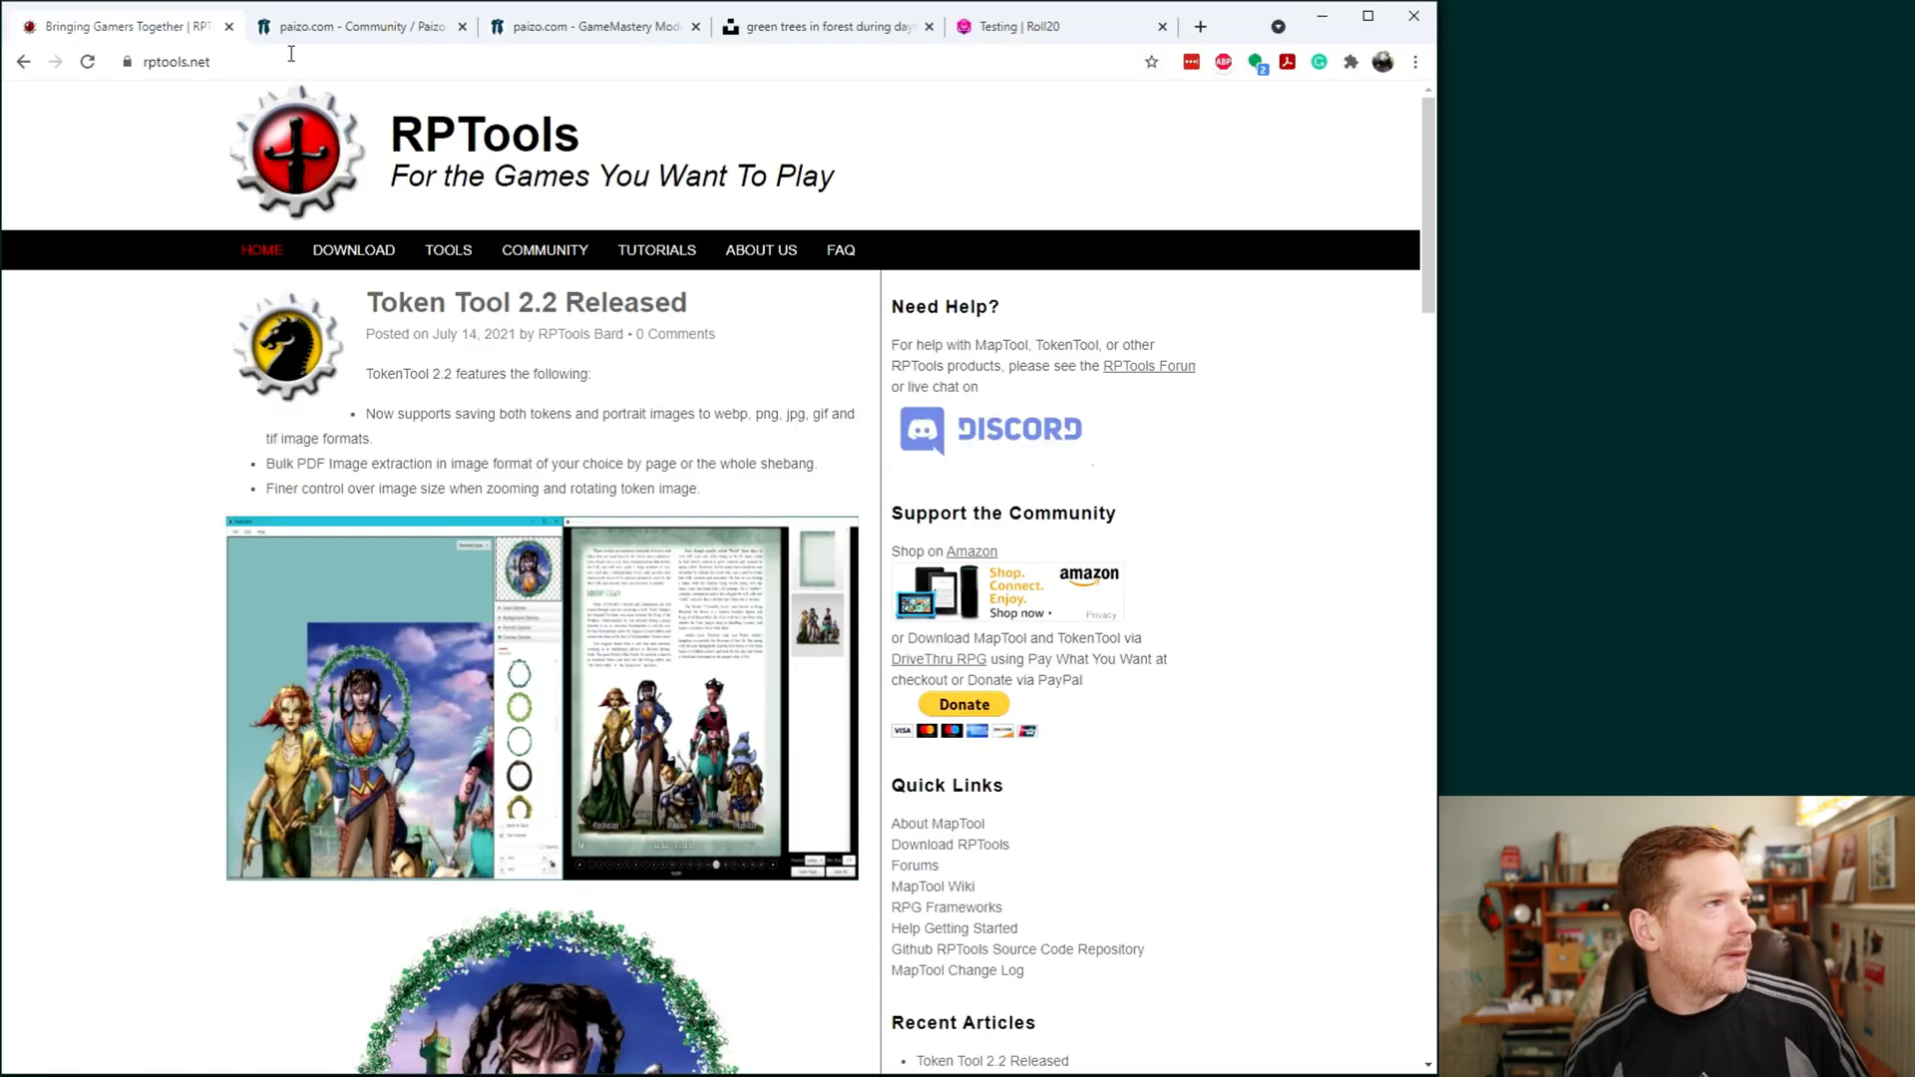
click(371, 26)
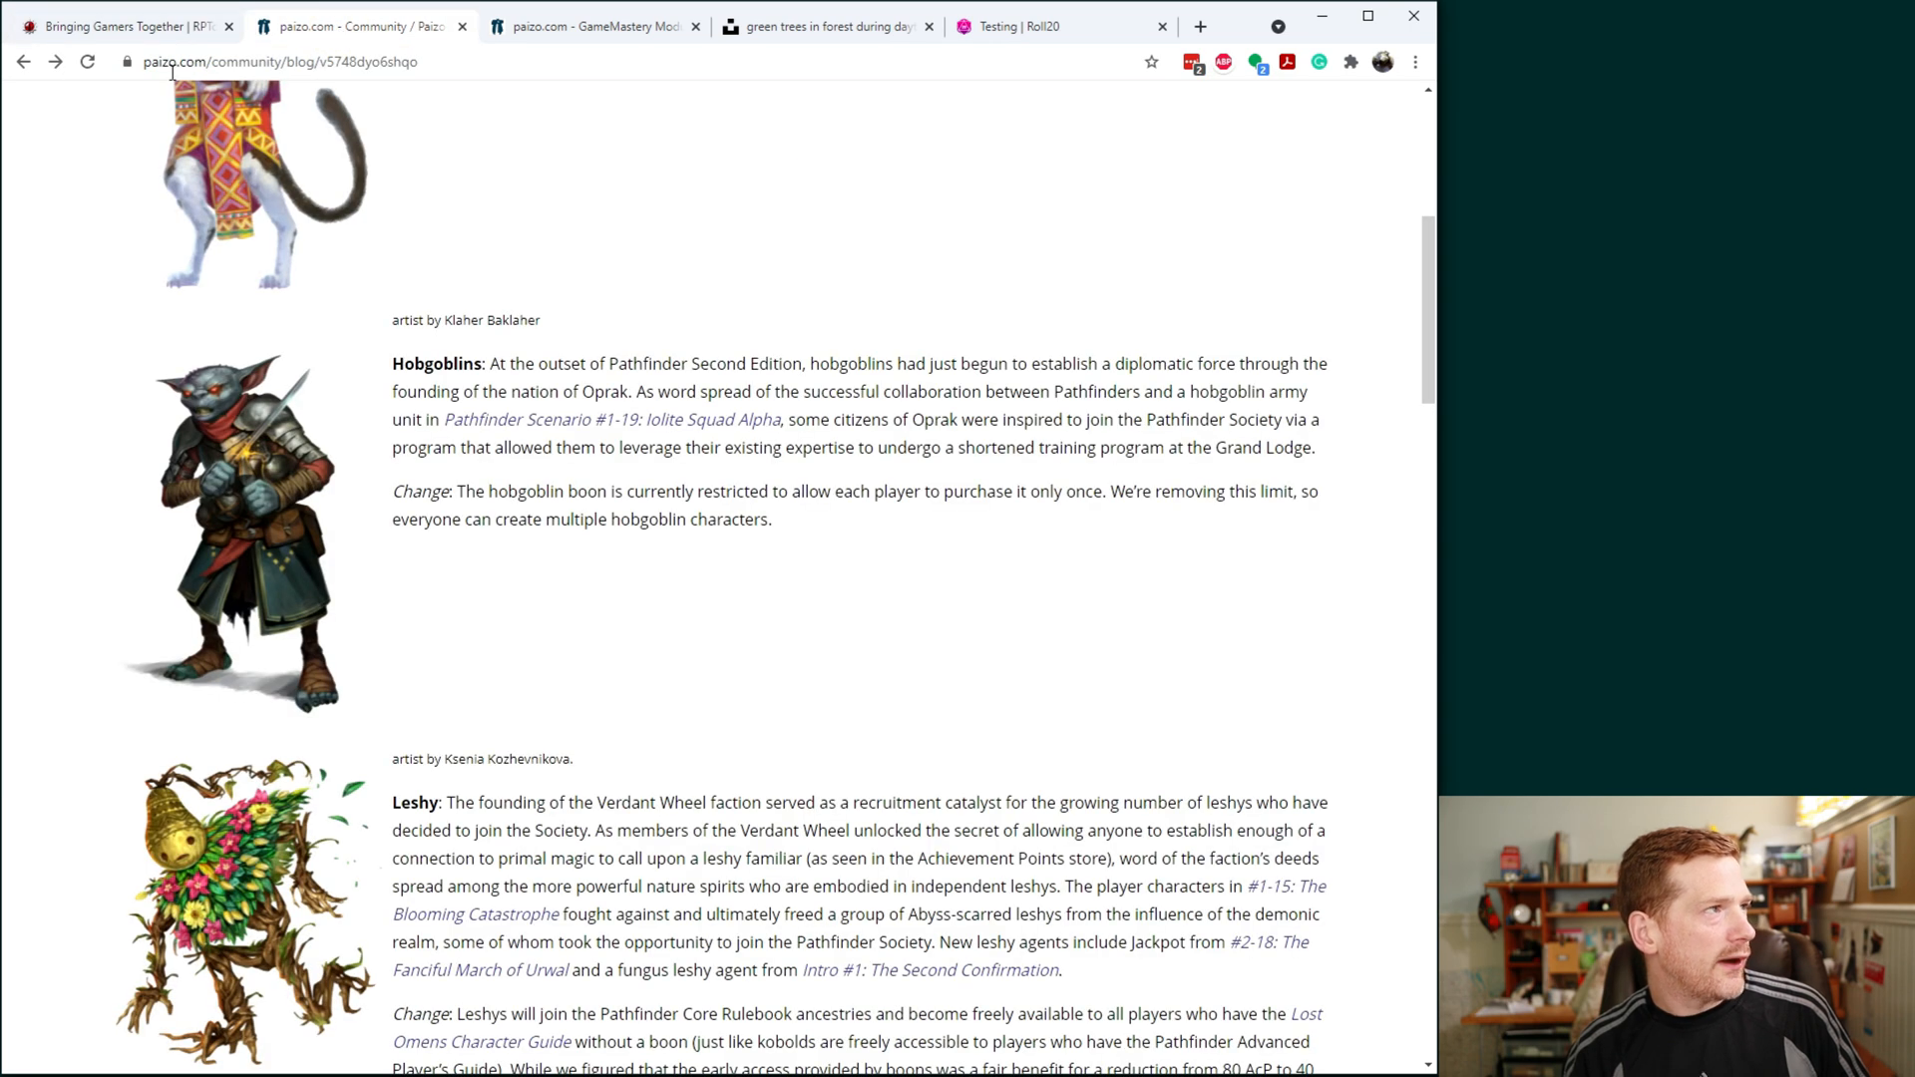
mouse_move(726, 231)
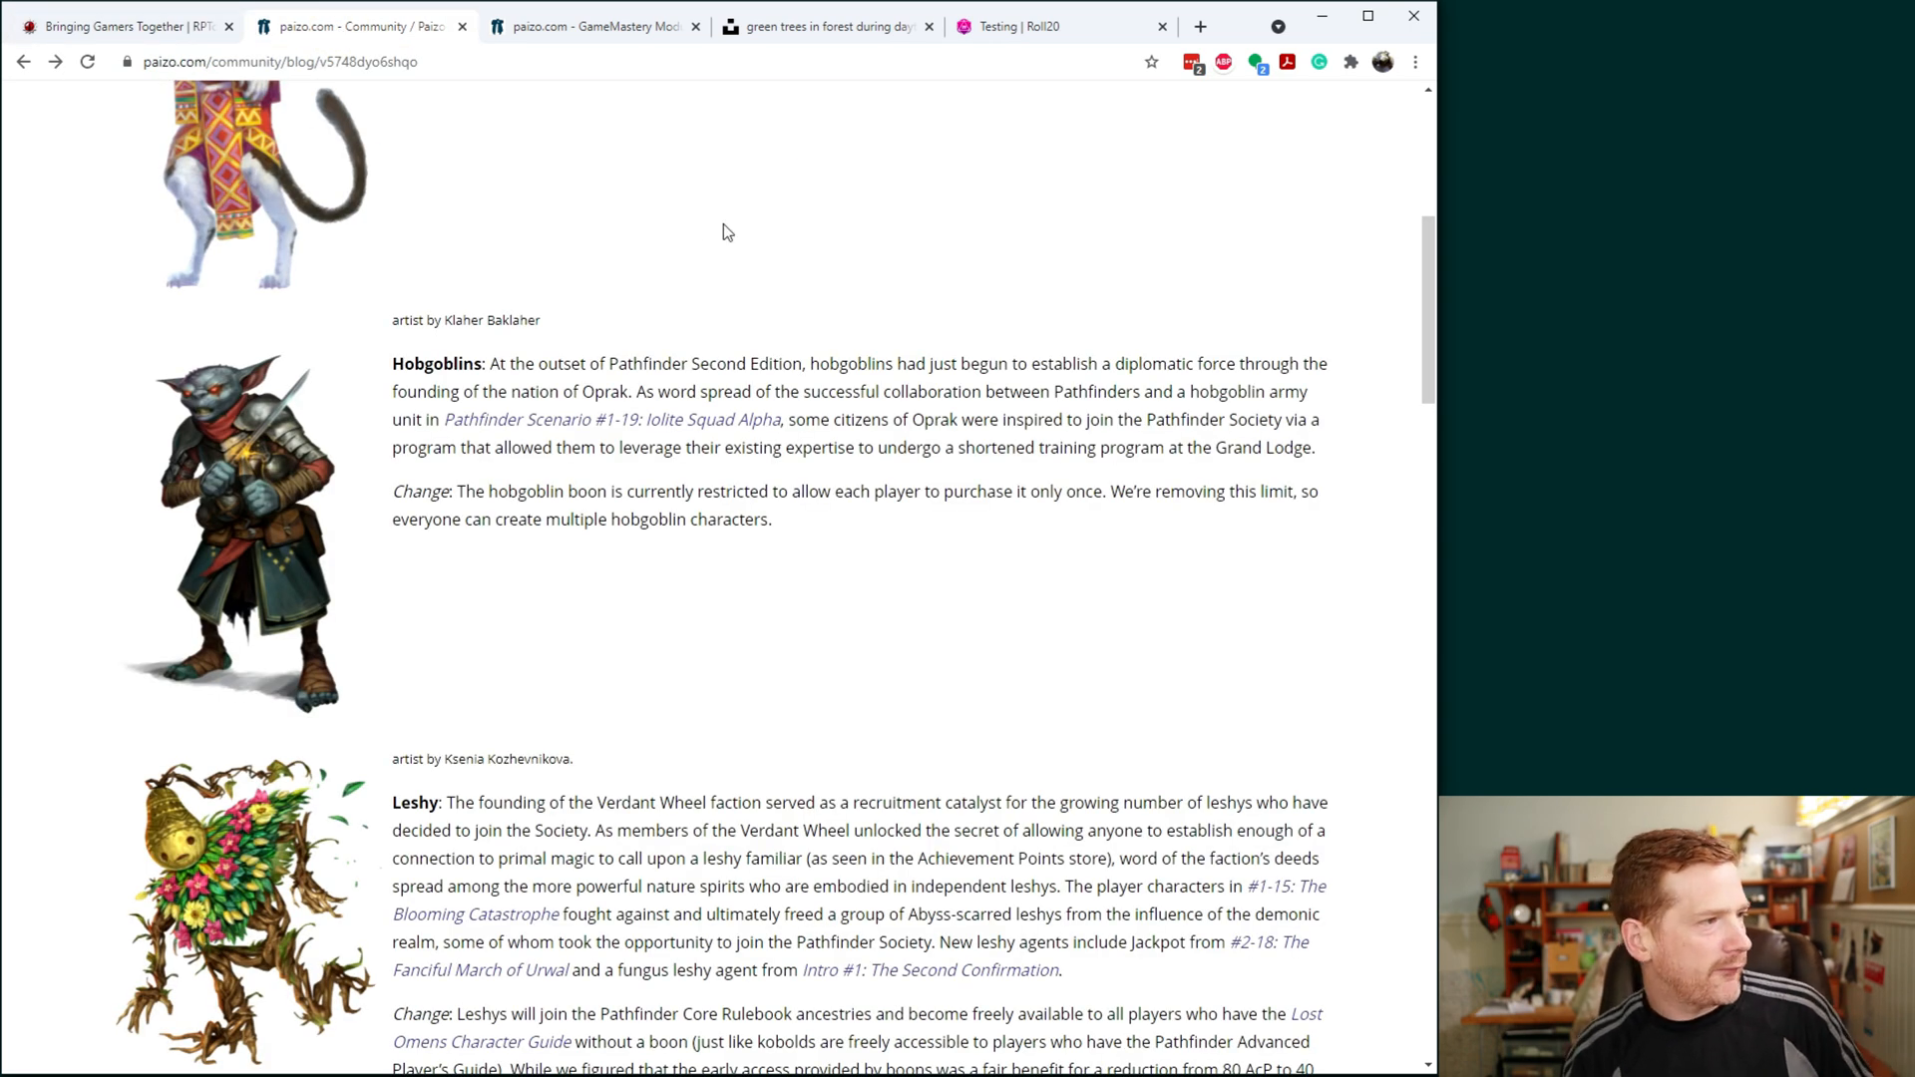
mouse_move(229, 467)
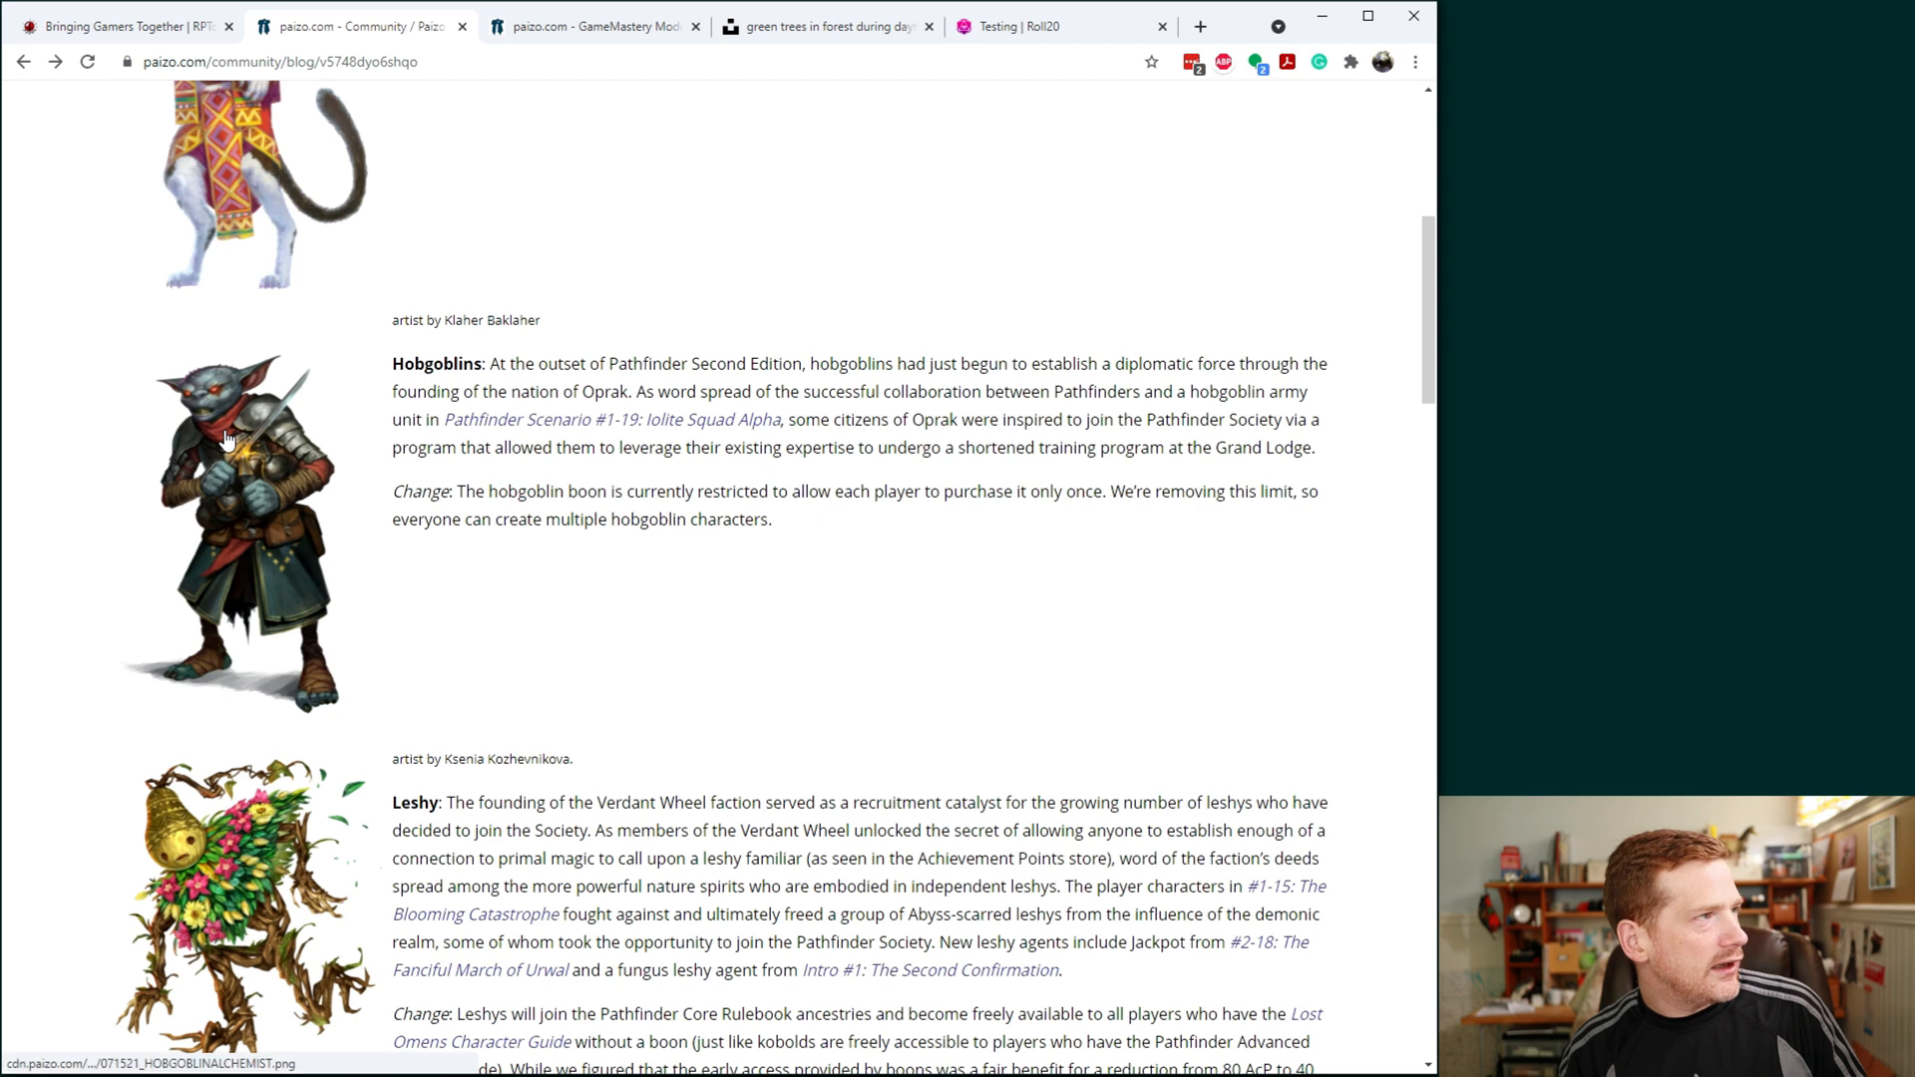
right_click(228, 439)
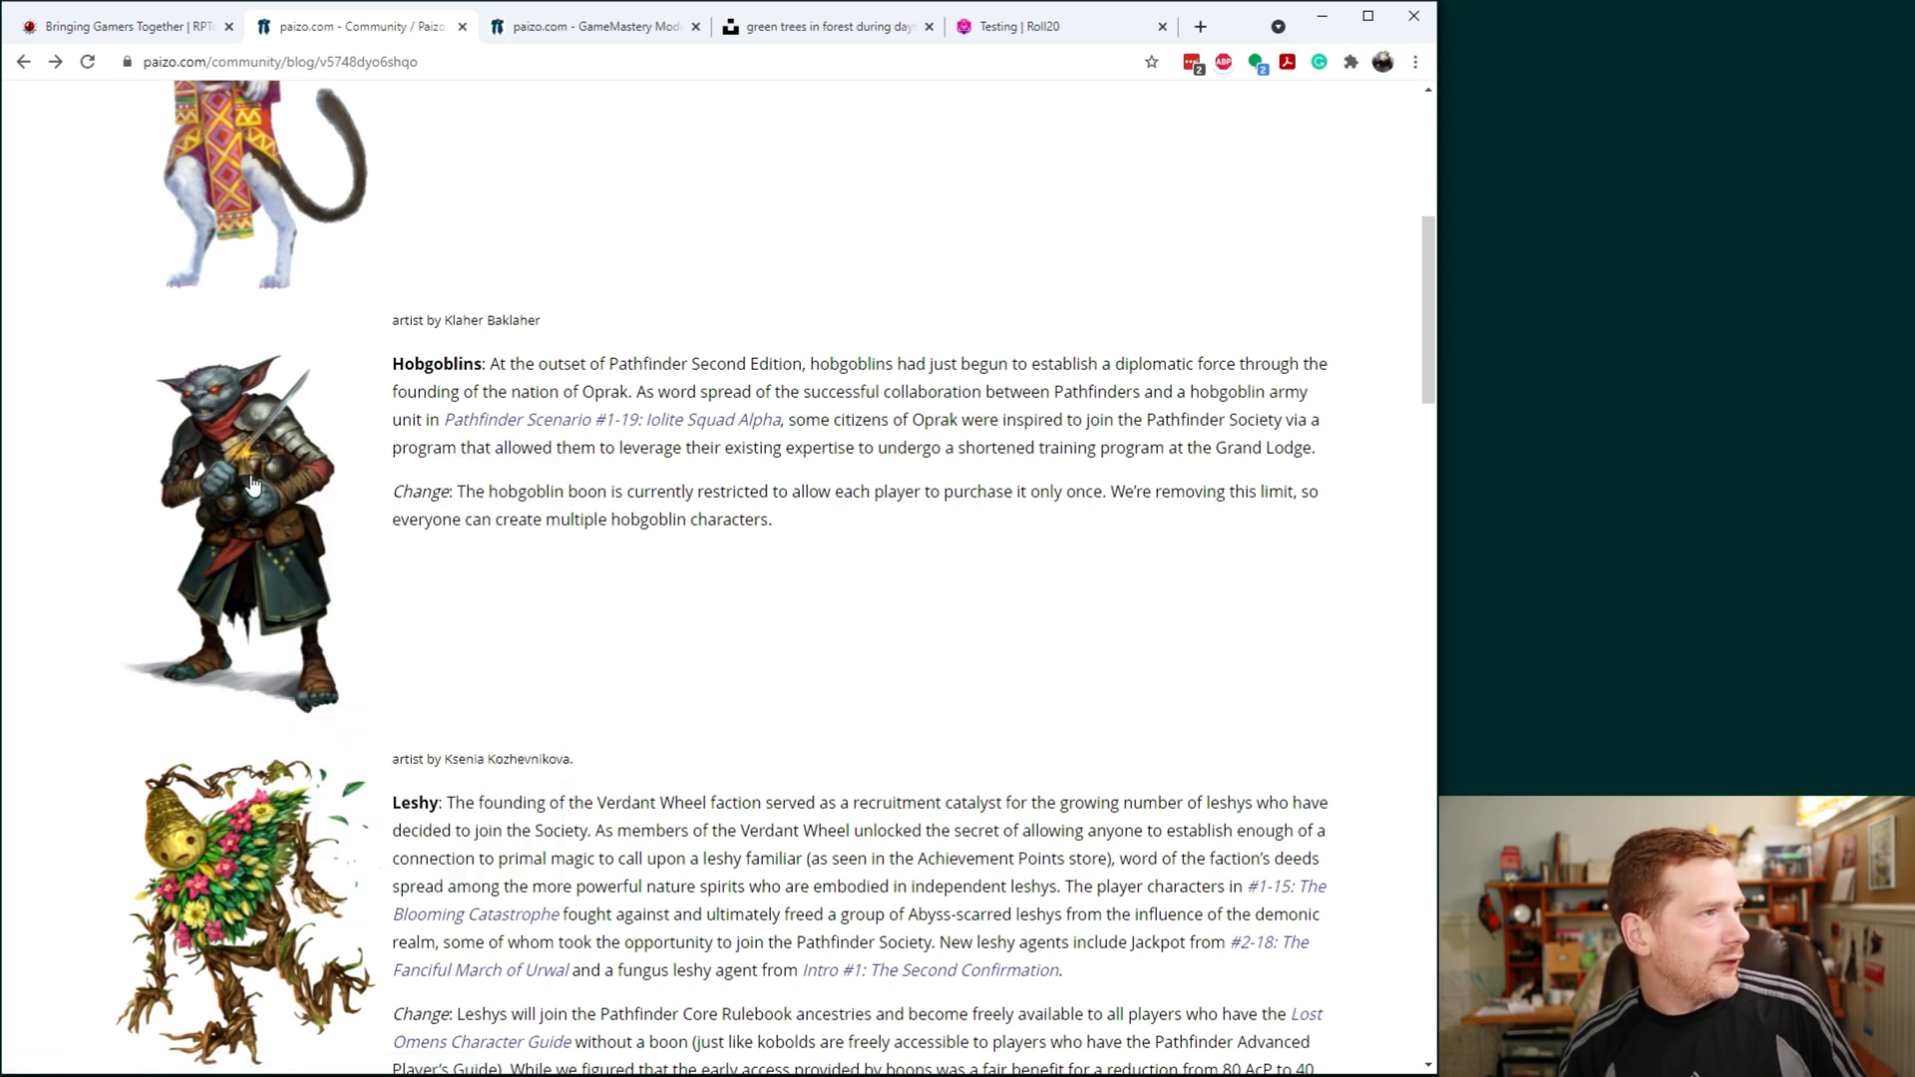
mouse_move(199, 471)
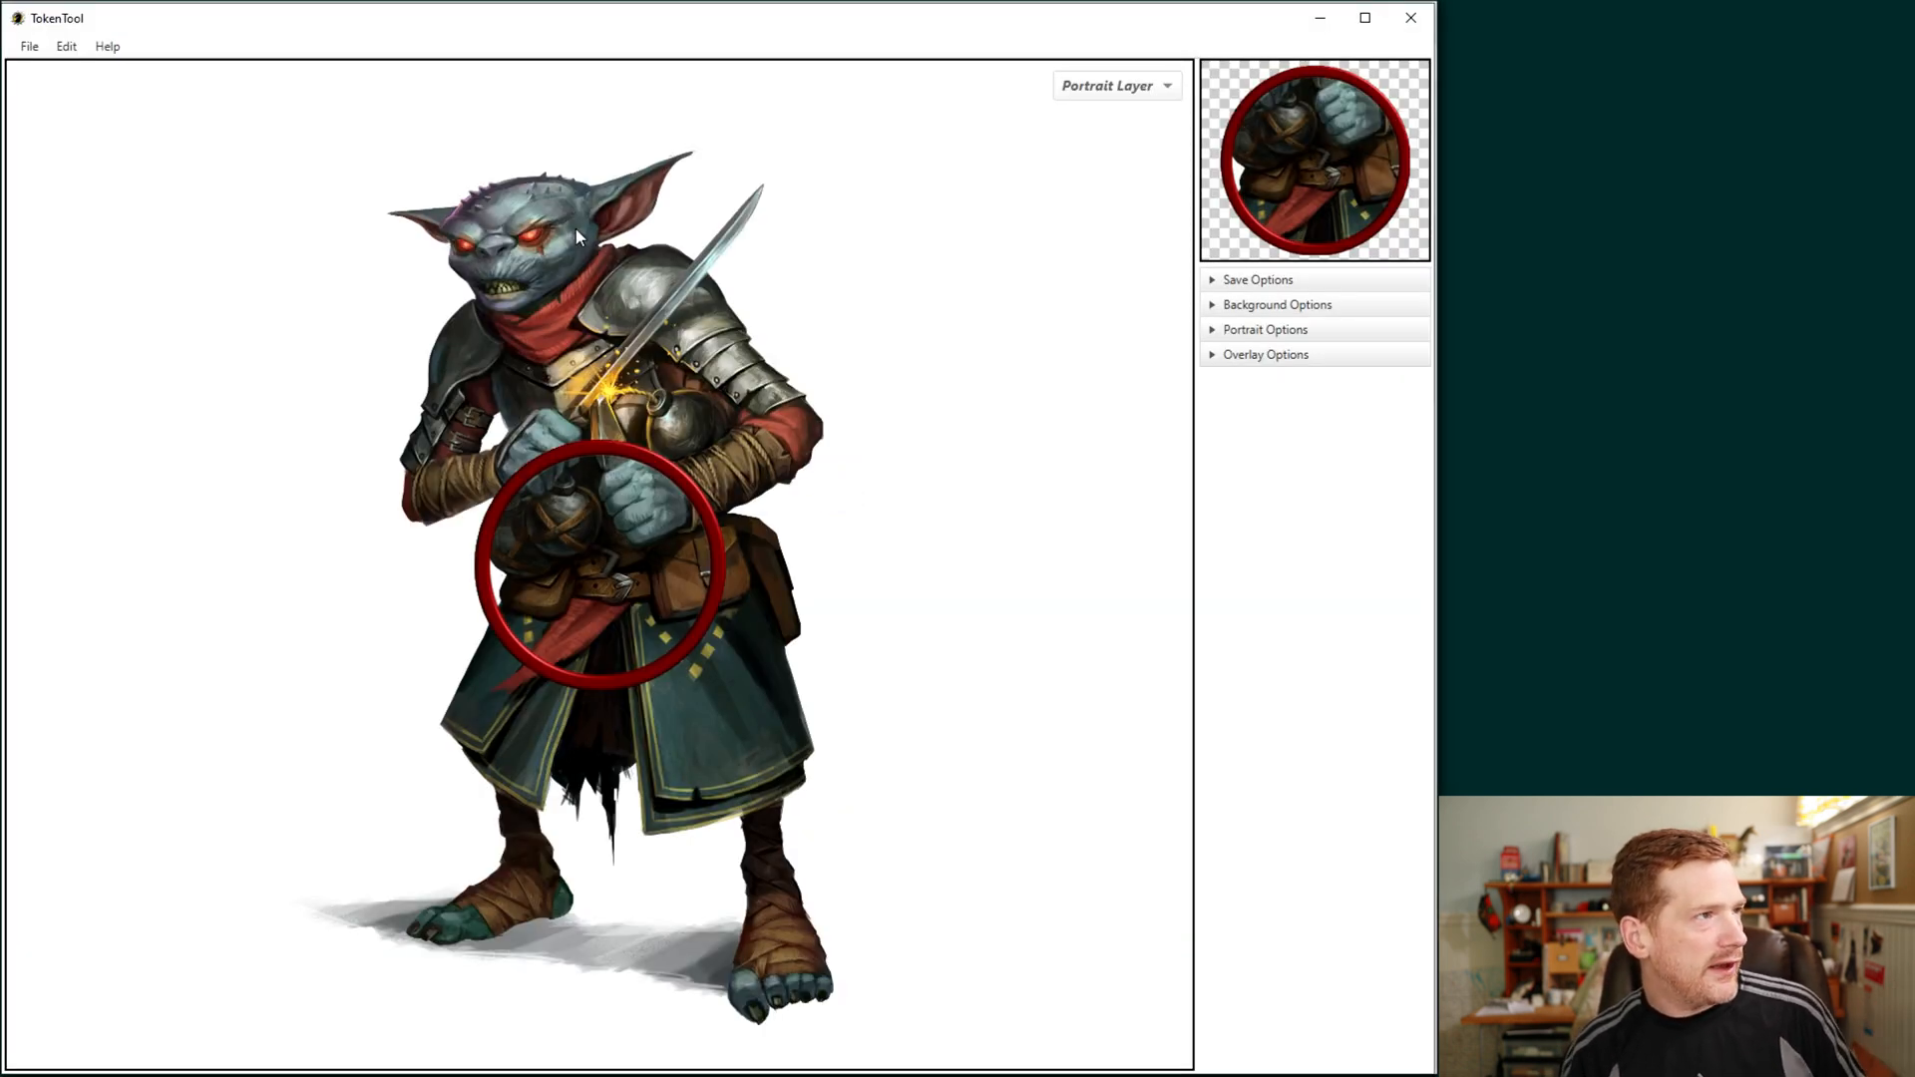
mouse_move(608, 312)
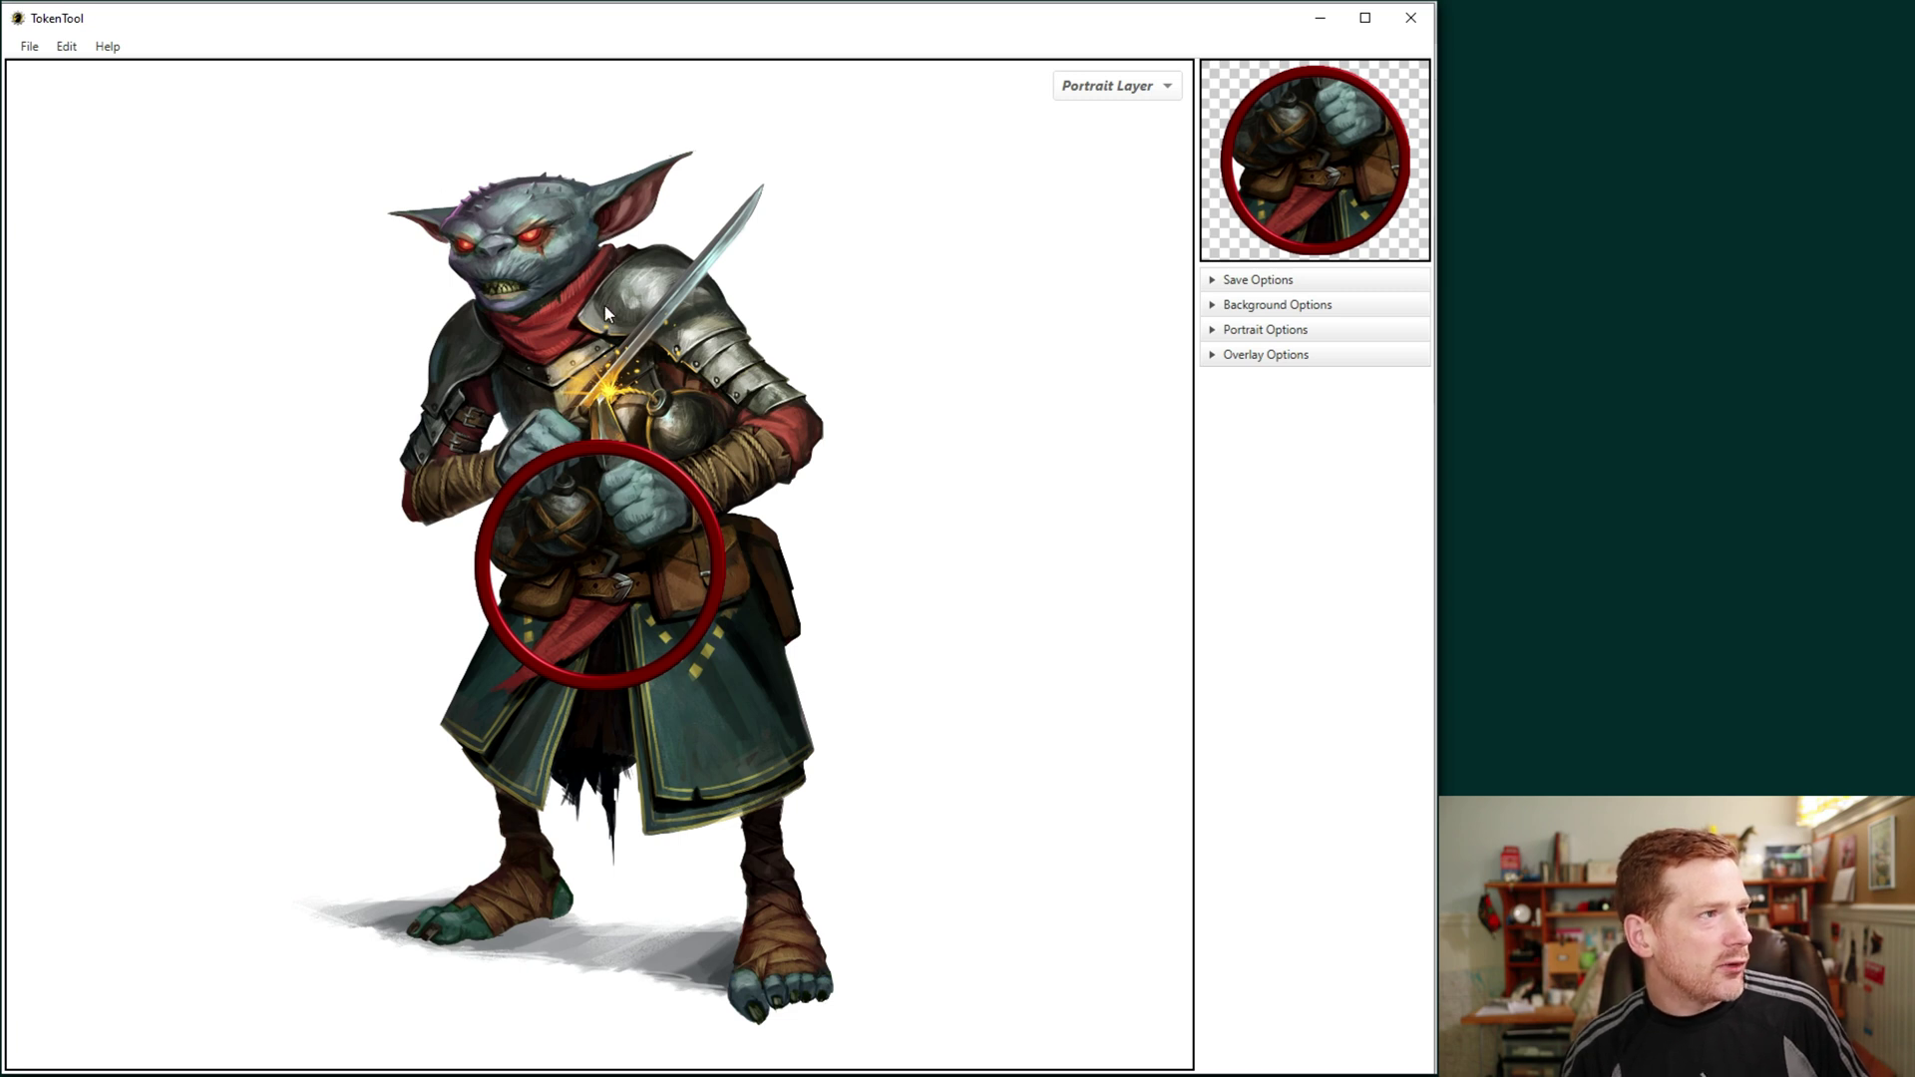
mouse_move(1237, 132)
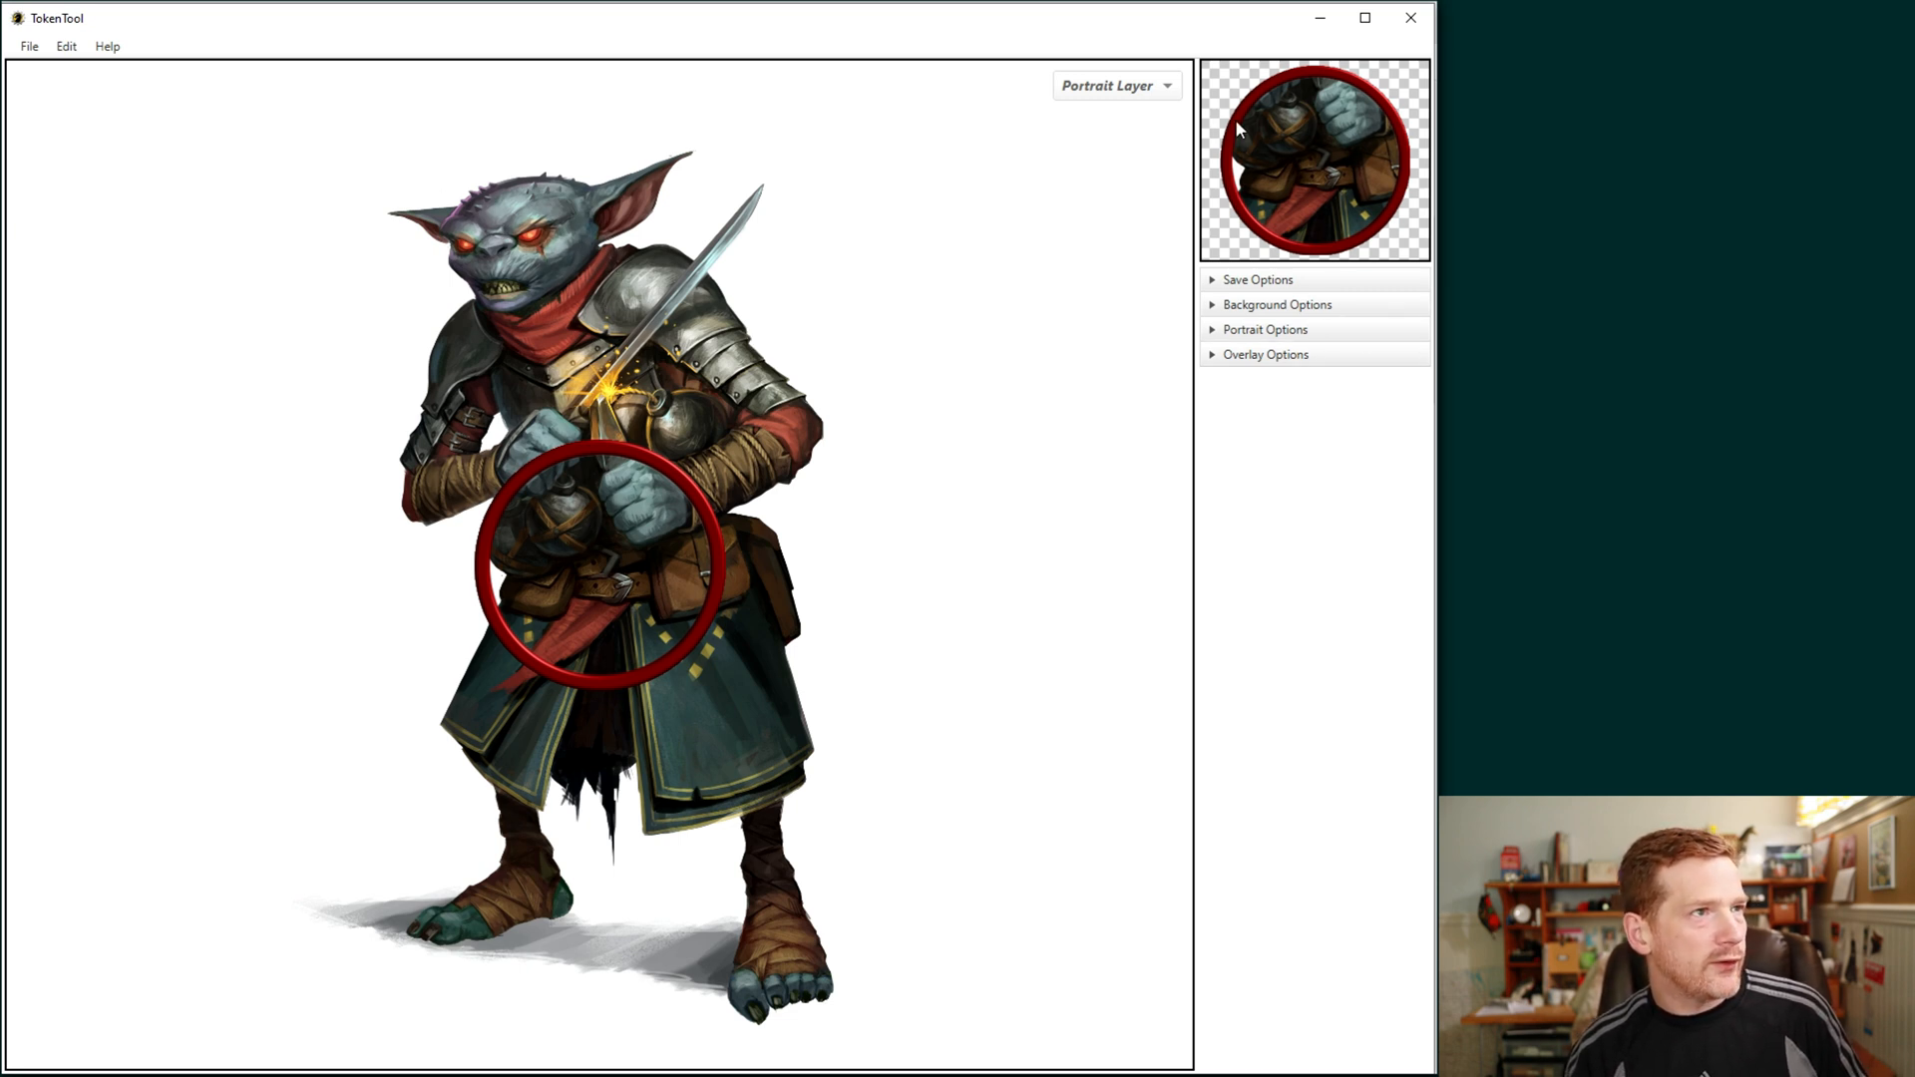
mouse_move(1305, 157)
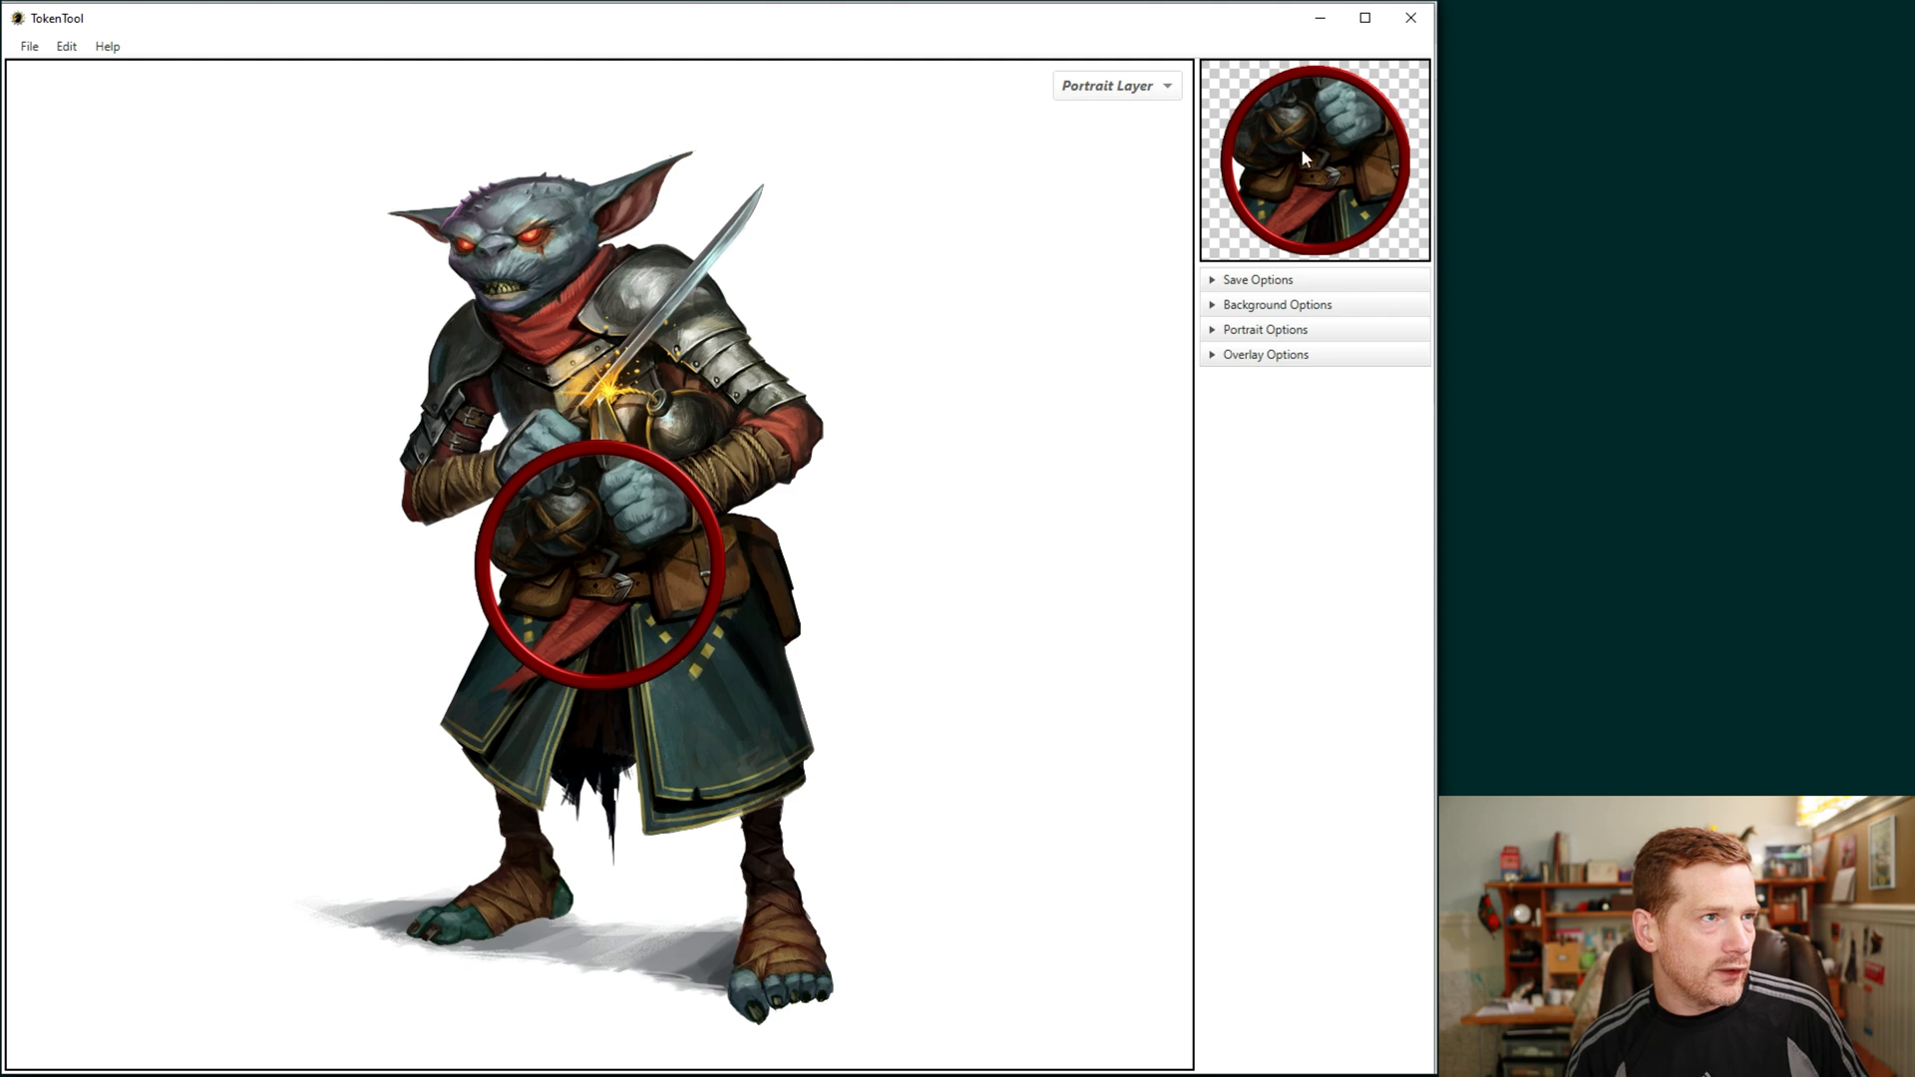
mouse_move(1348, 235)
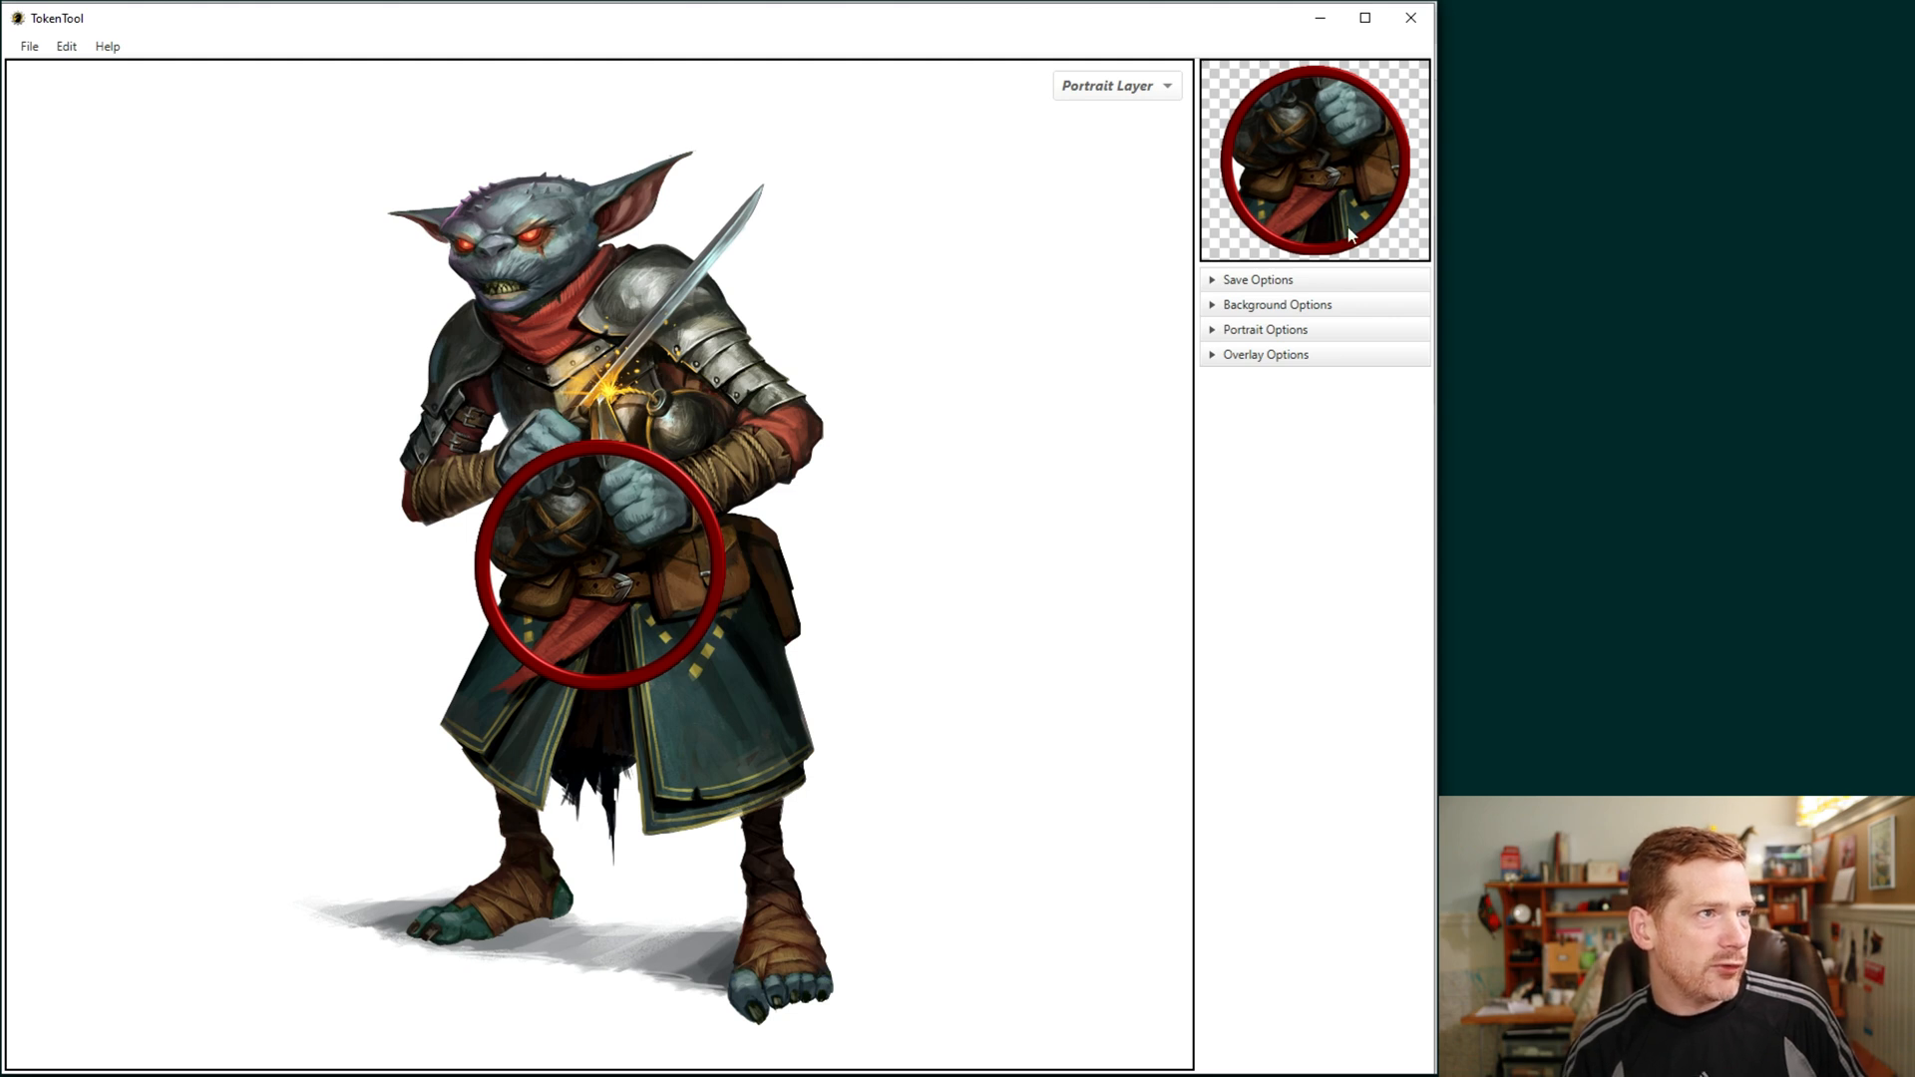
mouse_move(643, 381)
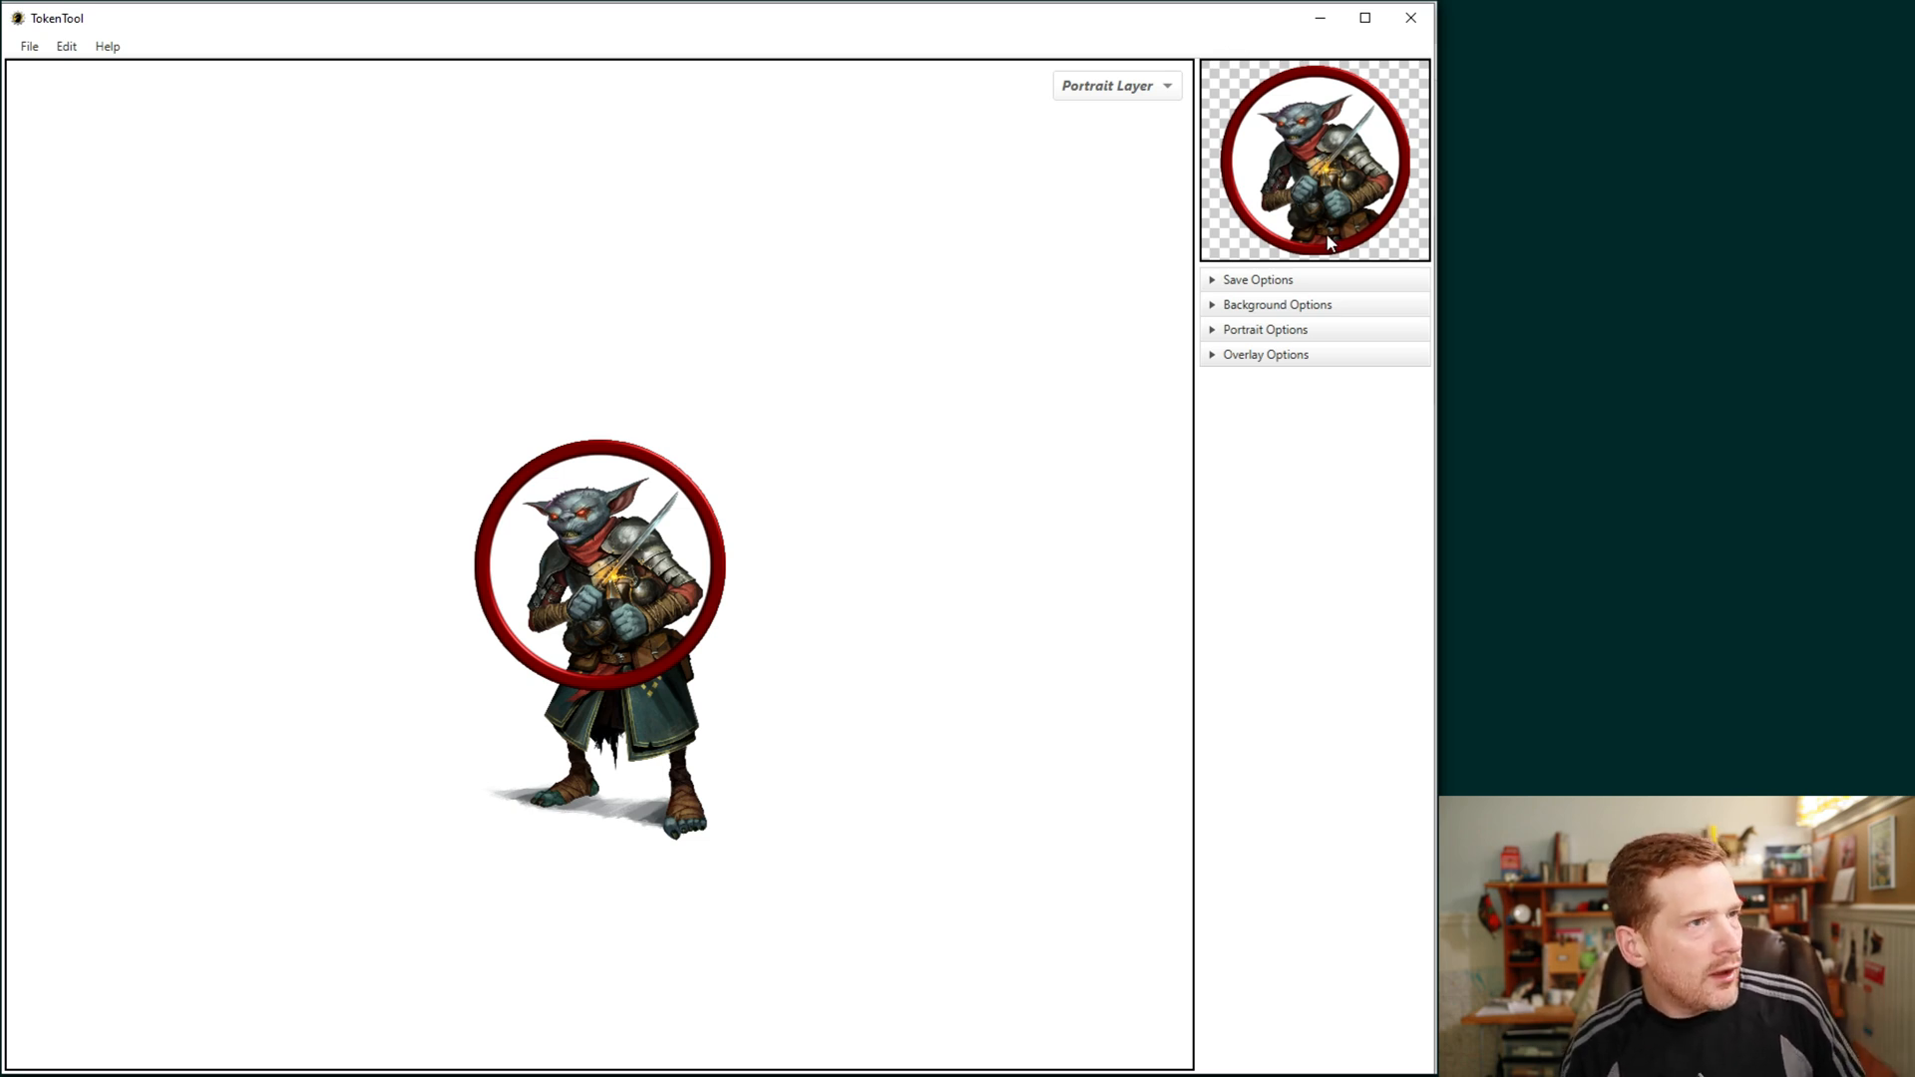
Step: Browse Overlay Options into the Square collection, trying the Translucent and Wooden frames
click(1213, 355)
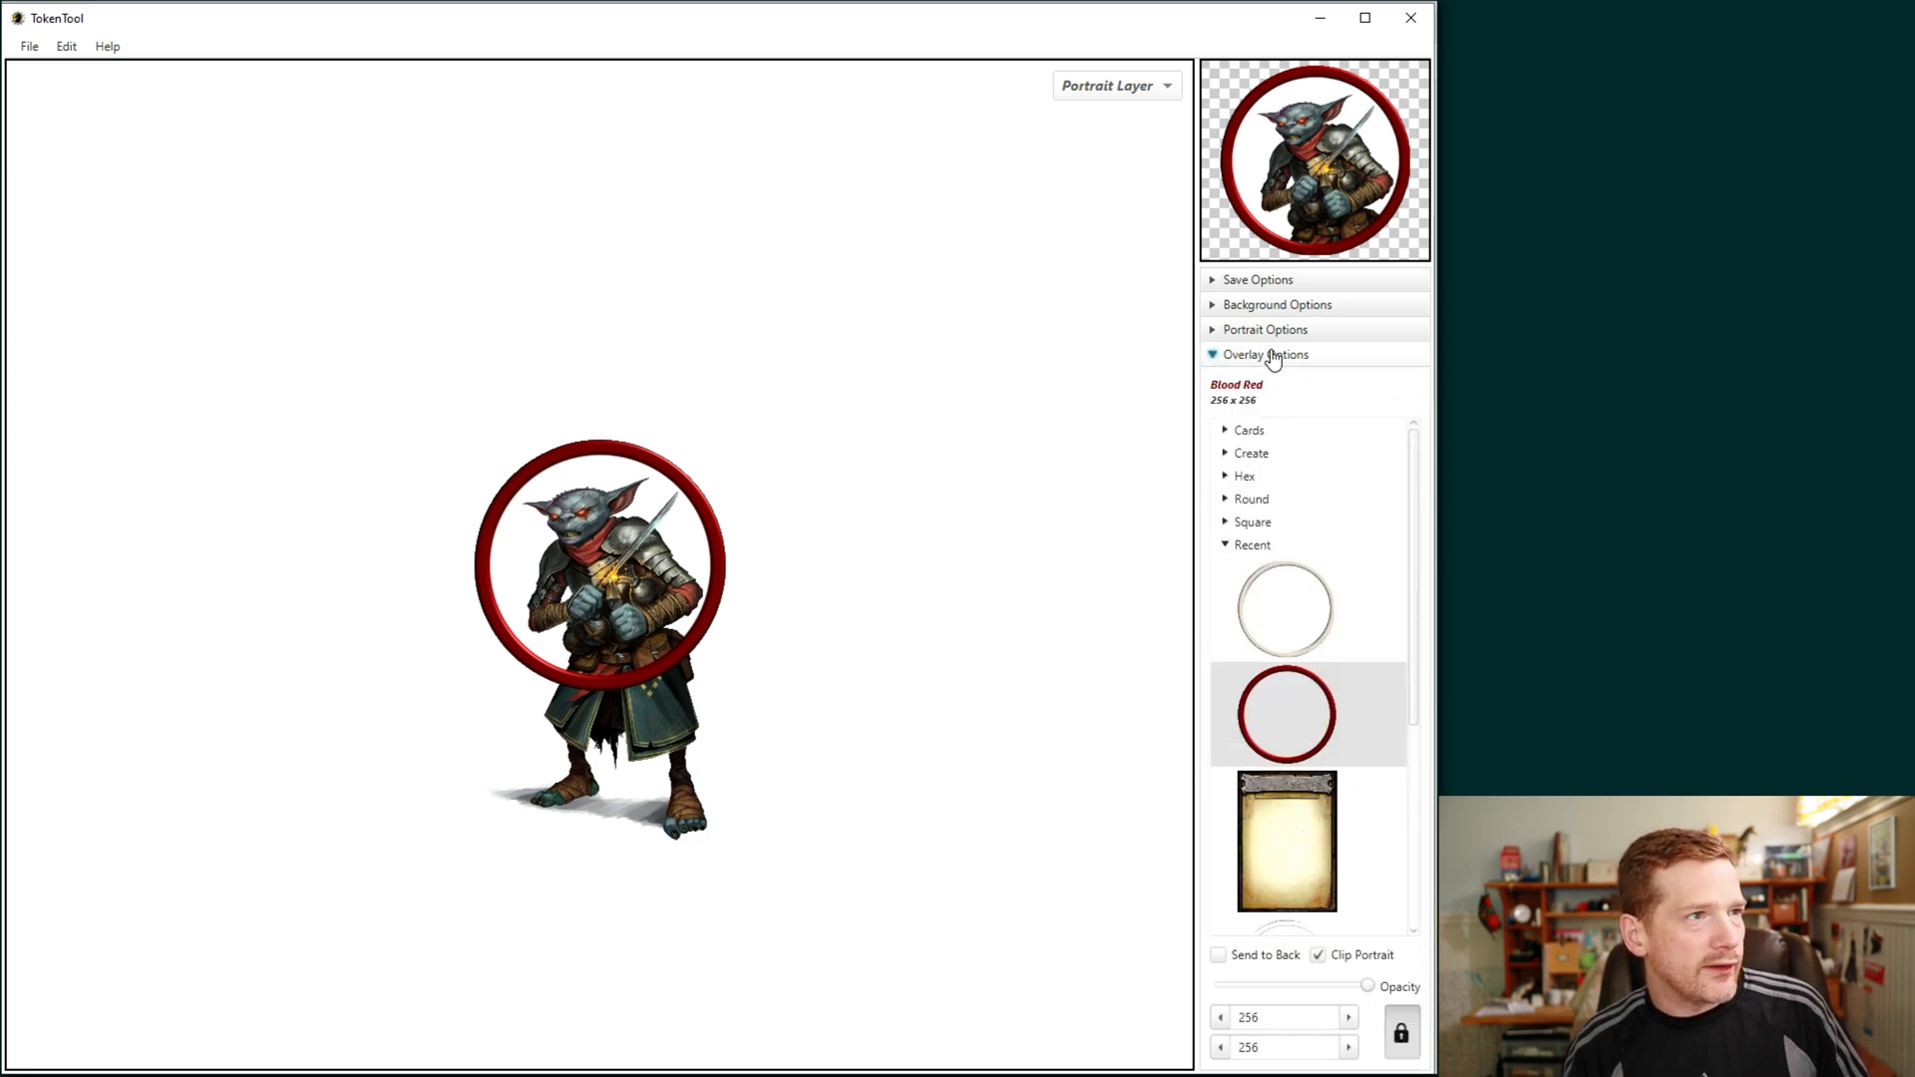
click(1253, 545)
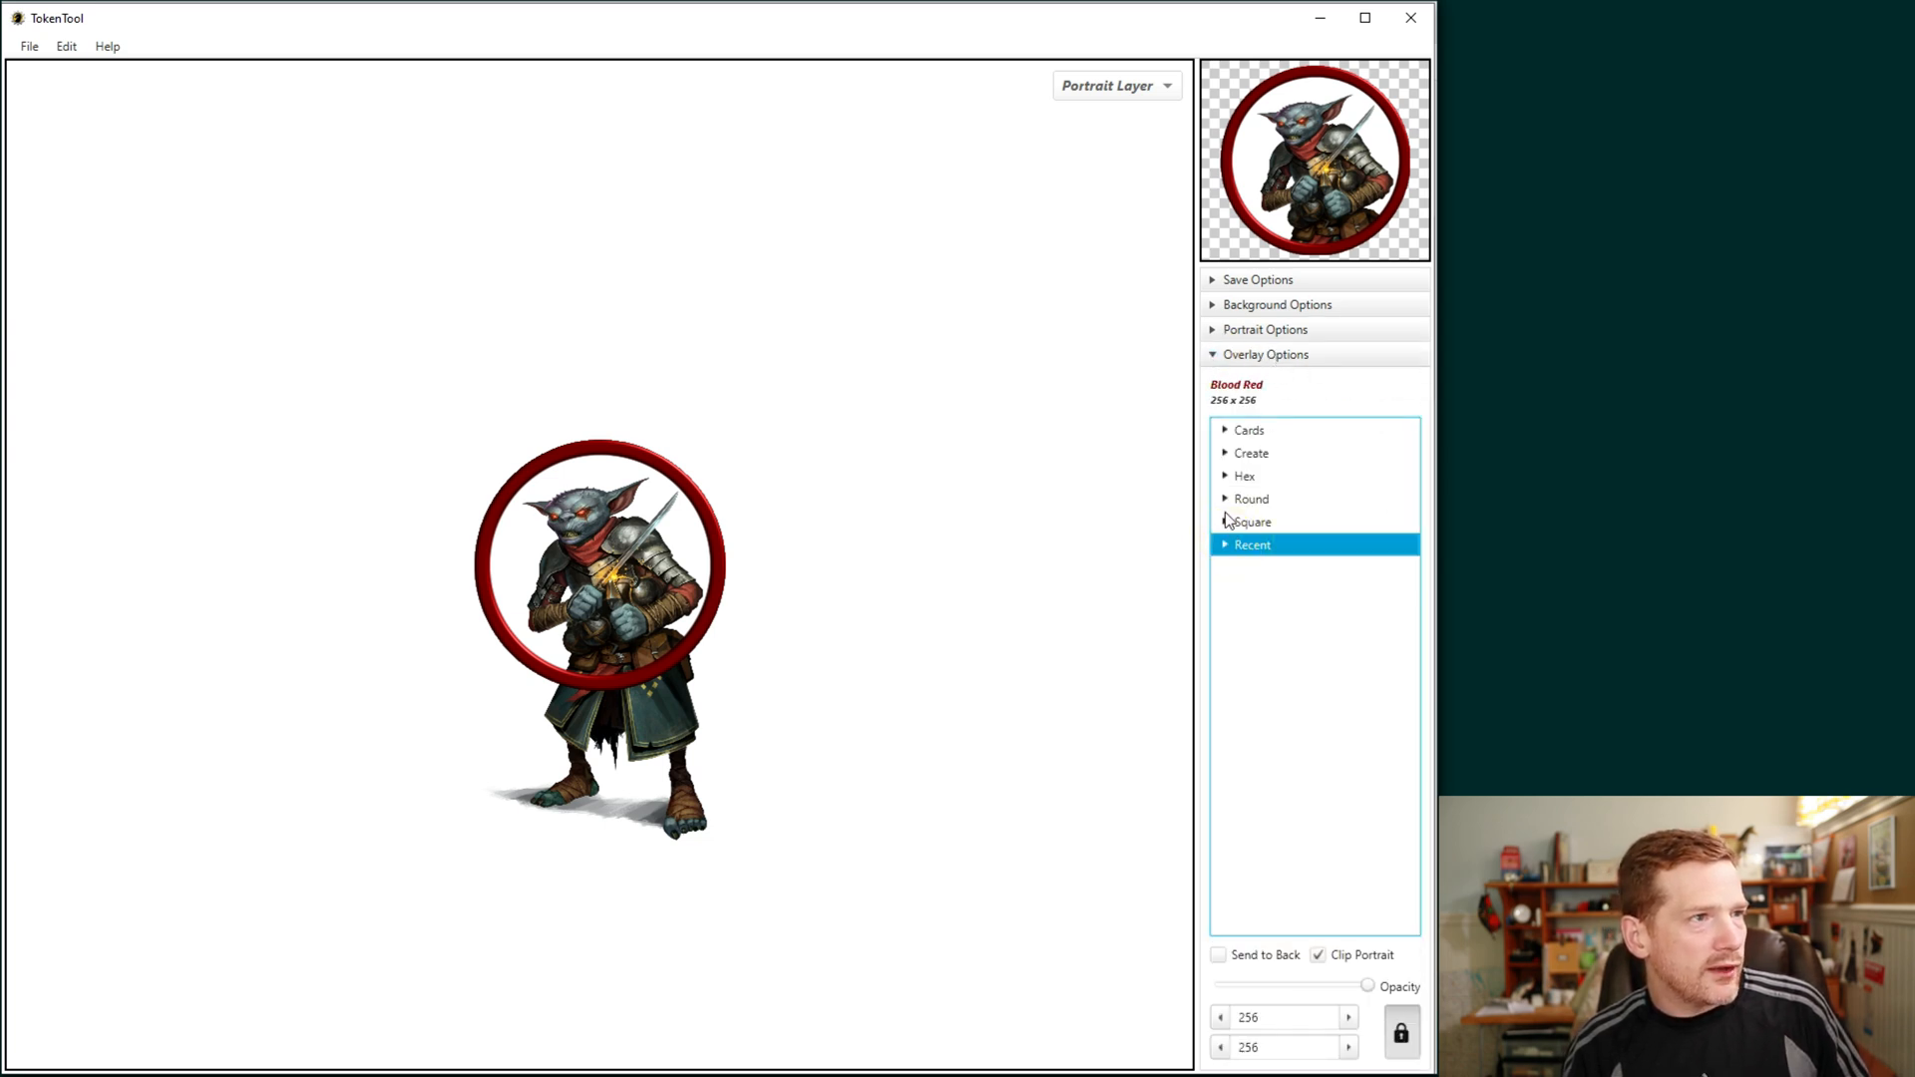
click(1225, 499)
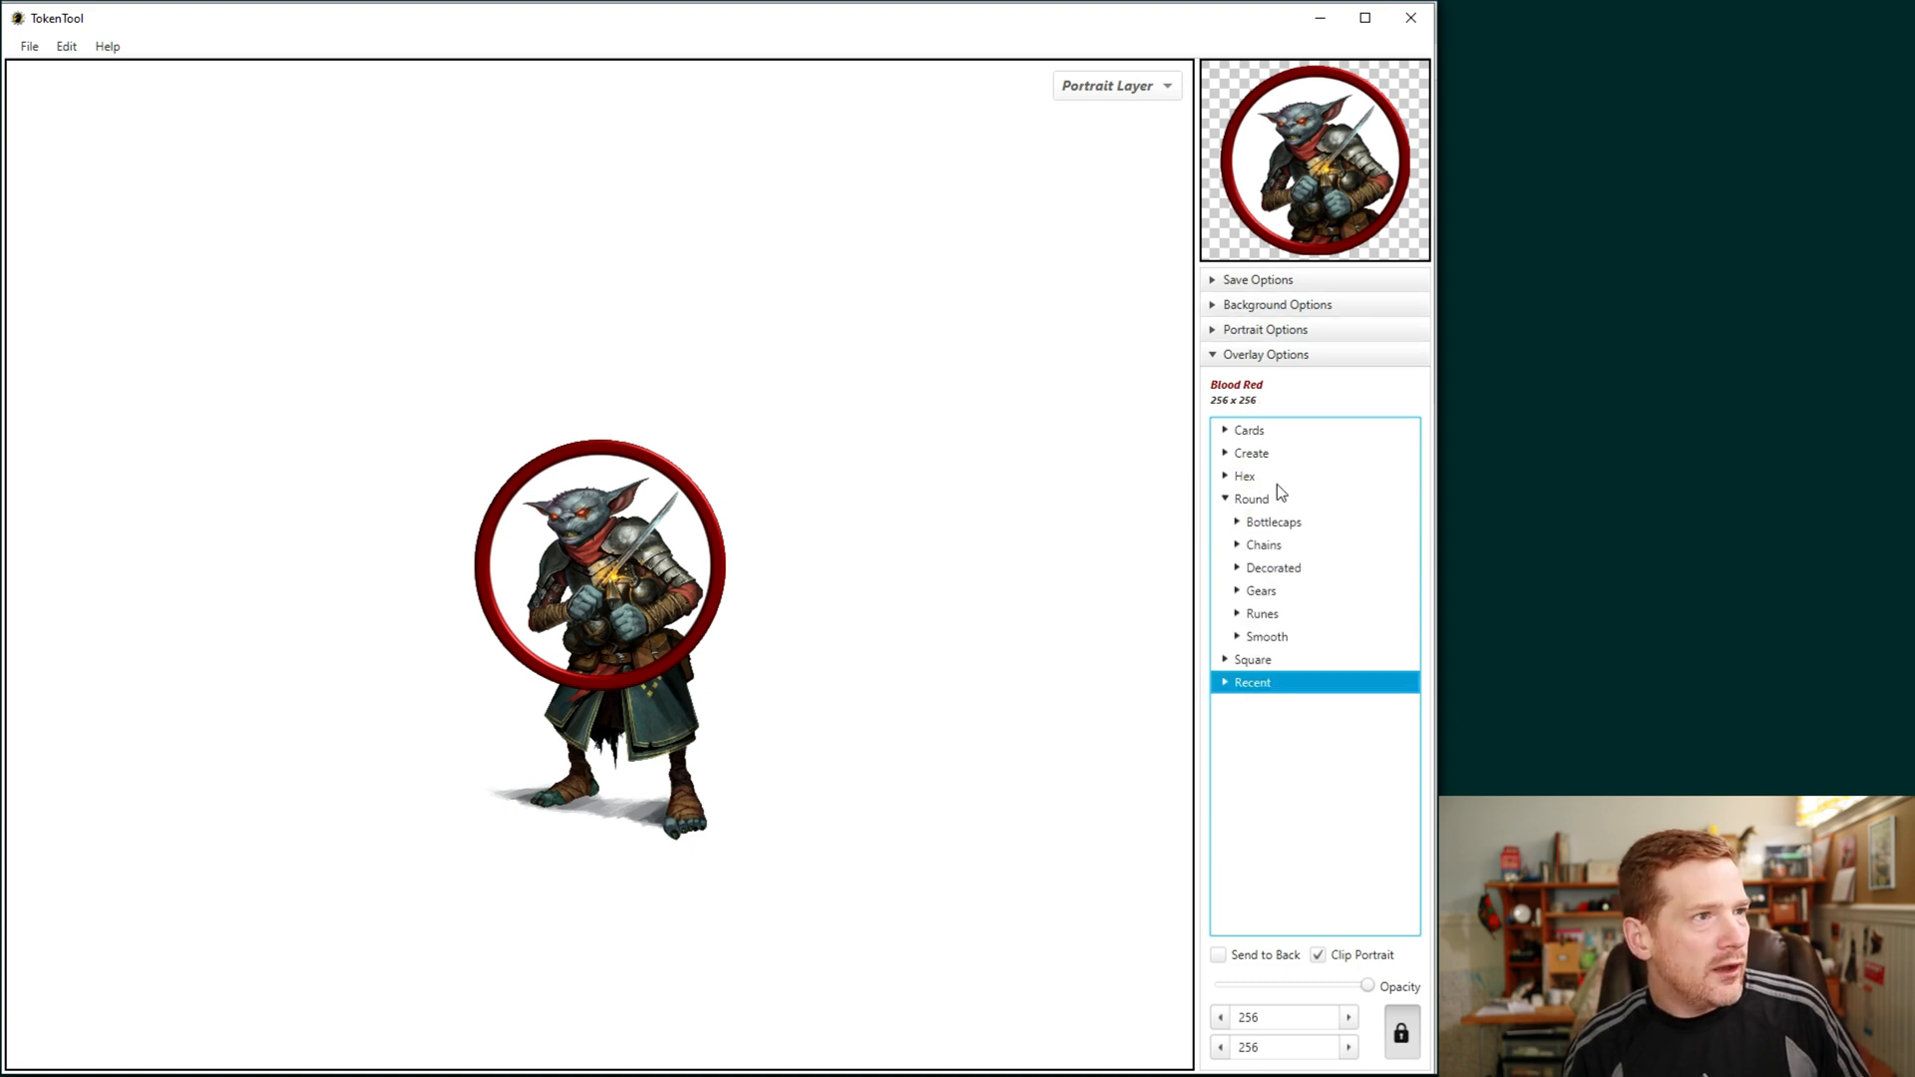
click(1225, 499)
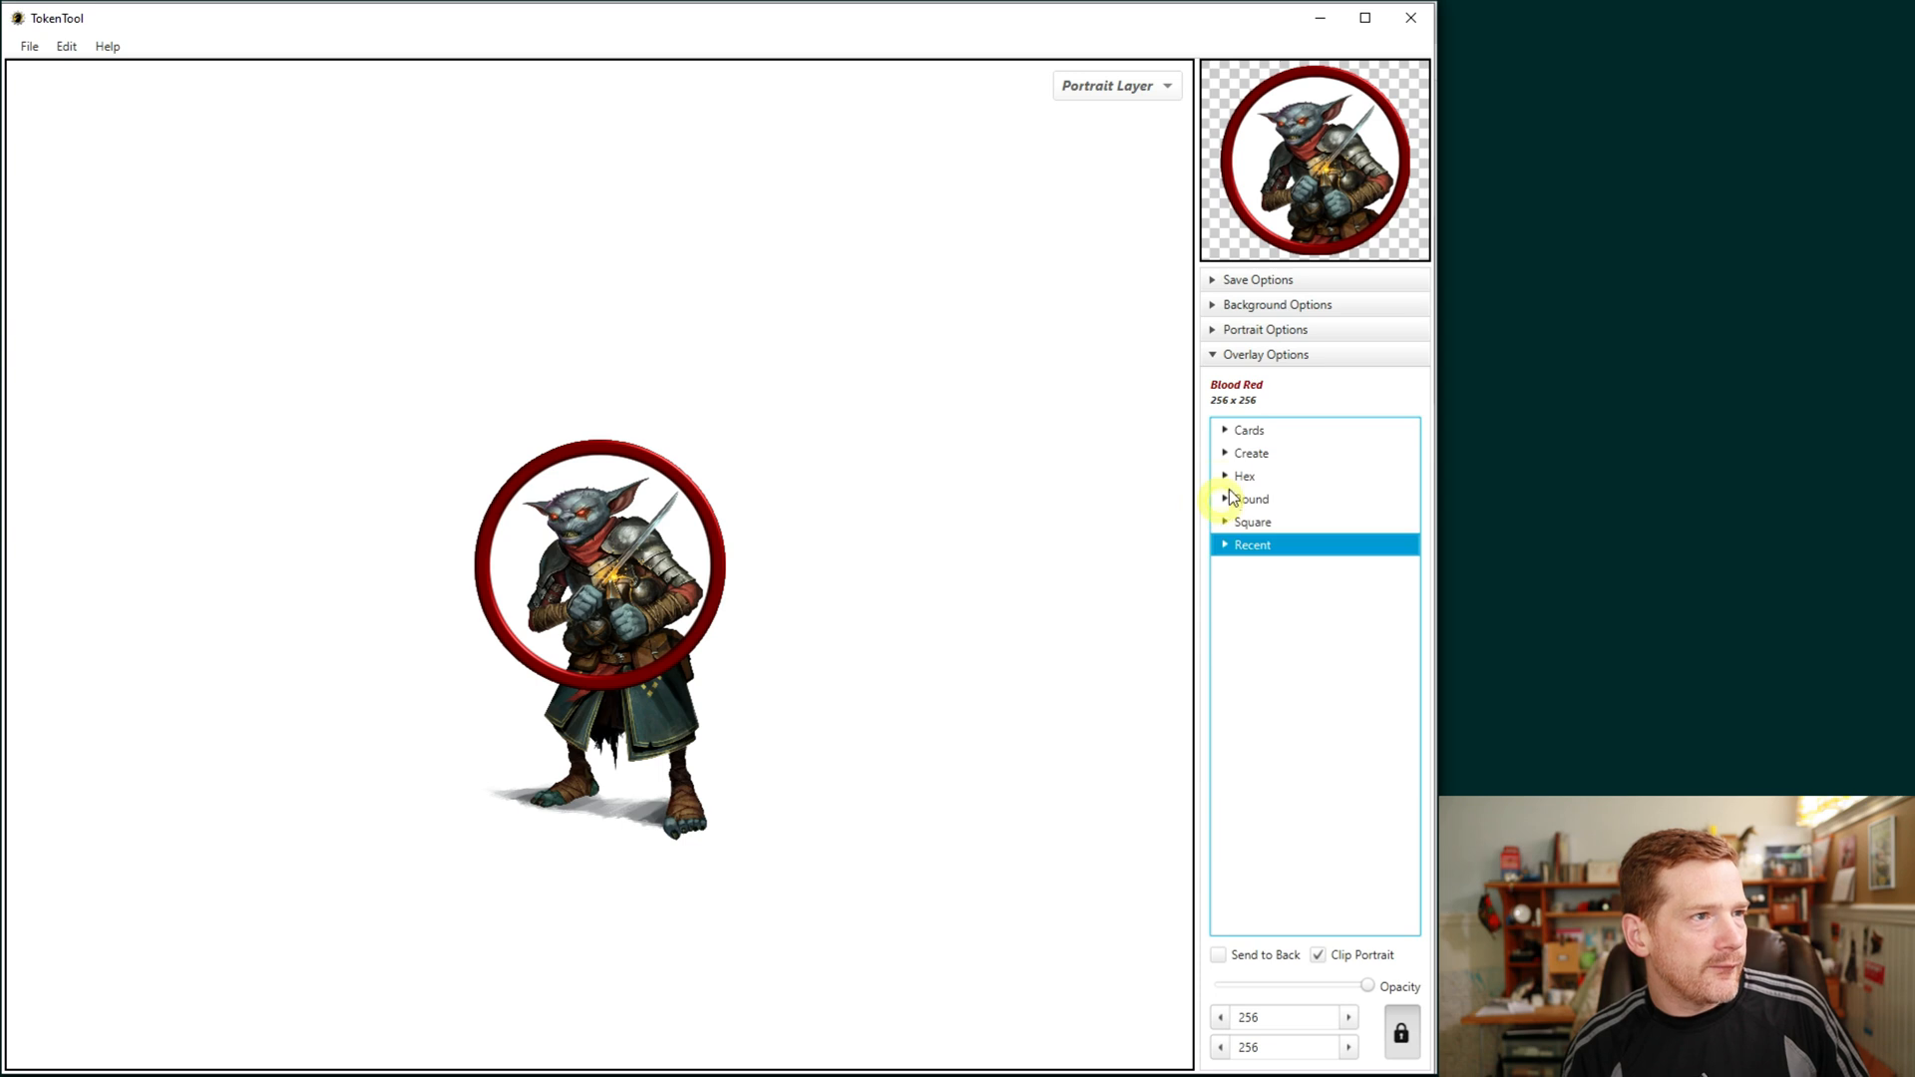
click(1253, 545)
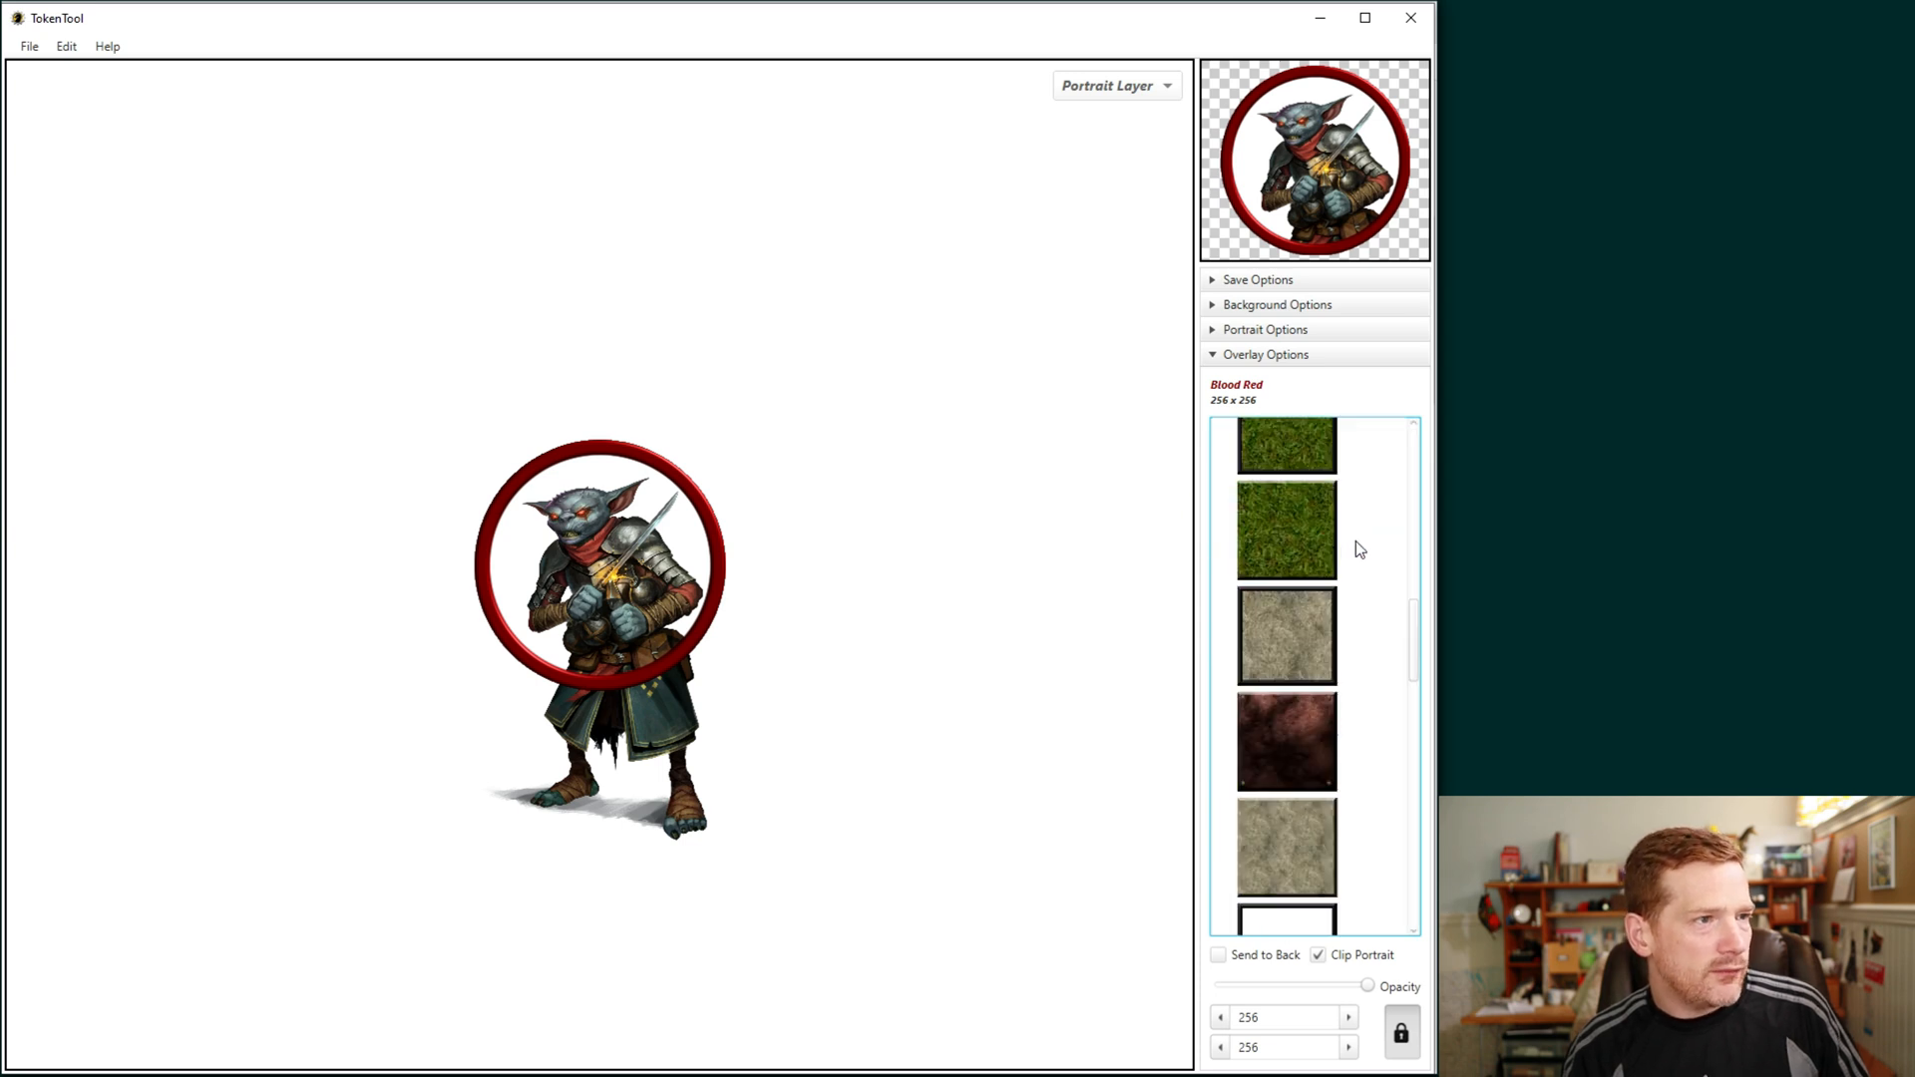
scroll(down, 3)
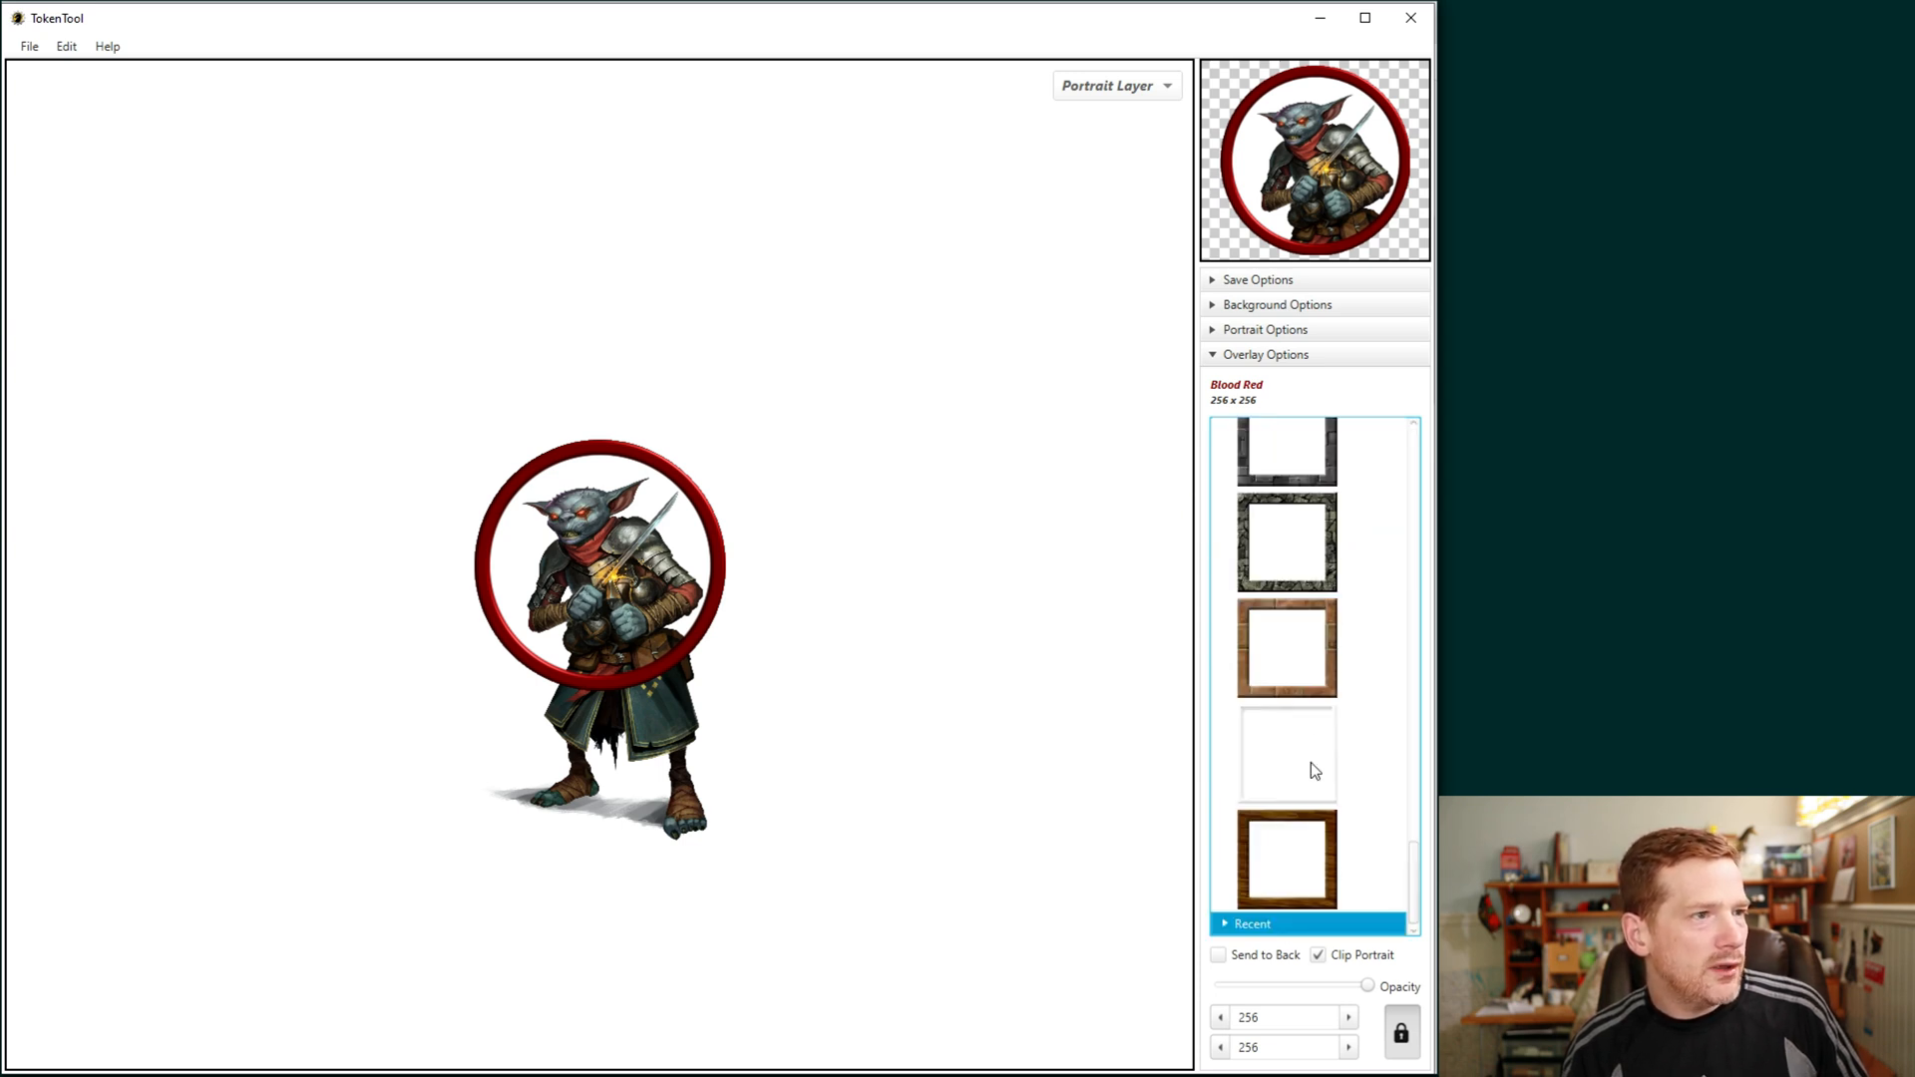
click(1311, 762)
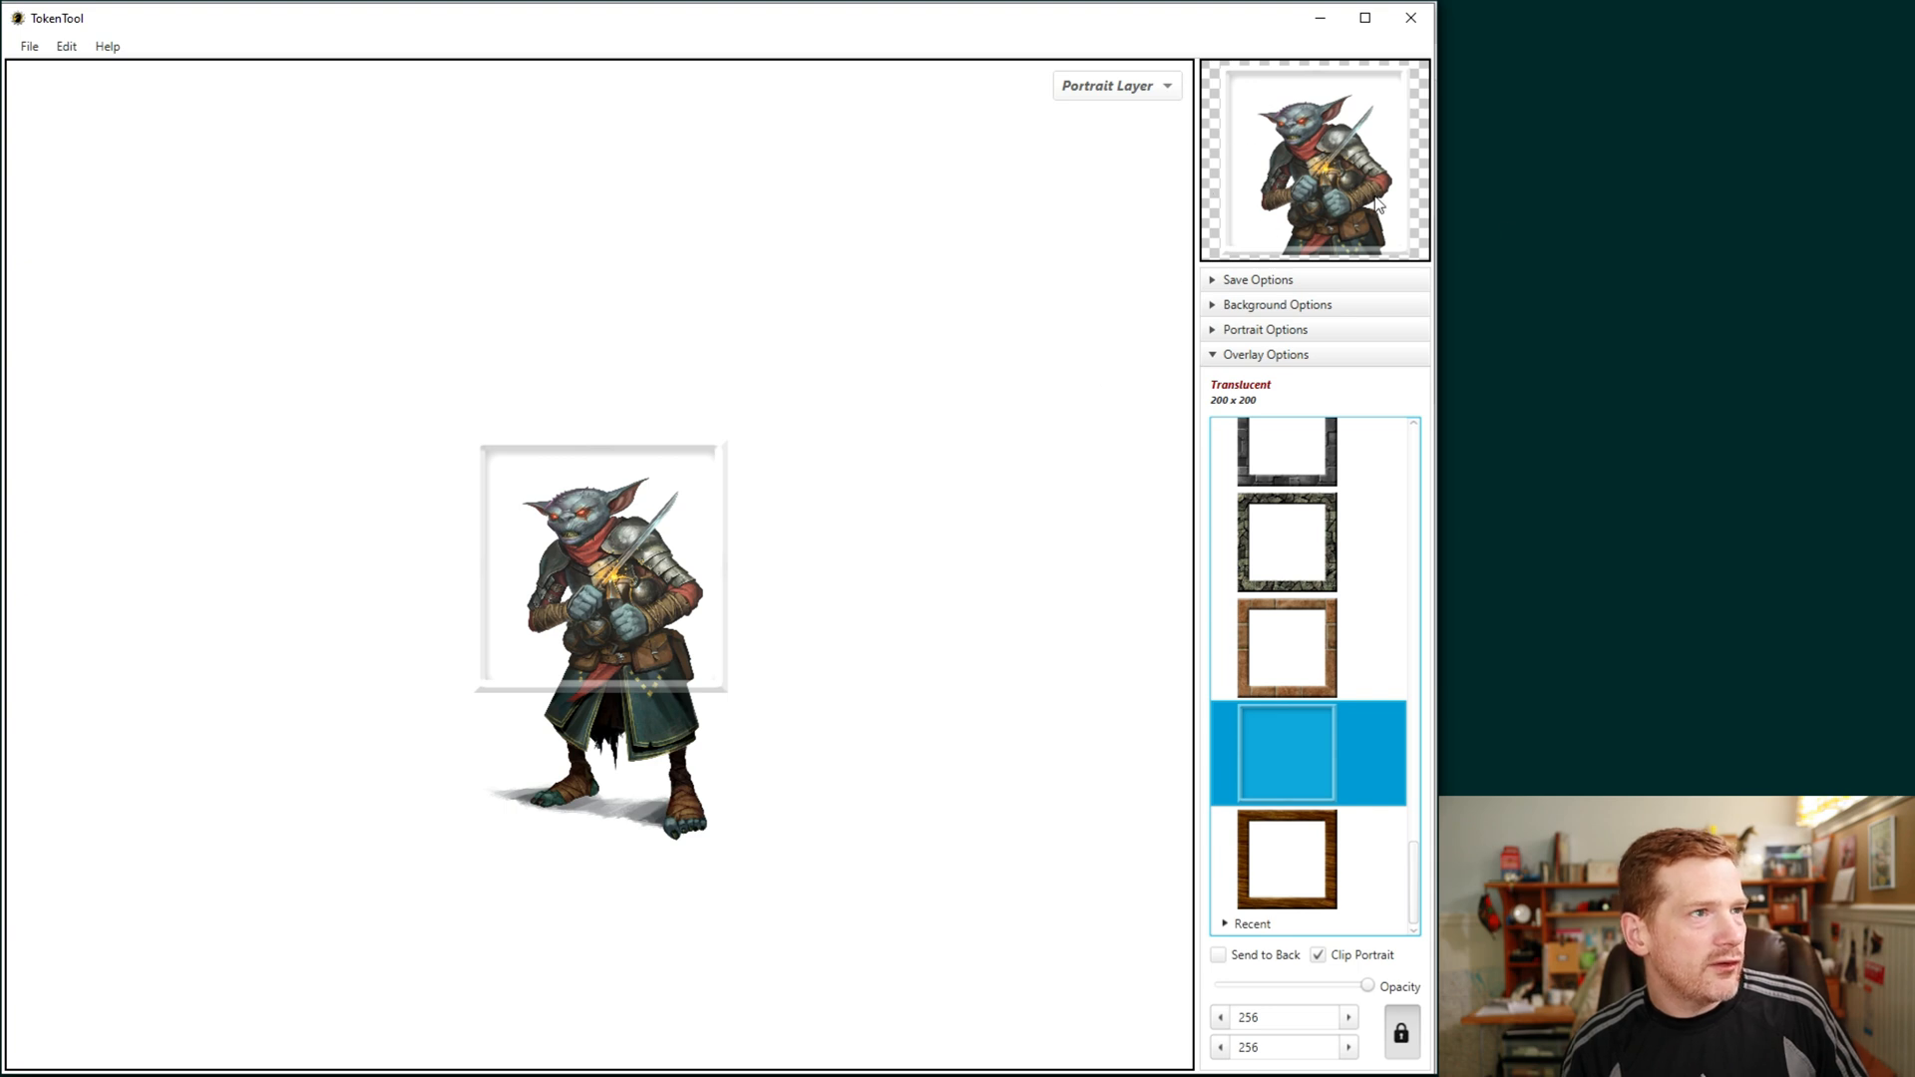
click(1333, 876)
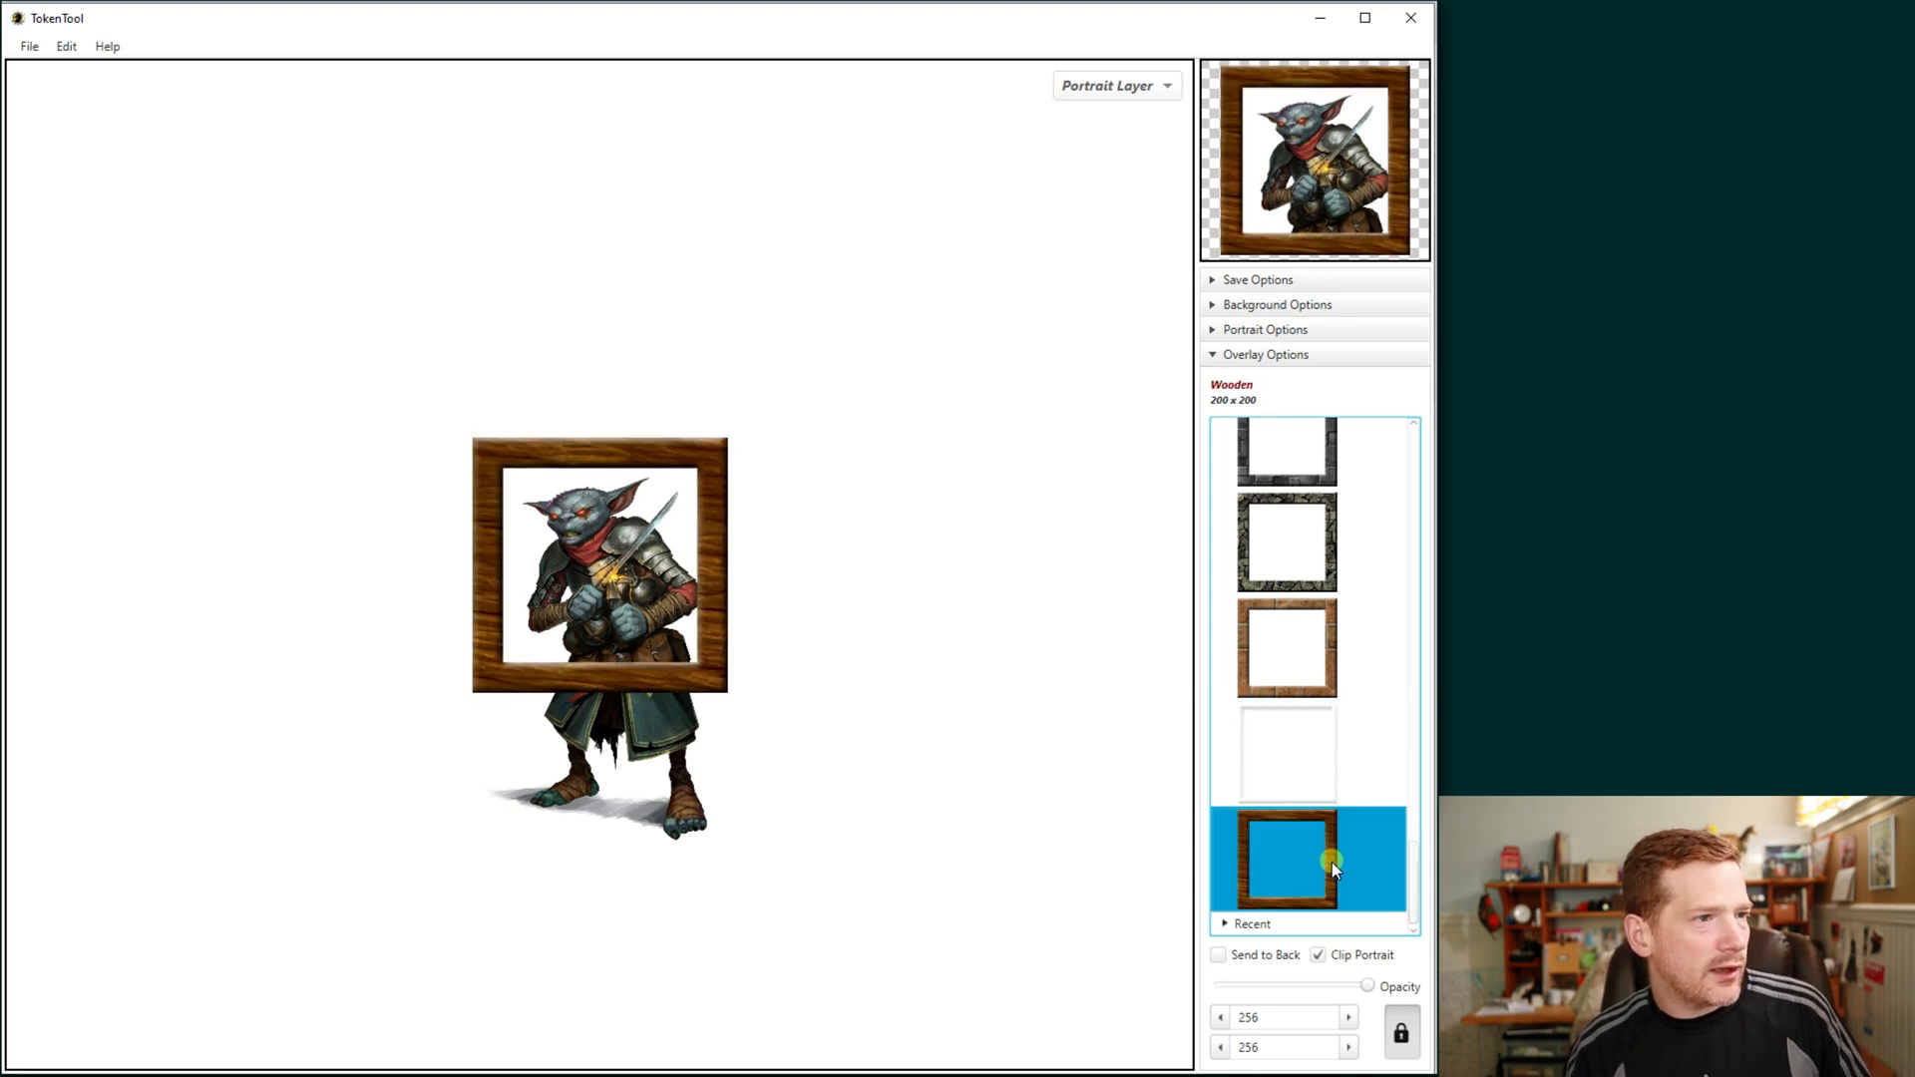
mouse_move(1309, 223)
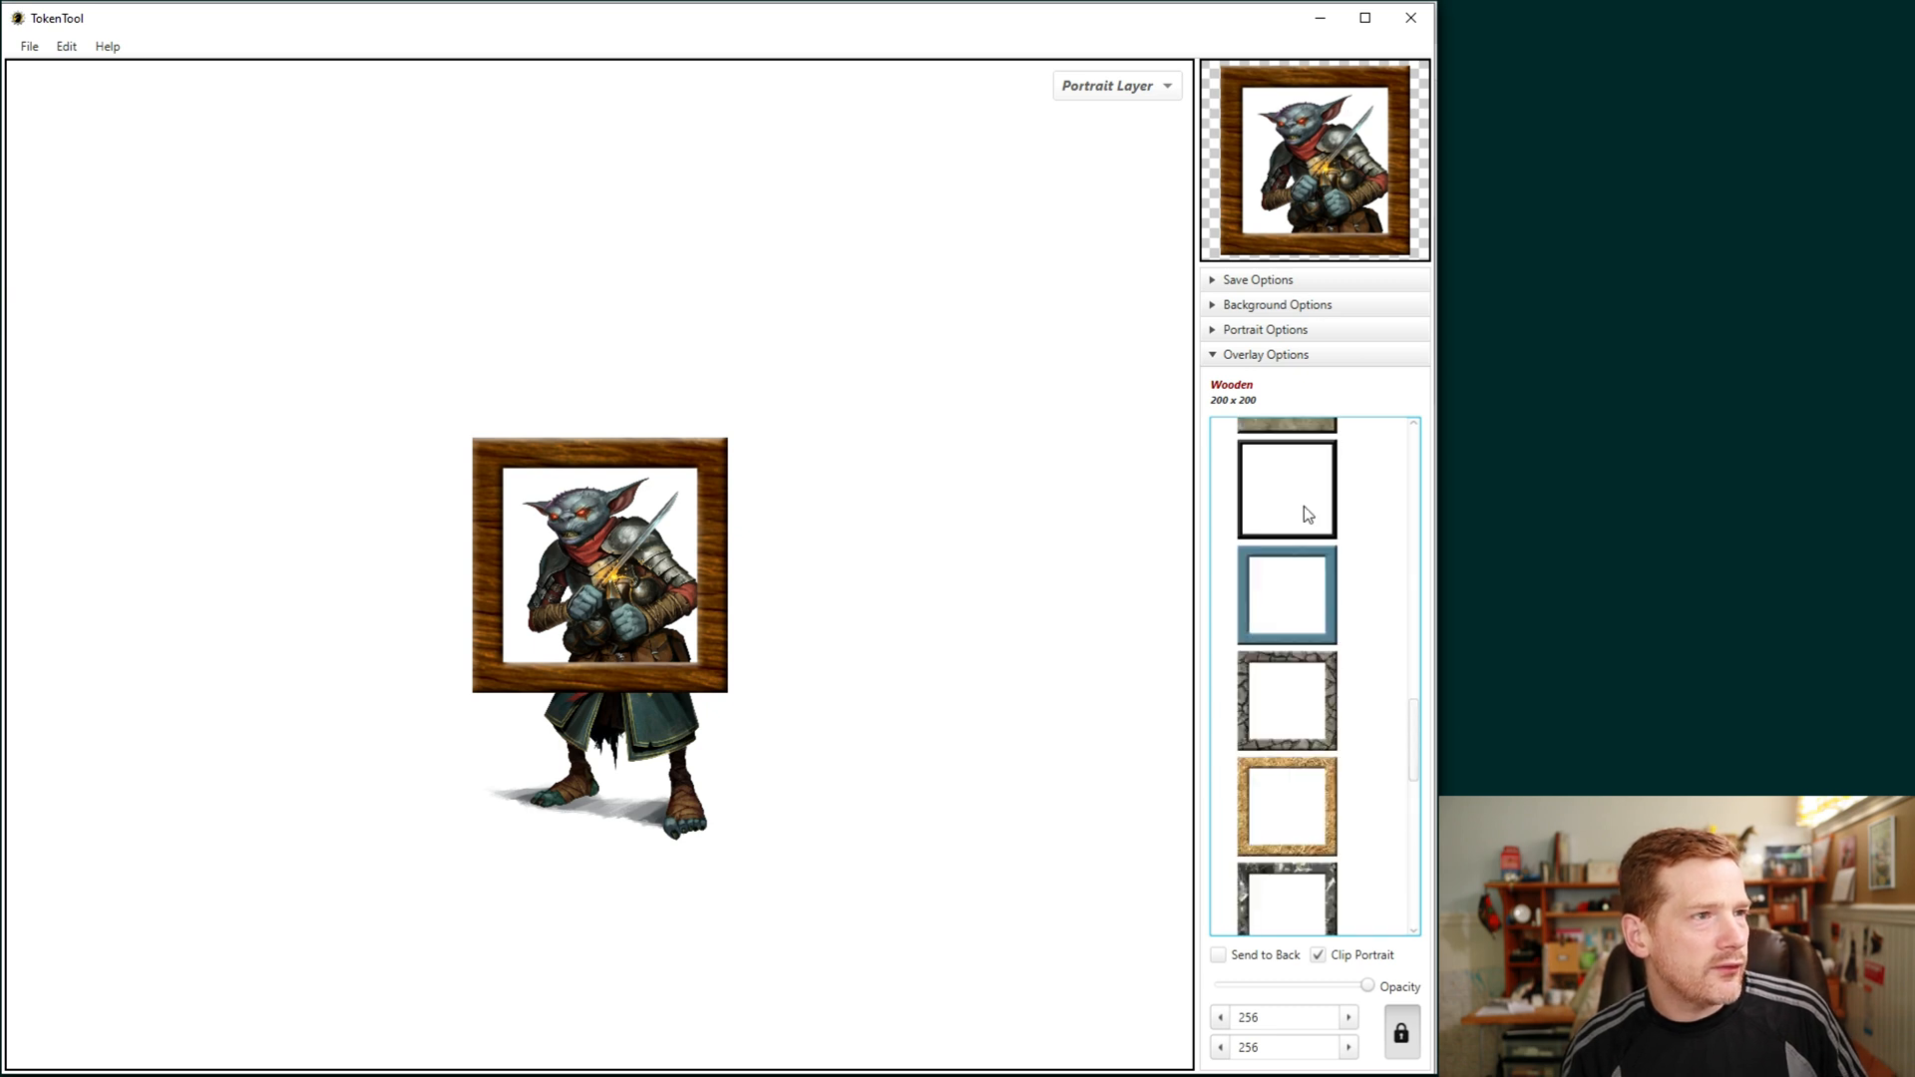
Step: Try Grass and Hay bases sent behind the hobgoblin, settling on the transparent black-bordered square base
click(1284, 459)
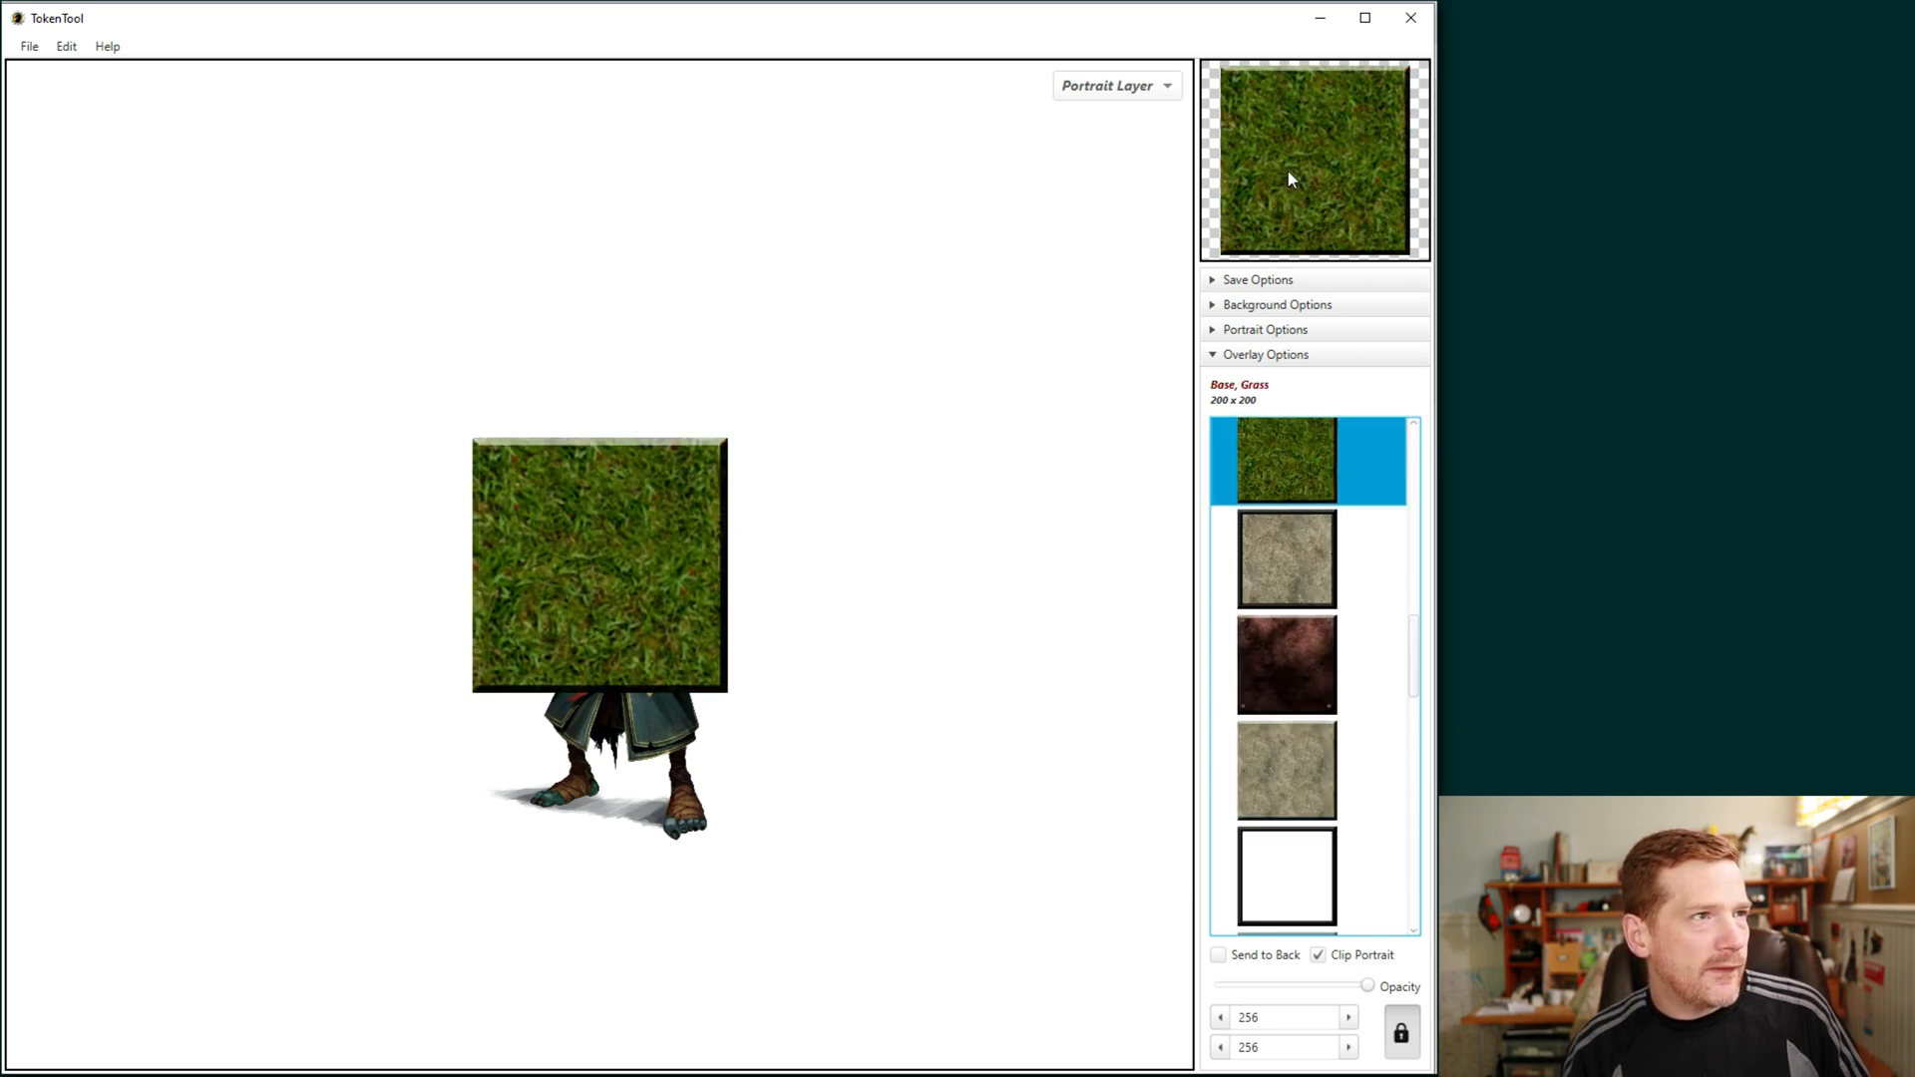
mouse_move(1305, 136)
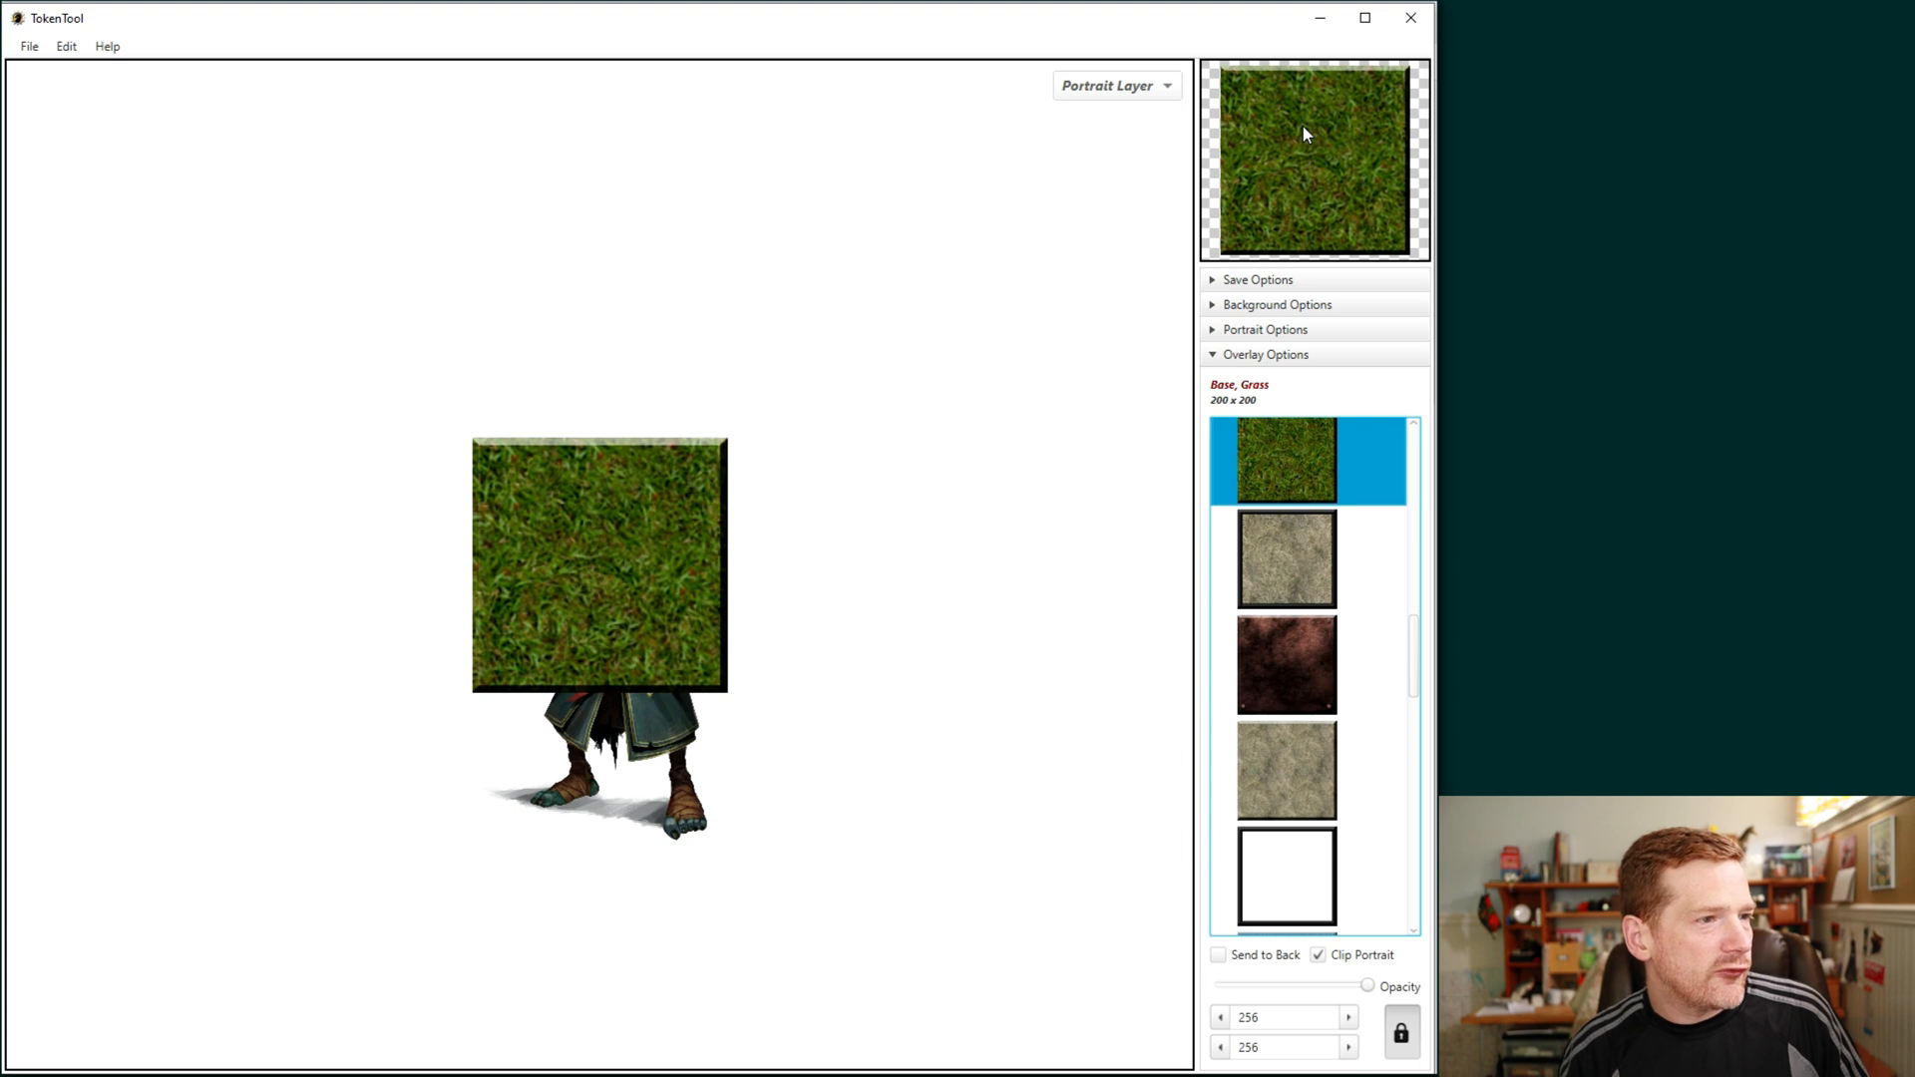
click(1217, 954)
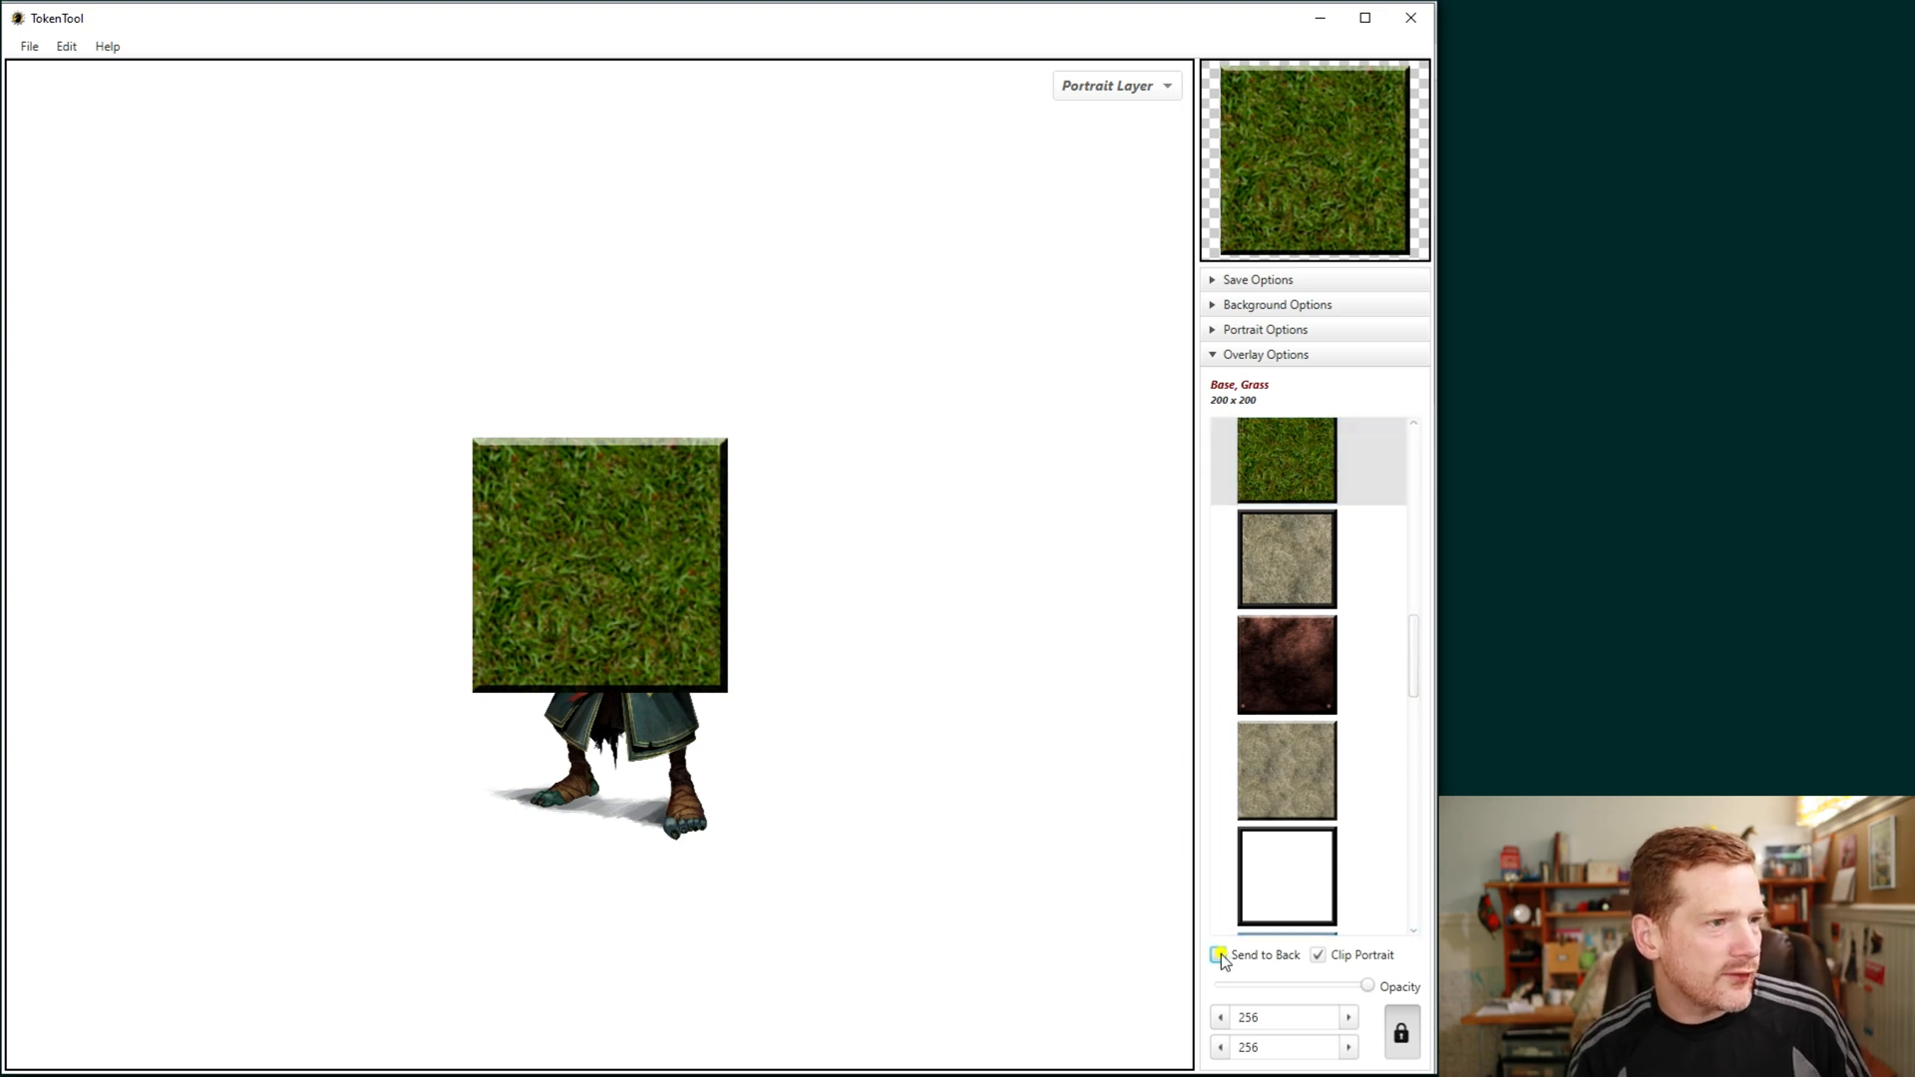
click(1217, 954)
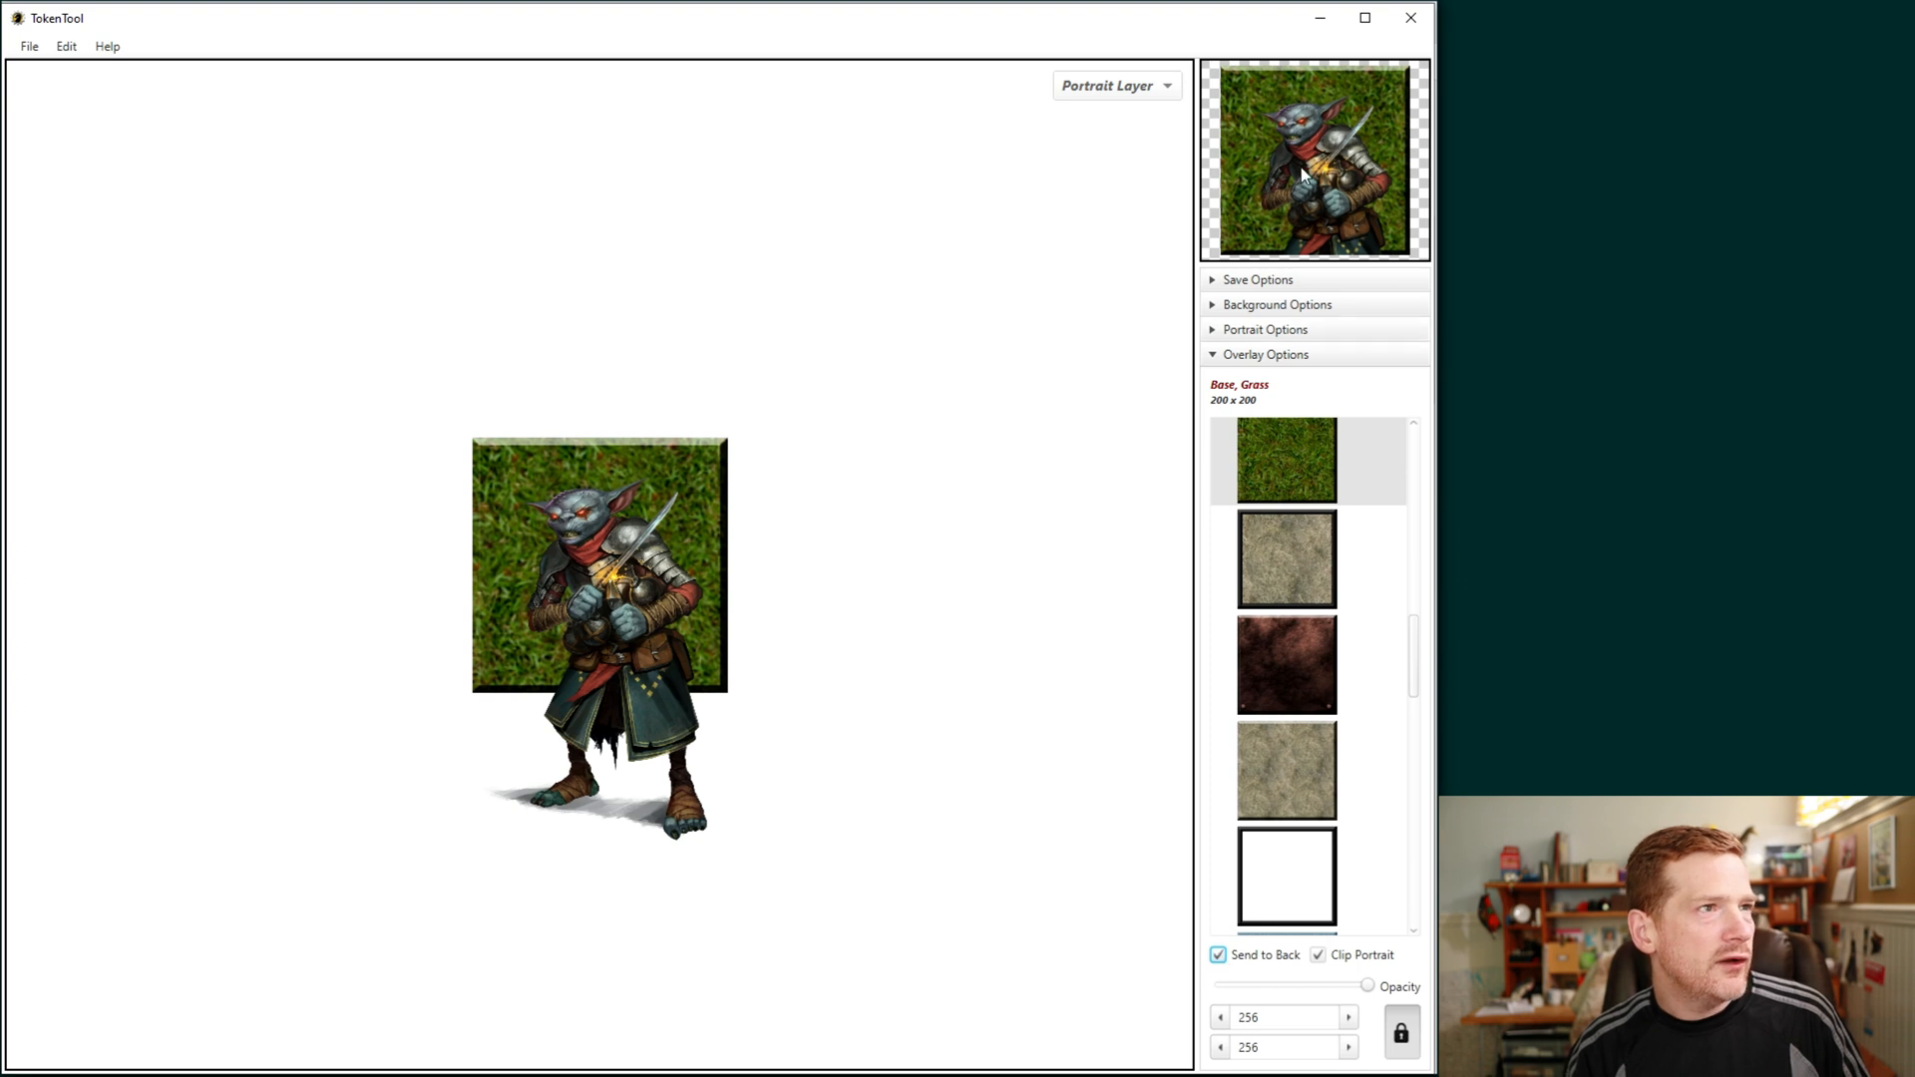
mouse_move(1289, 120)
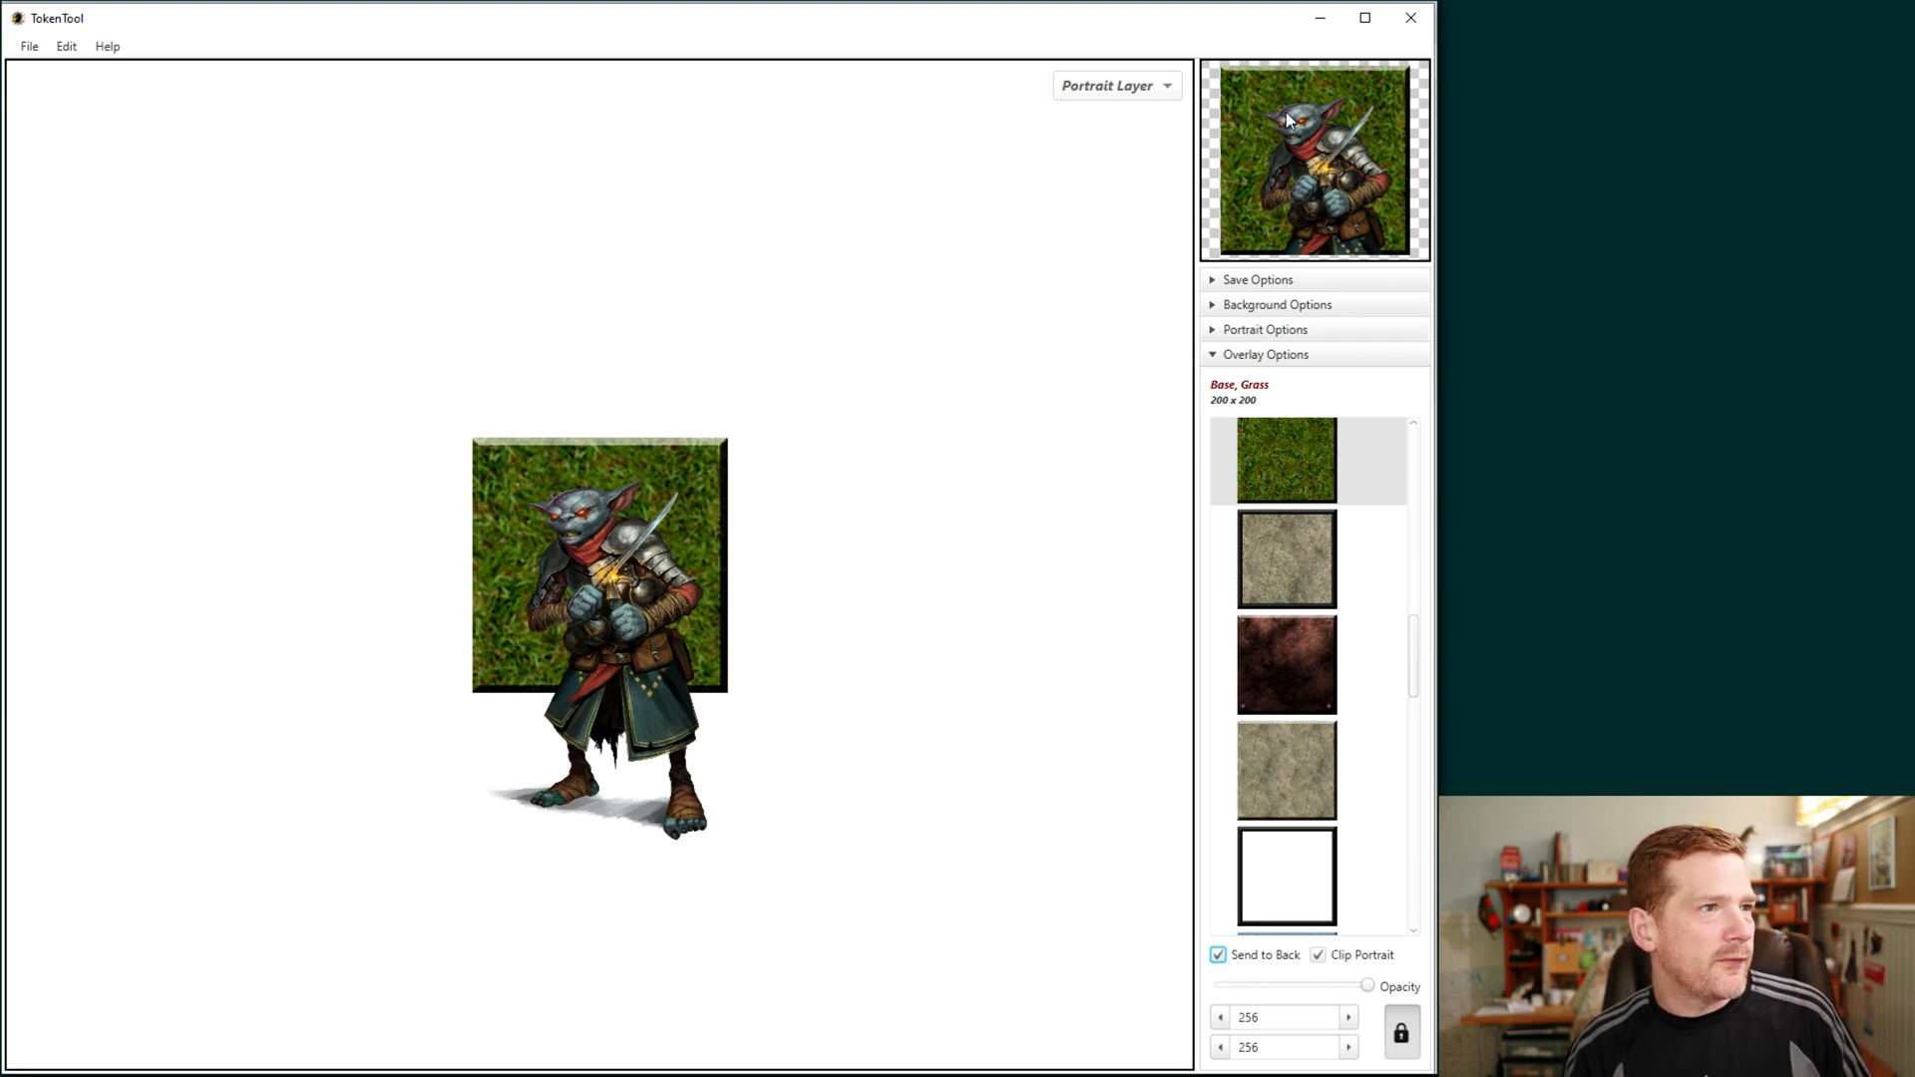
click(1286, 558)
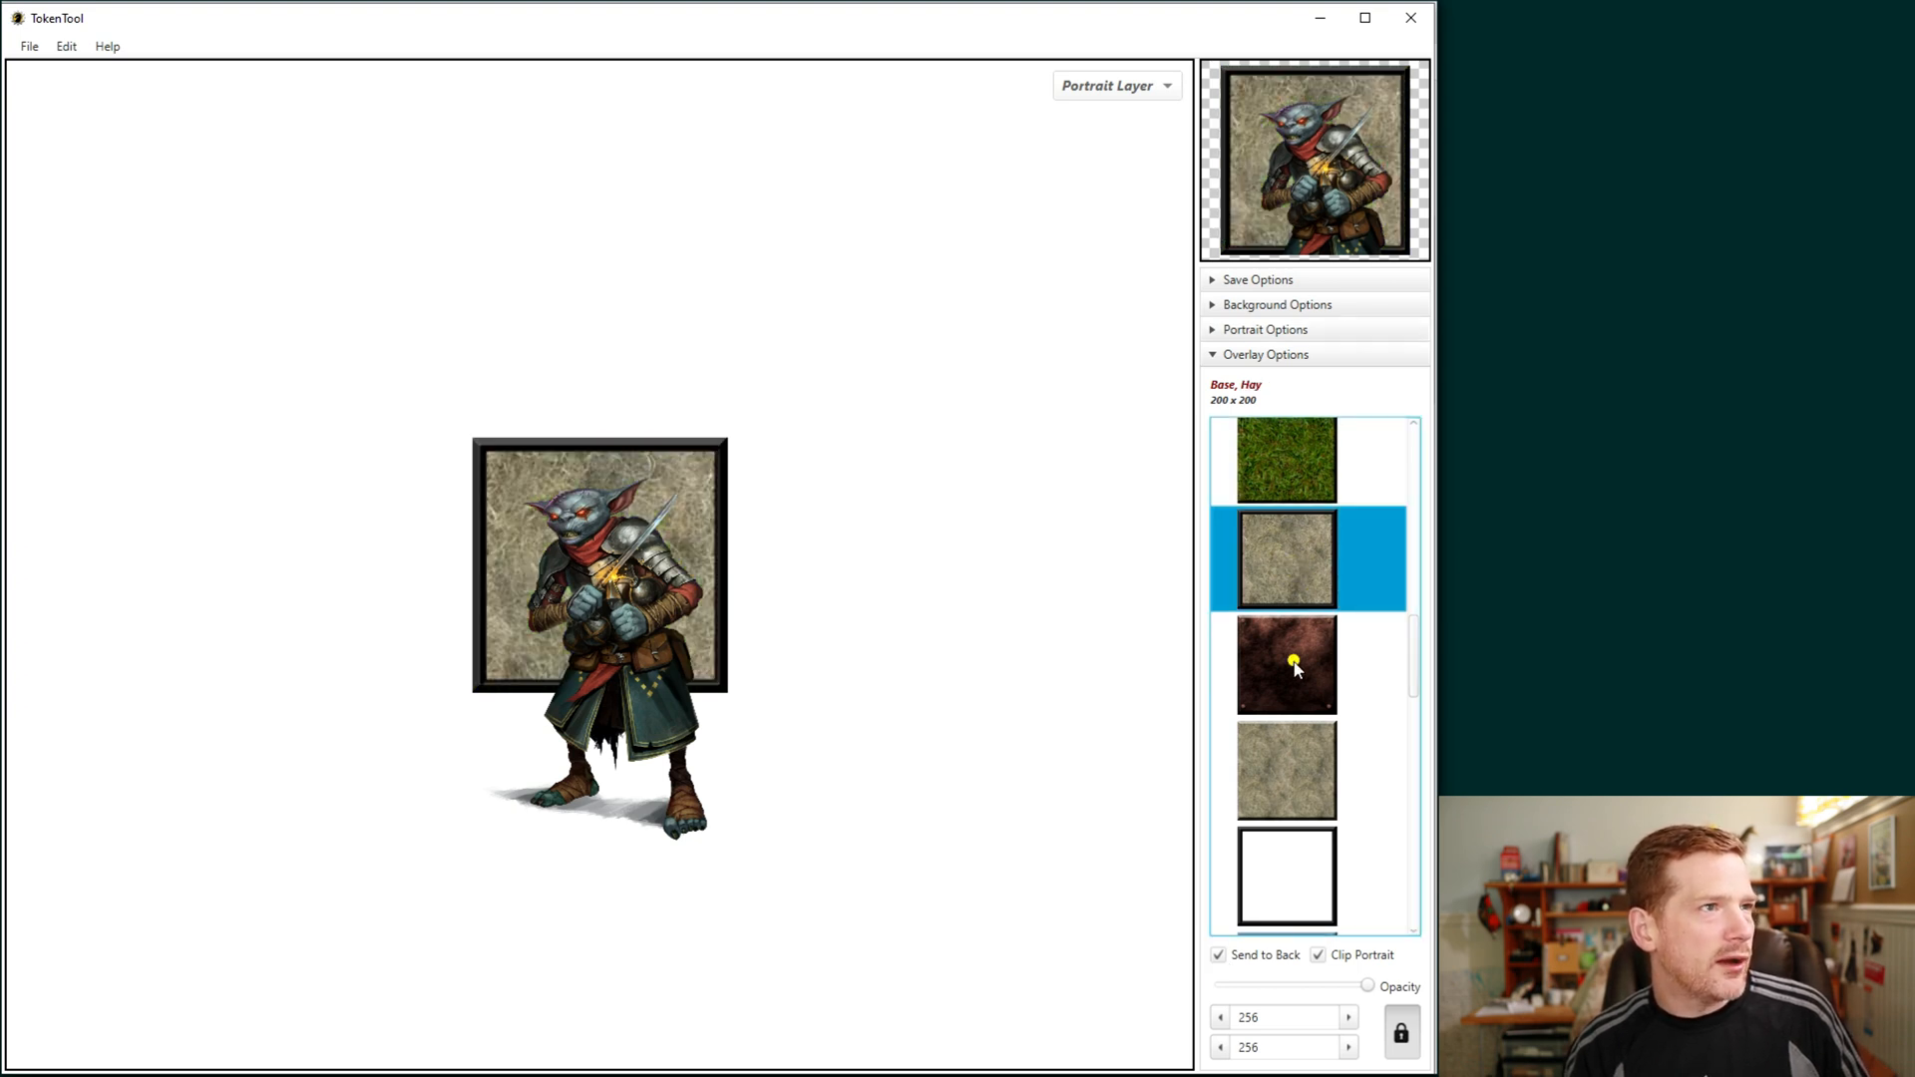
click(1285, 770)
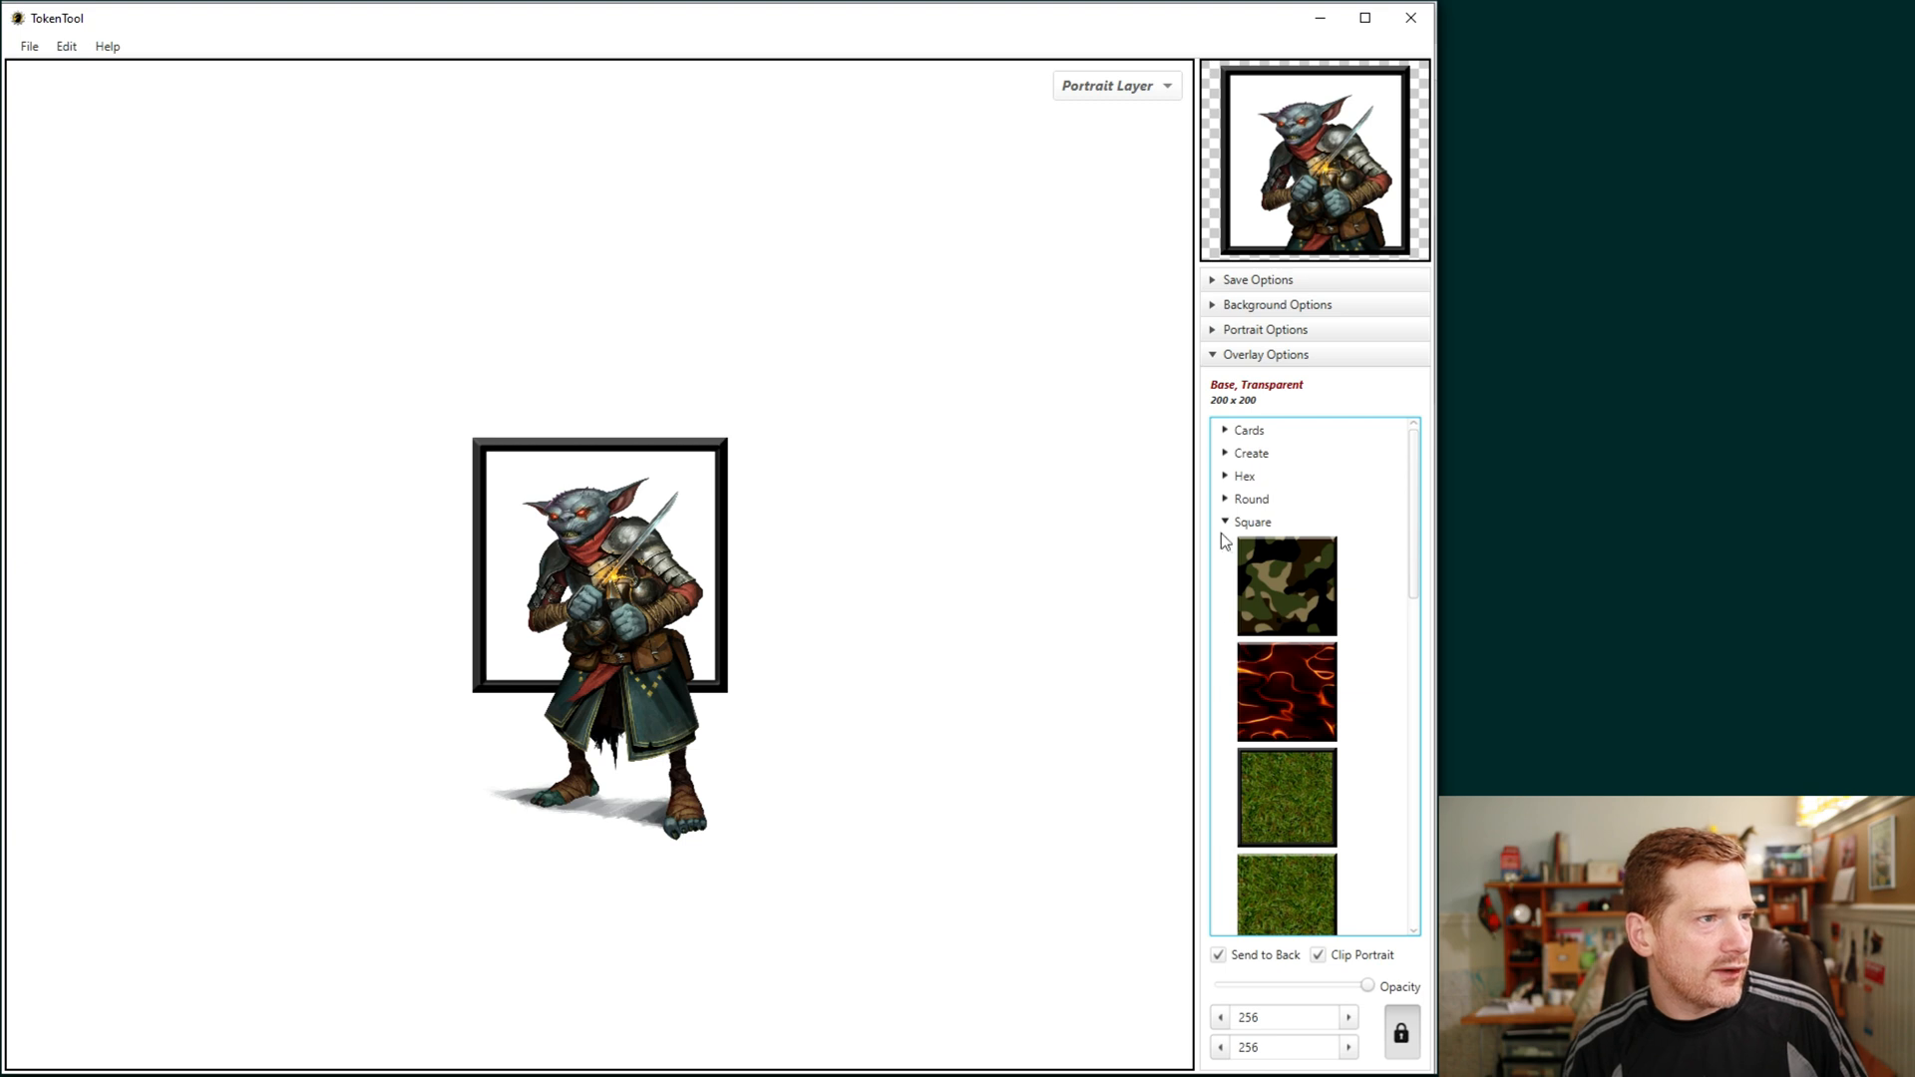
click(1253, 523)
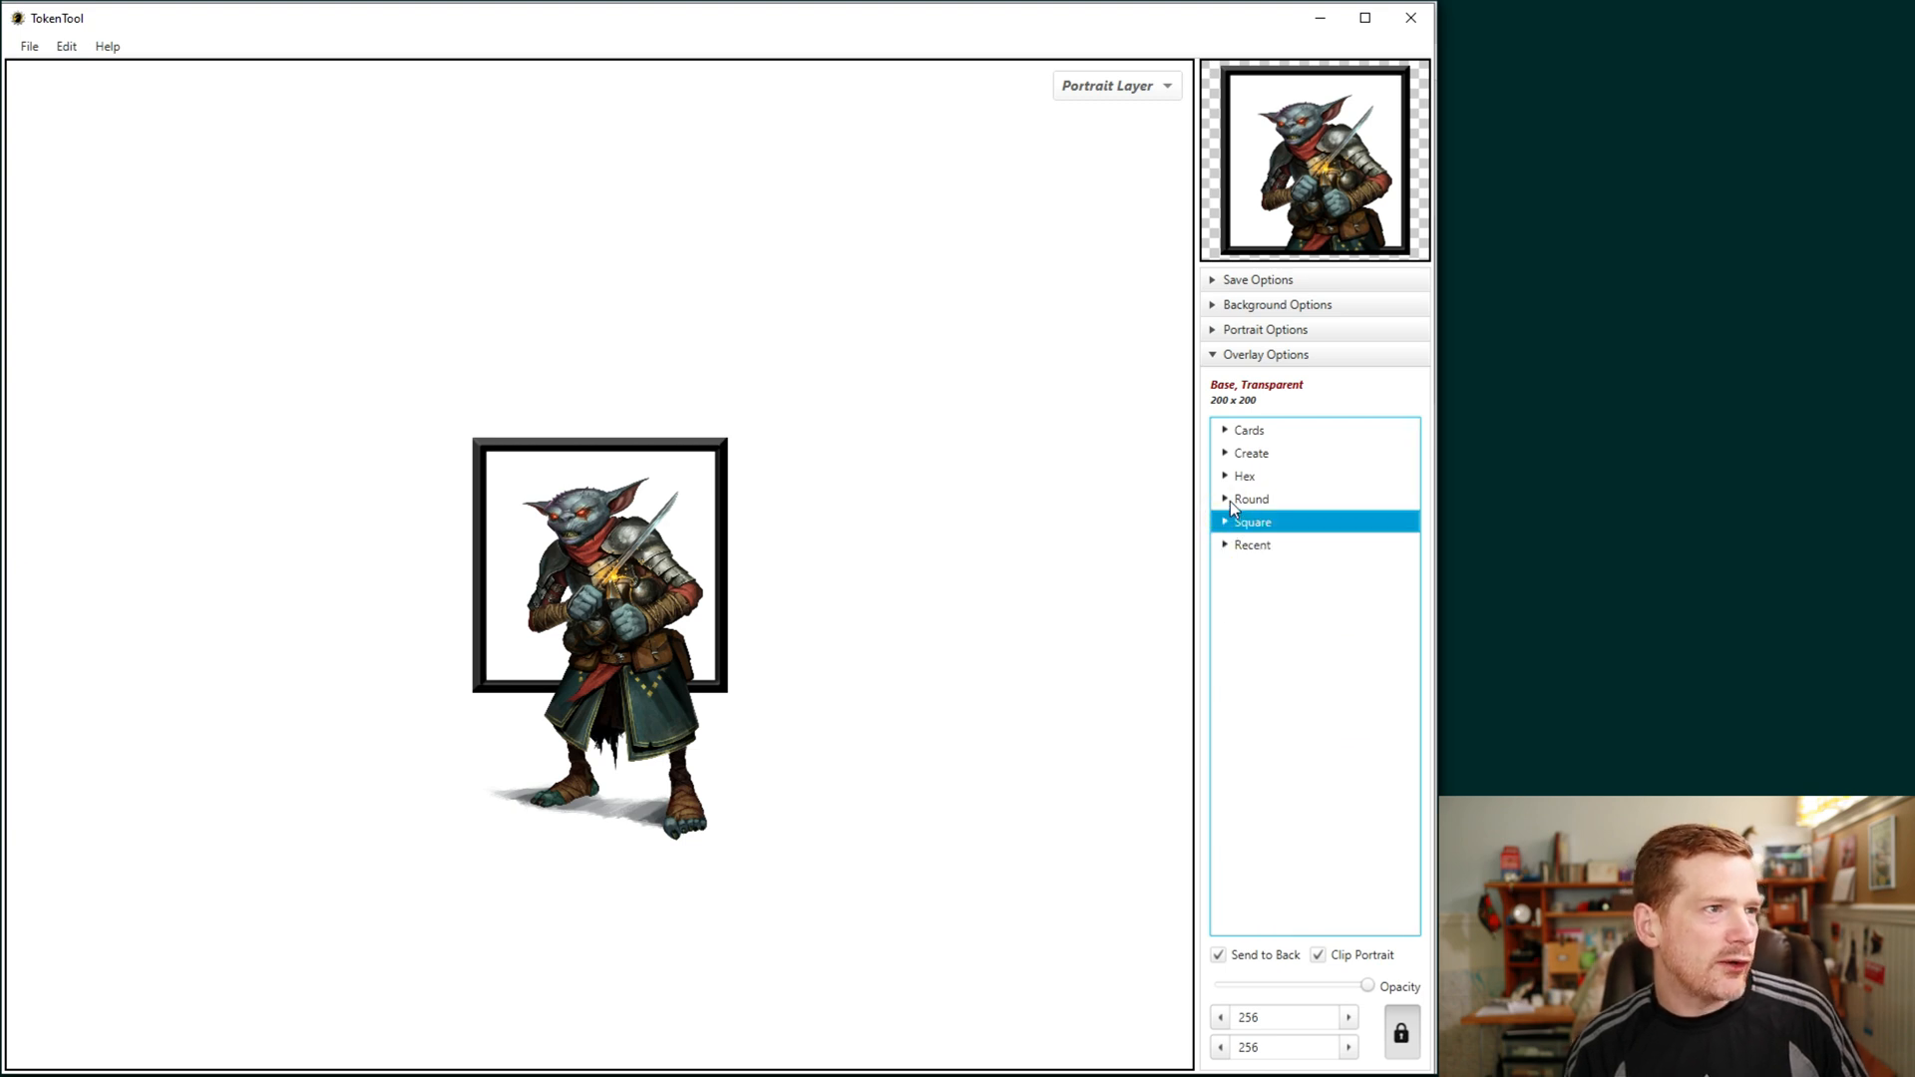
click(1225, 499)
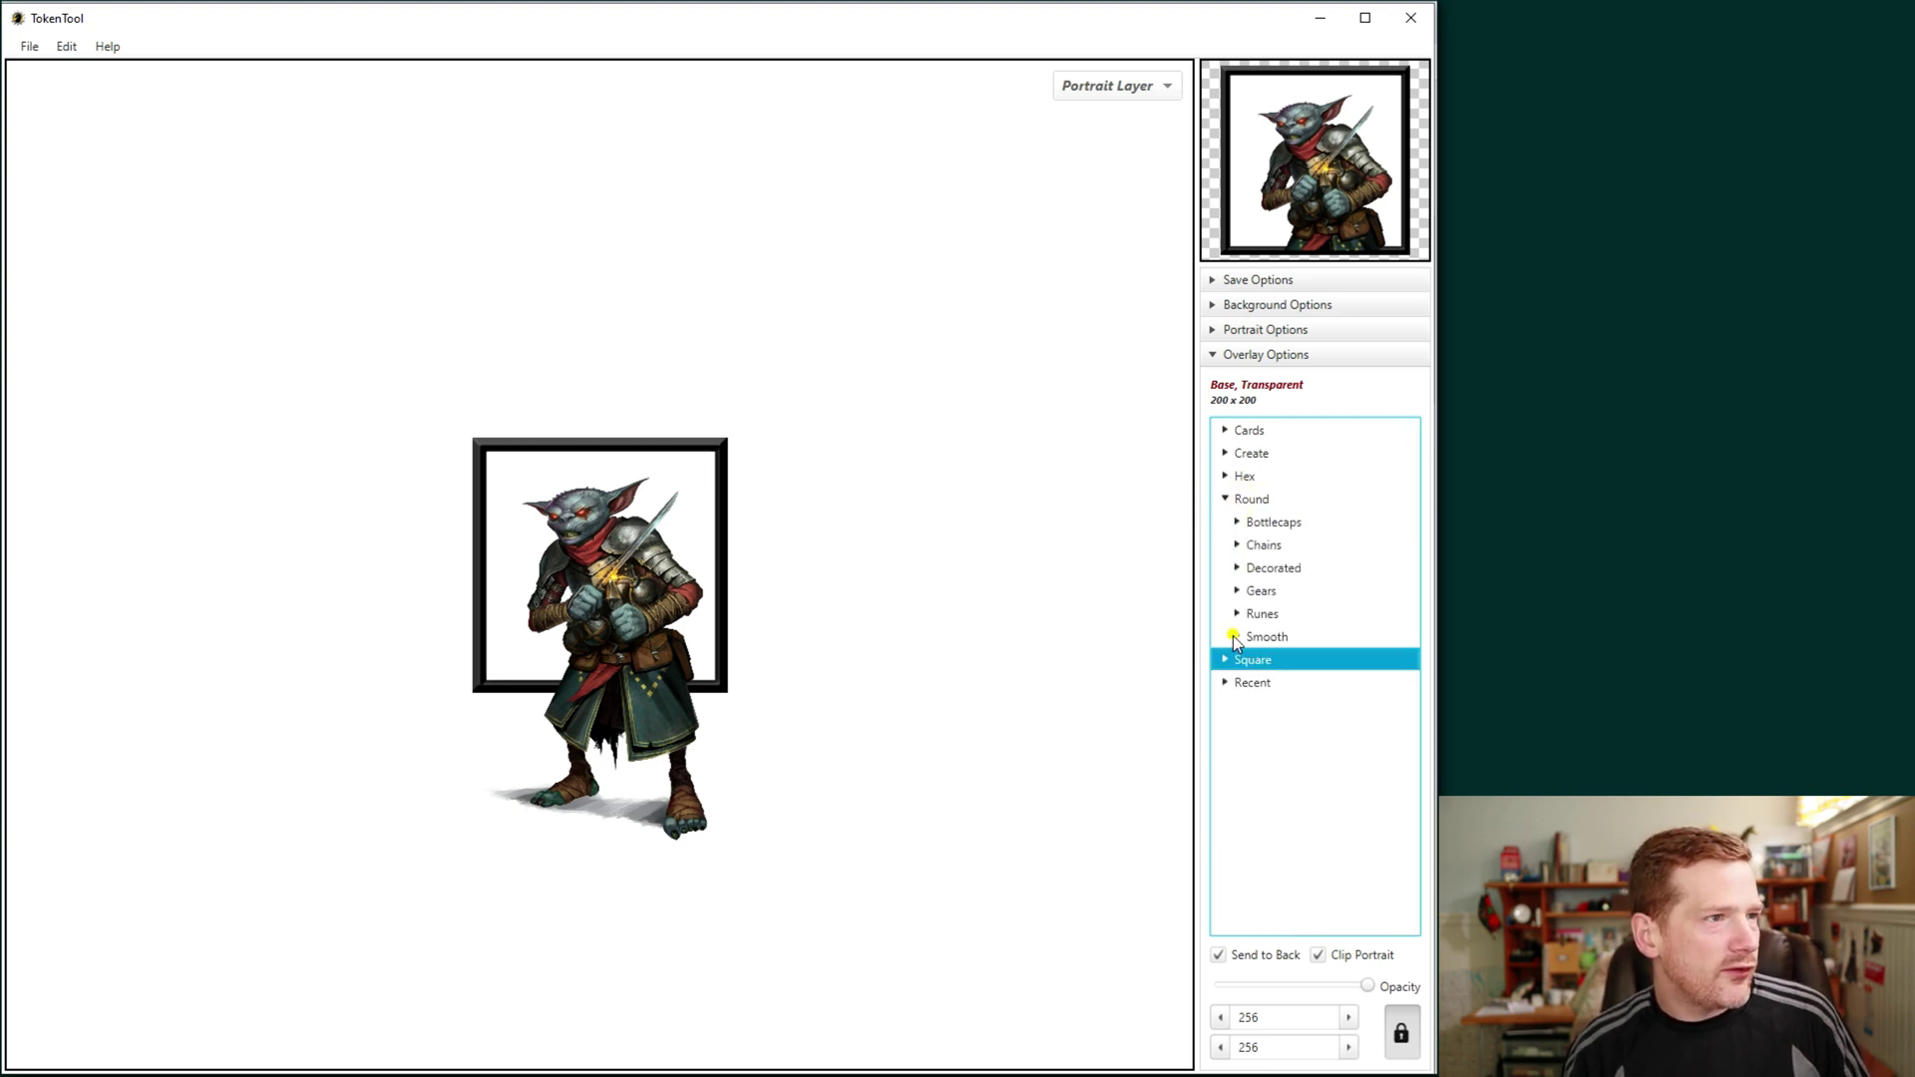
Step: Try beige, blood red, shiny blue, bronze and brass round ring frames on the hobgoblin
click(1225, 639)
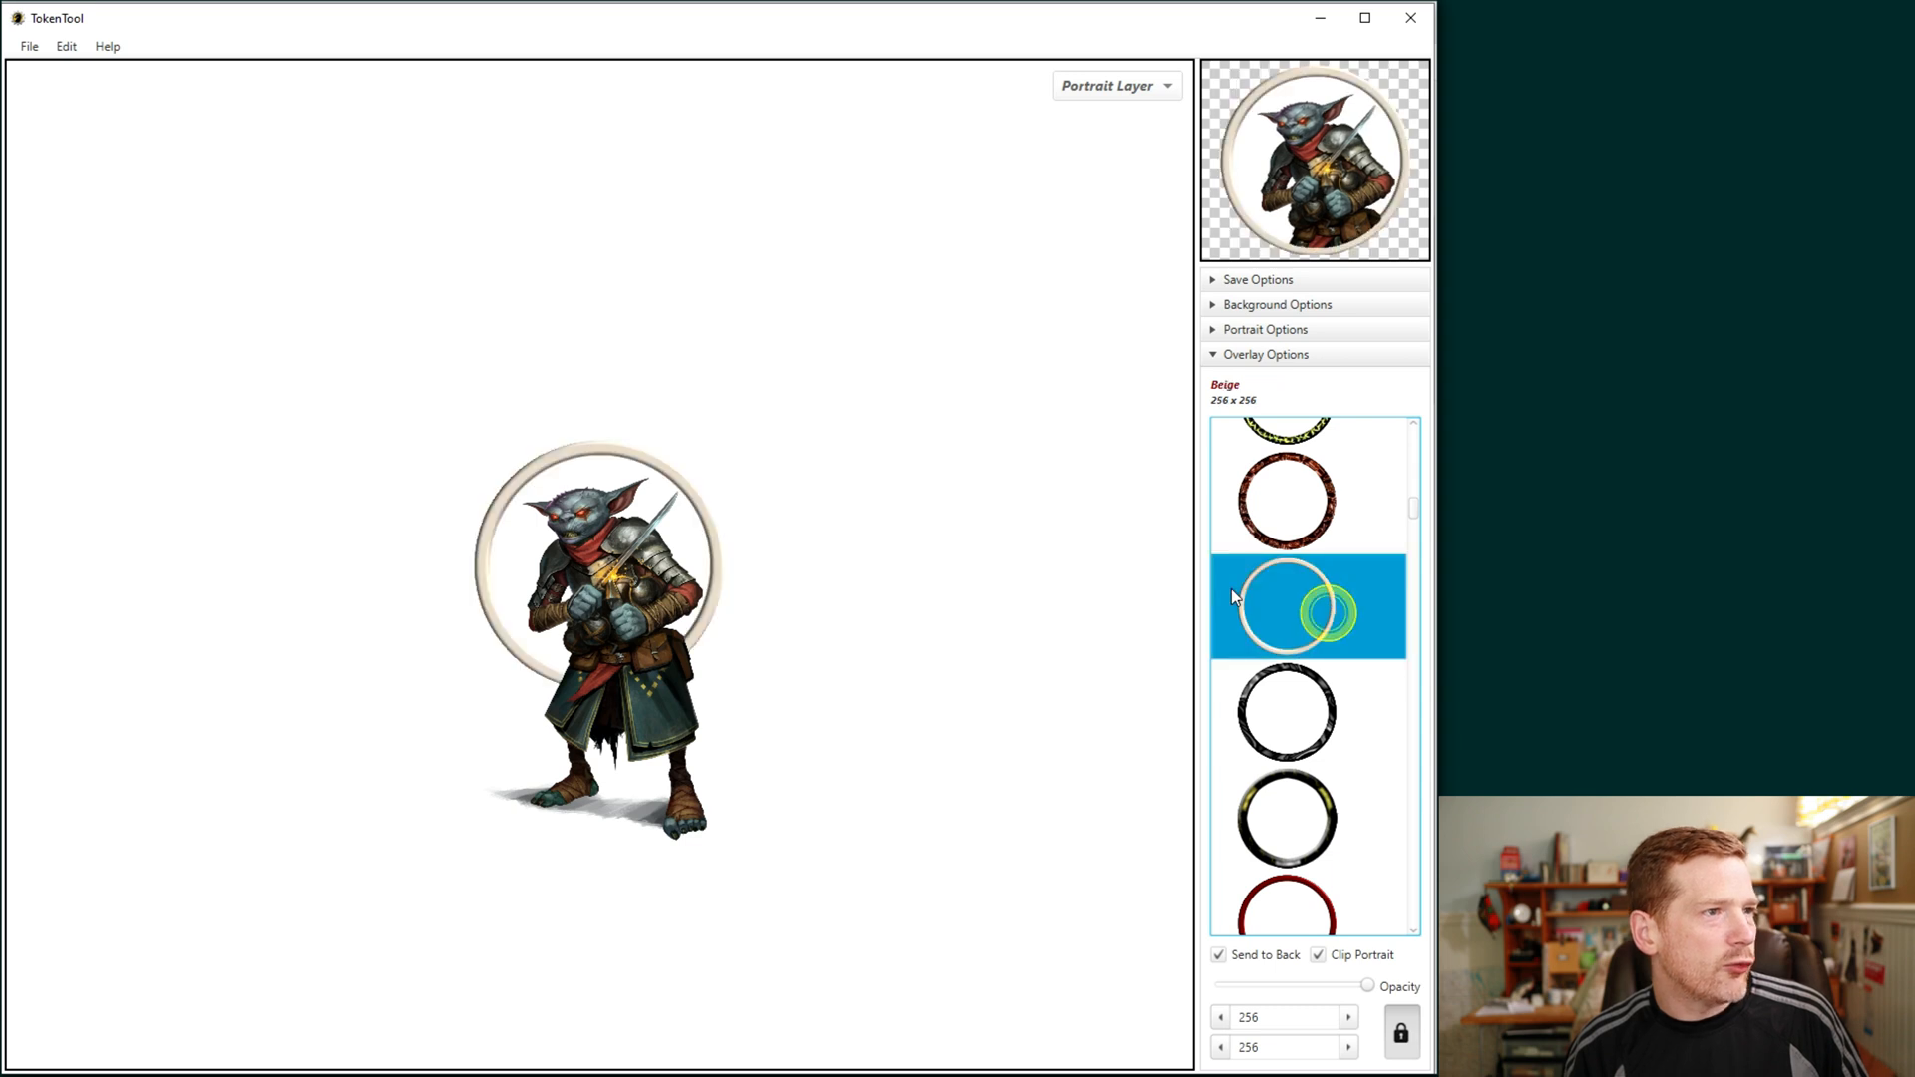
scroll(down, 3)
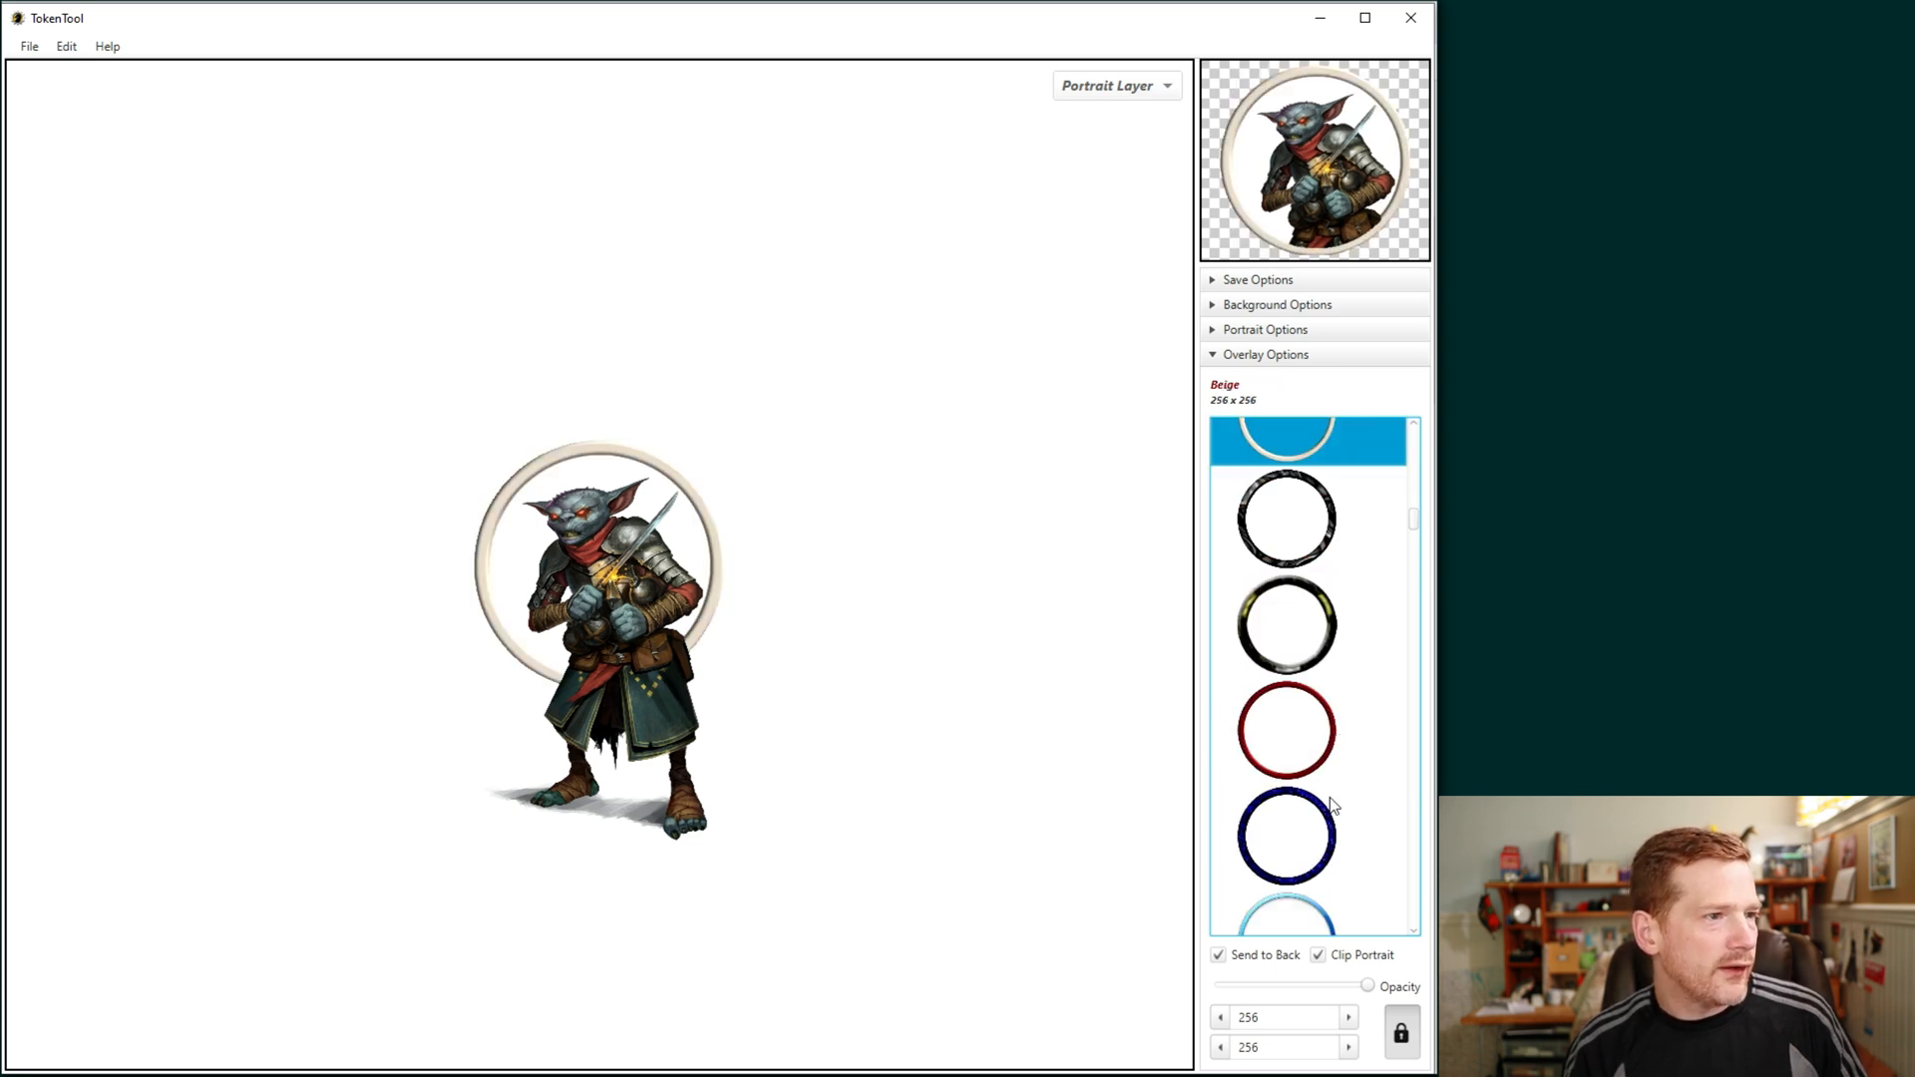
click(1289, 730)
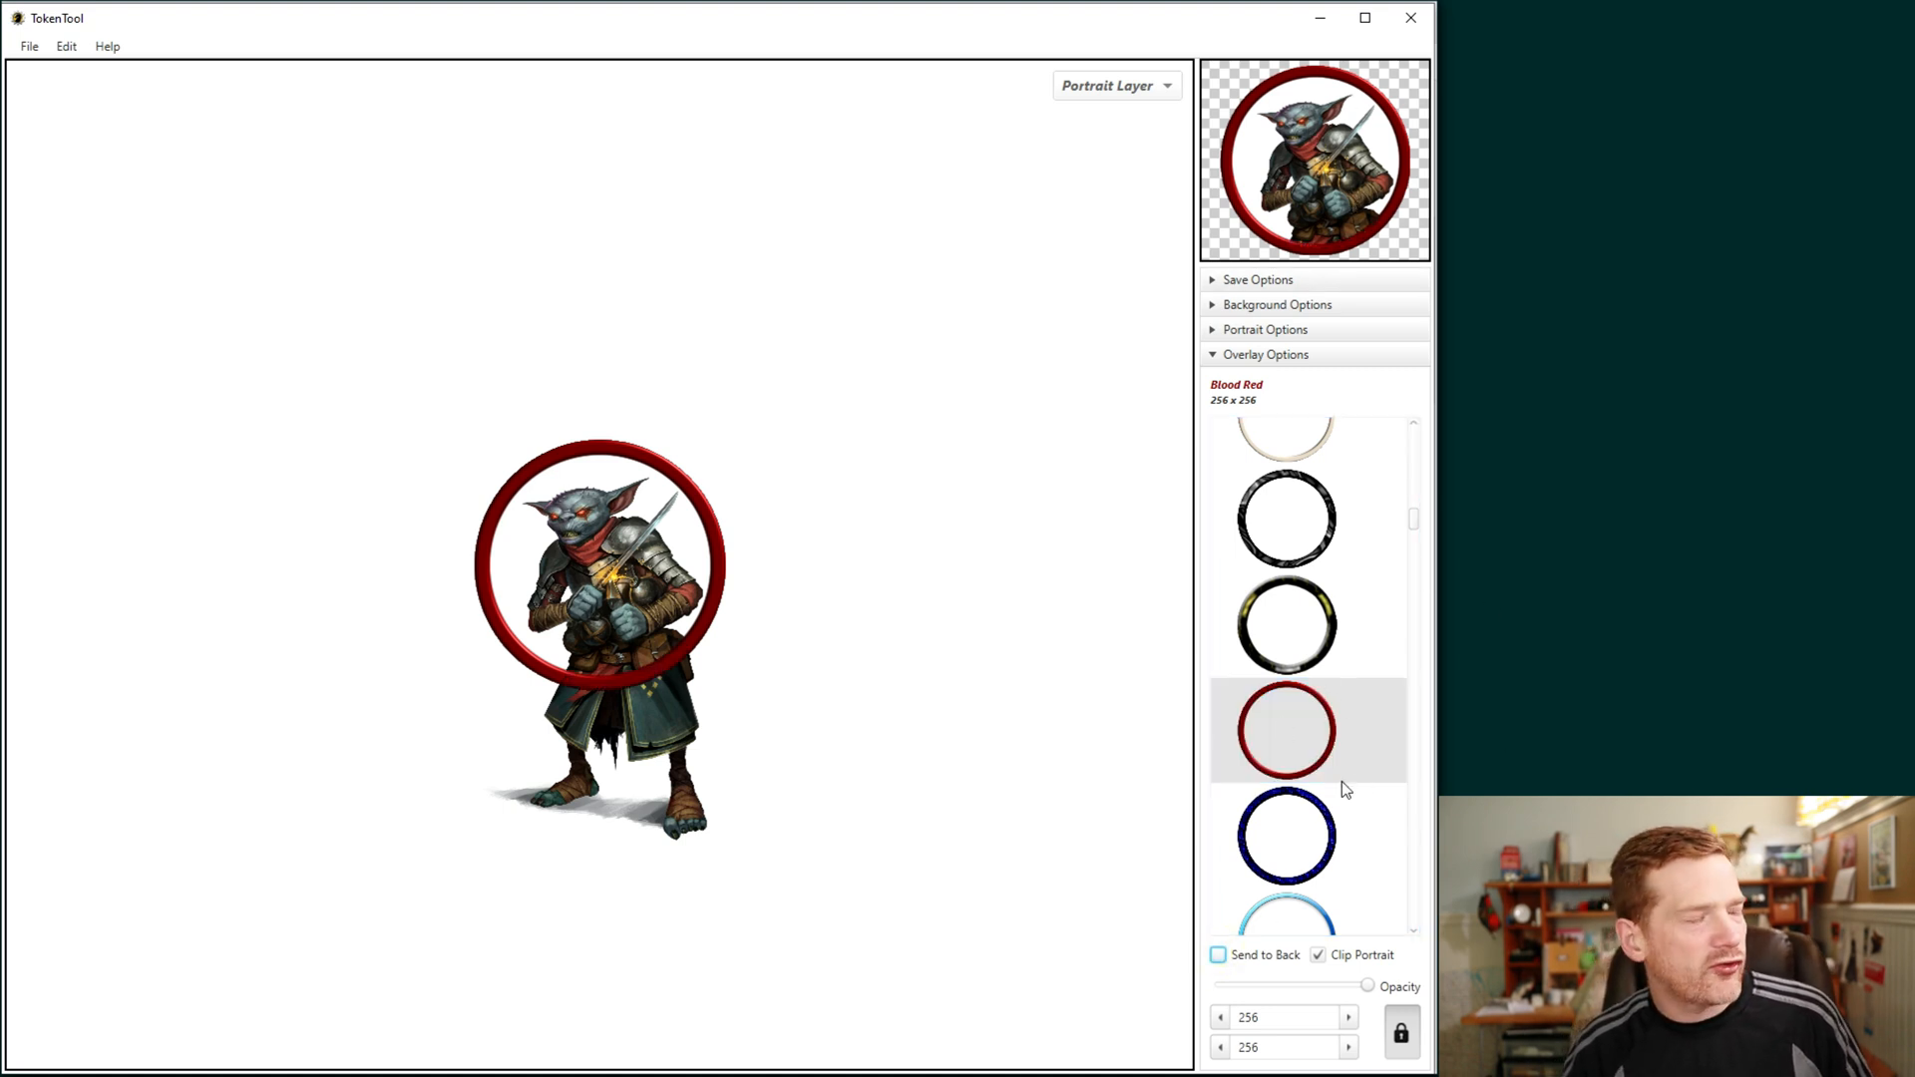
mouse_move(1207, 674)
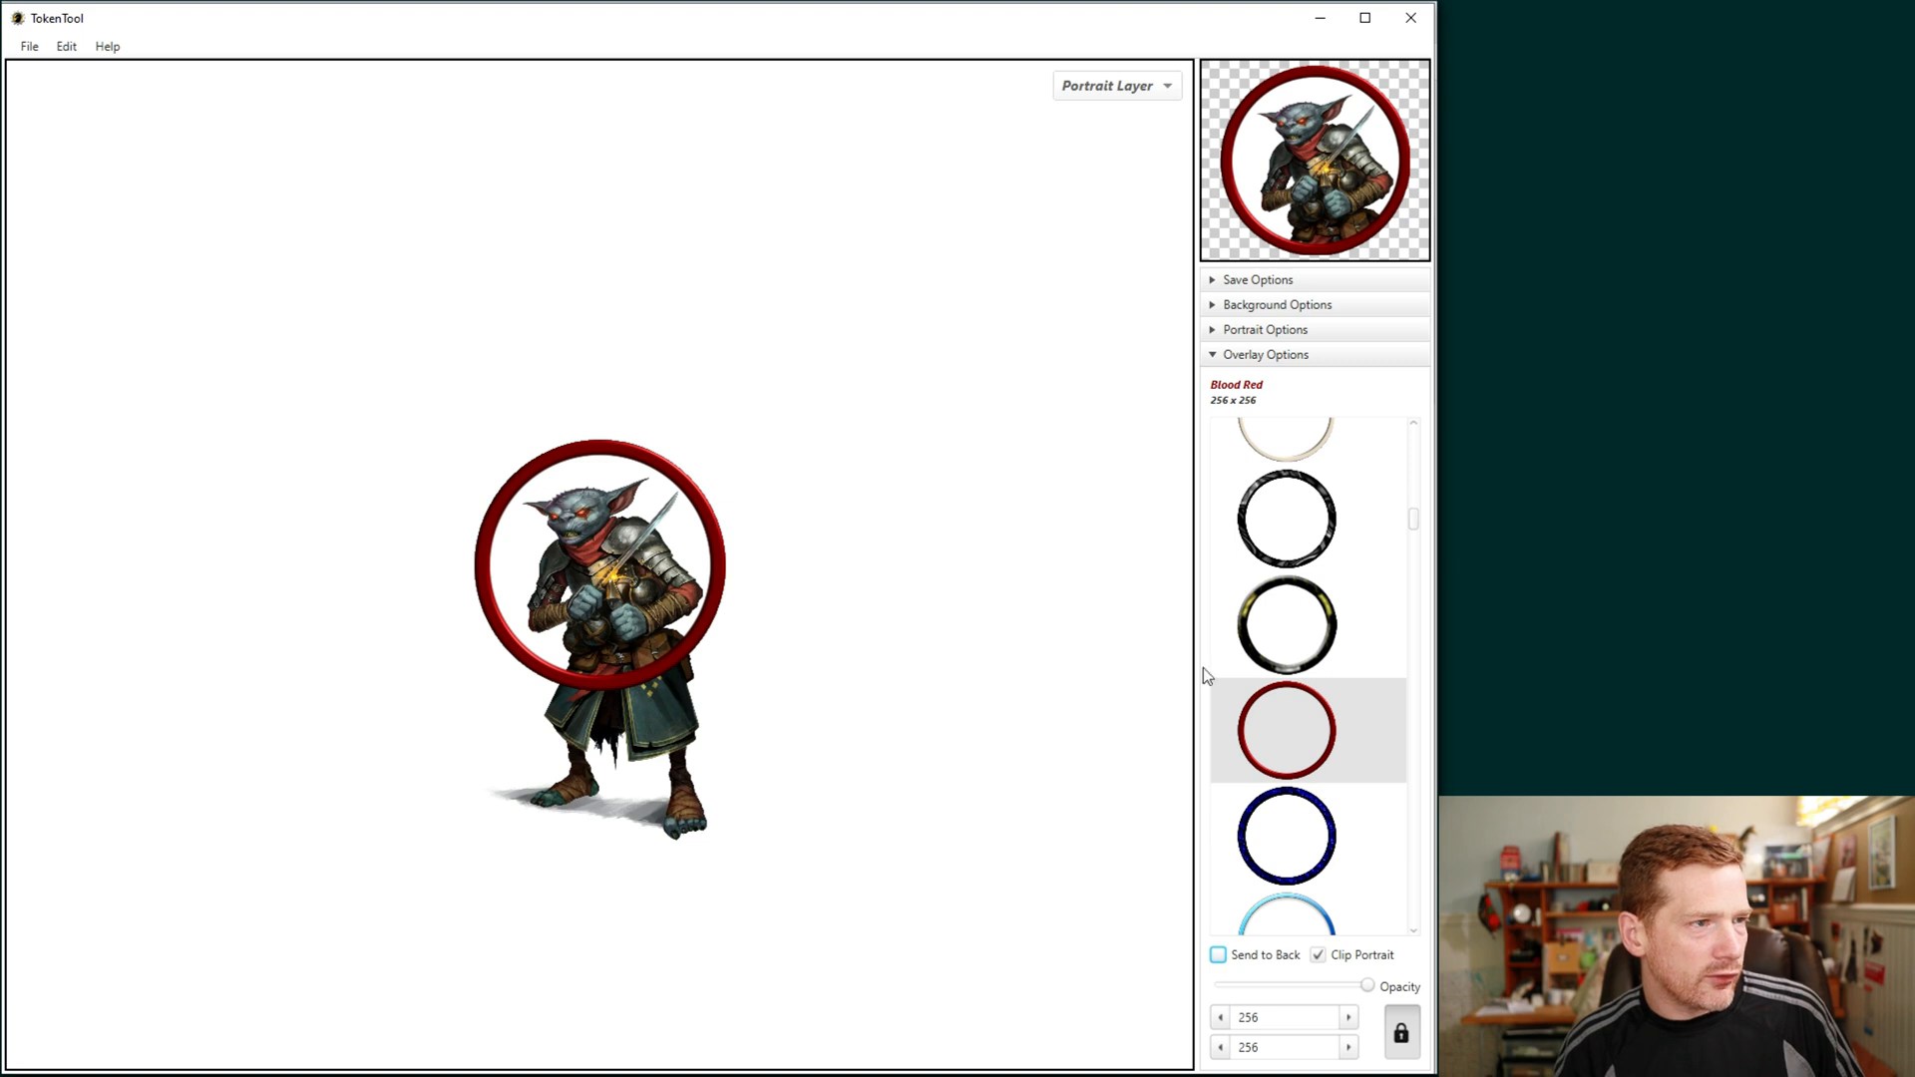
mouse_move(814, 445)
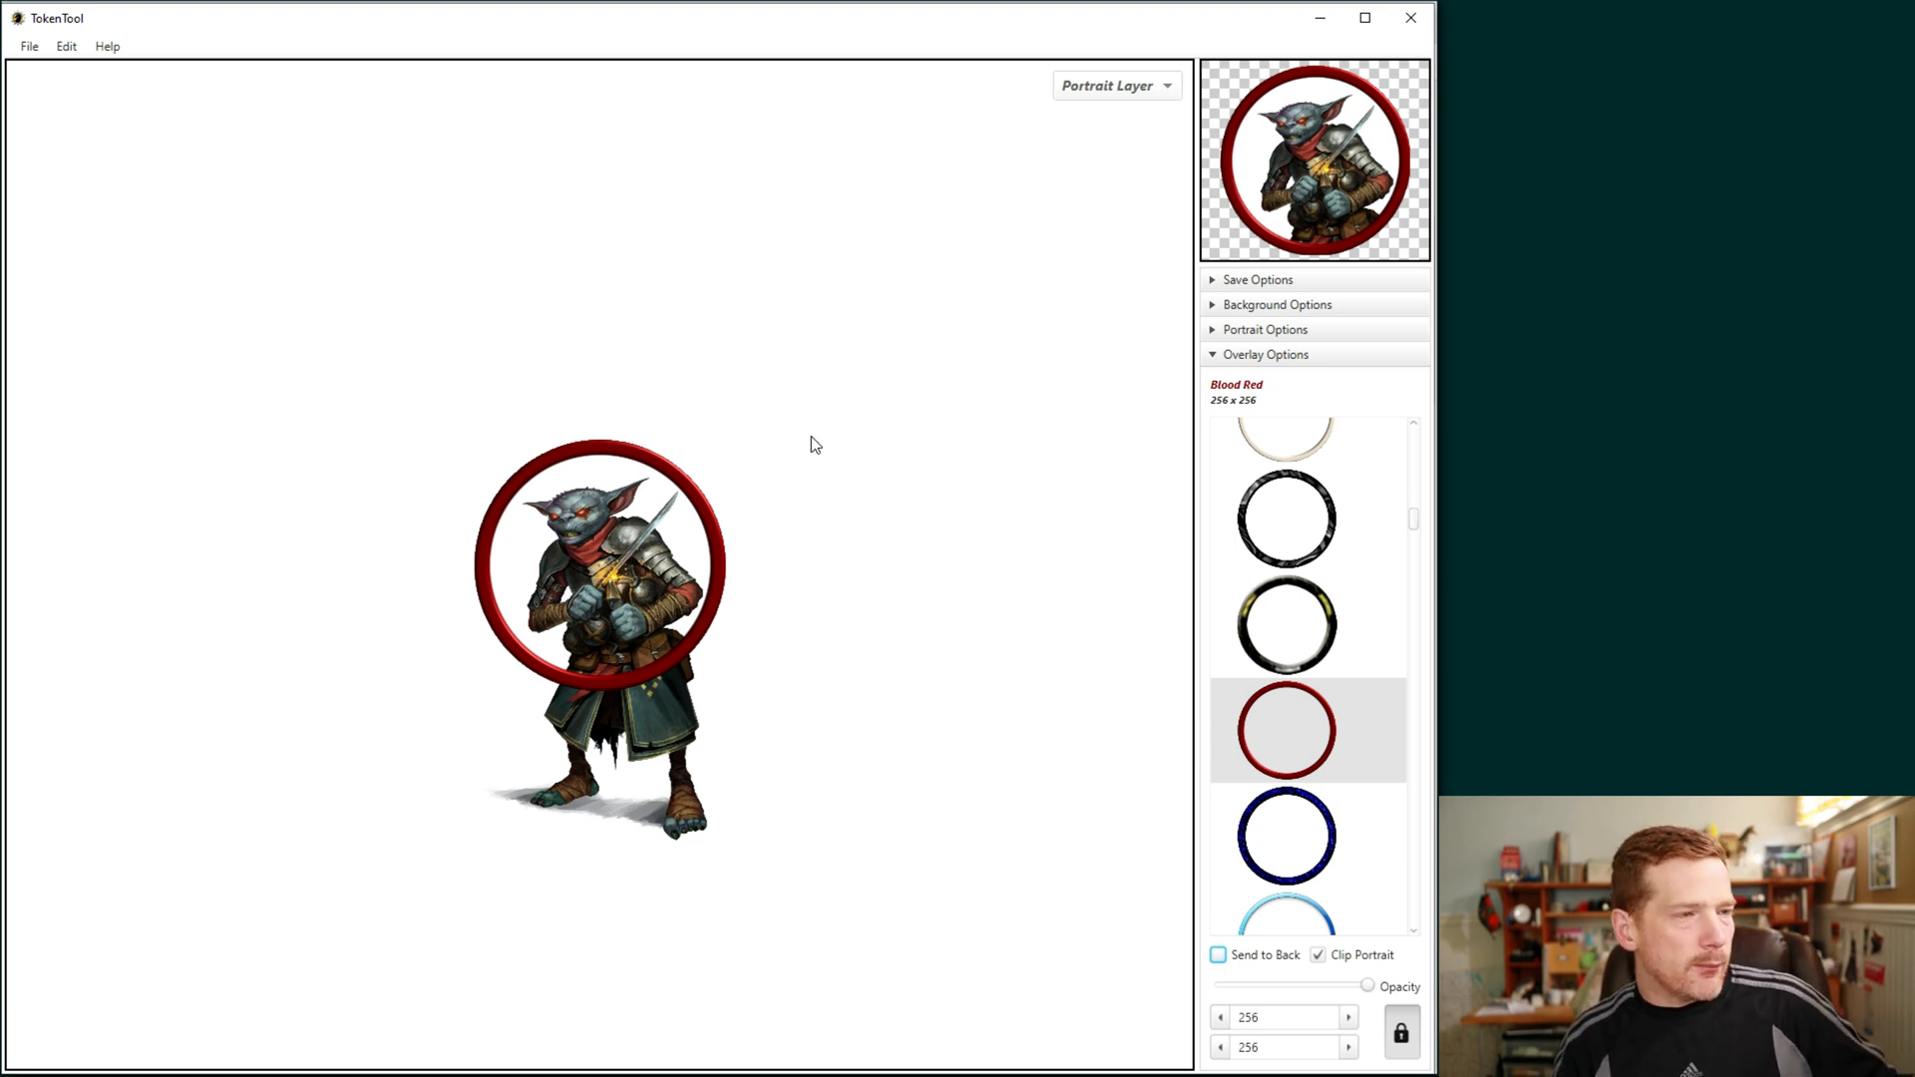
mouse_move(1285, 469)
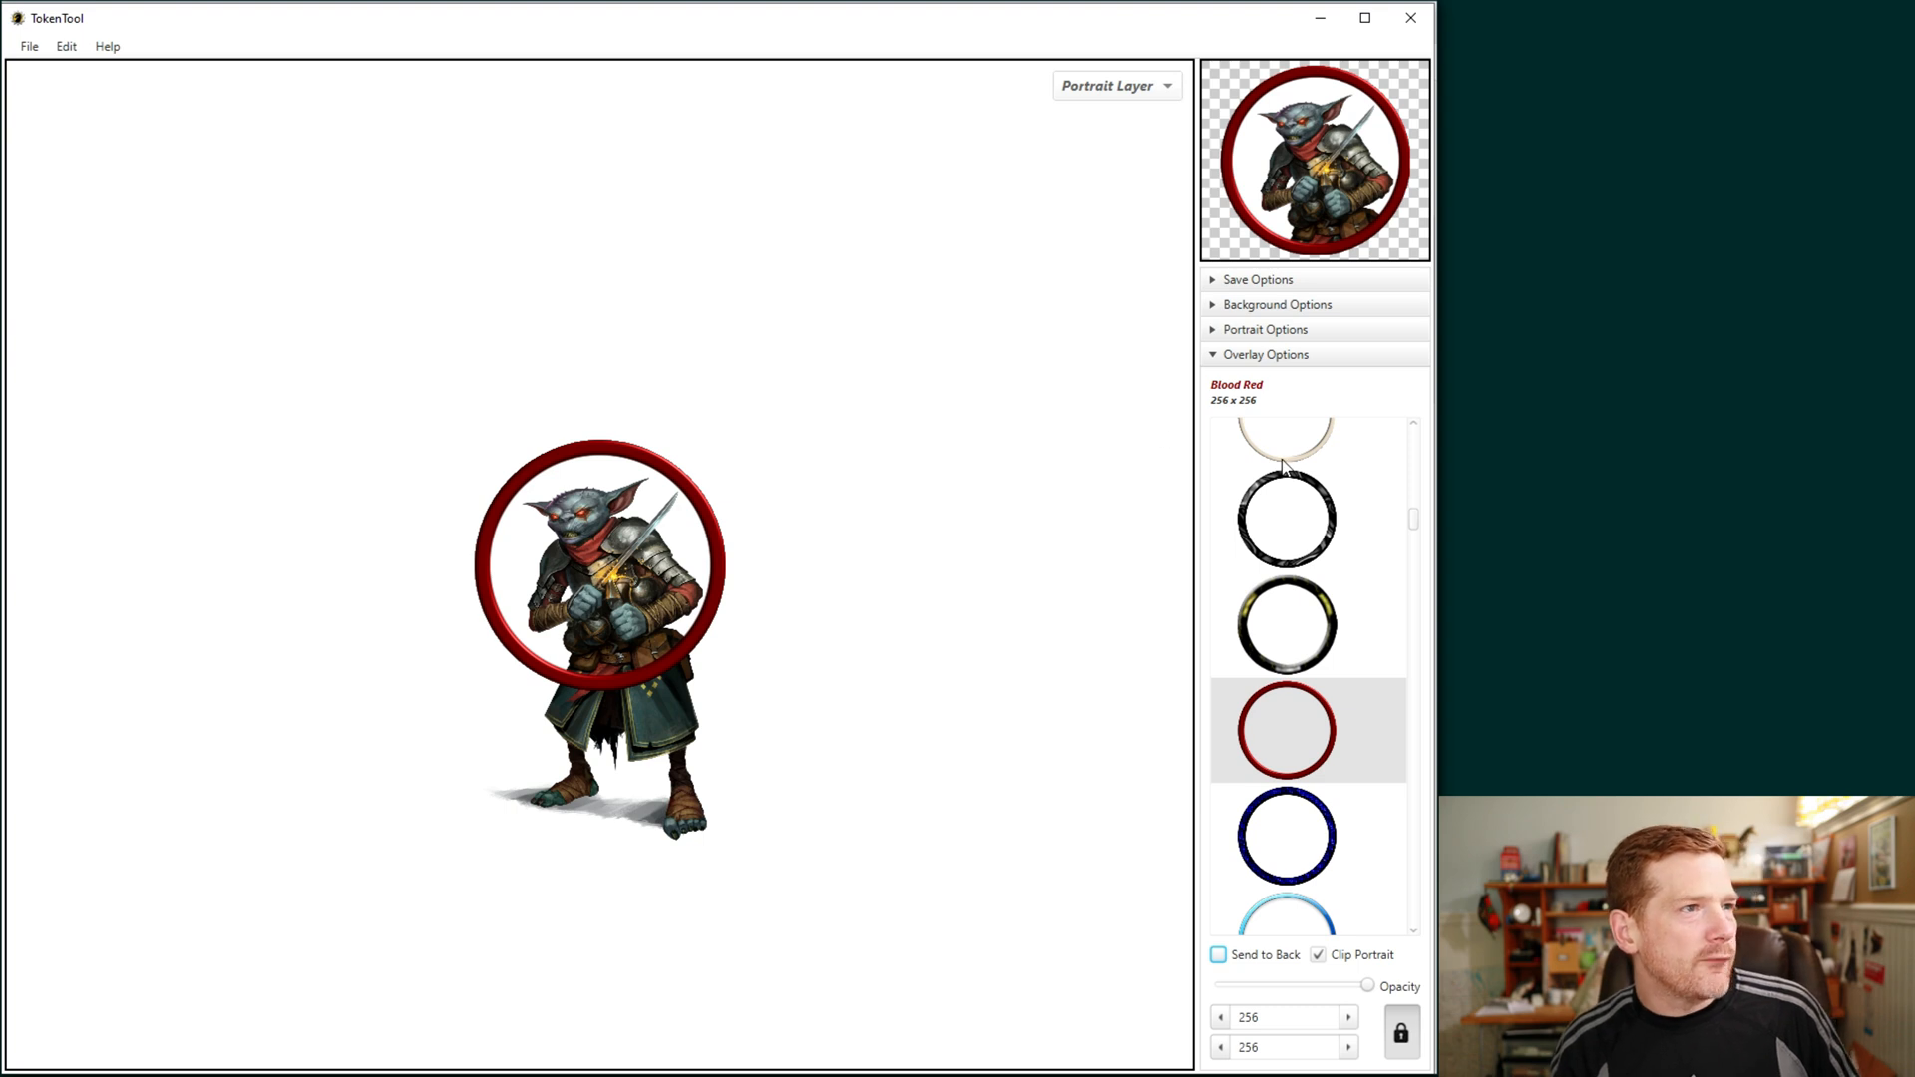
click(1289, 922)
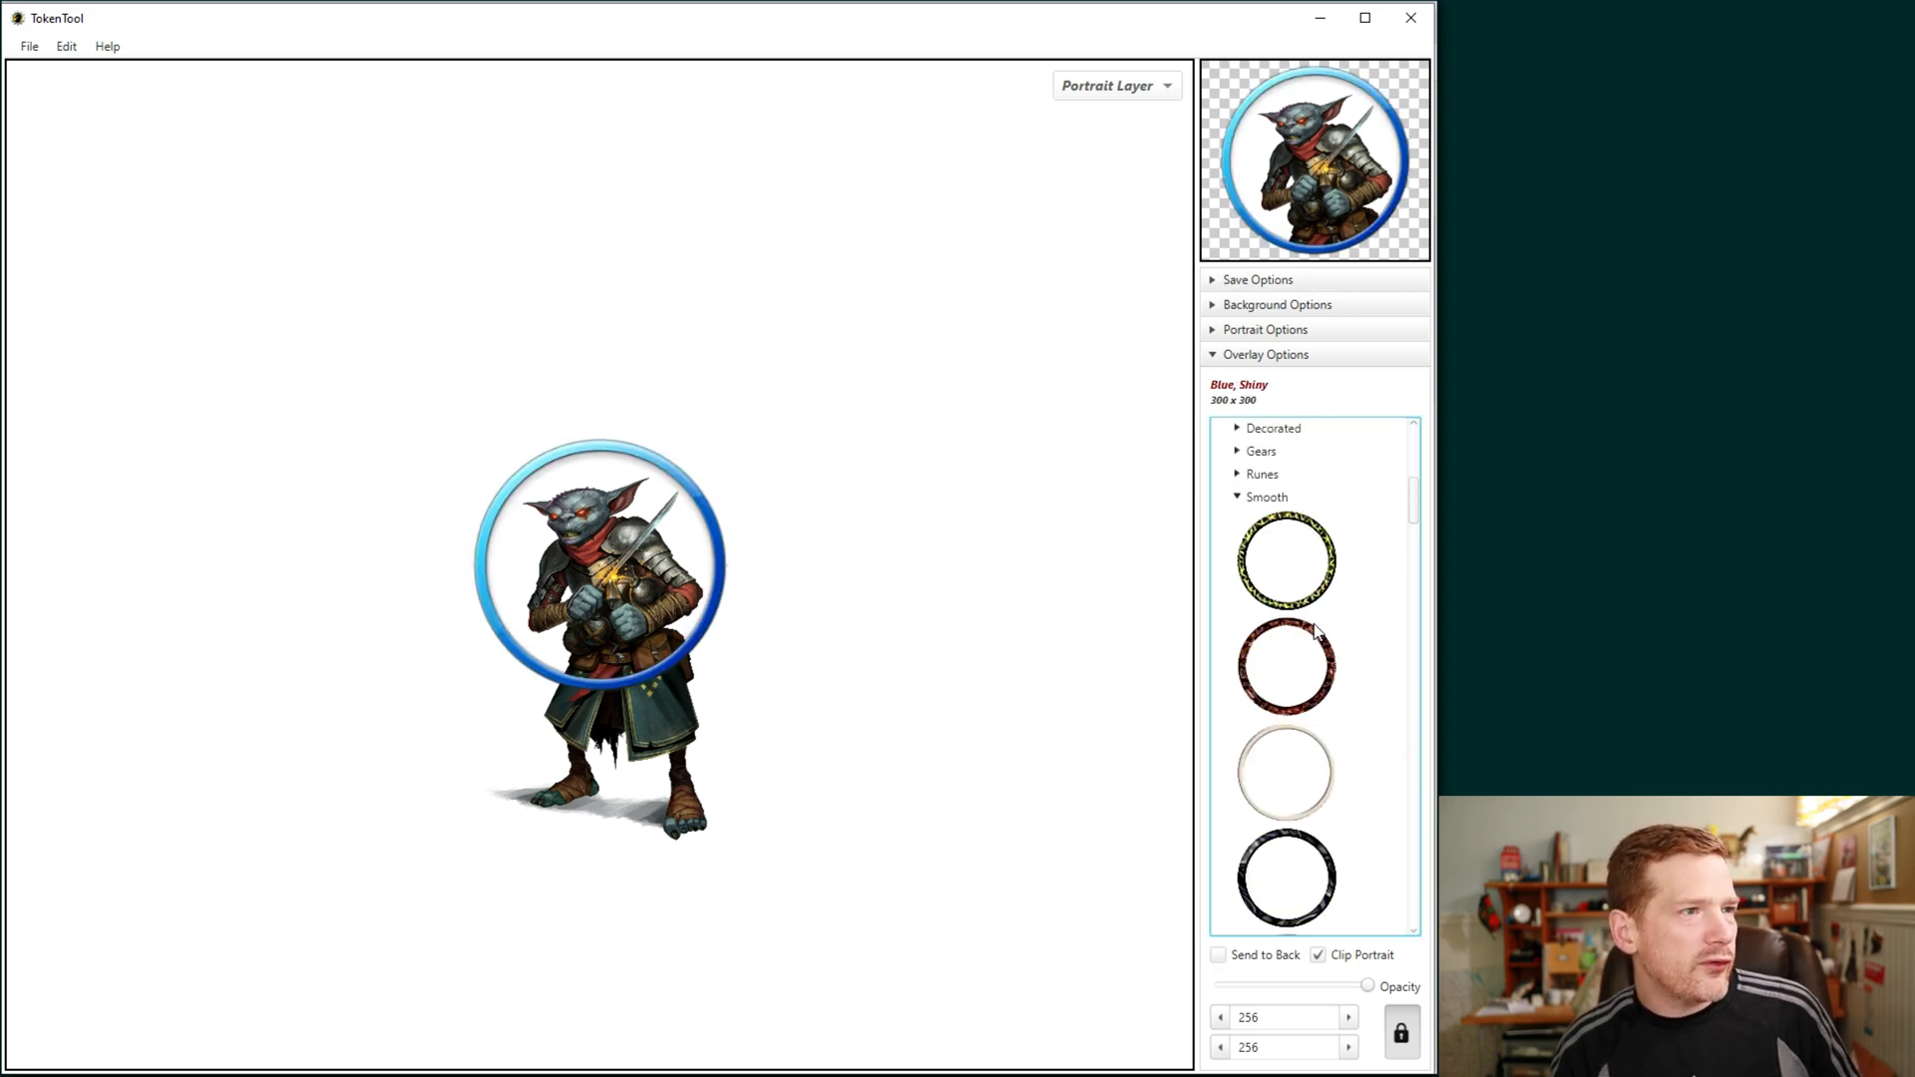
click(1288, 774)
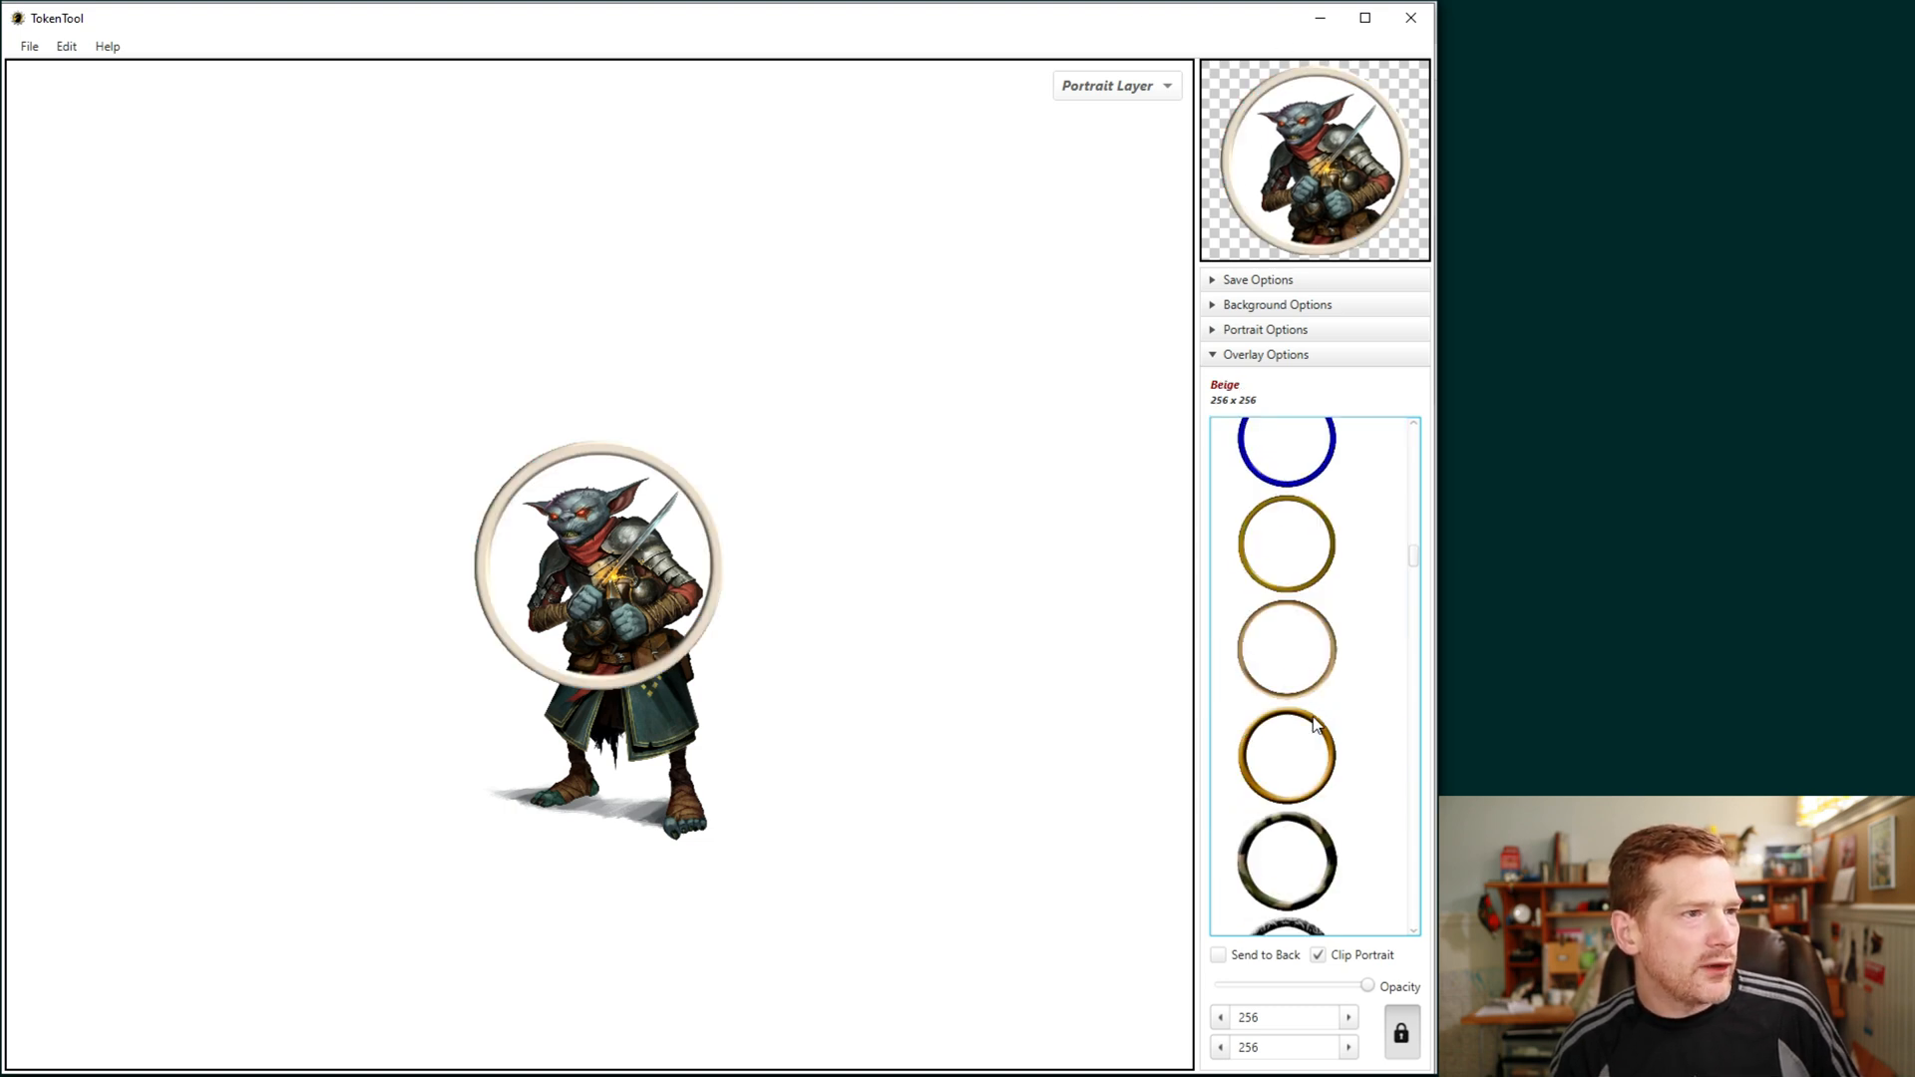
click(1289, 646)
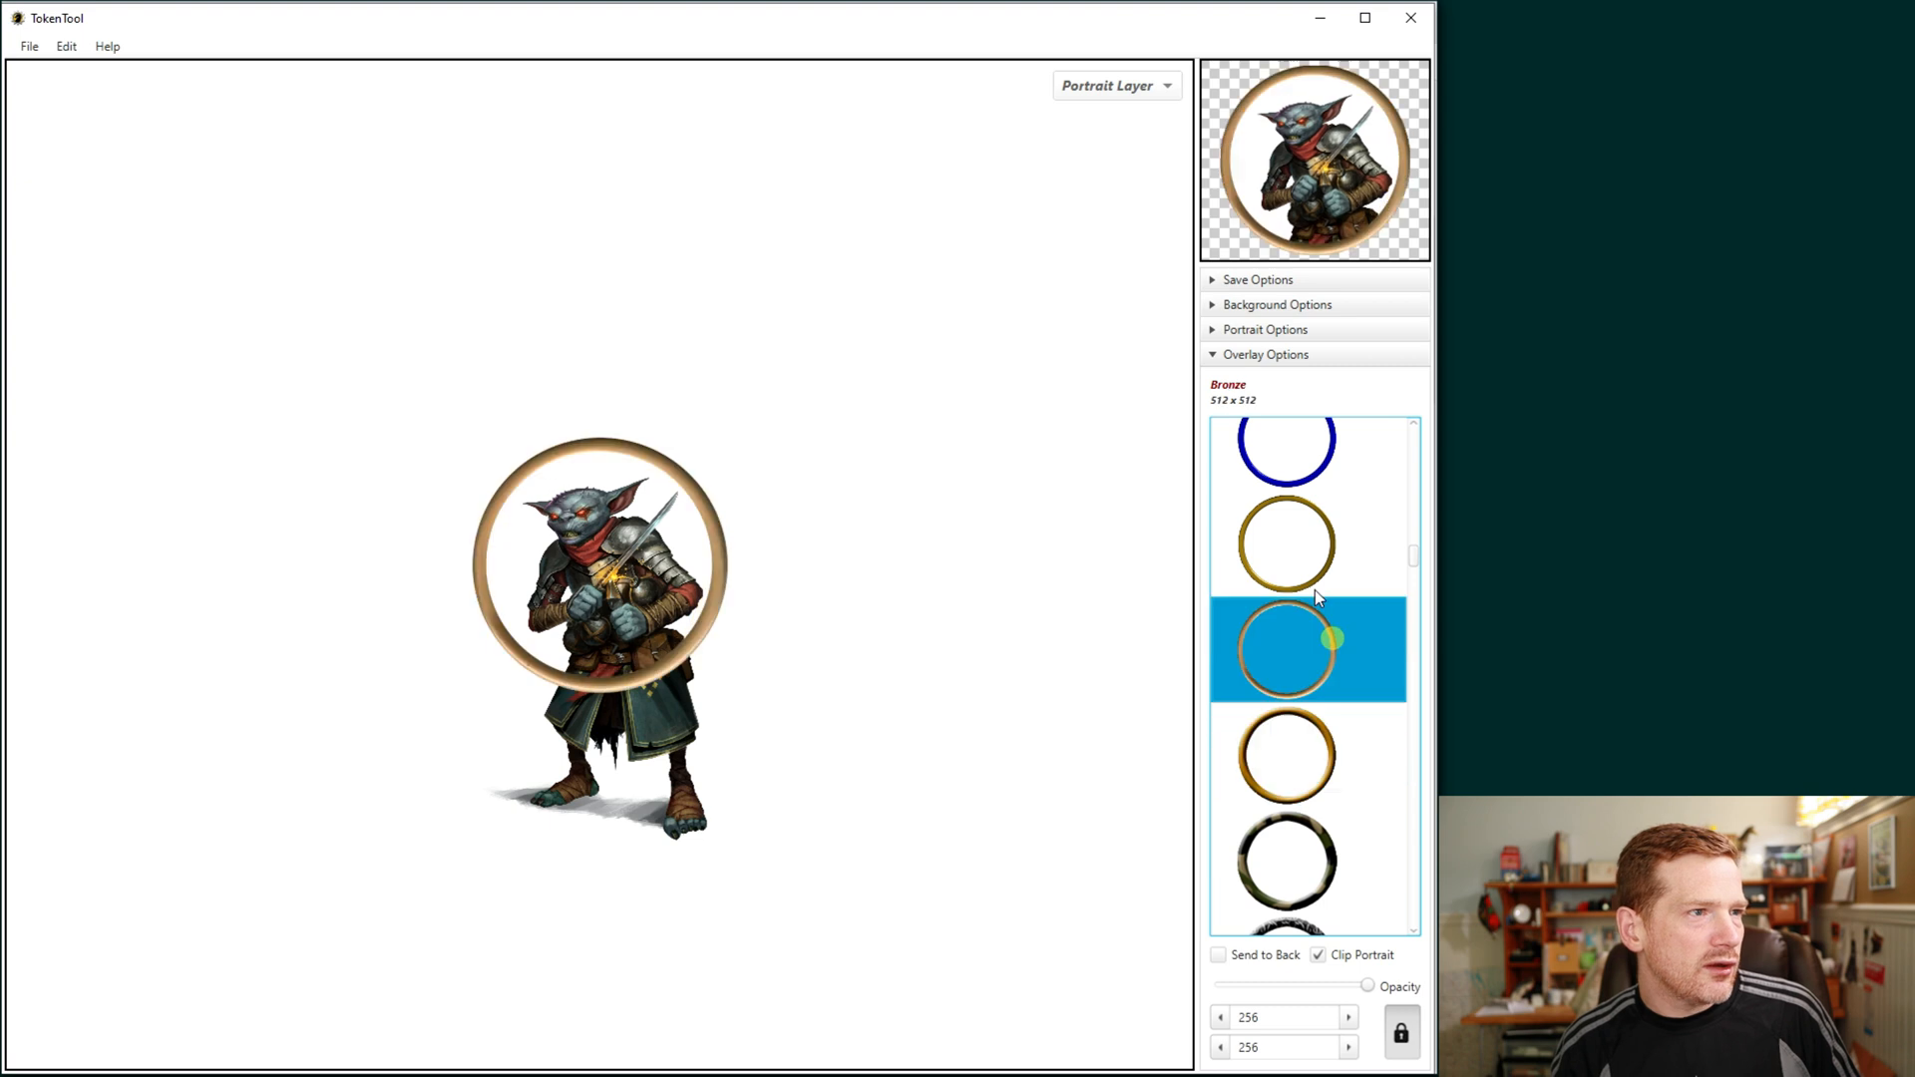
click(1285, 545)
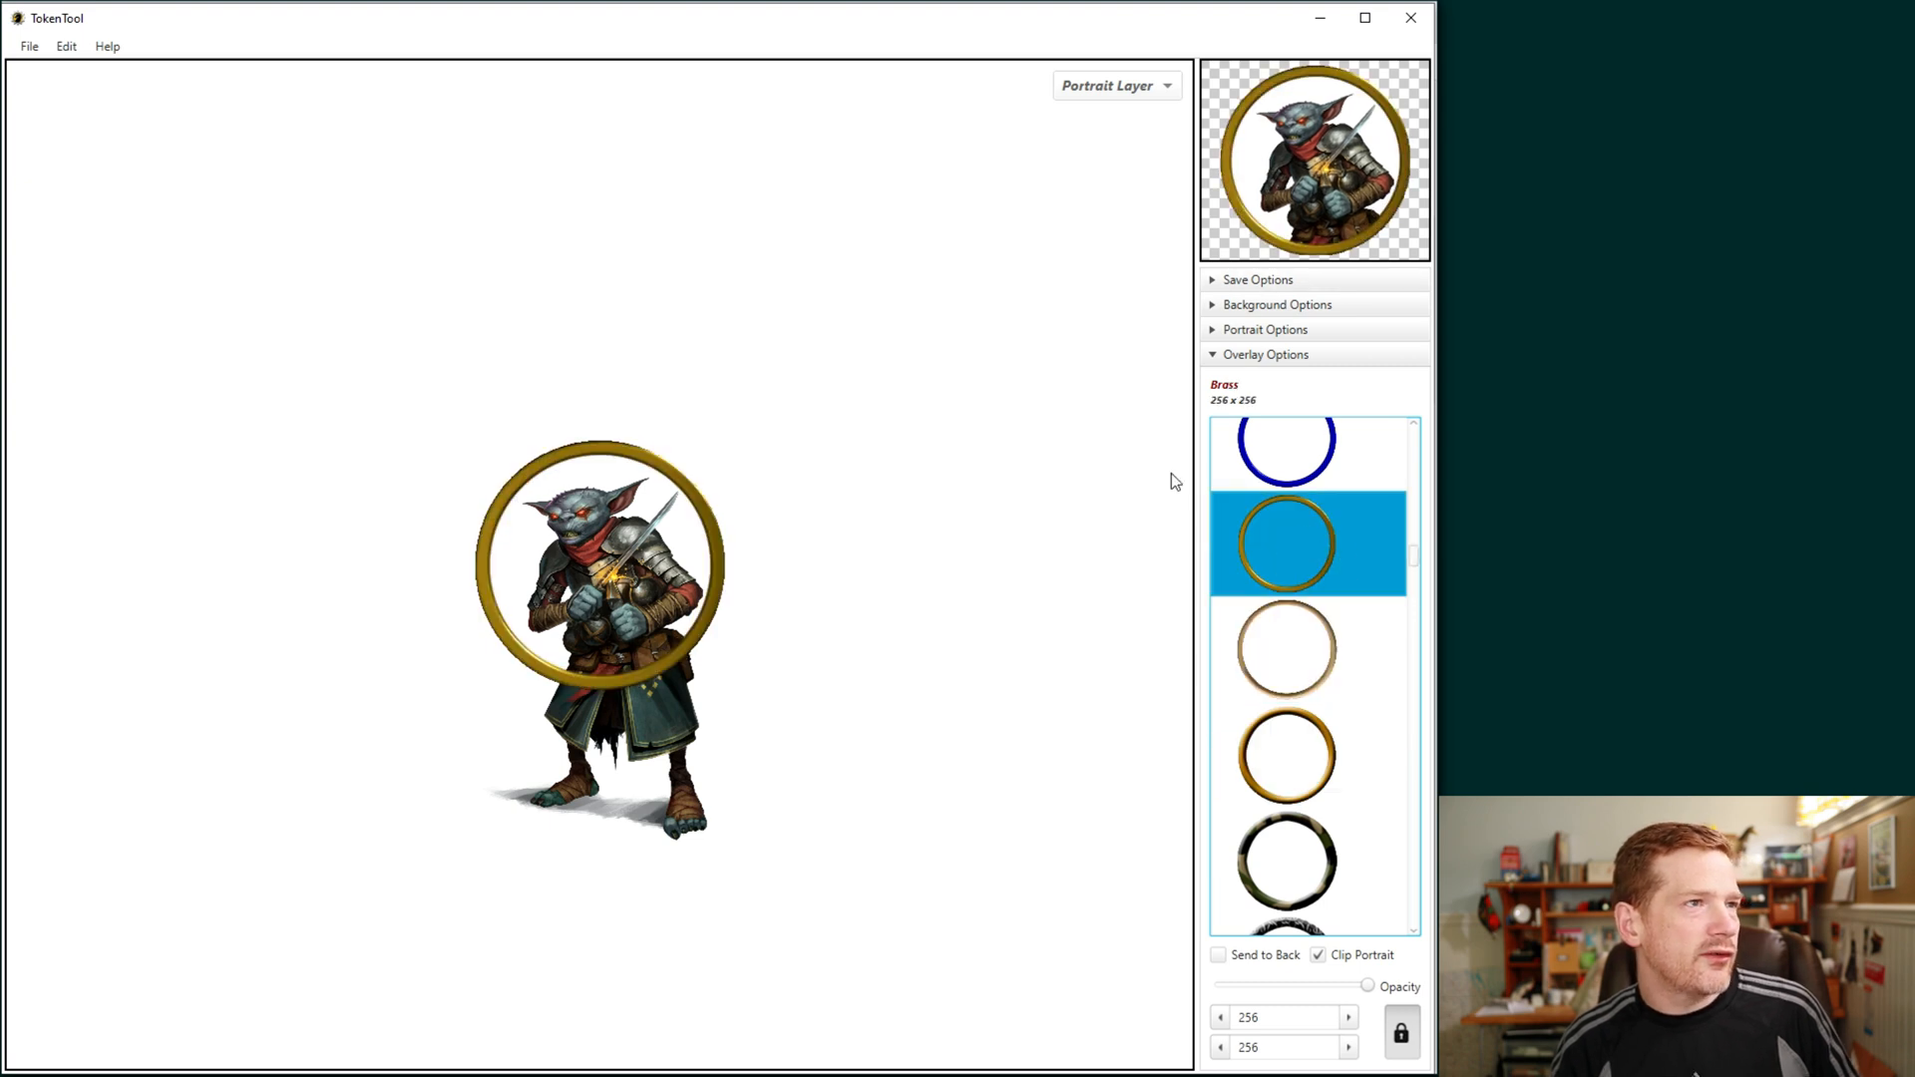
mouse_move(1317, 636)
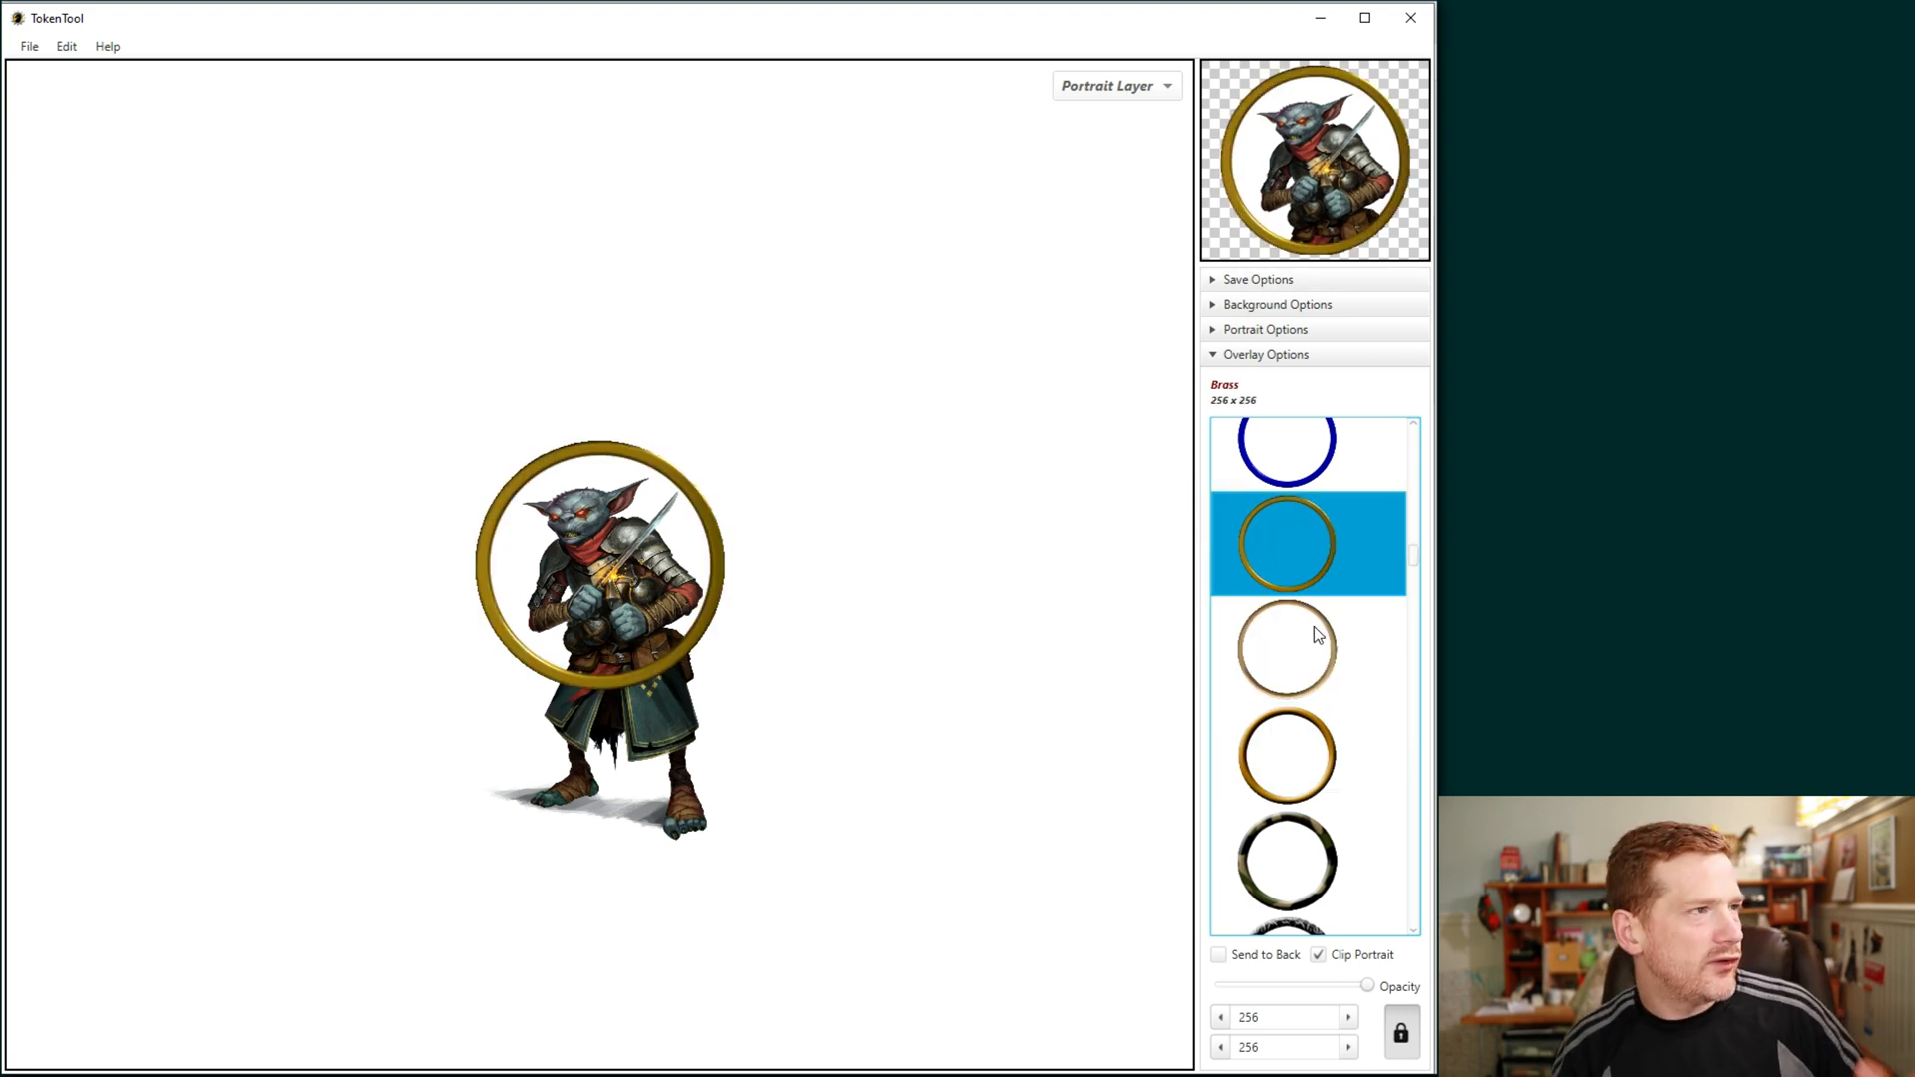
Step: Try Black with Reflections and Black Satin rings, then settle on the Blood Red ring
scroll(down, 3)
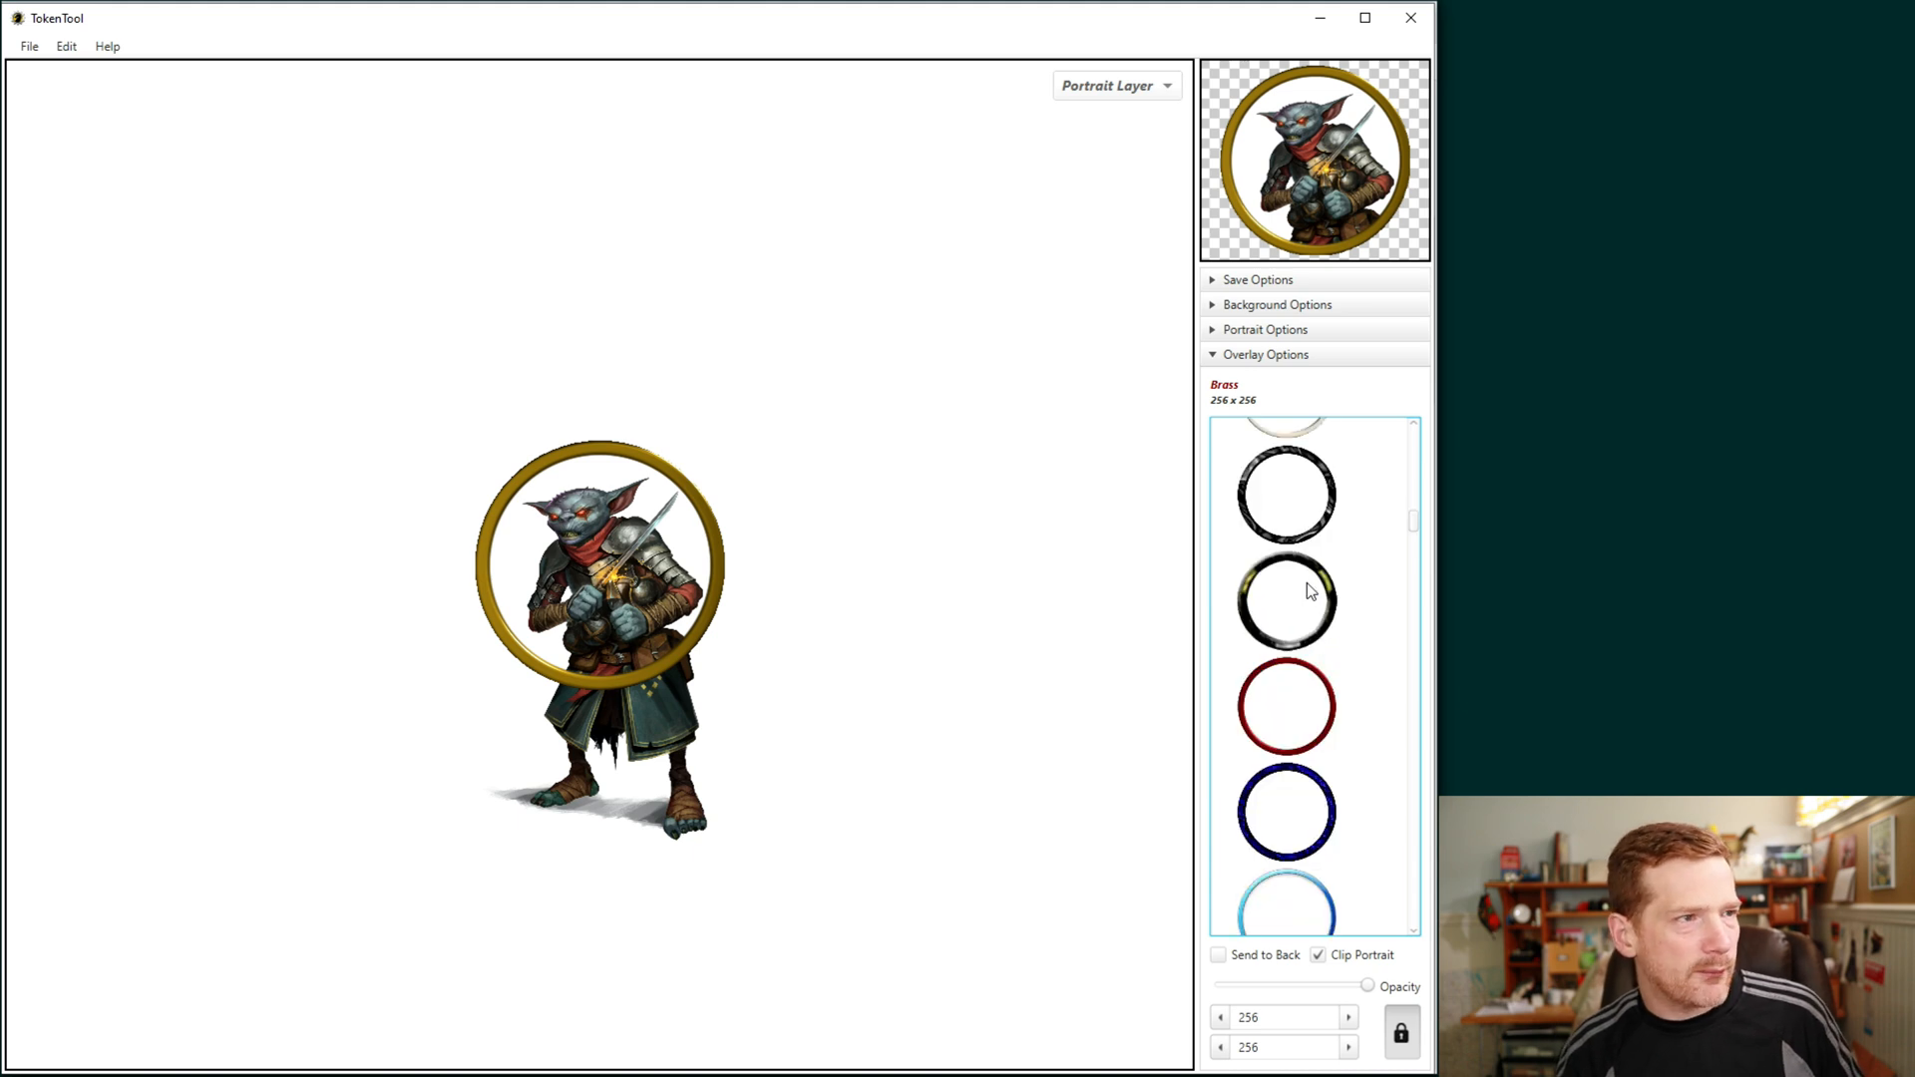
mouse_move(1321, 531)
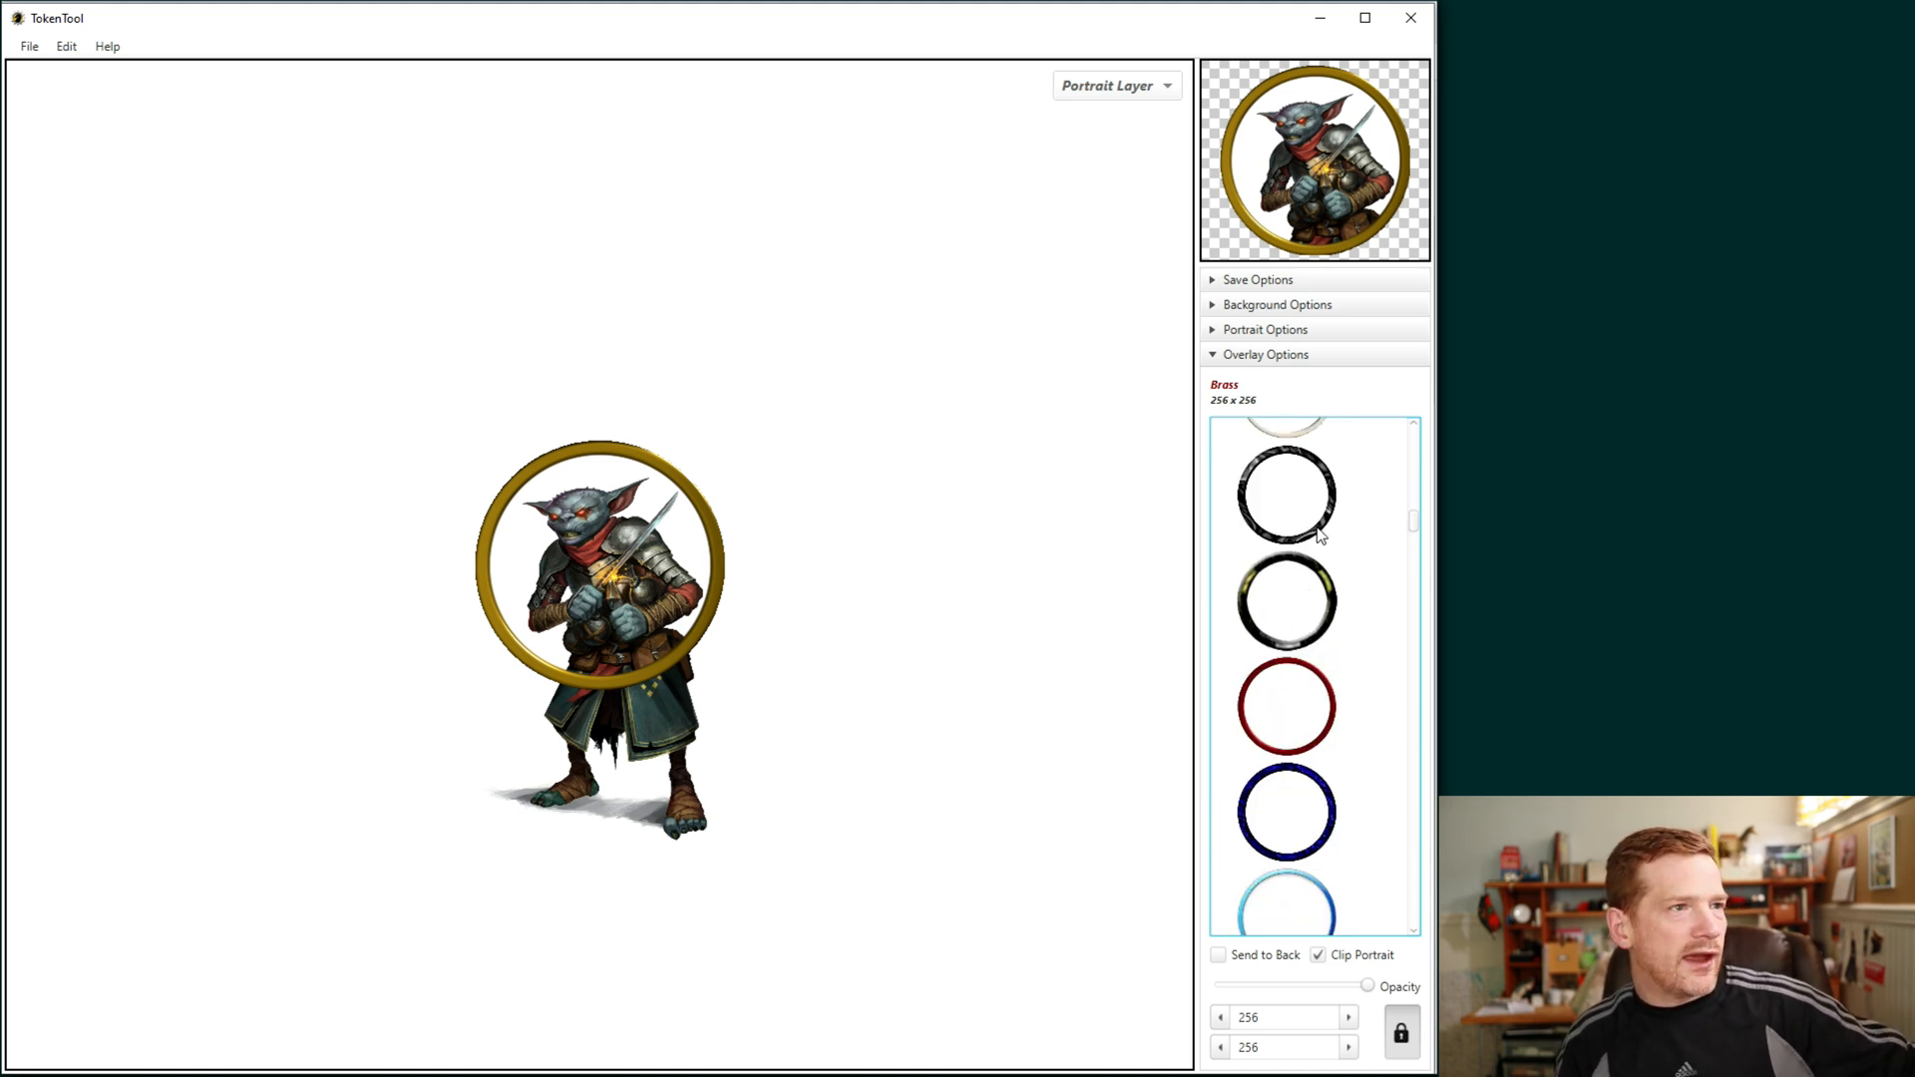
click(1317, 615)
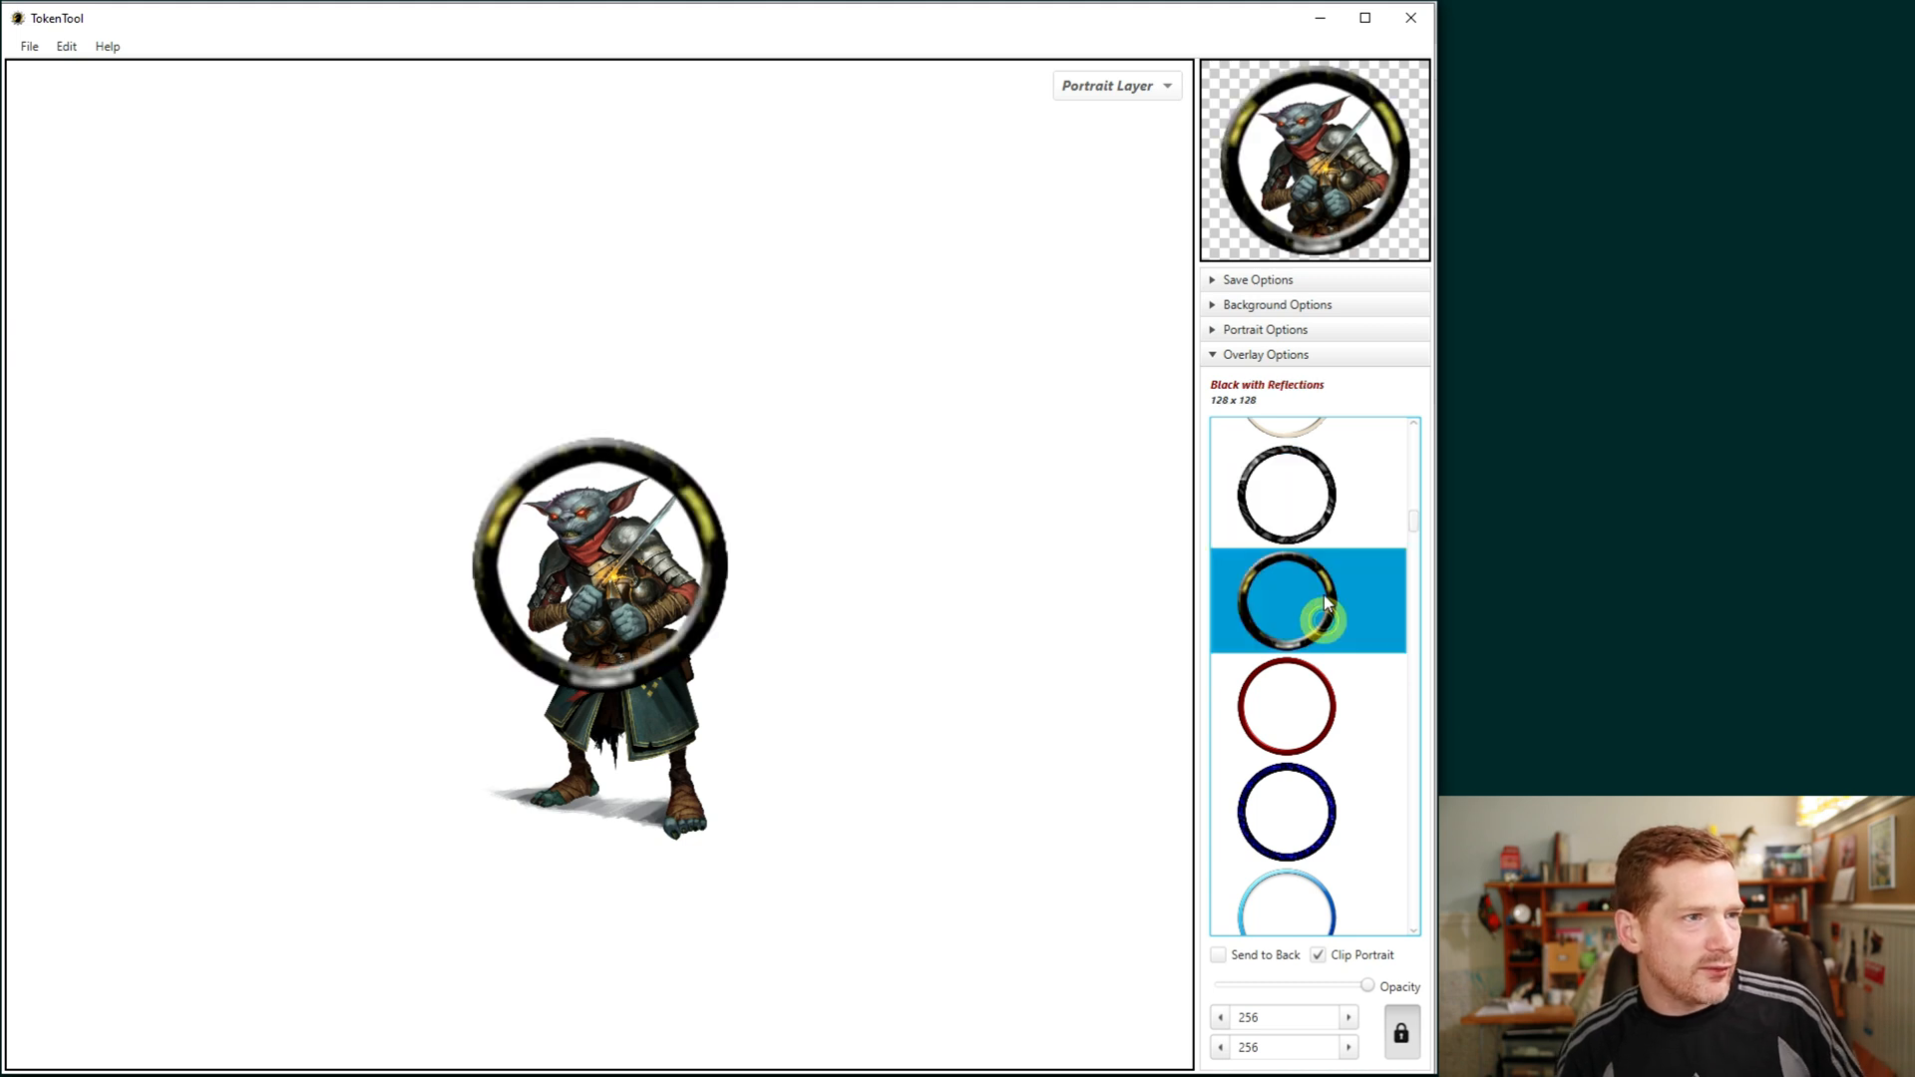
click(1307, 489)
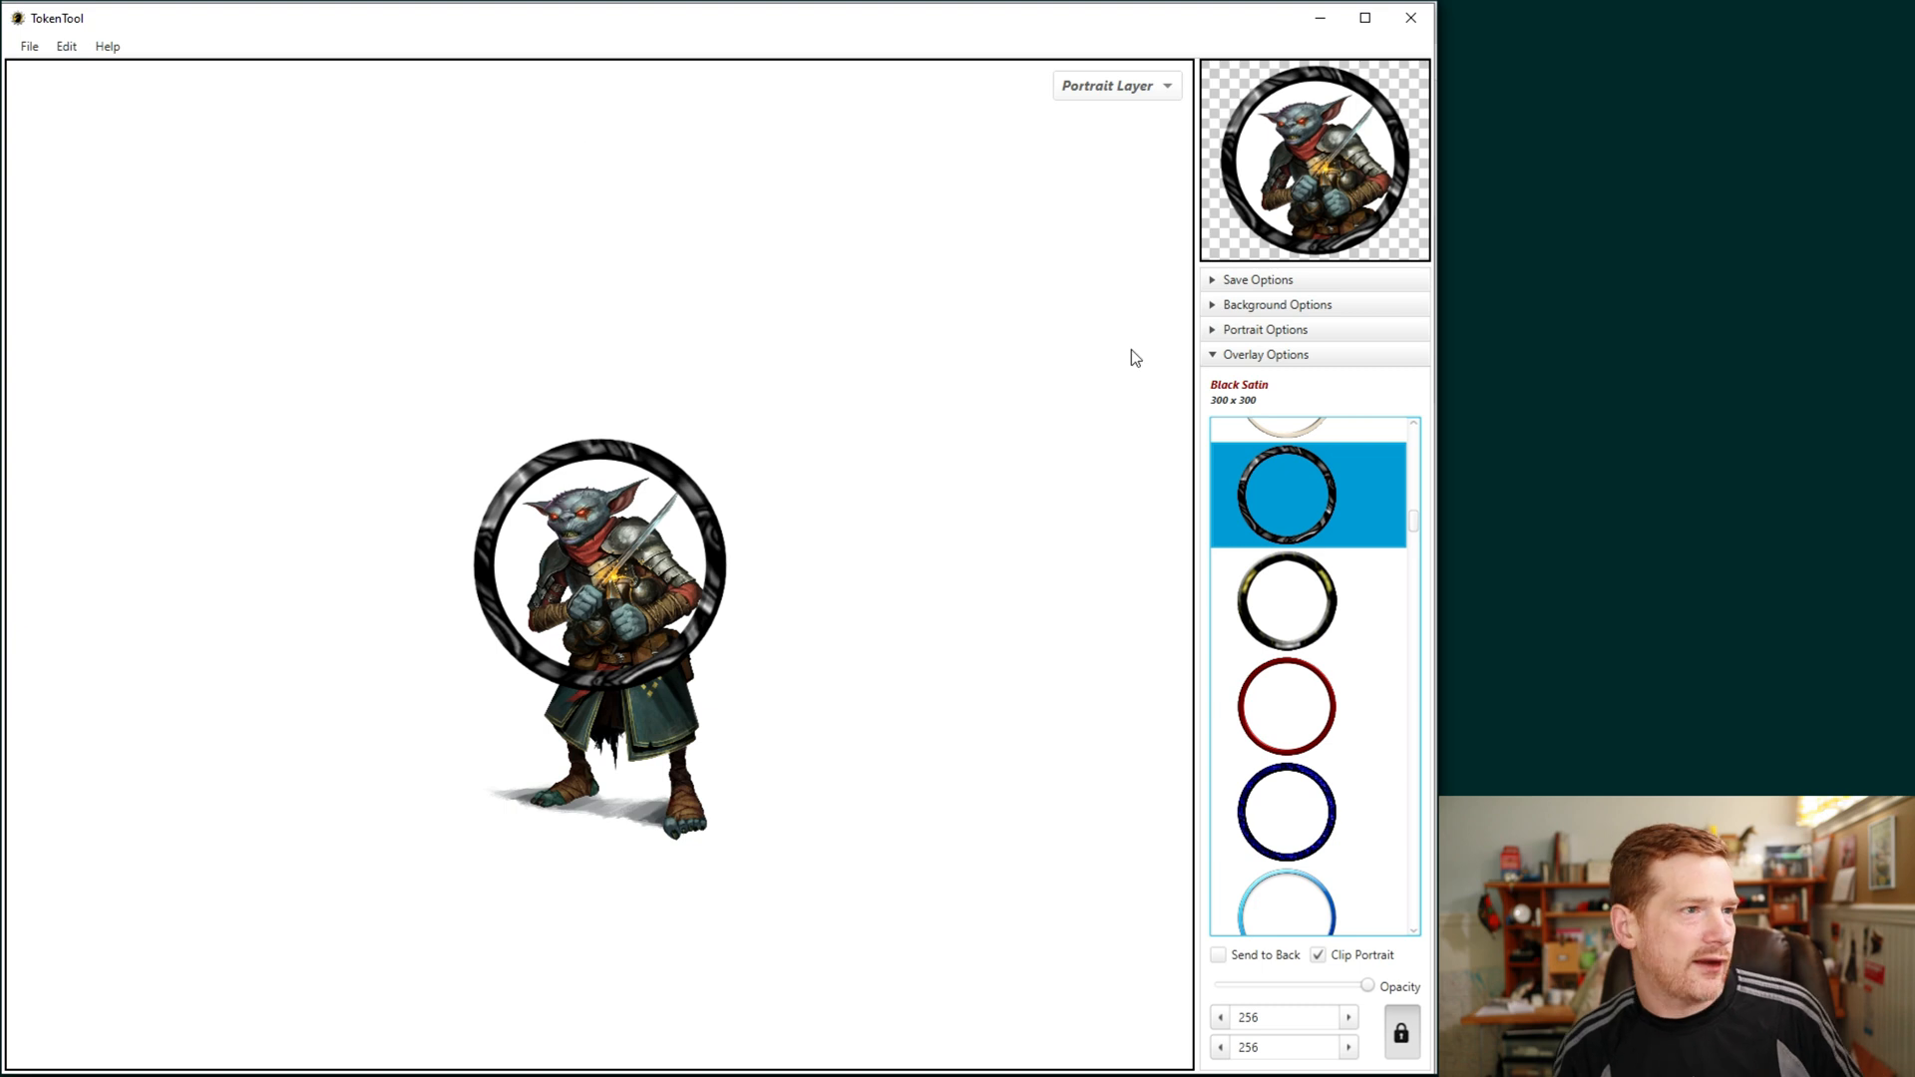
click(1285, 707)
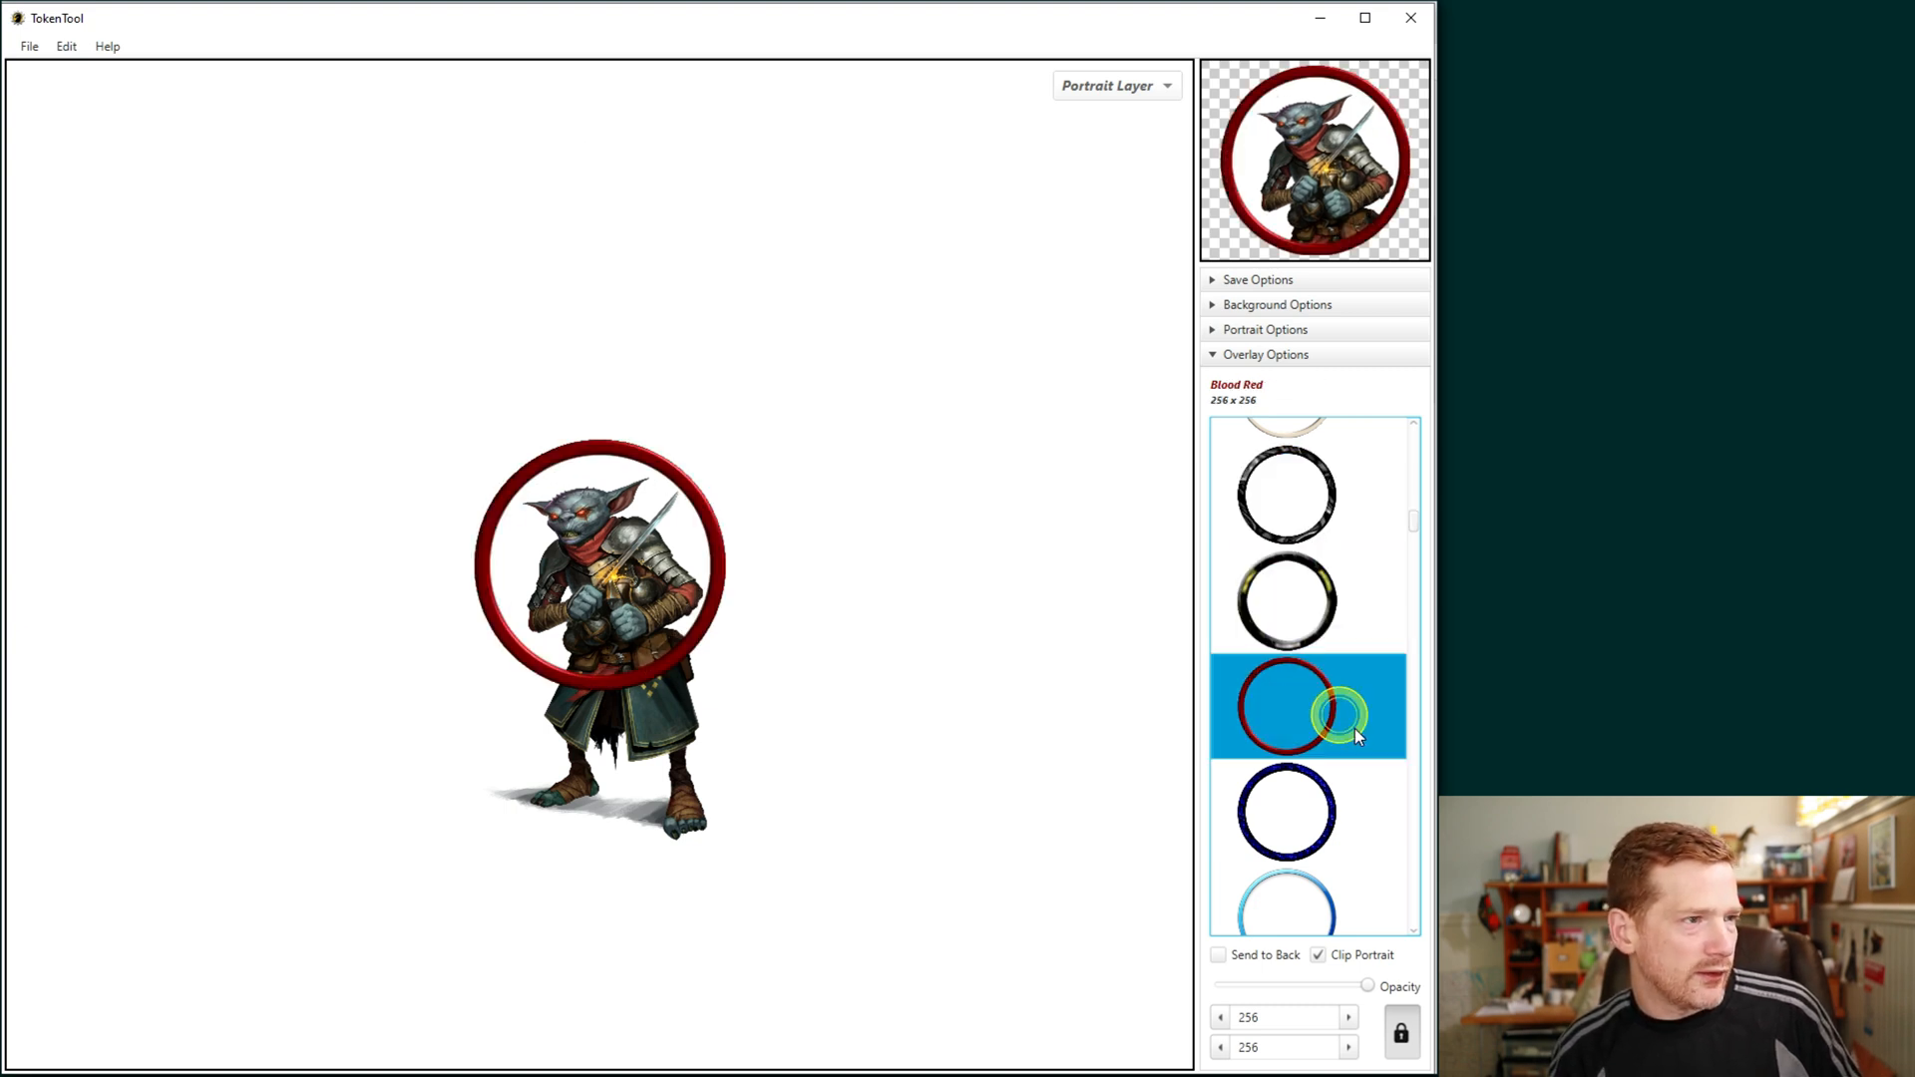
mouse_move(770, 619)
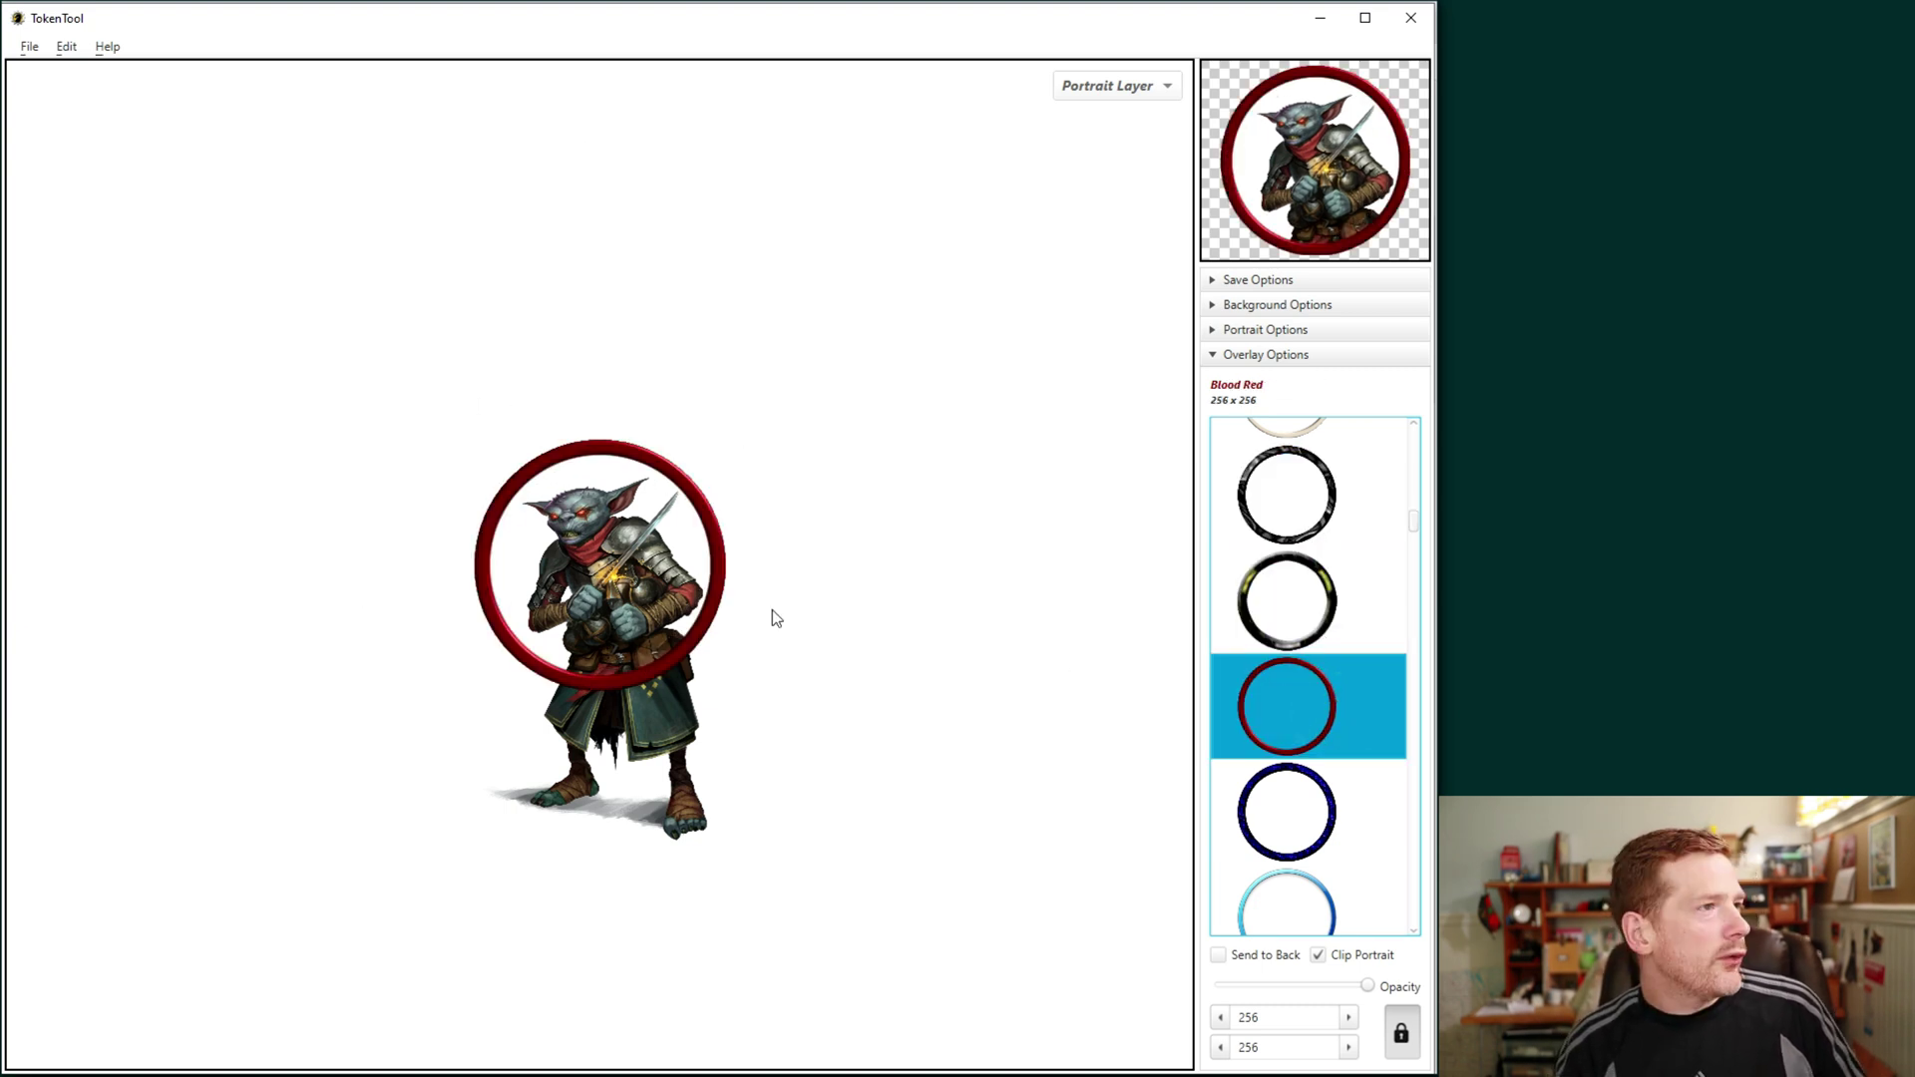
mouse_move(601, 501)
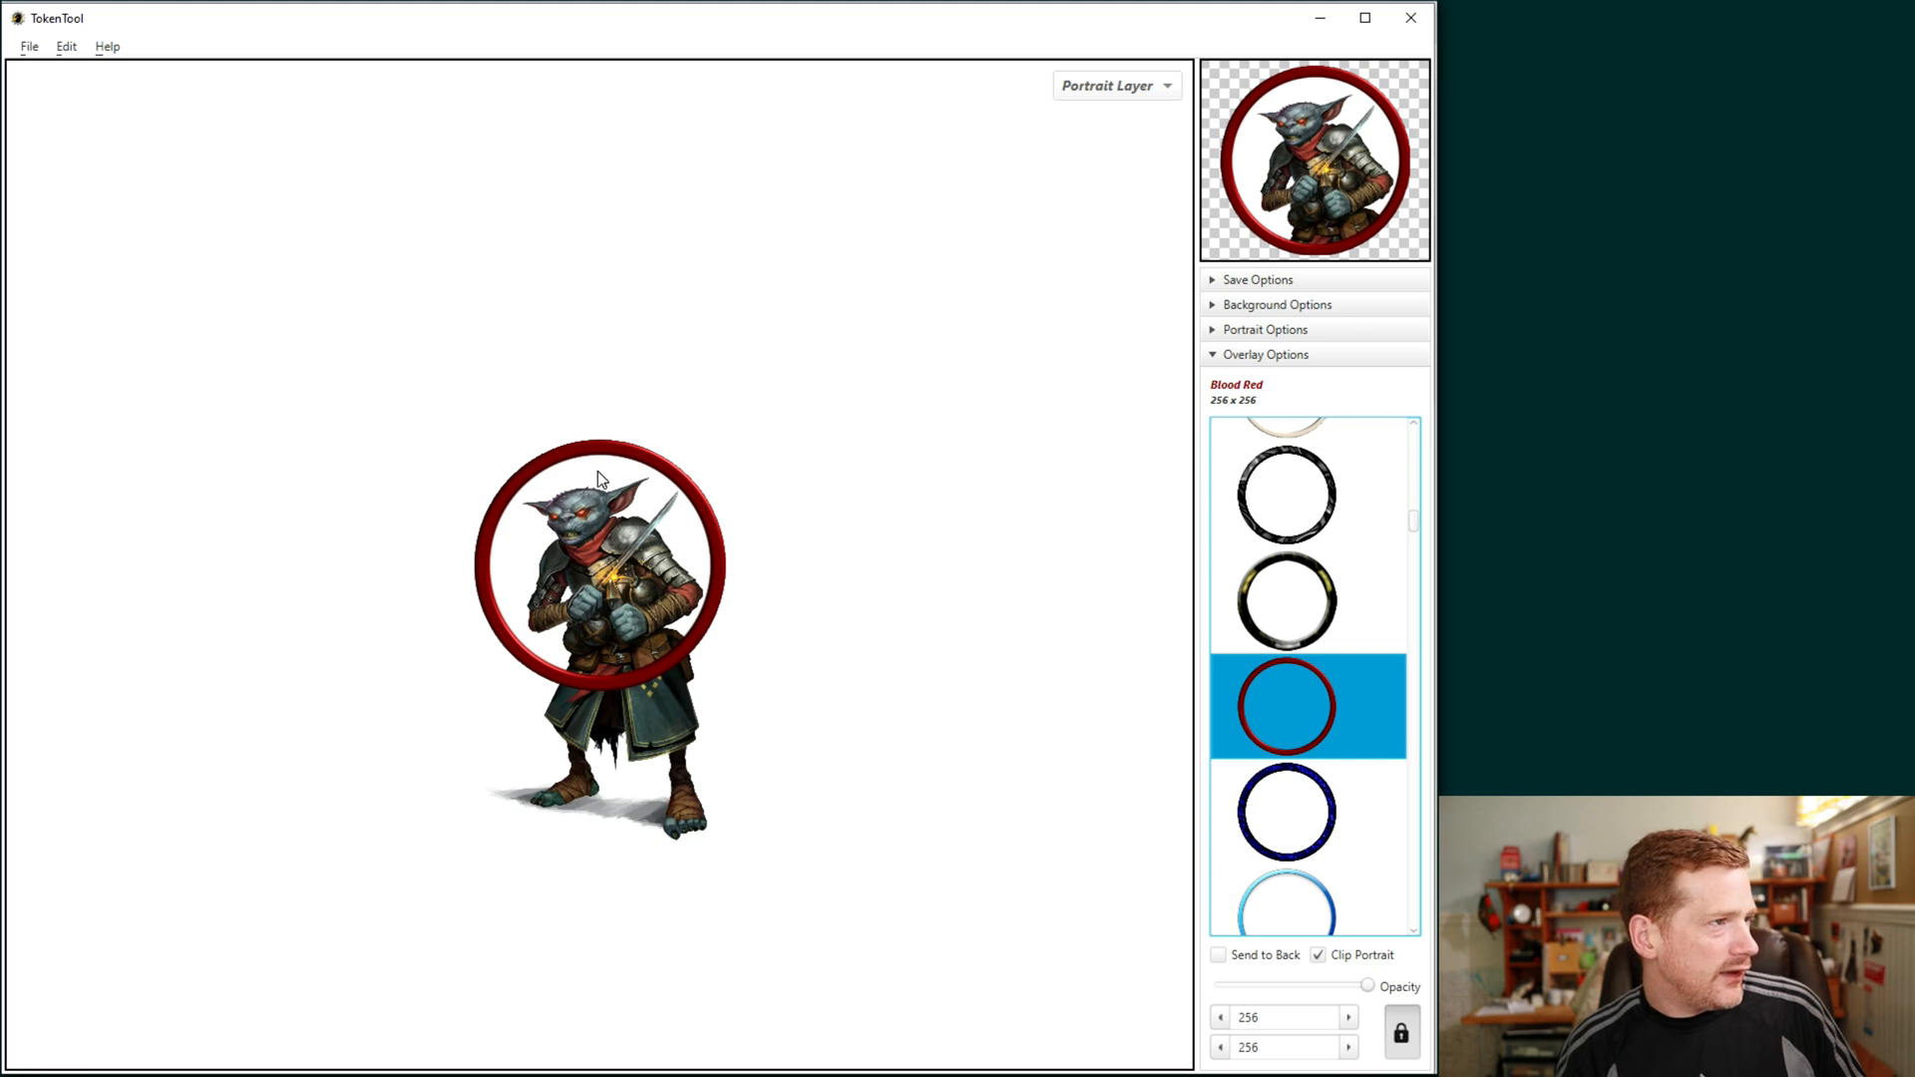
mouse_move(742, 581)
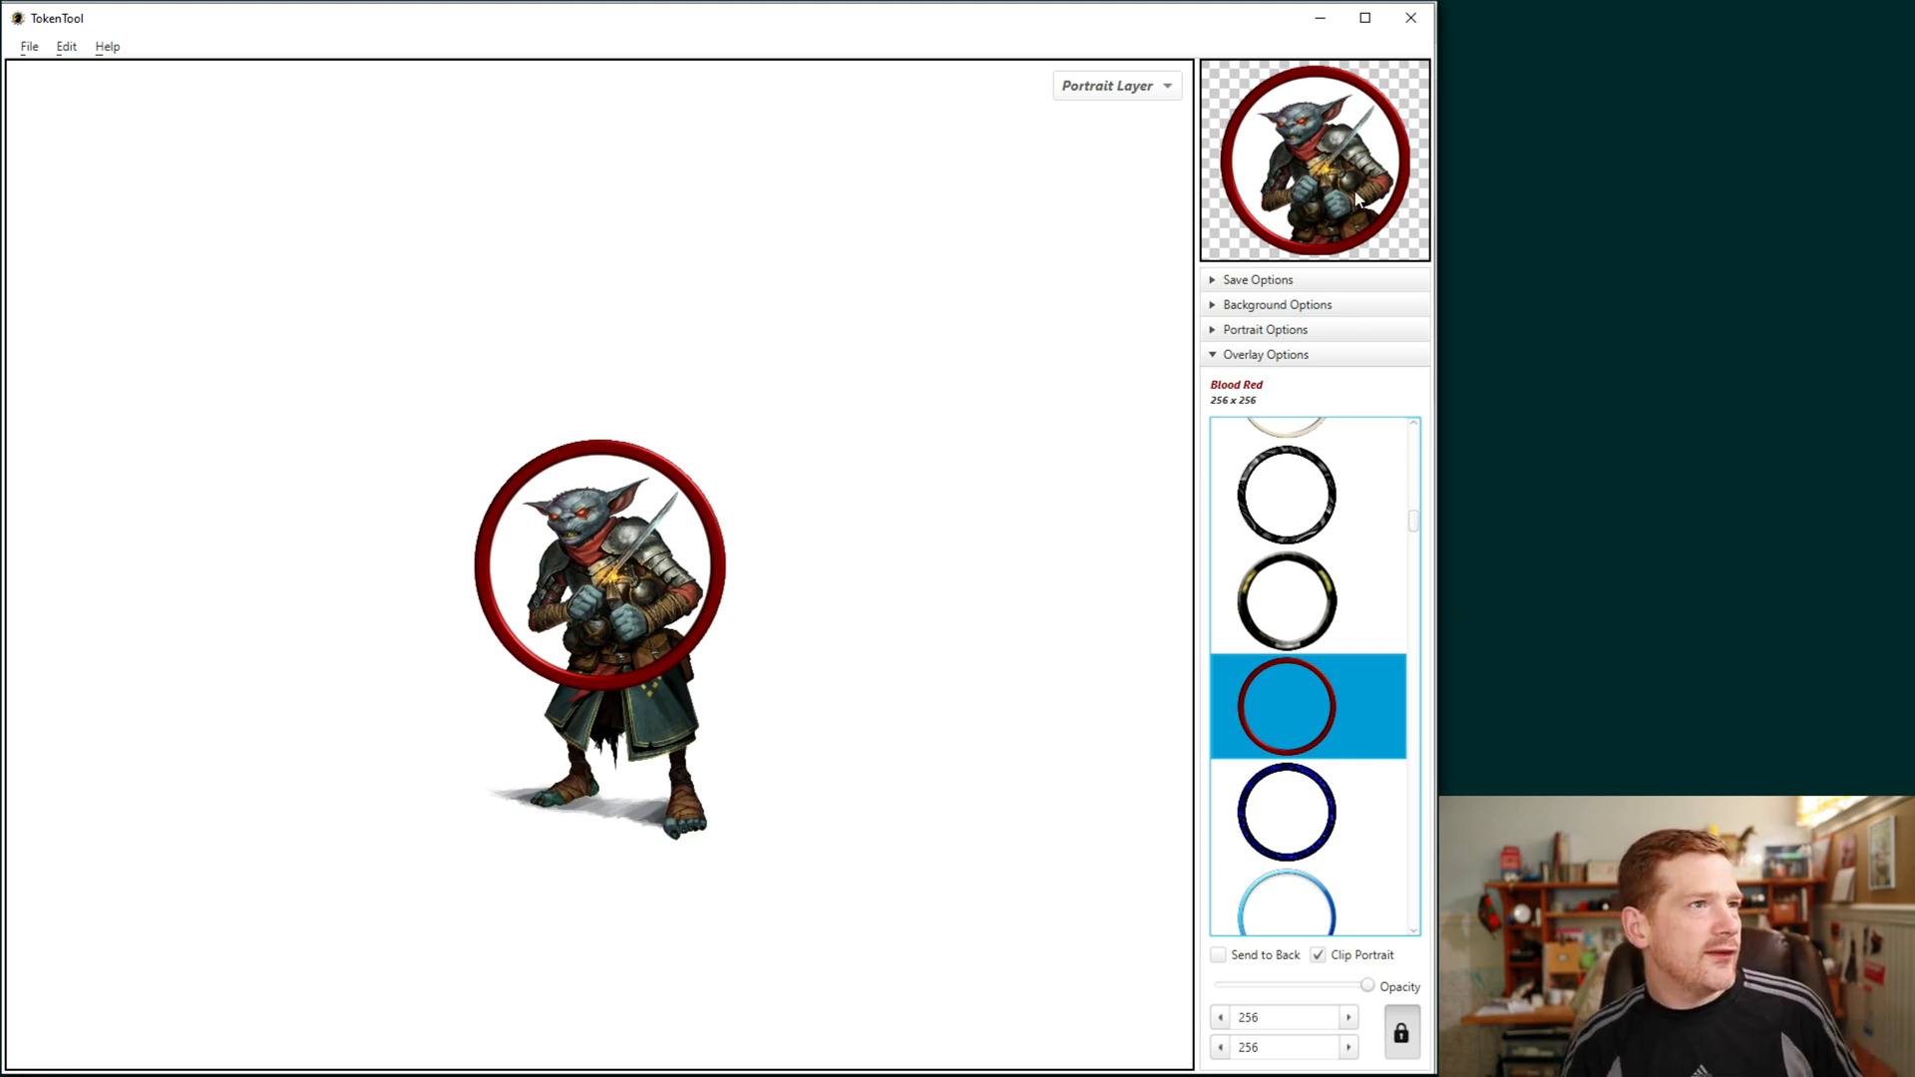
mouse_move(1333, 128)
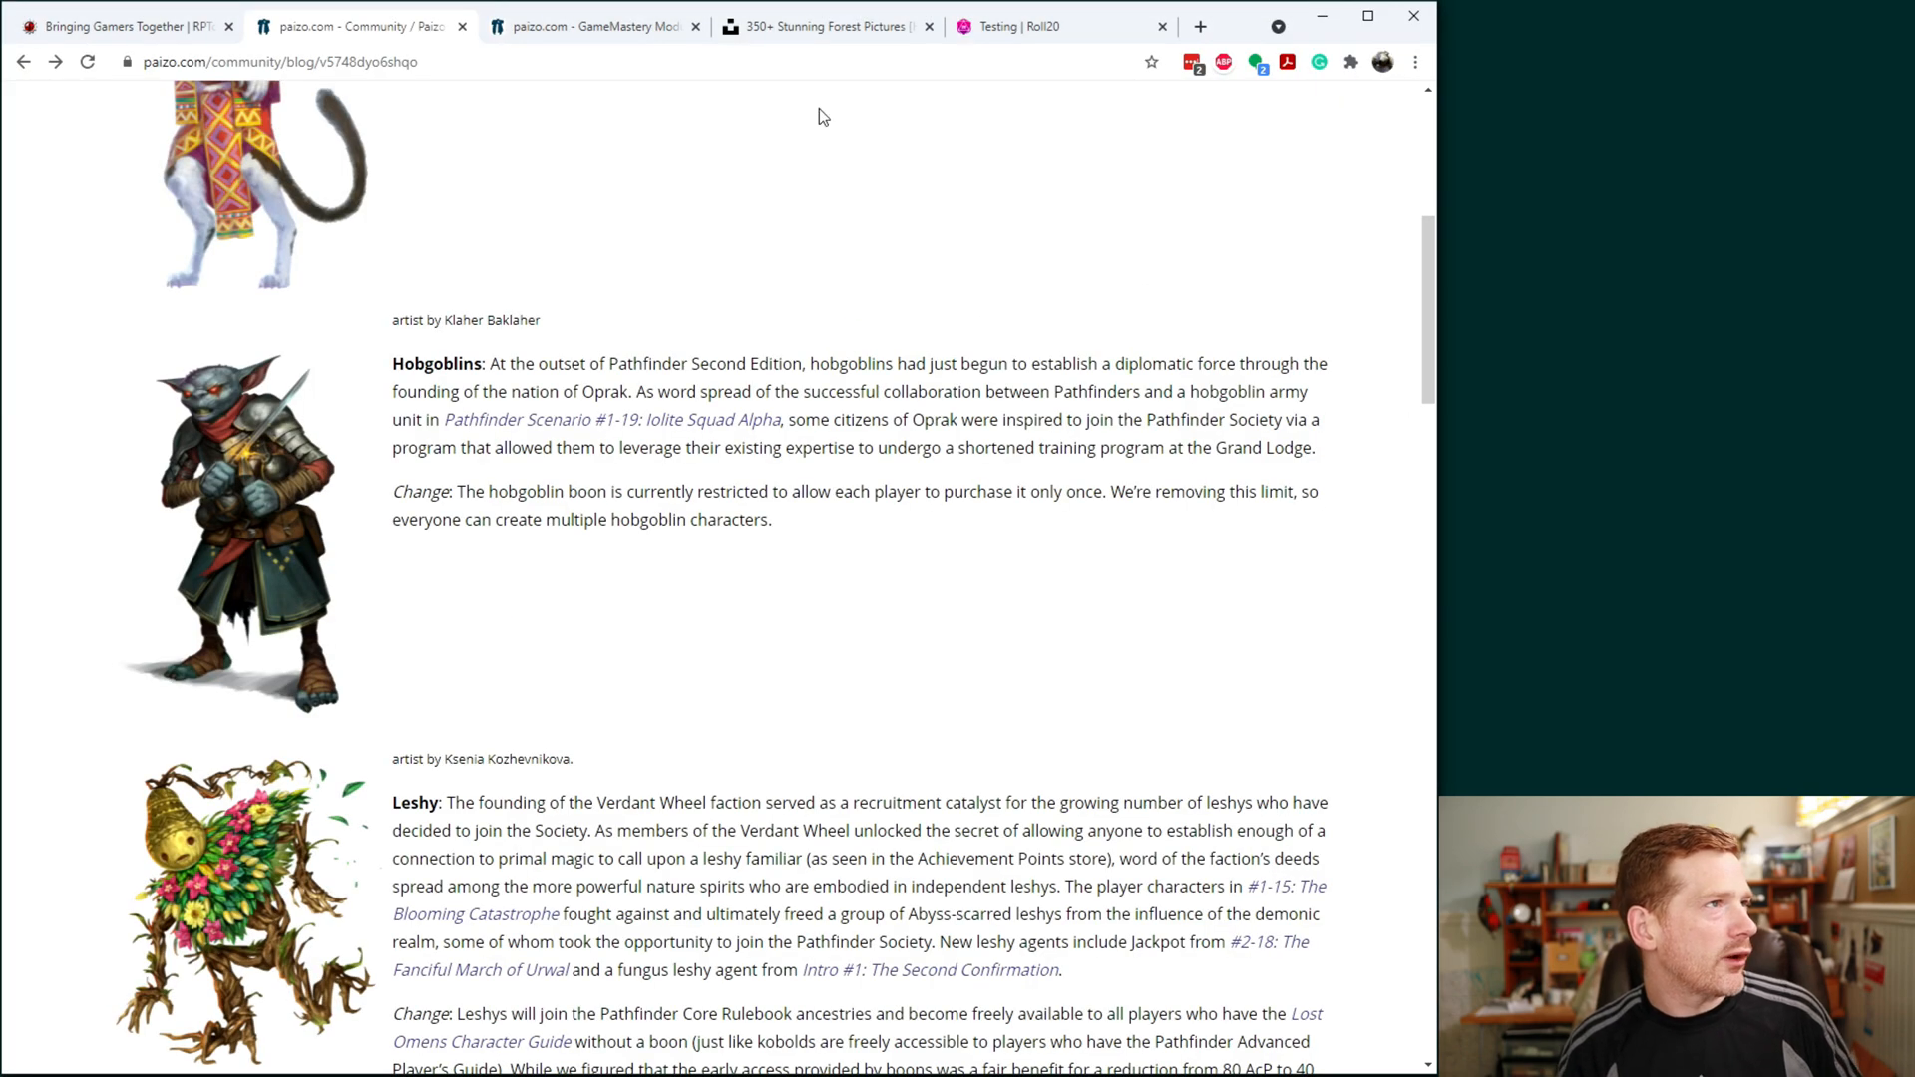
Step: Open the sunlit misty forest photo from the Unsplash results and bring up its copy options
click(824, 28)
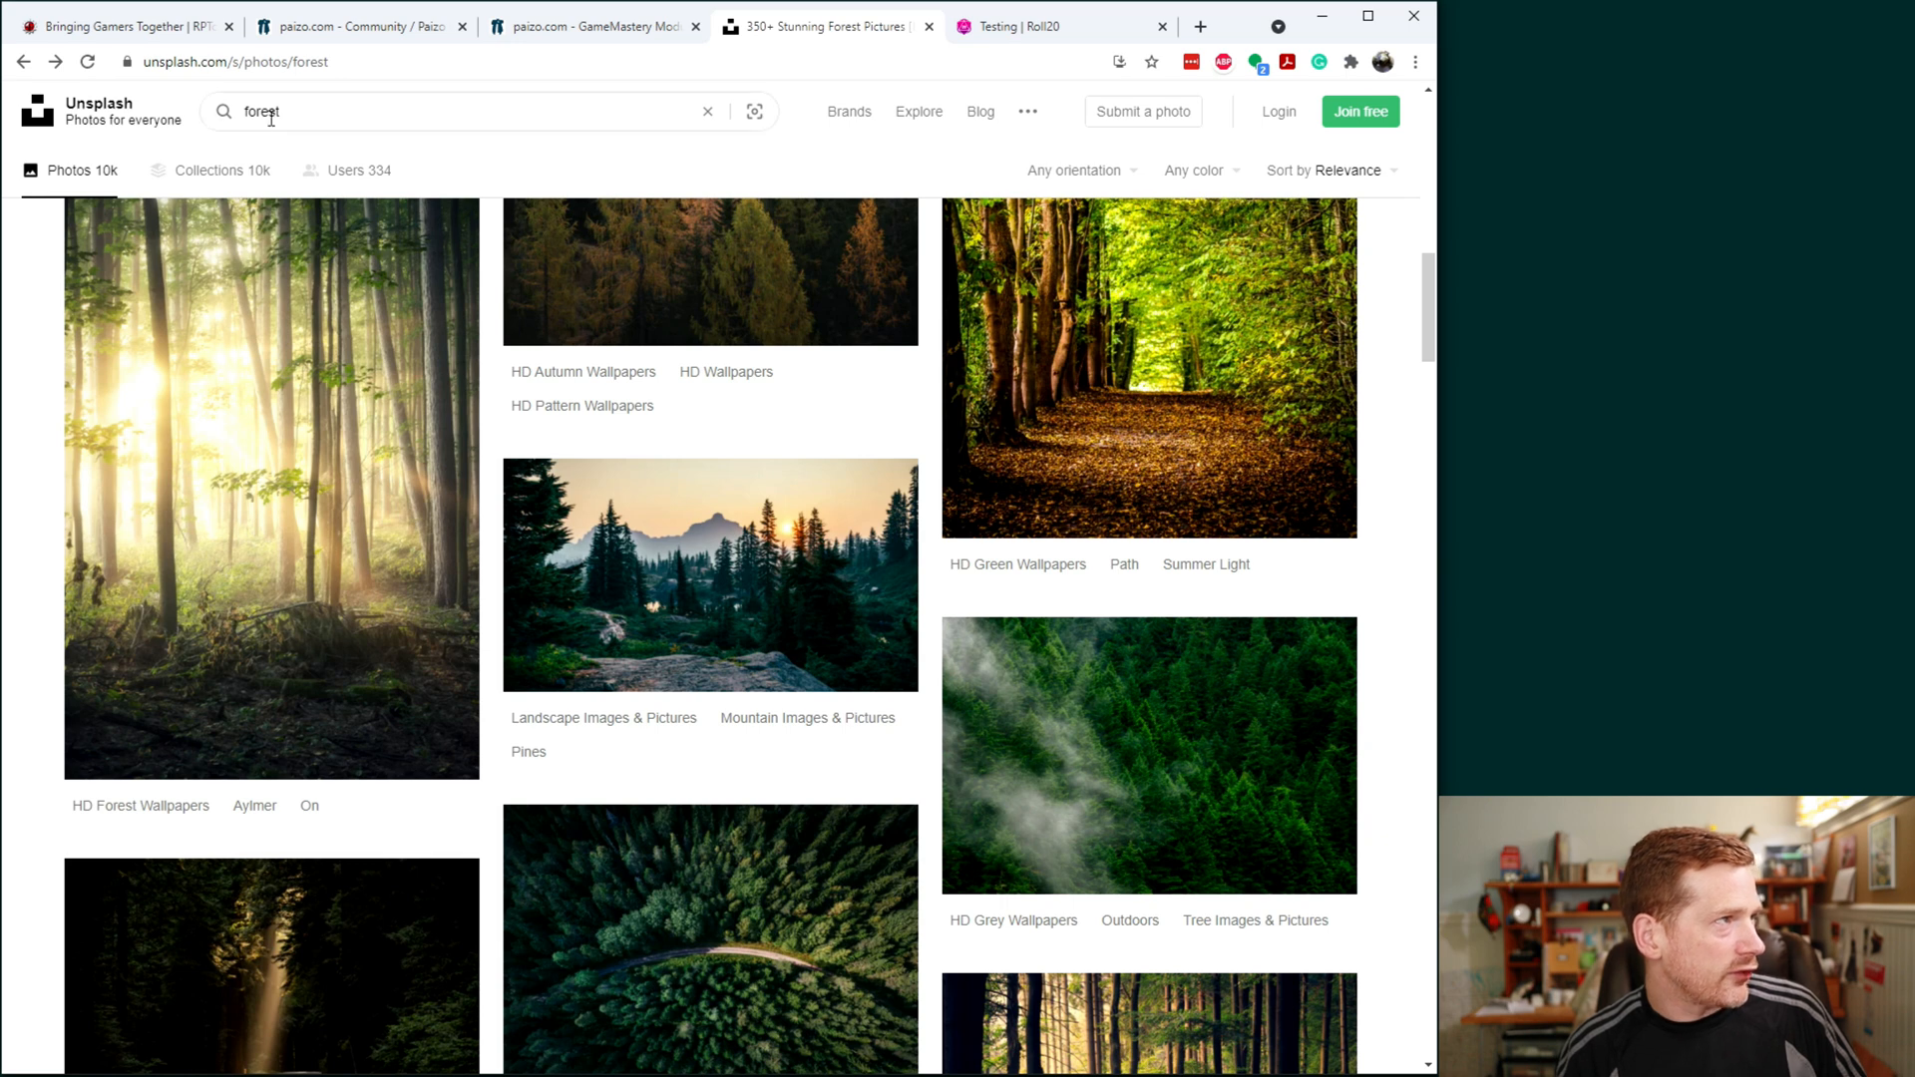
mouse_move(275, 507)
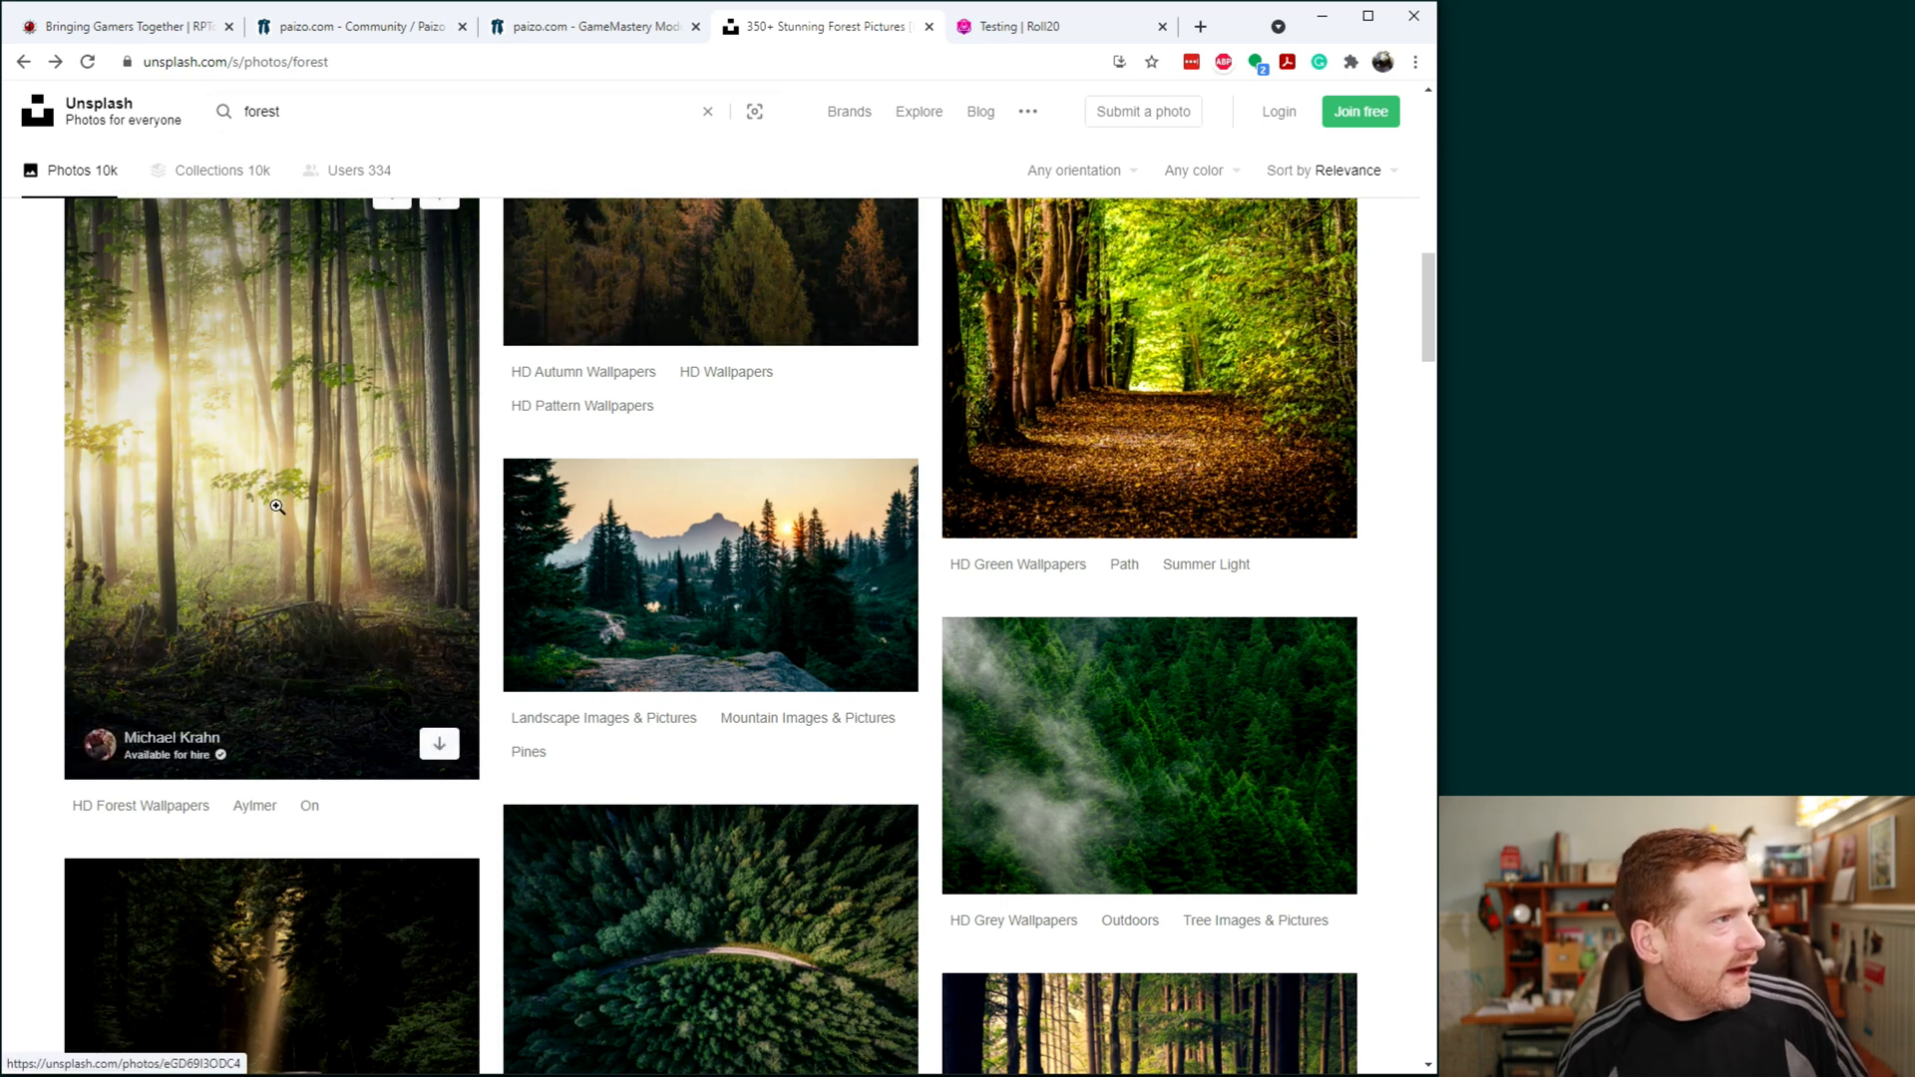
mouse_move(138, 786)
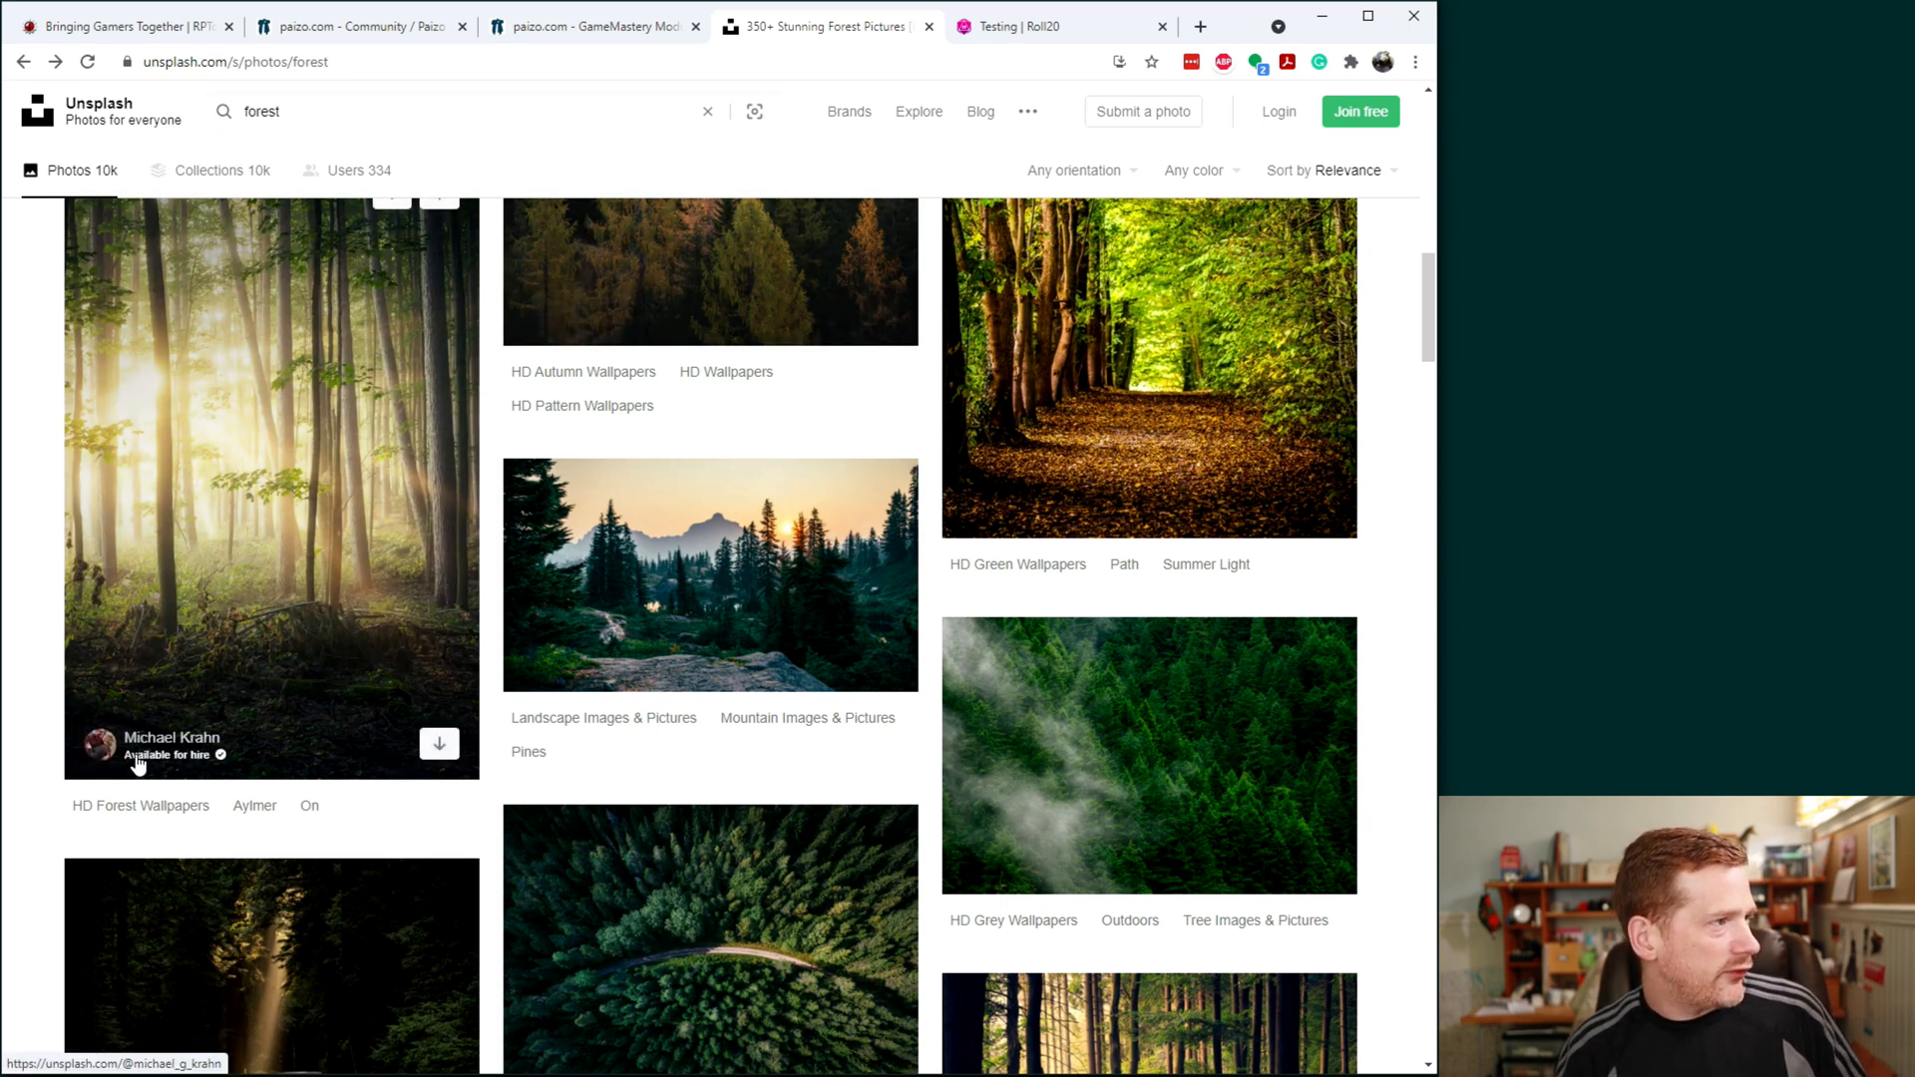
mouse_move(240, 469)
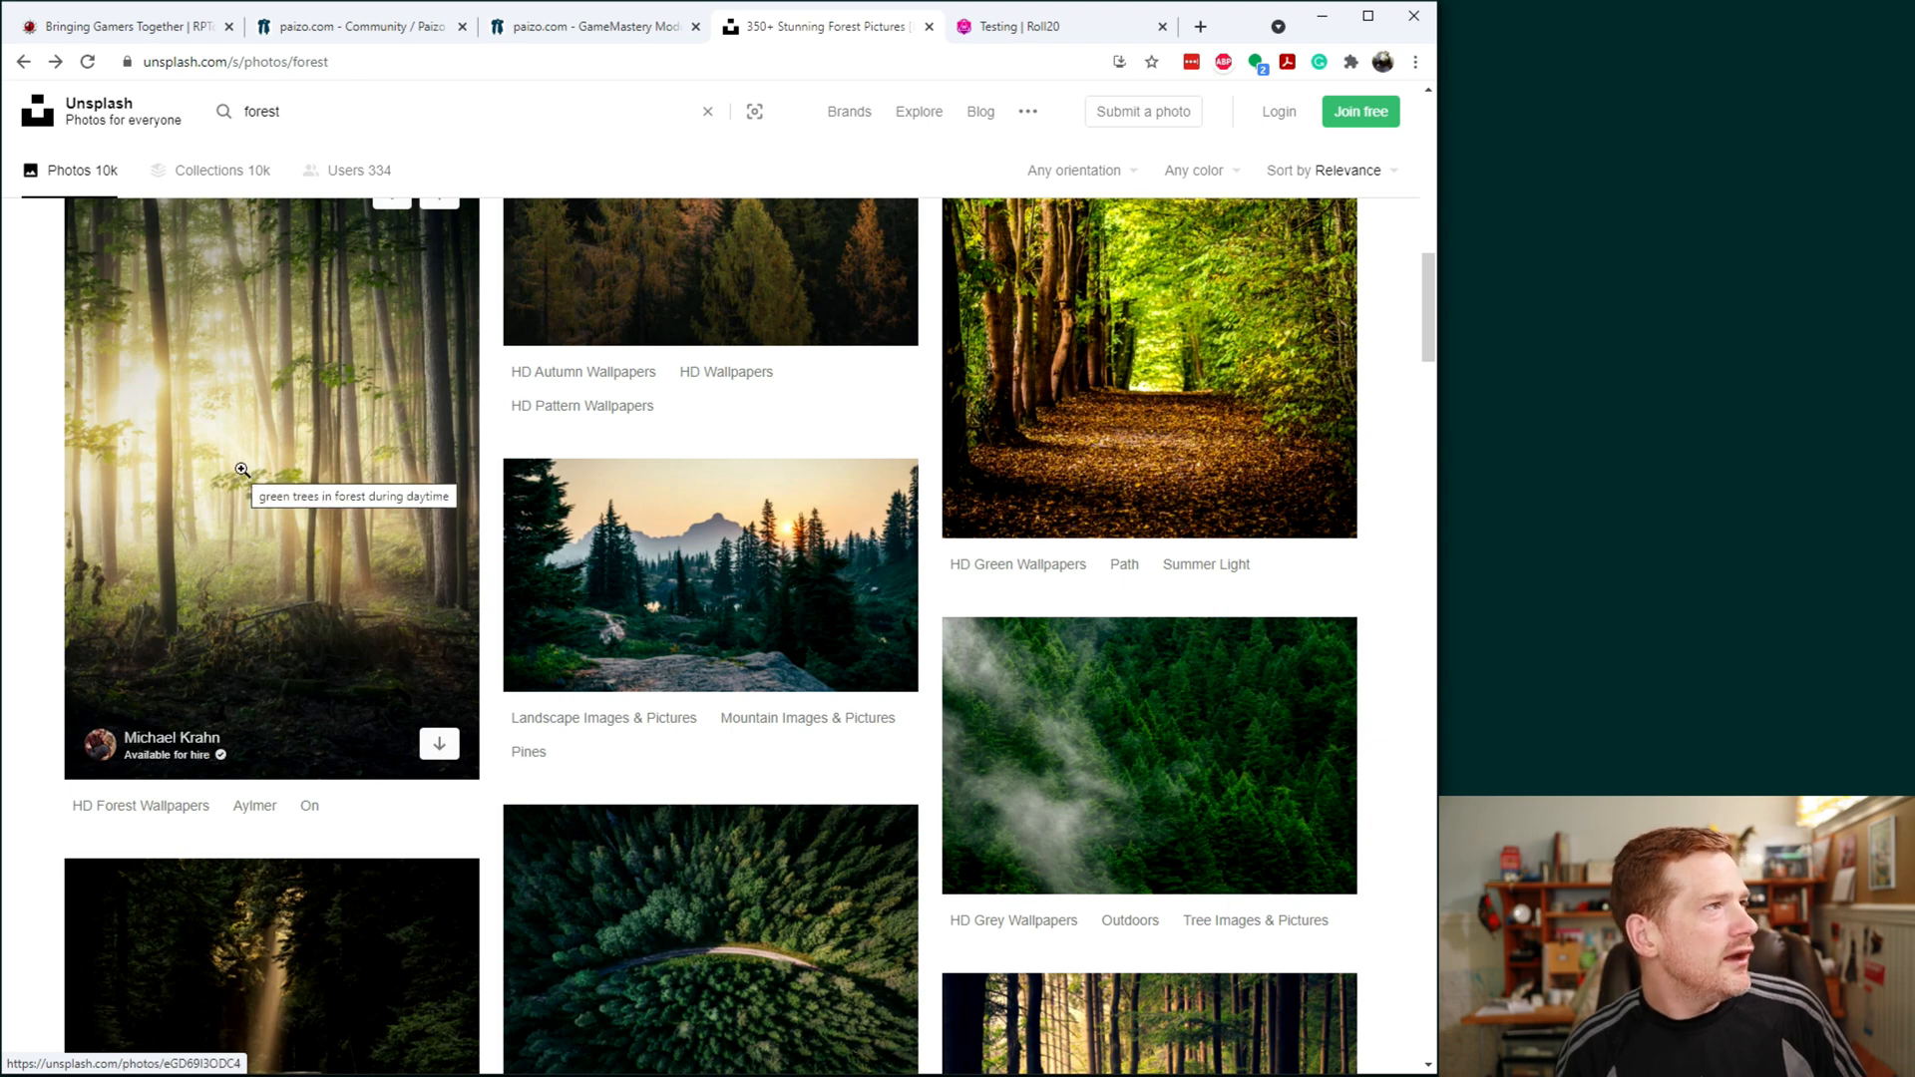
click(239, 469)
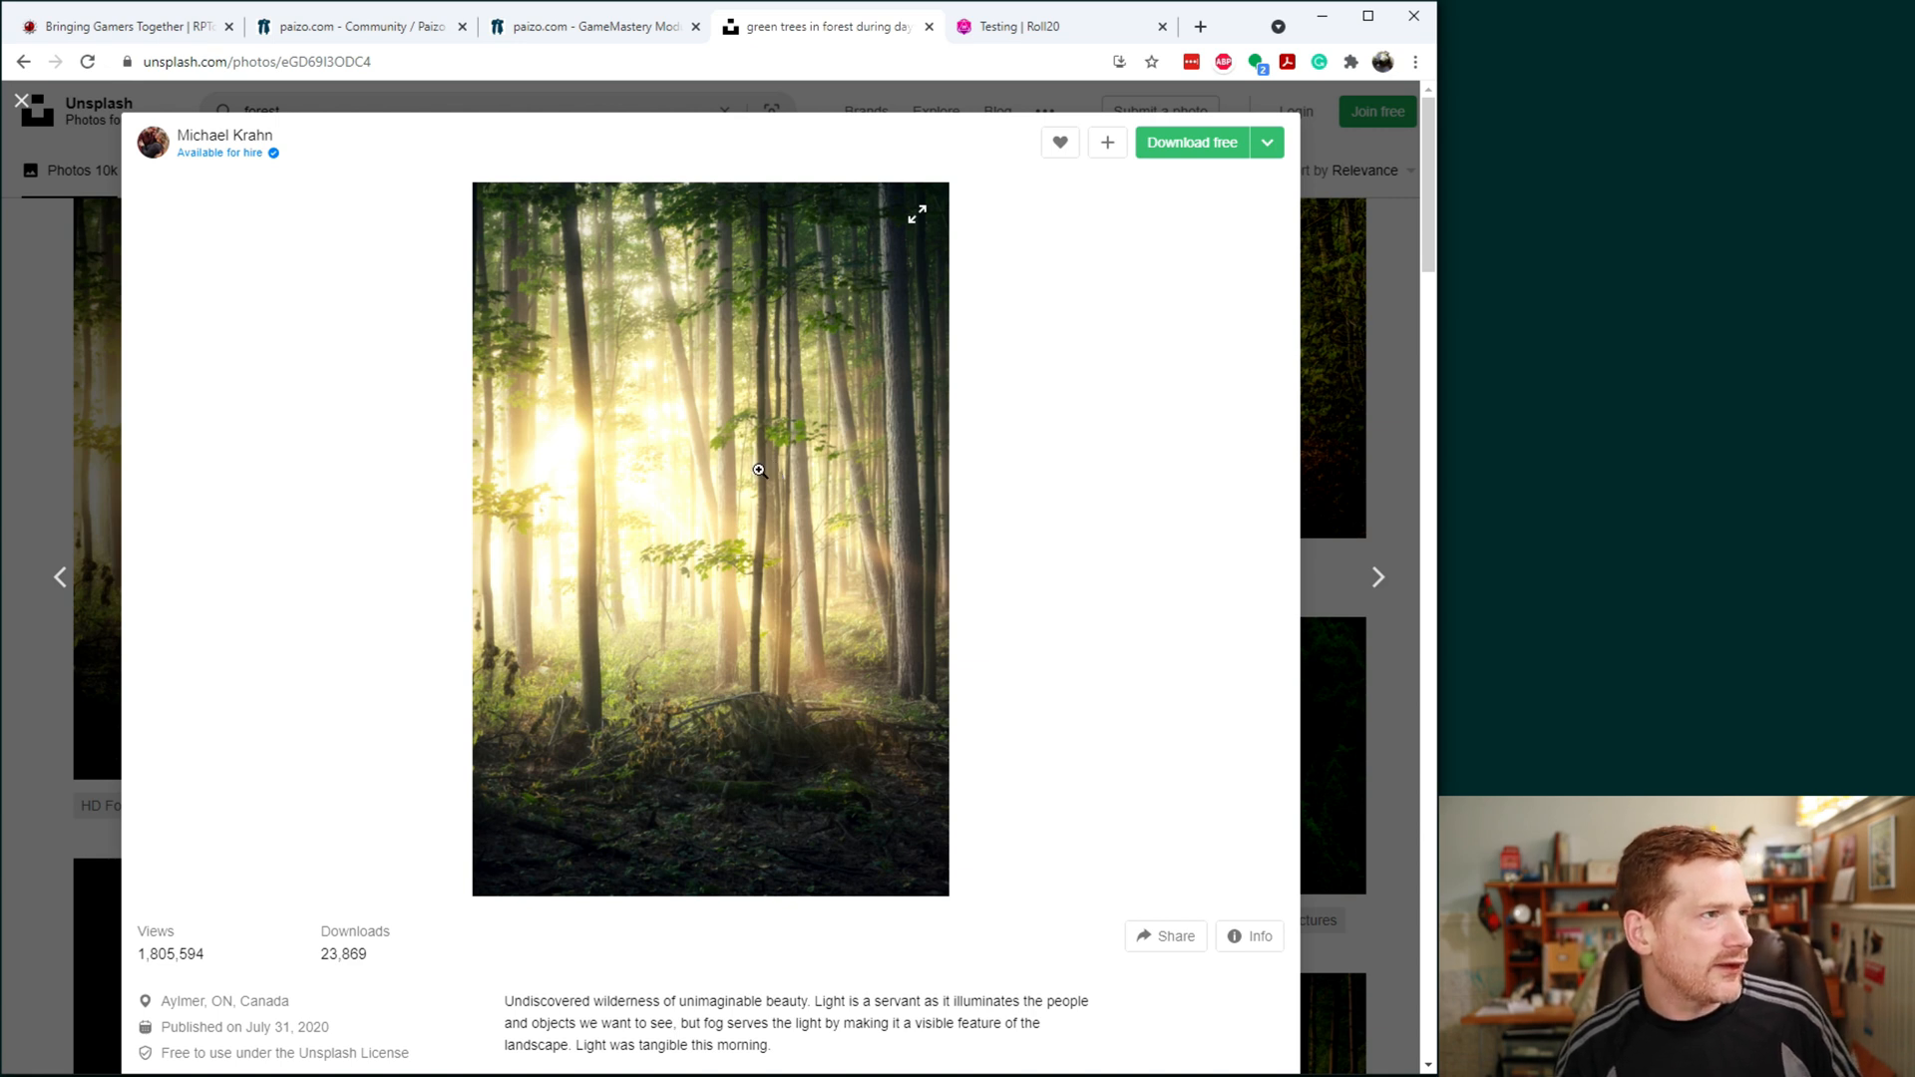
right_click(758, 469)
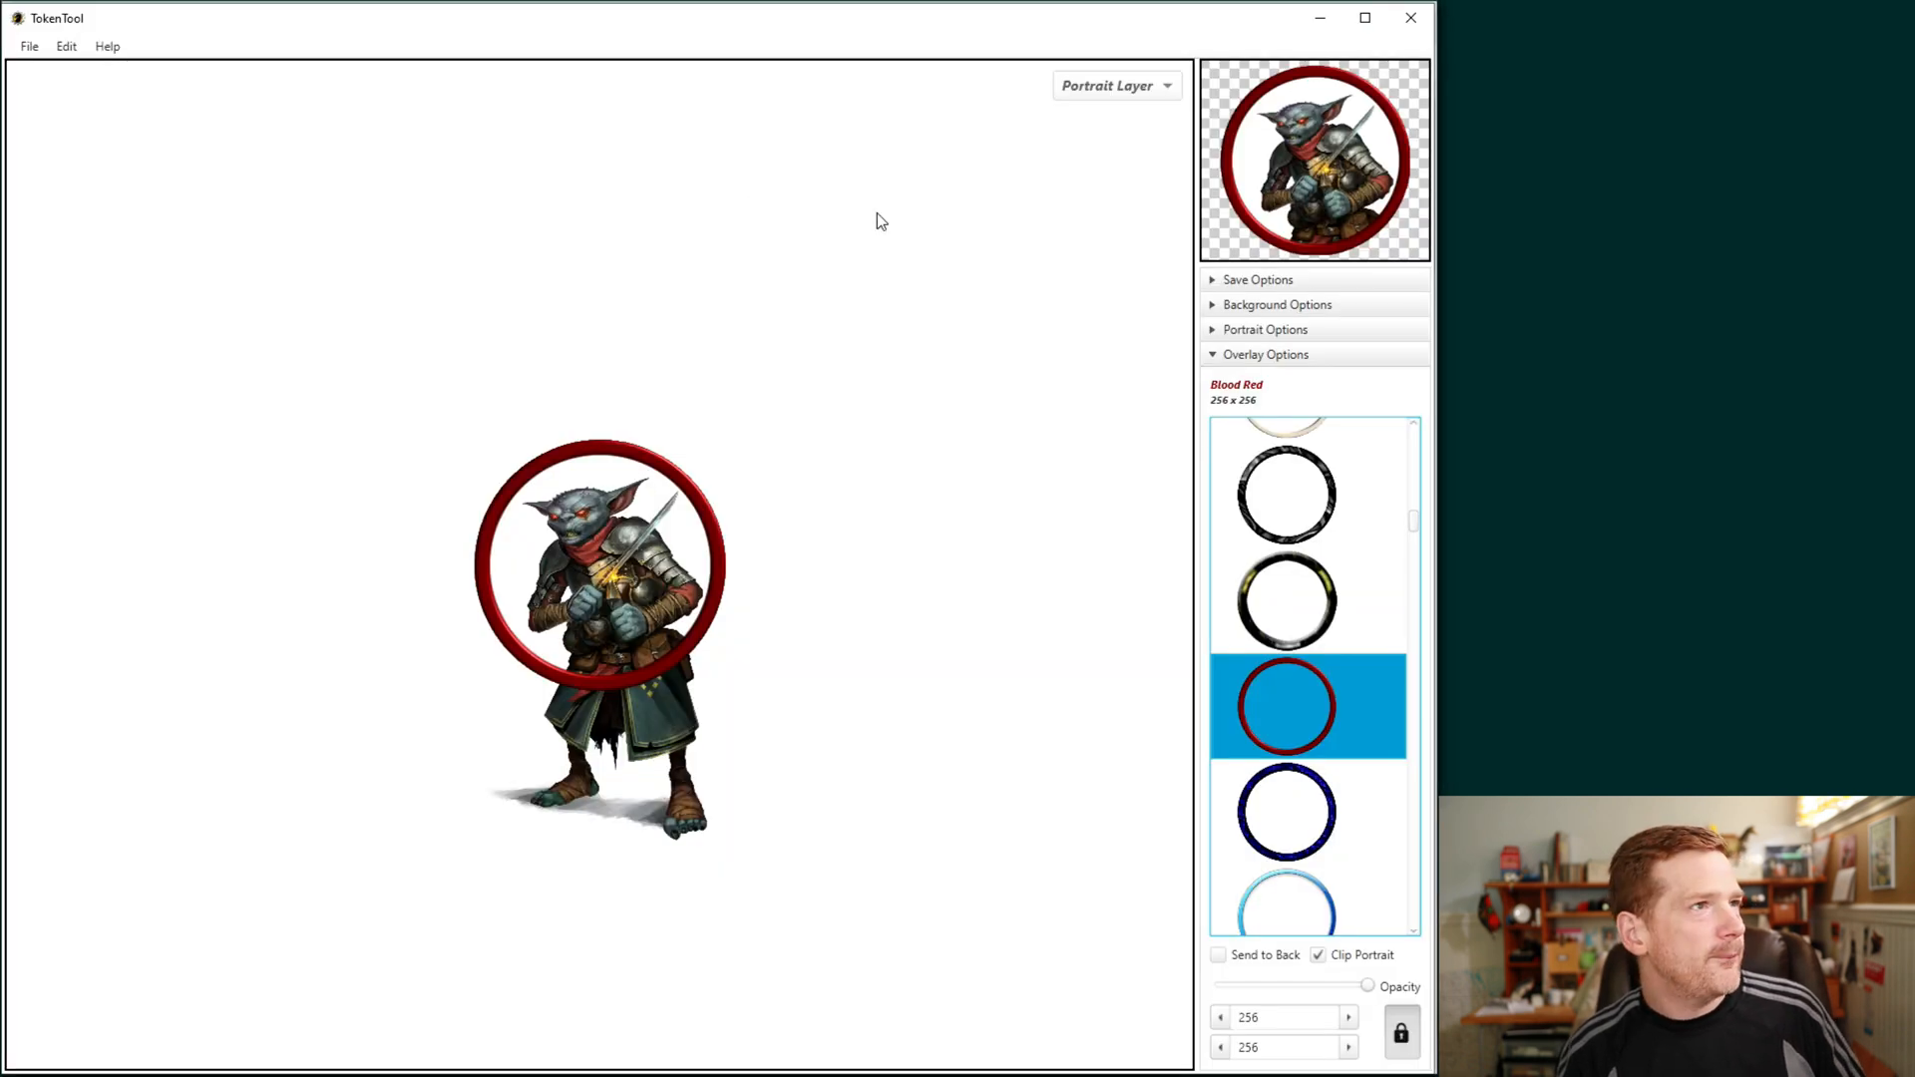
mouse_move(1089, 96)
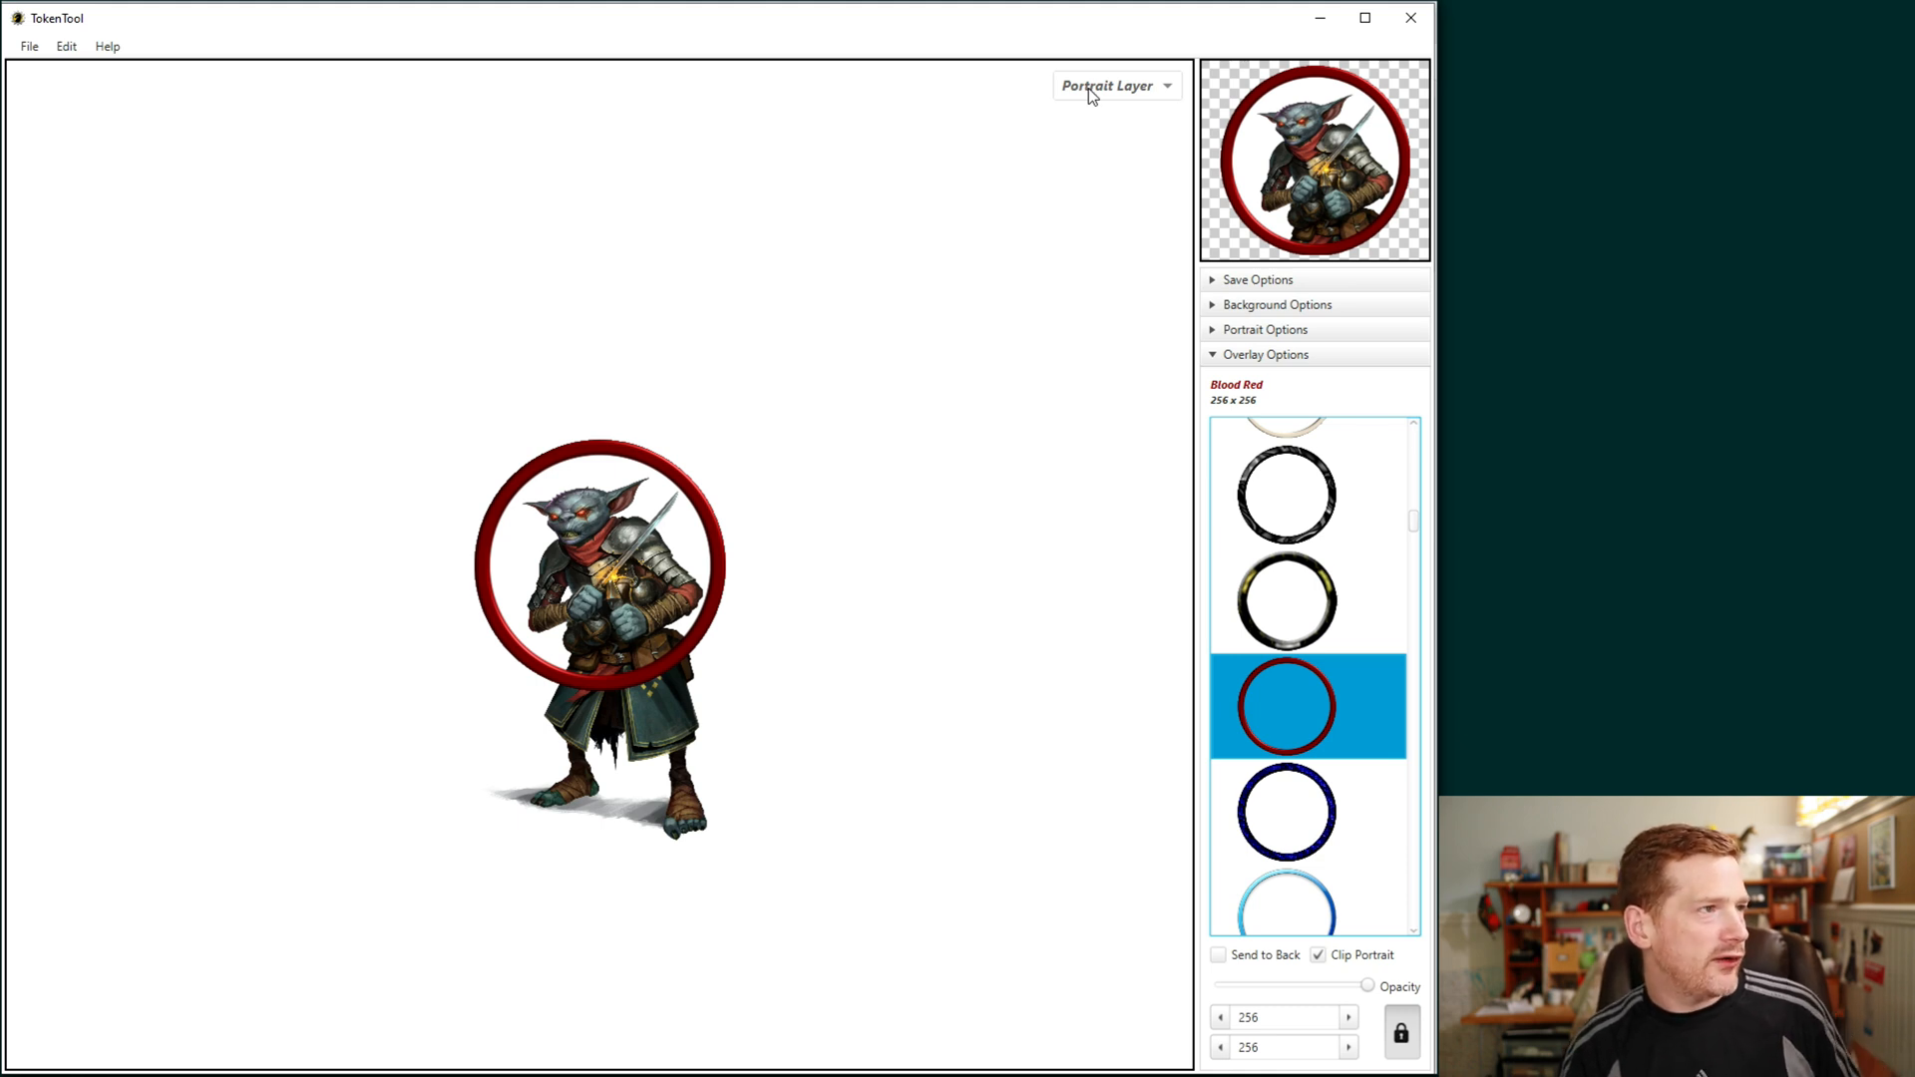
mouse_move(1046, 116)
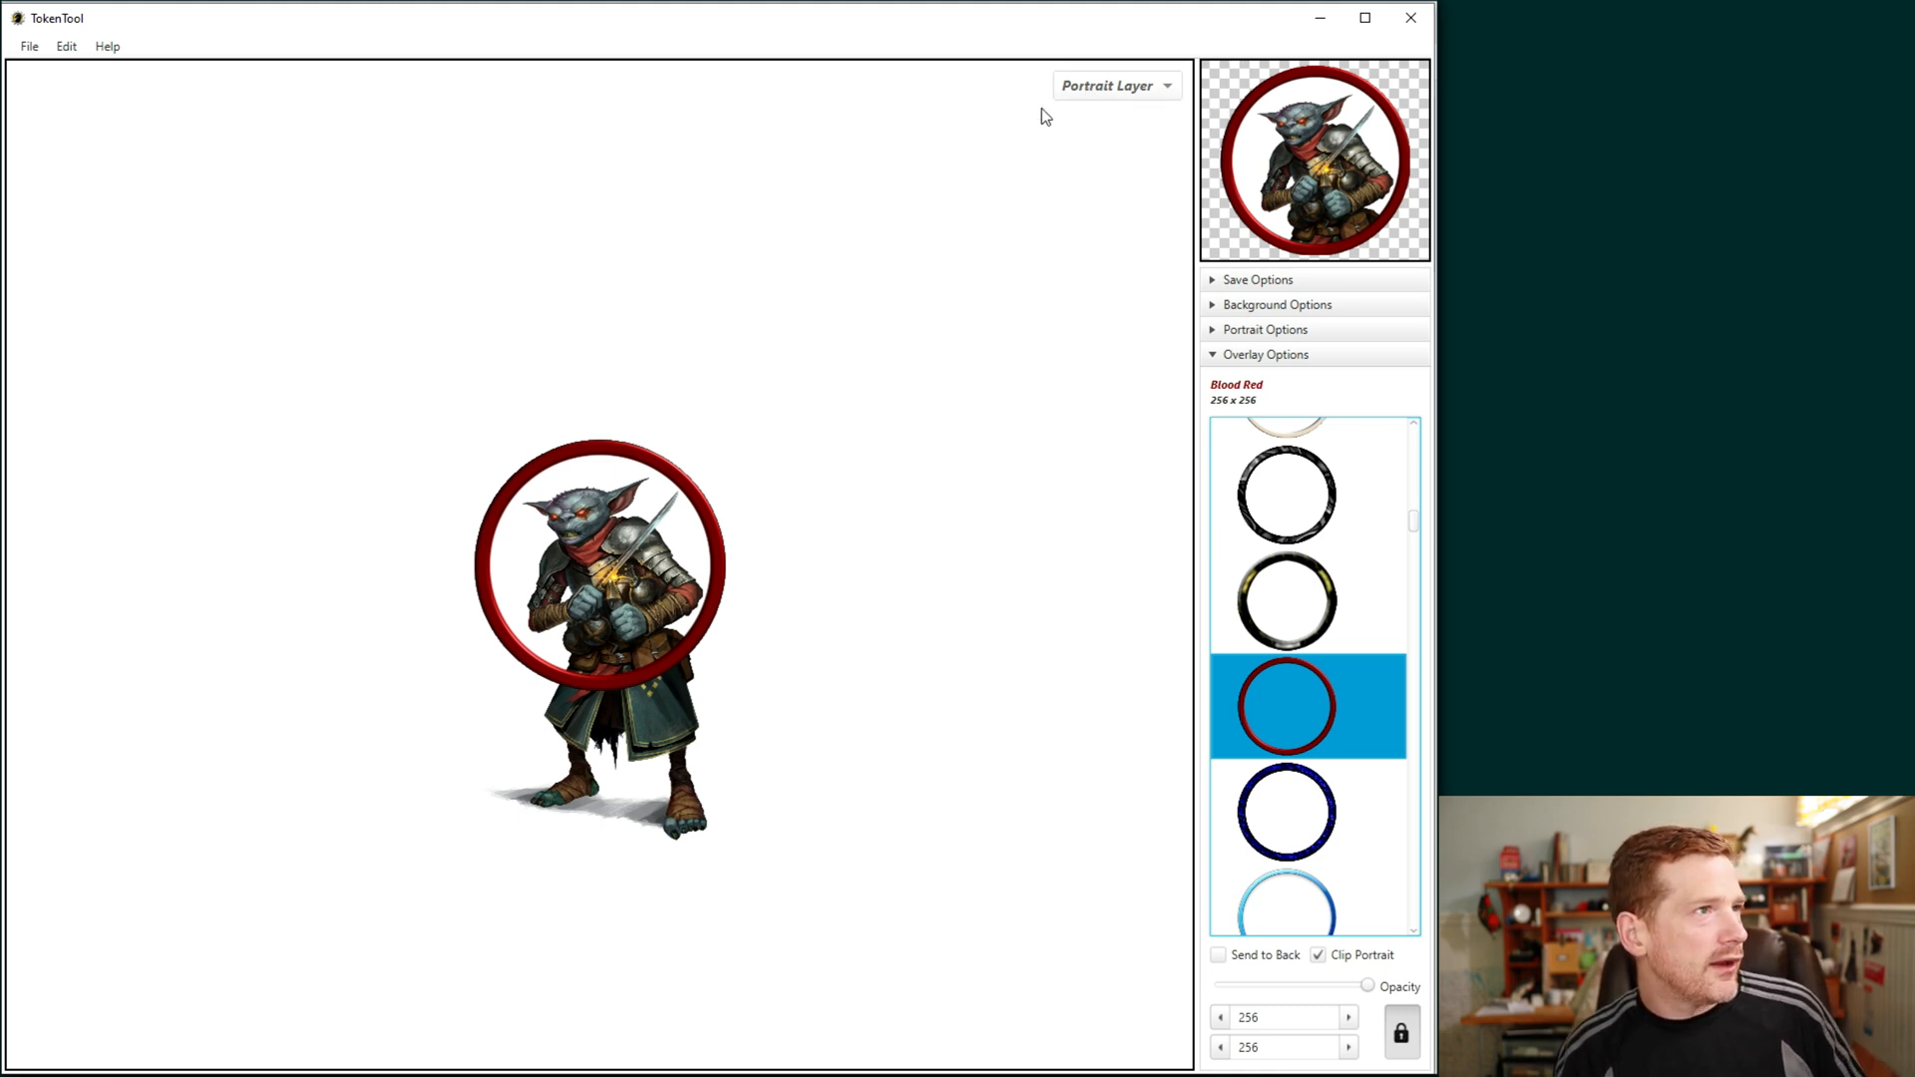
Step: Choose Background in the layer dropdown to edit the token's background layer
click(1118, 84)
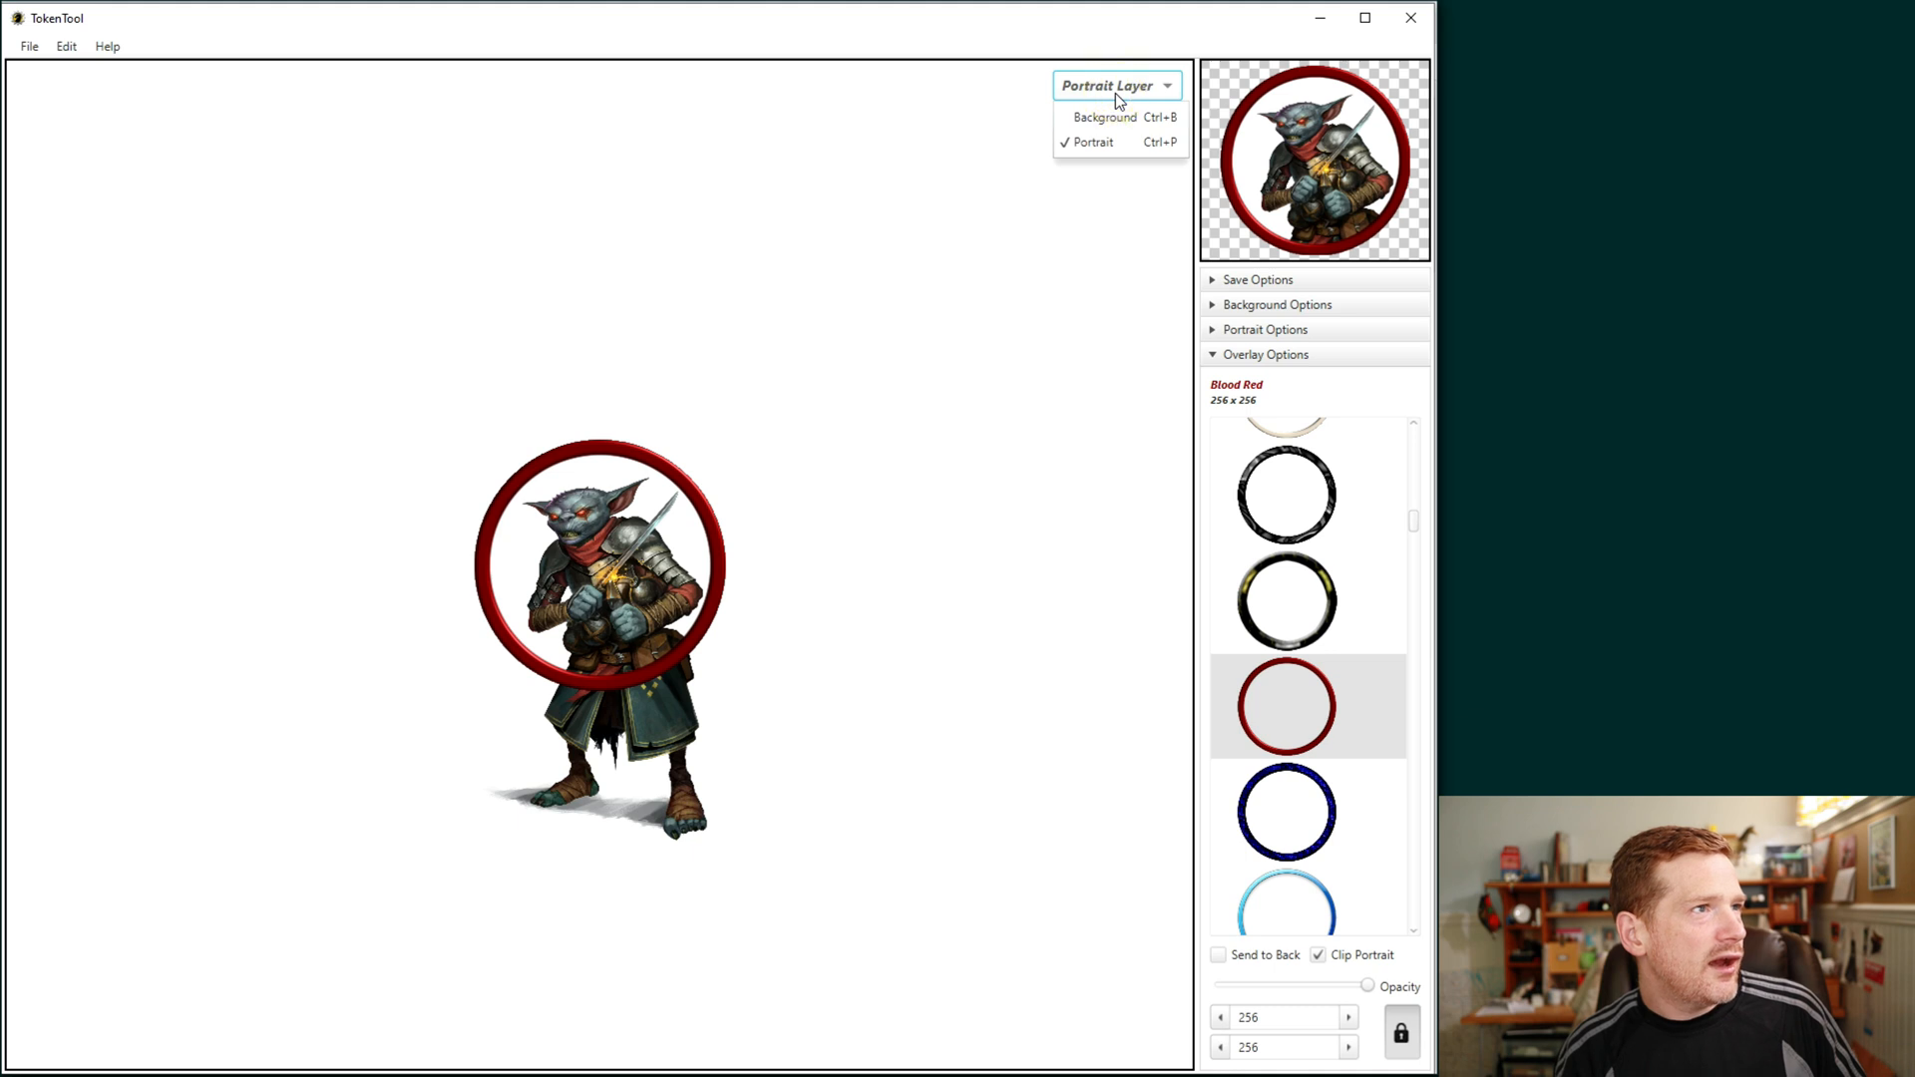
click(1105, 115)
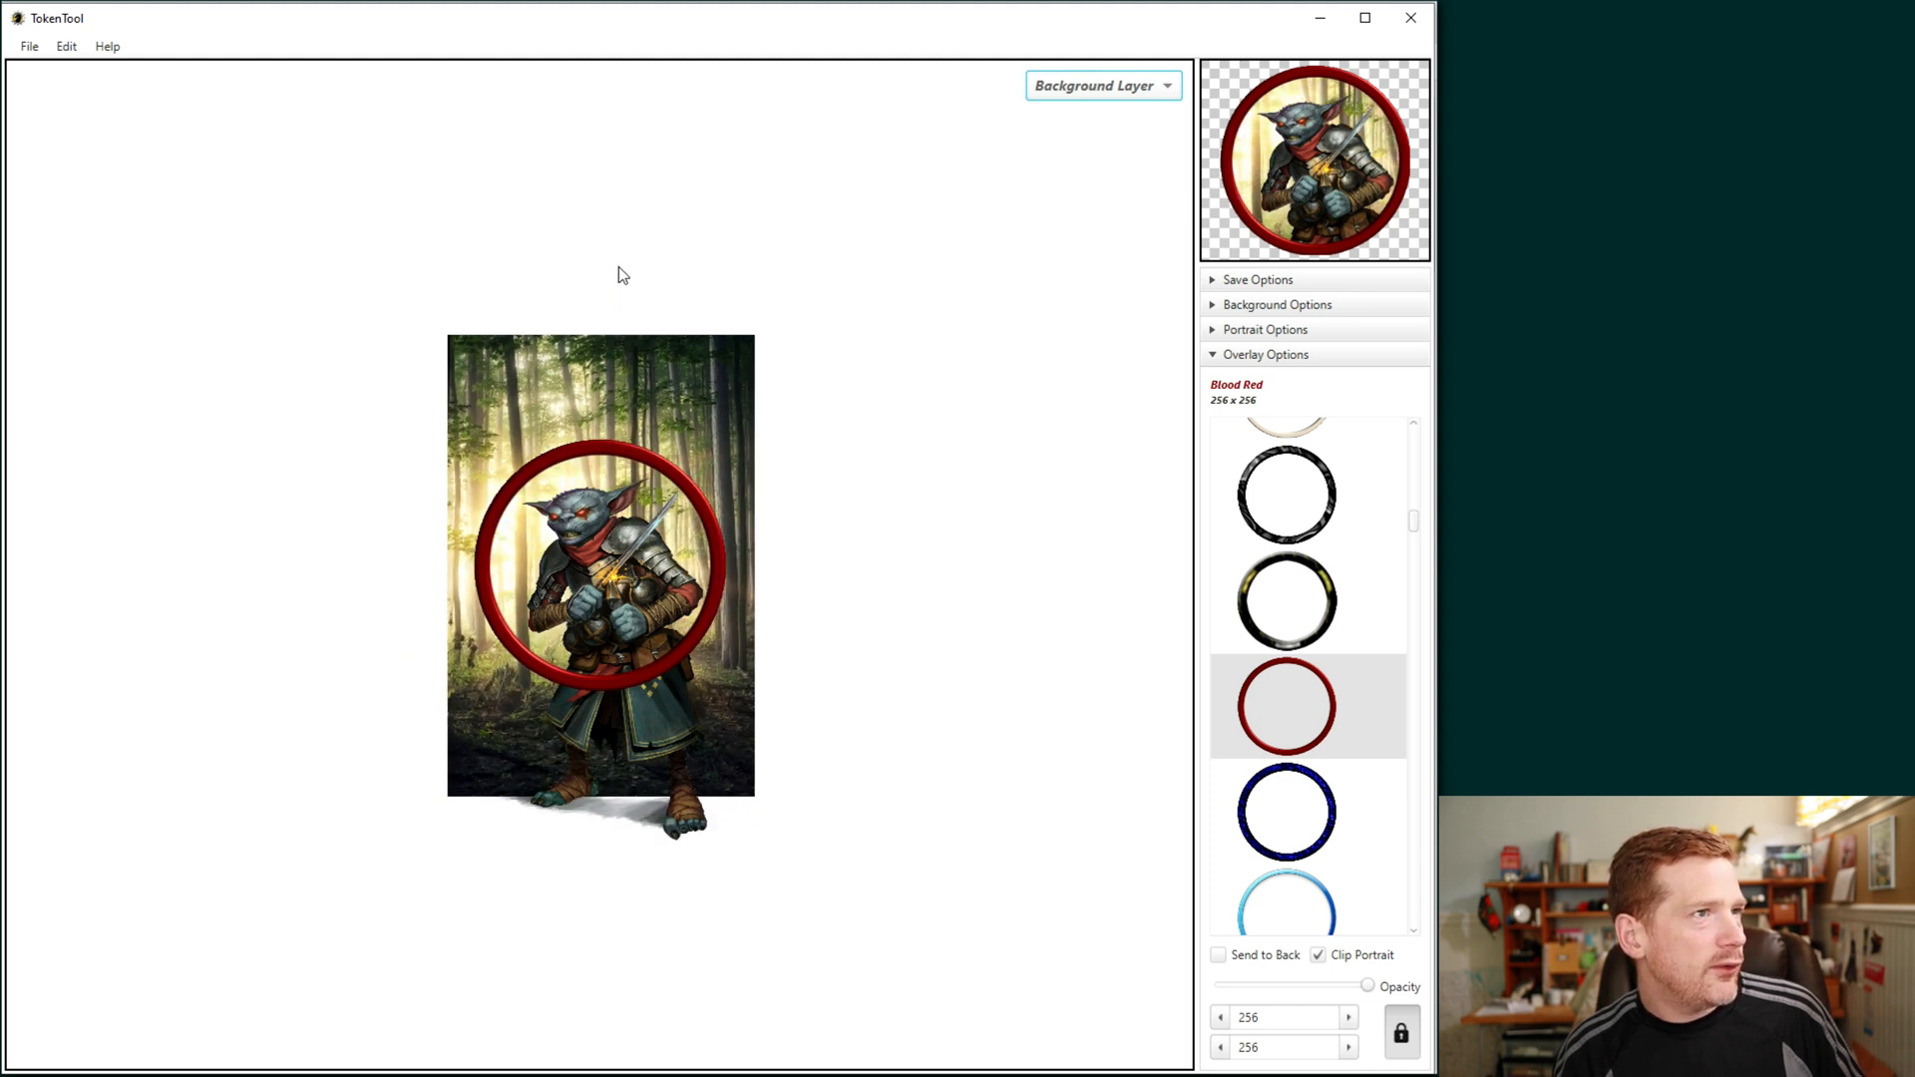
mouse_move(1101, 300)
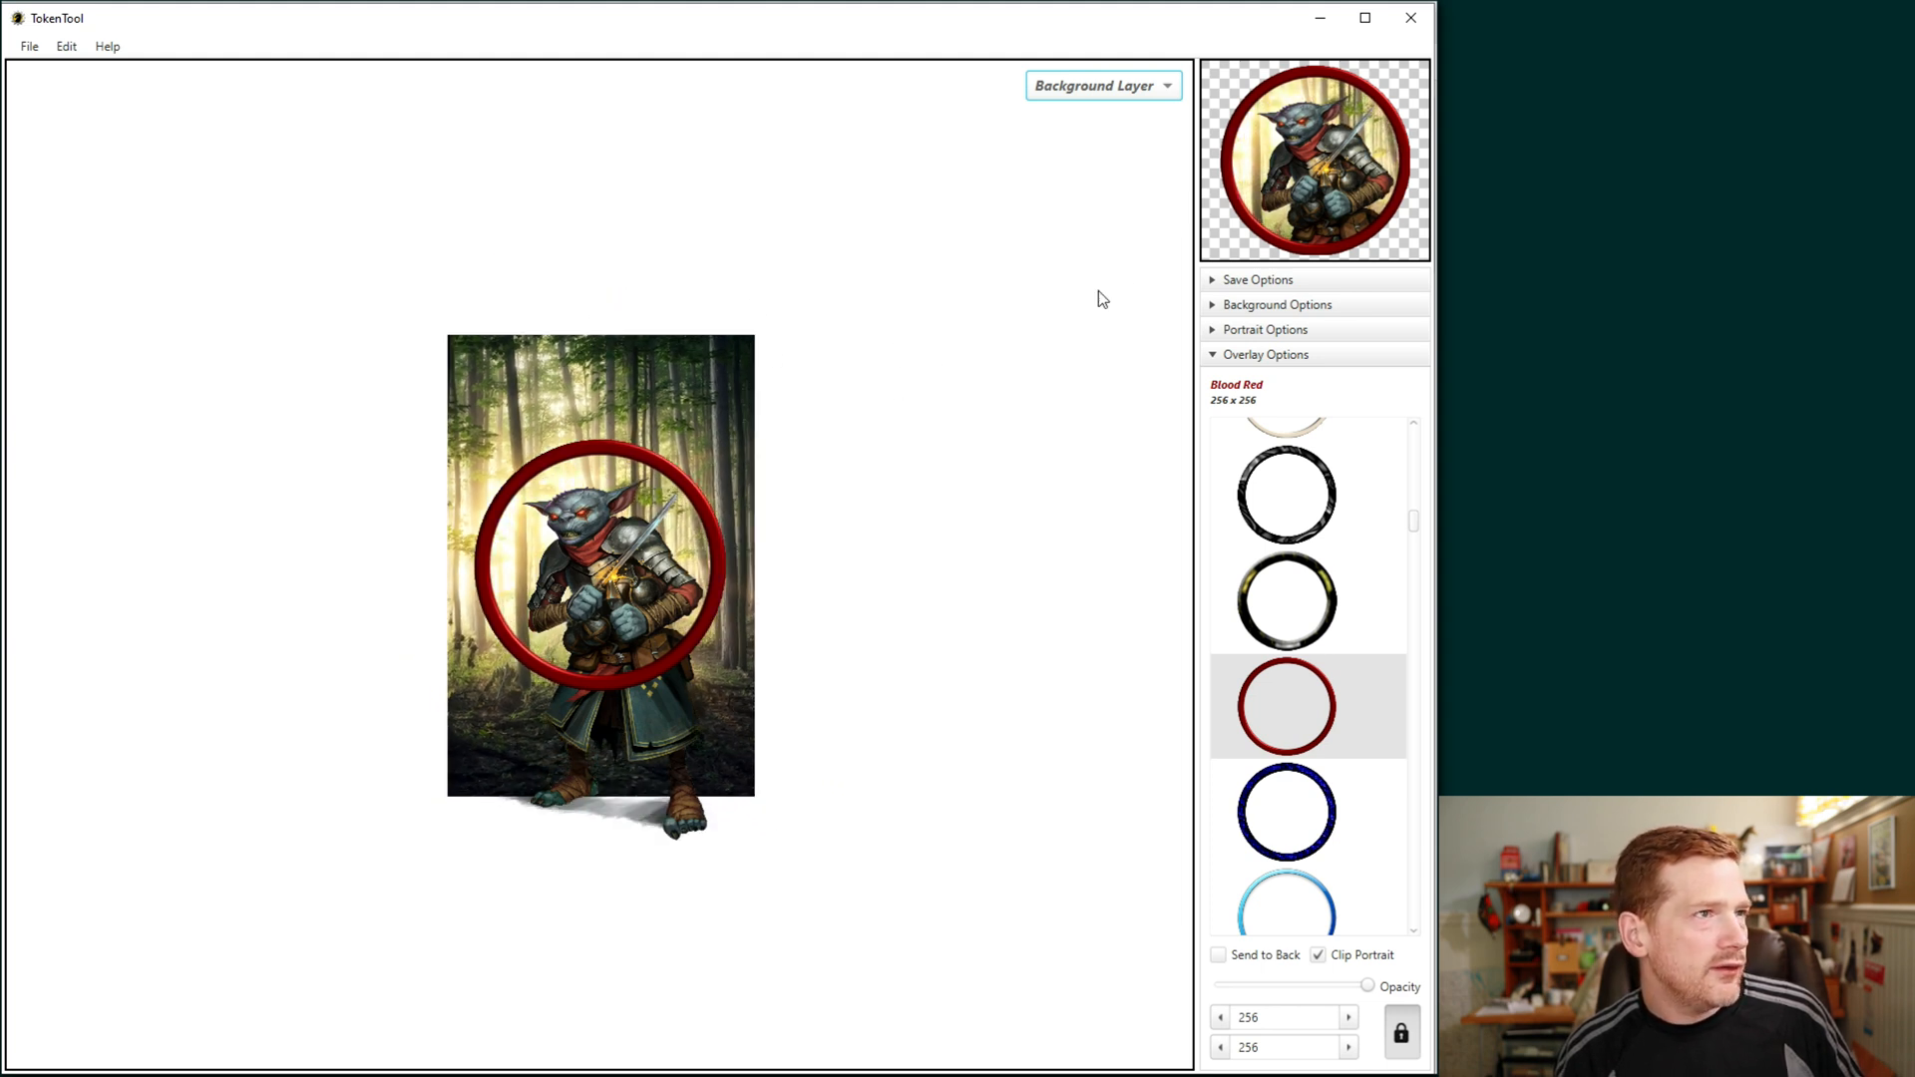
mouse_move(898, 399)
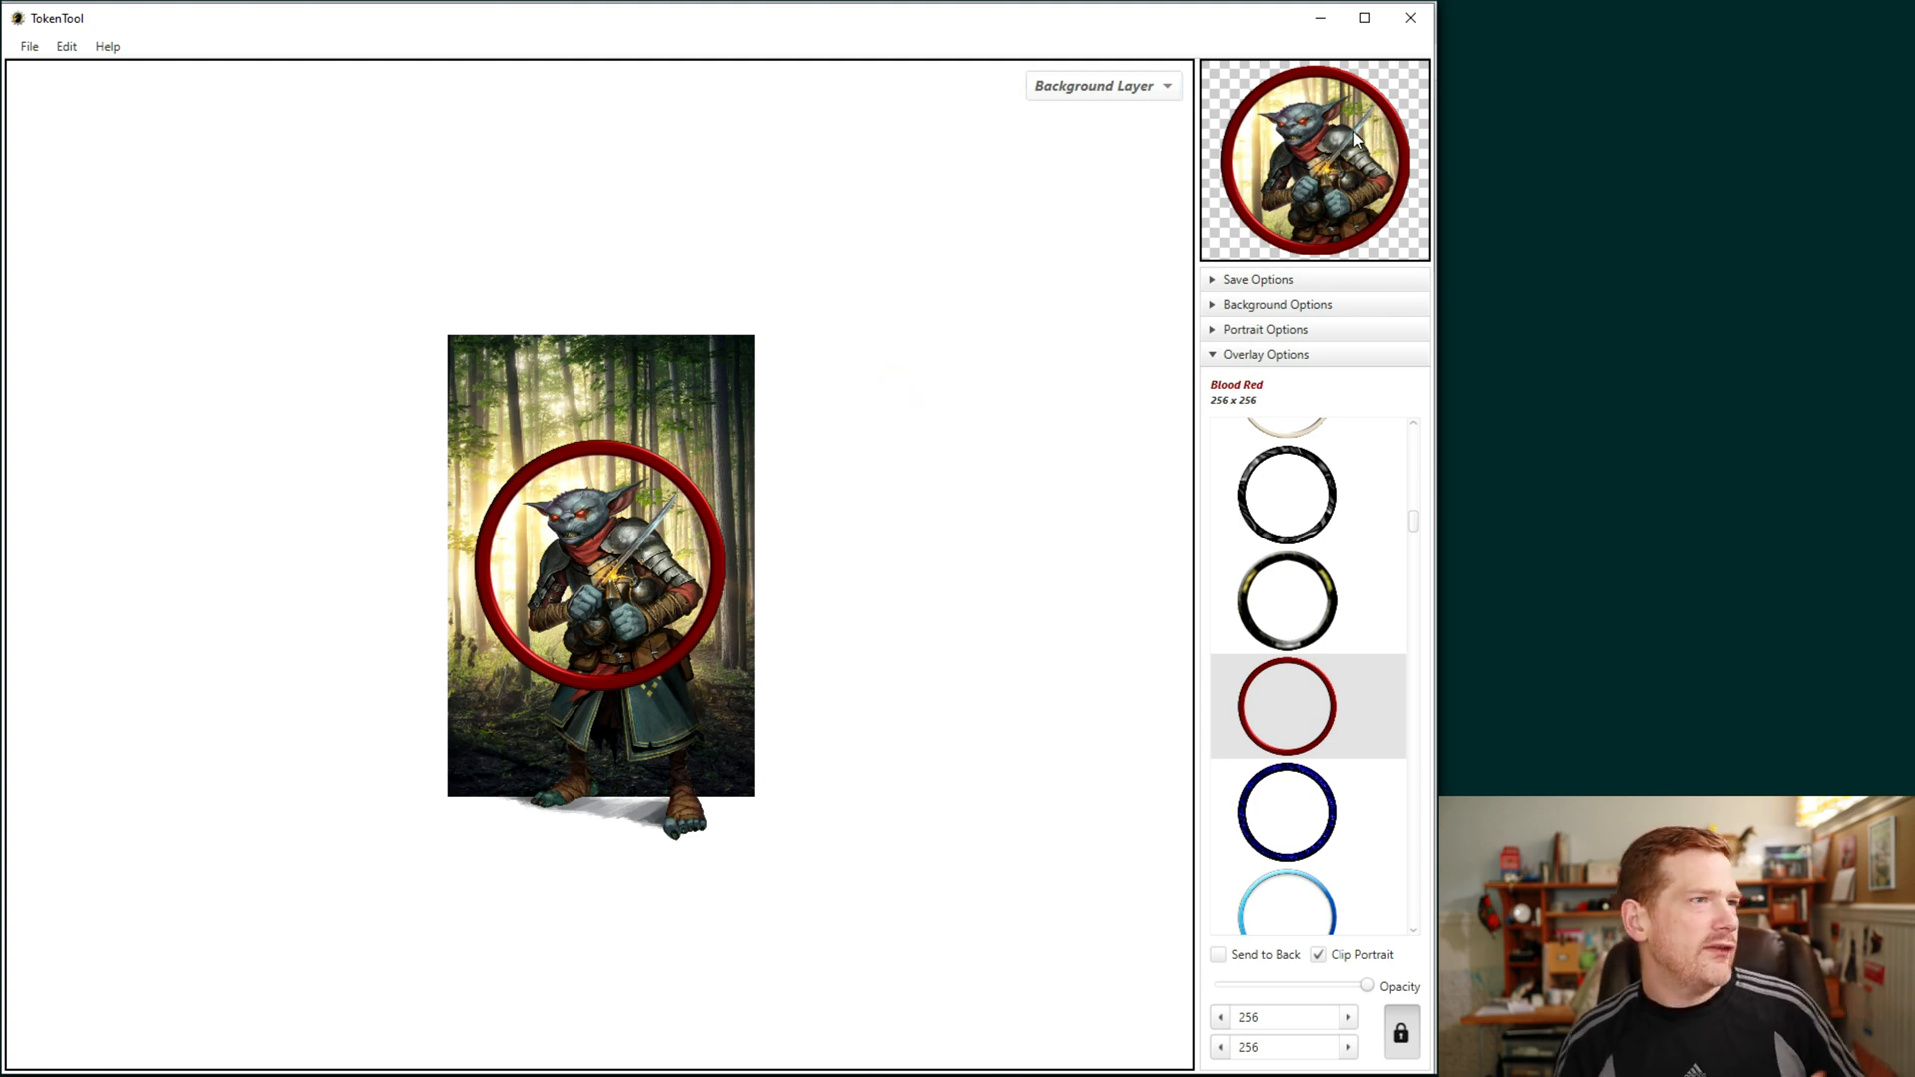
mouse_move(1389, 255)
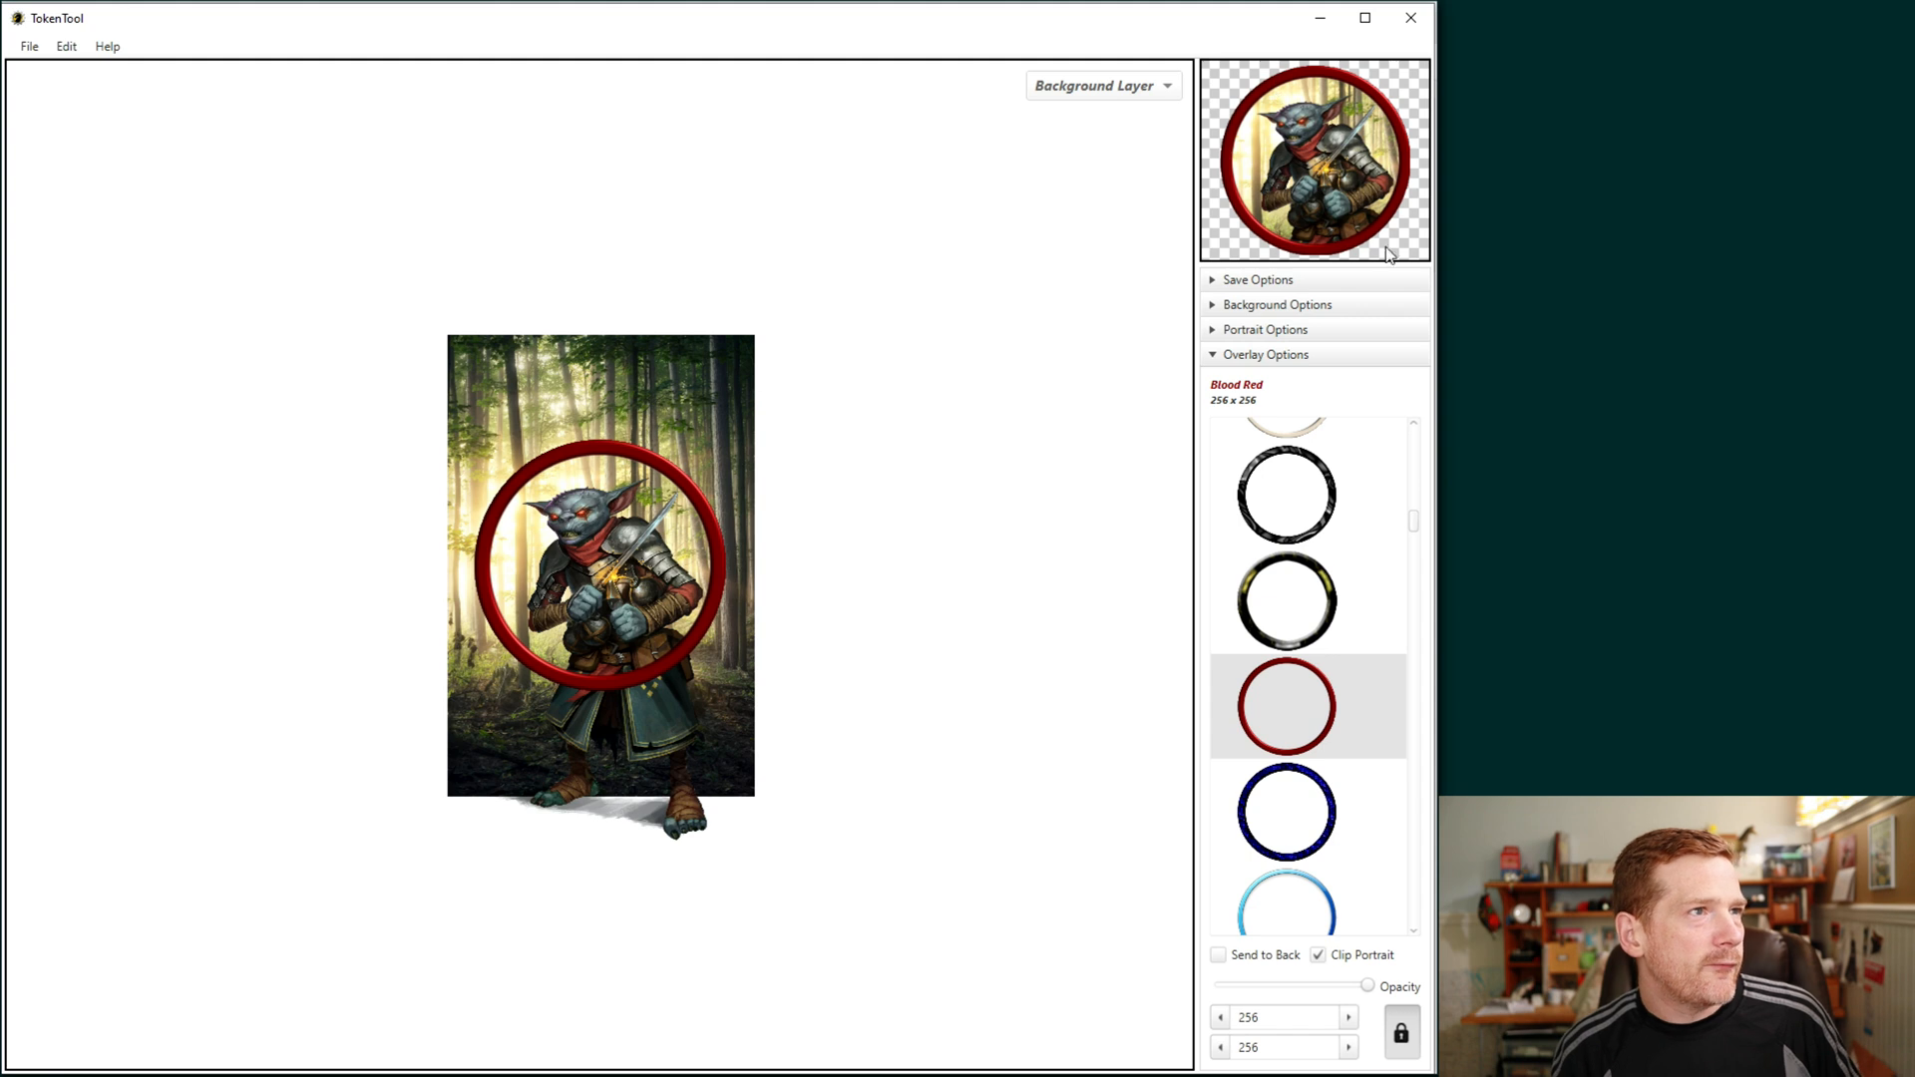
mouse_move(495, 569)
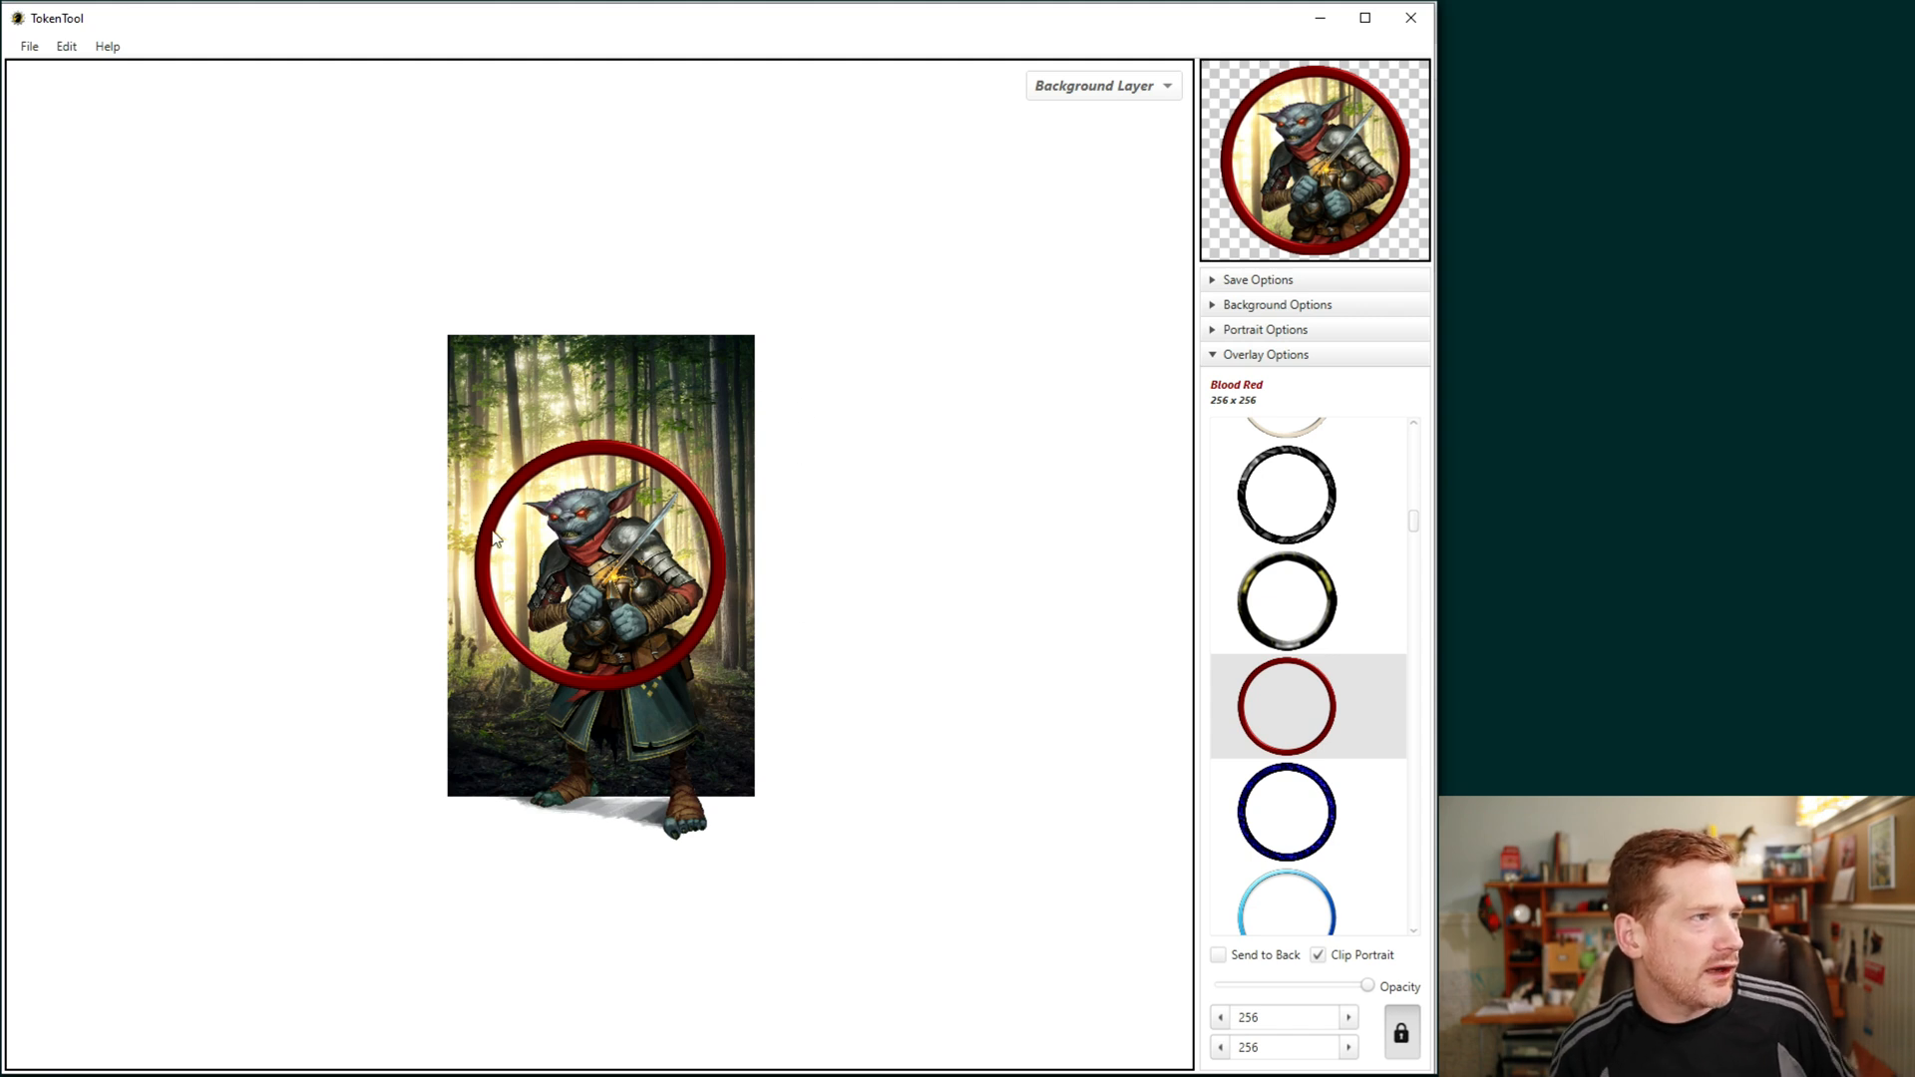
mouse_move(605, 544)
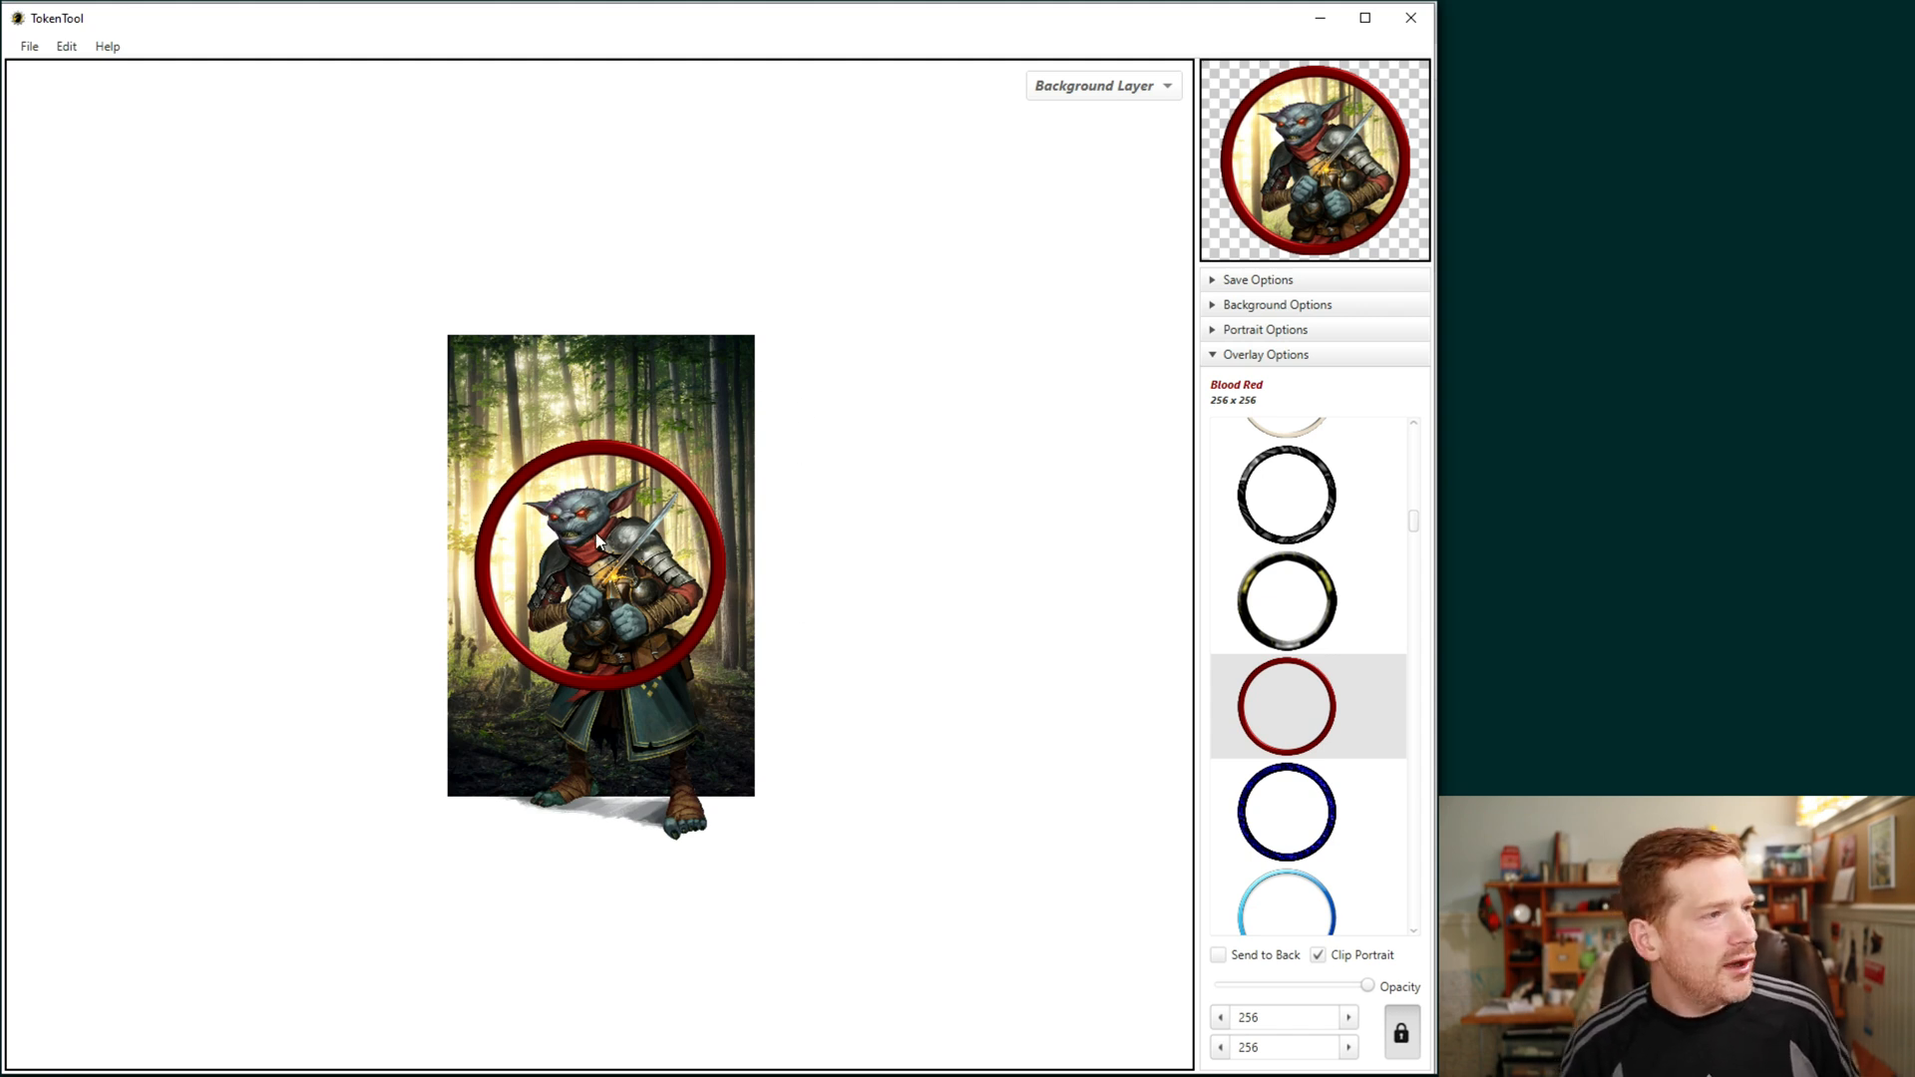
mouse_move(1321, 158)
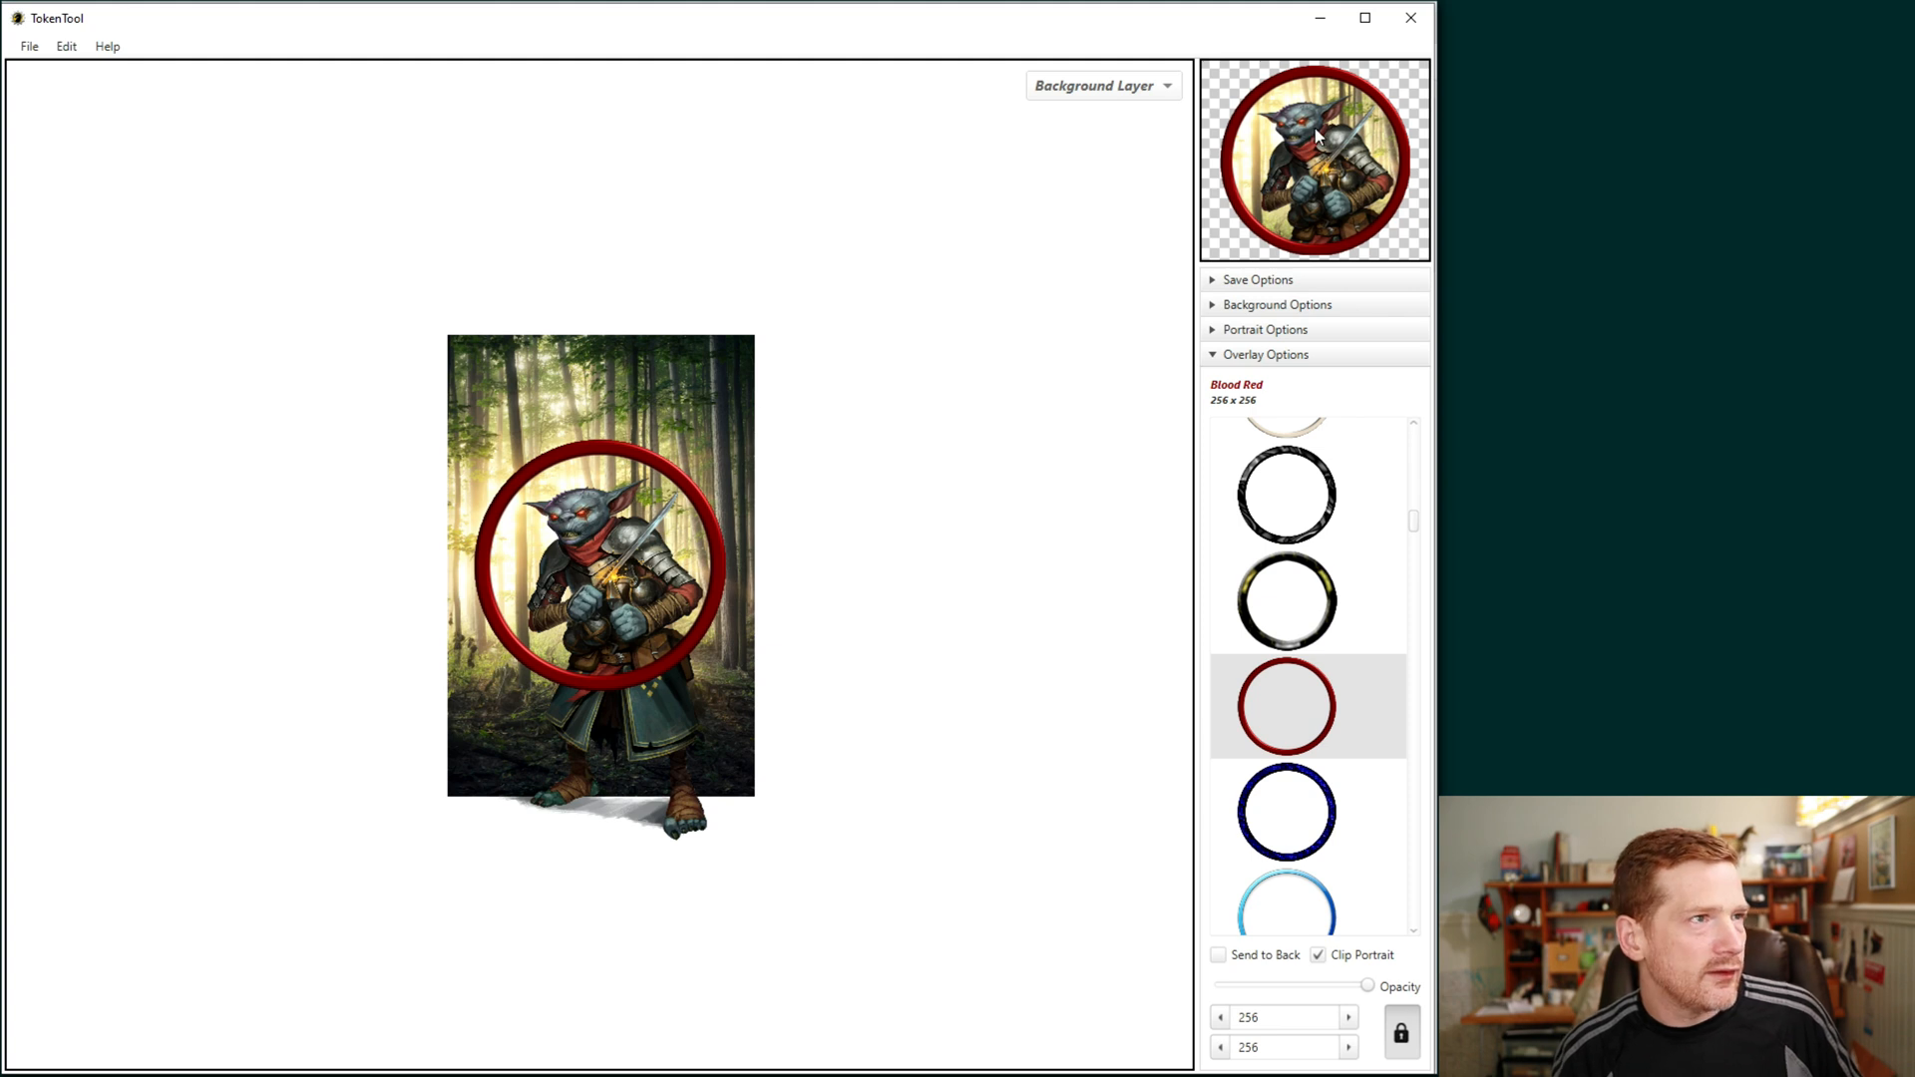
mouse_move(998, 343)
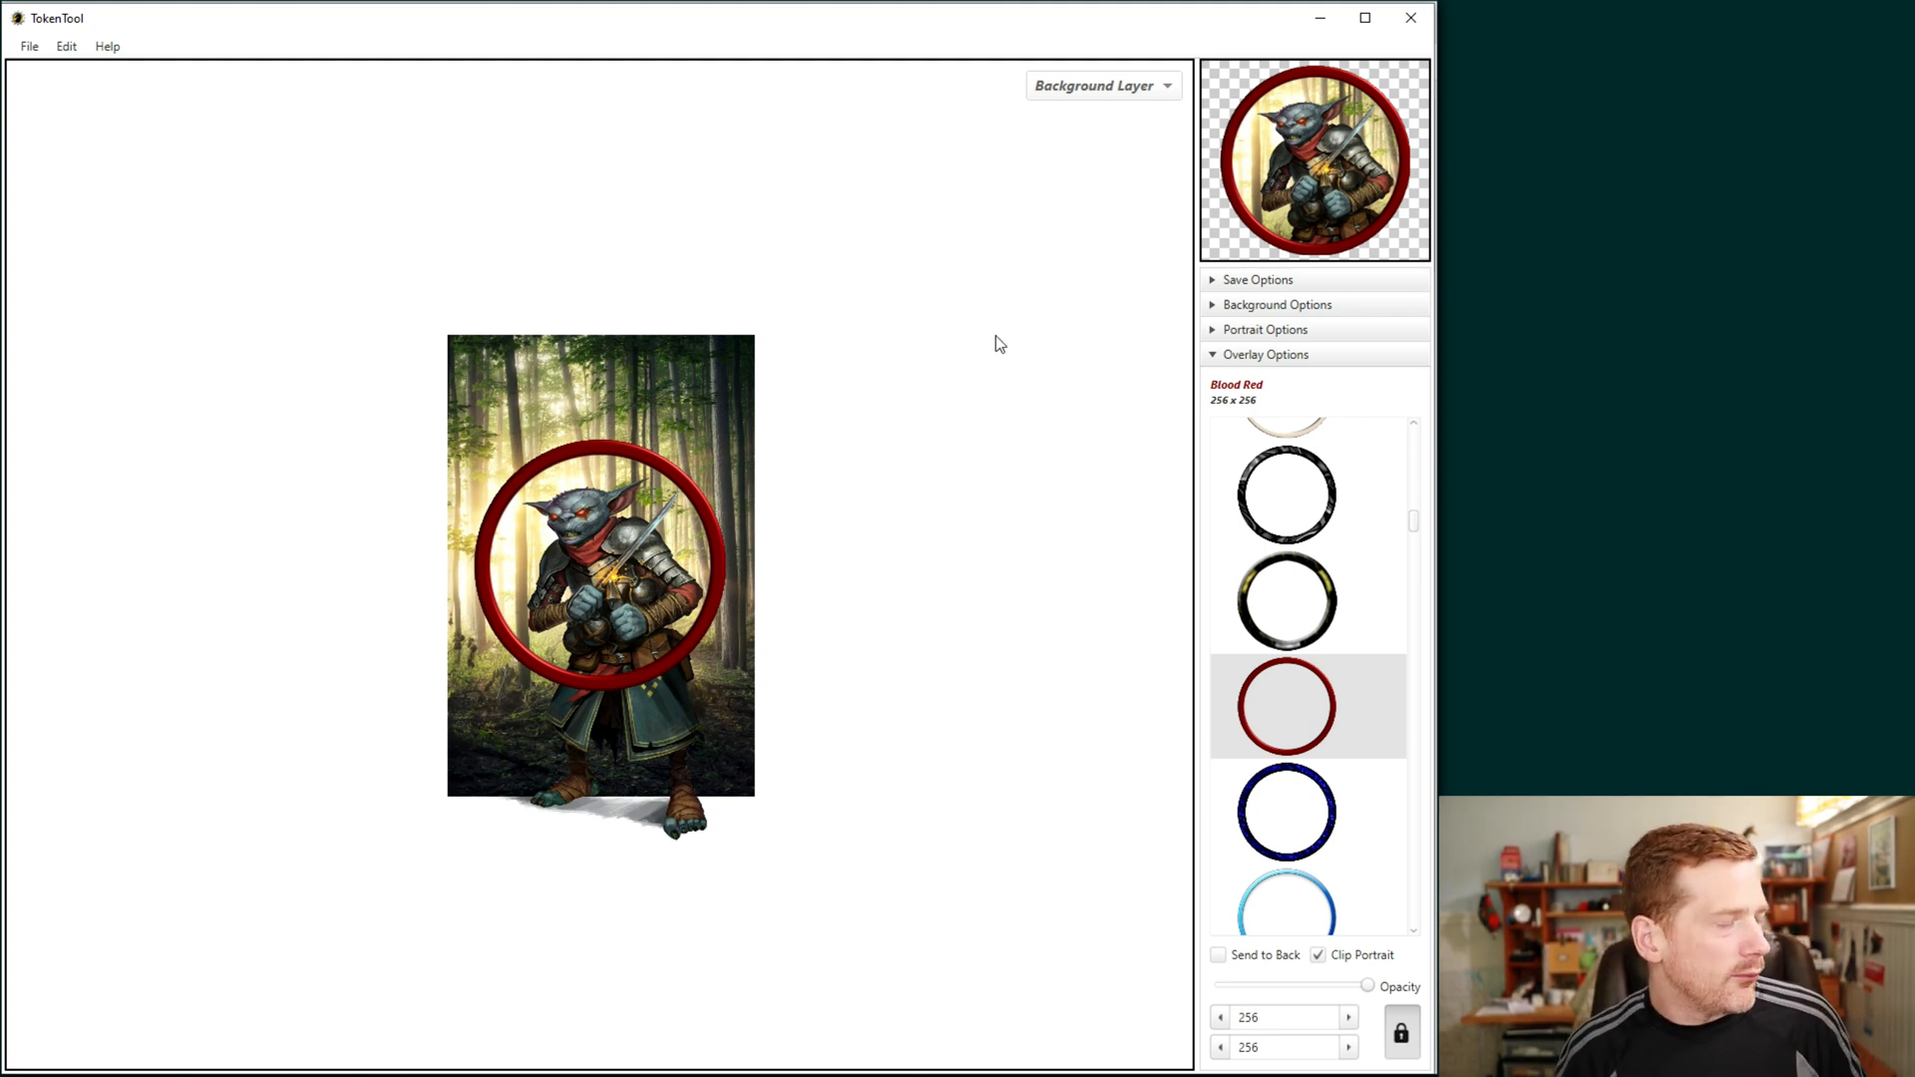
mouse_move(1096, 229)
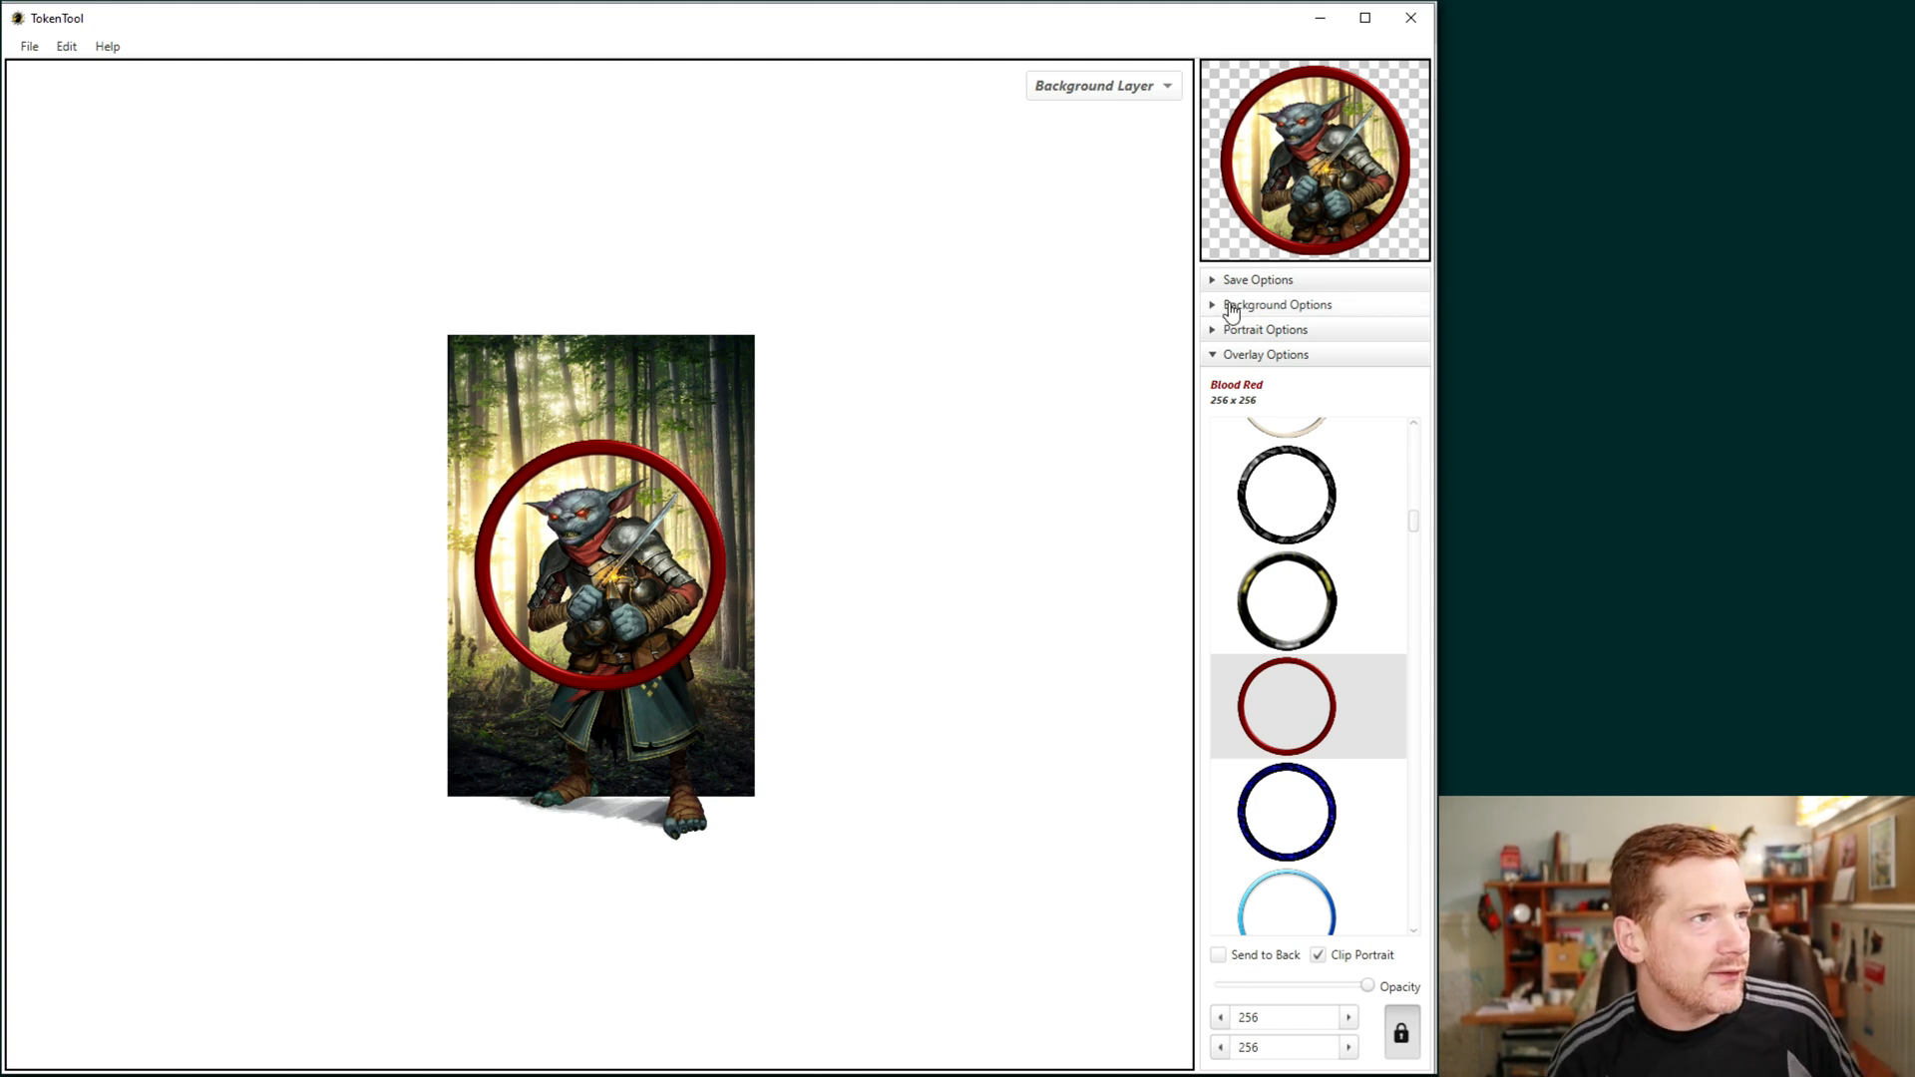
Step: Save the token as hobgoblin.png in the Tokens folder with the PNG image format
click(28, 43)
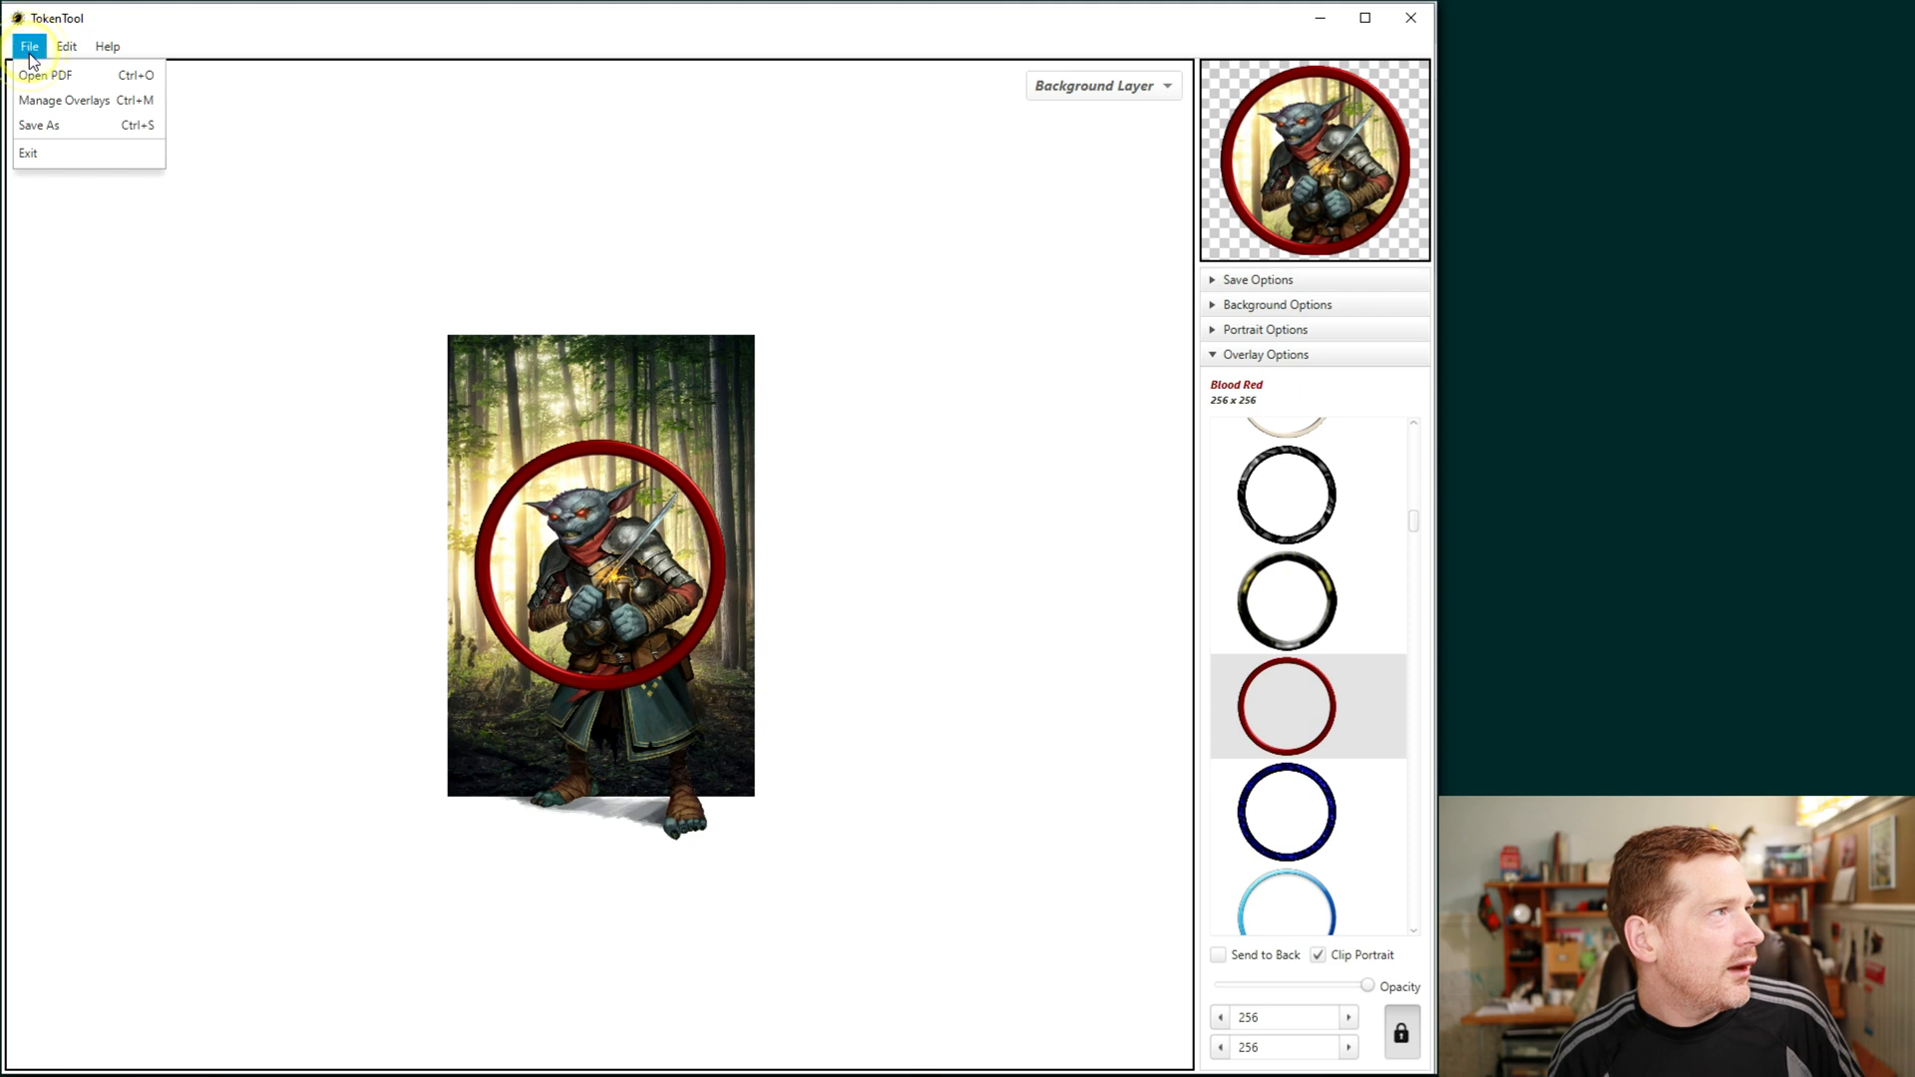
click(42, 124)
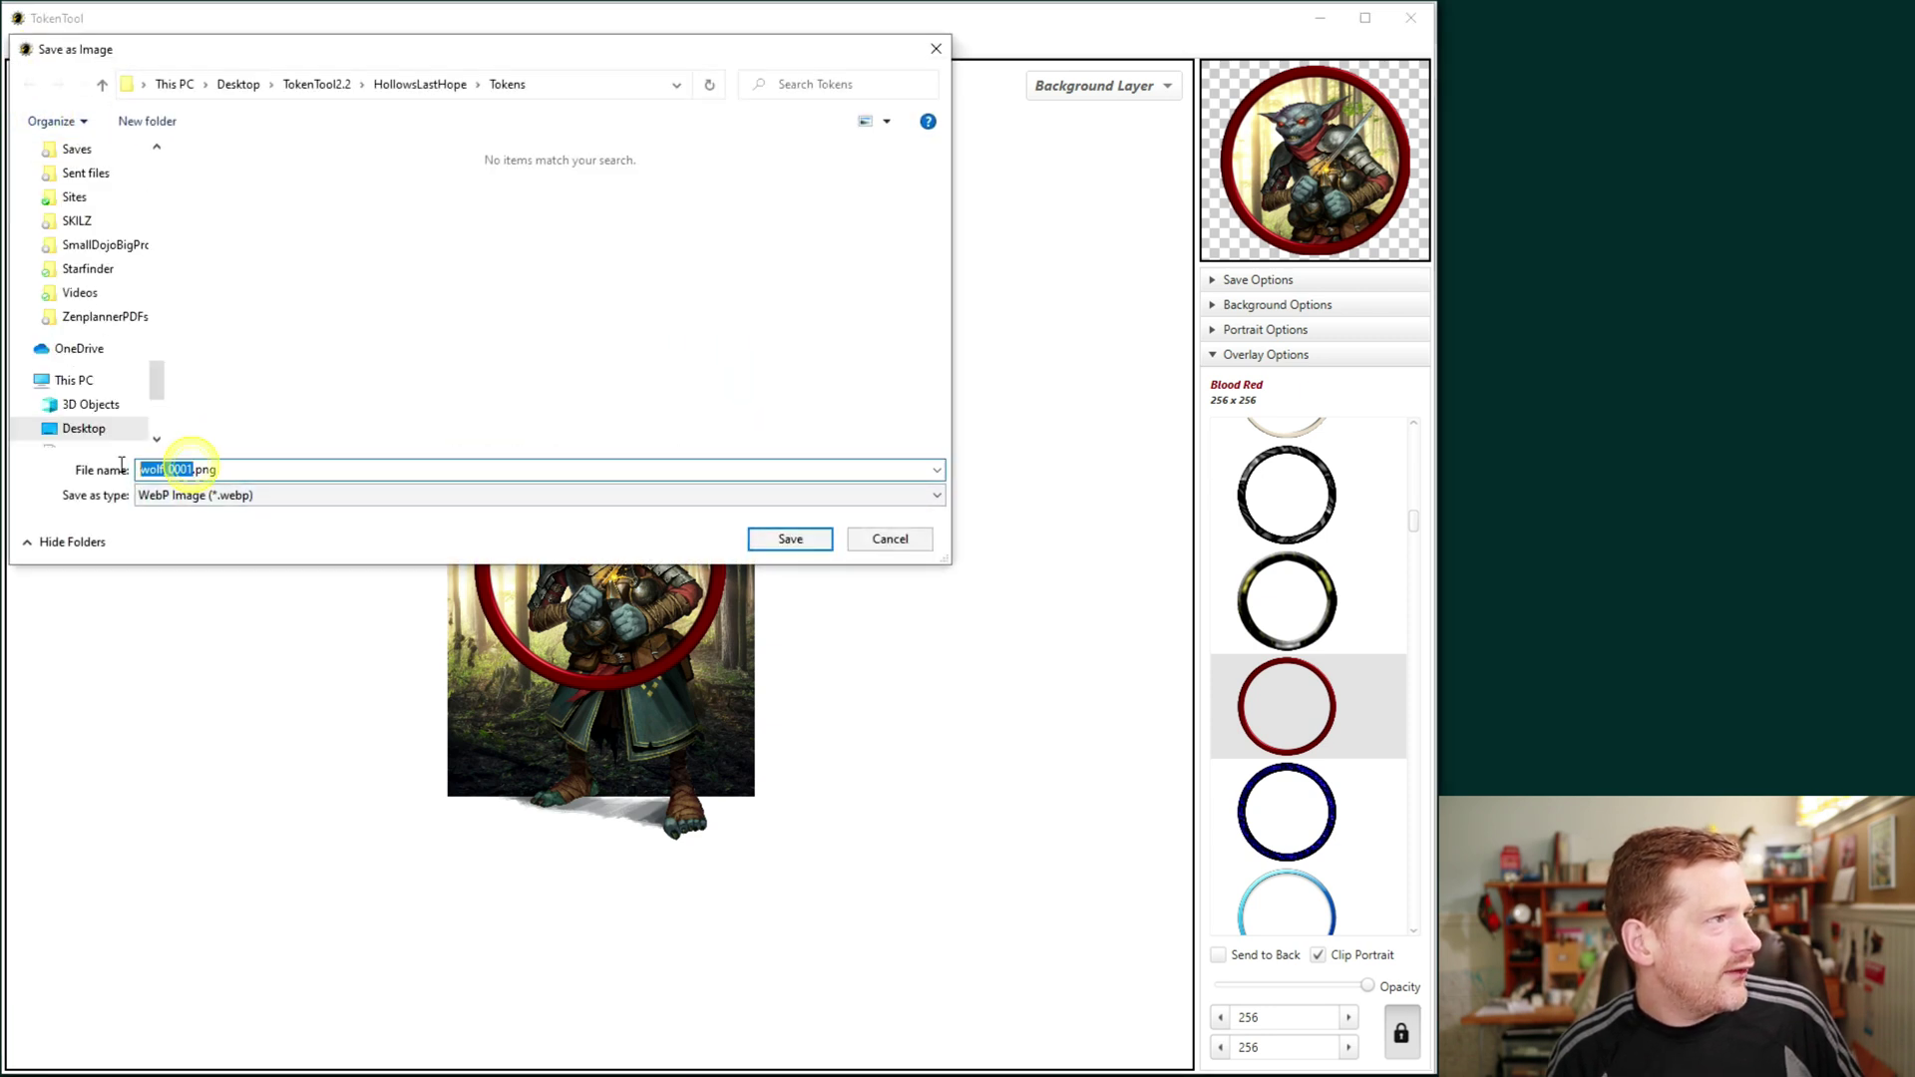
text(hob.png)
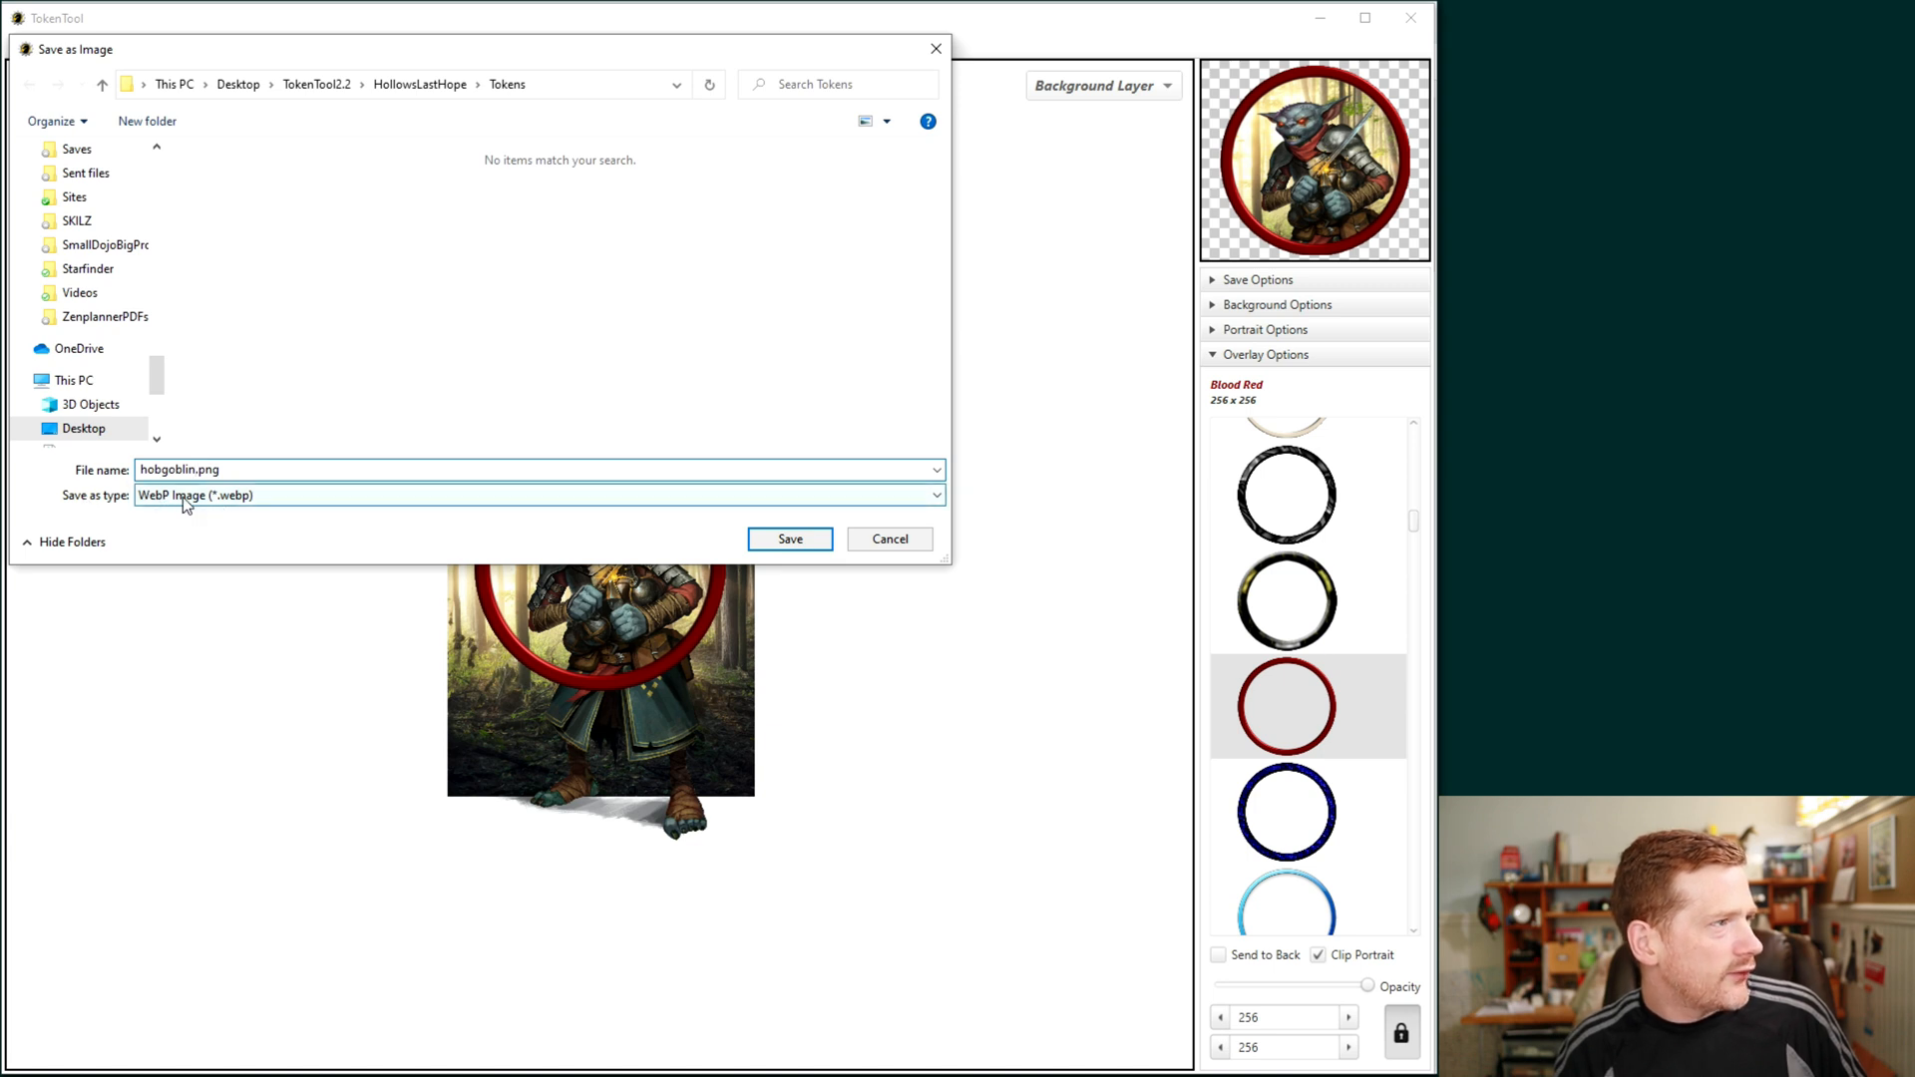
mouse_move(171, 495)
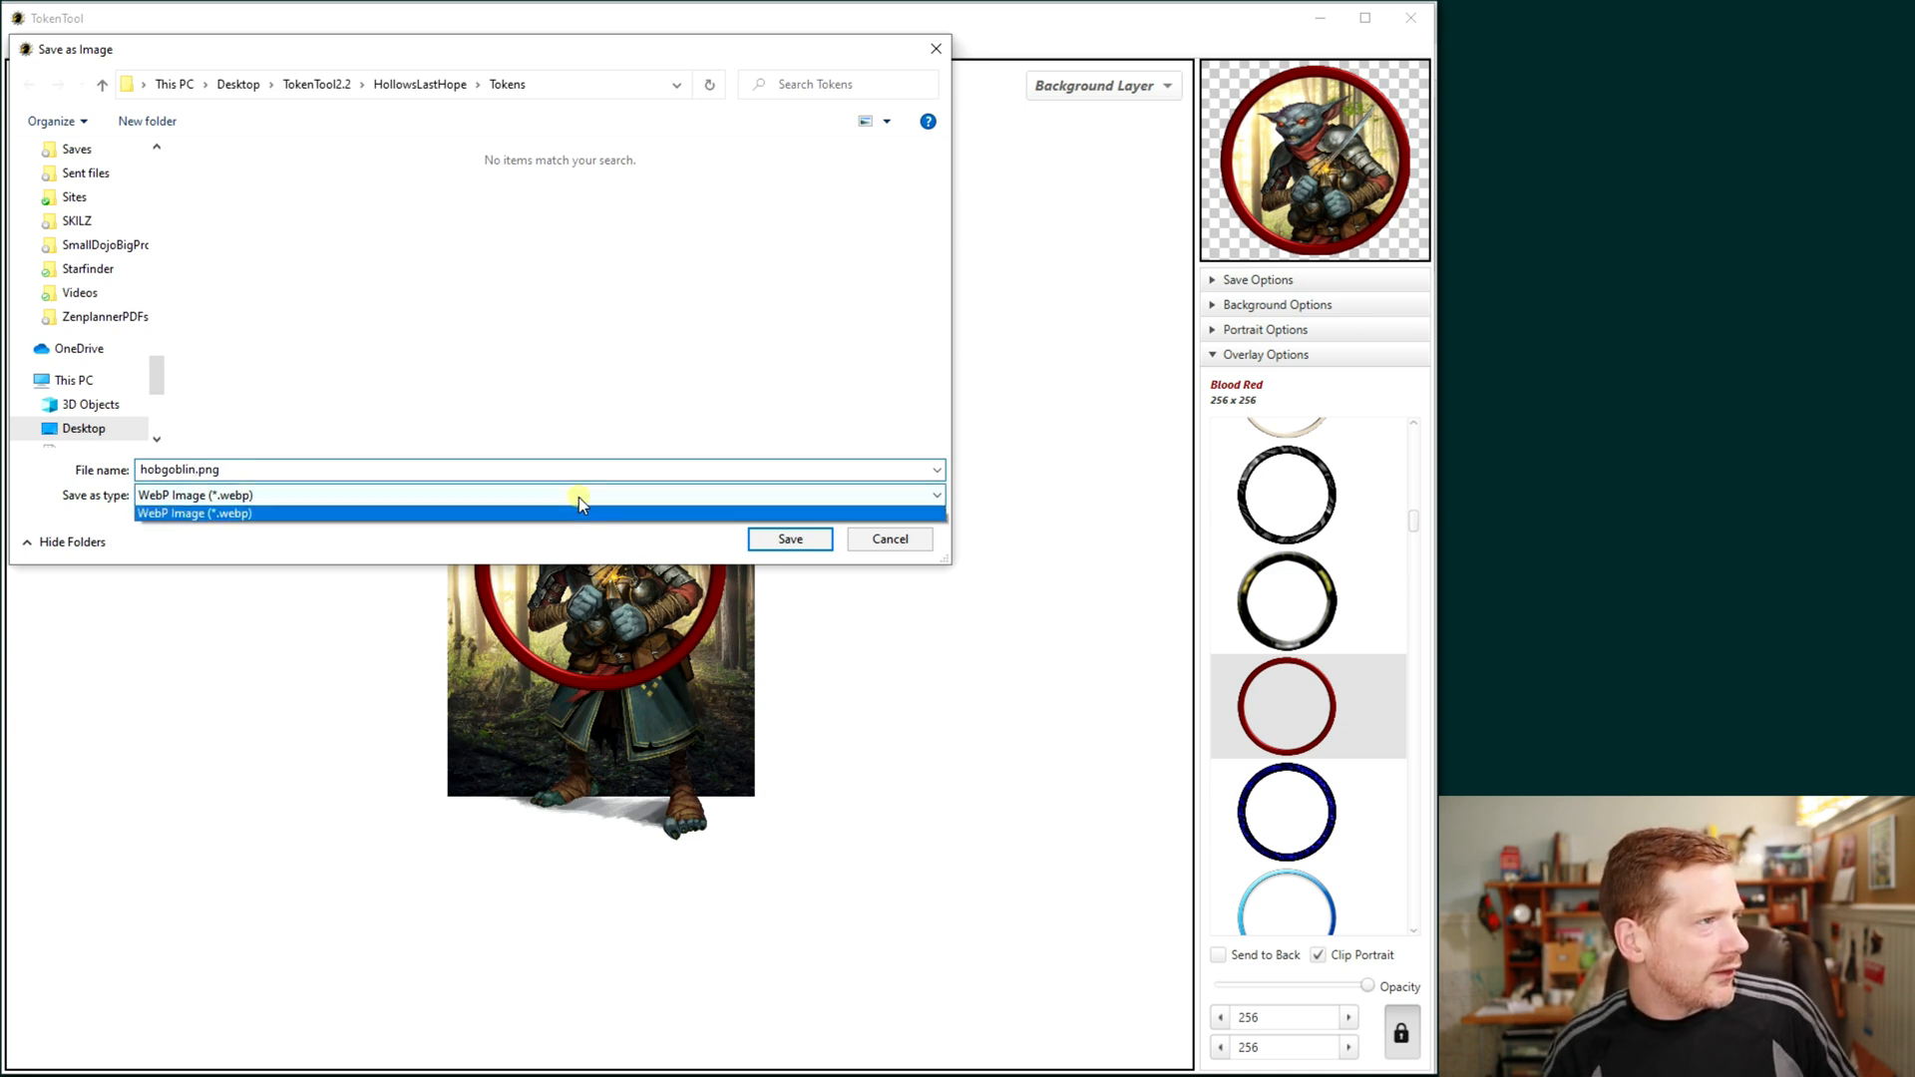
click(196, 513)
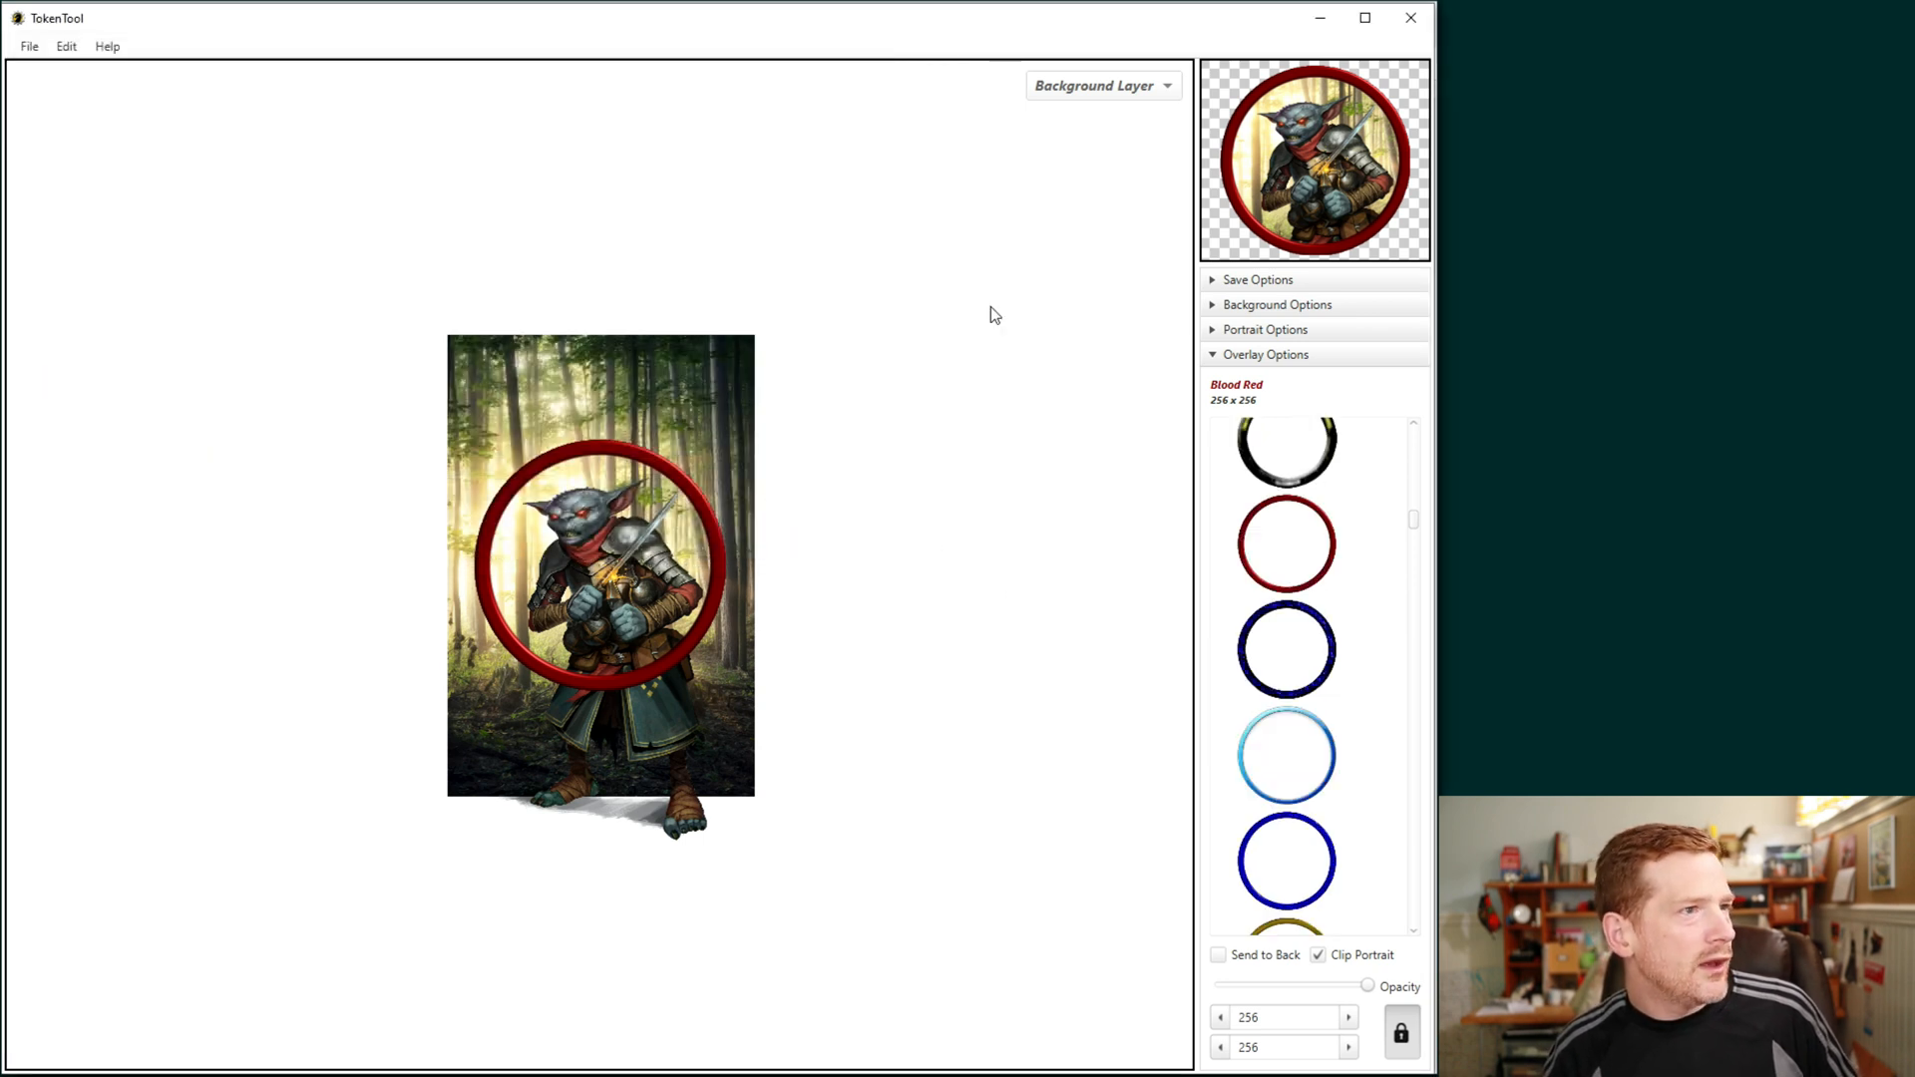
mouse_move(419, 611)
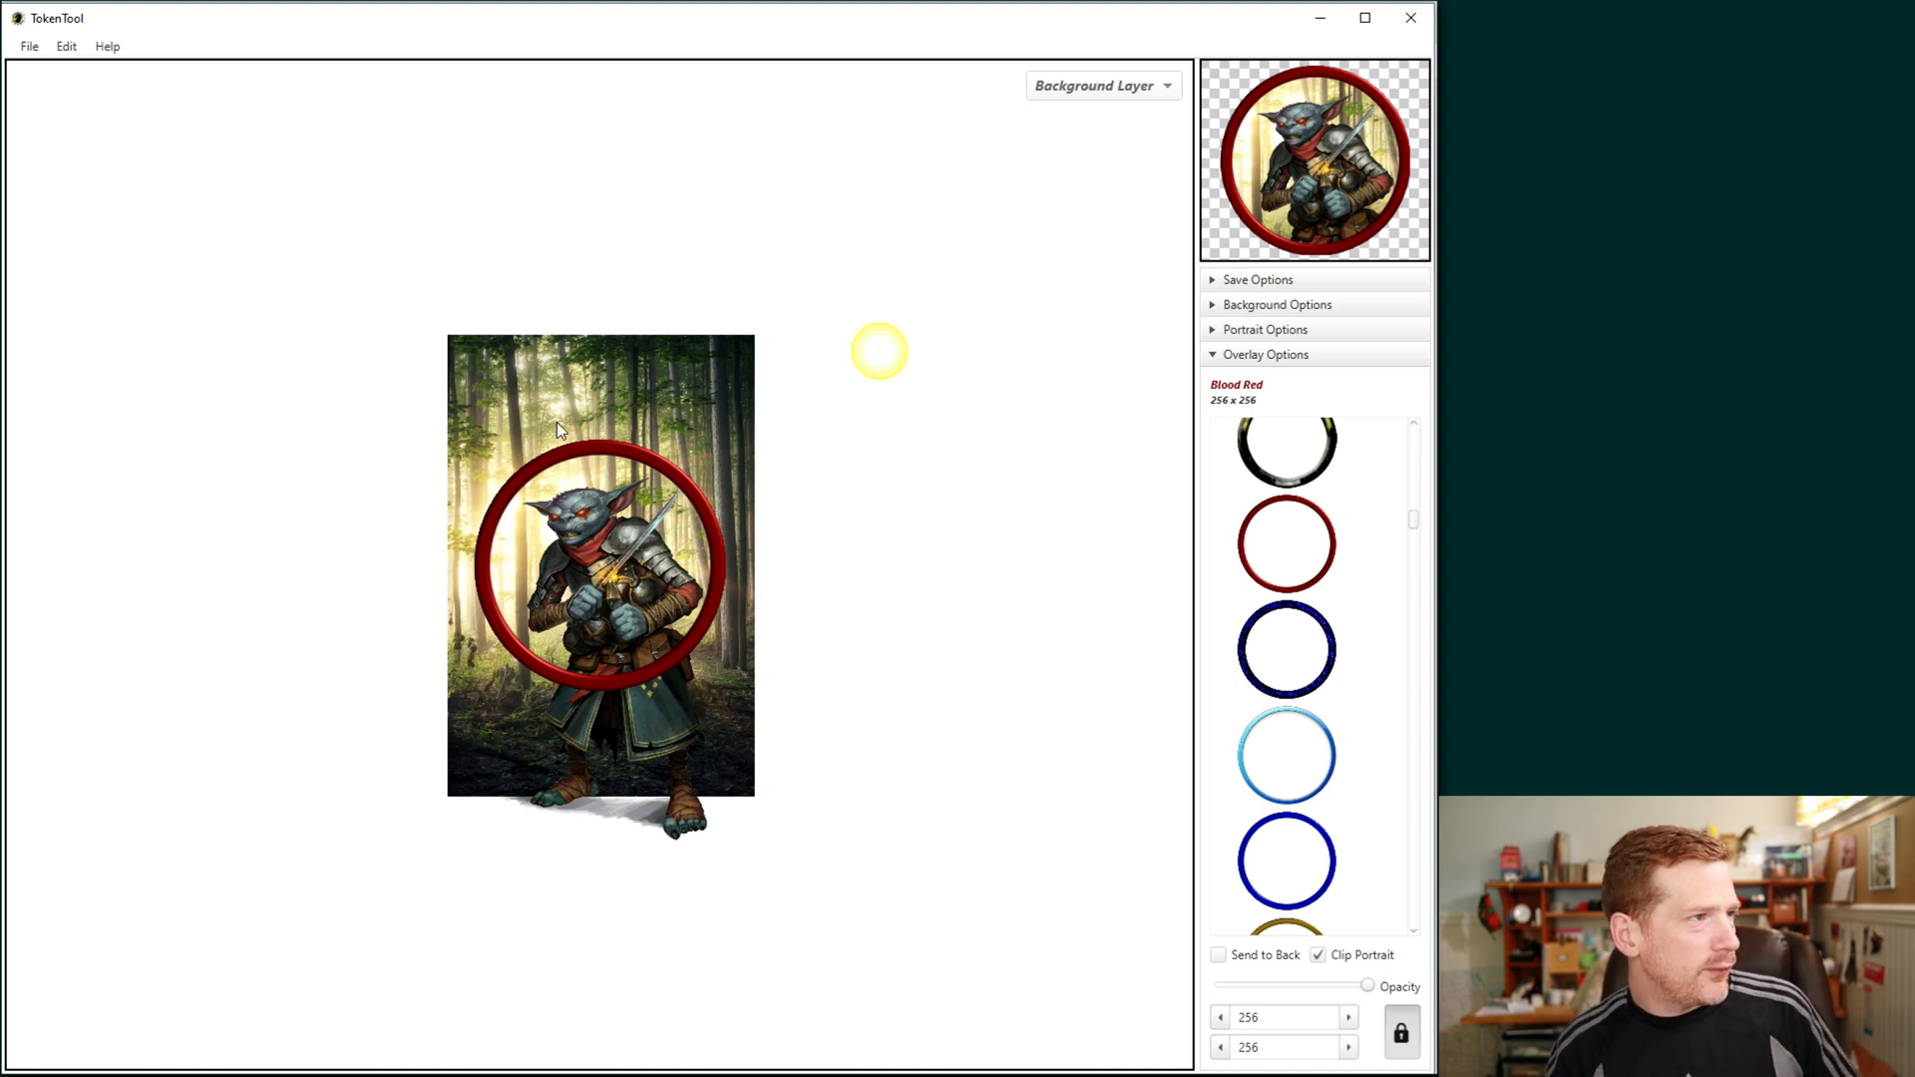
mouse_move(722, 487)
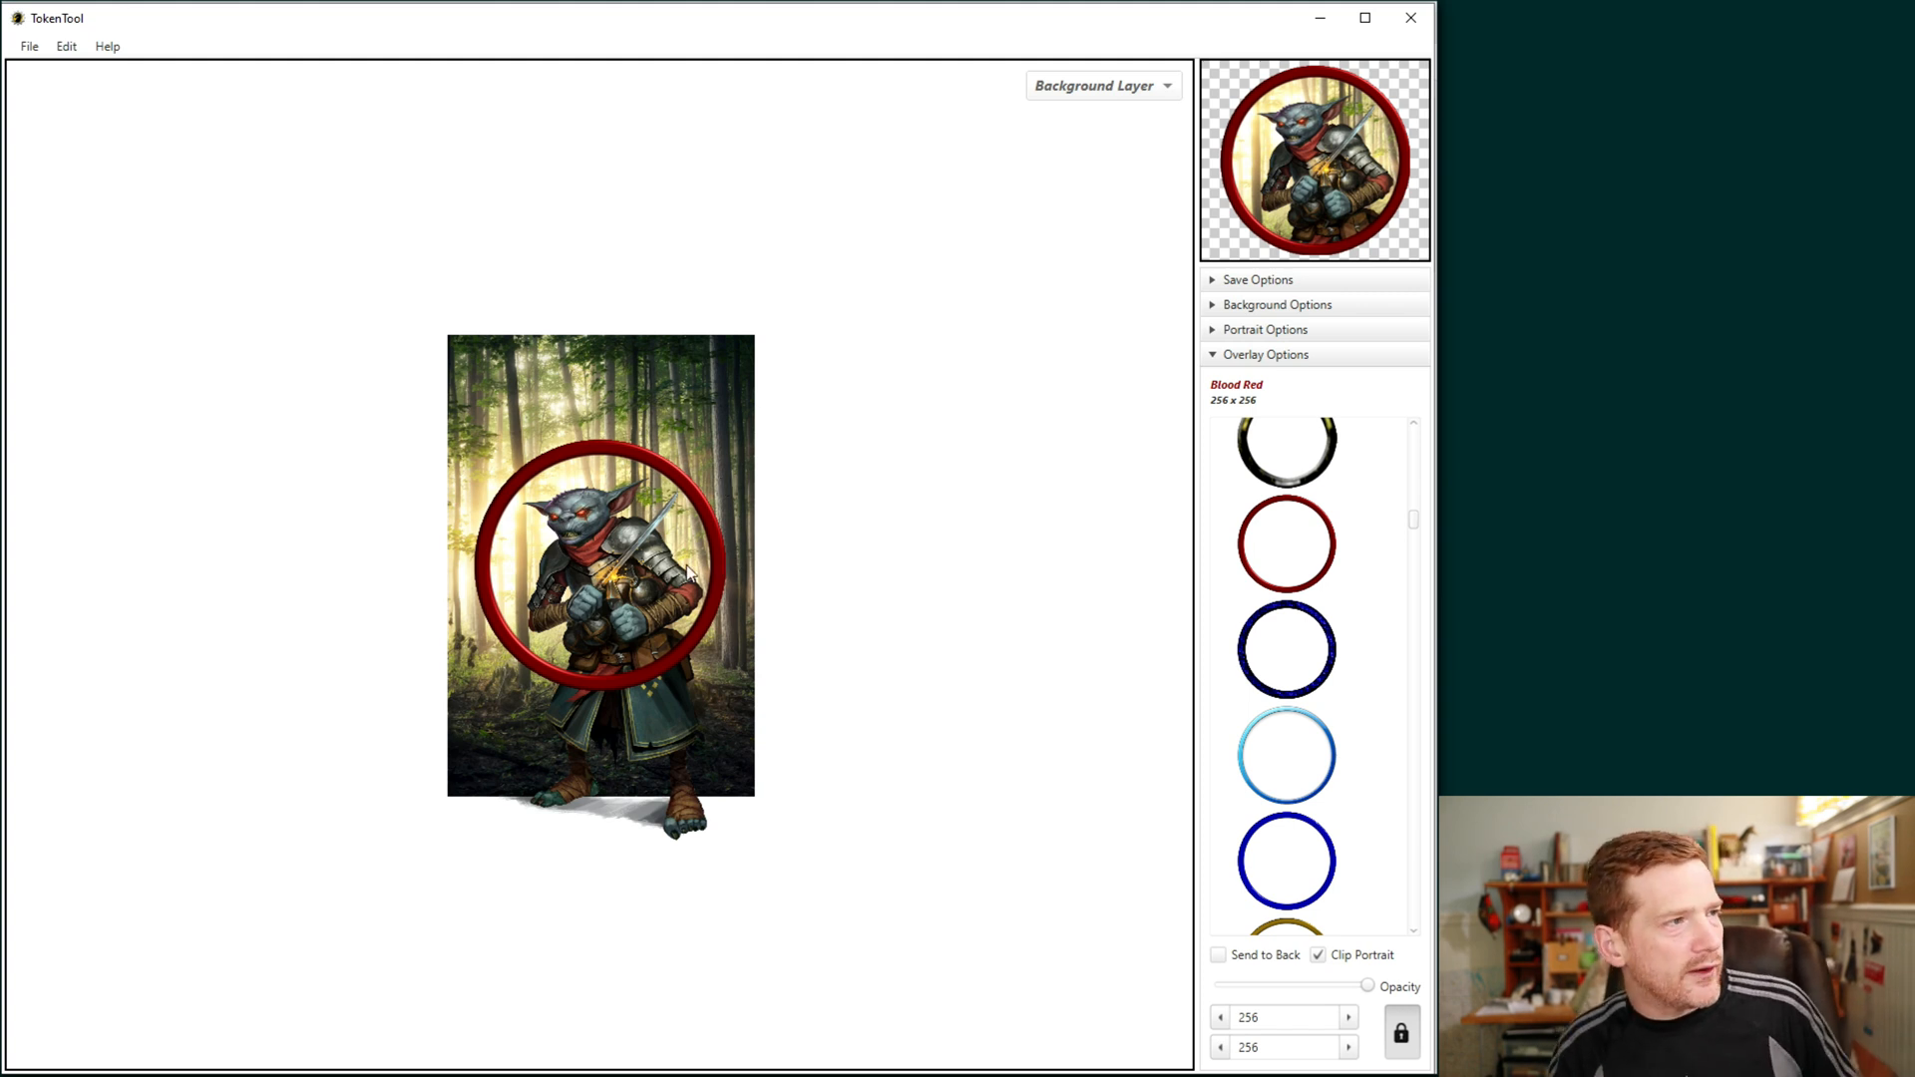
mouse_move(837, 744)
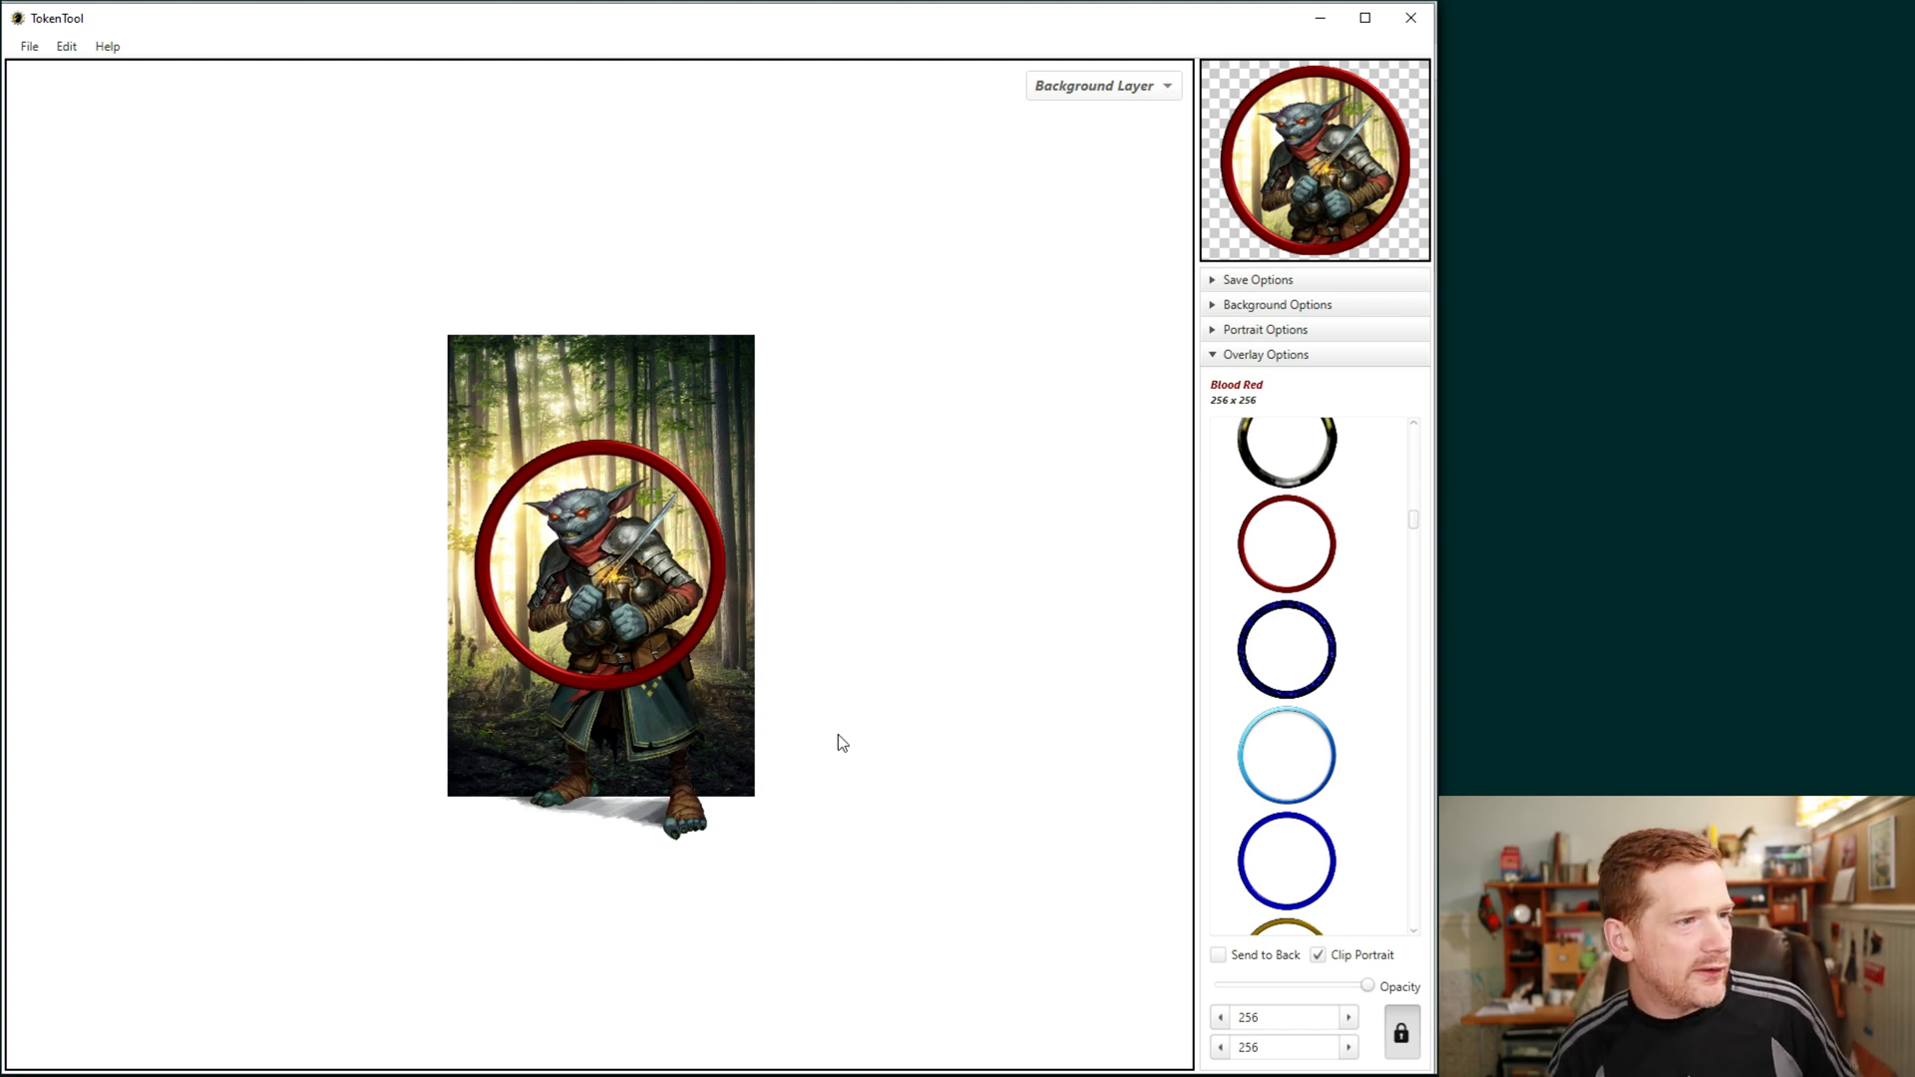
mouse_move(997, 285)
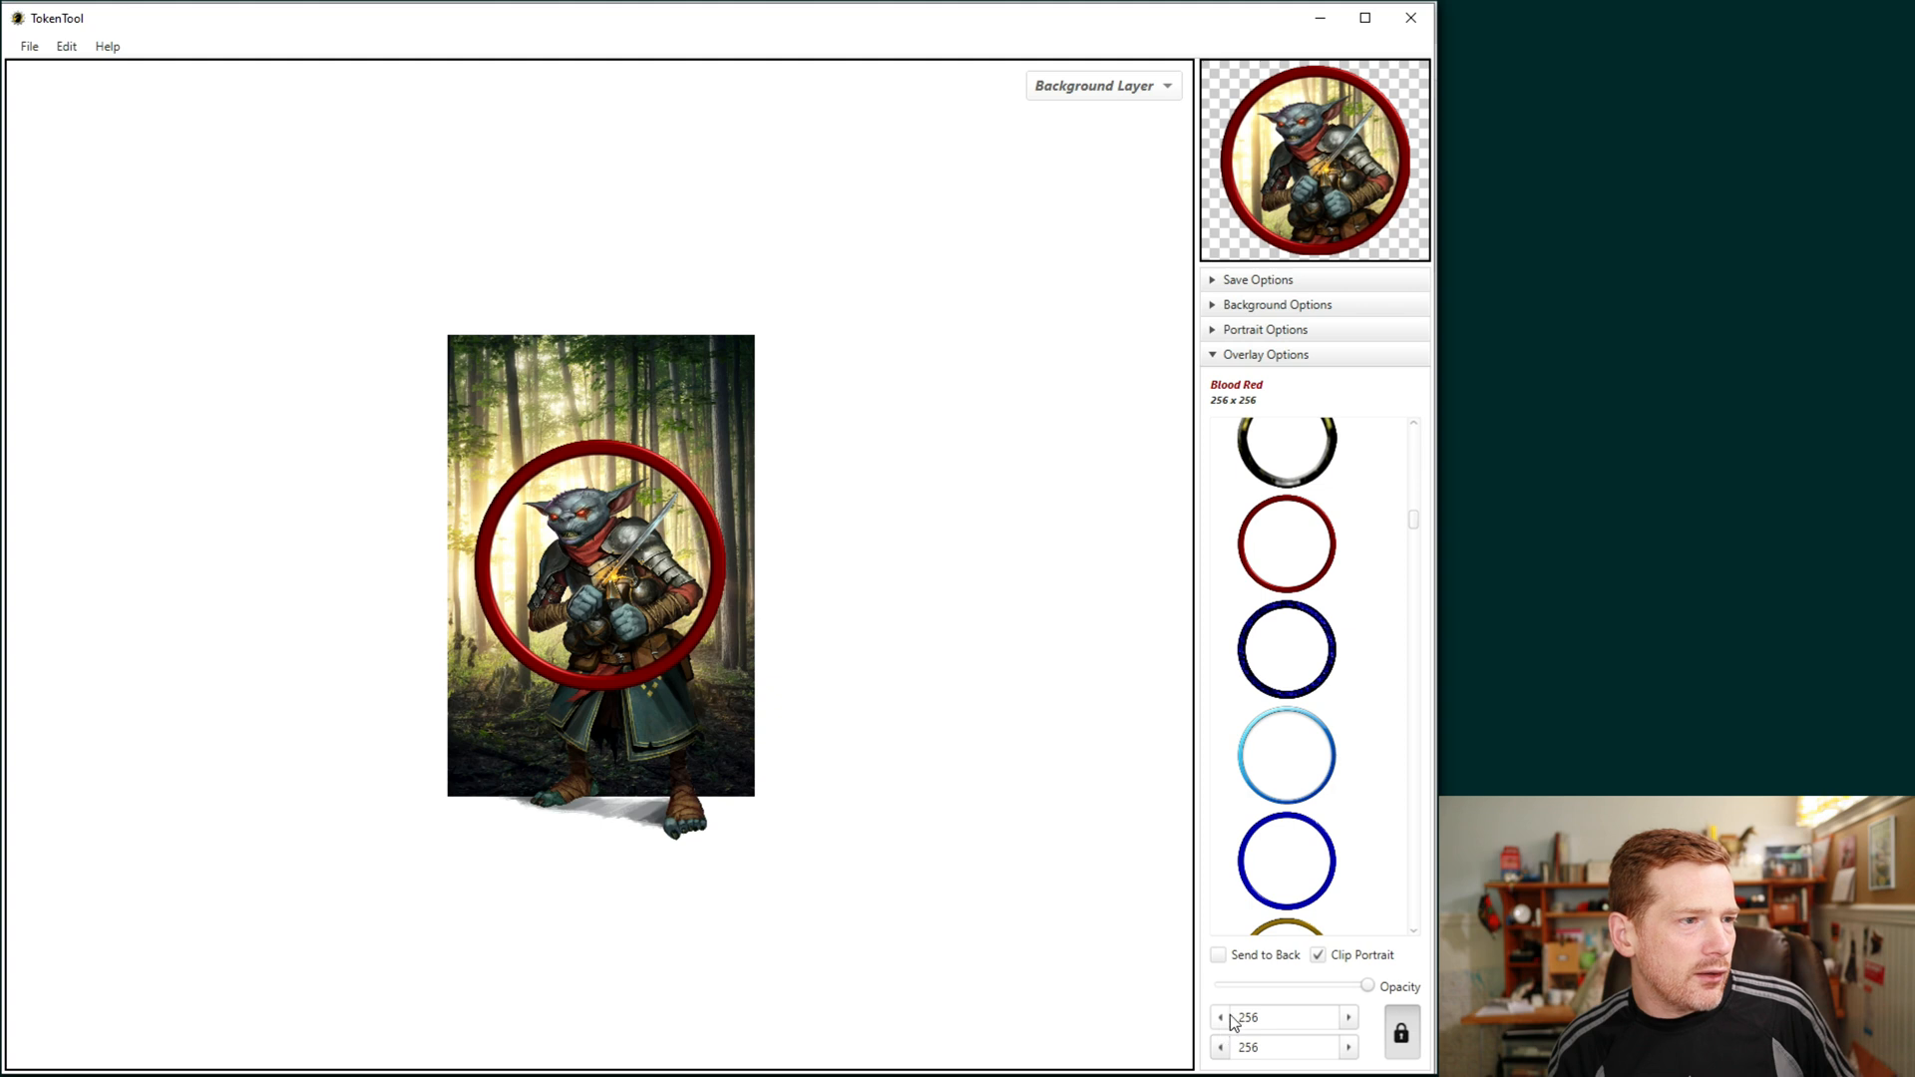
Step: Set the token size to 150 by 150 and refit the portrait and background layers inside the ring
click(1284, 1045)
text(150)
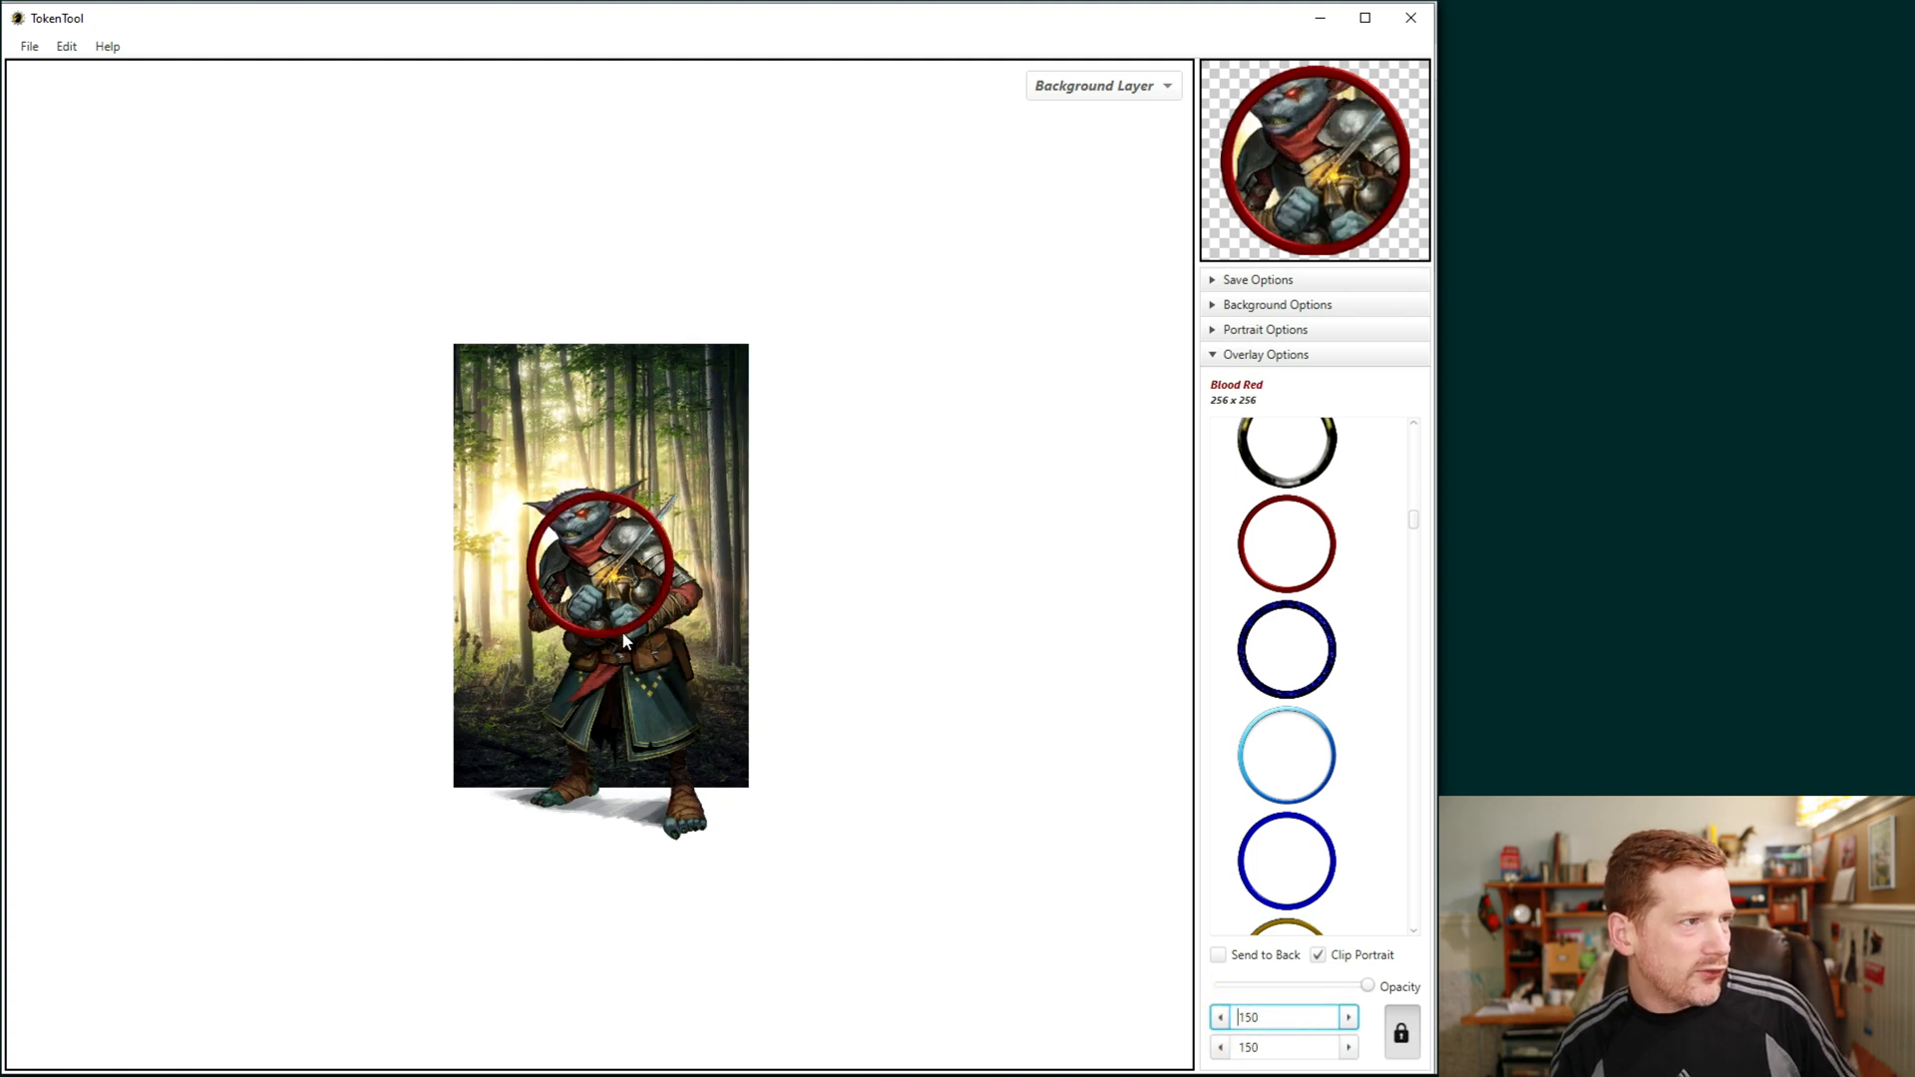
click(1101, 83)
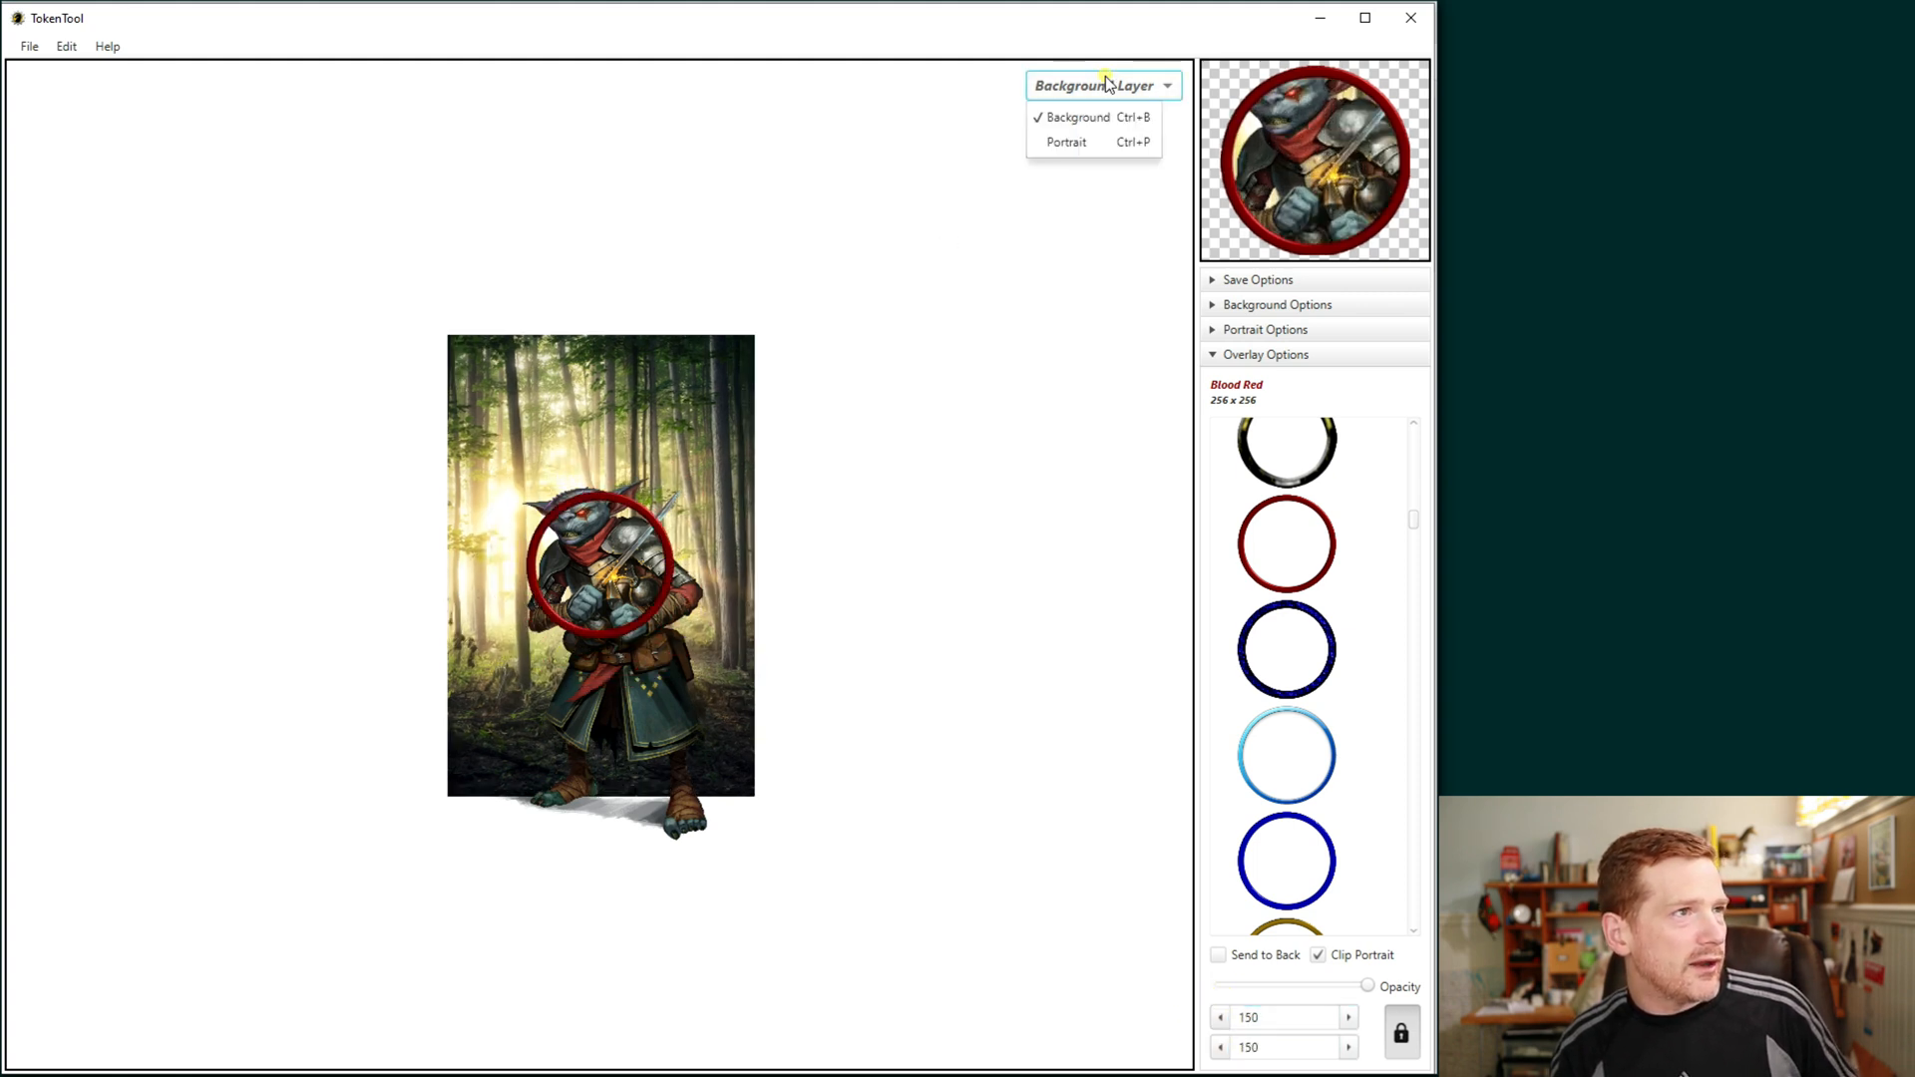
click(1065, 142)
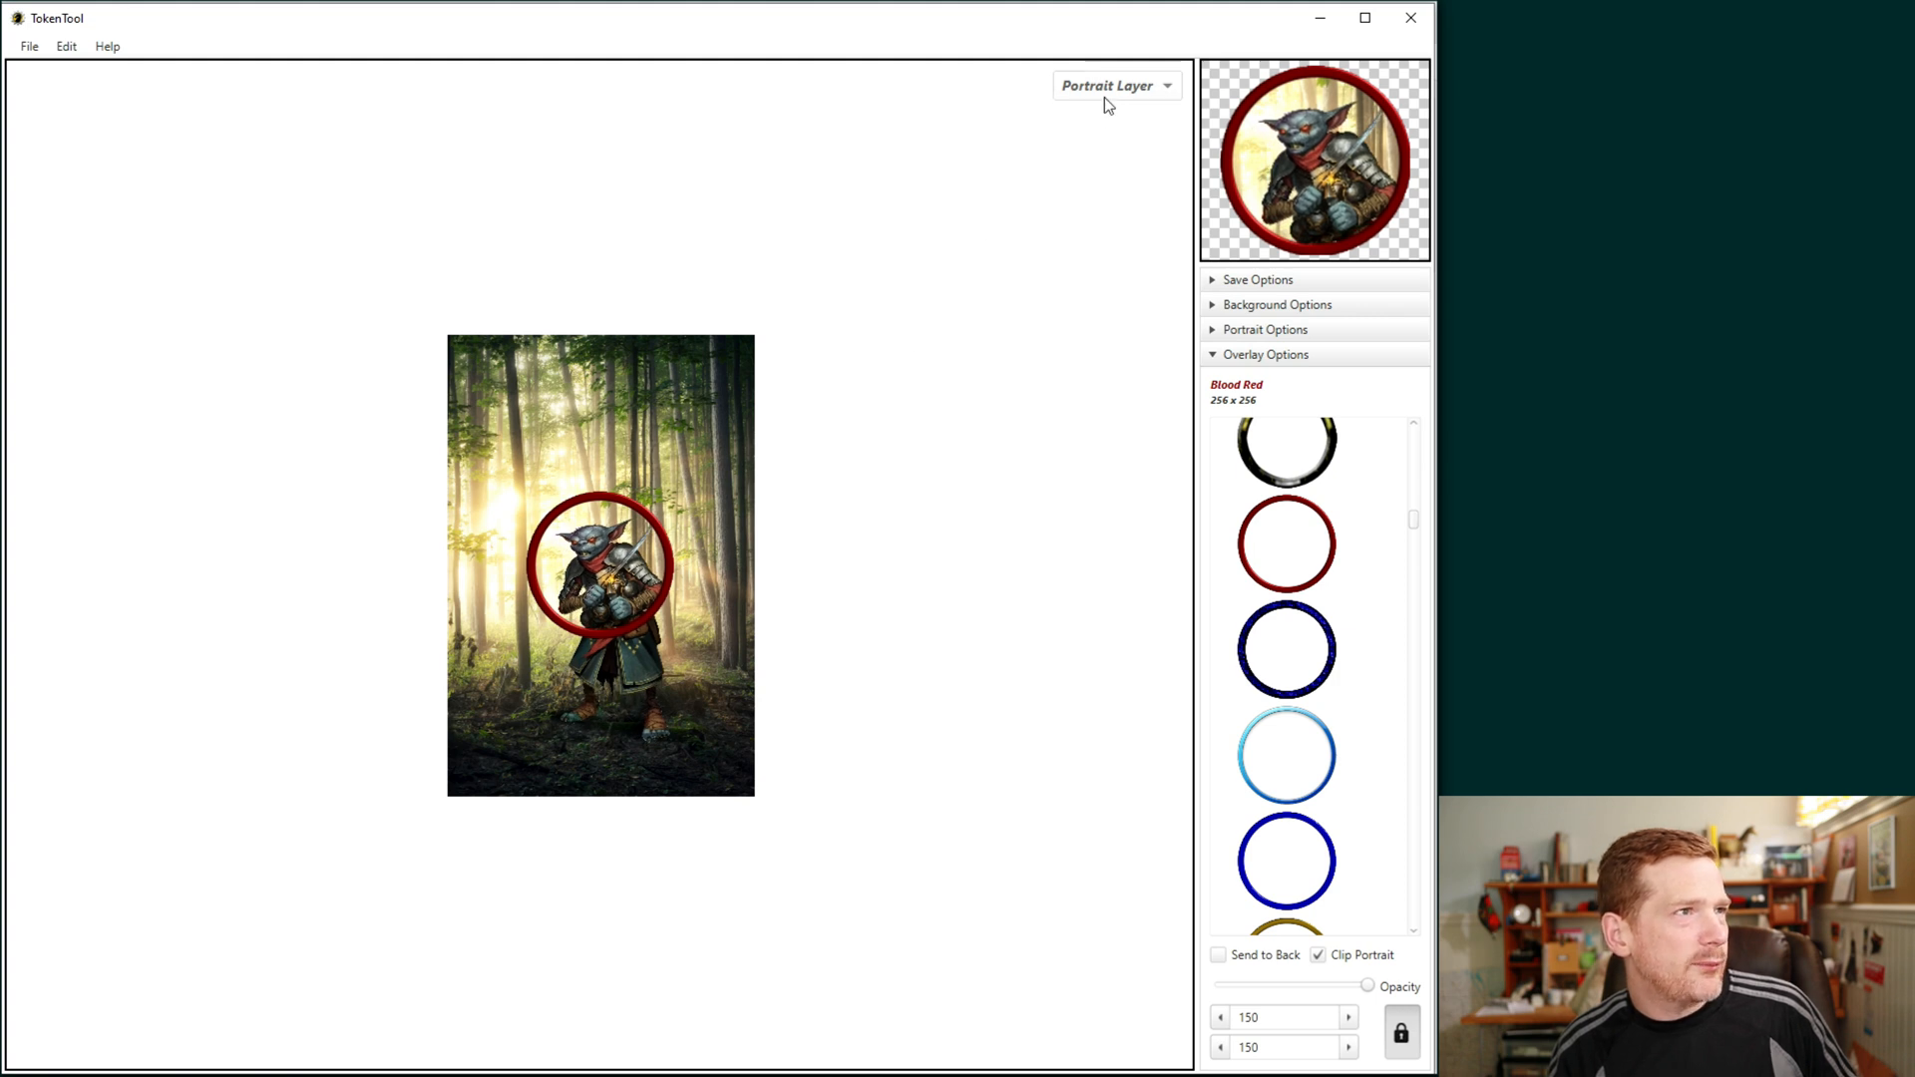
click(1118, 84)
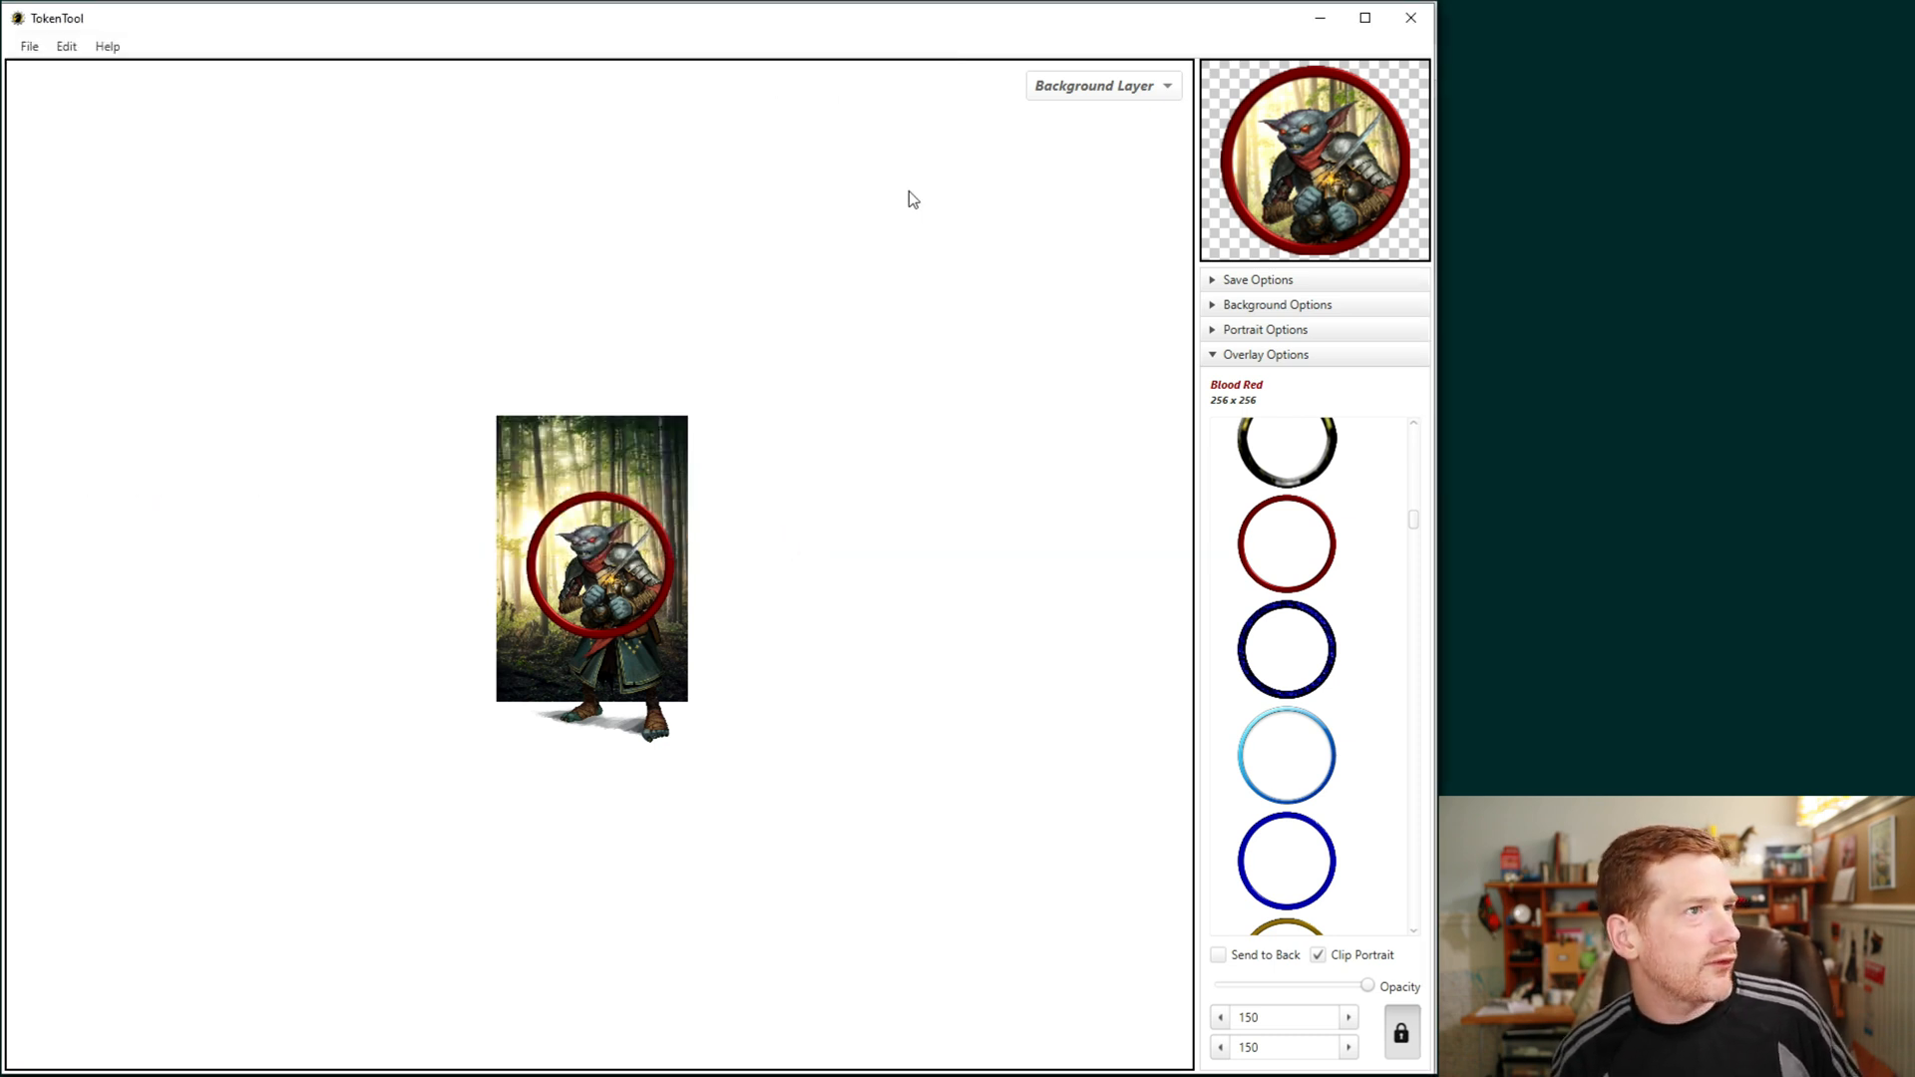
click(28, 44)
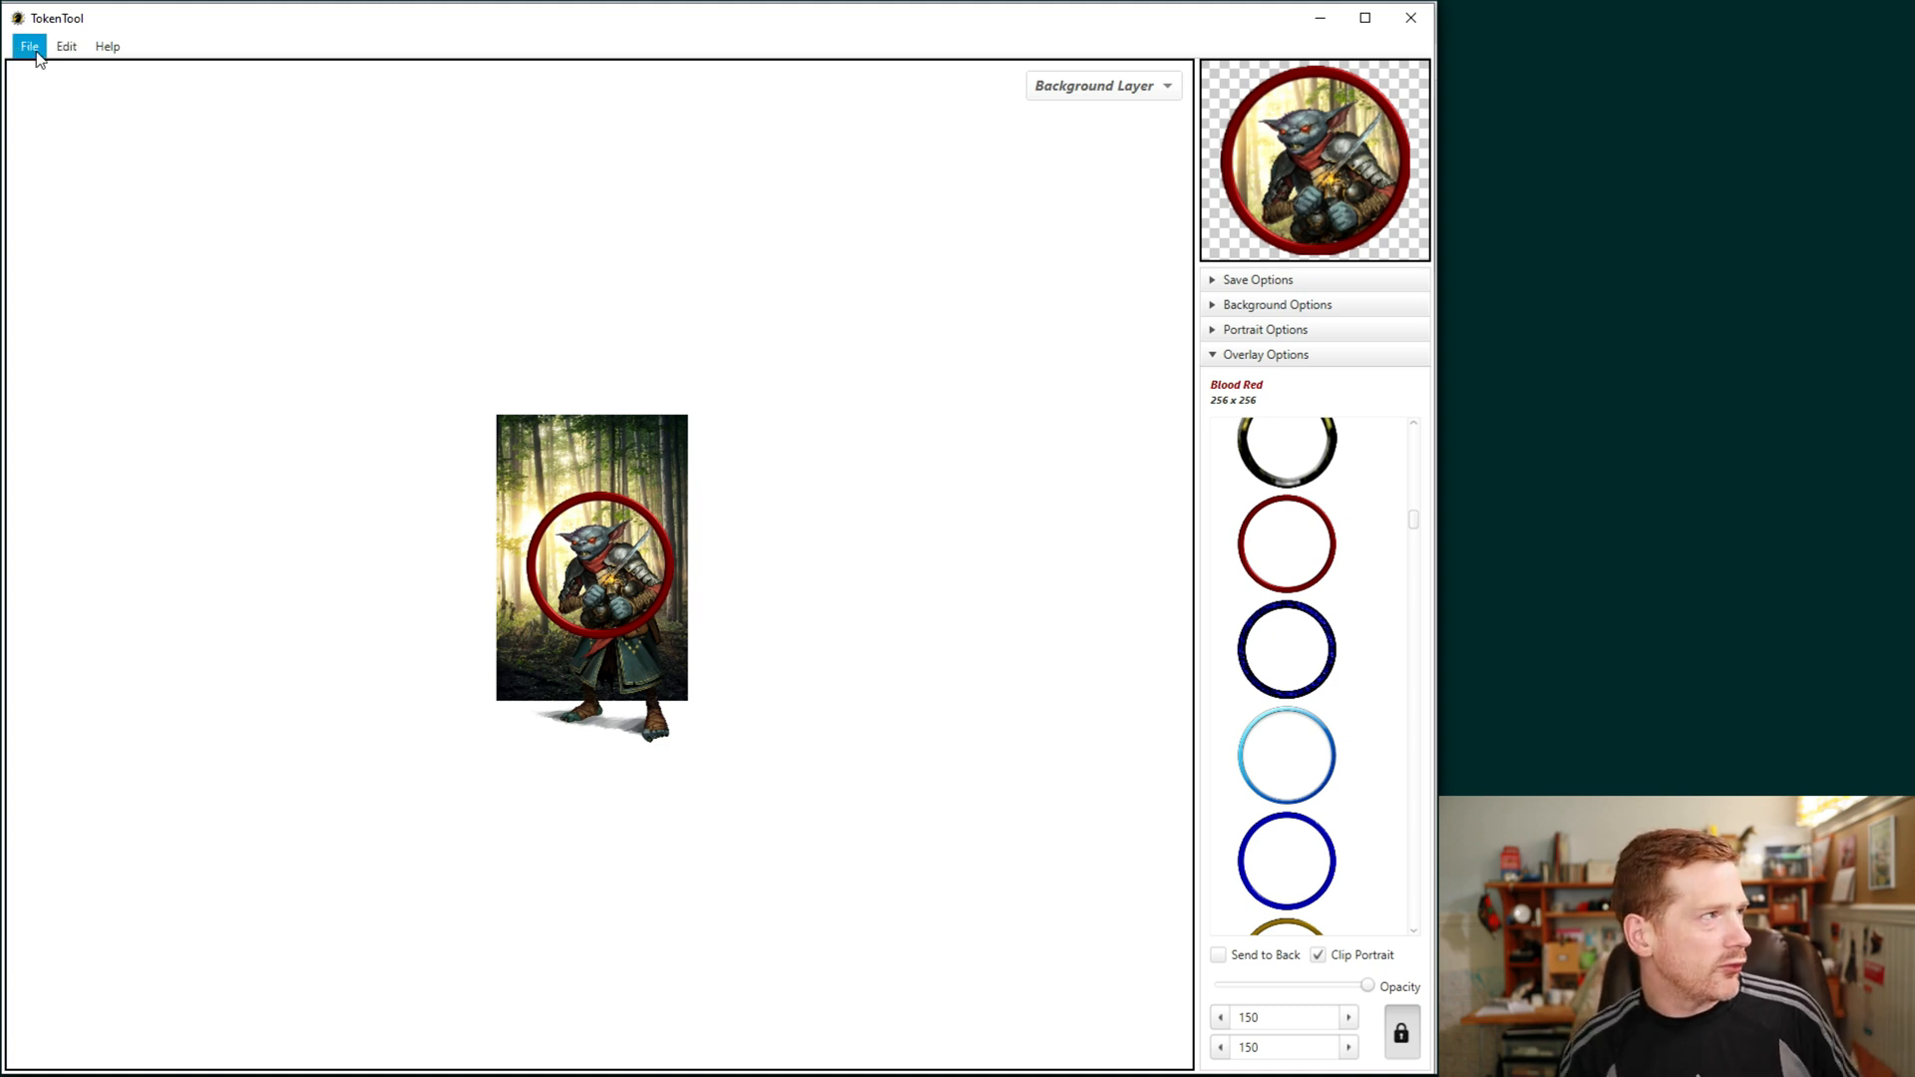
Step: Start File > Open PDF and browse to the HollowsLastHope folder in the Select PDF dialog
click(28, 46)
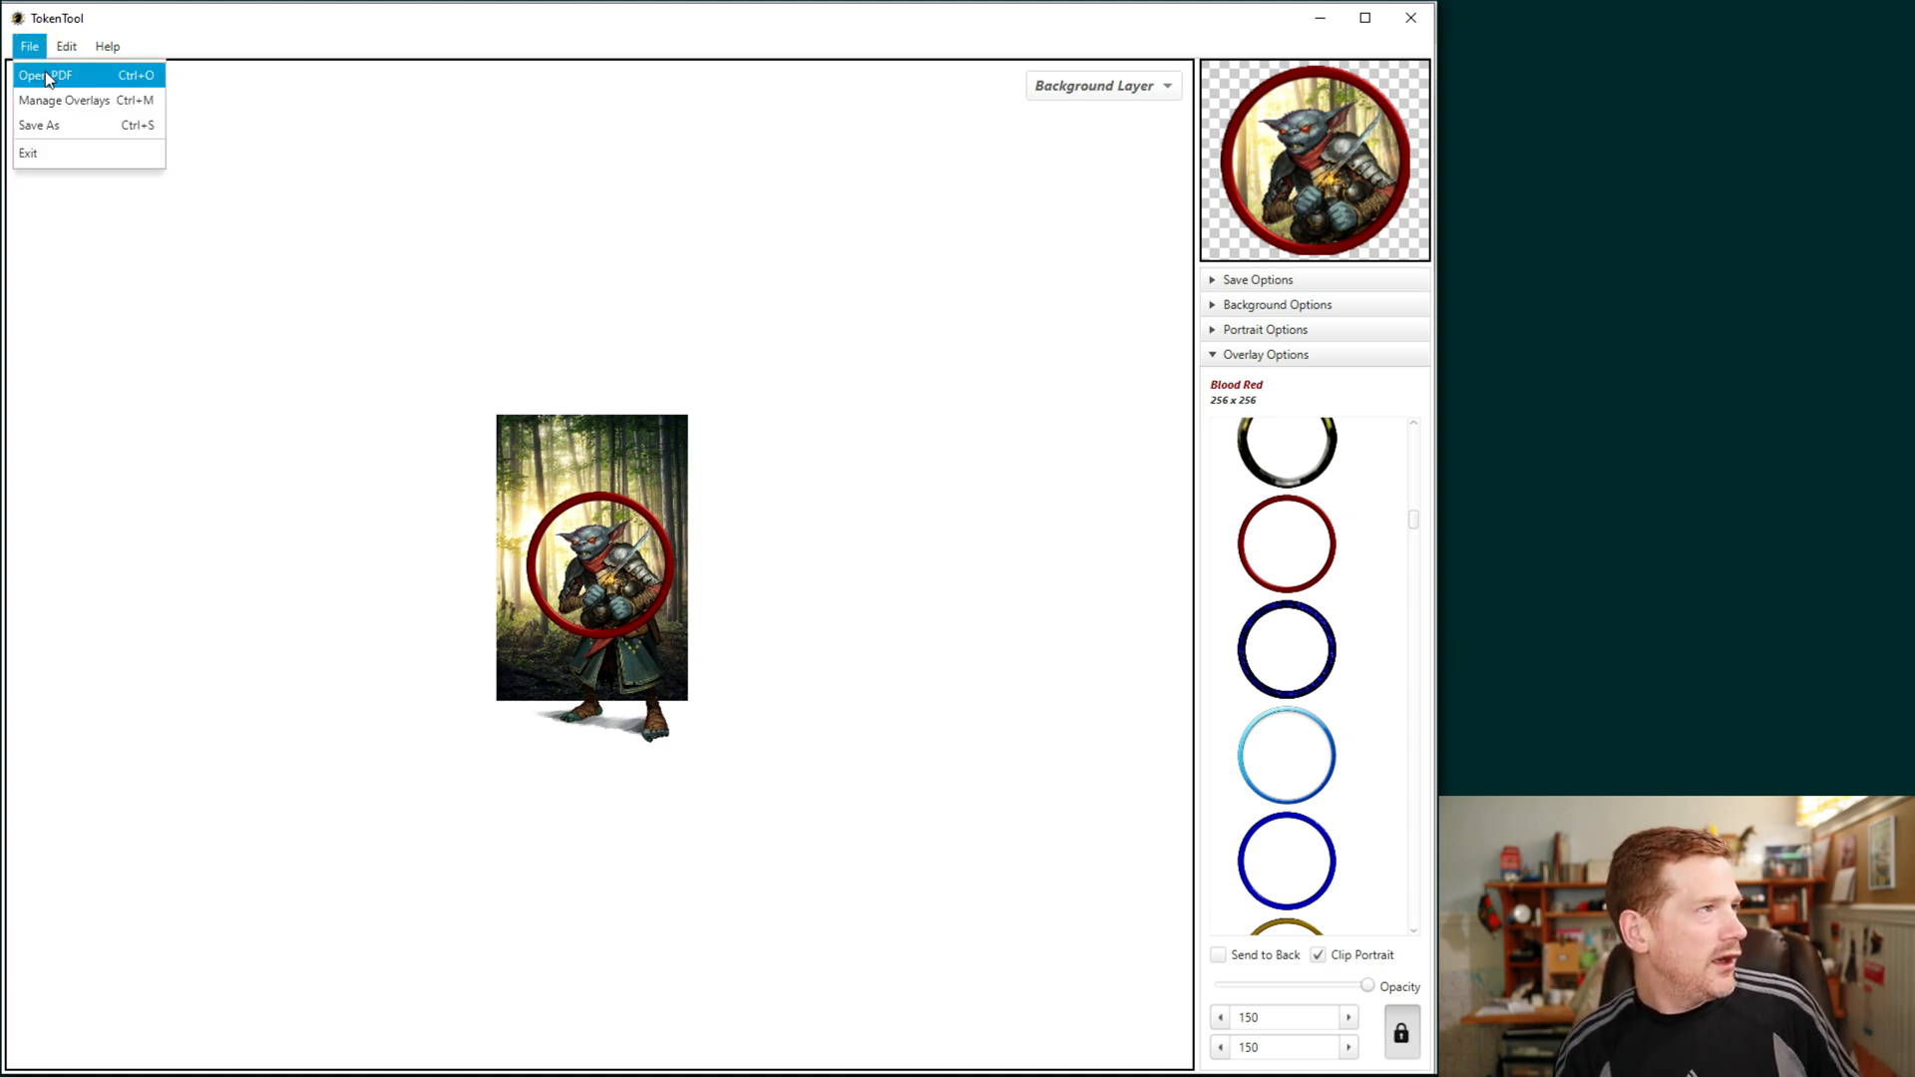
click(48, 74)
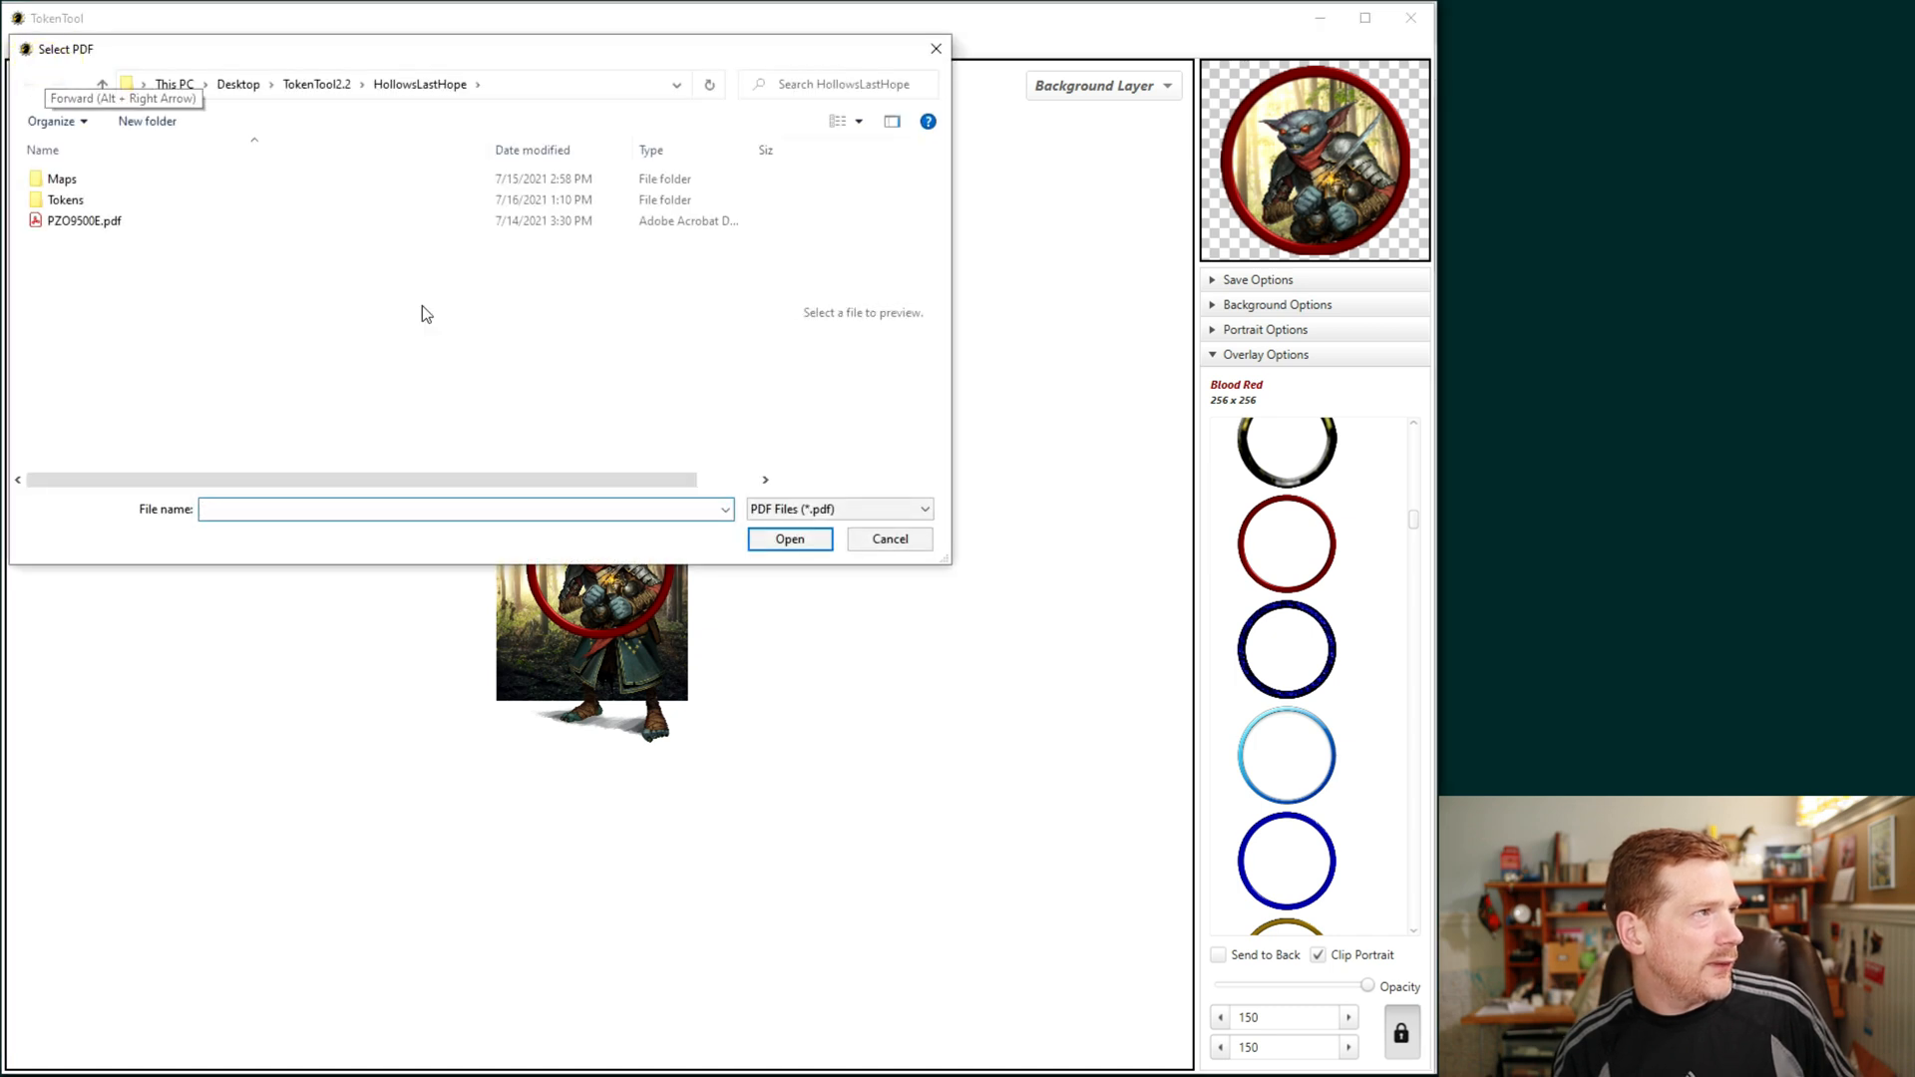
click(80, 219)
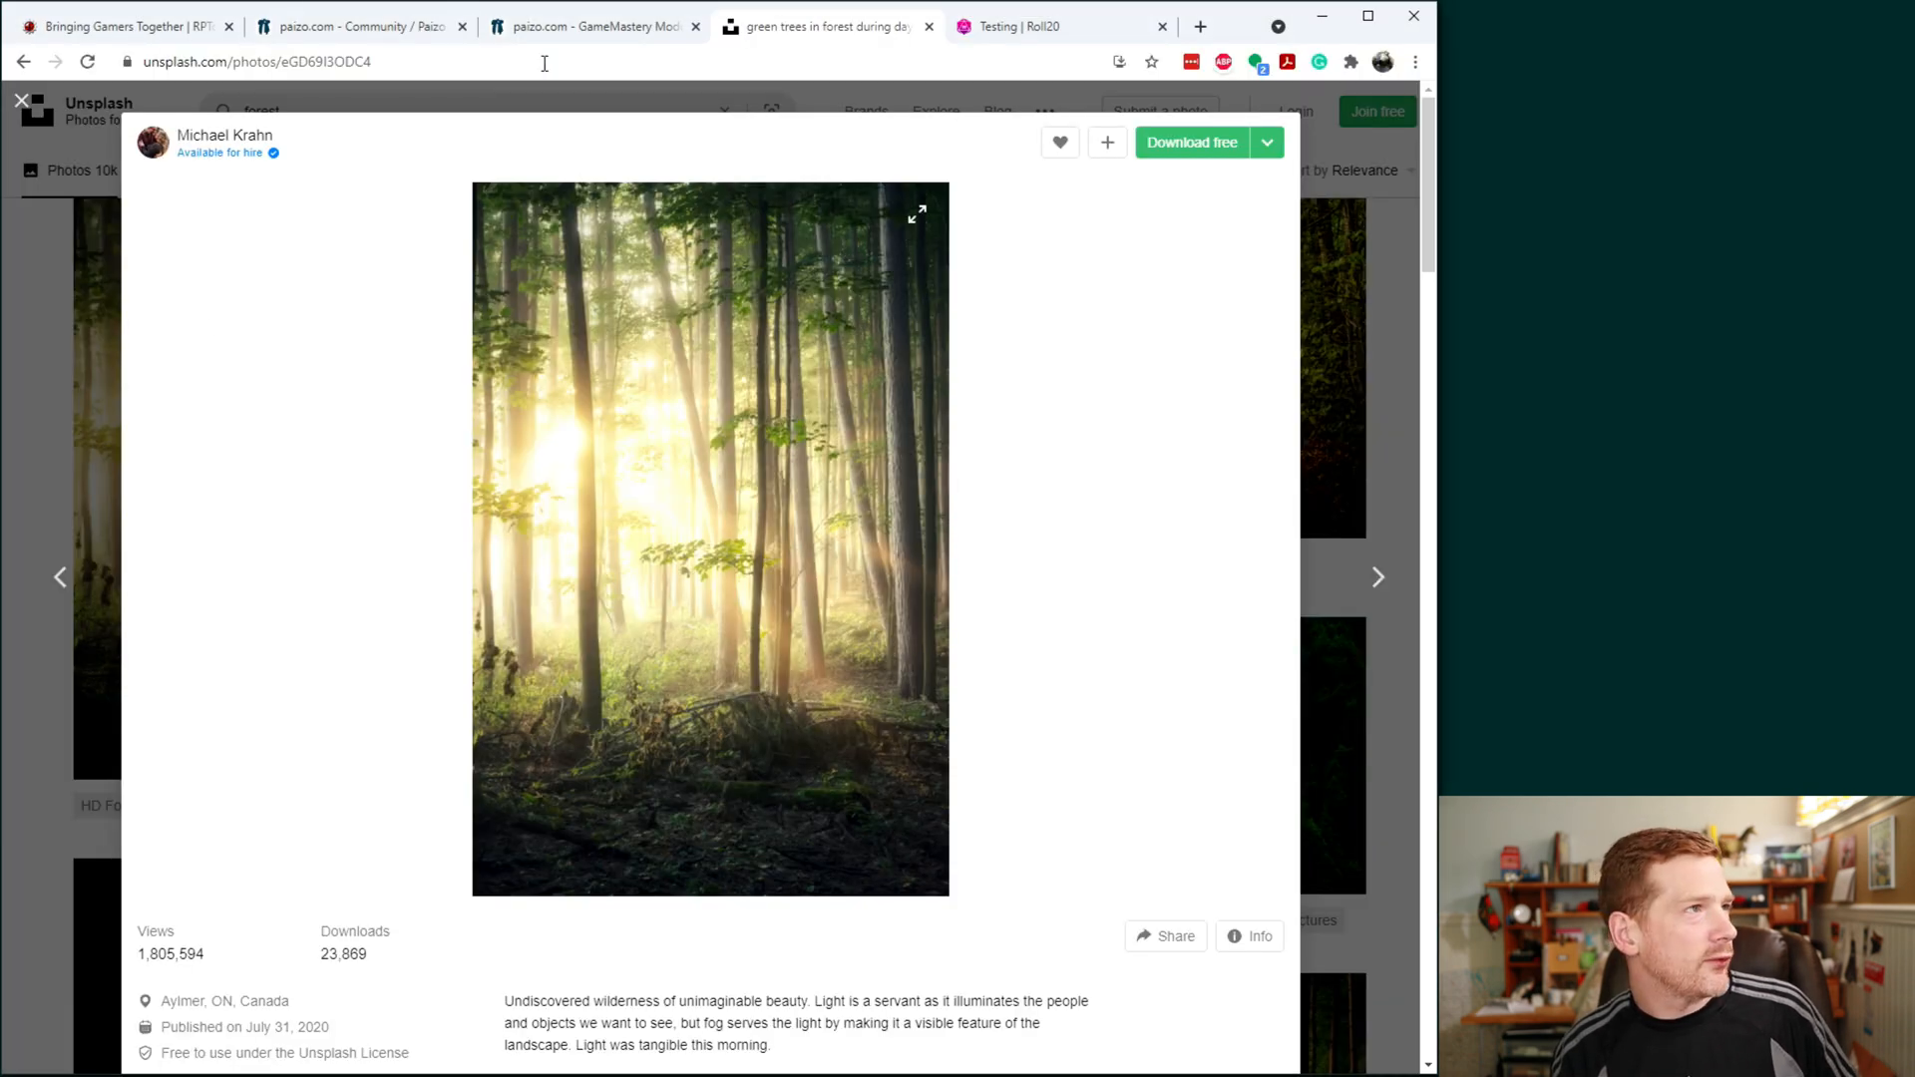
Step: Switch Chrome to the Hollow's Last Hope GameMastery Module product page
click(600, 25)
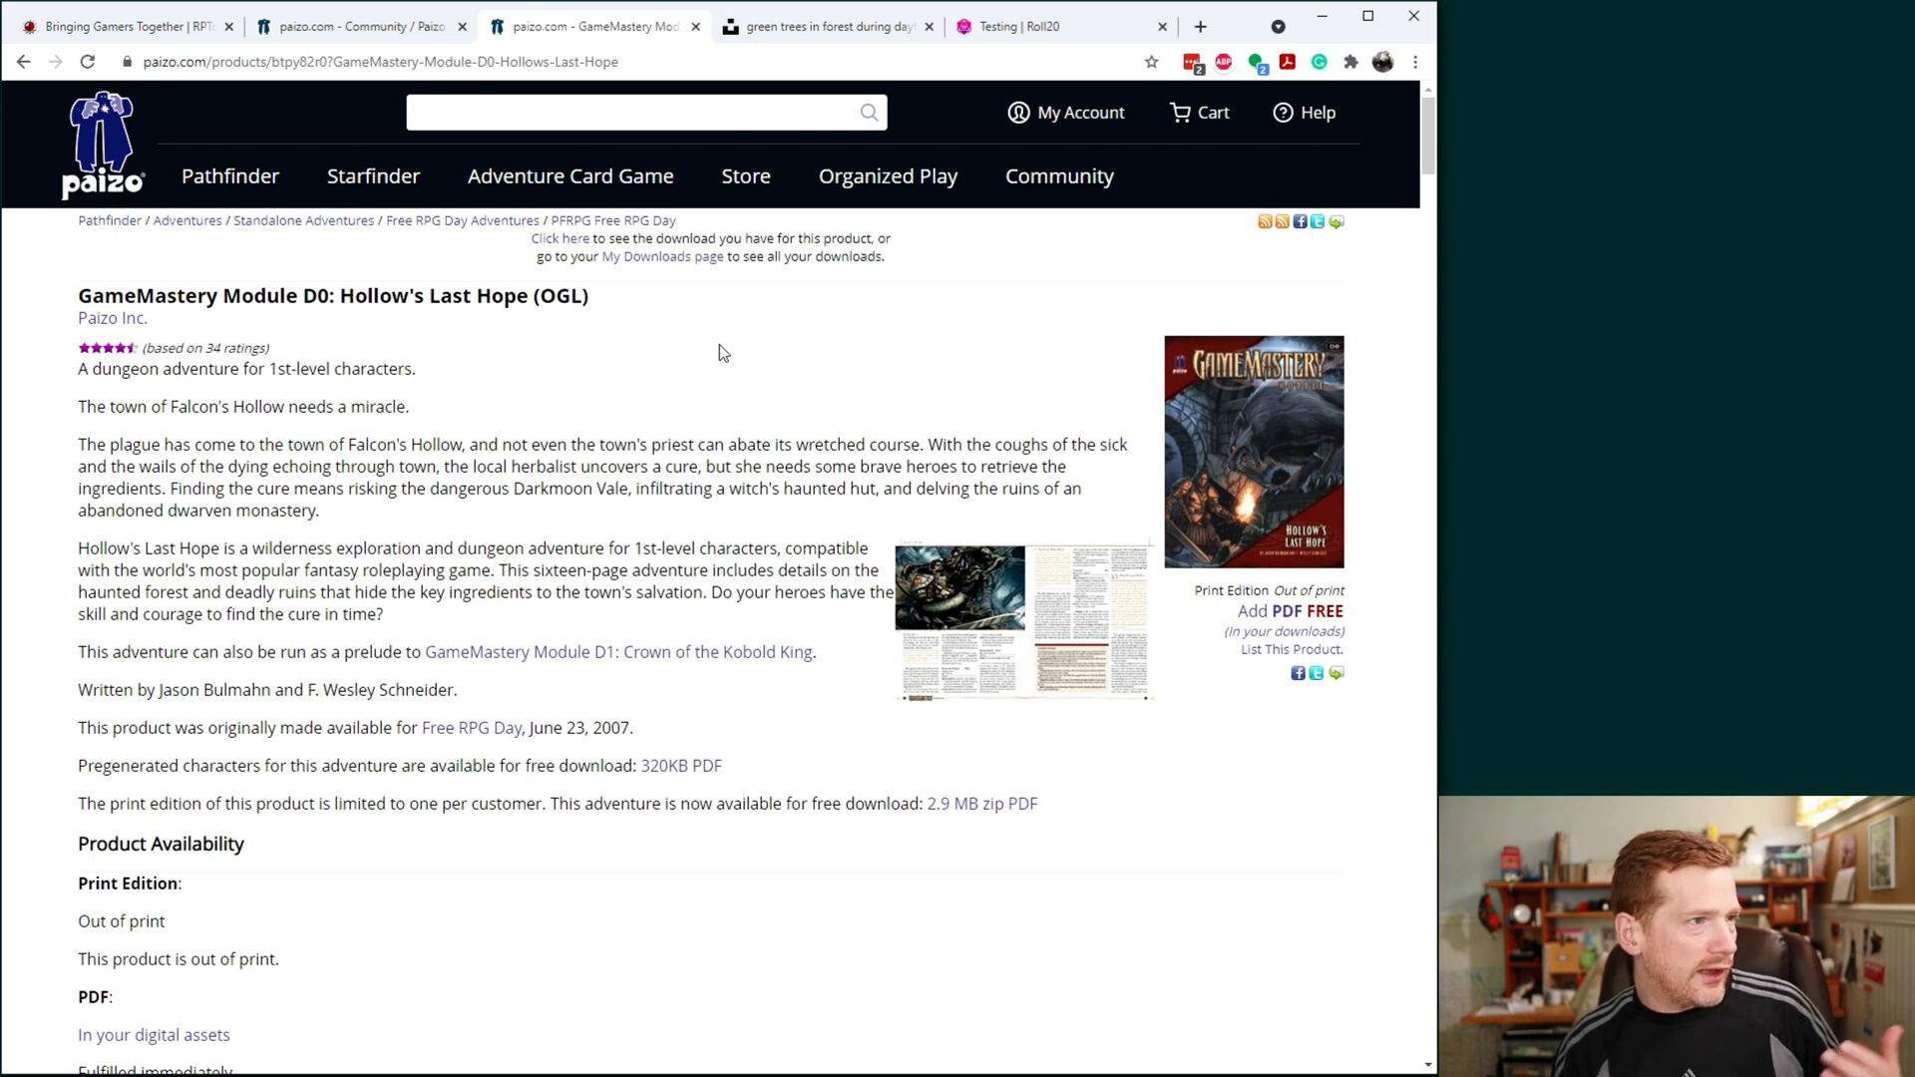
mouse_move(258, 462)
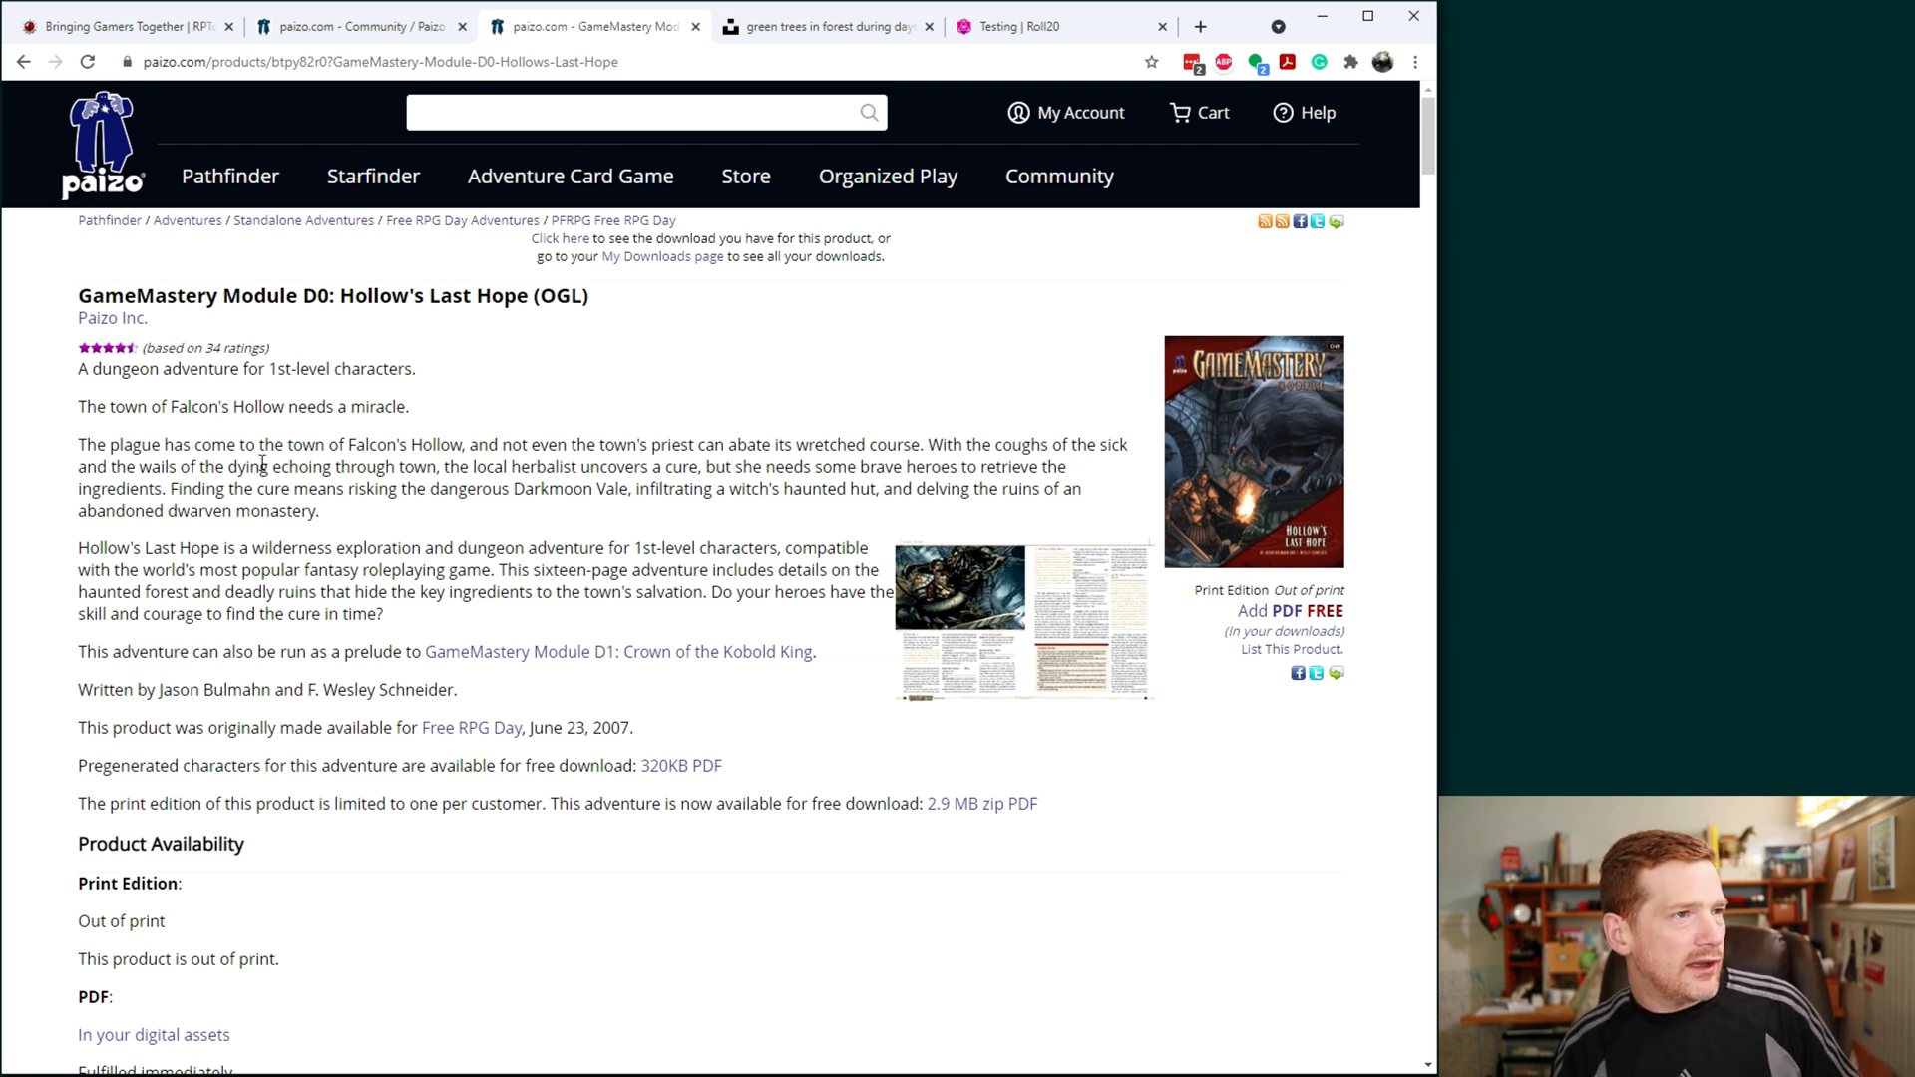
mouse_move(704, 699)
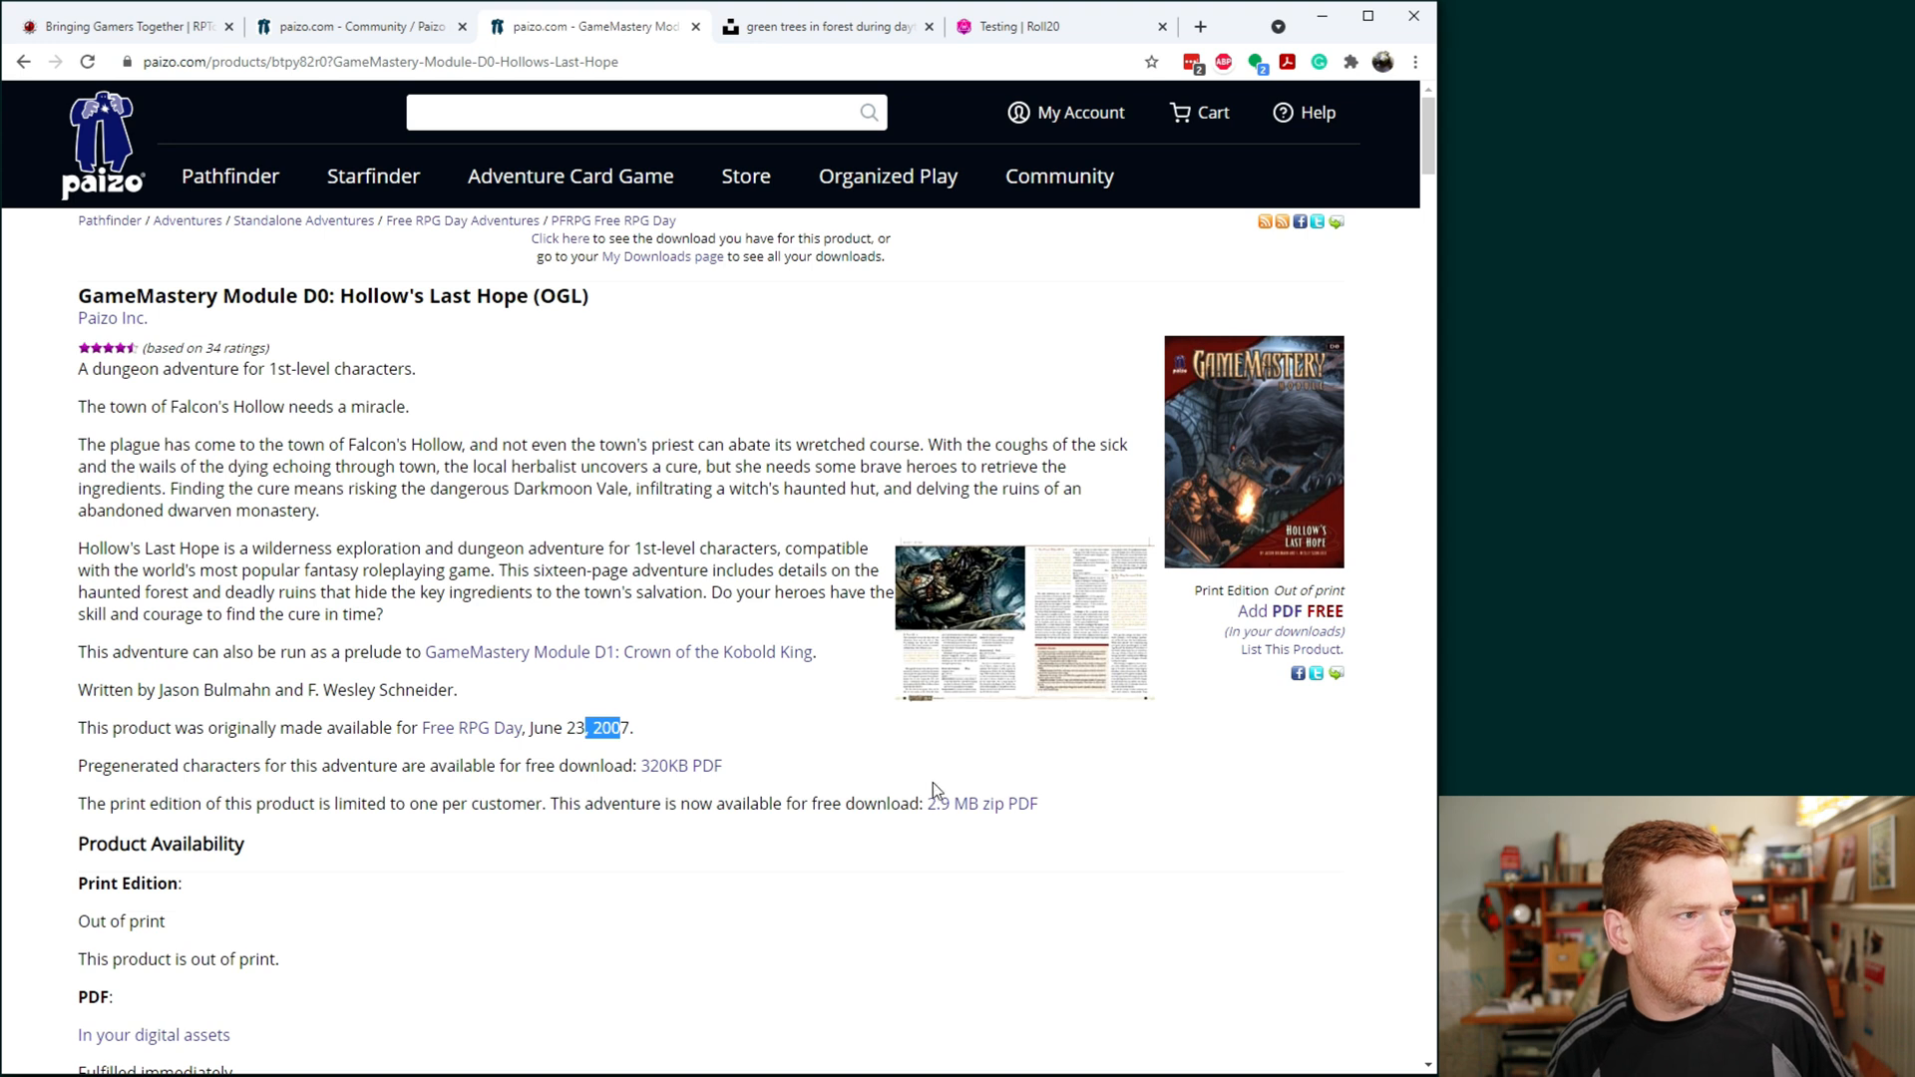
mouse_move(906, 706)
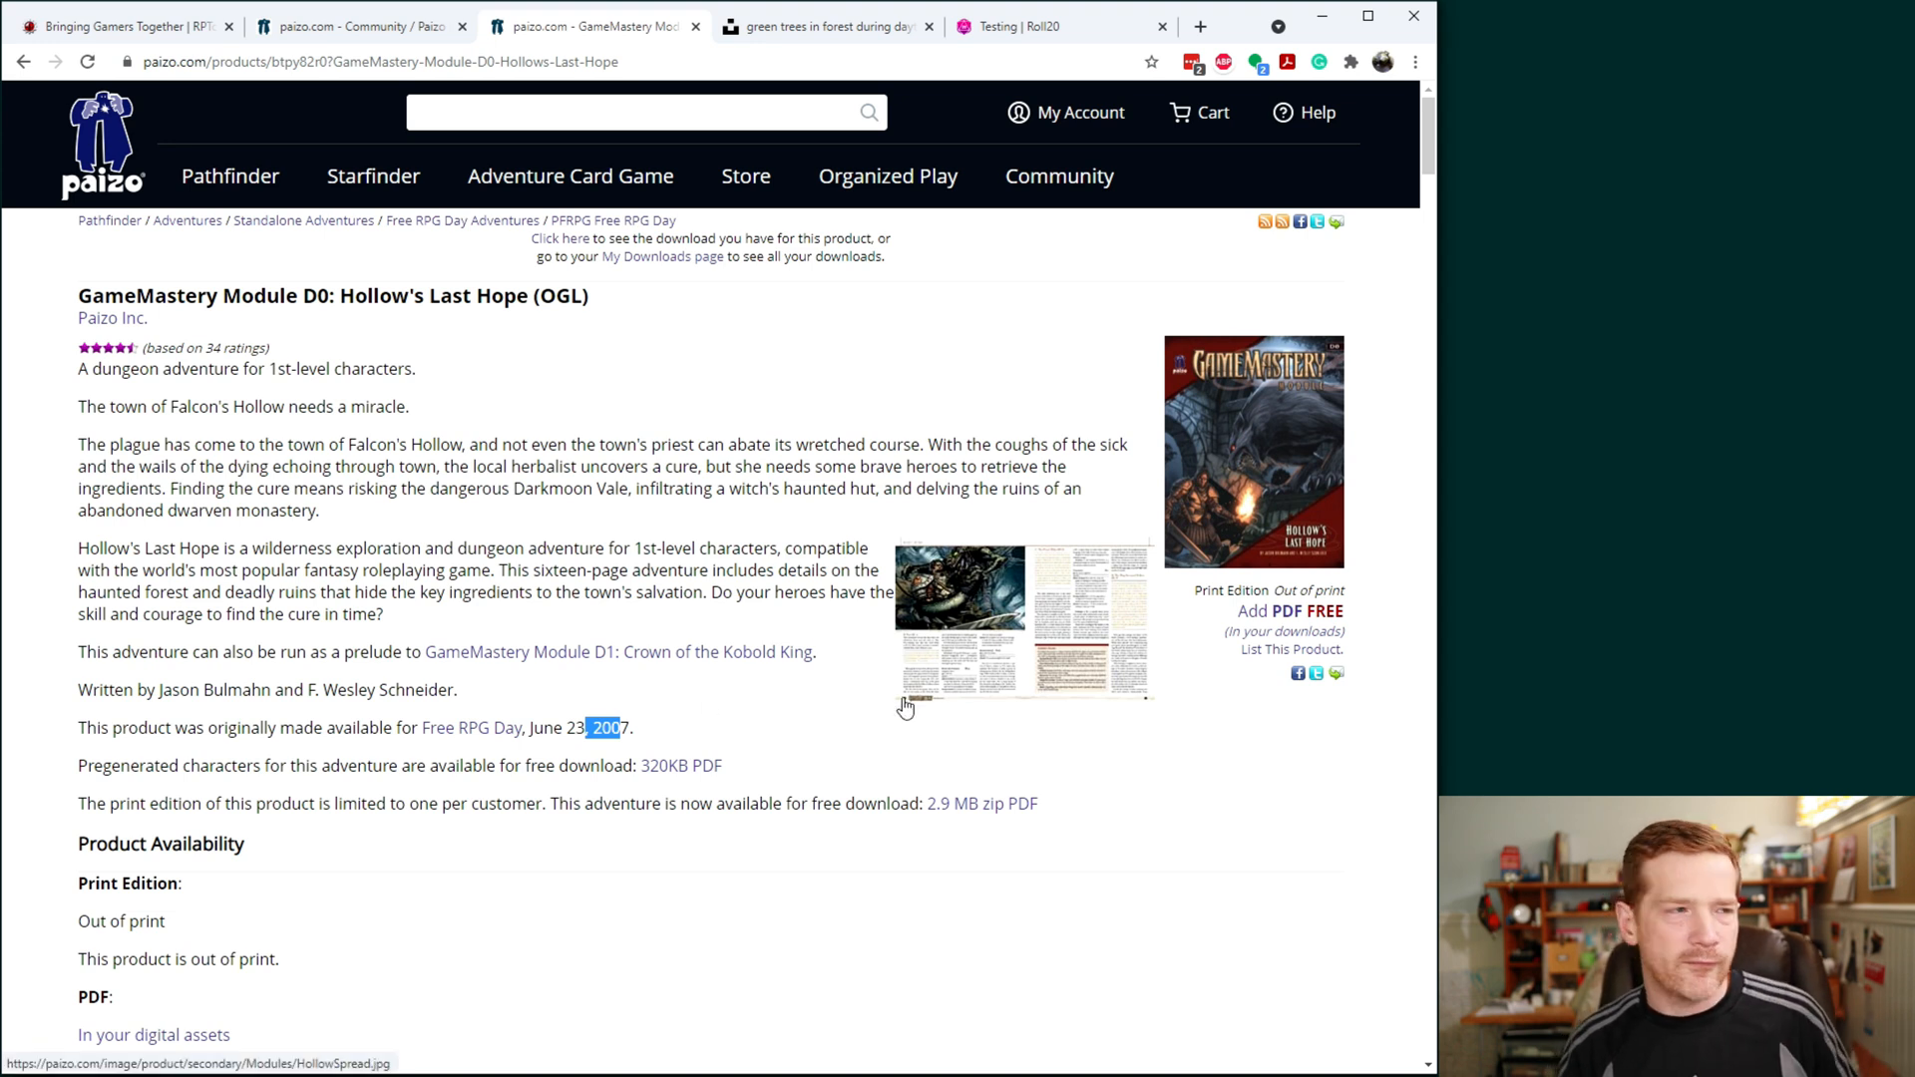
mouse_move(1062, 661)
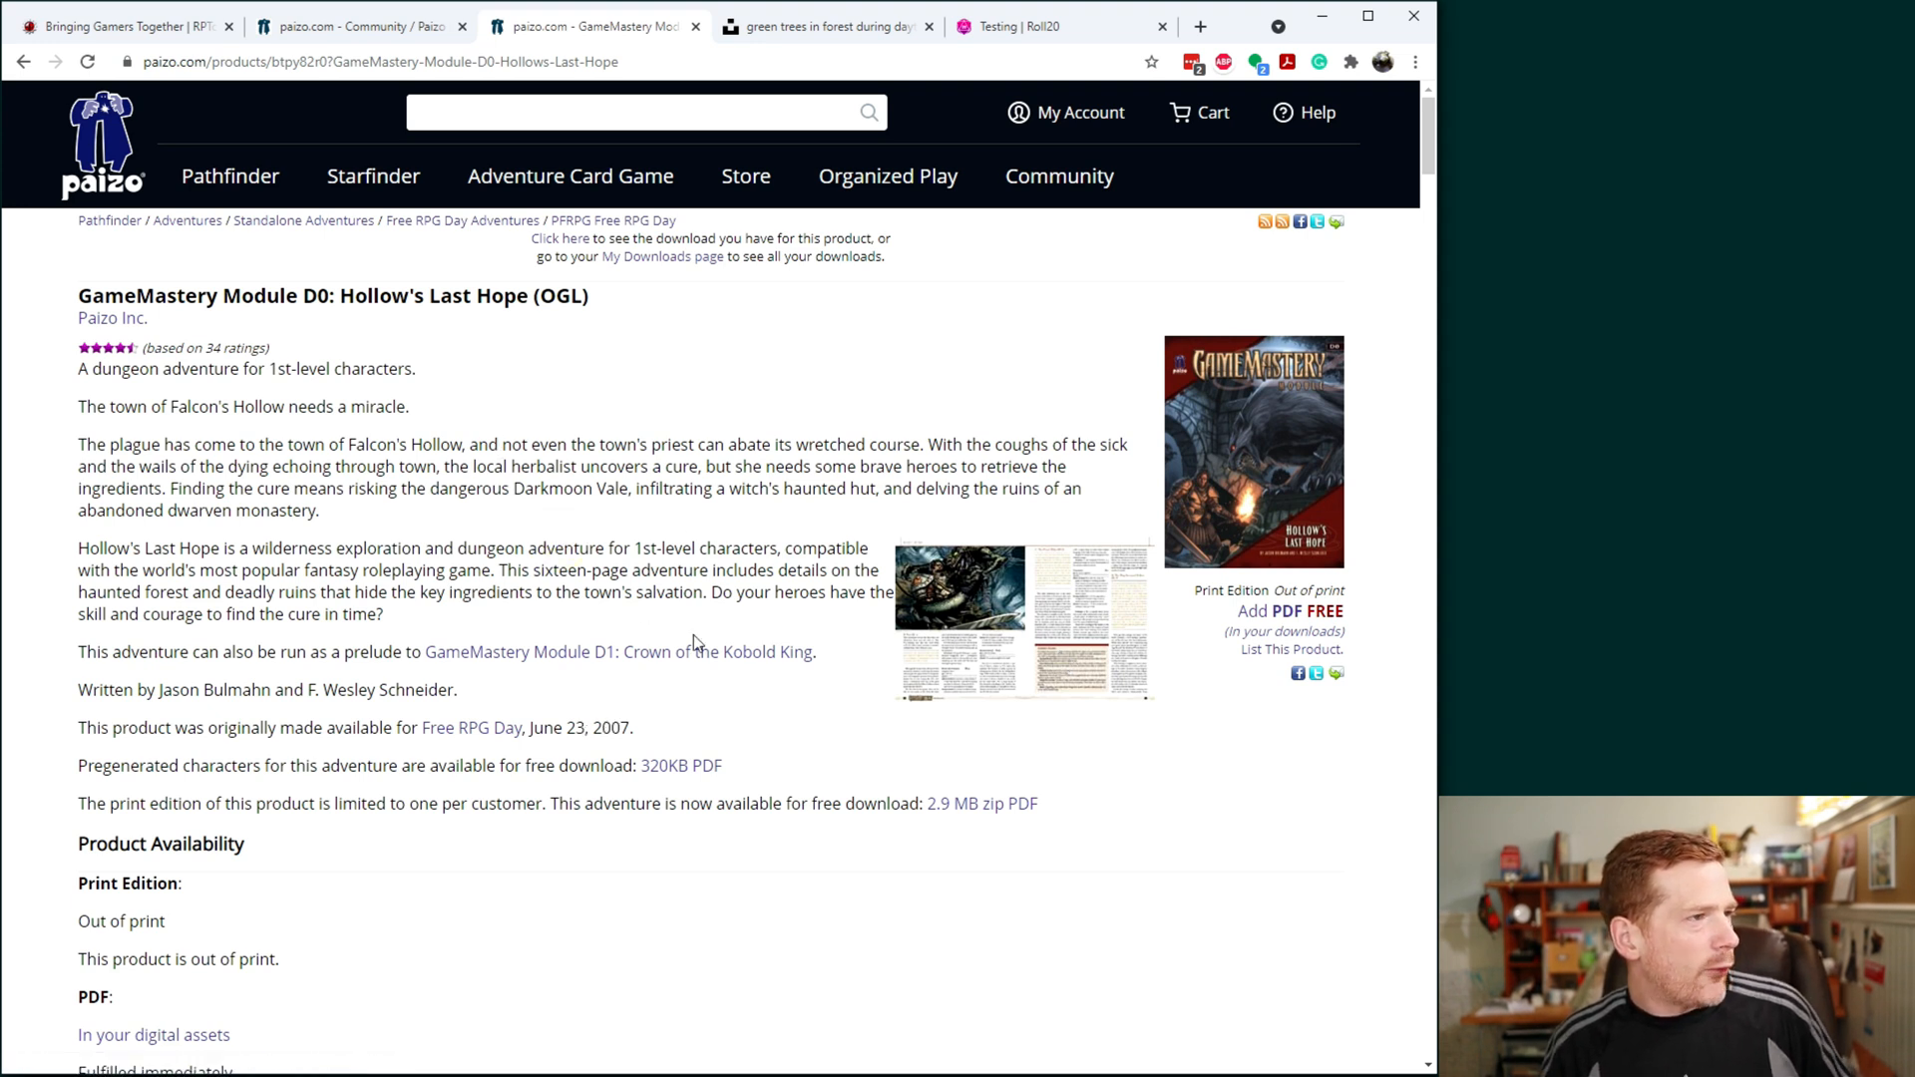
mouse_move(900, 621)
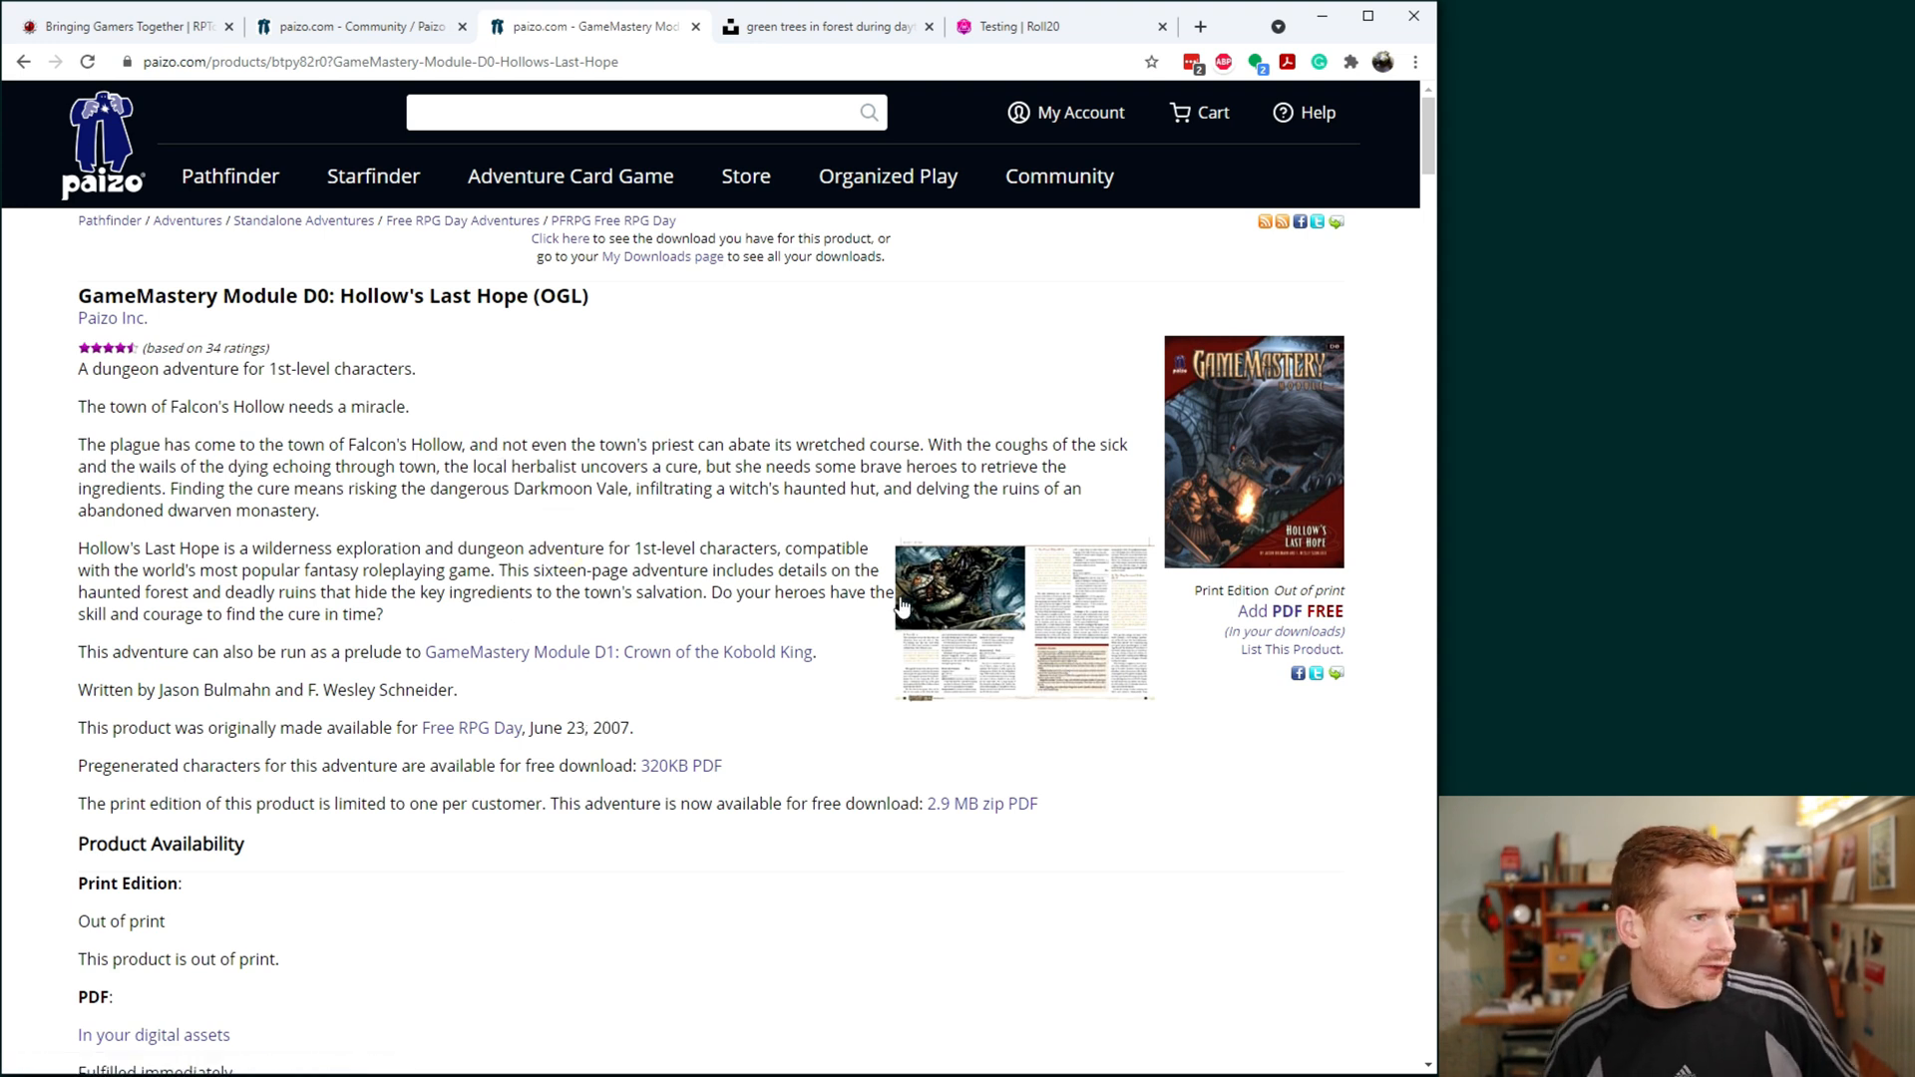
mouse_move(714, 624)
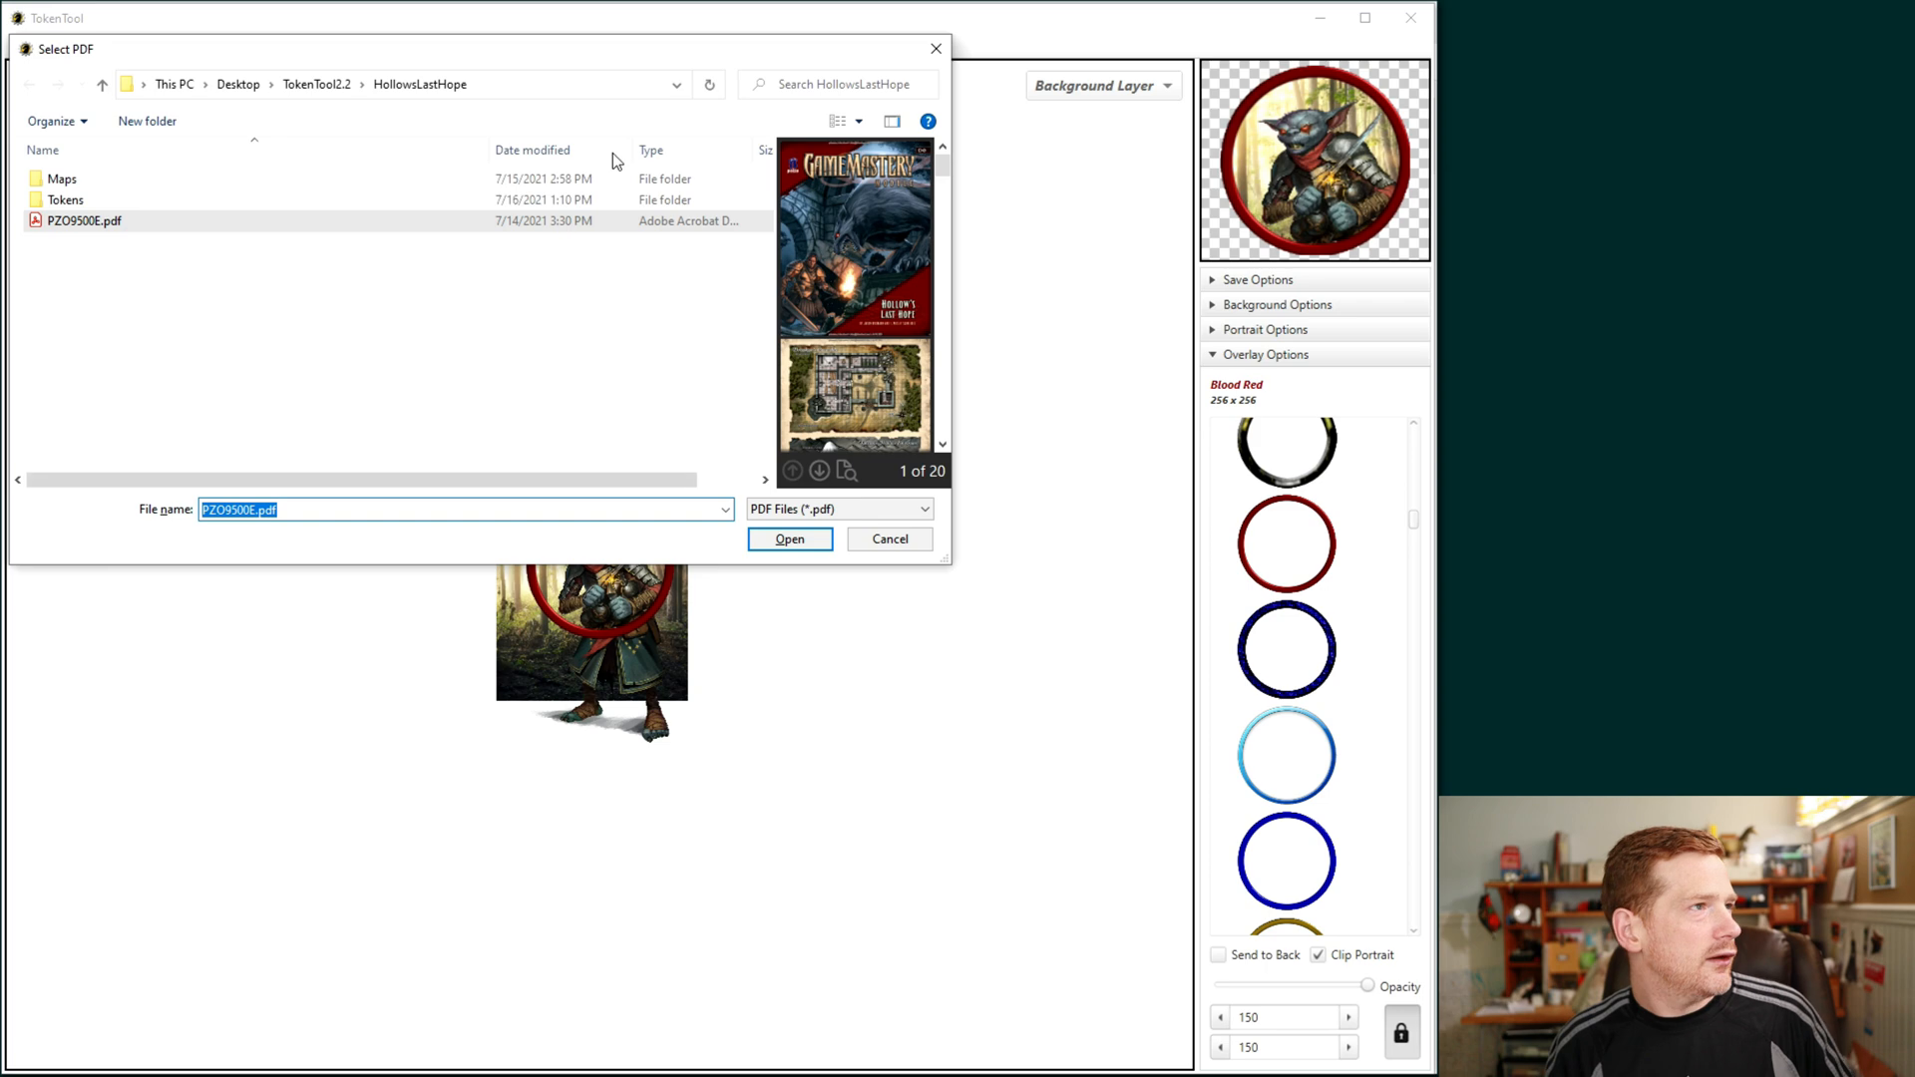
mouse_move(433, 297)
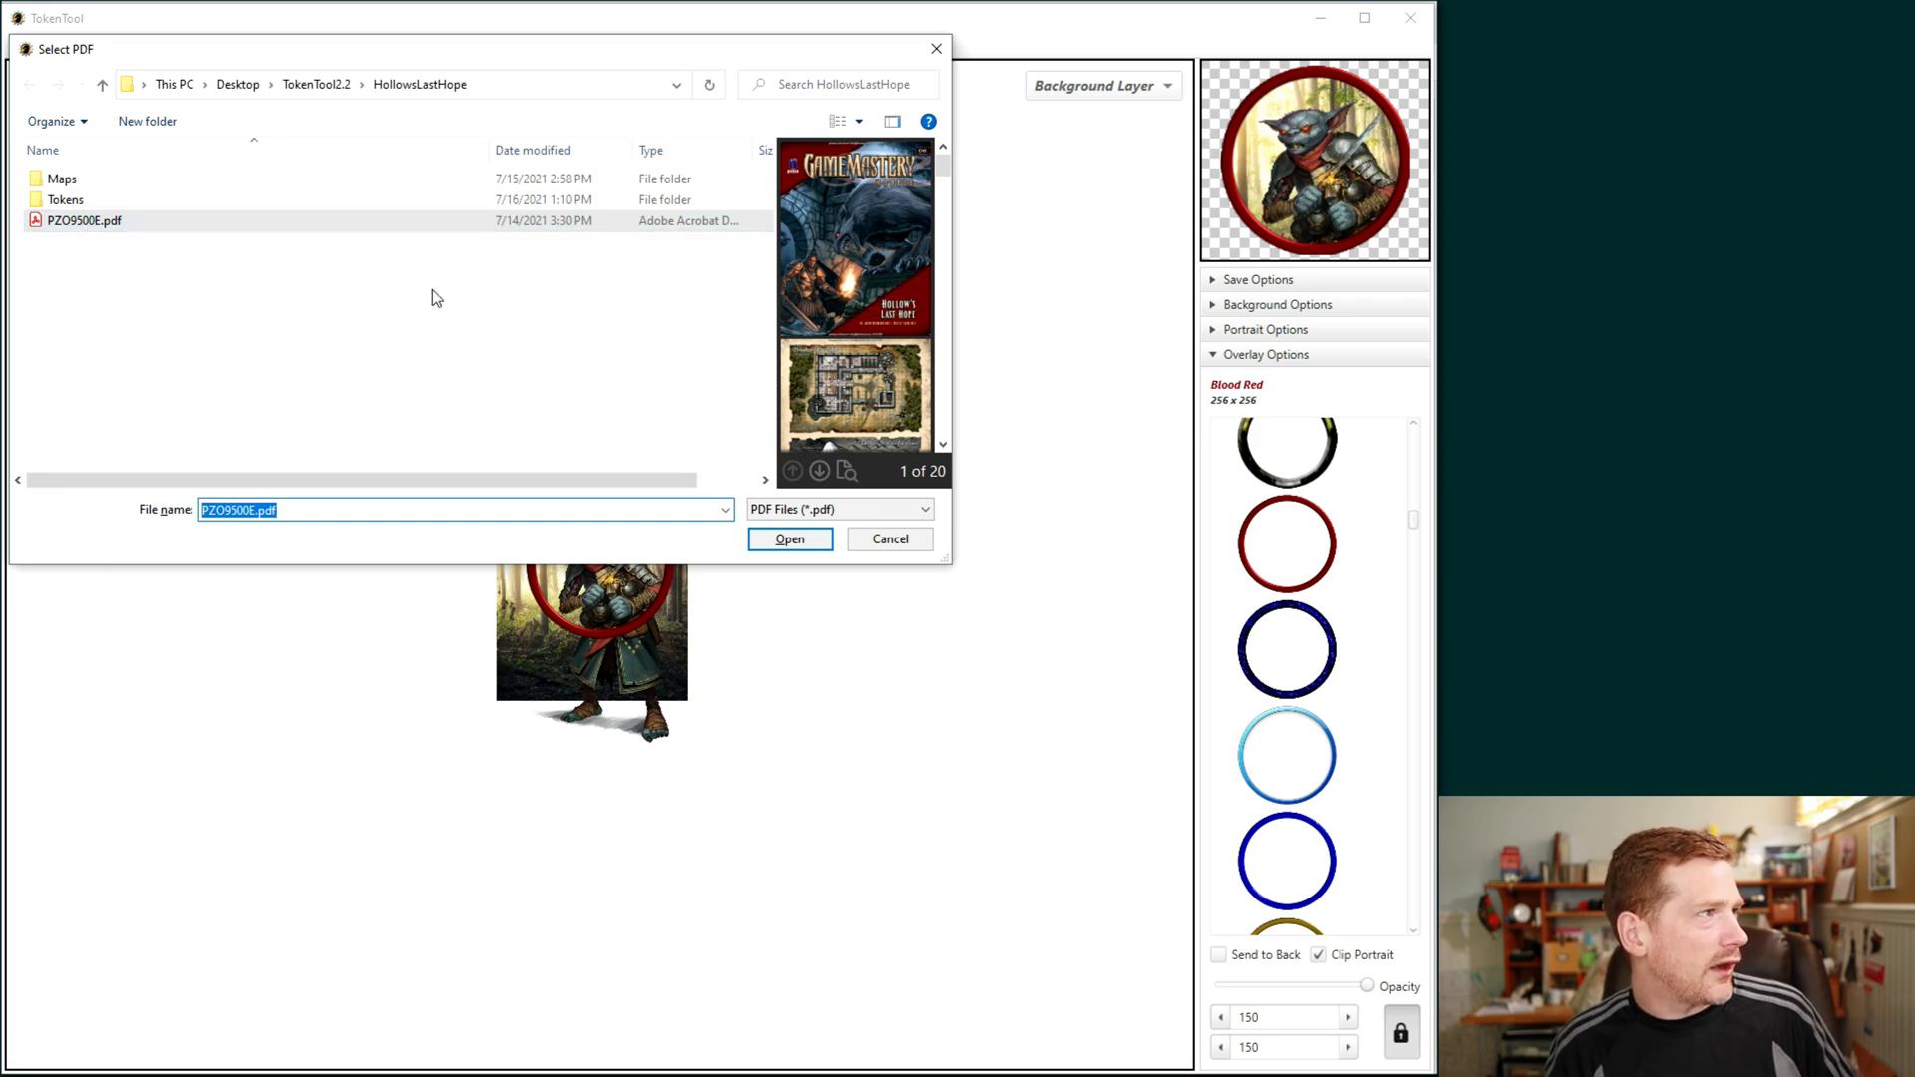
Step: Open the Hollow's Last Hope PDF in TokenTool and jump to page 5 with Laurel's portrait
click(790, 539)
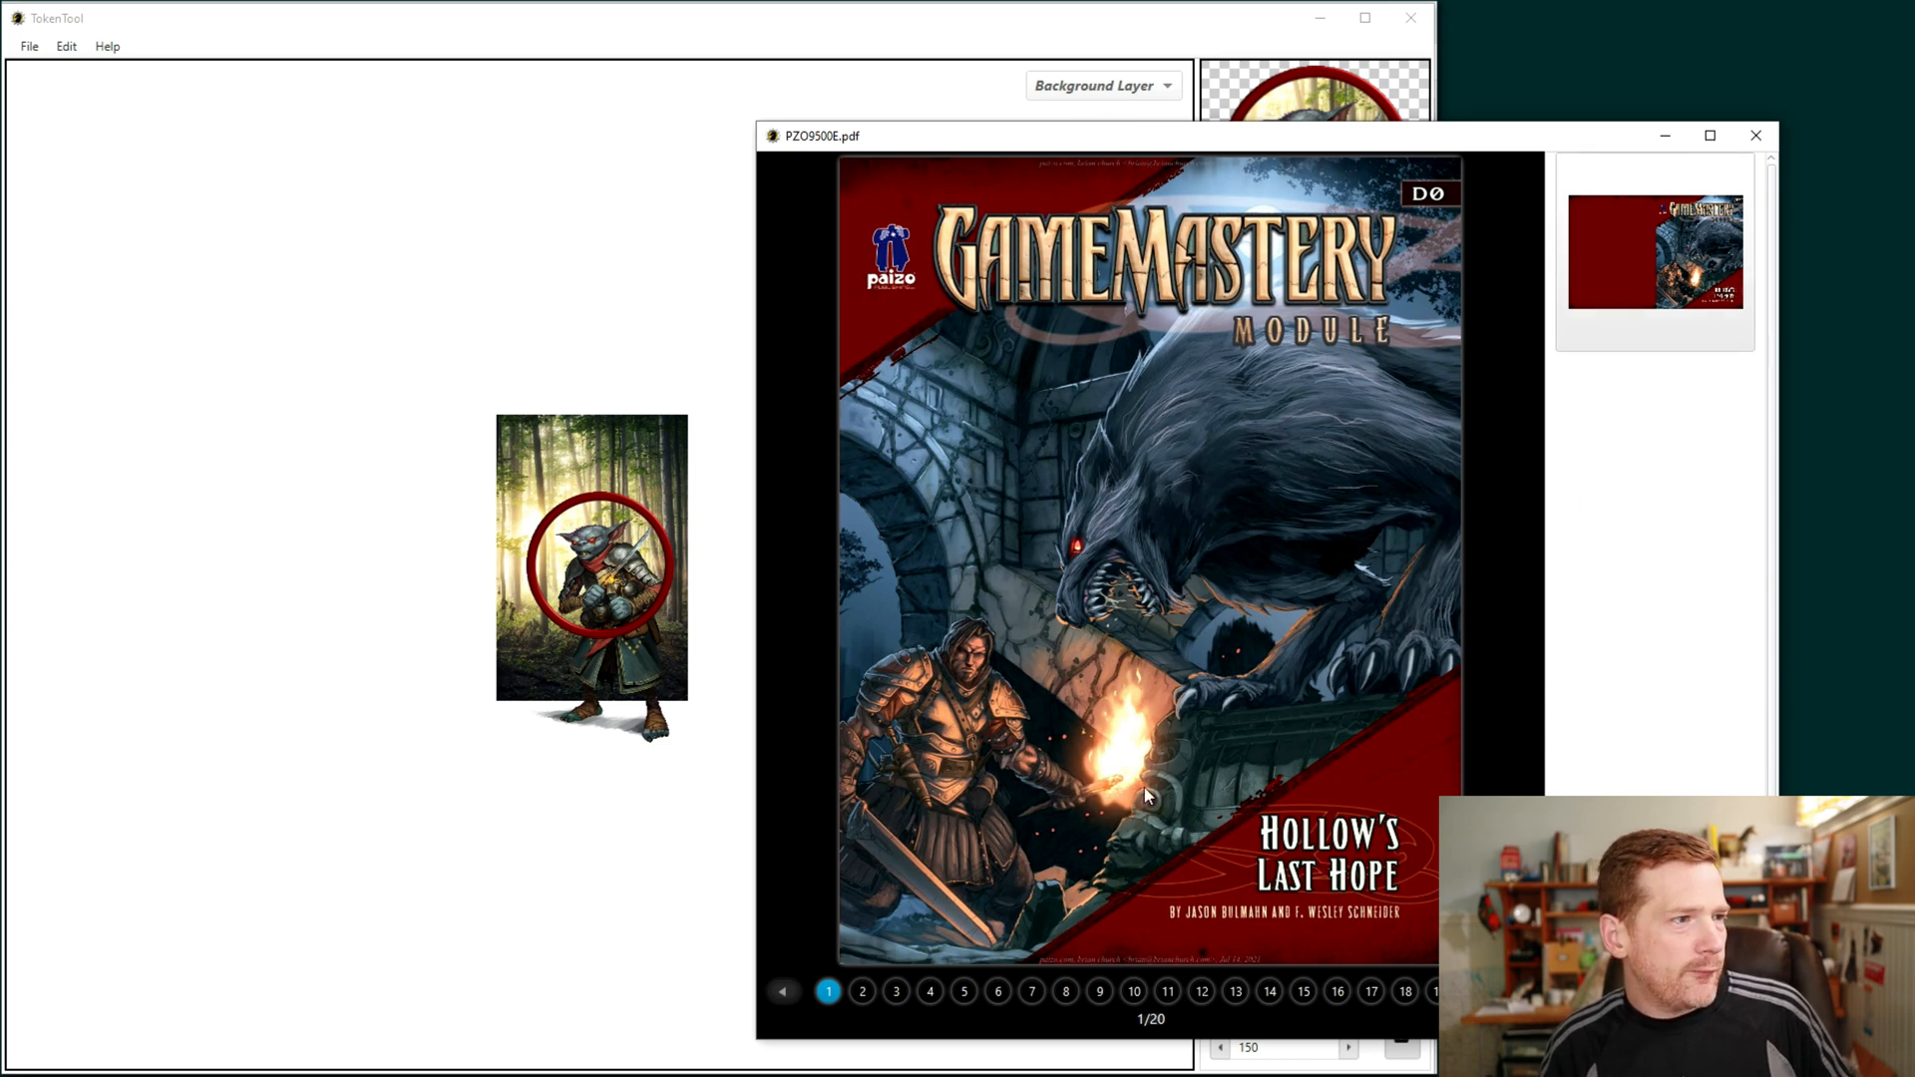
click(963, 992)
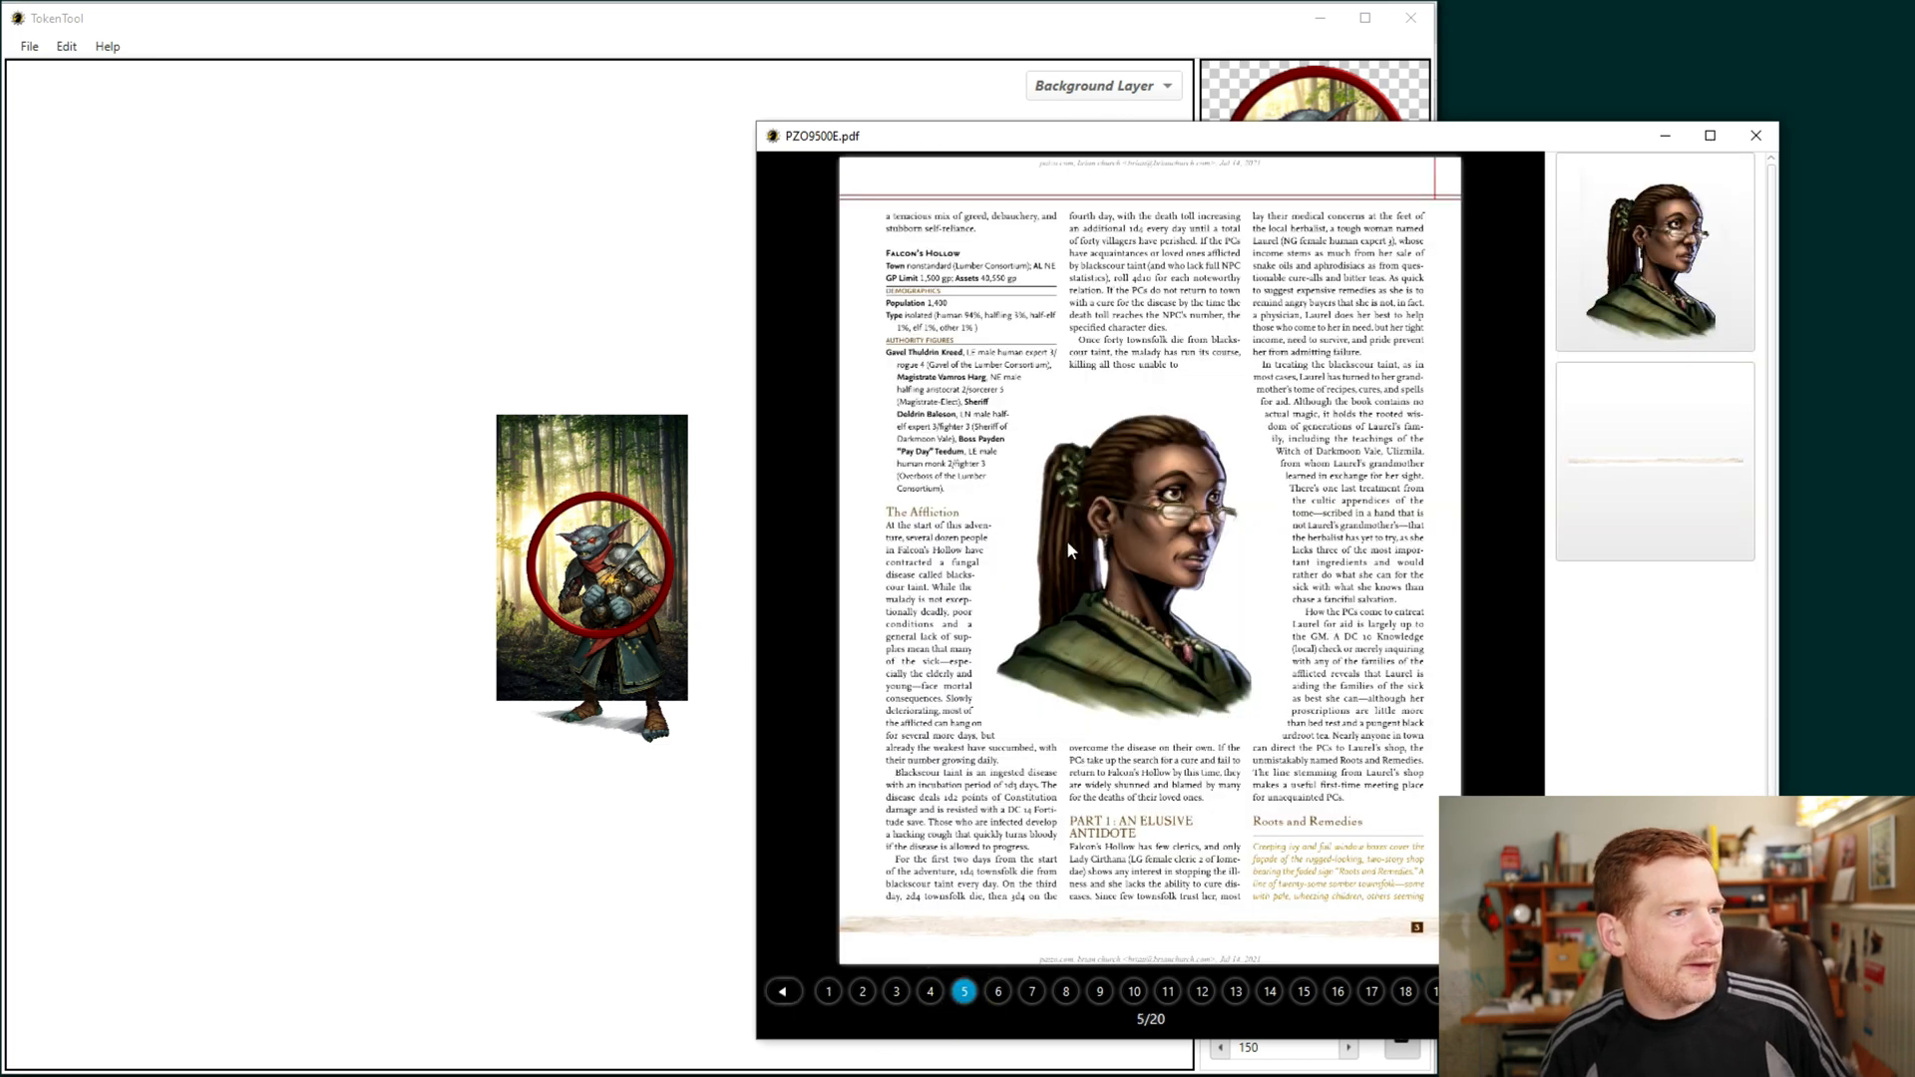
mouse_move(1247, 594)
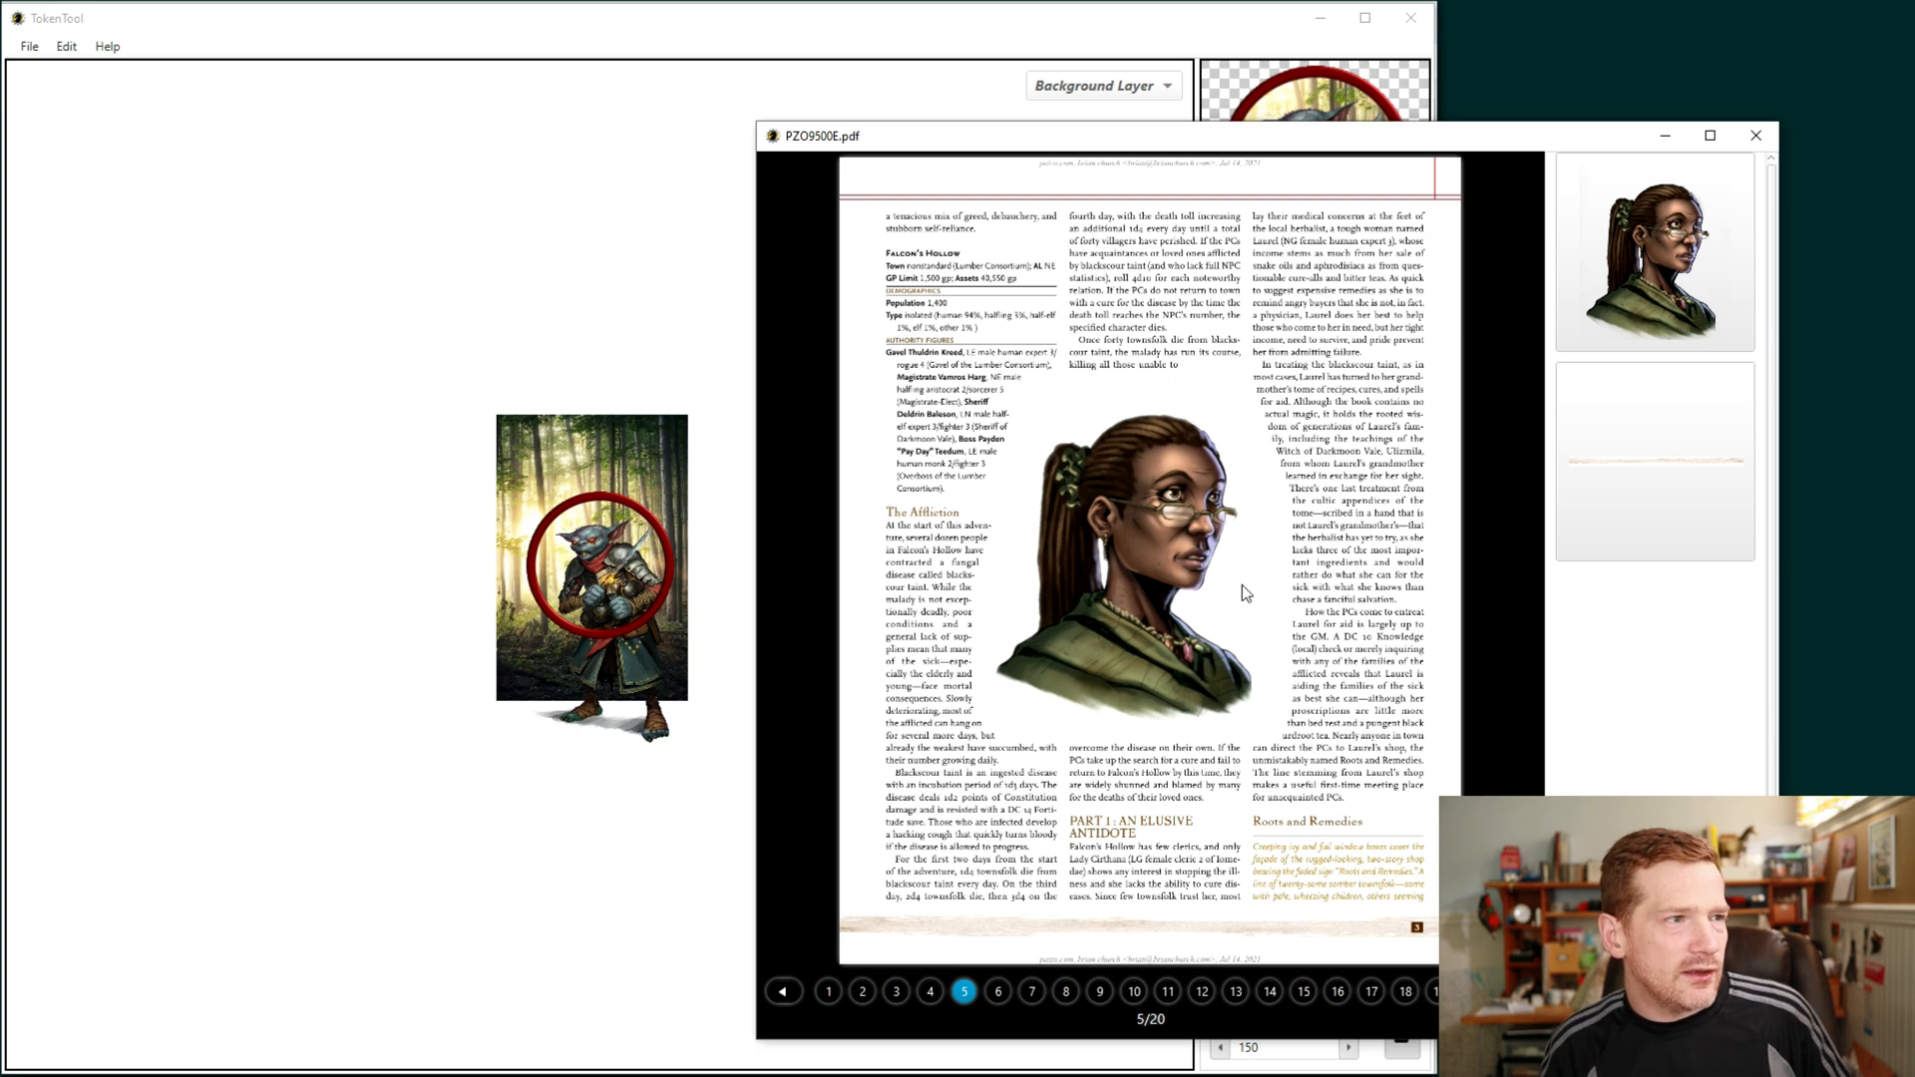
mouse_move(1199, 509)
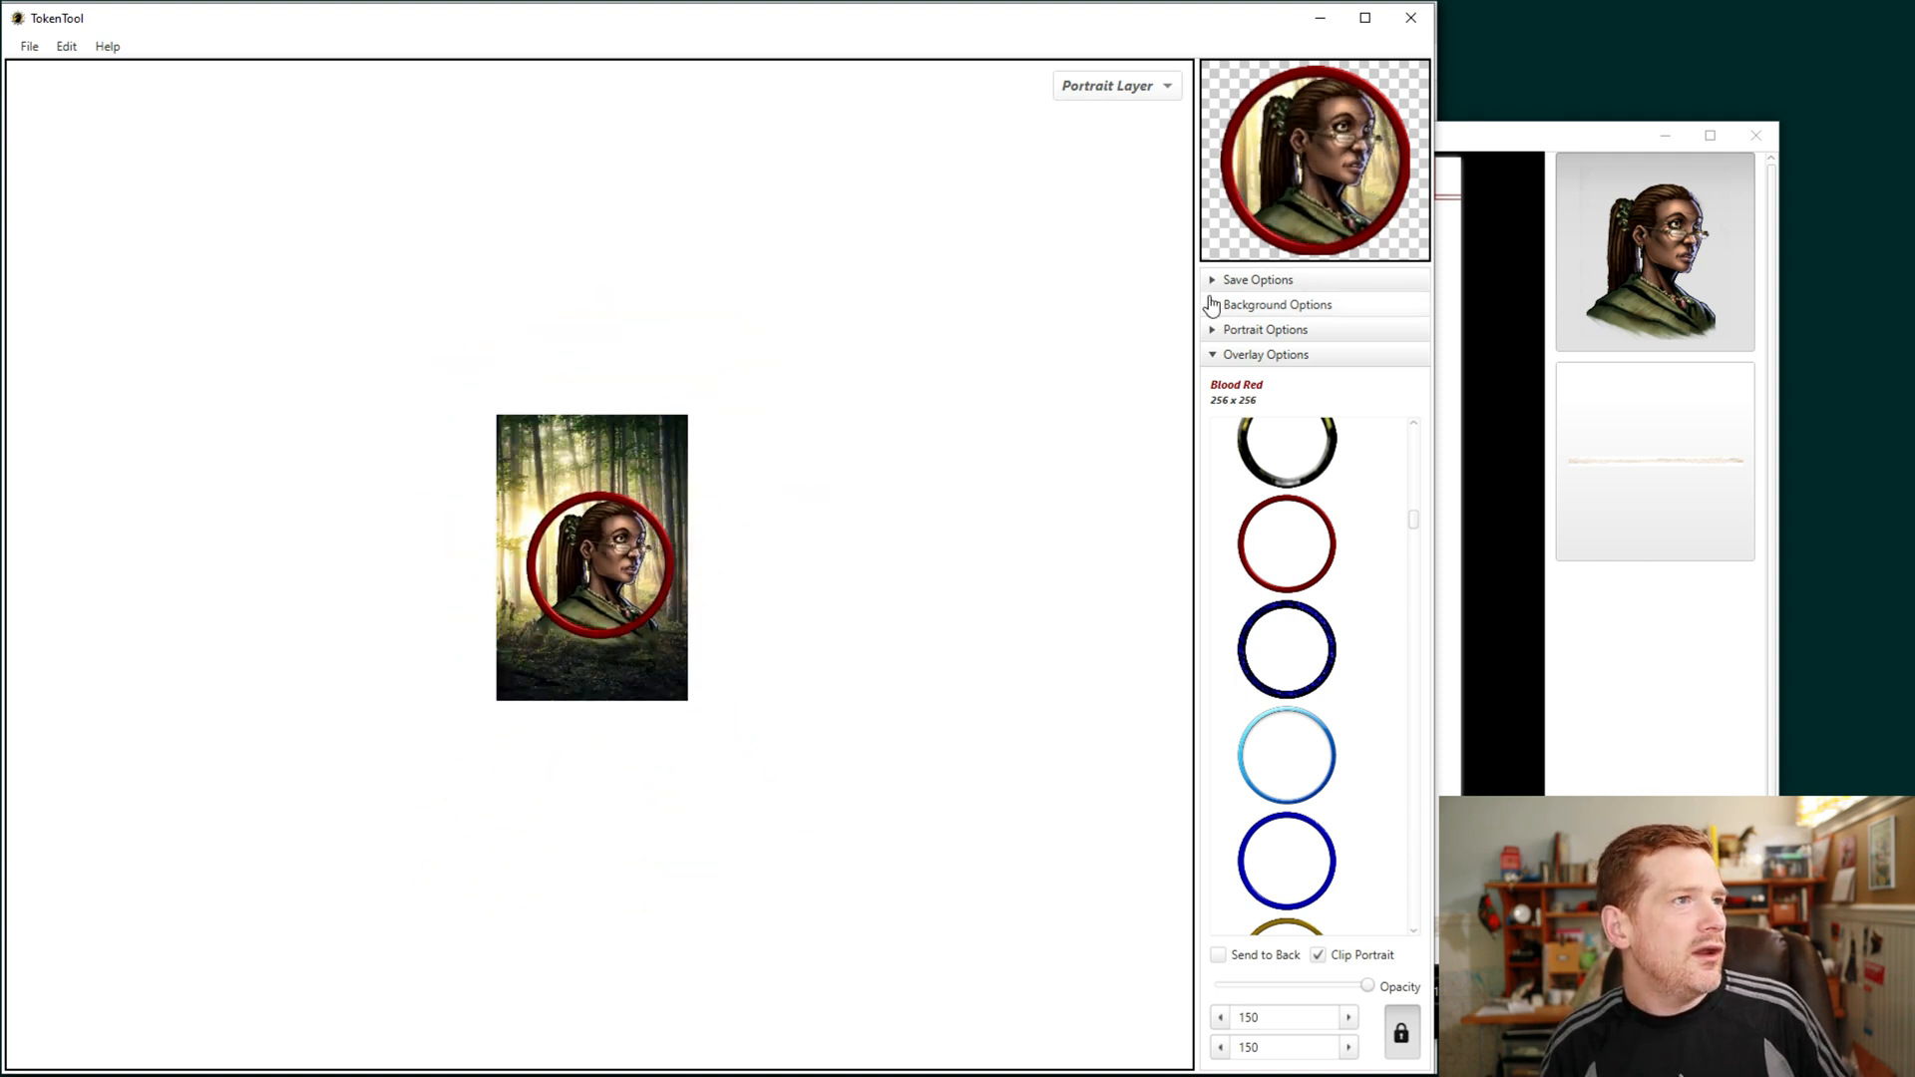
Step: Remove the forest background image so only the woman's portrait remains in the red ring
click(1277, 304)
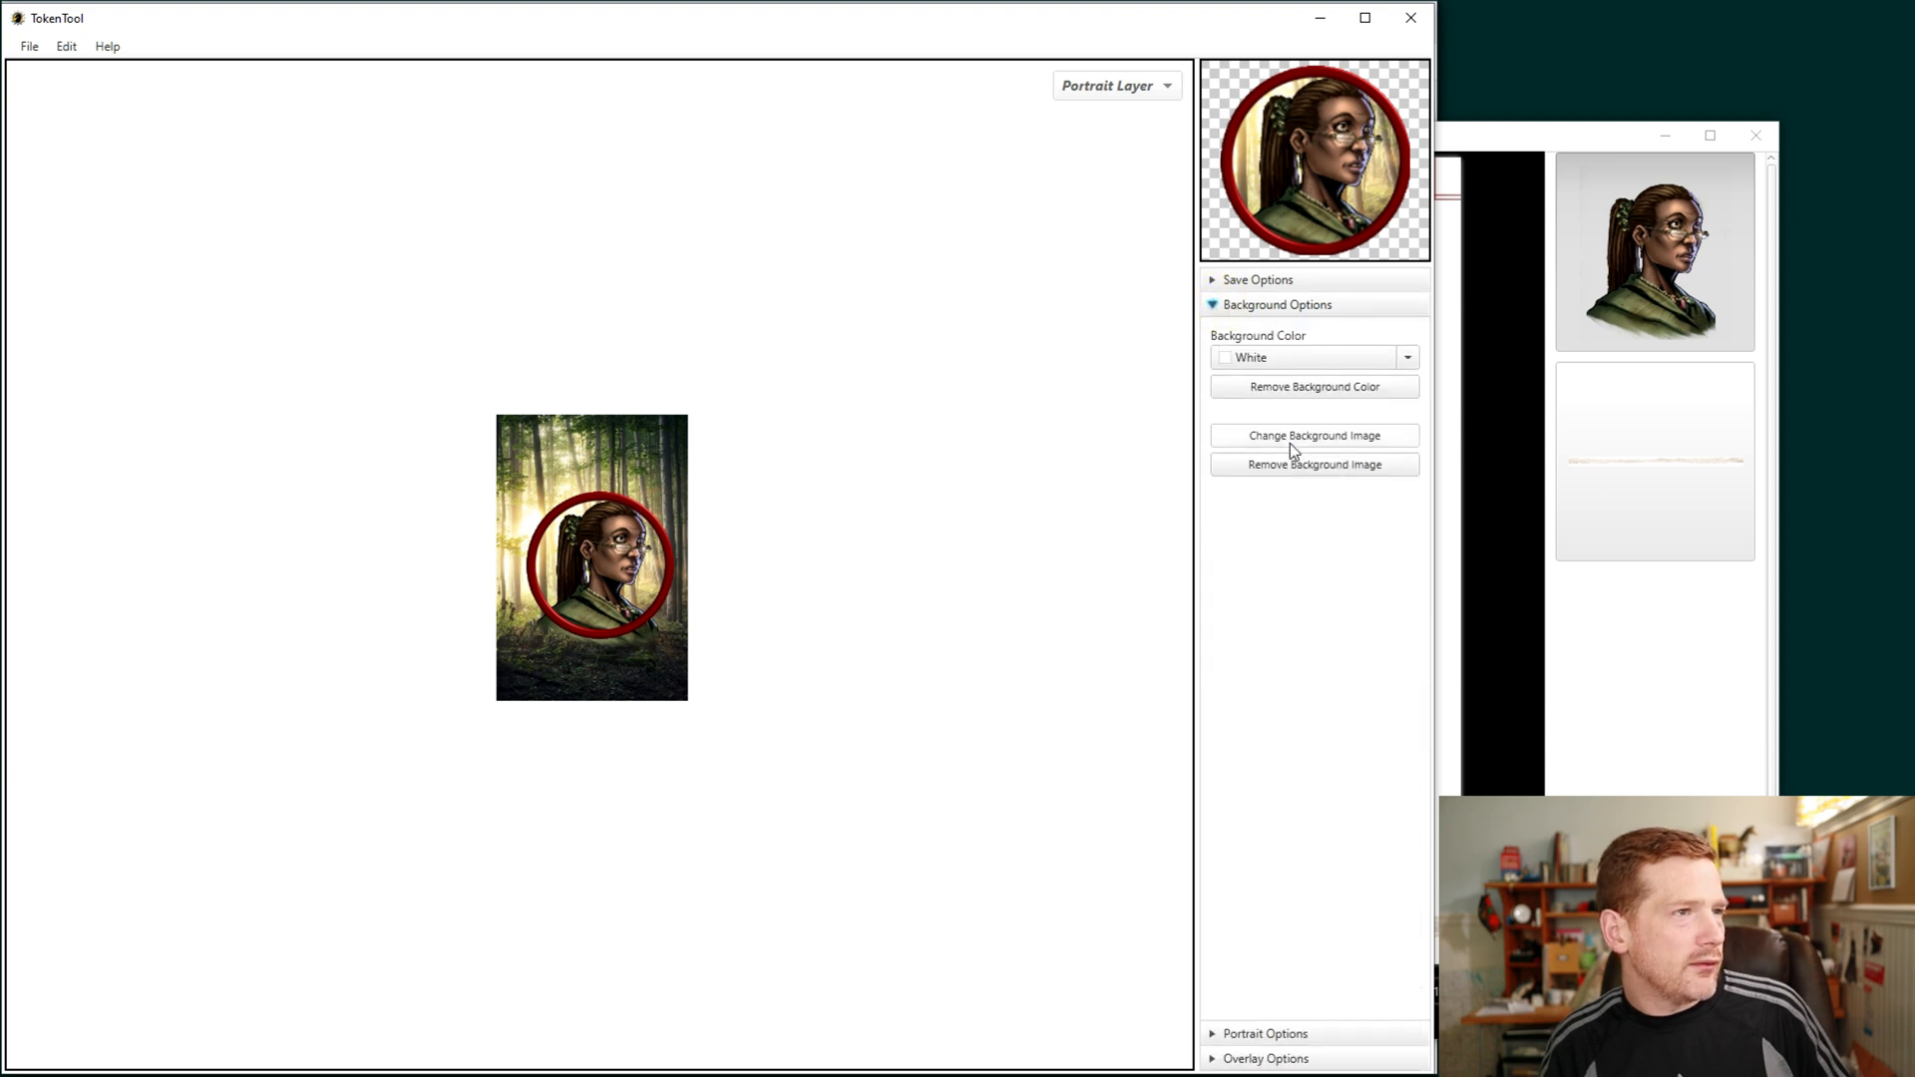
mouse_move(1153, 433)
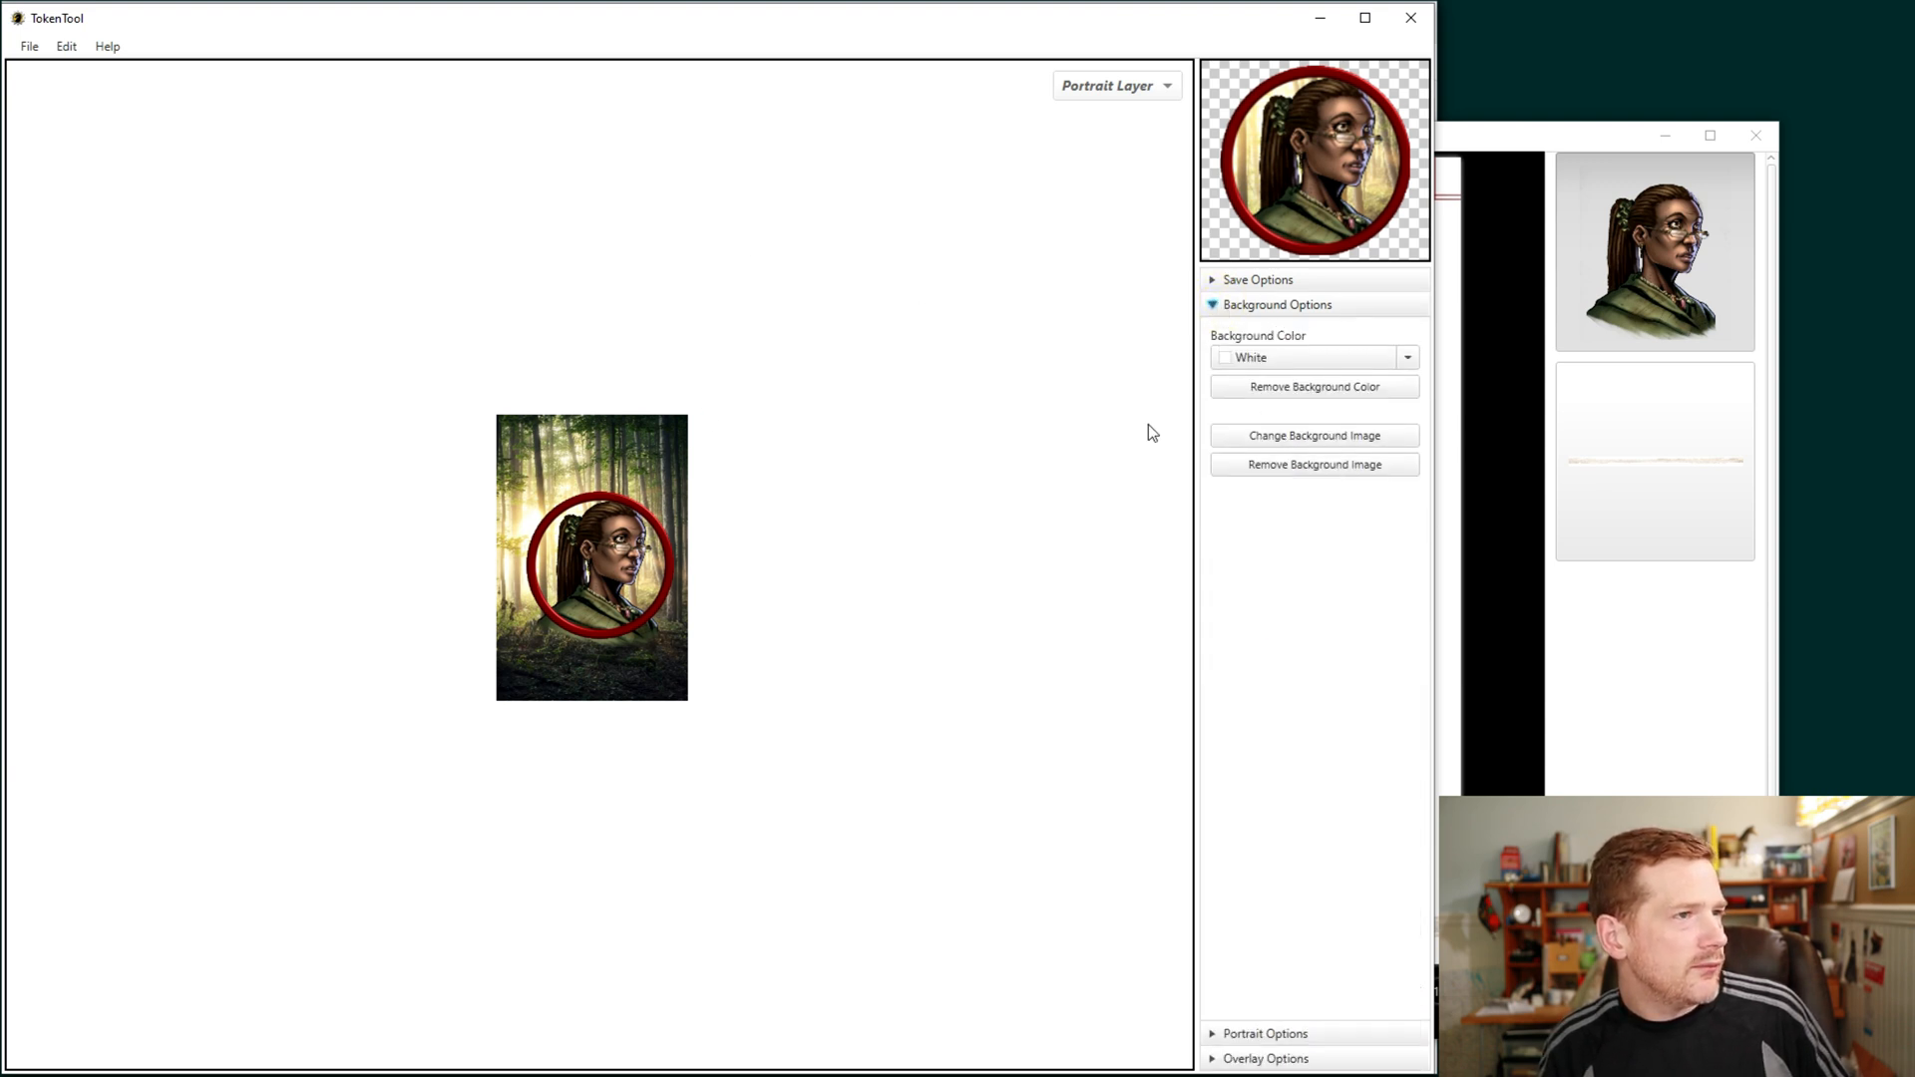
mouse_move(1317, 329)
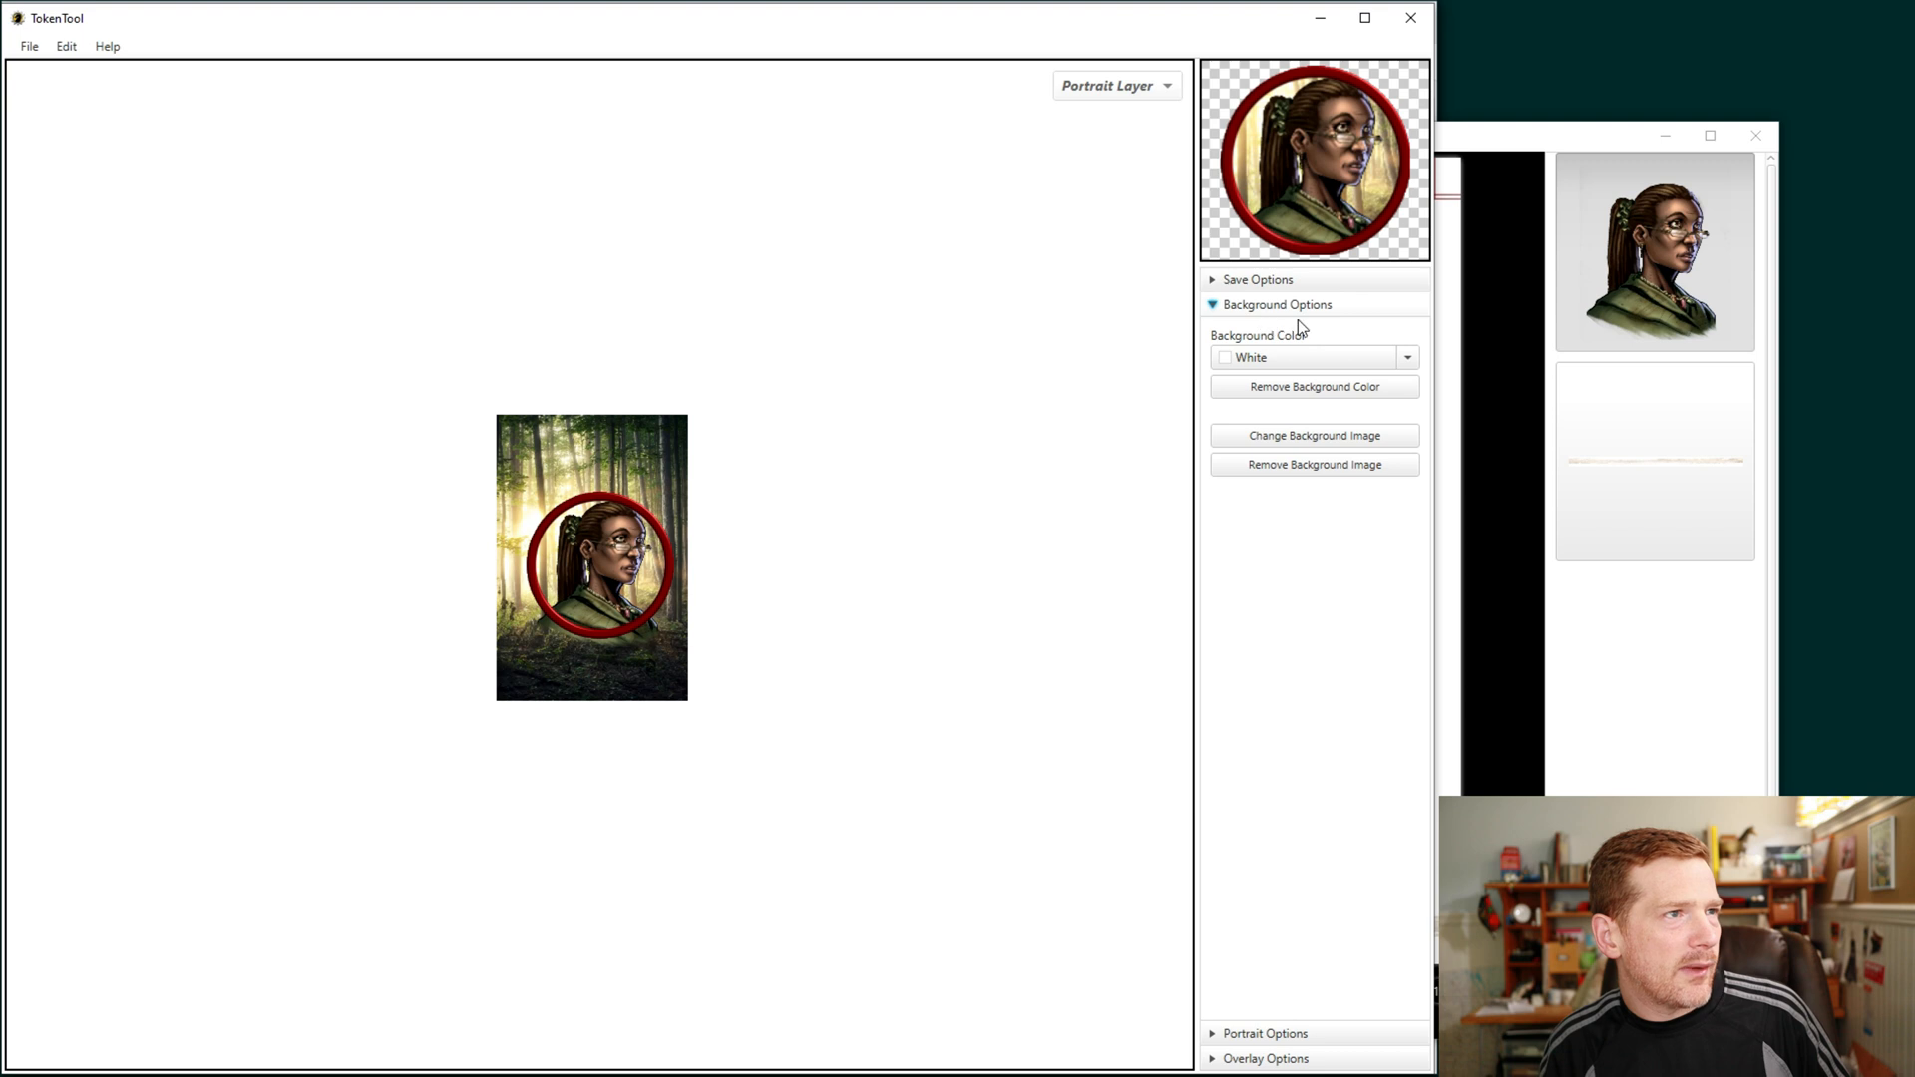
click(1313, 463)
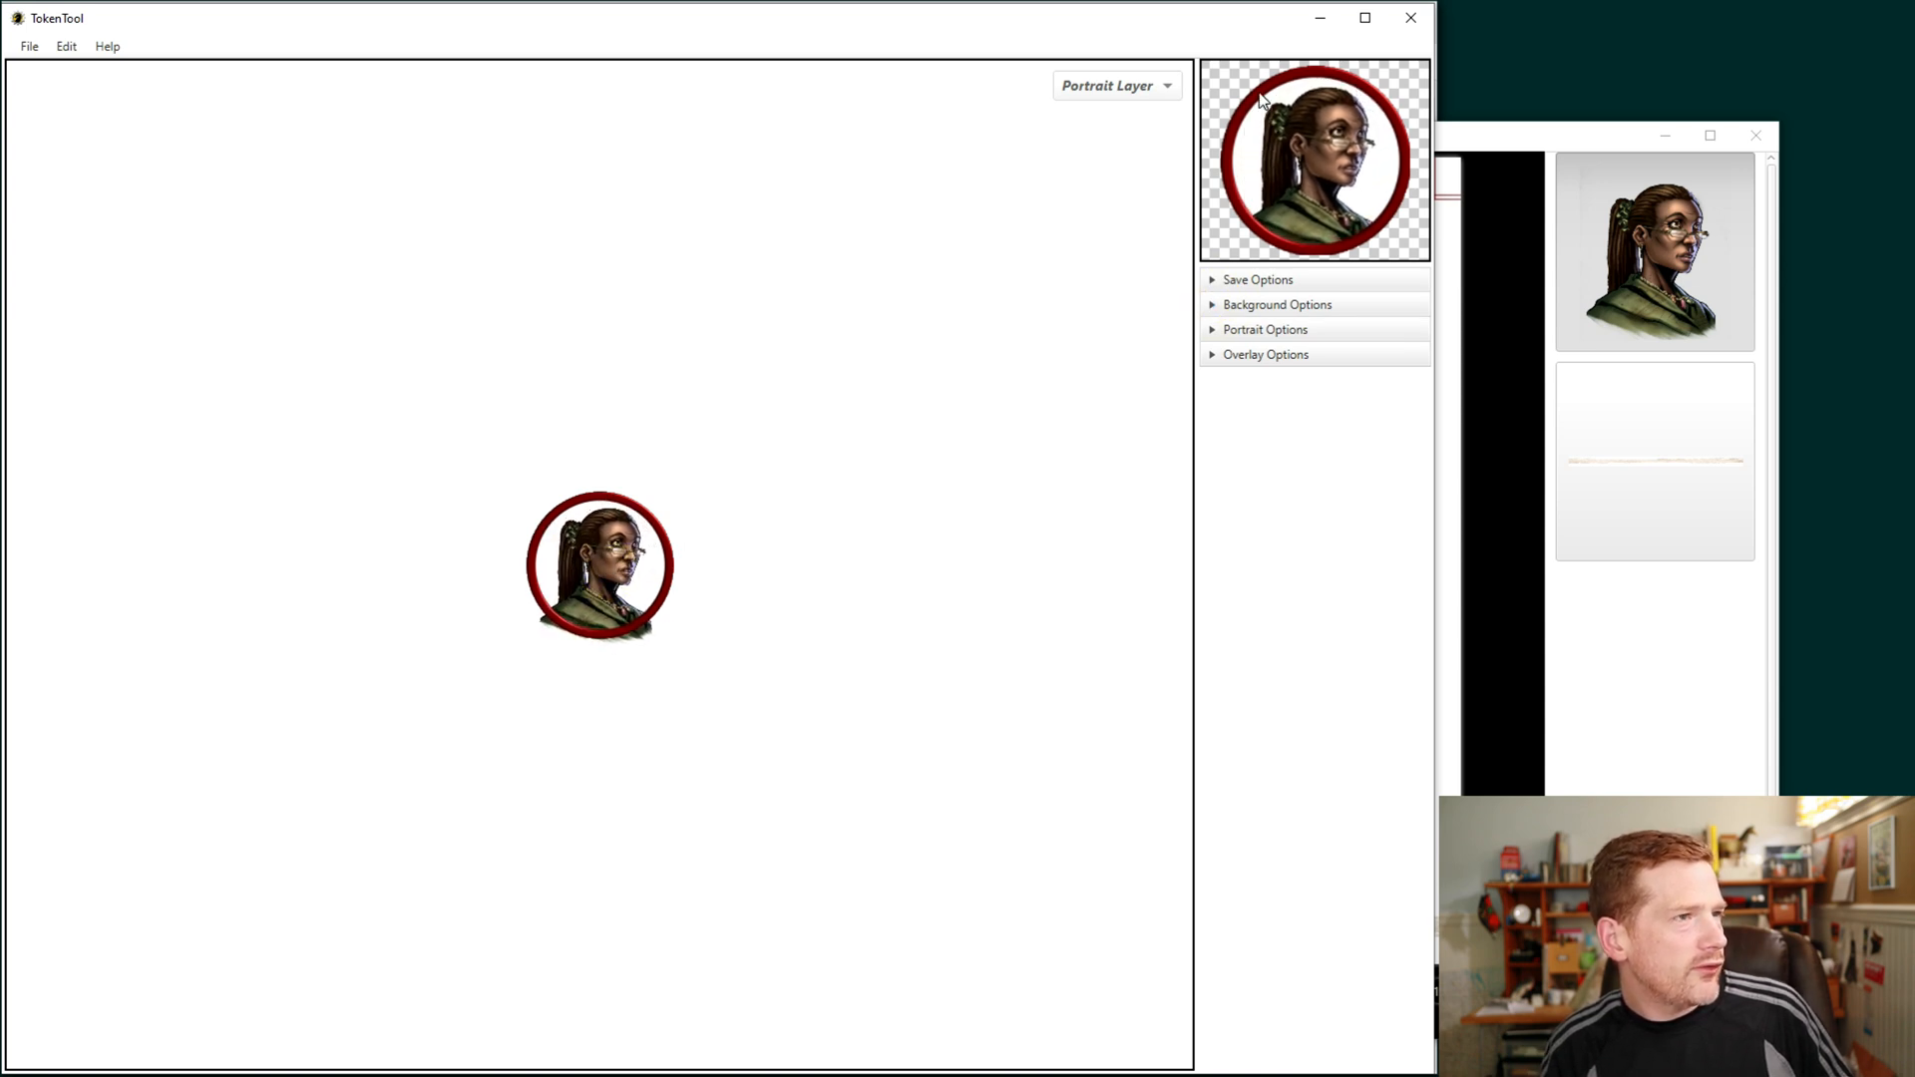
mouse_move(1315, 164)
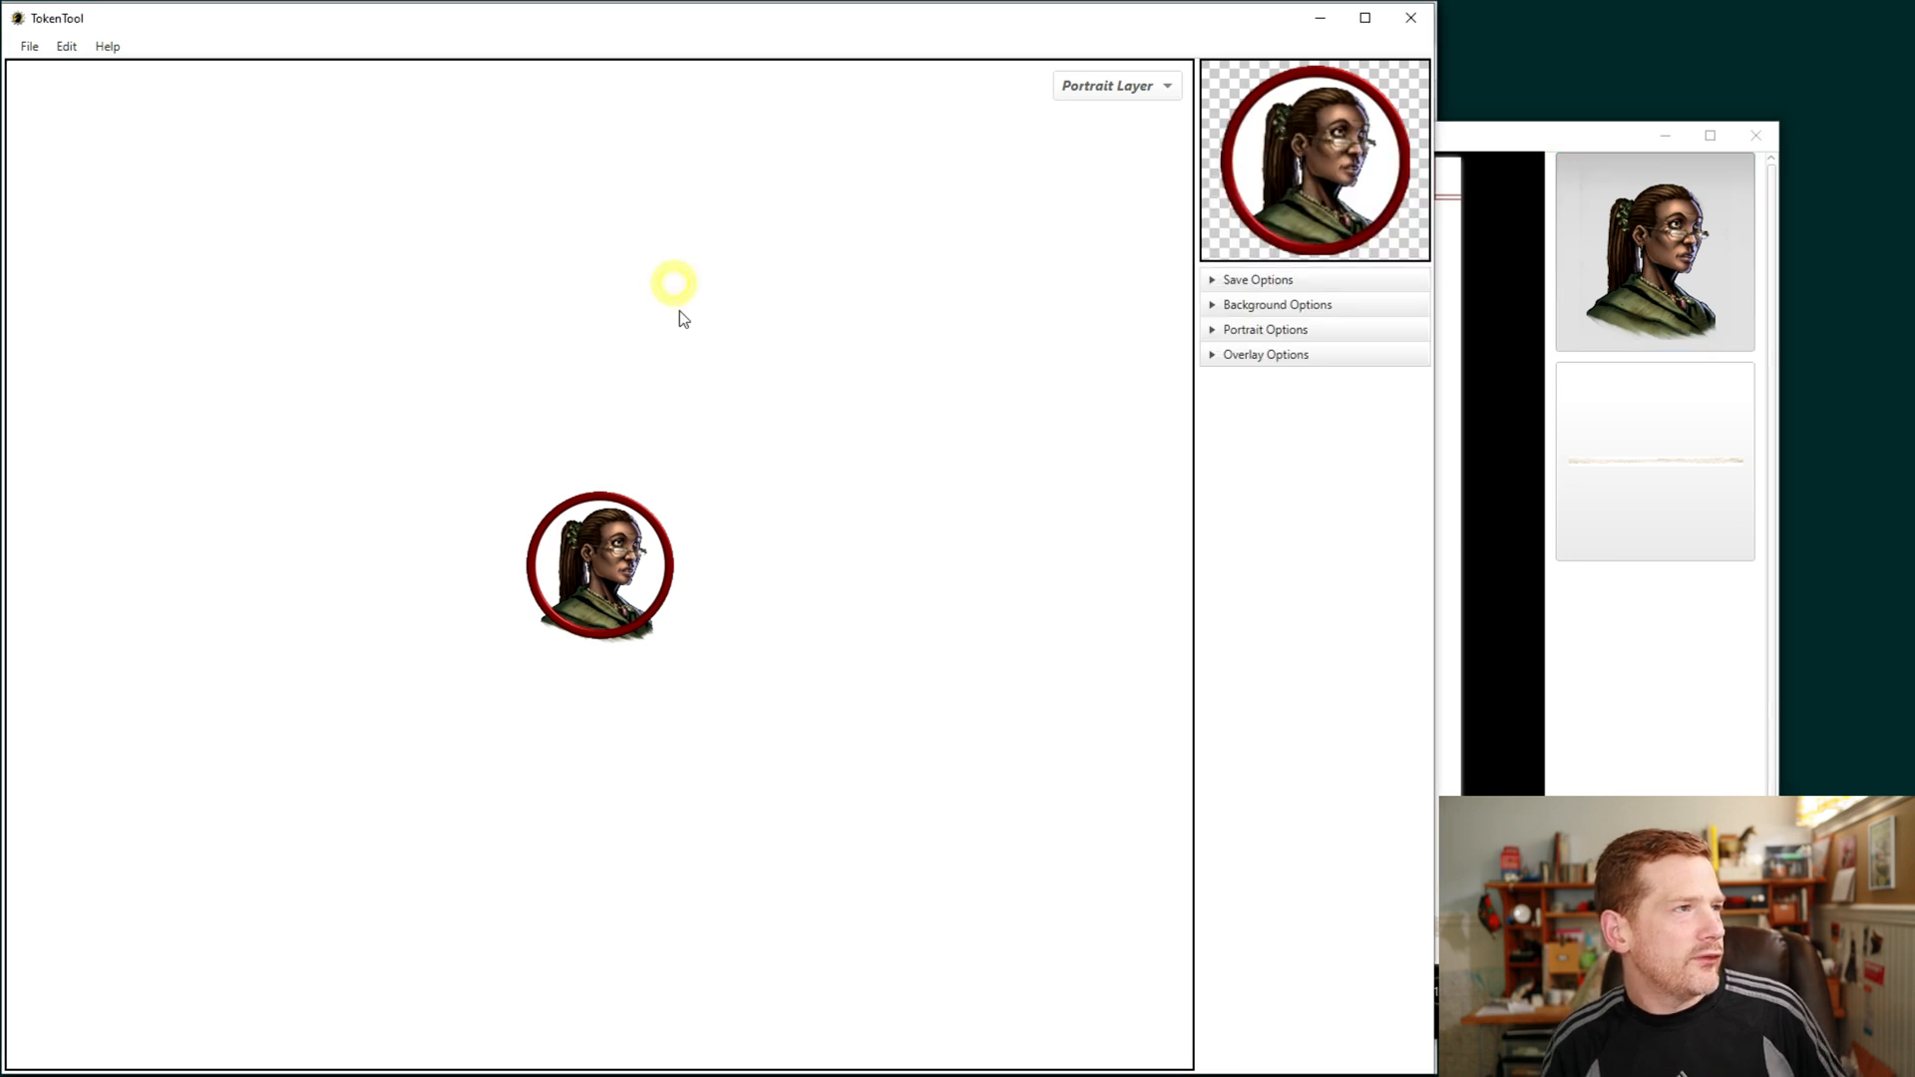
Step: Back out of saving and give the spectacled woman token the Blue, Shiny ring overlay
click(28, 46)
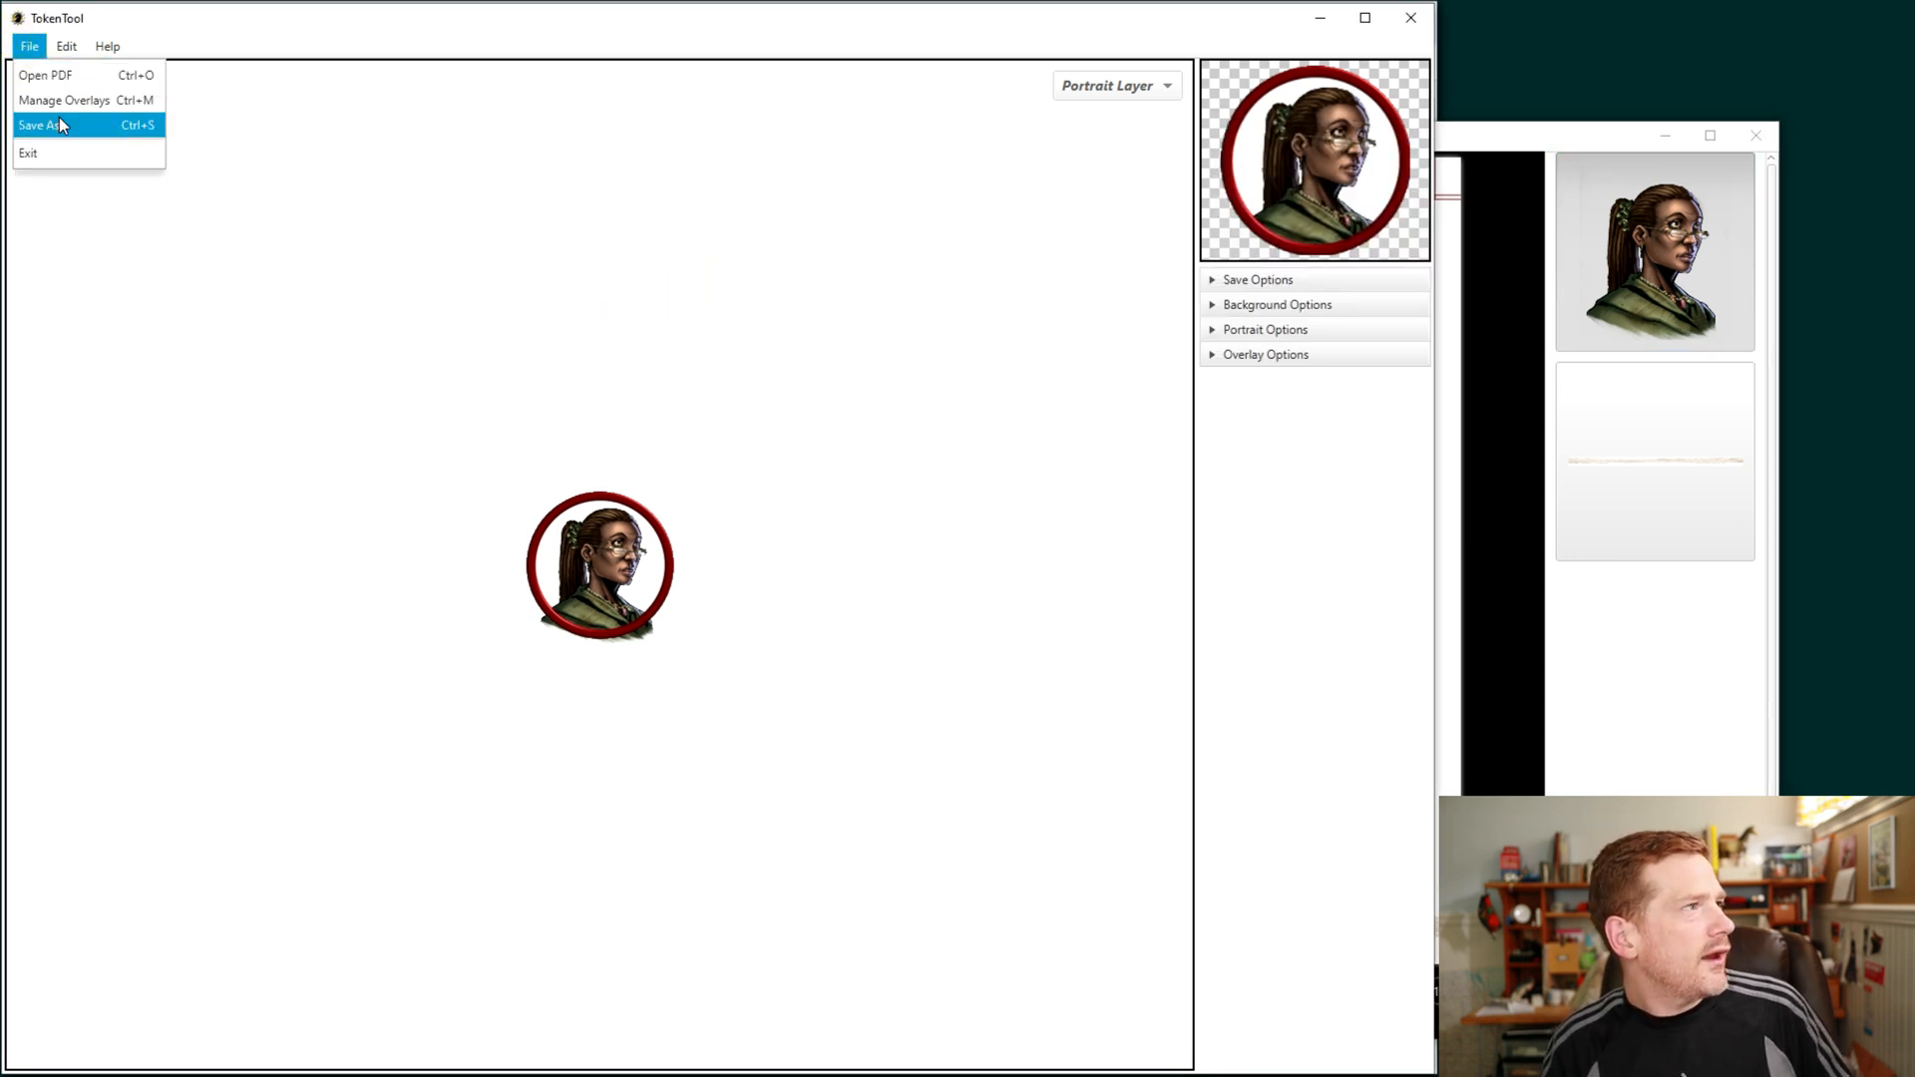
click(44, 126)
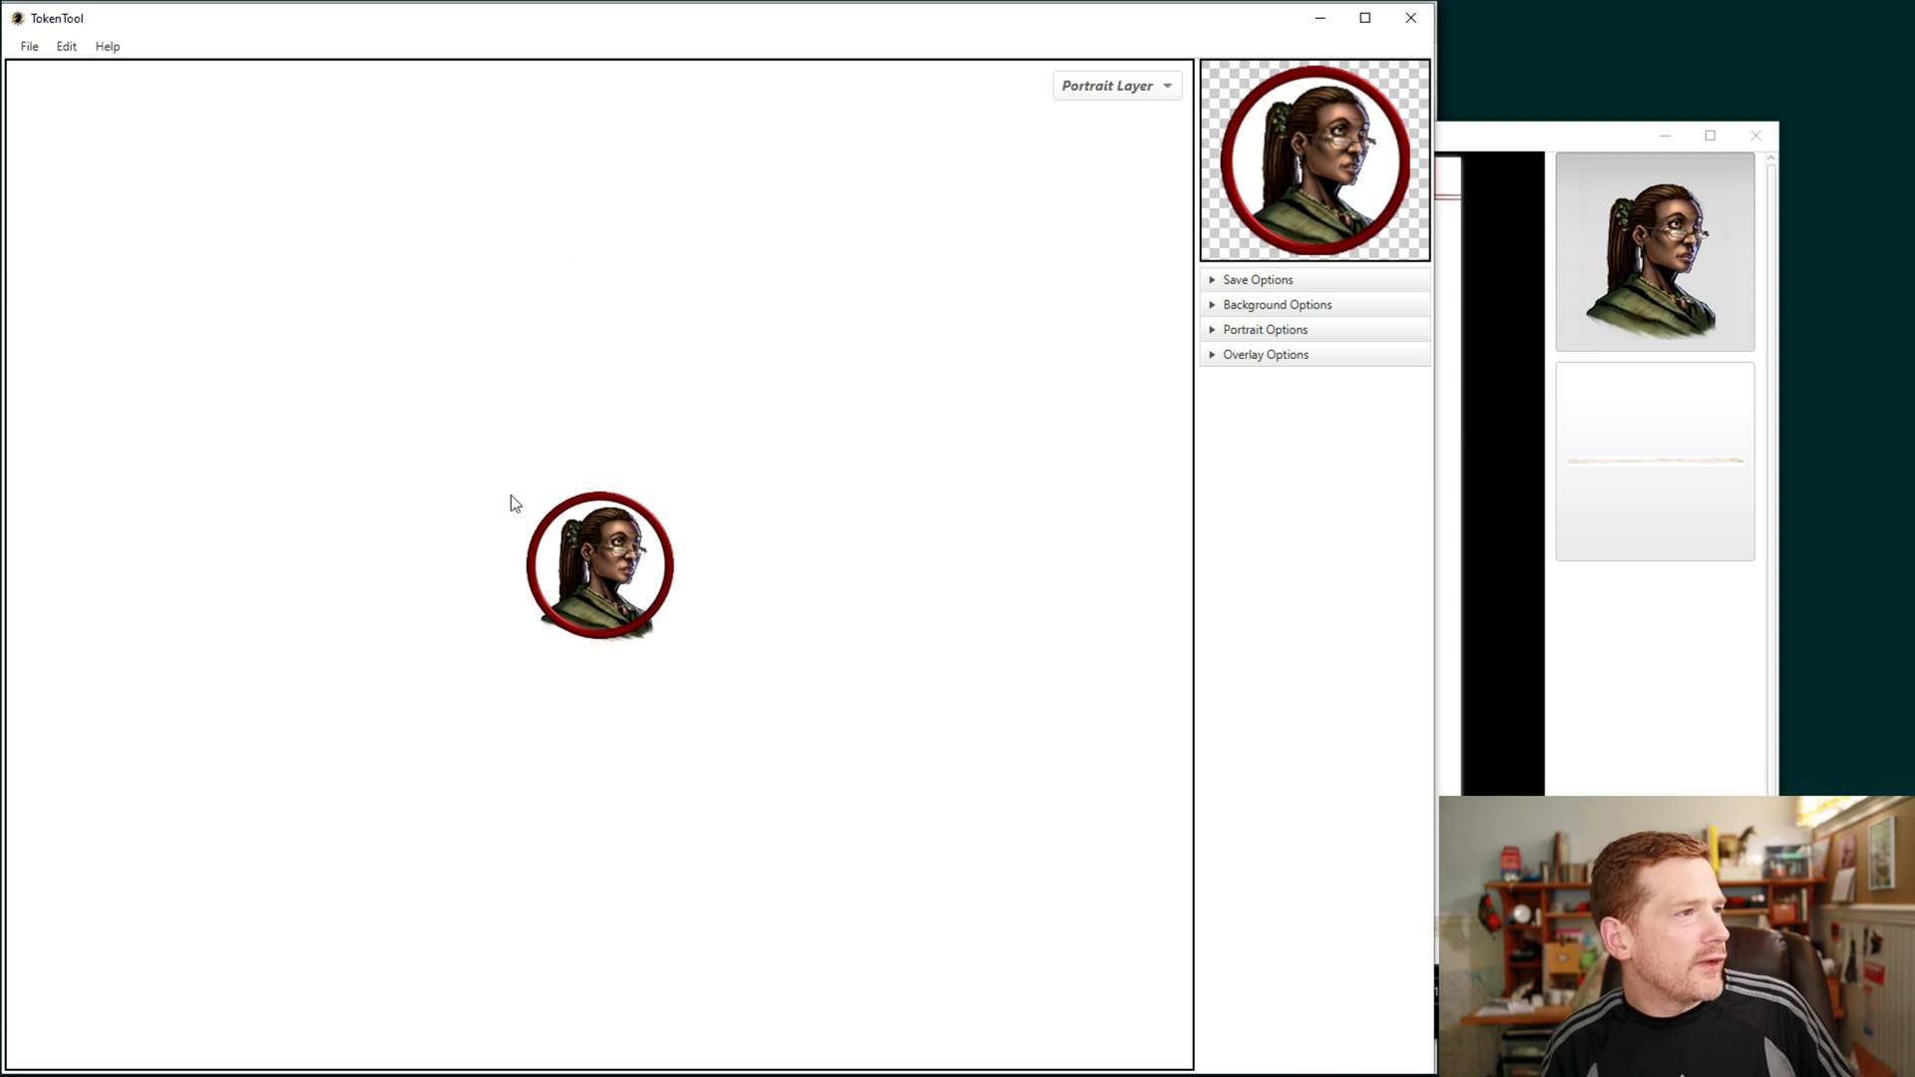
mouse_move(485, 650)
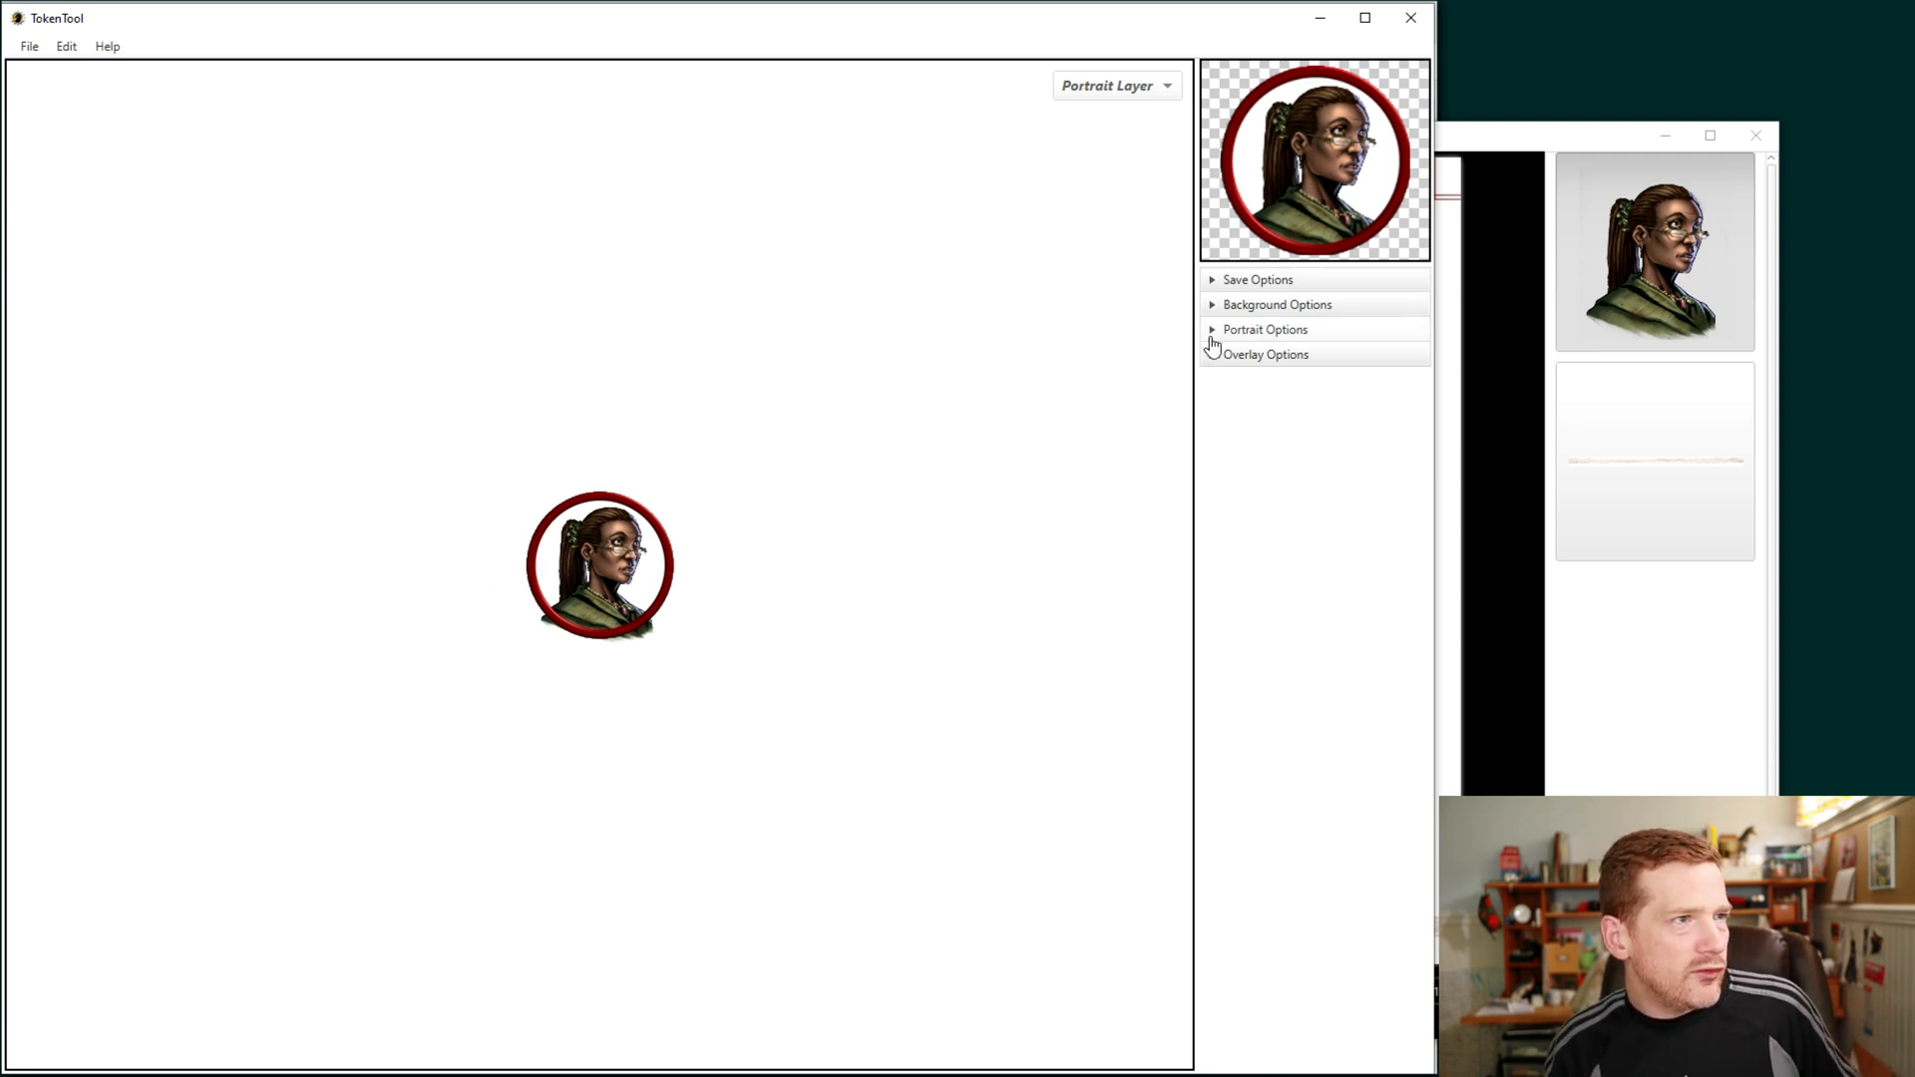
click(1265, 329)
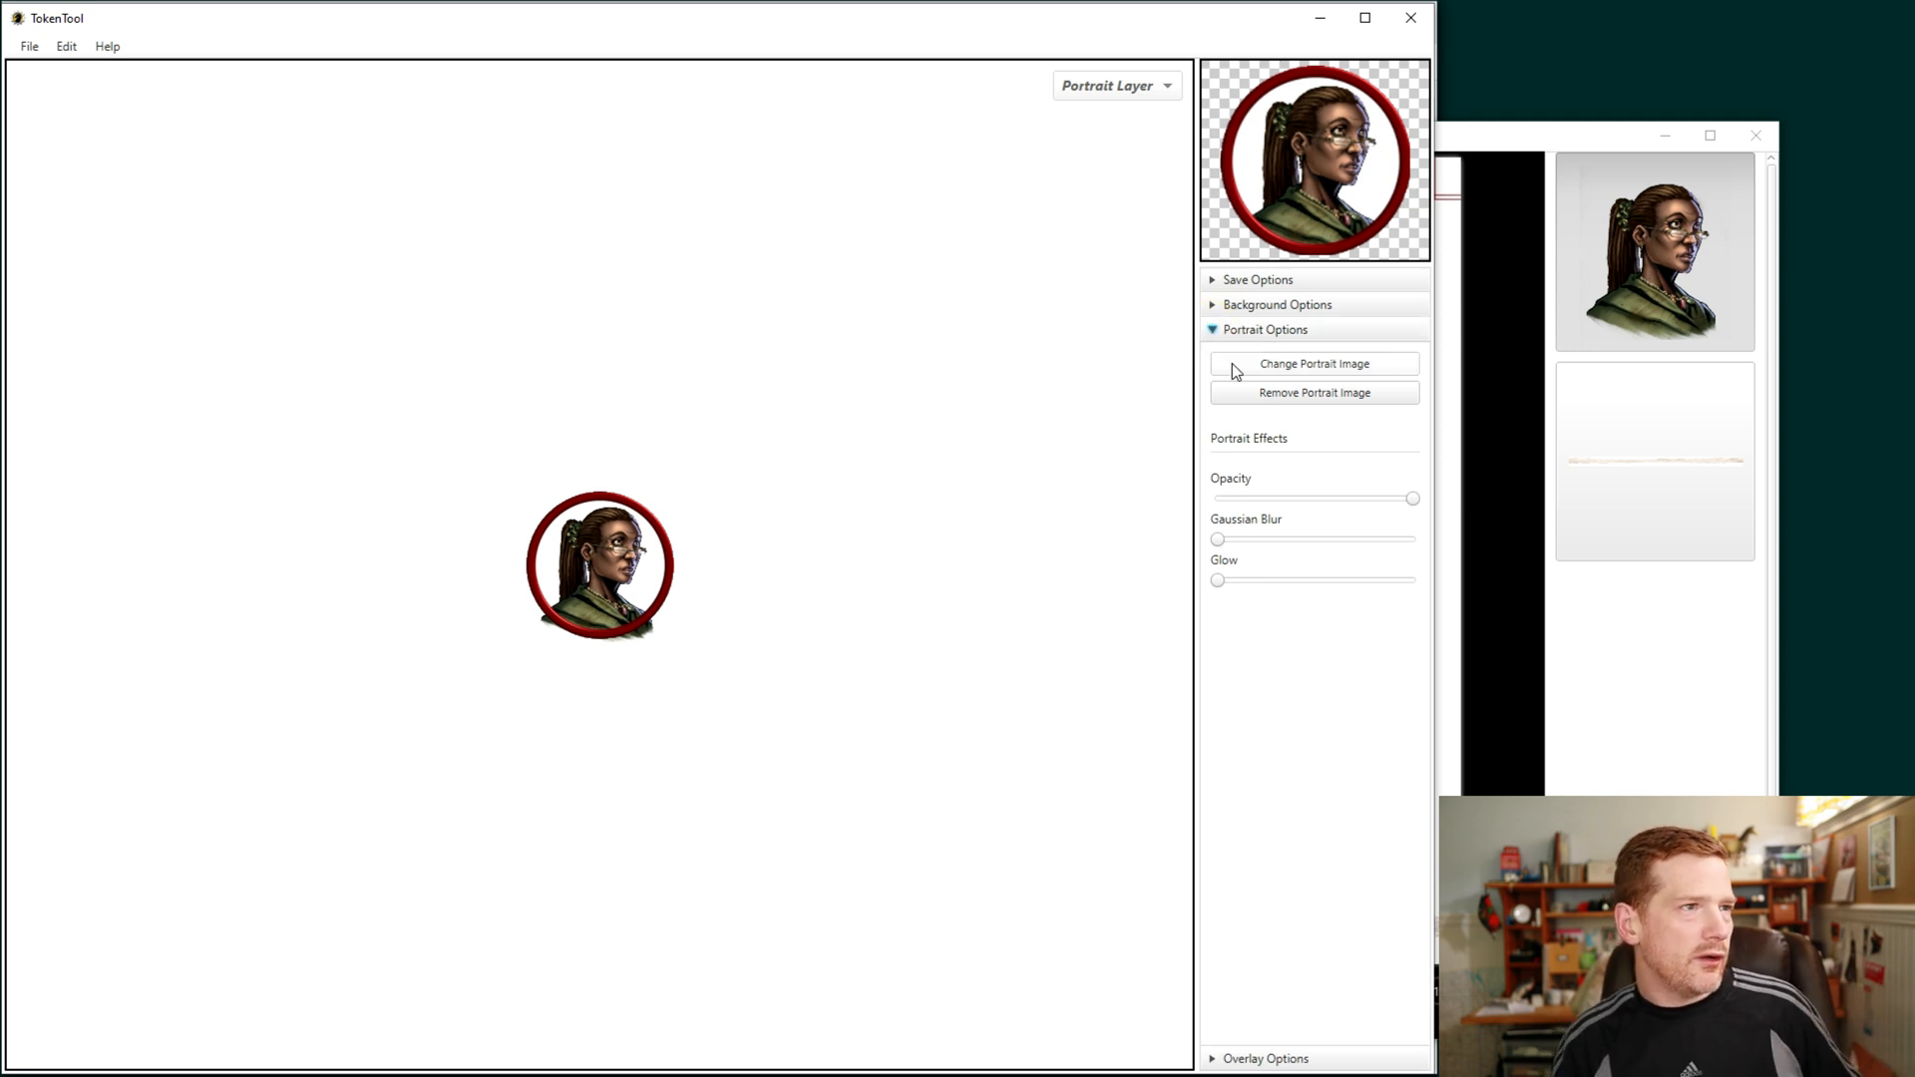
click(1263, 332)
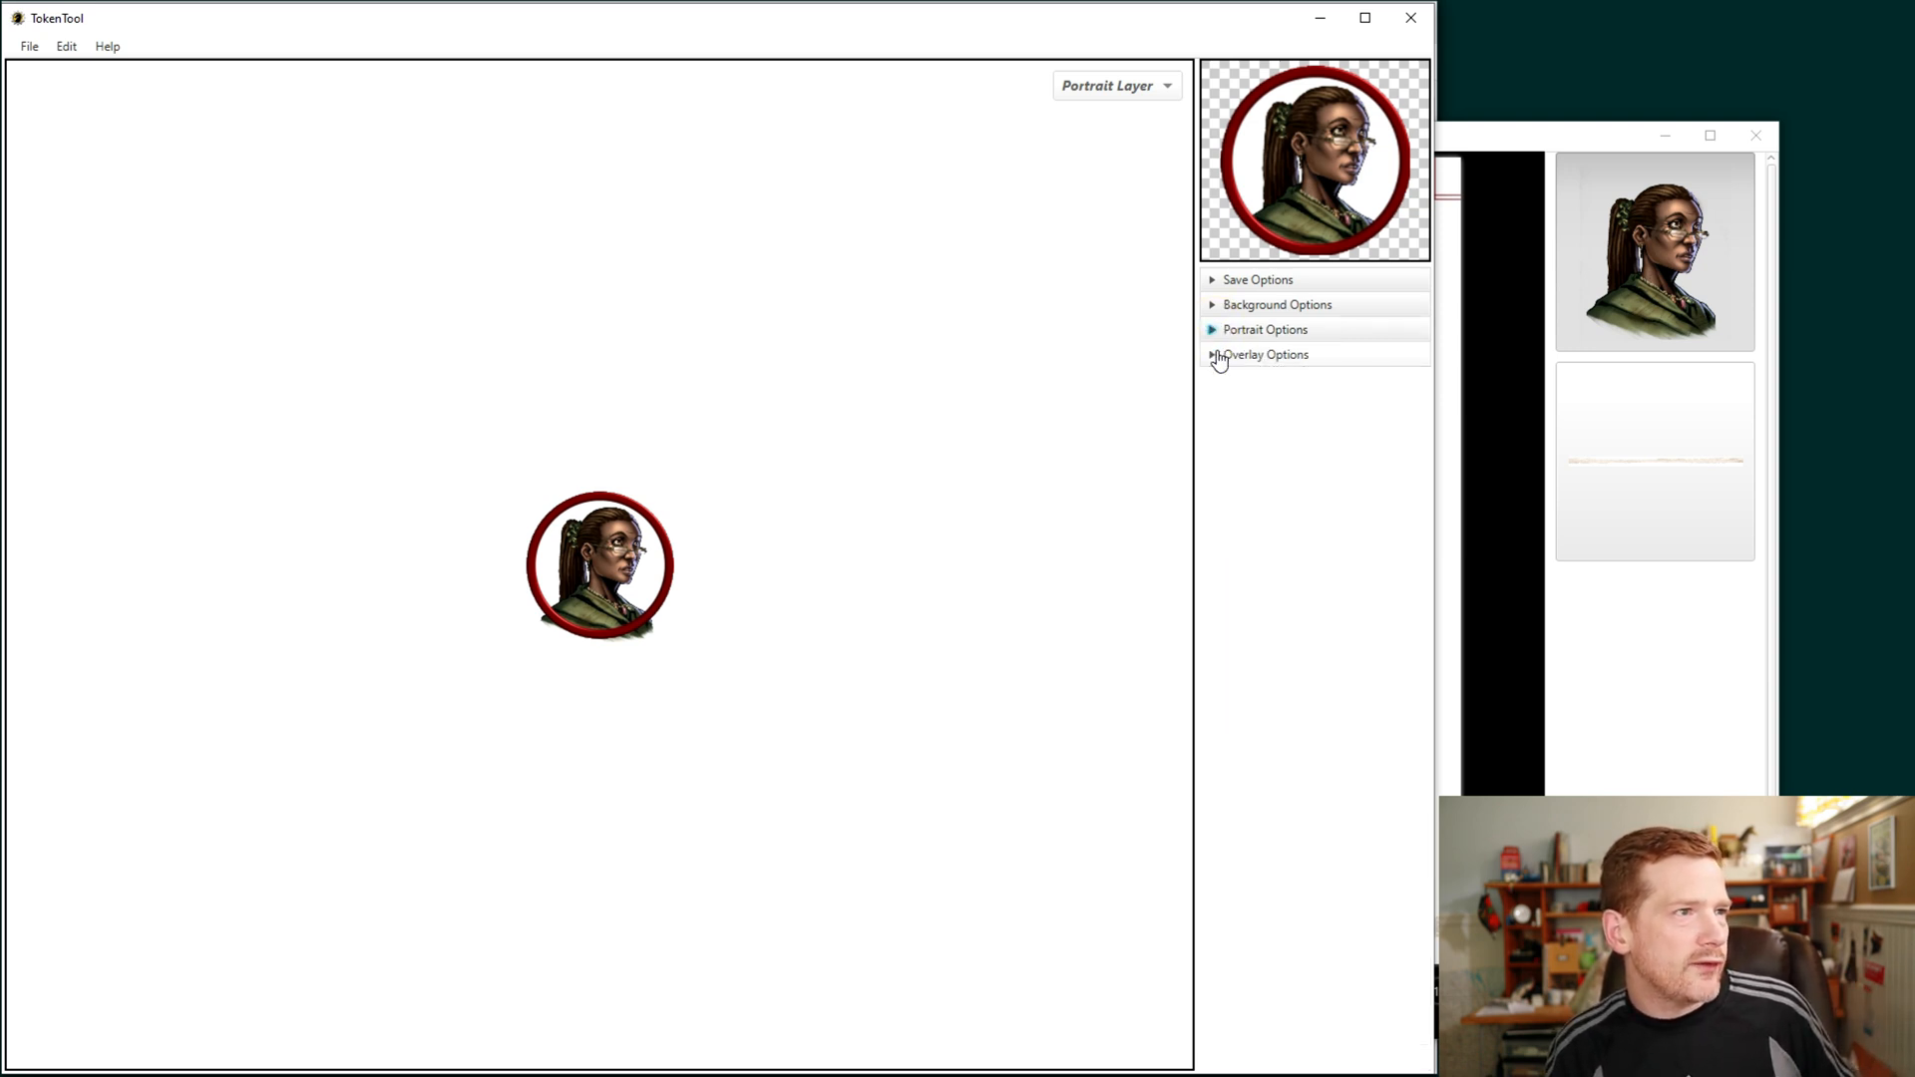
click(1265, 355)
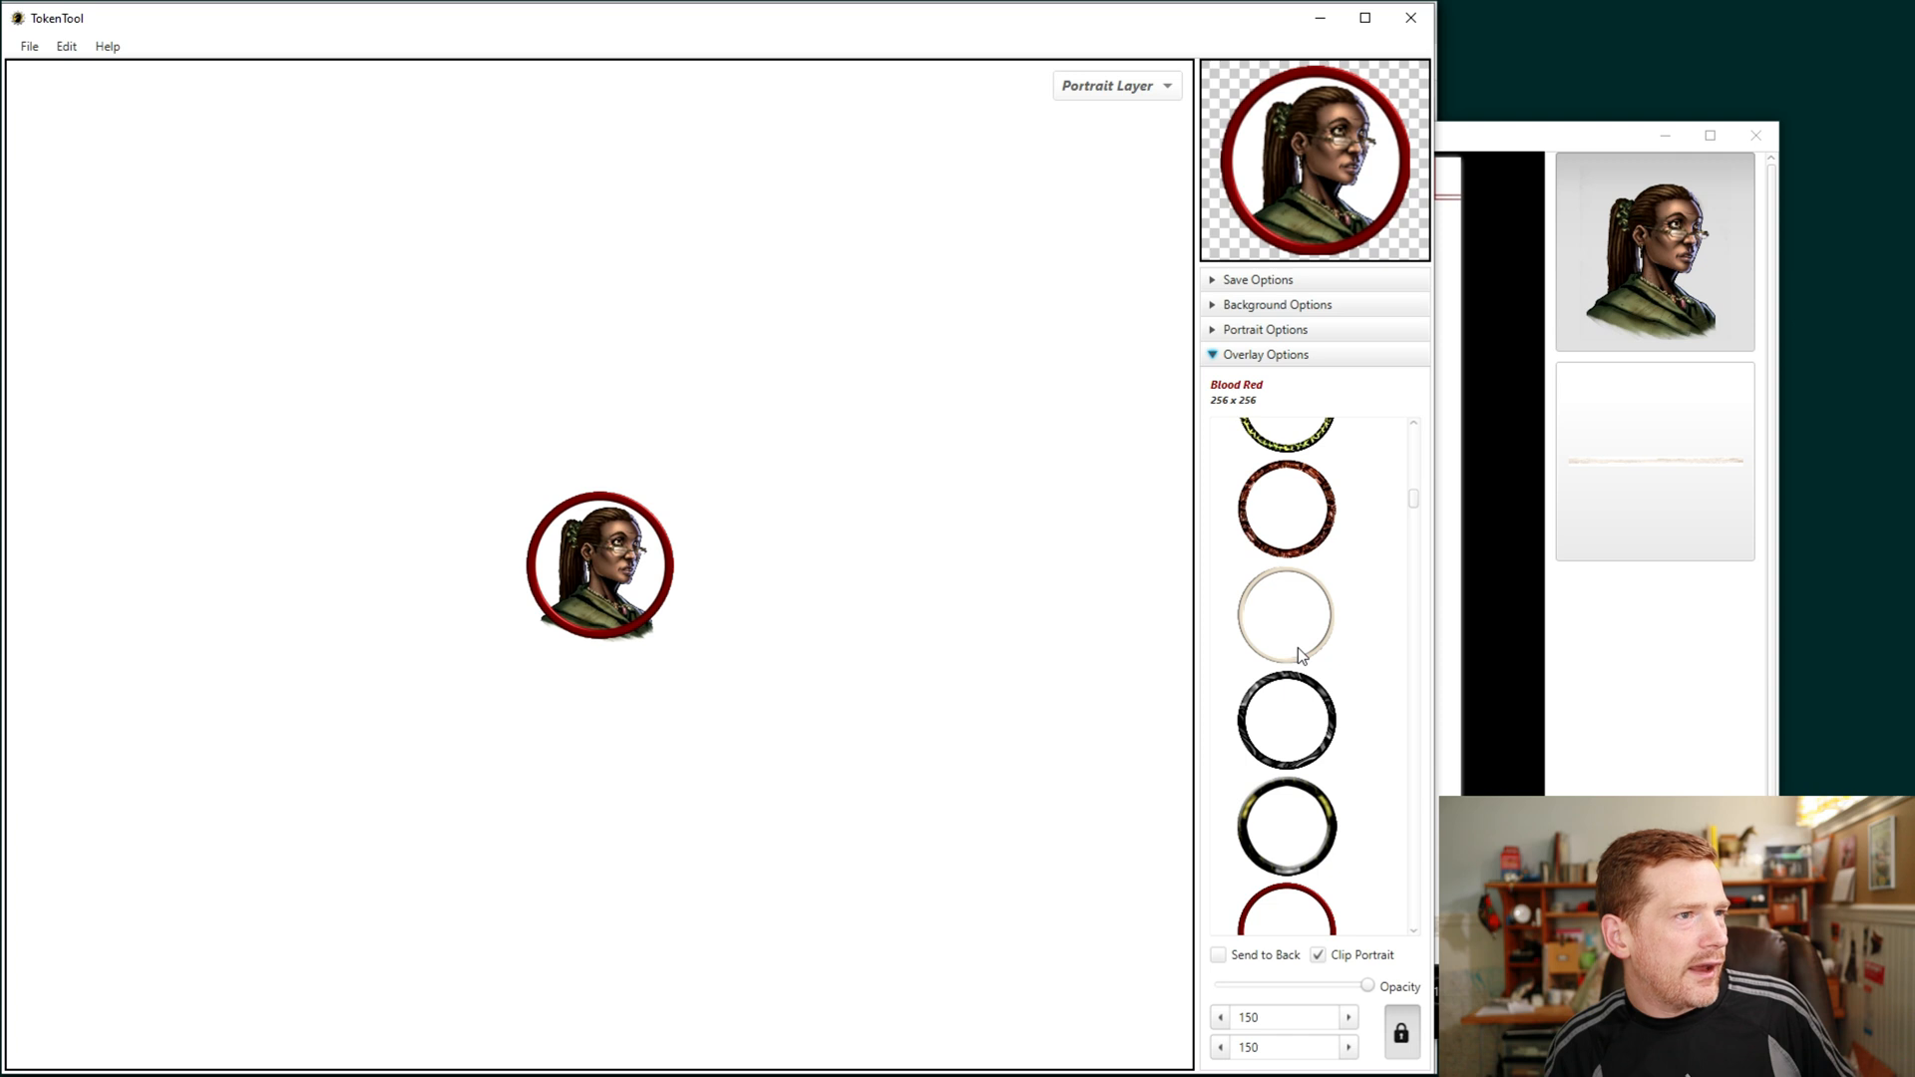
click(1285, 615)
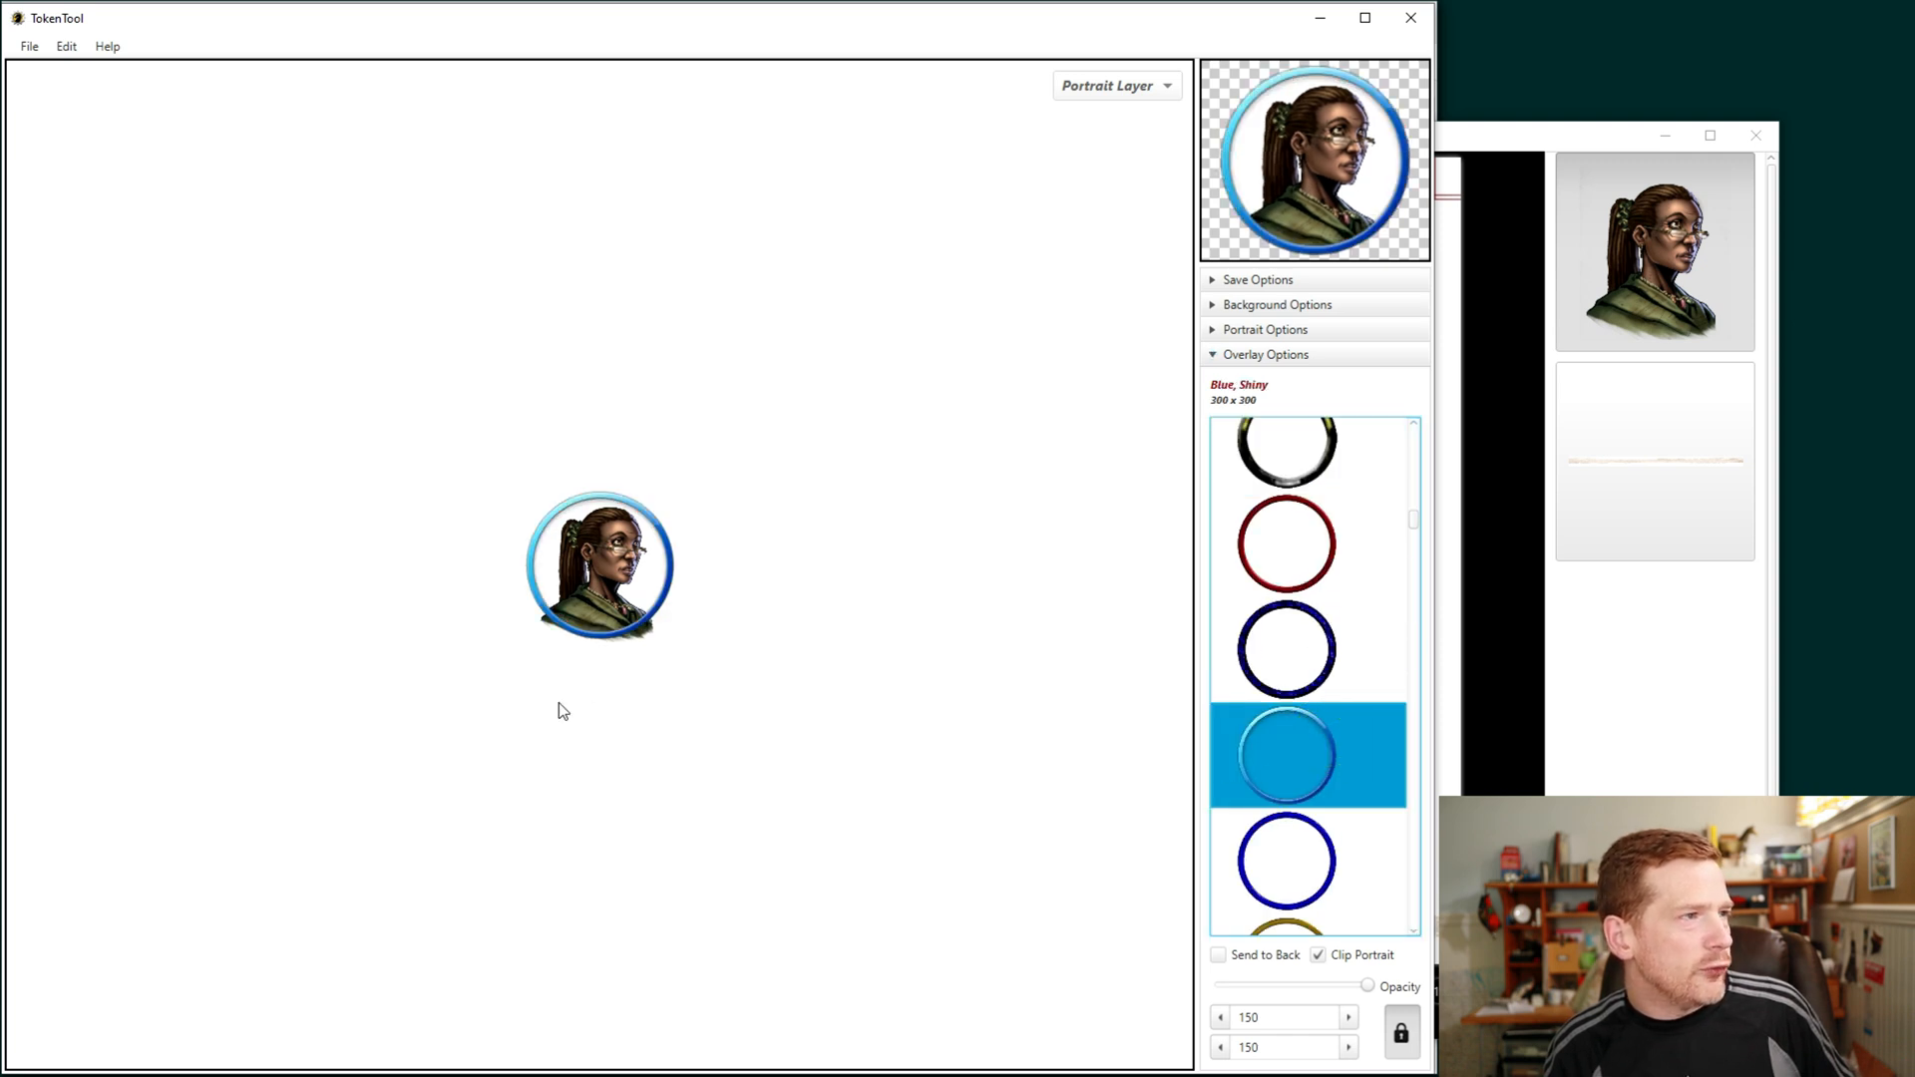
mouse_move(180, 256)
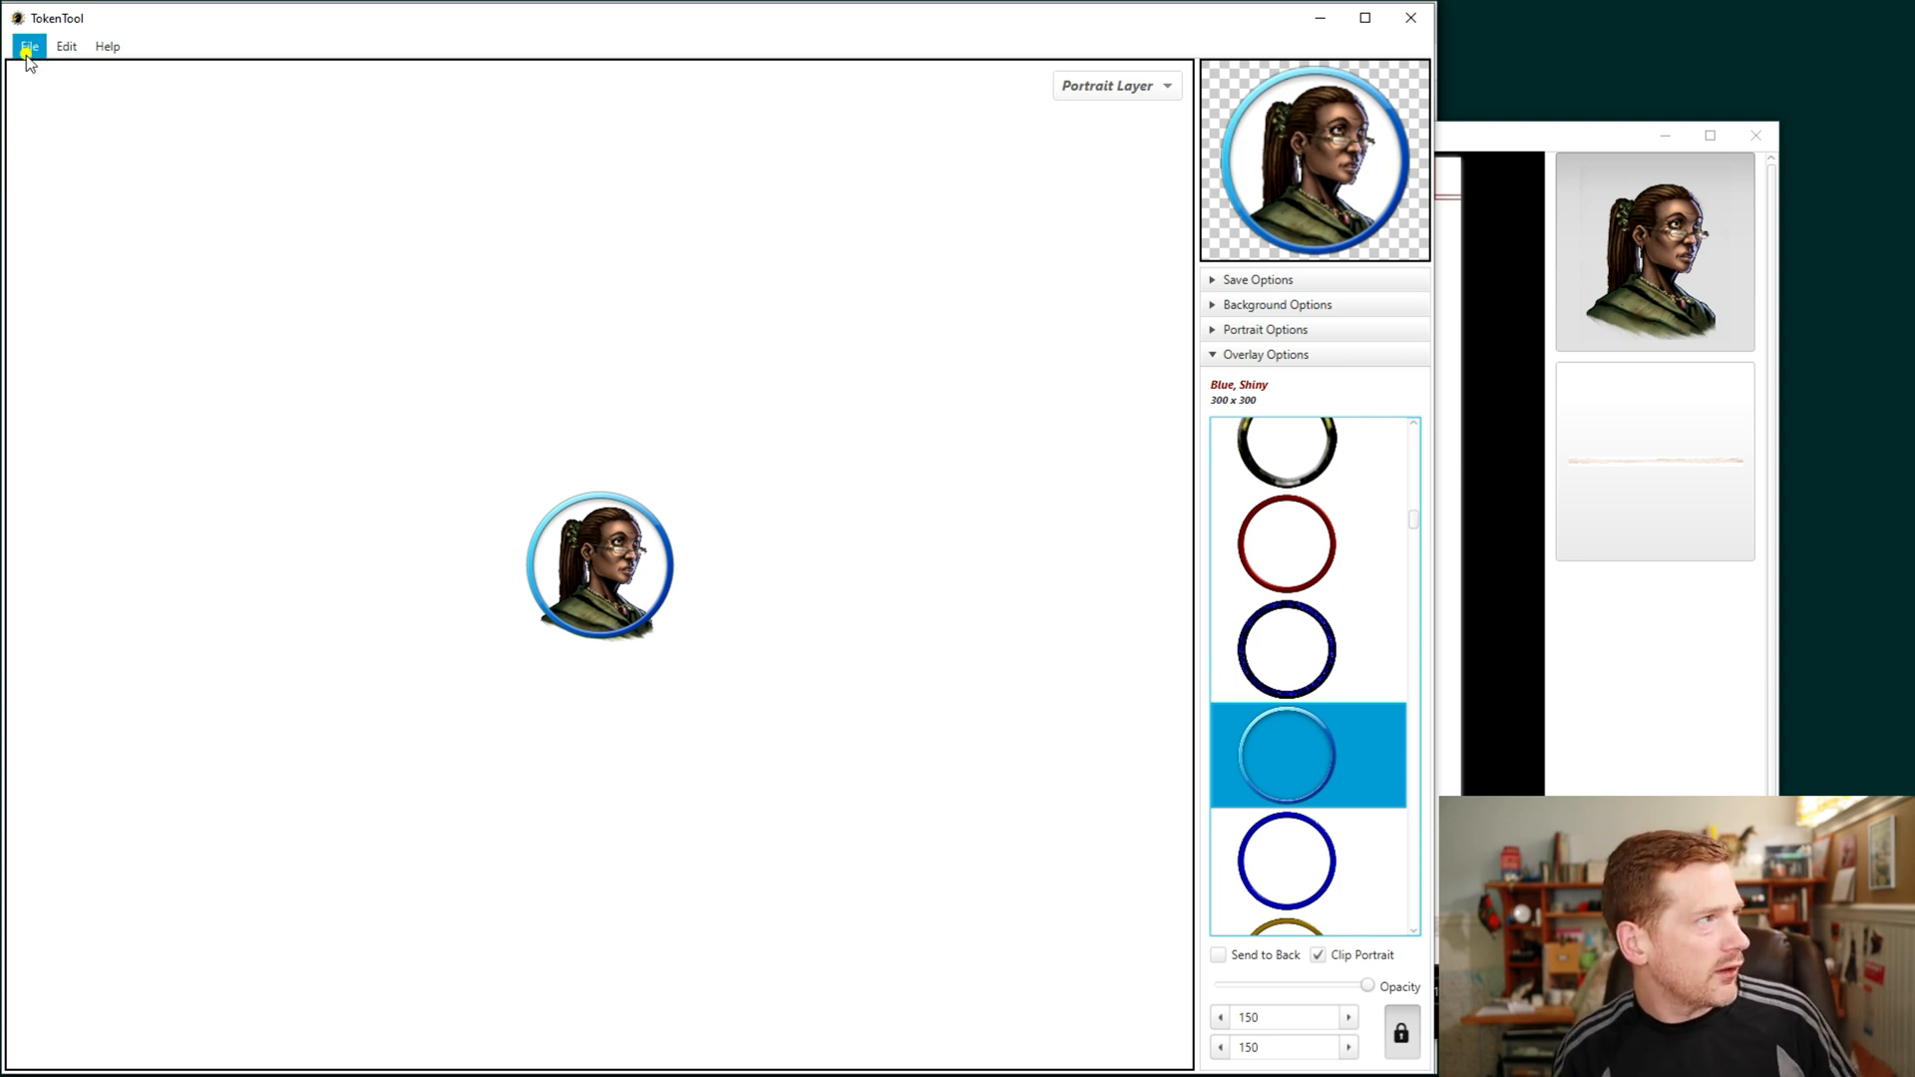
Step: Save the blue-ringed portrait token as Laurel.png in the Tokens folder
click(30, 46)
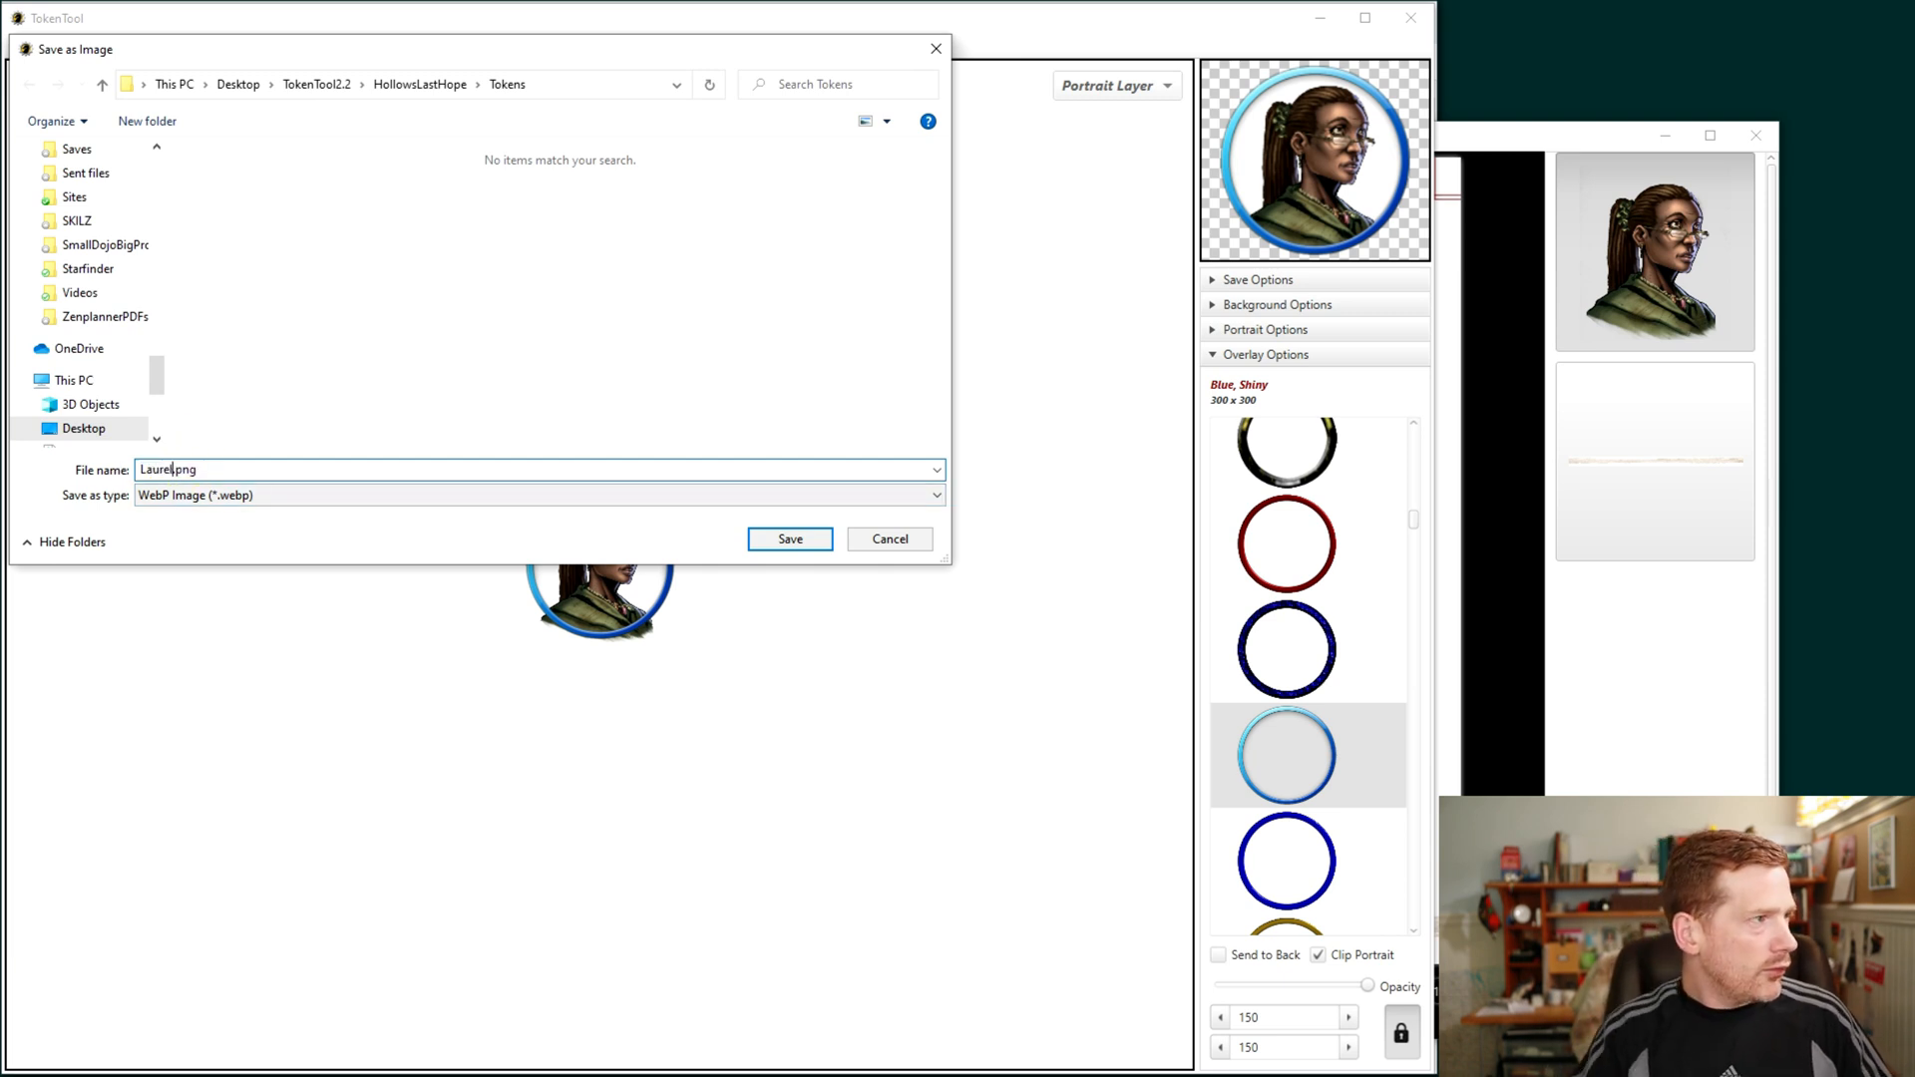
click(790, 539)
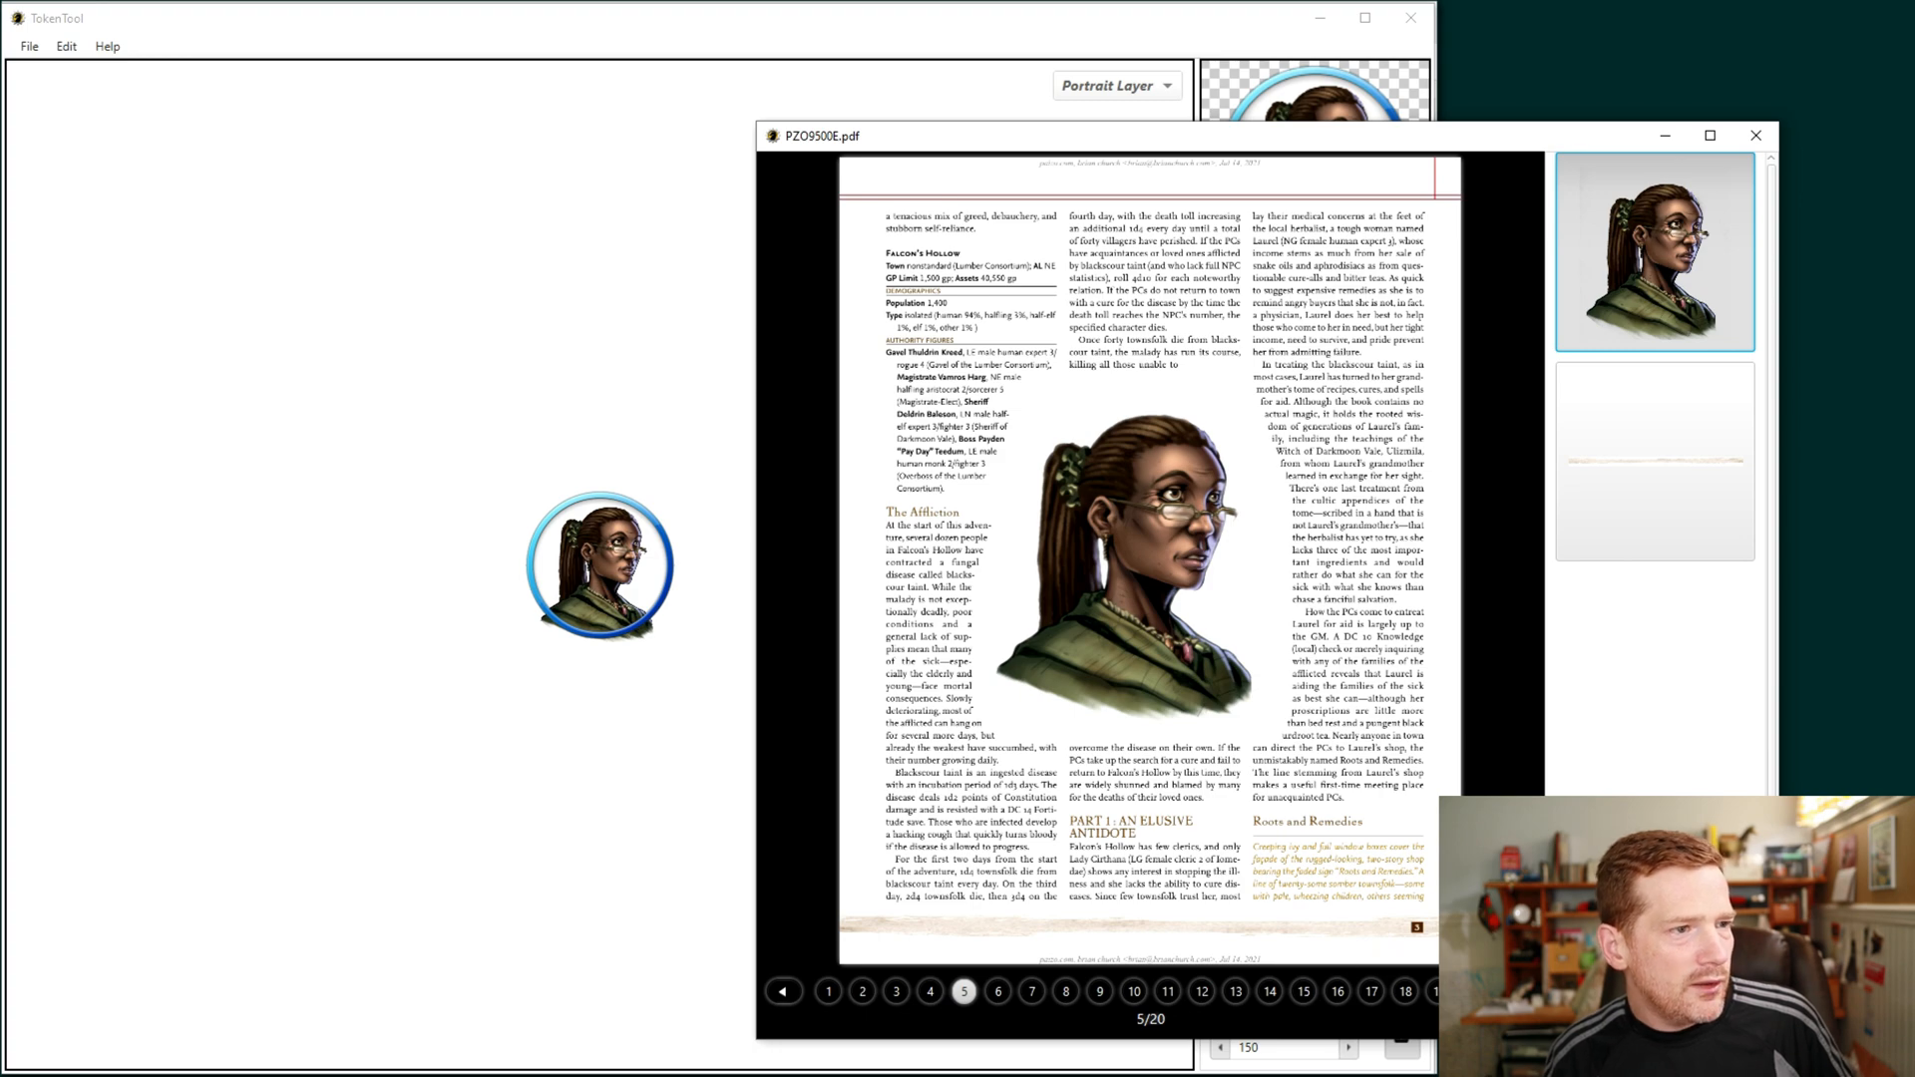
Step: Go to PDF page 17, use its wolf illustration as the portrait and apply the Blood Red ring
click(1101, 990)
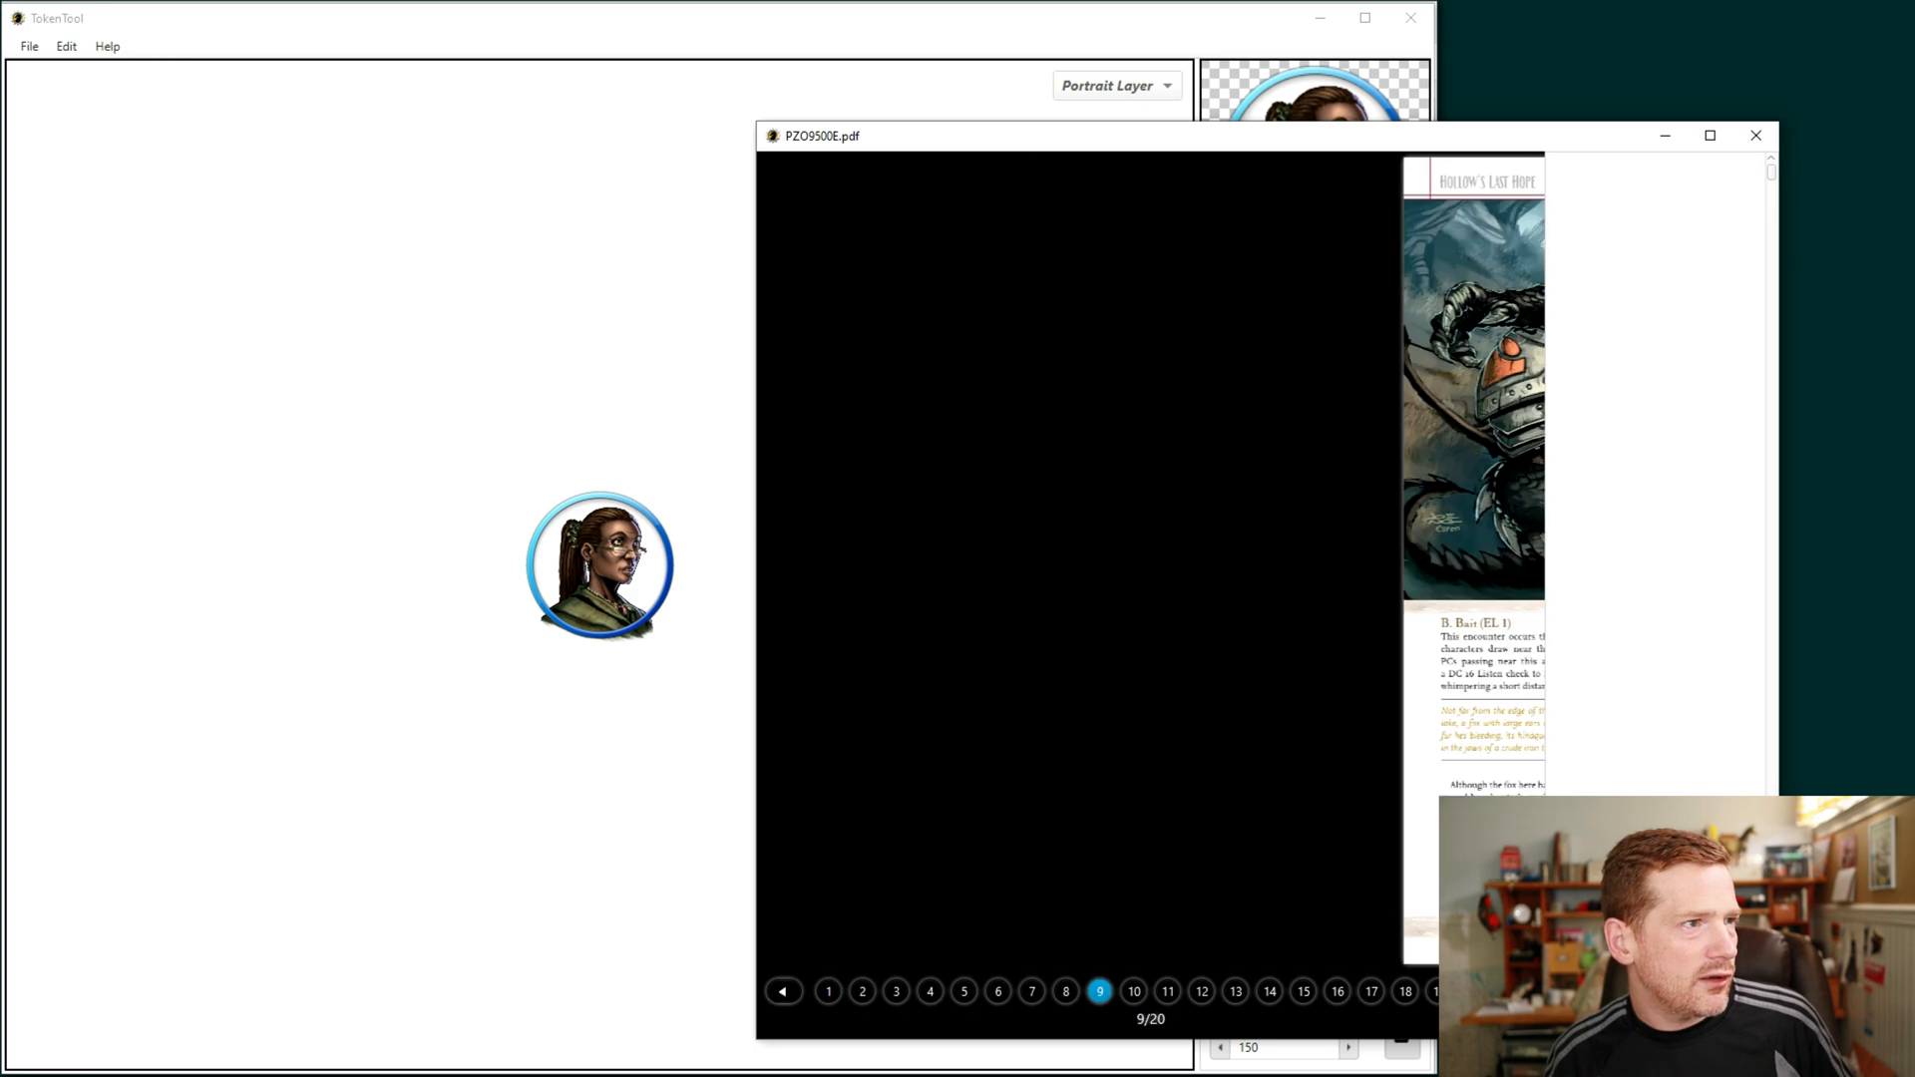
click(1345, 992)
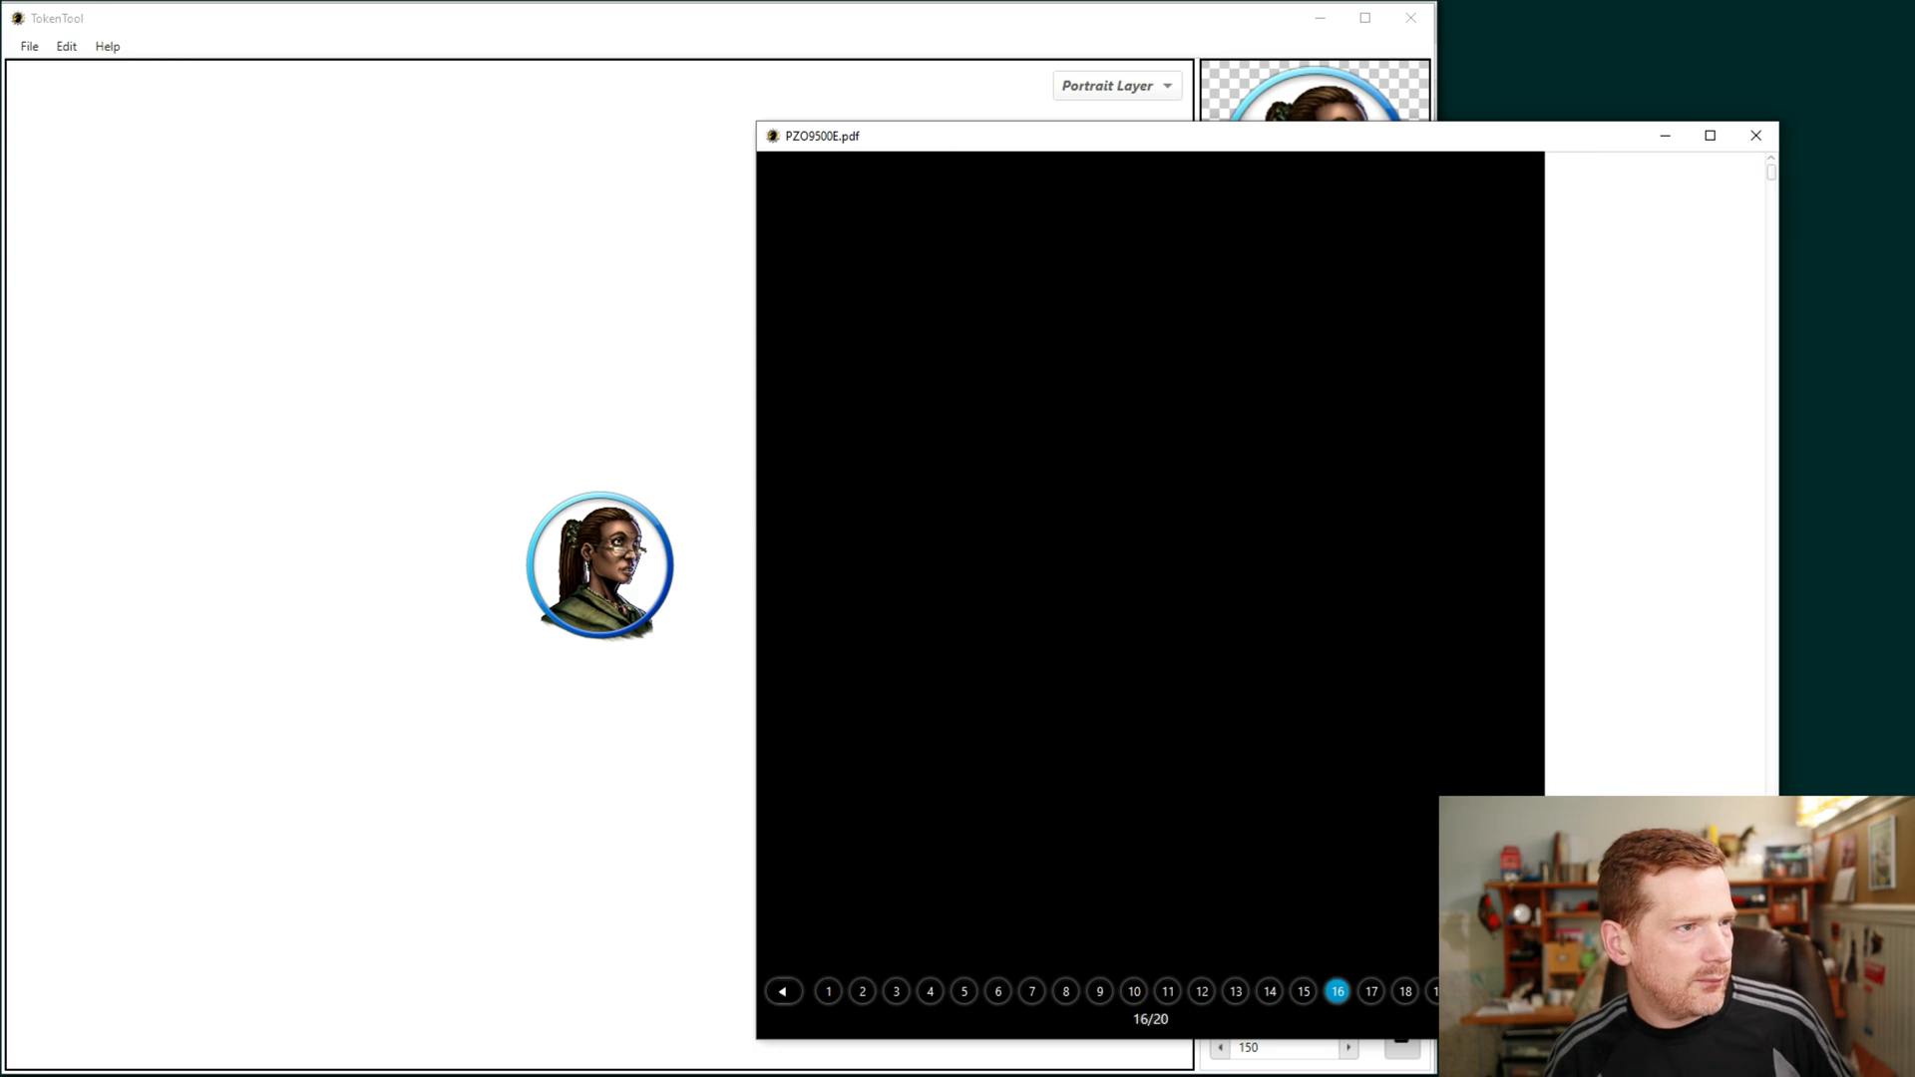
click(1377, 992)
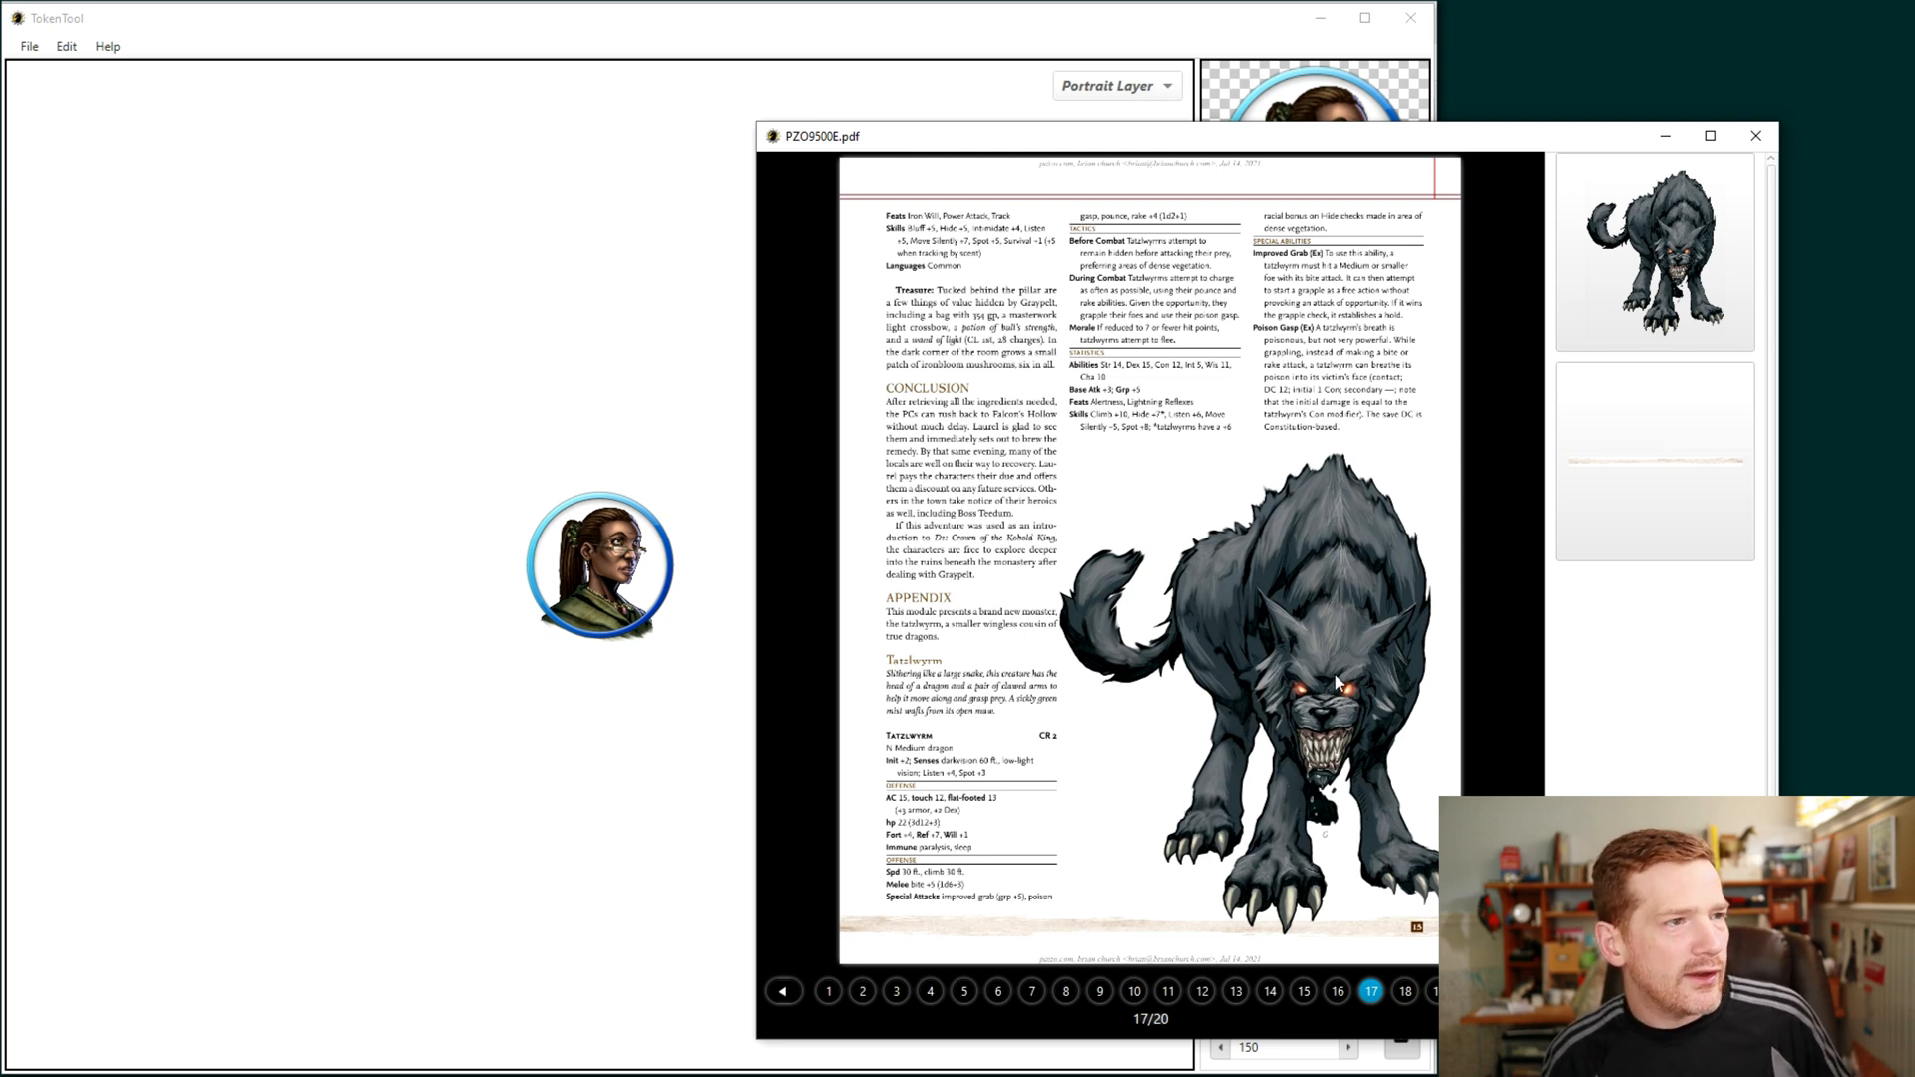
mouse_move(1592, 387)
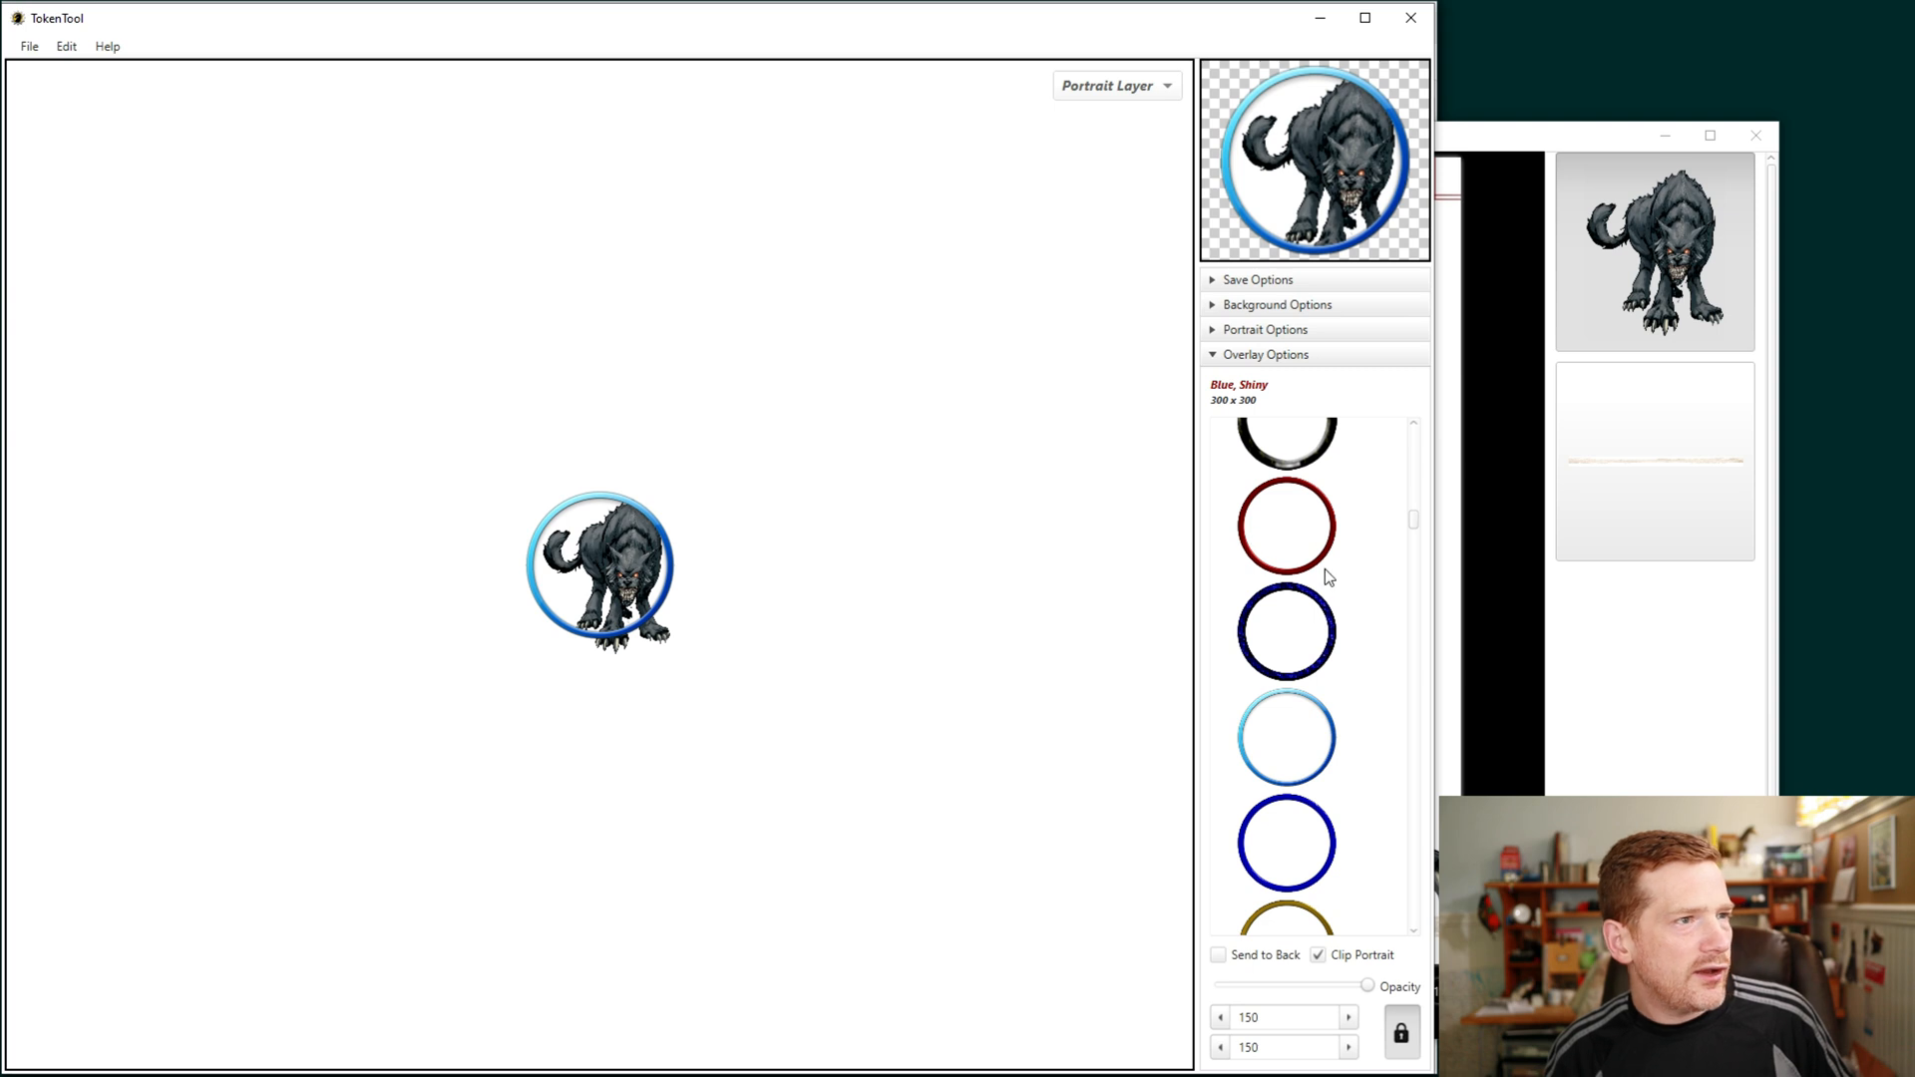
click(1285, 527)
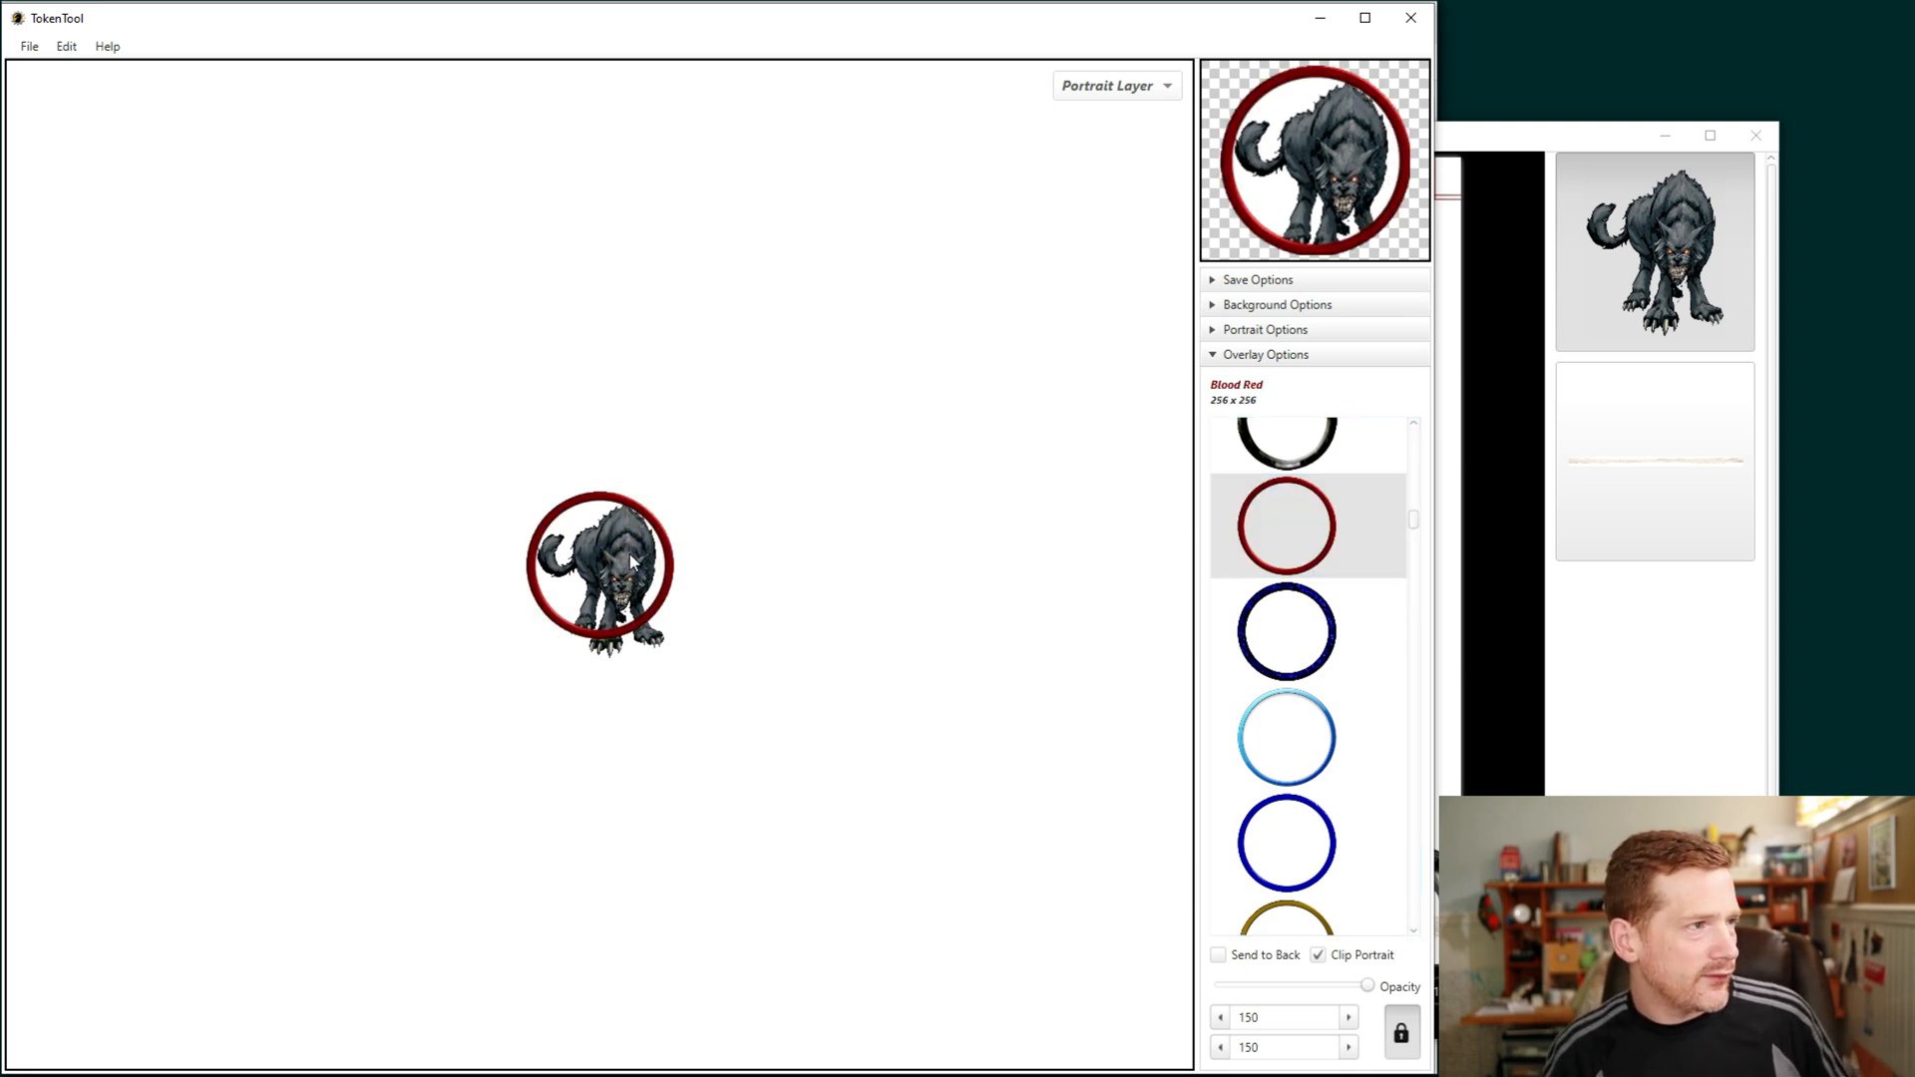
mouse_move(1205, 168)
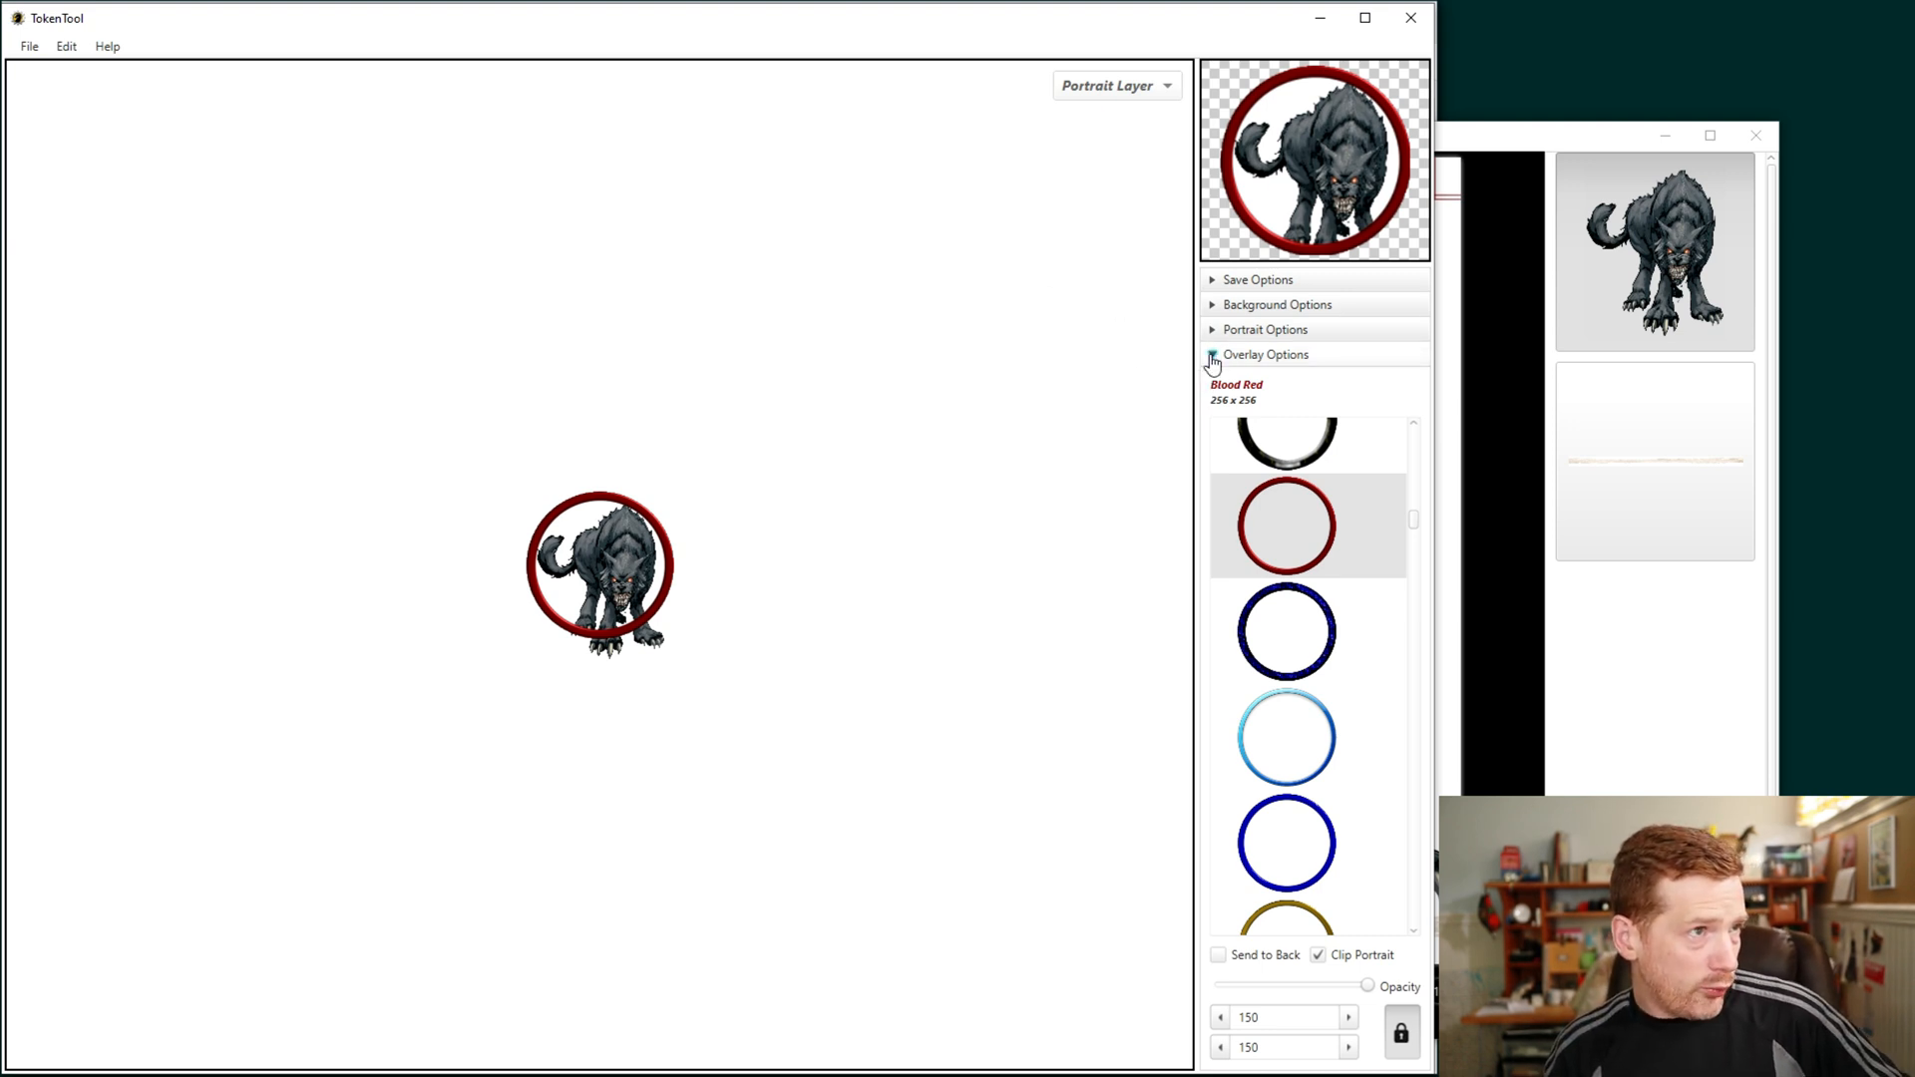
Step: Try lower opacity and full glow on the wolf portrait, then restore full opacity and zero glow
click(1265, 329)
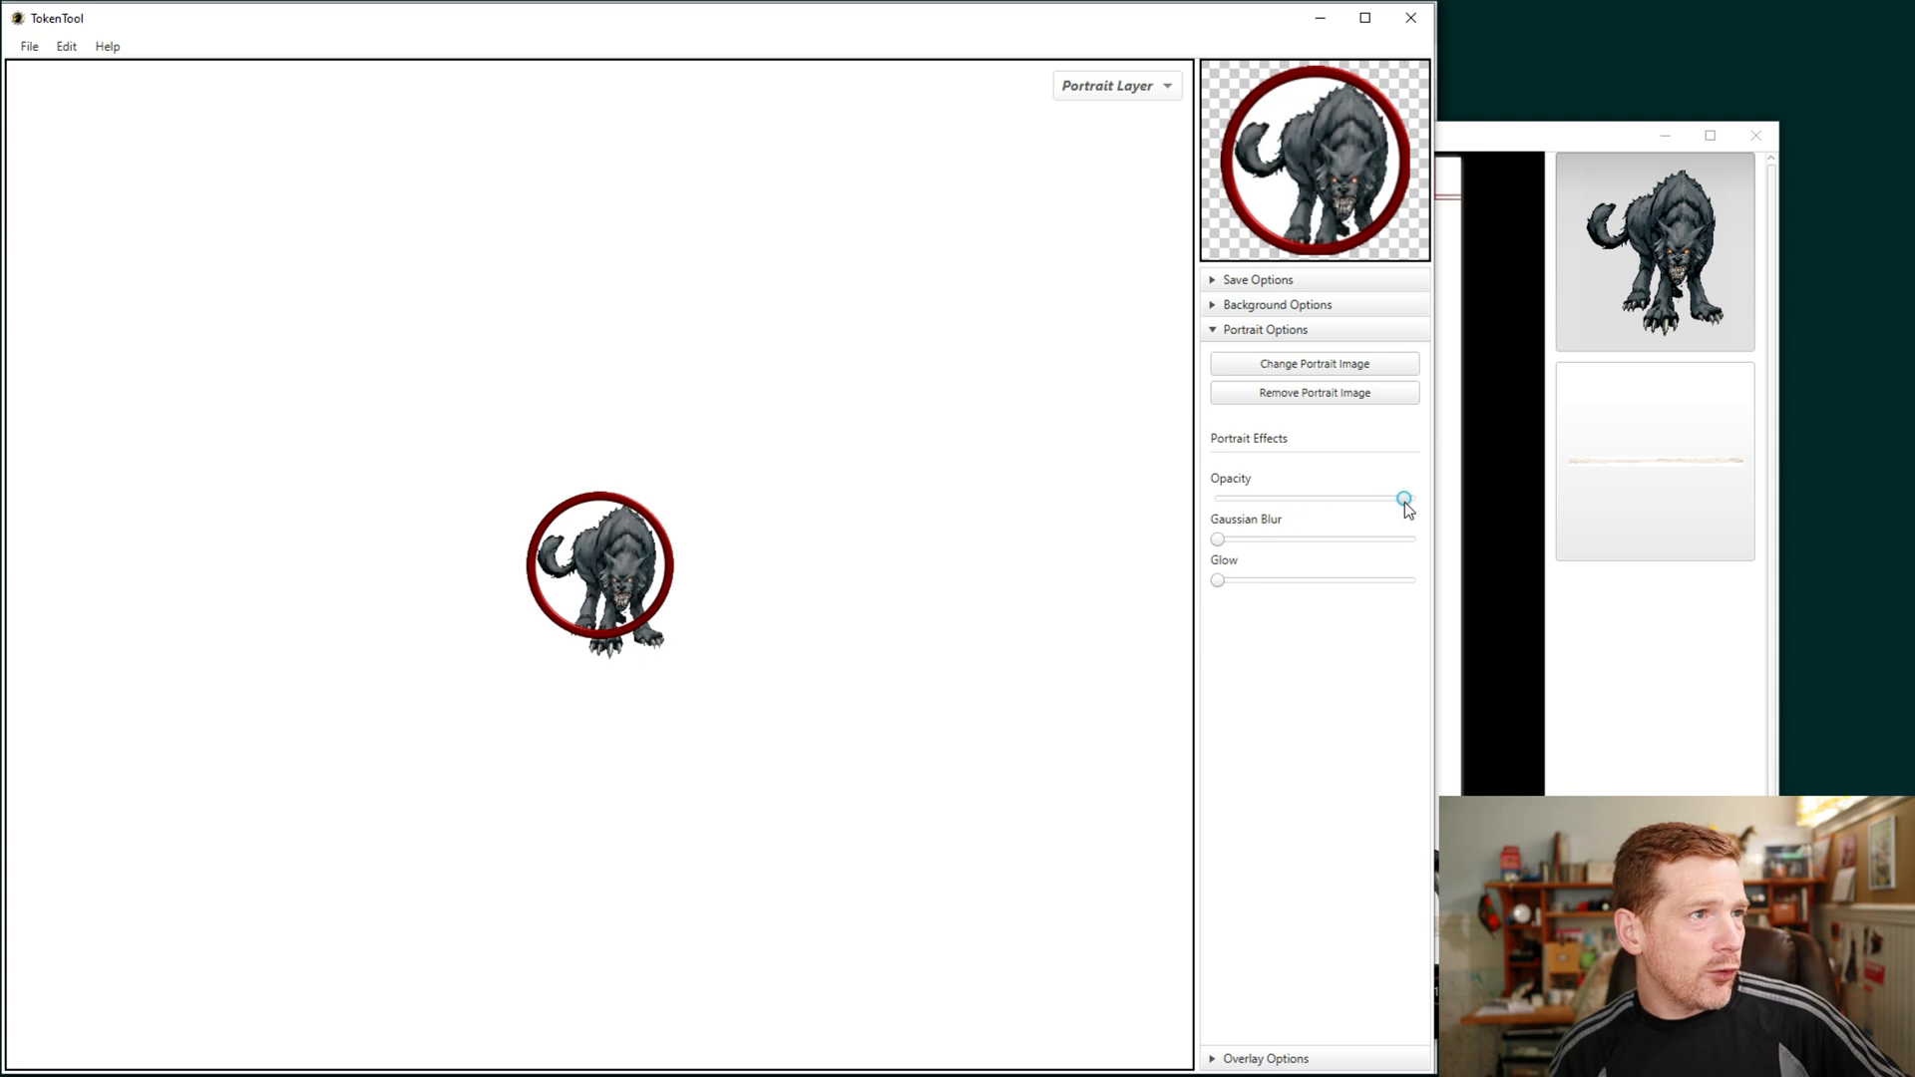
drag(1402, 499, 1413, 498)
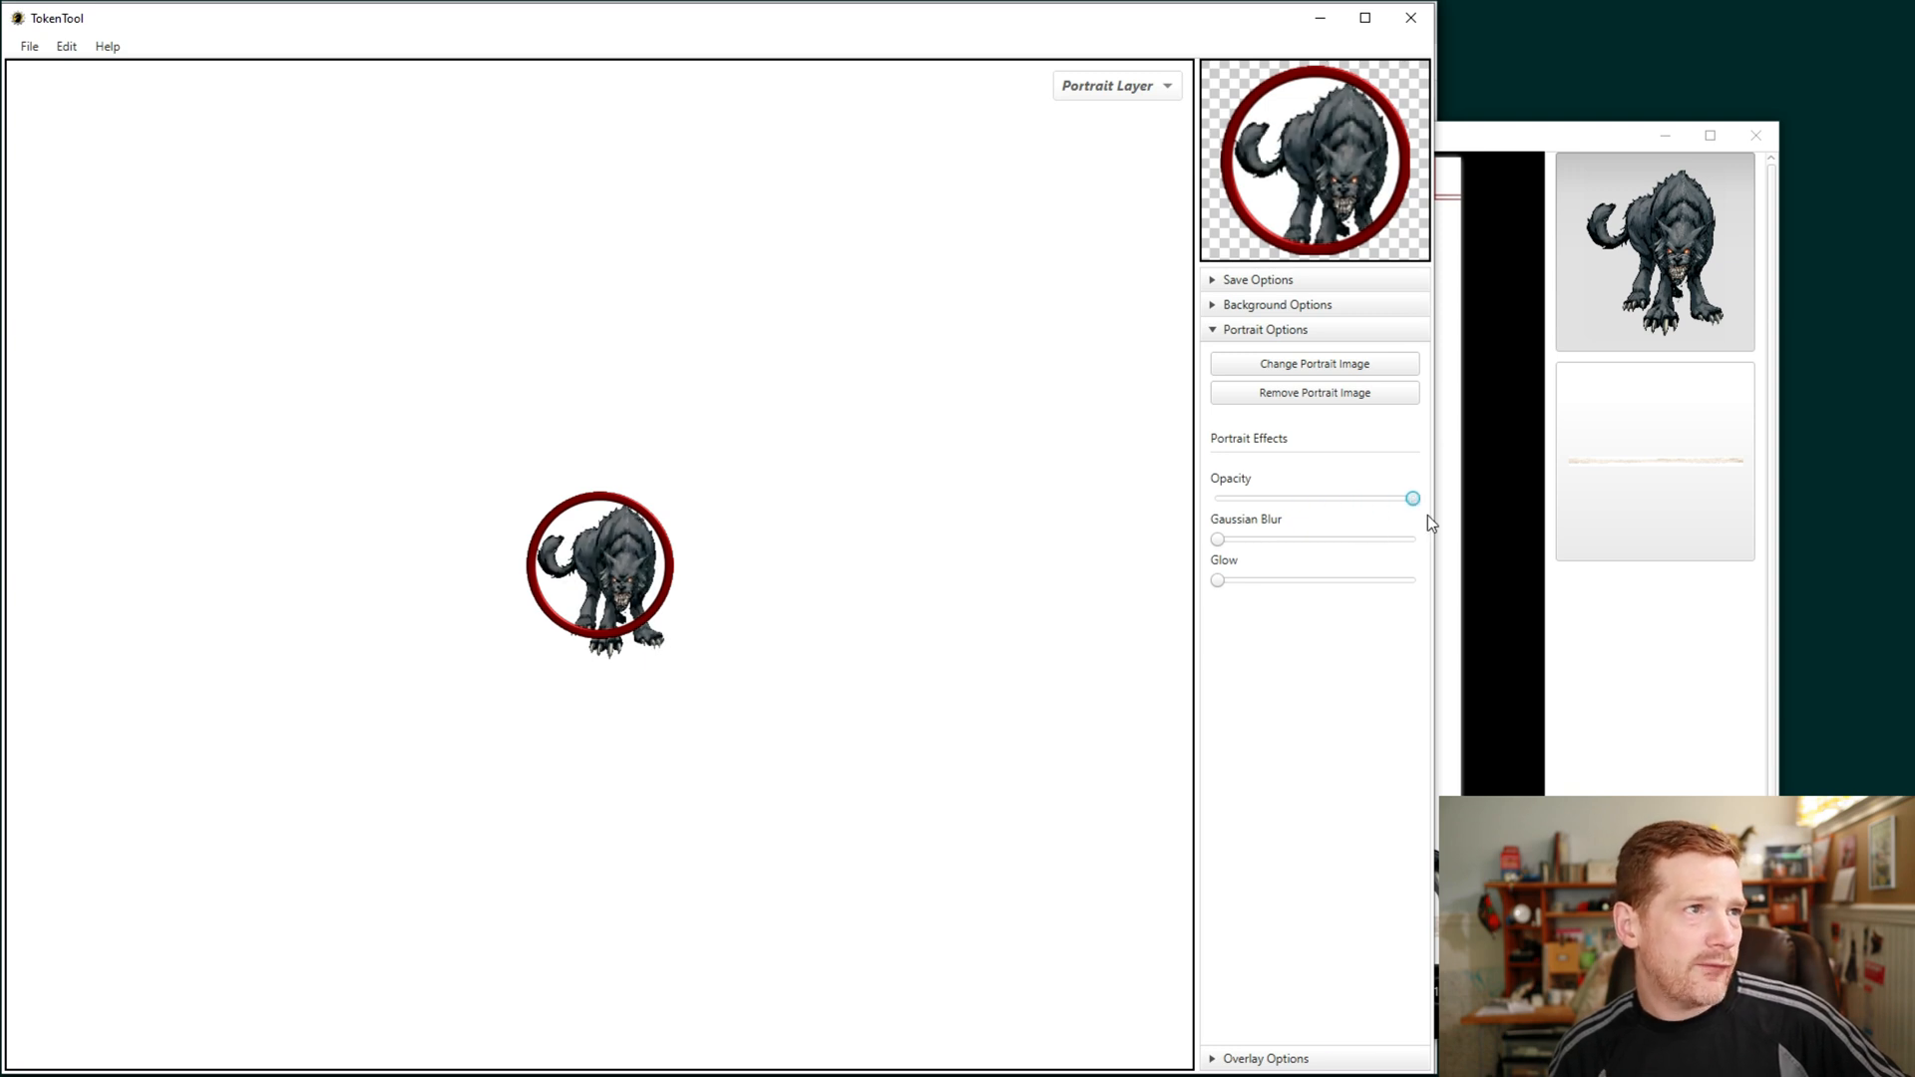
drag(1412, 499, 1311, 499)
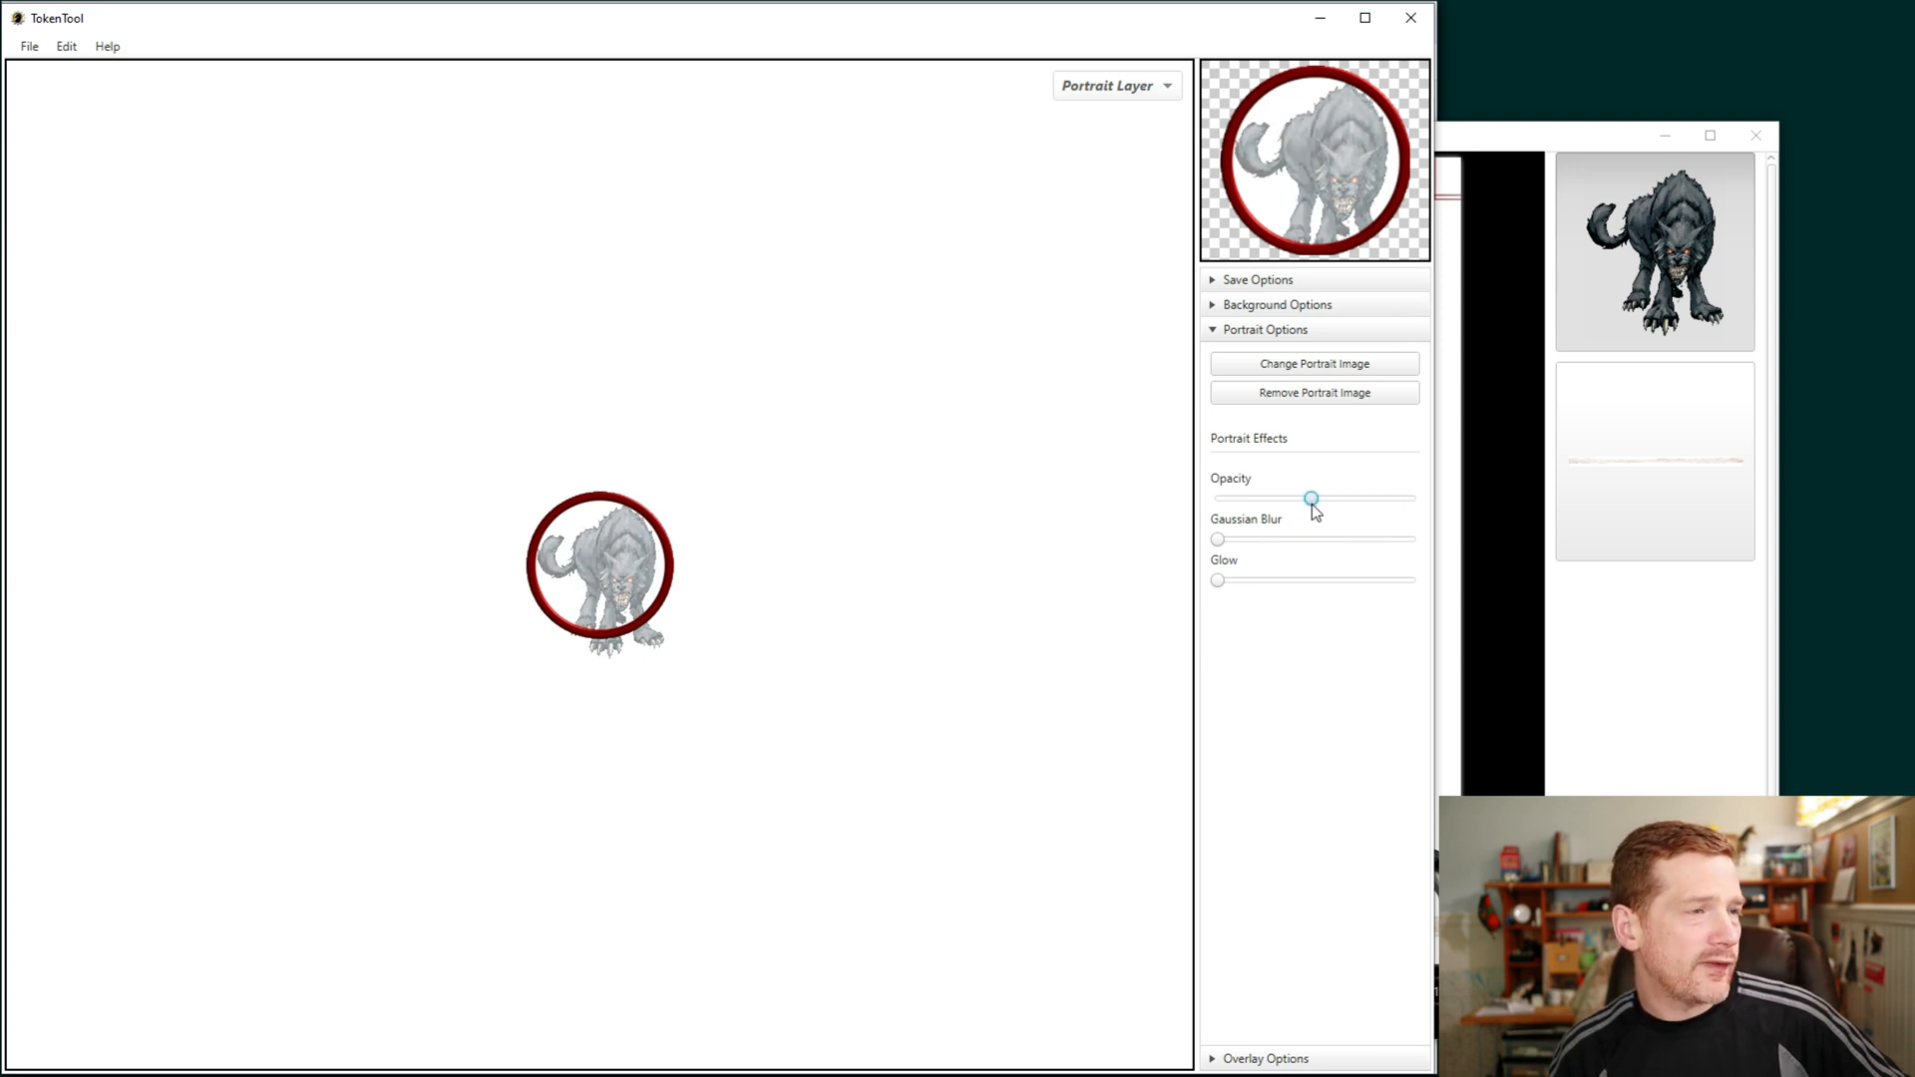
mouse_move(1337, 559)
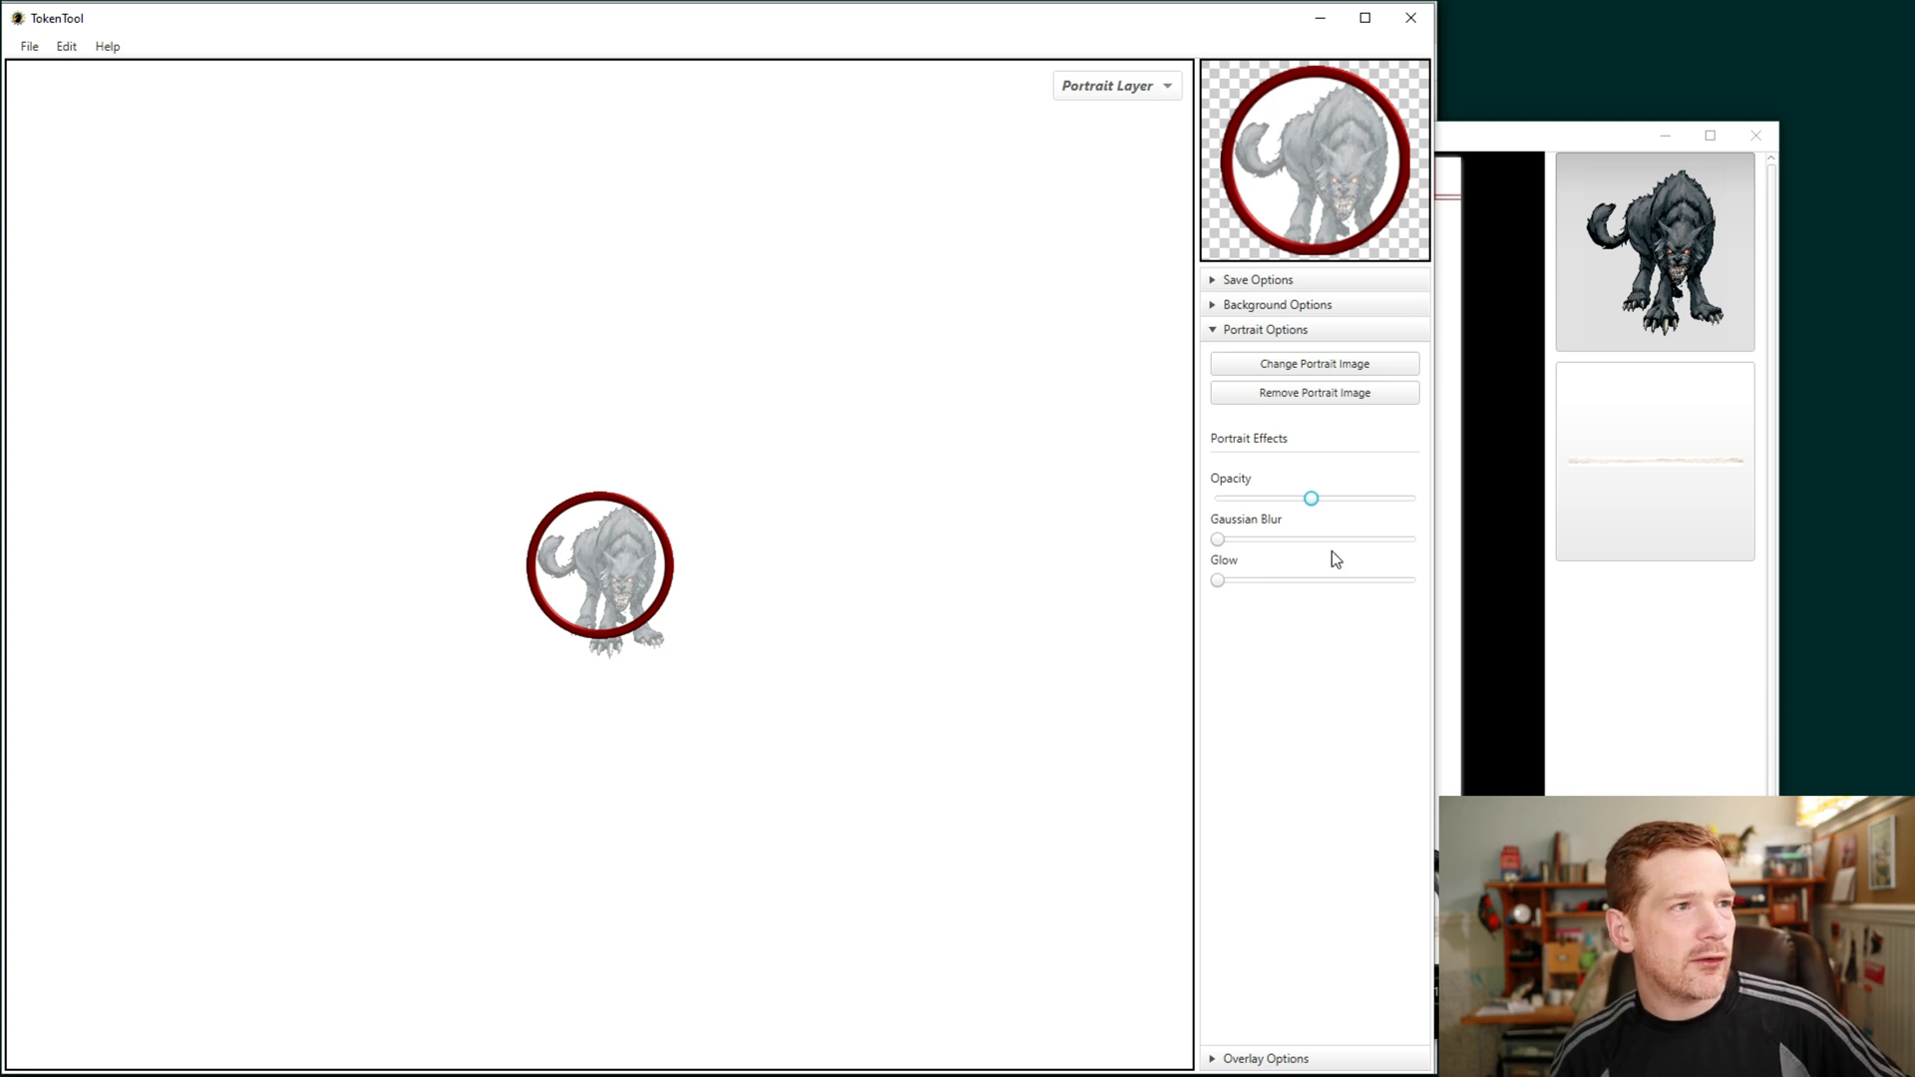
mouse_move(1285, 475)
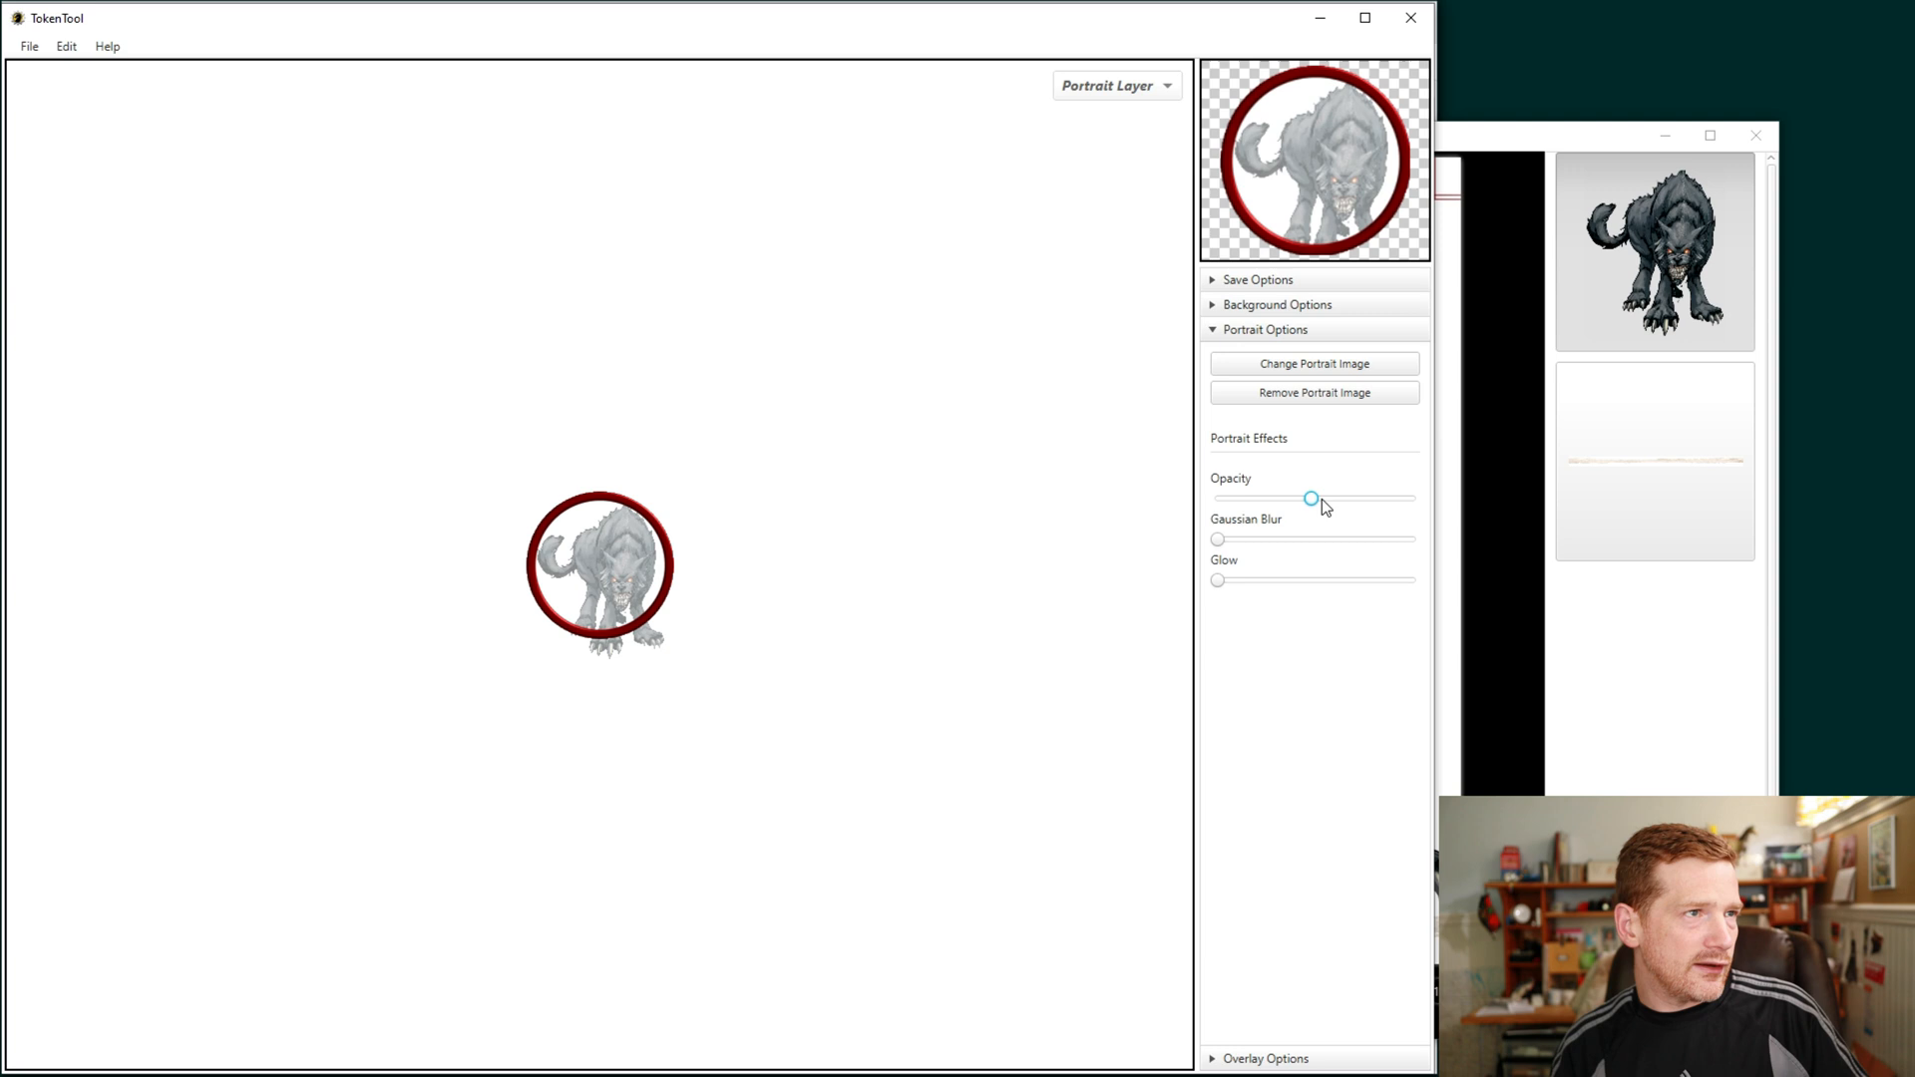
drag(1311, 498, 1338, 498)
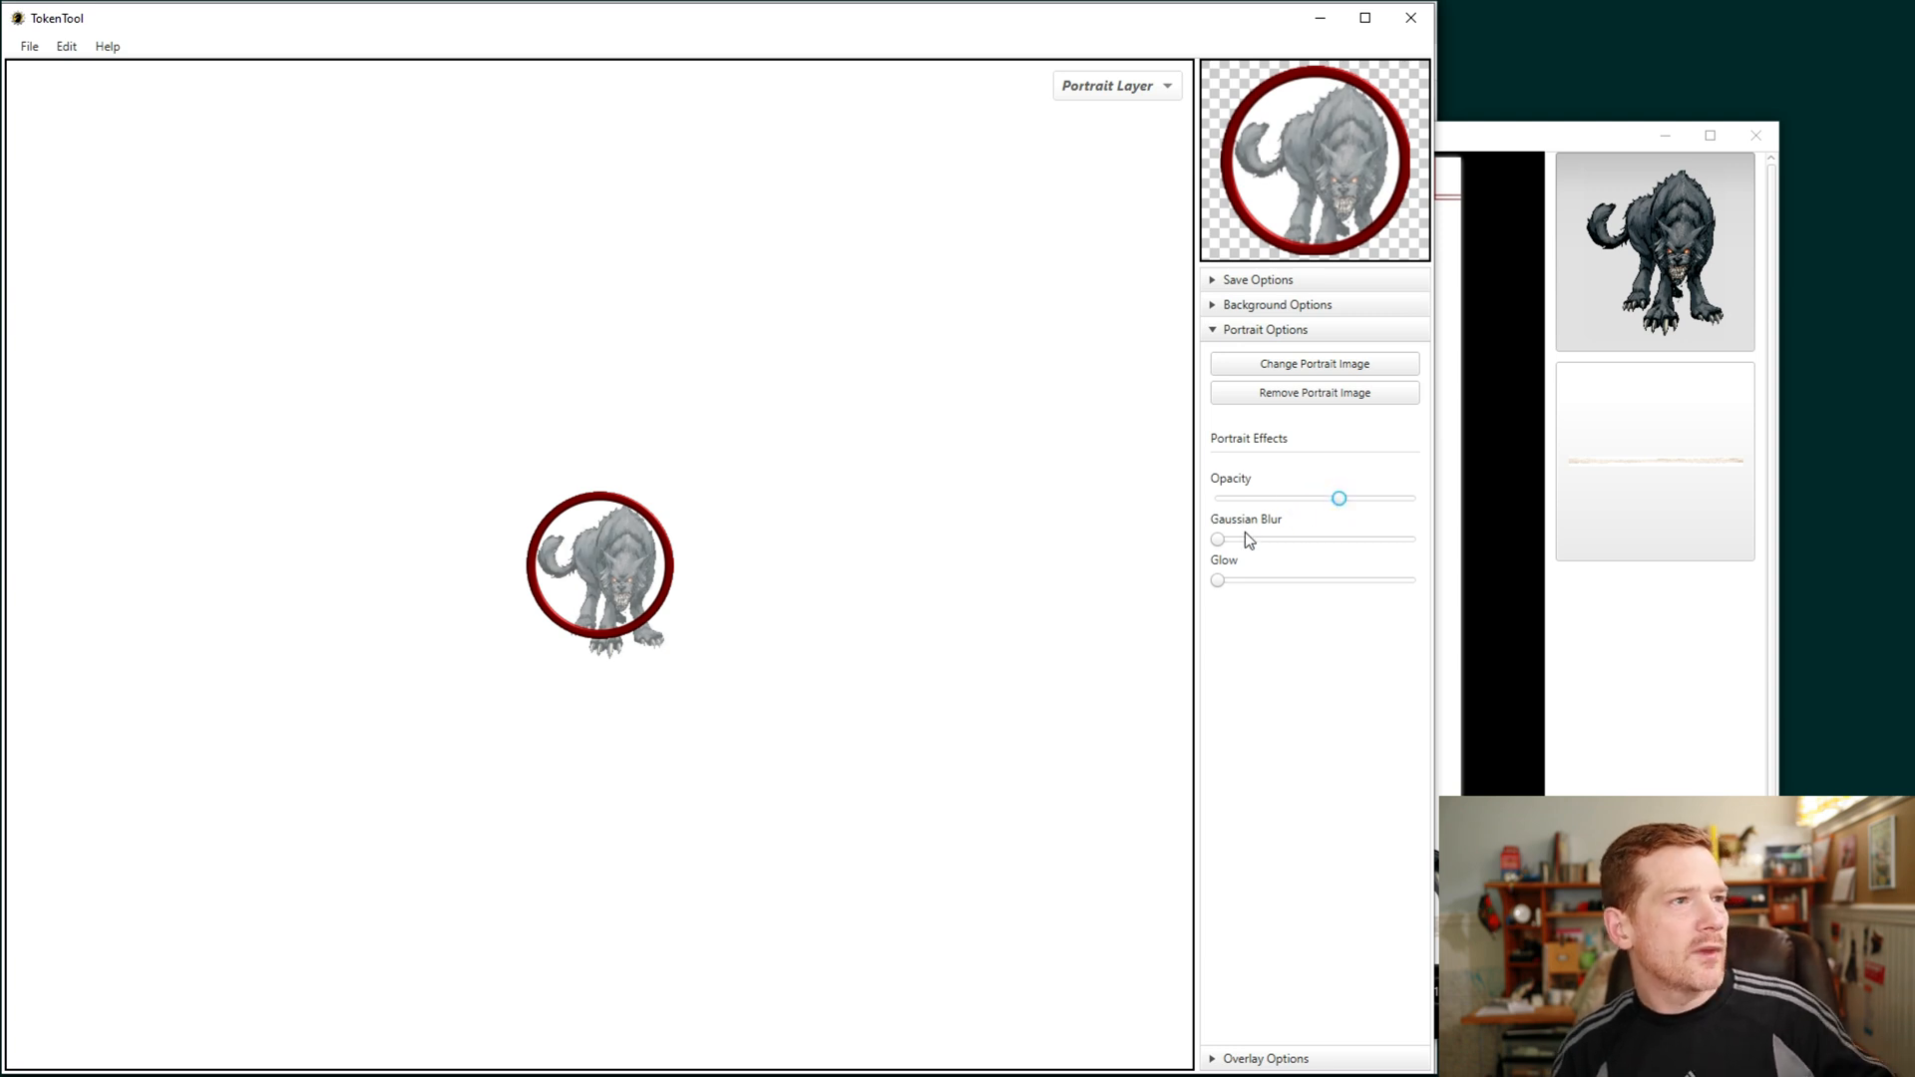
drag(1338, 499, 1413, 499)
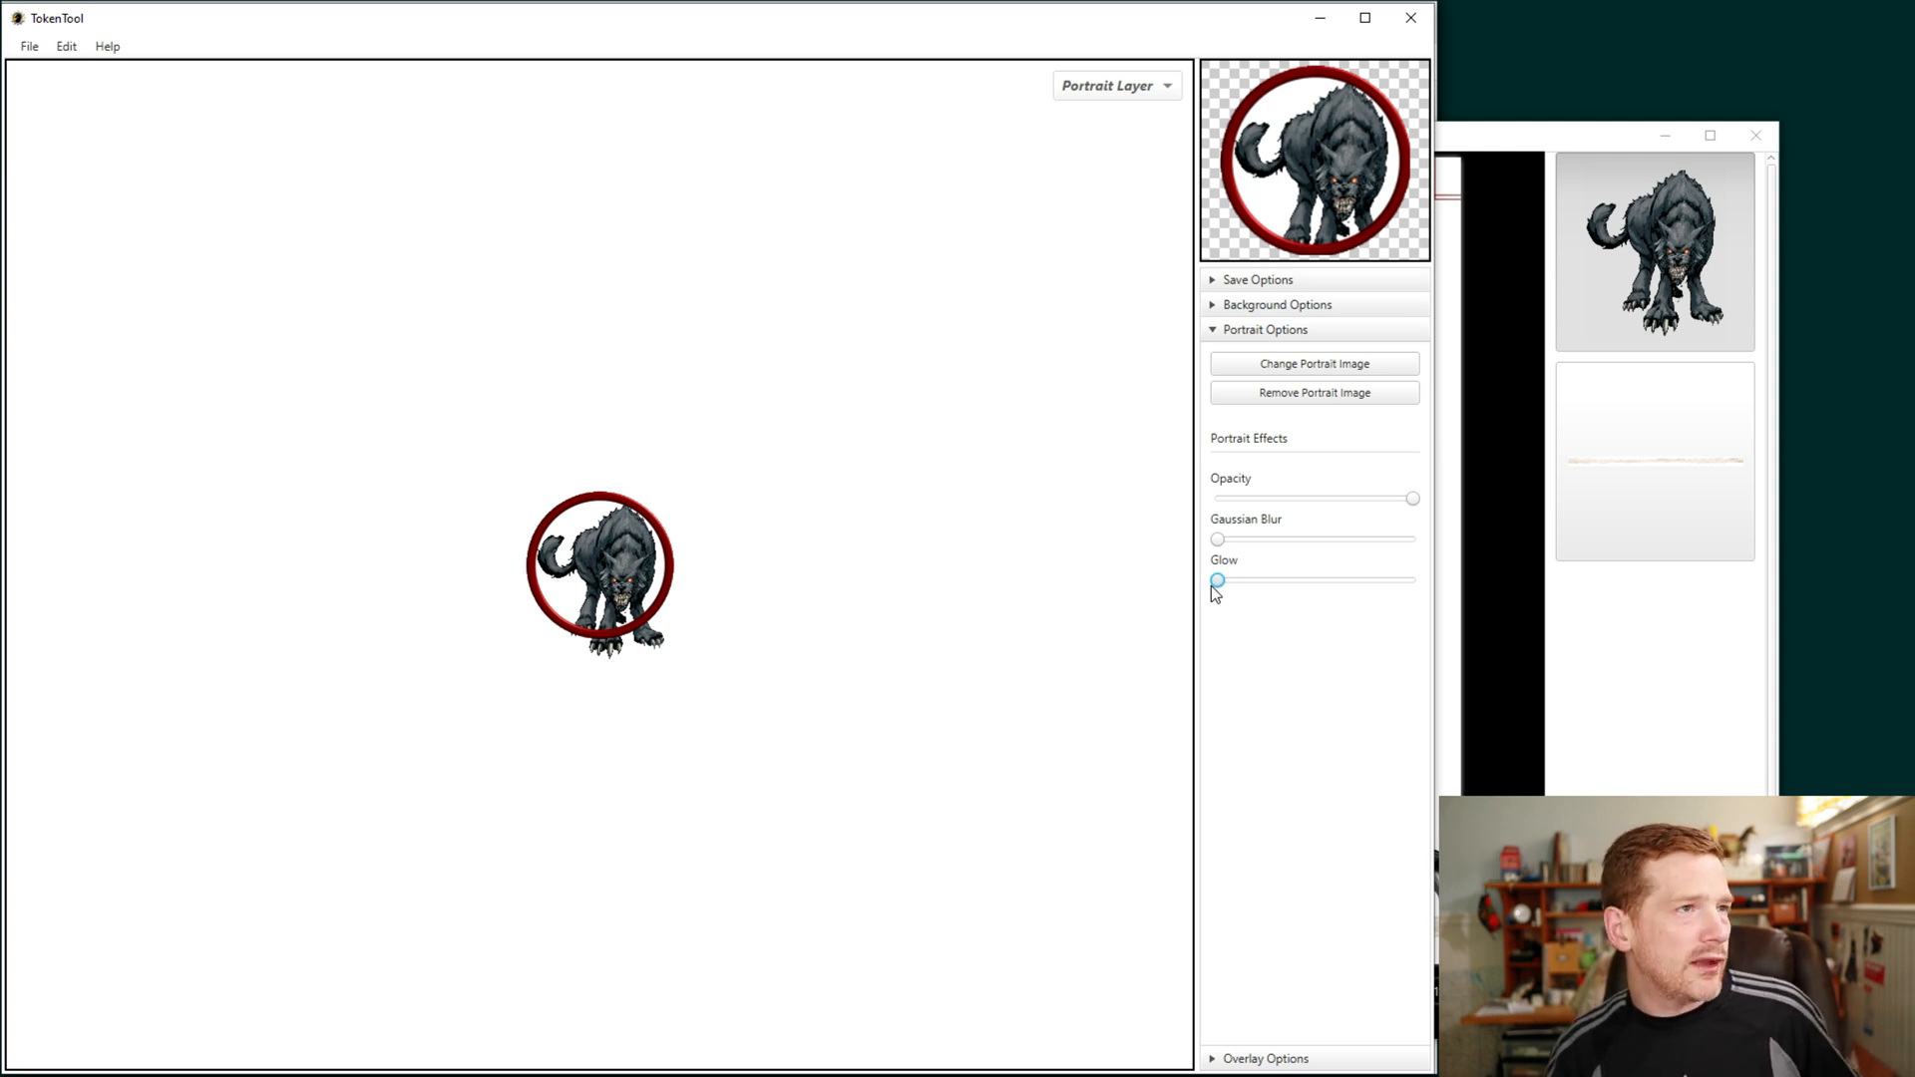
drag(1217, 580, 1413, 581)
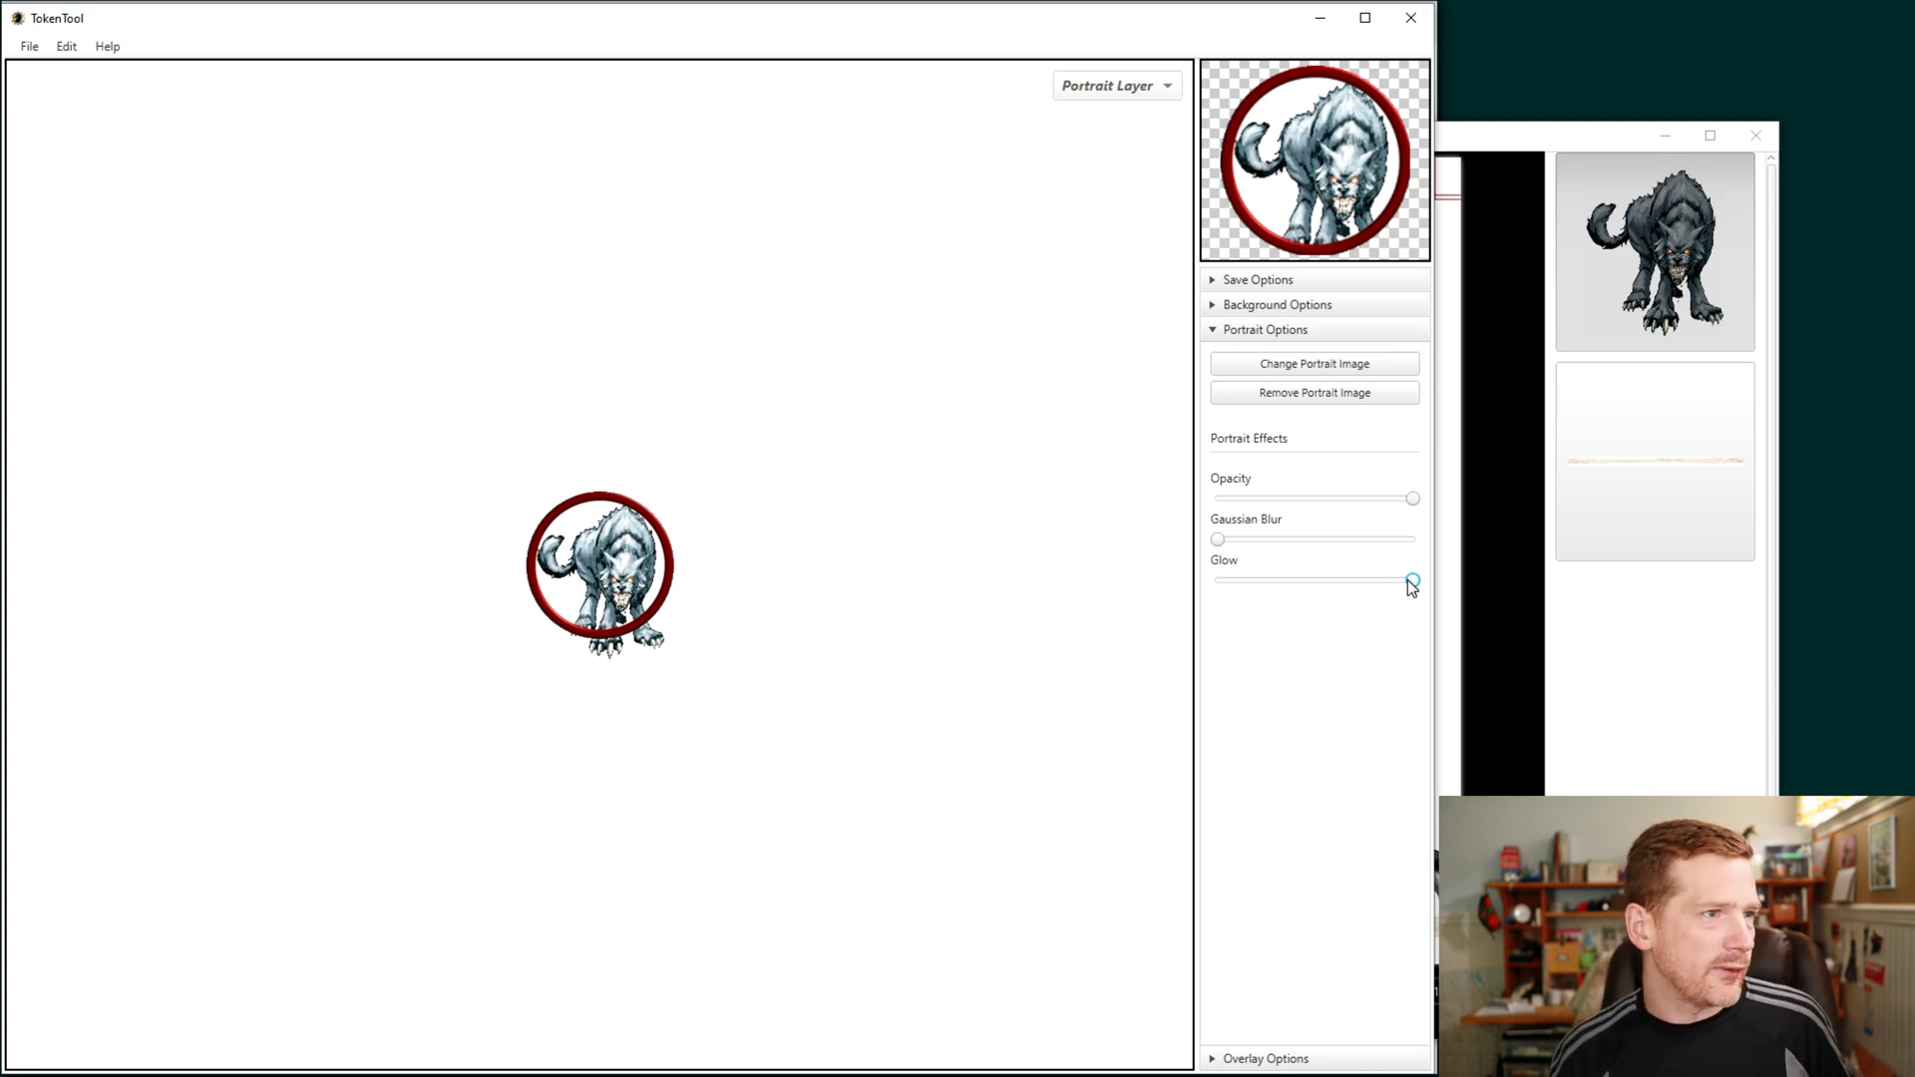
drag(1413, 581, 1217, 581)
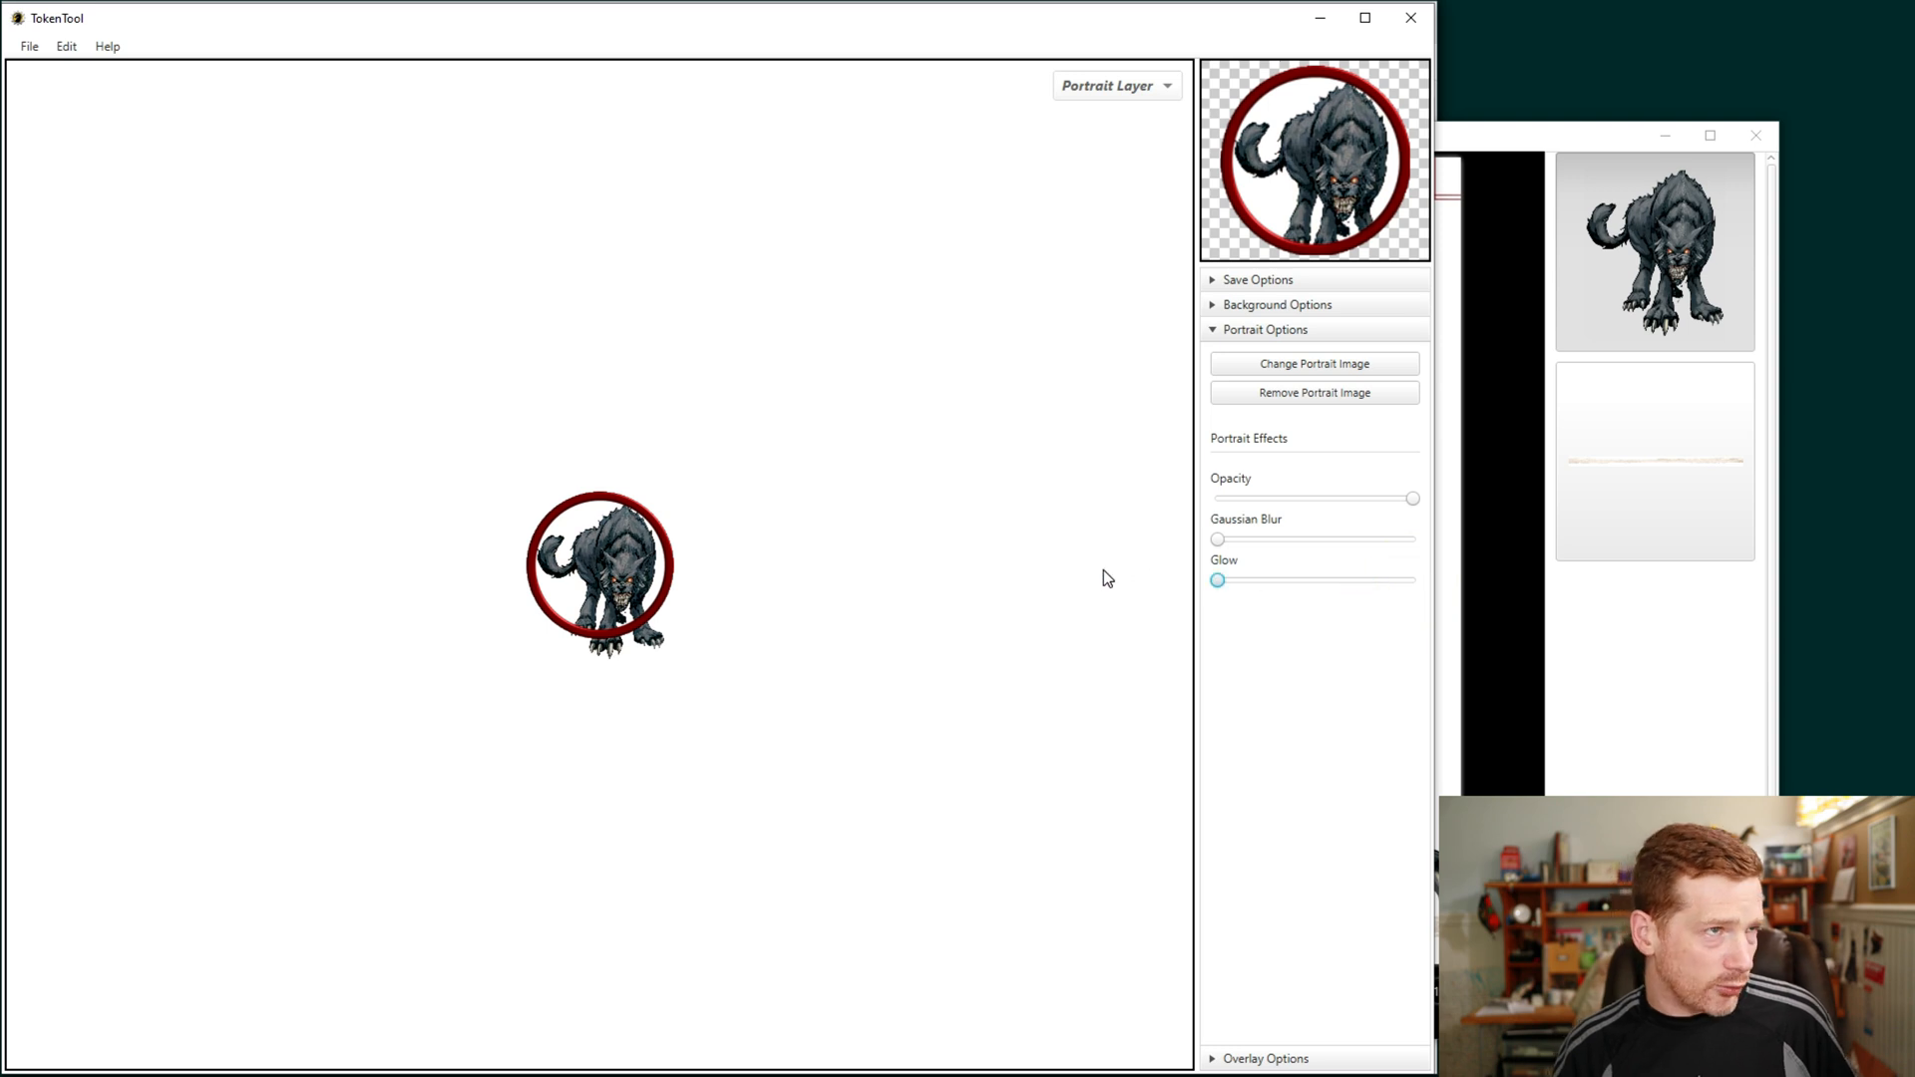
mouse_move(918, 417)
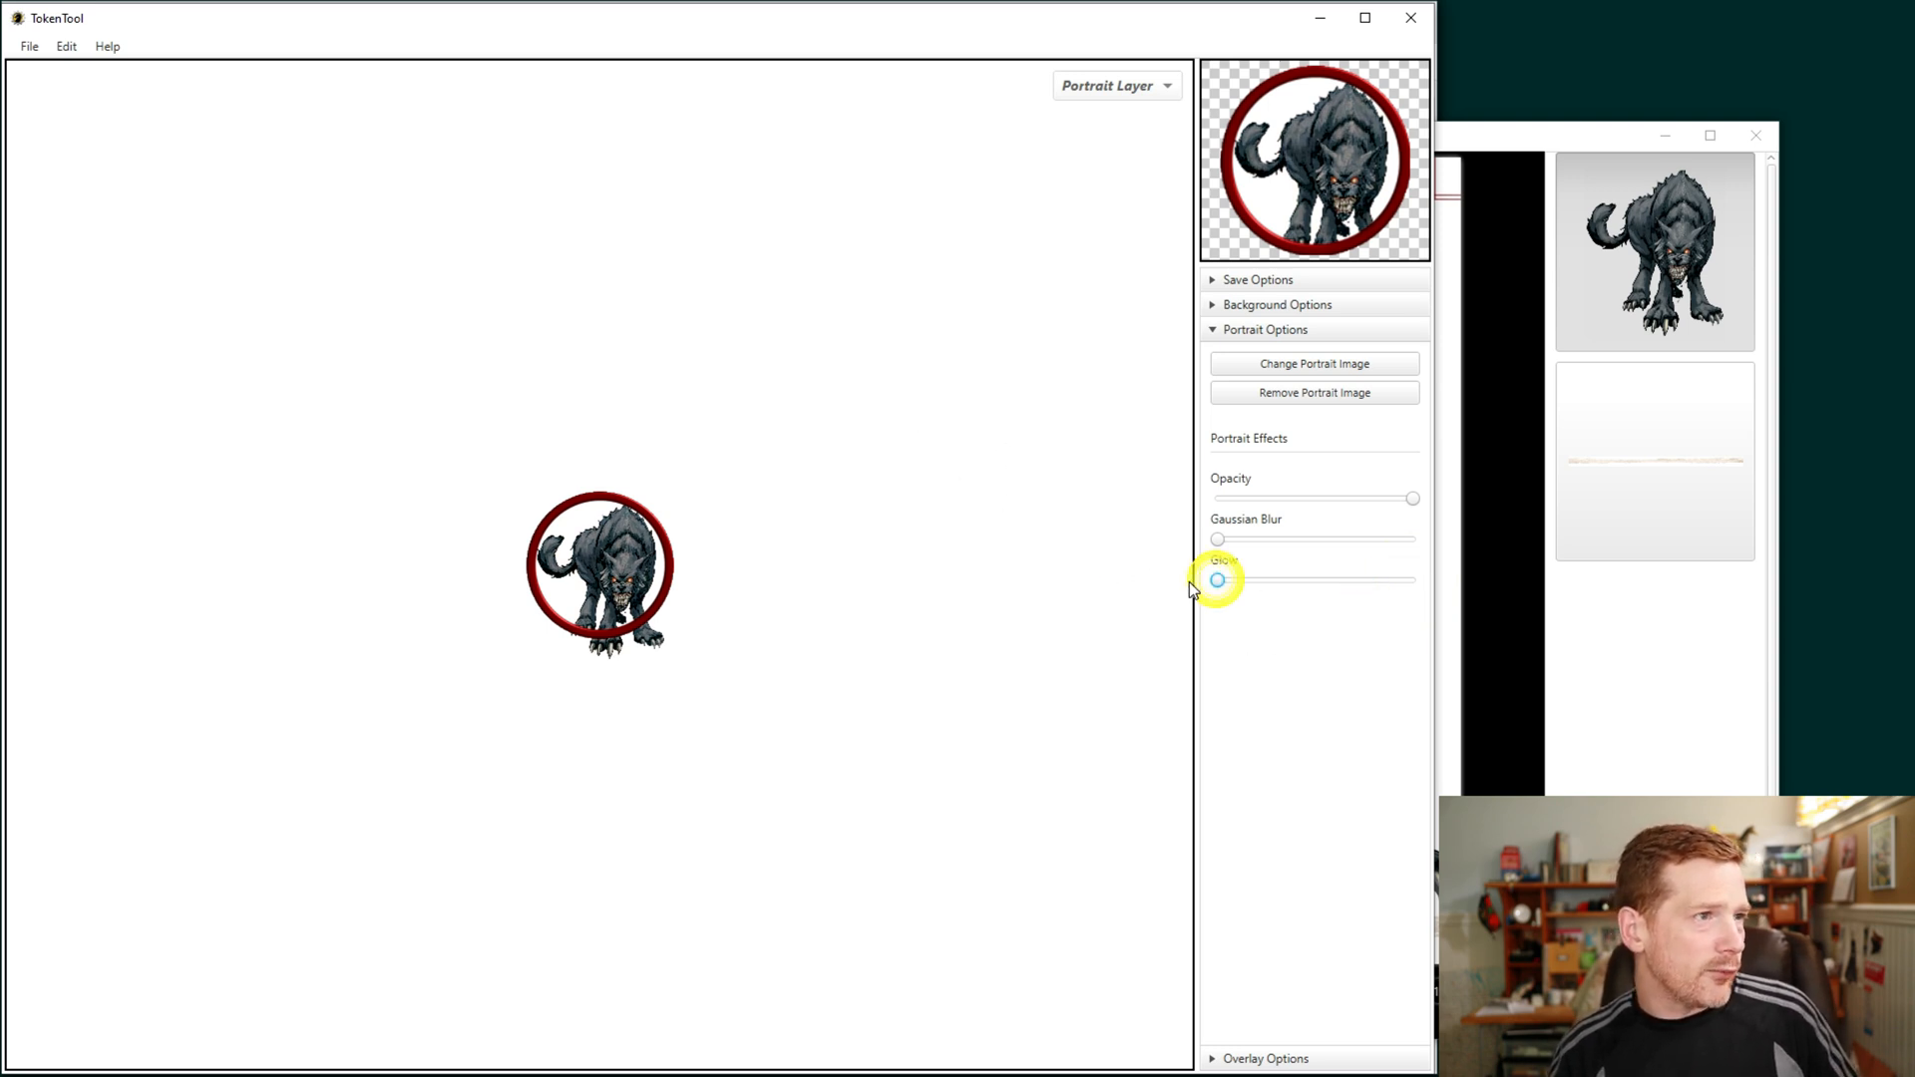
Step: Save the red-ringed wolf token as wolf.png in the Tokens folder
click(30, 44)
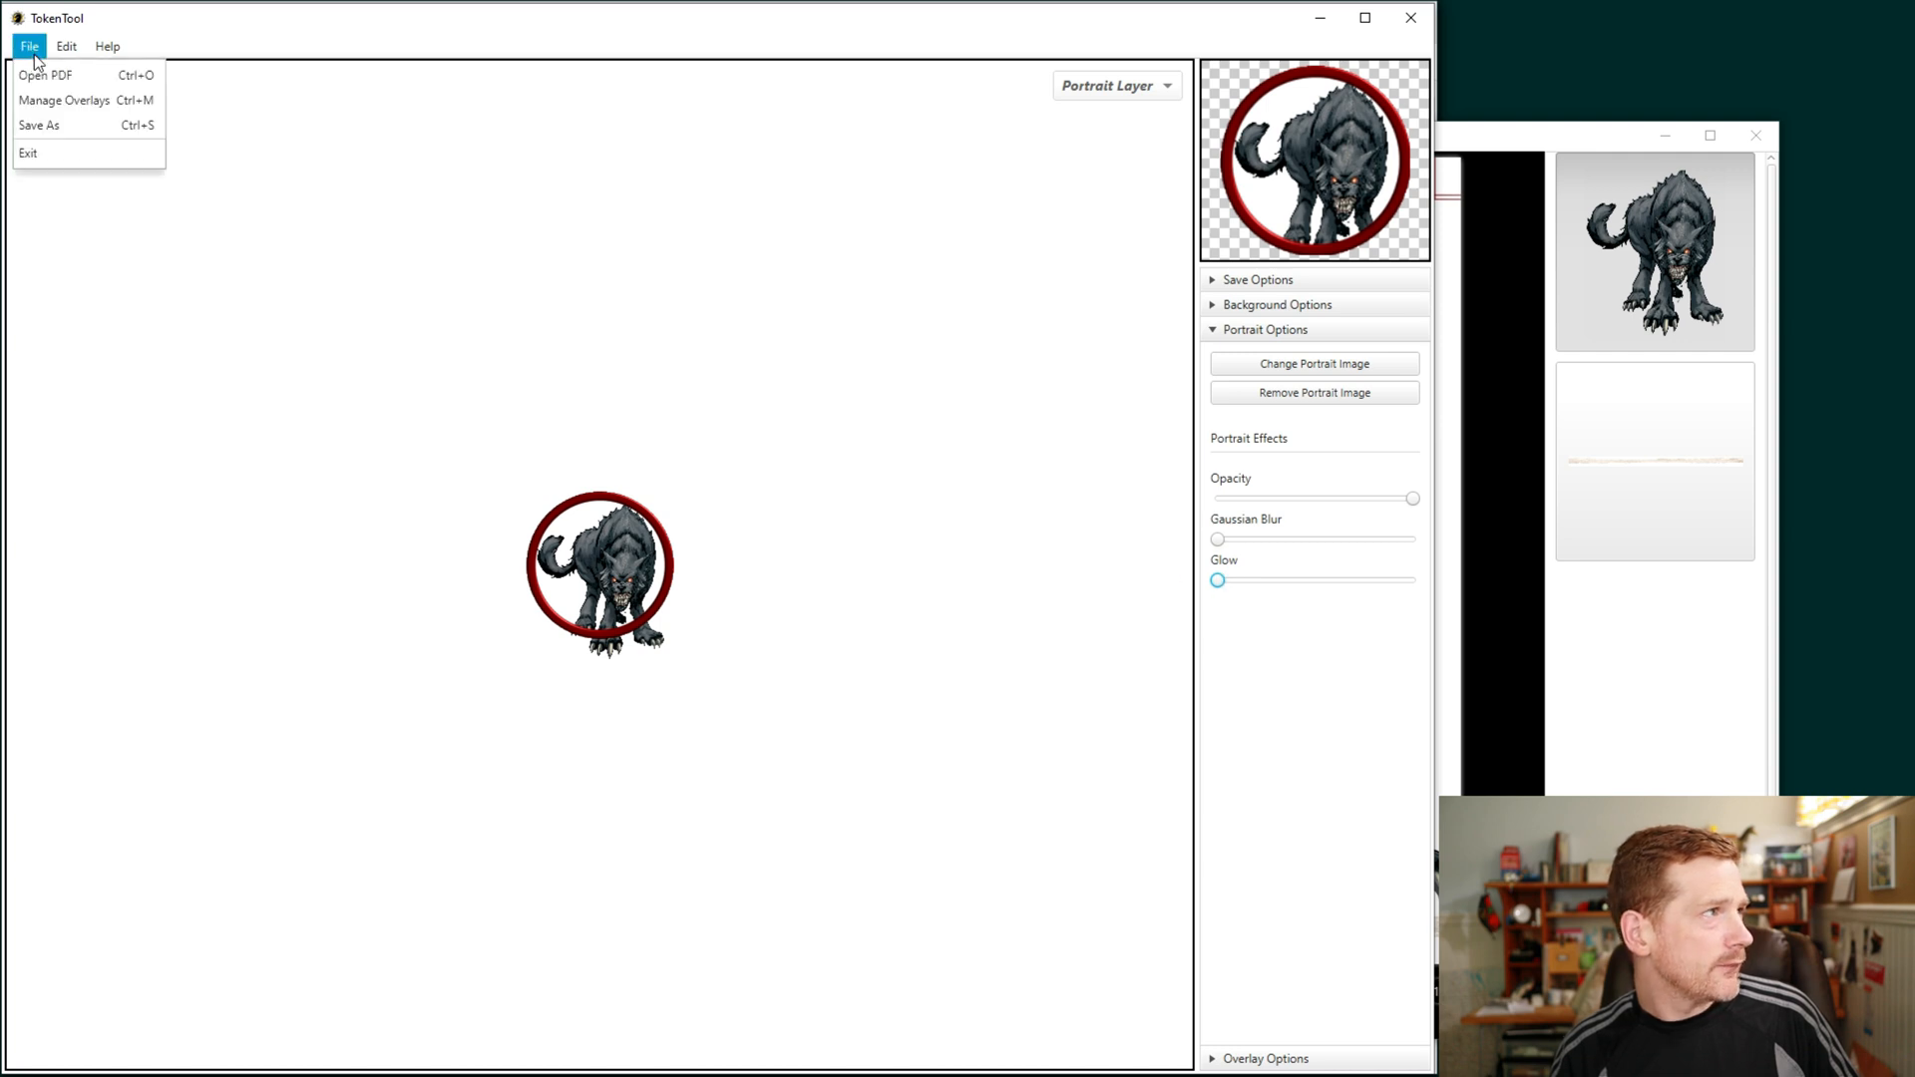
click(39, 124)
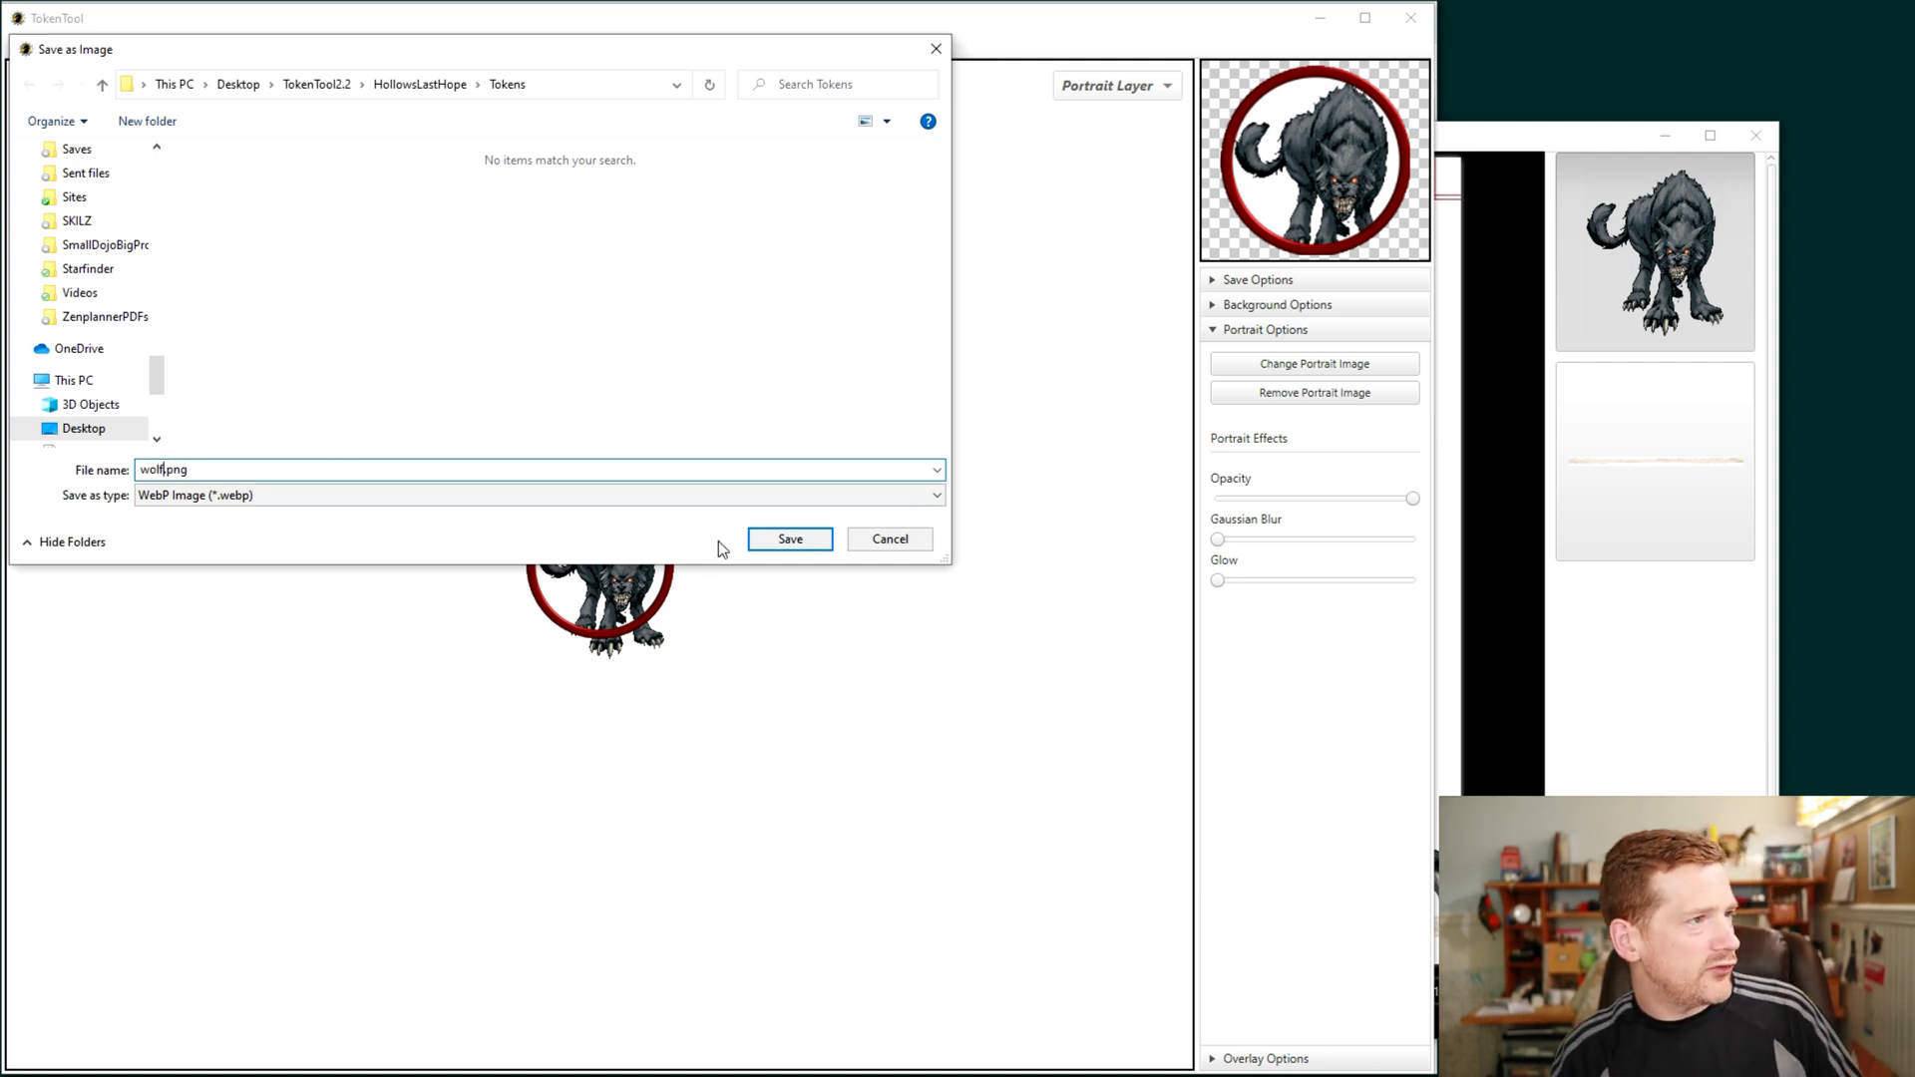
click(791, 538)
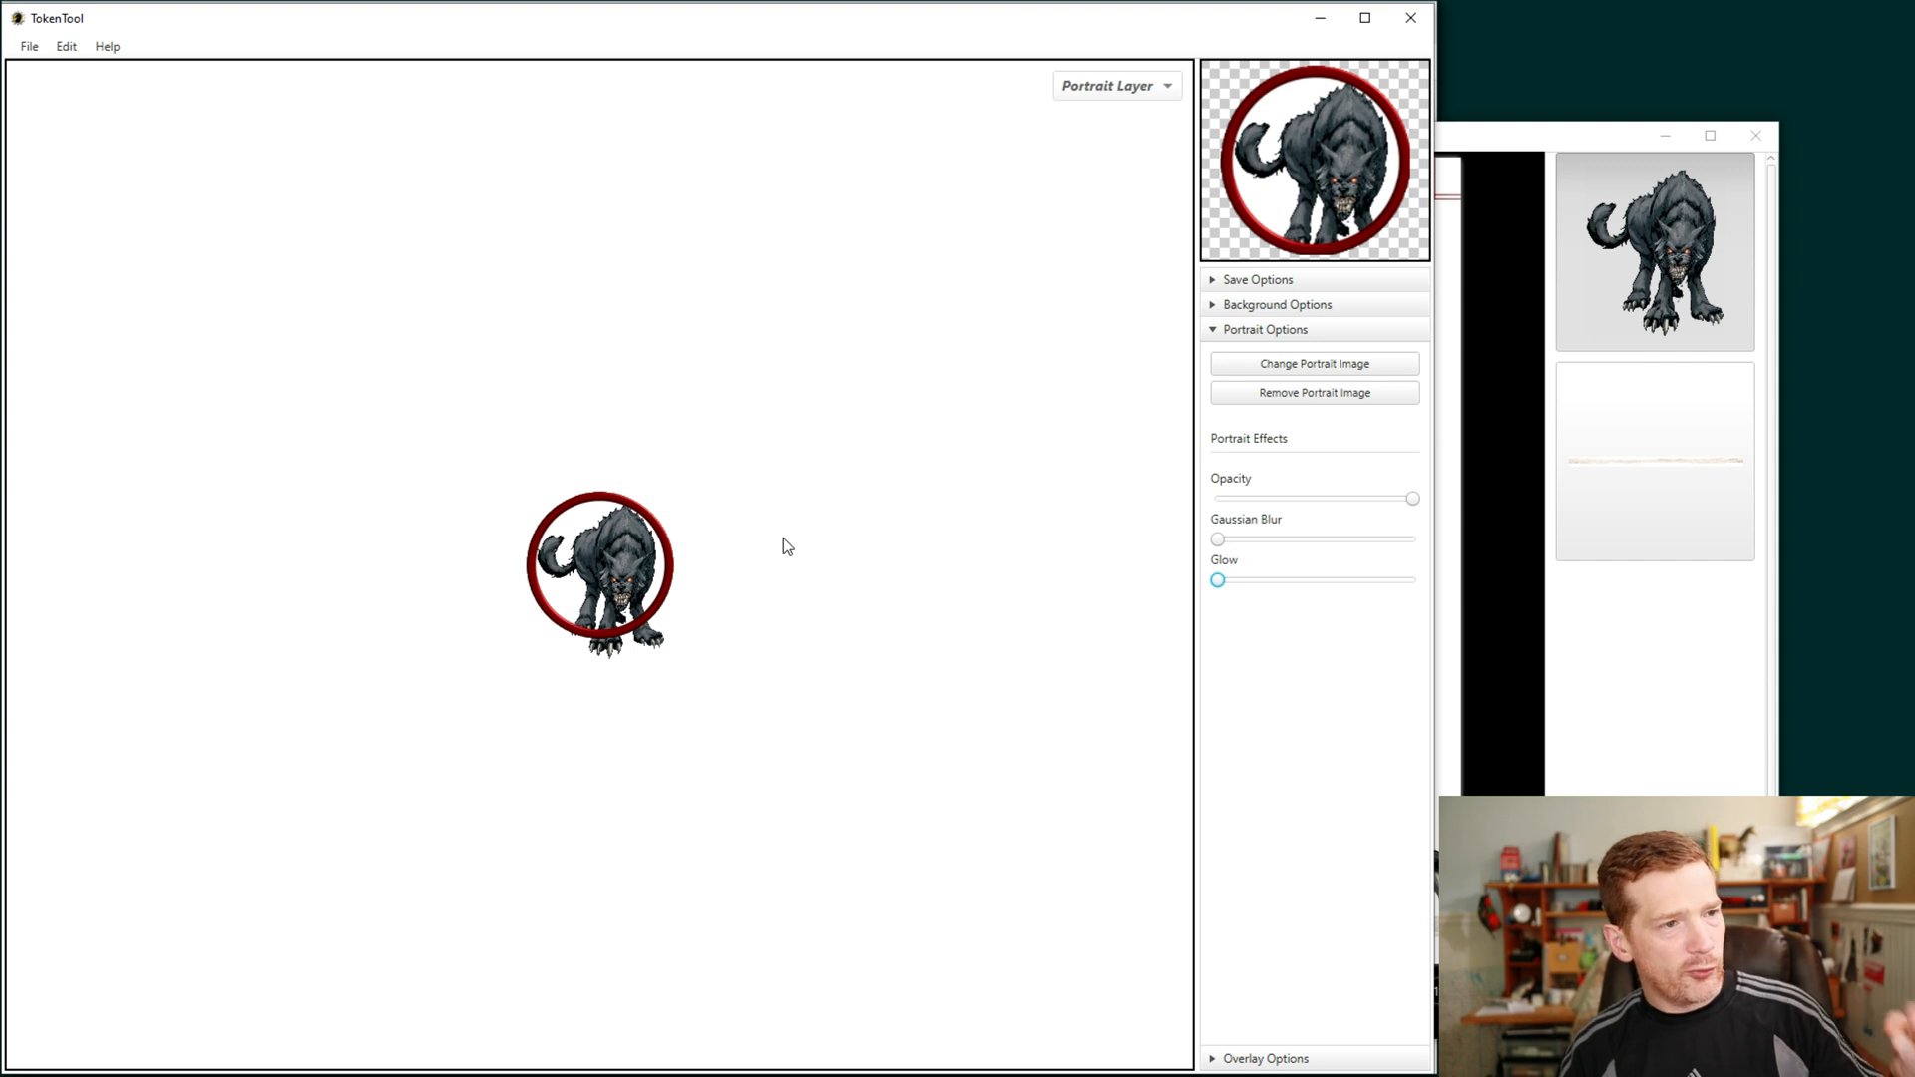
mouse_move(921, 537)
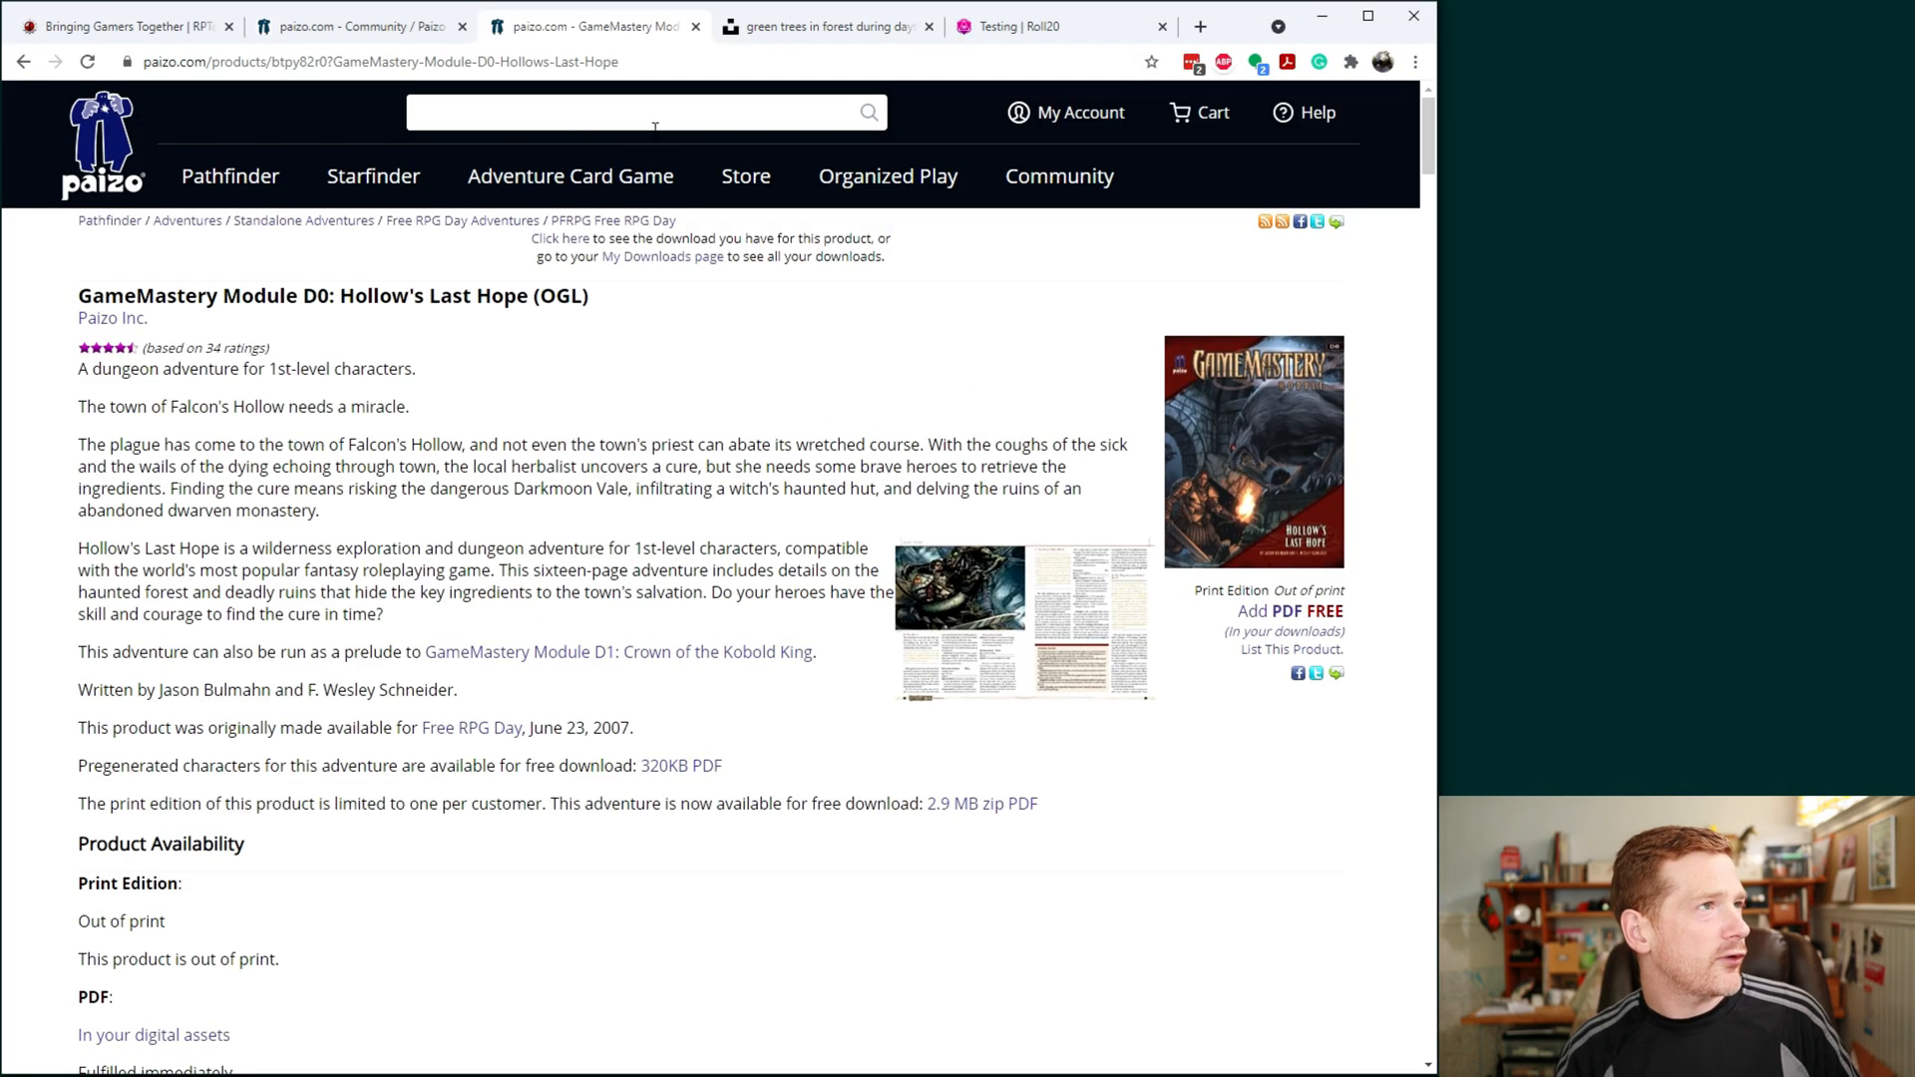
Step: Upload laurel.png, wolf.png and hobgoblin_150x150.png to the Roll20 library's Recent Uploads
click(1014, 26)
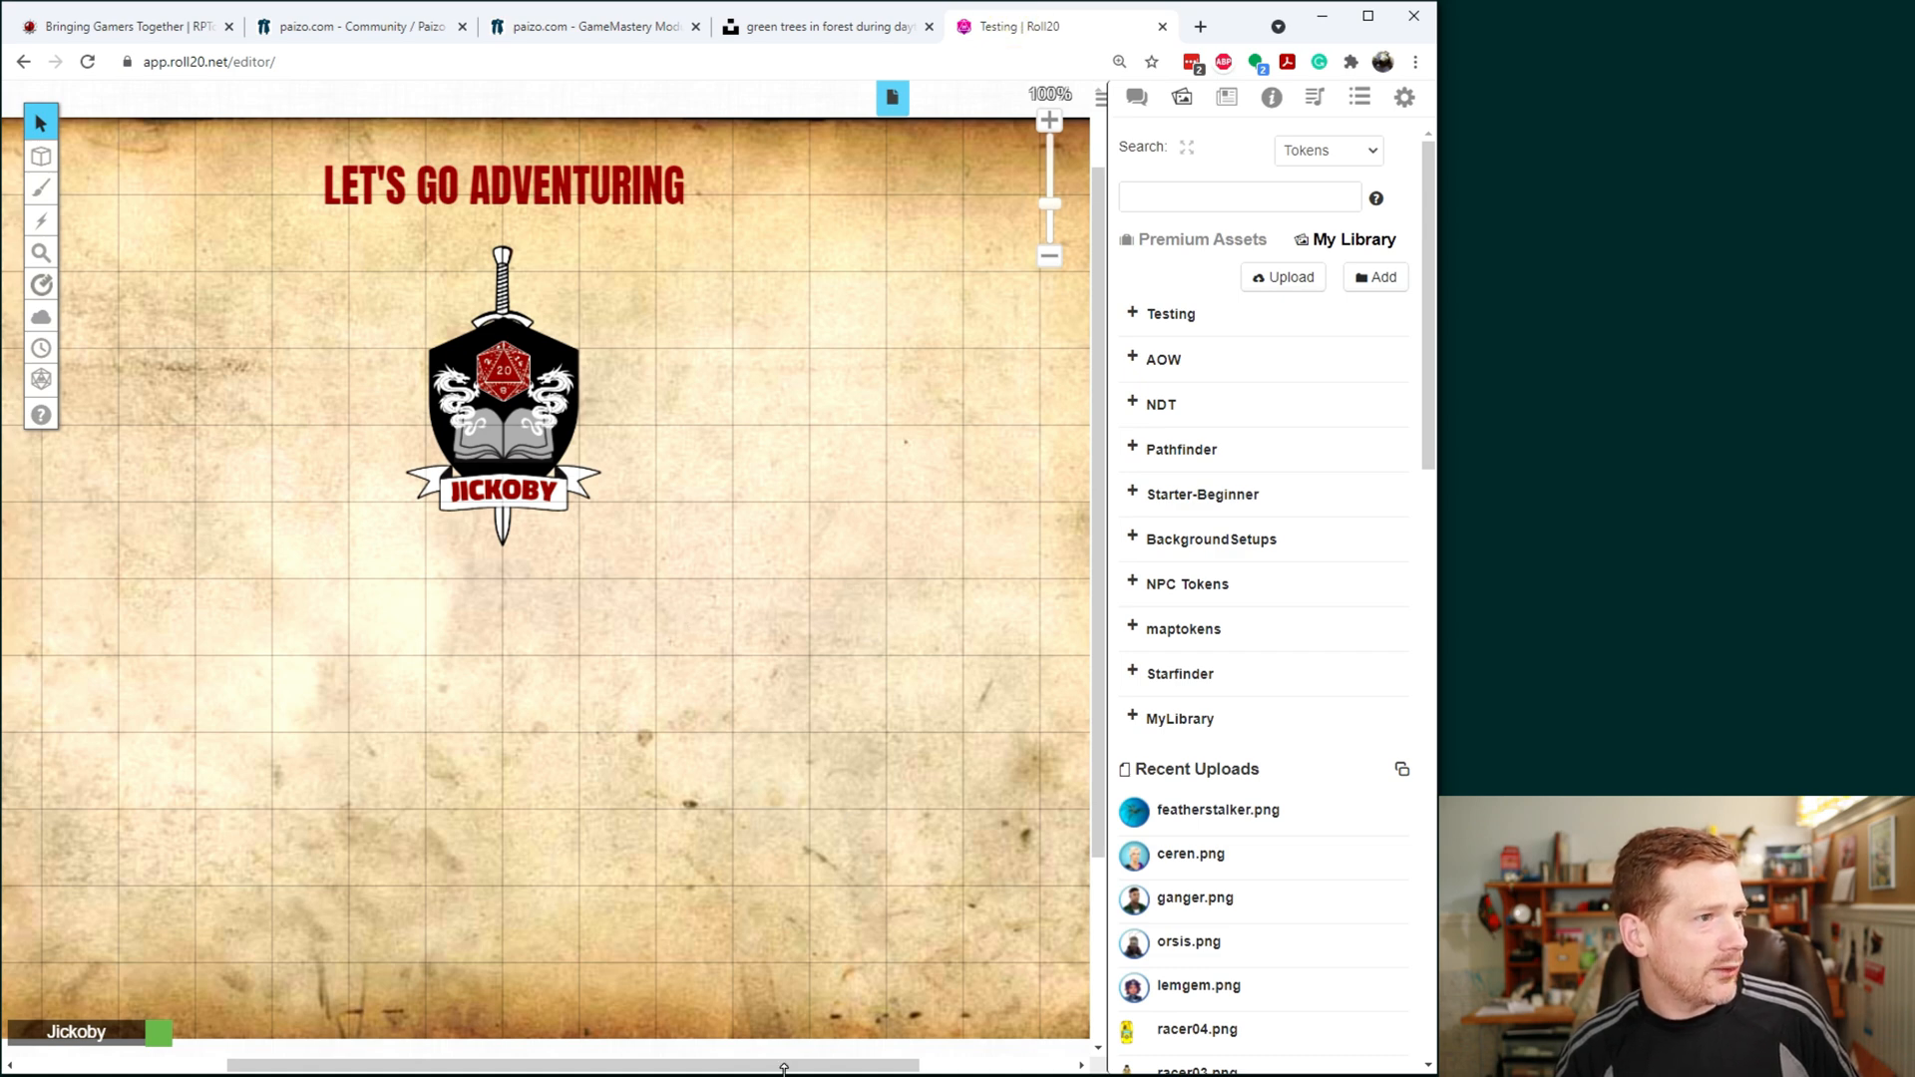
click(1283, 275)
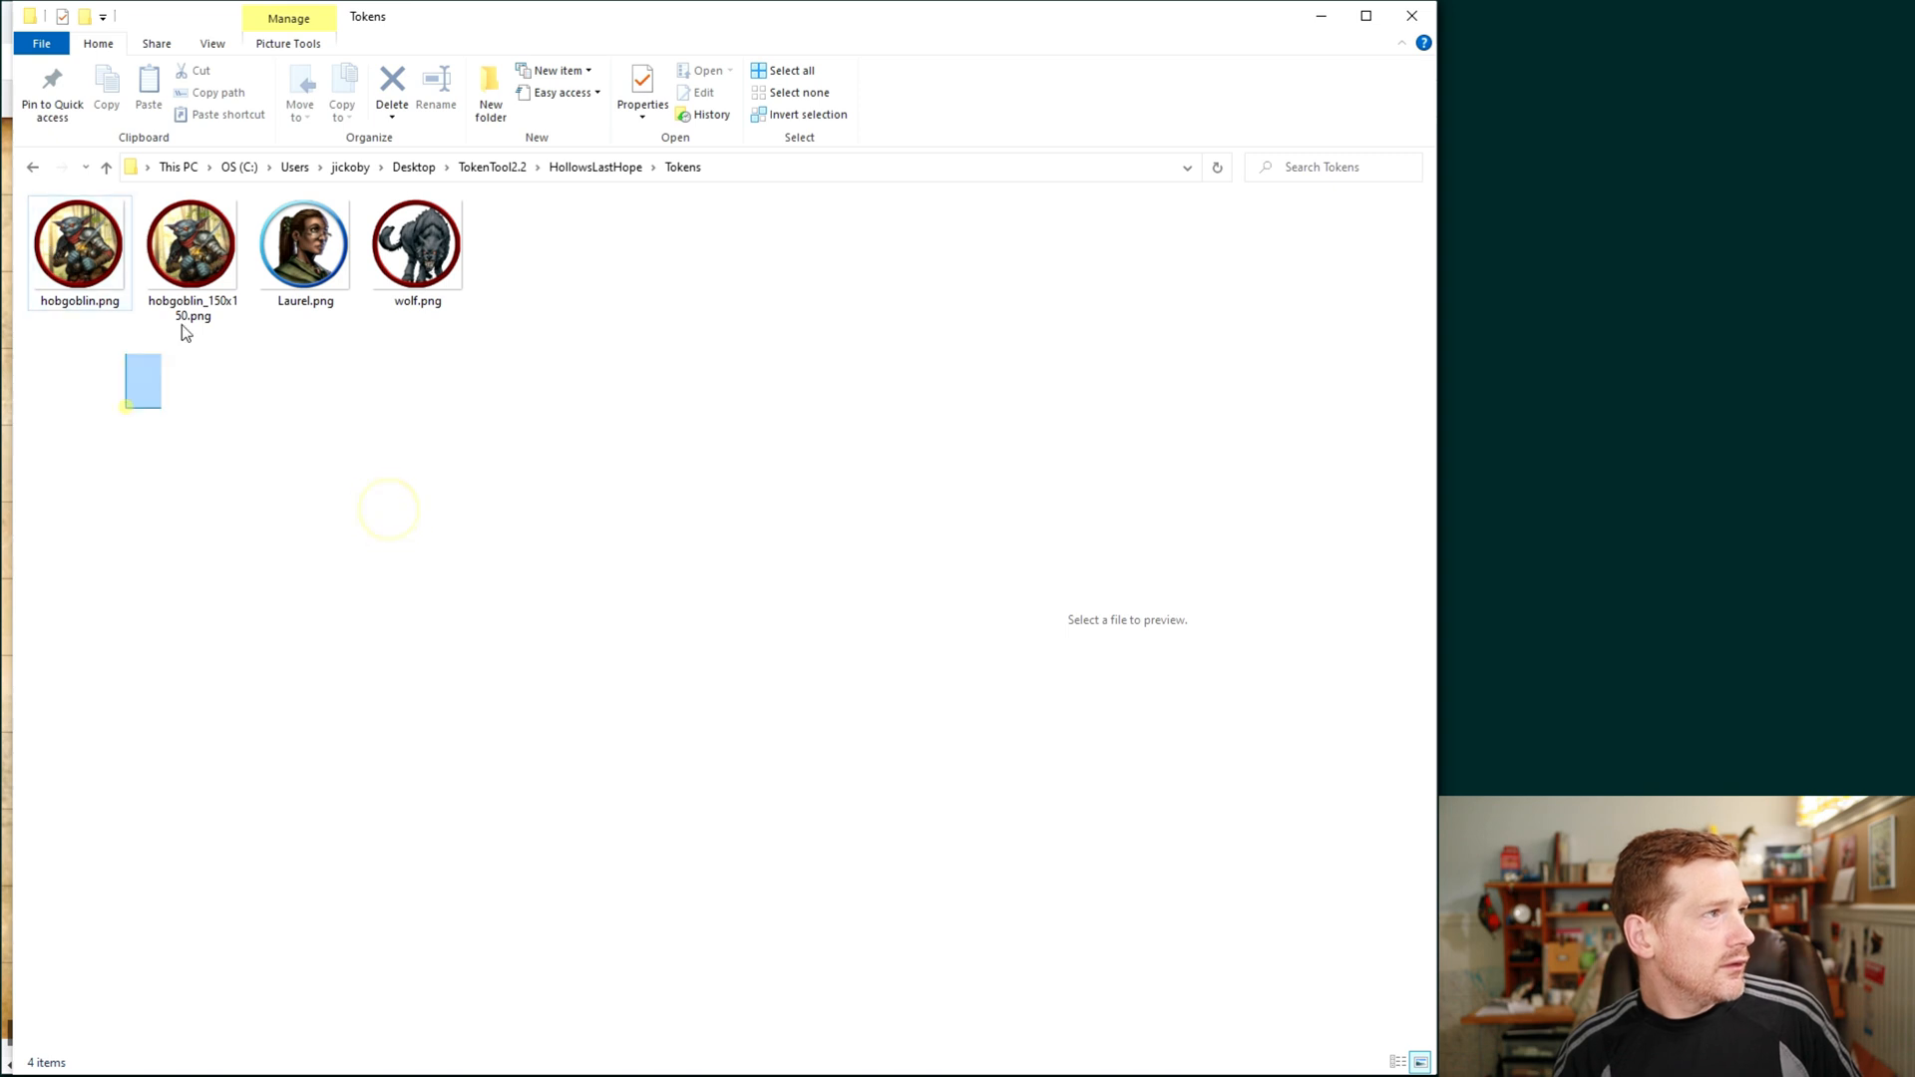
click(419, 244)
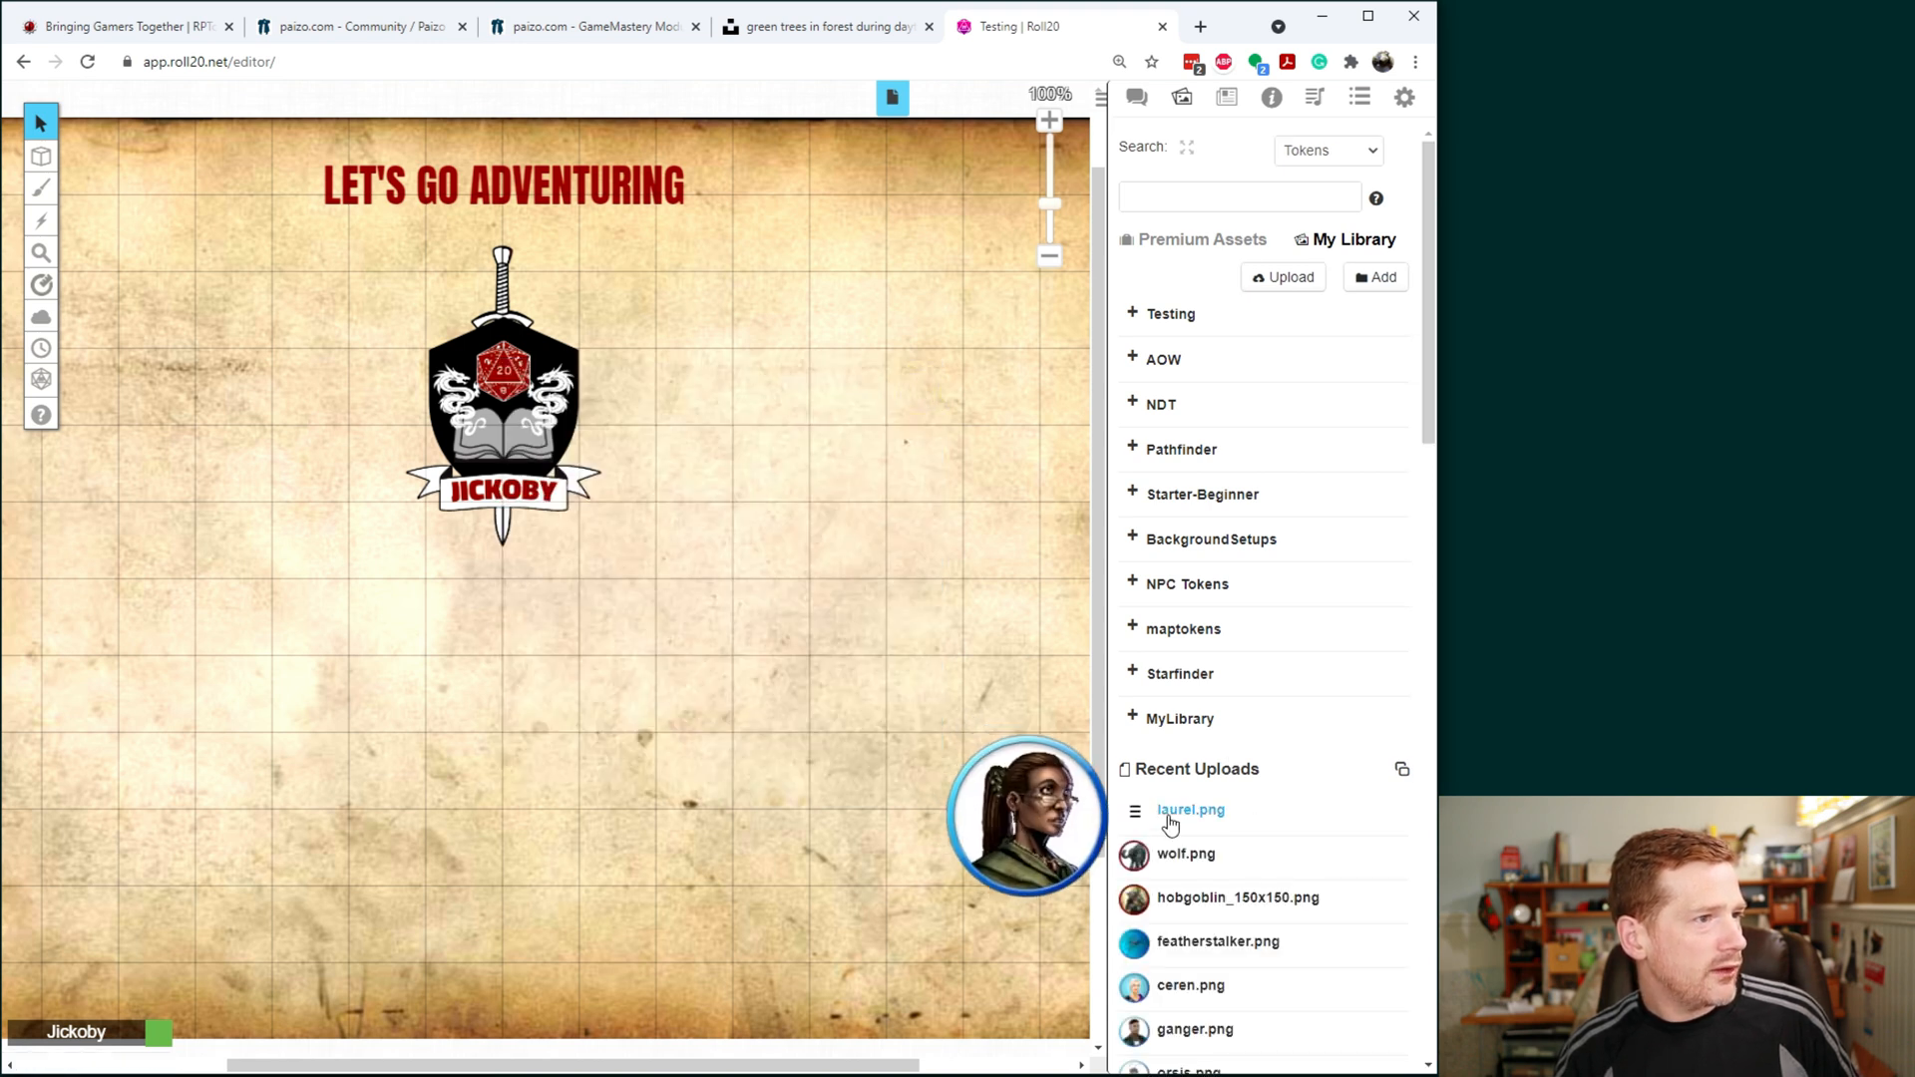
Step: Drag the Laurel token onto the map beside the Jickoby emblem and zoom in on it
drag(1026, 812, 617, 385)
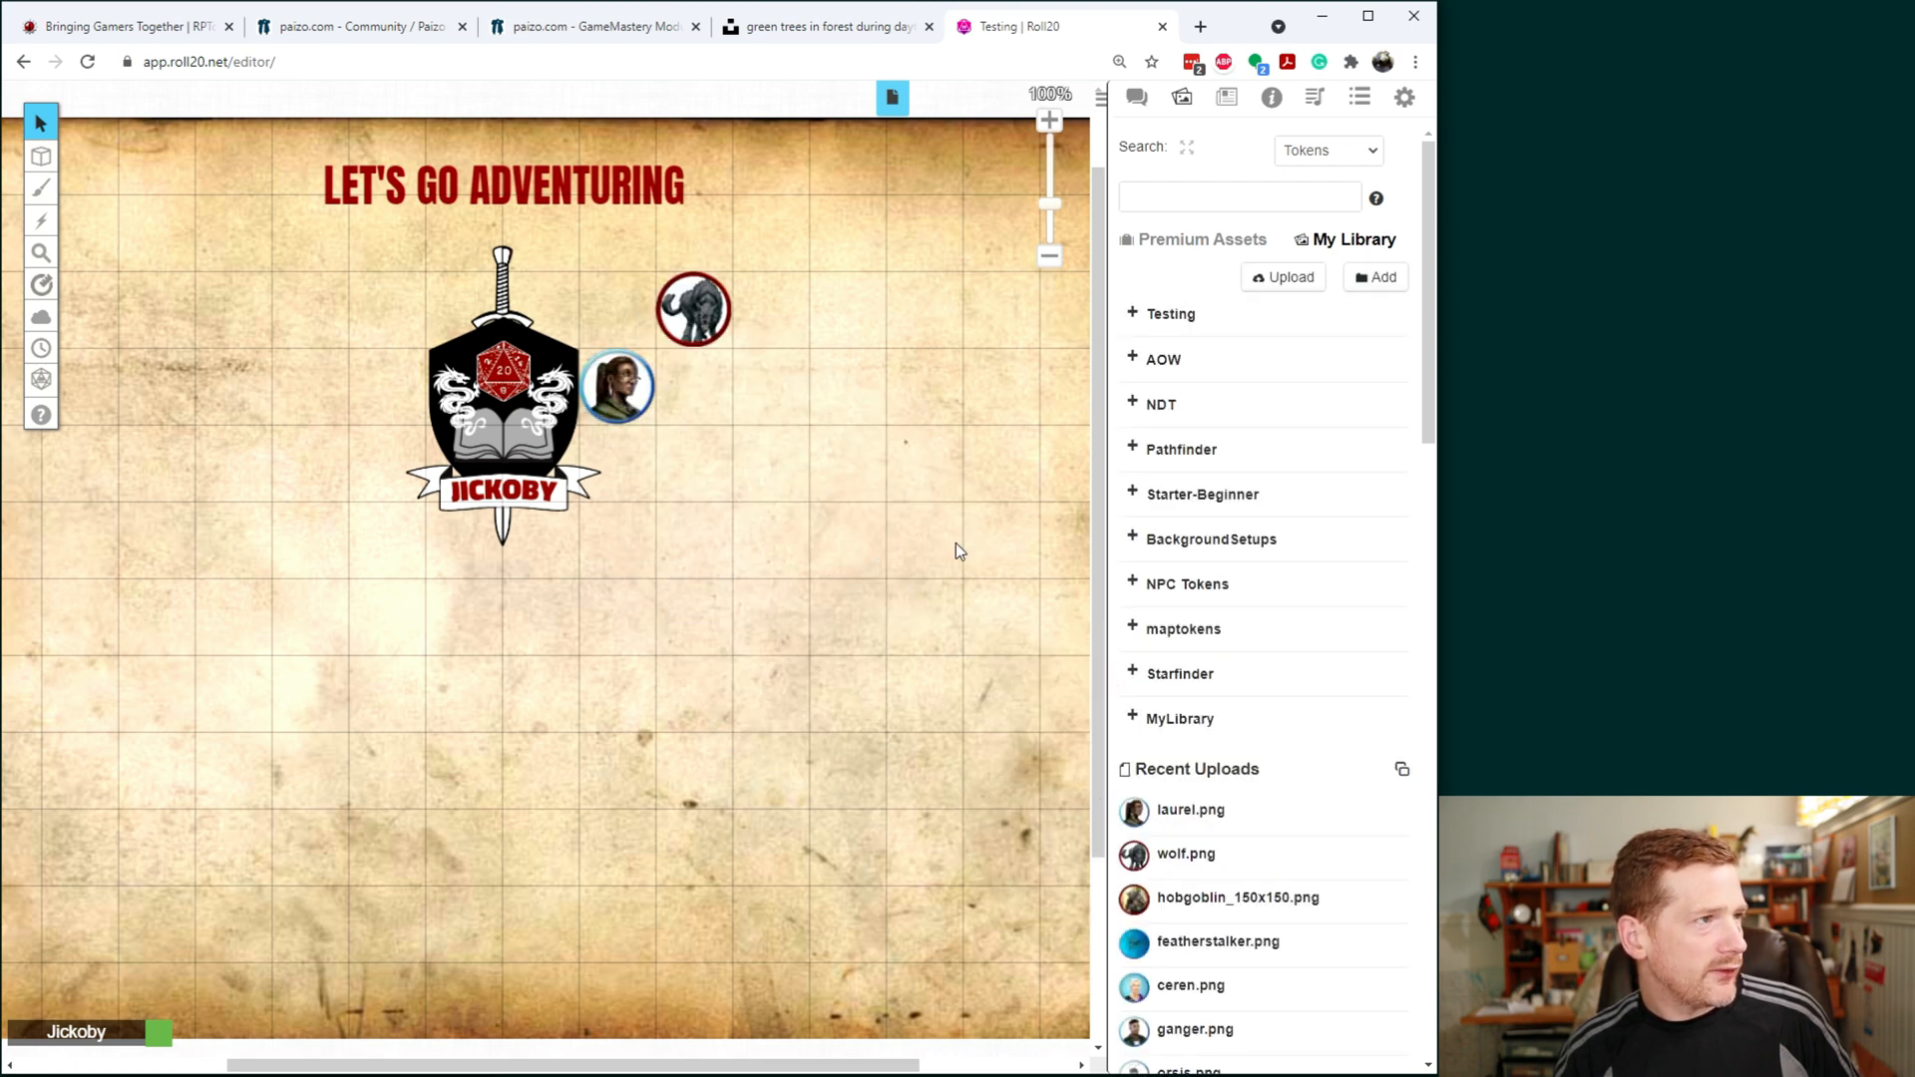
mouse_move(806, 385)
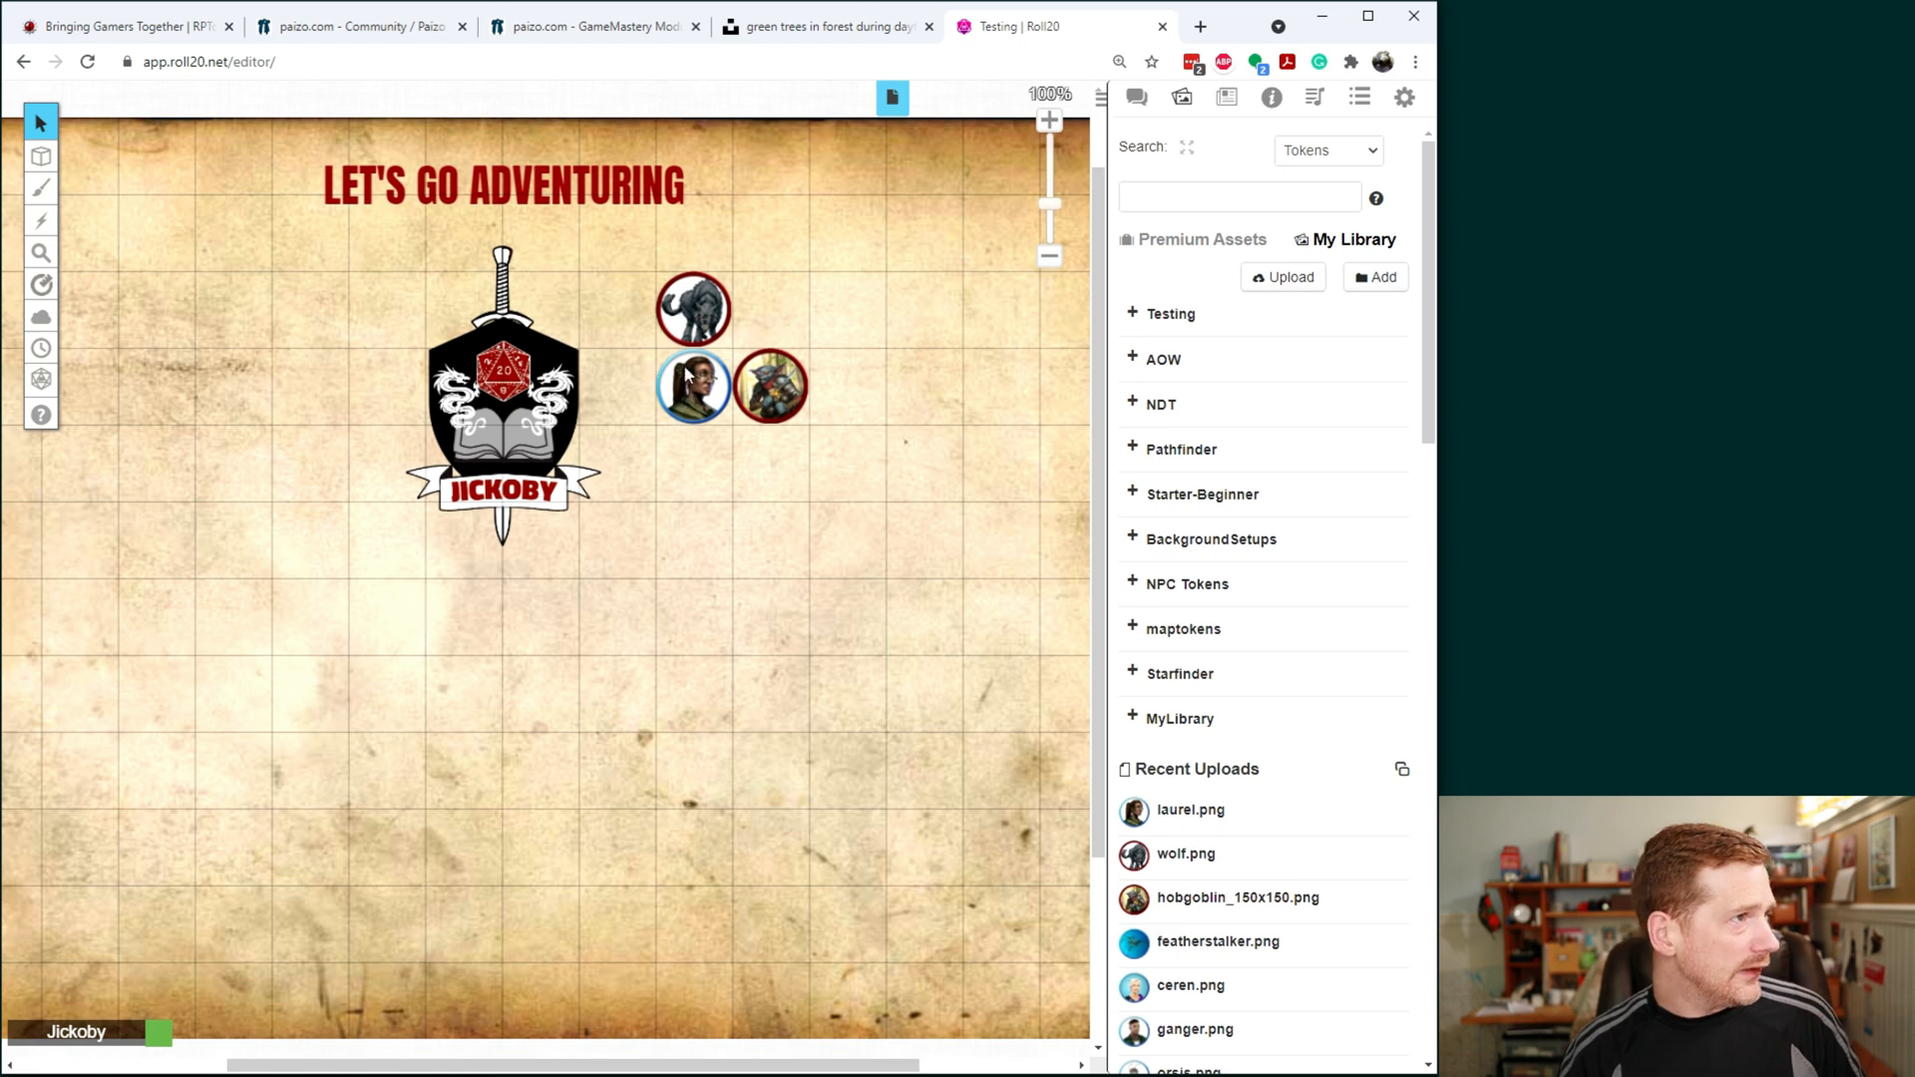
mouse_move(1050, 121)
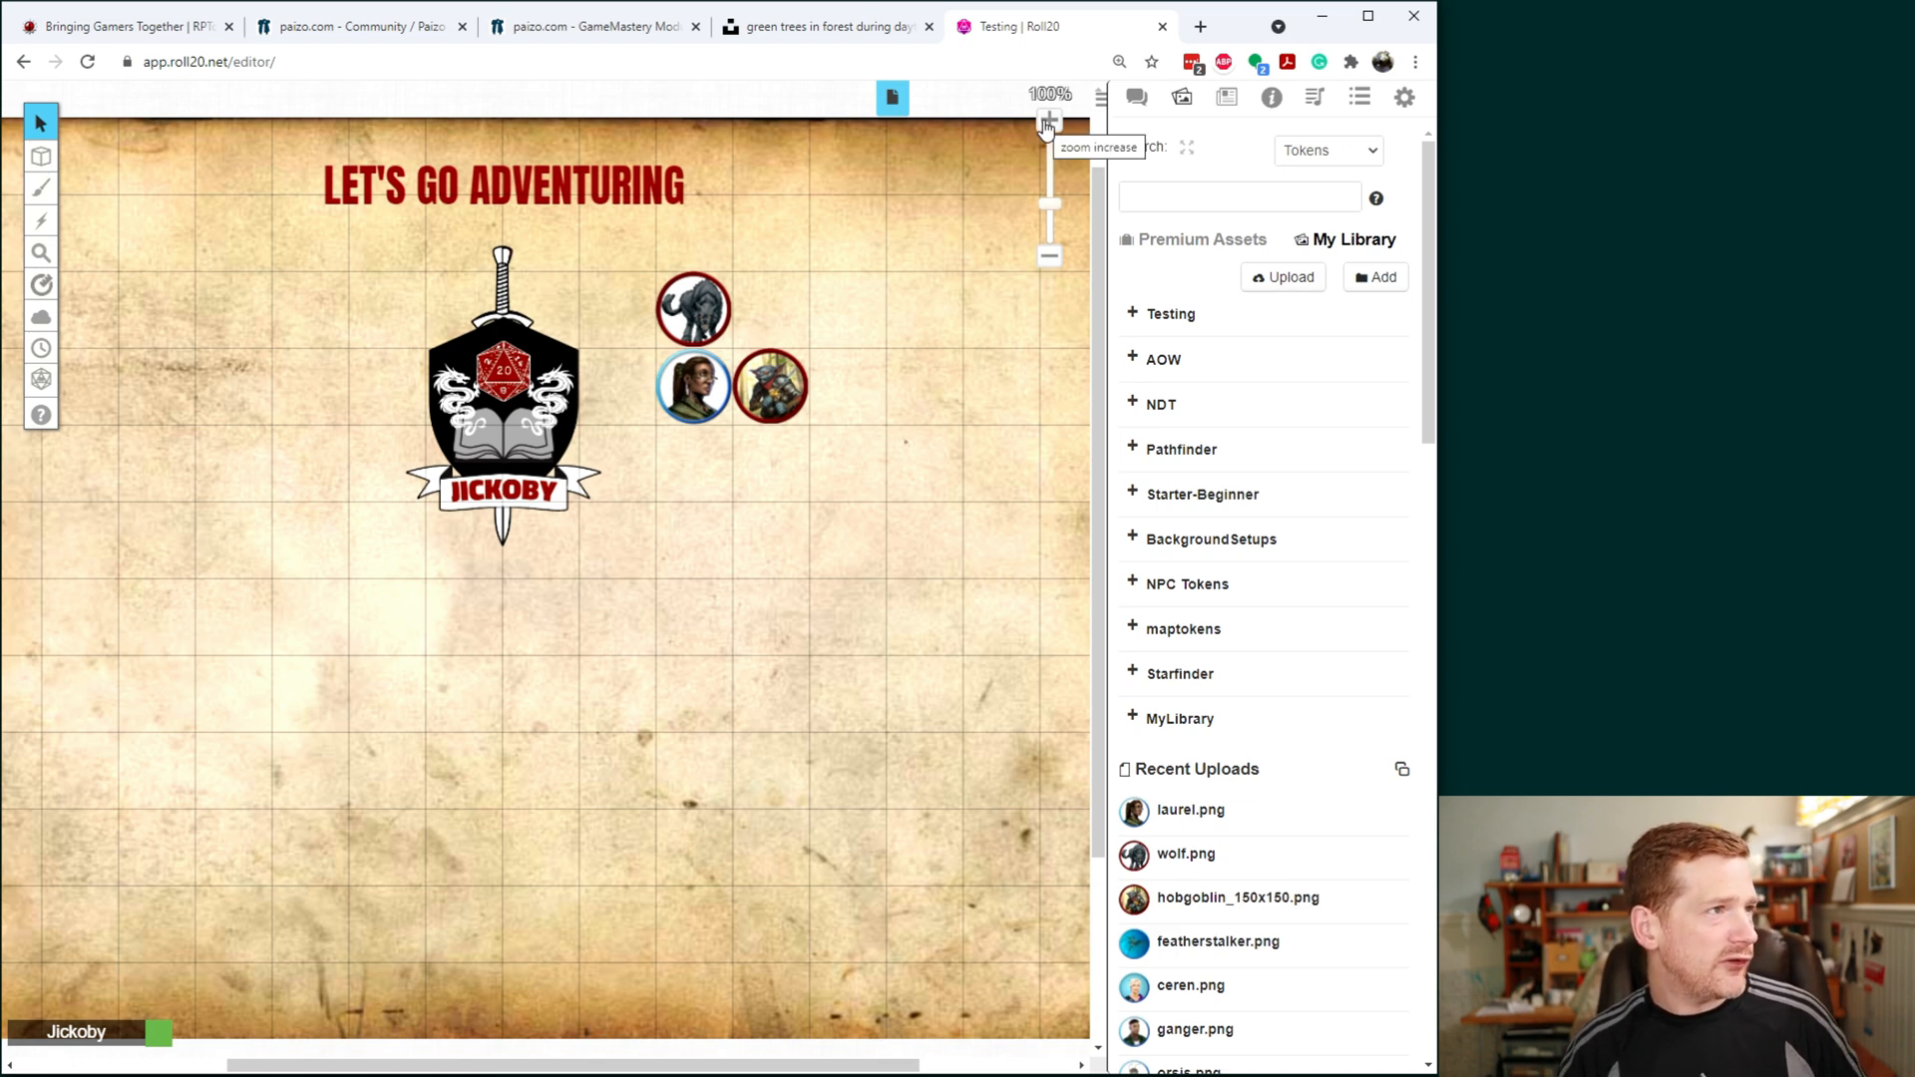
click(1047, 124)
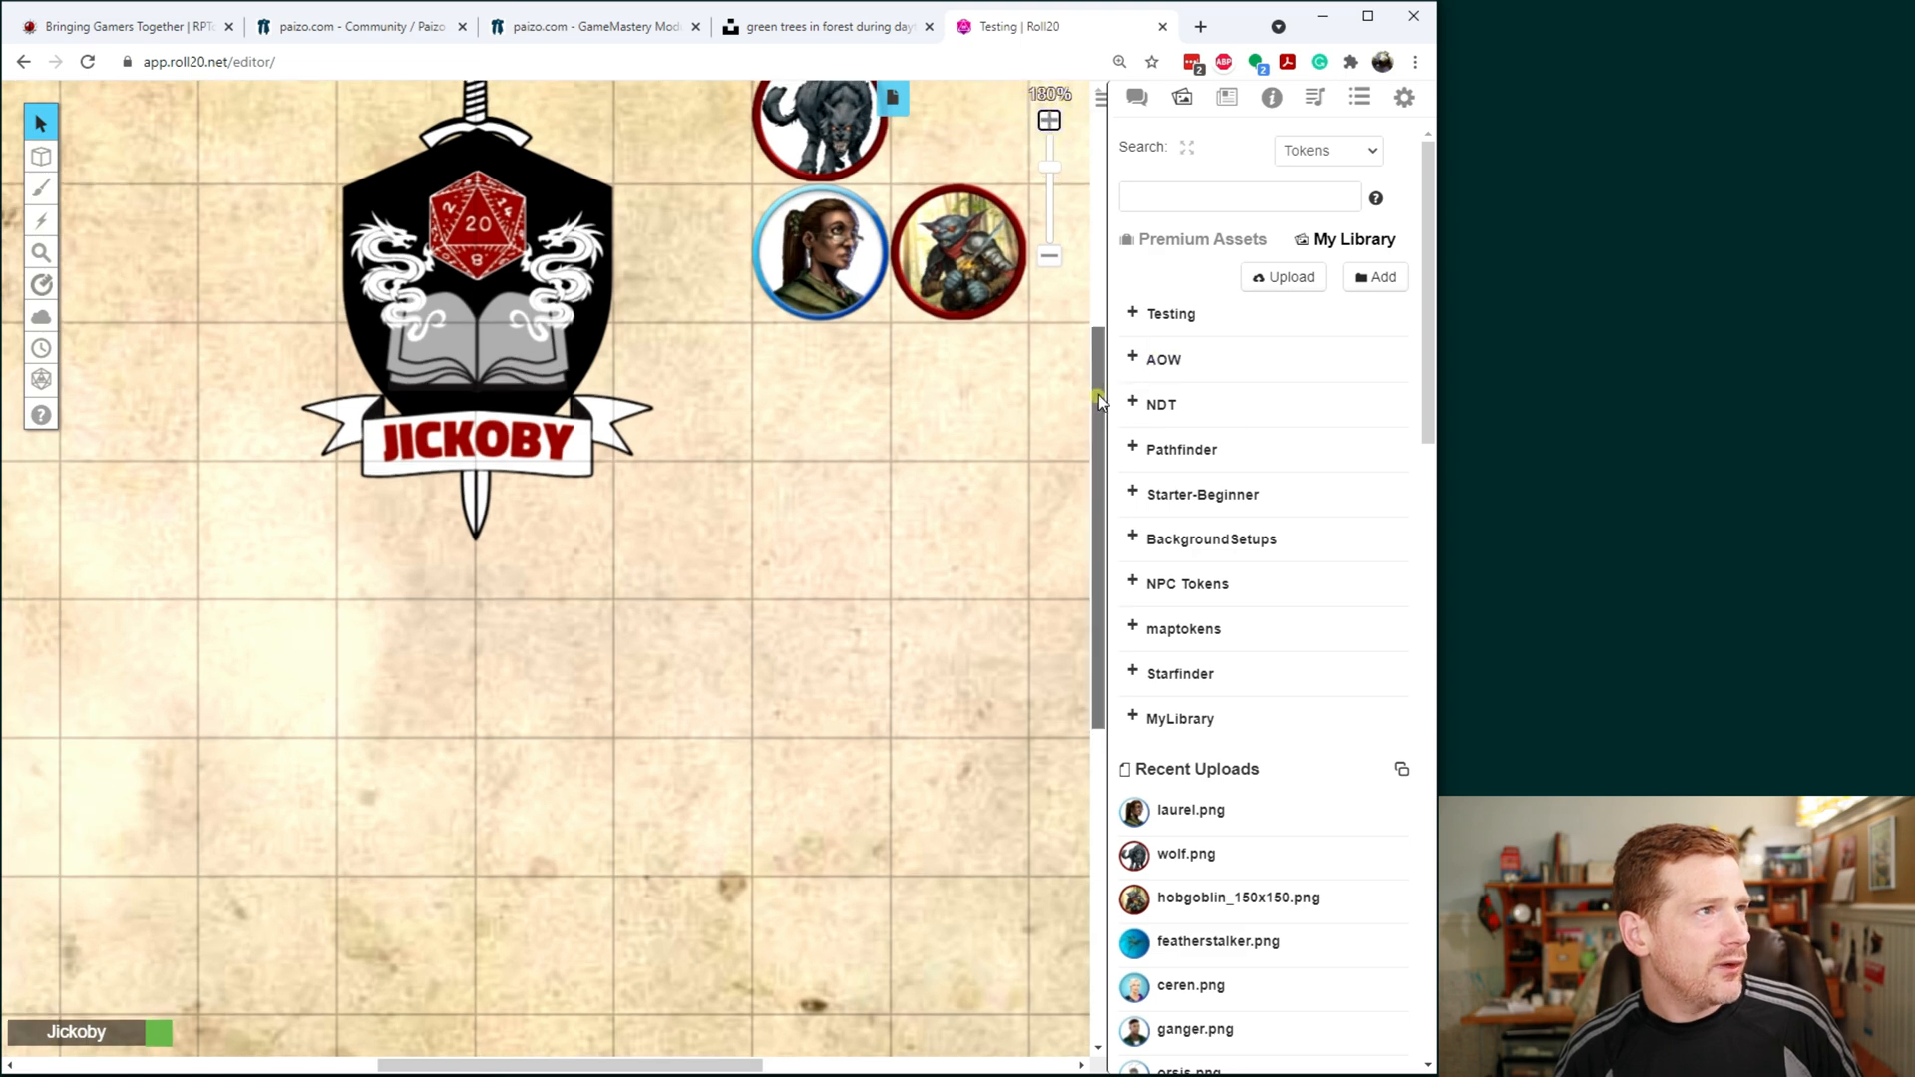
scroll(down, 3)
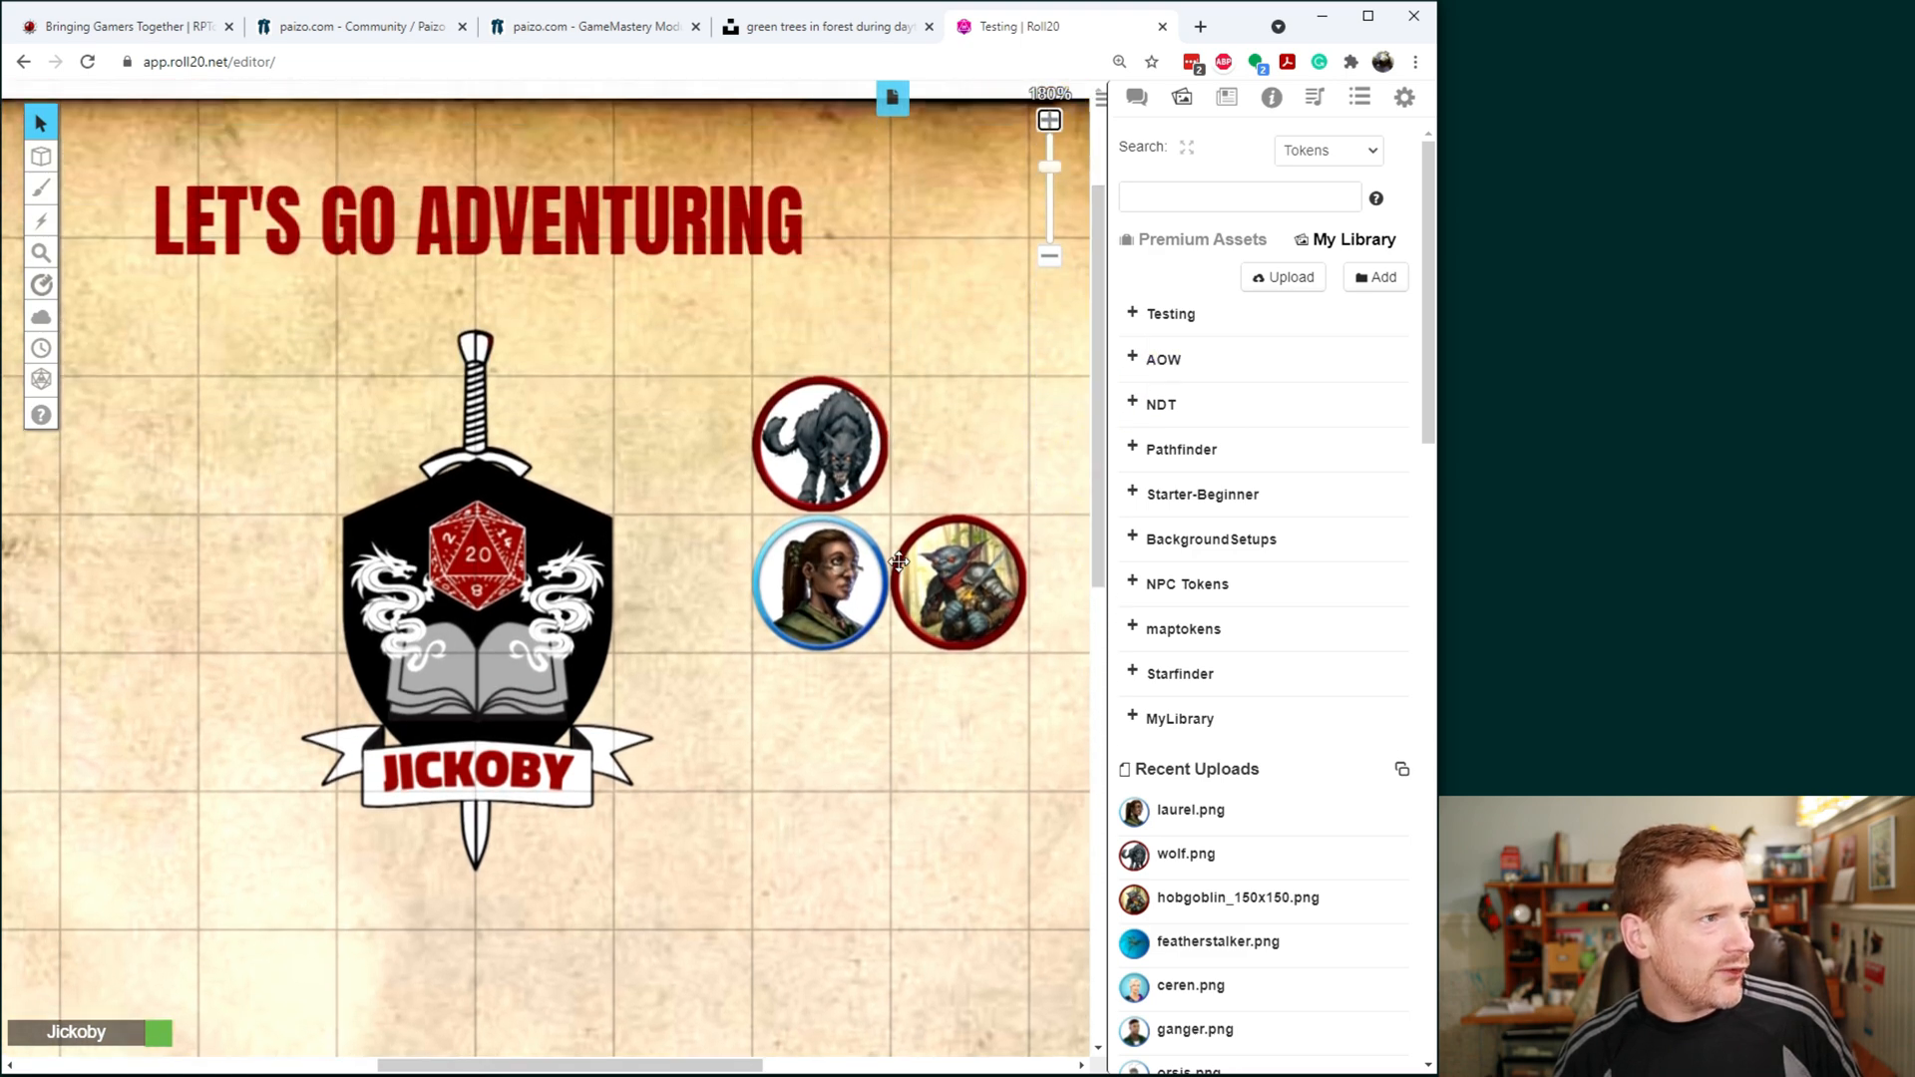
mouse_move(1050, 124)
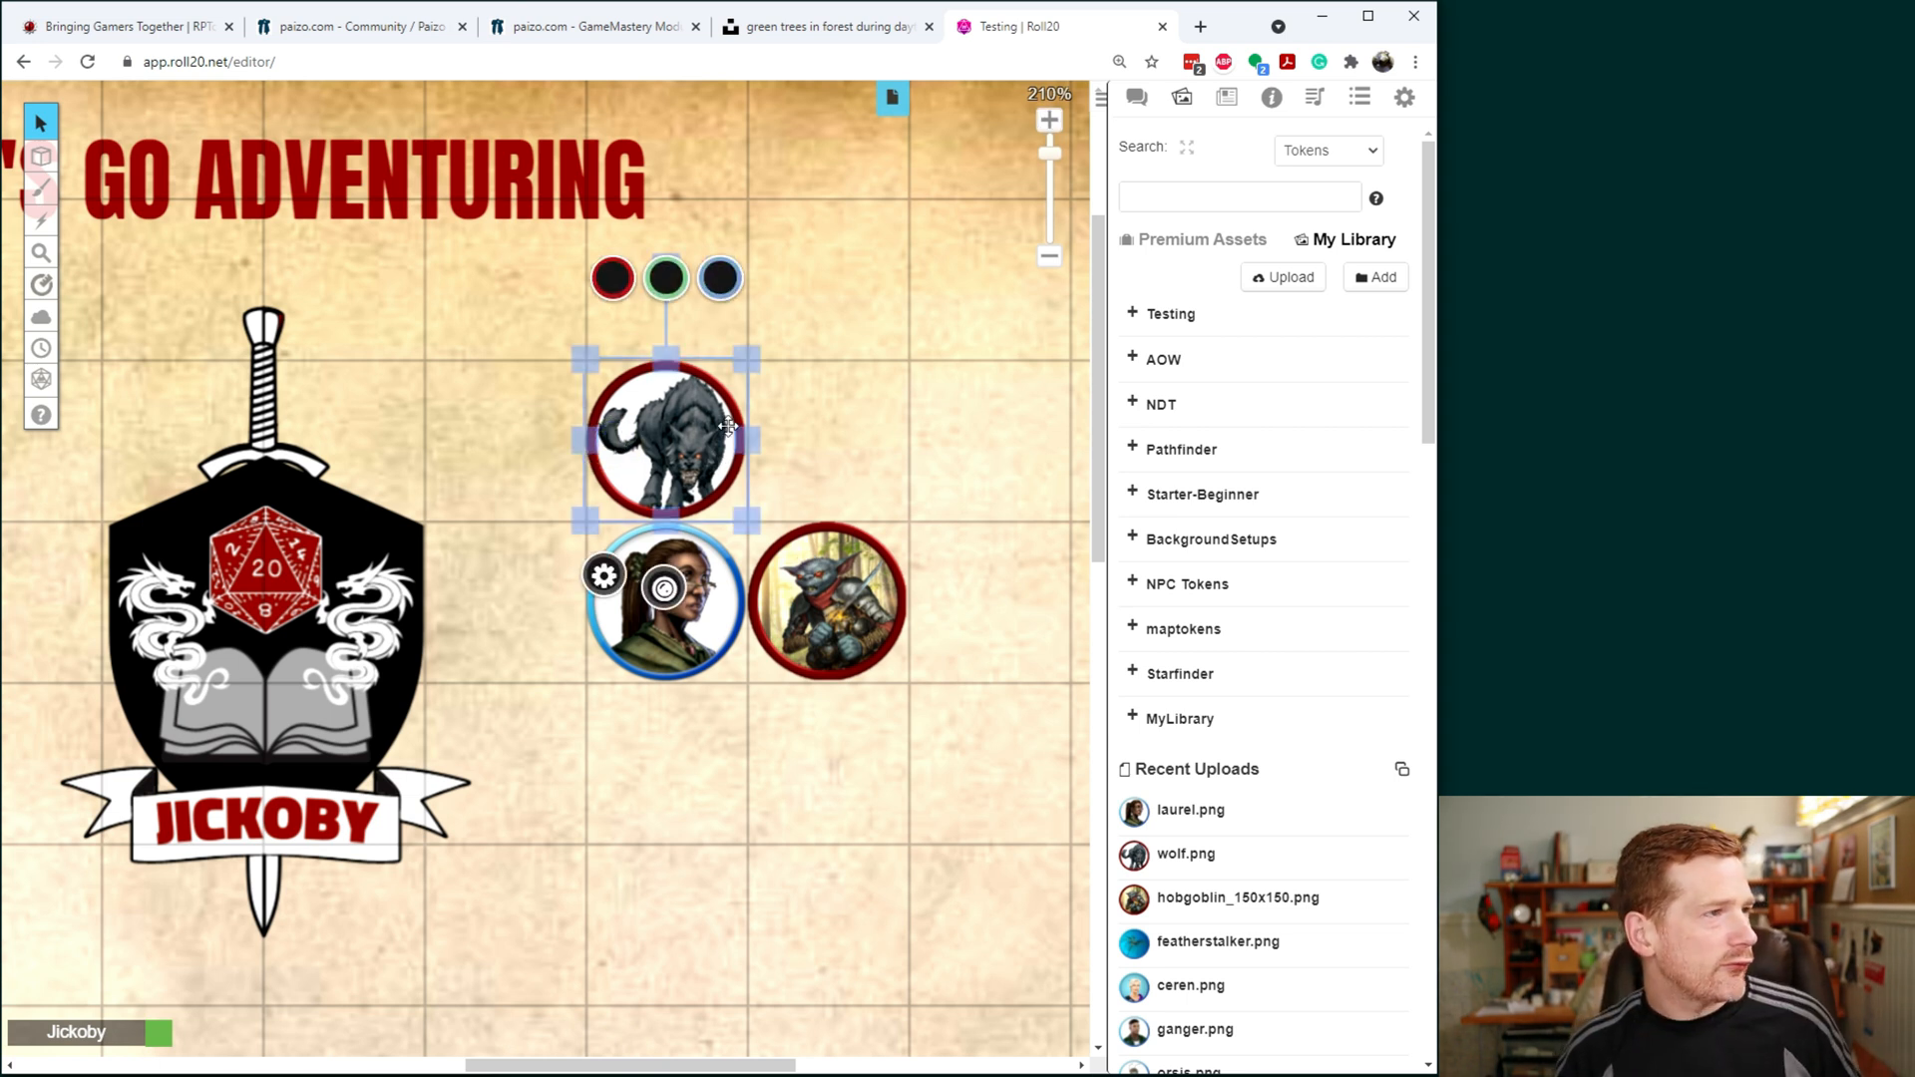
Step: Resize the wolf token to 2x2 grid squares above Laurel and the hobgoblin, then zoom out
drag(752, 525, 908, 197)
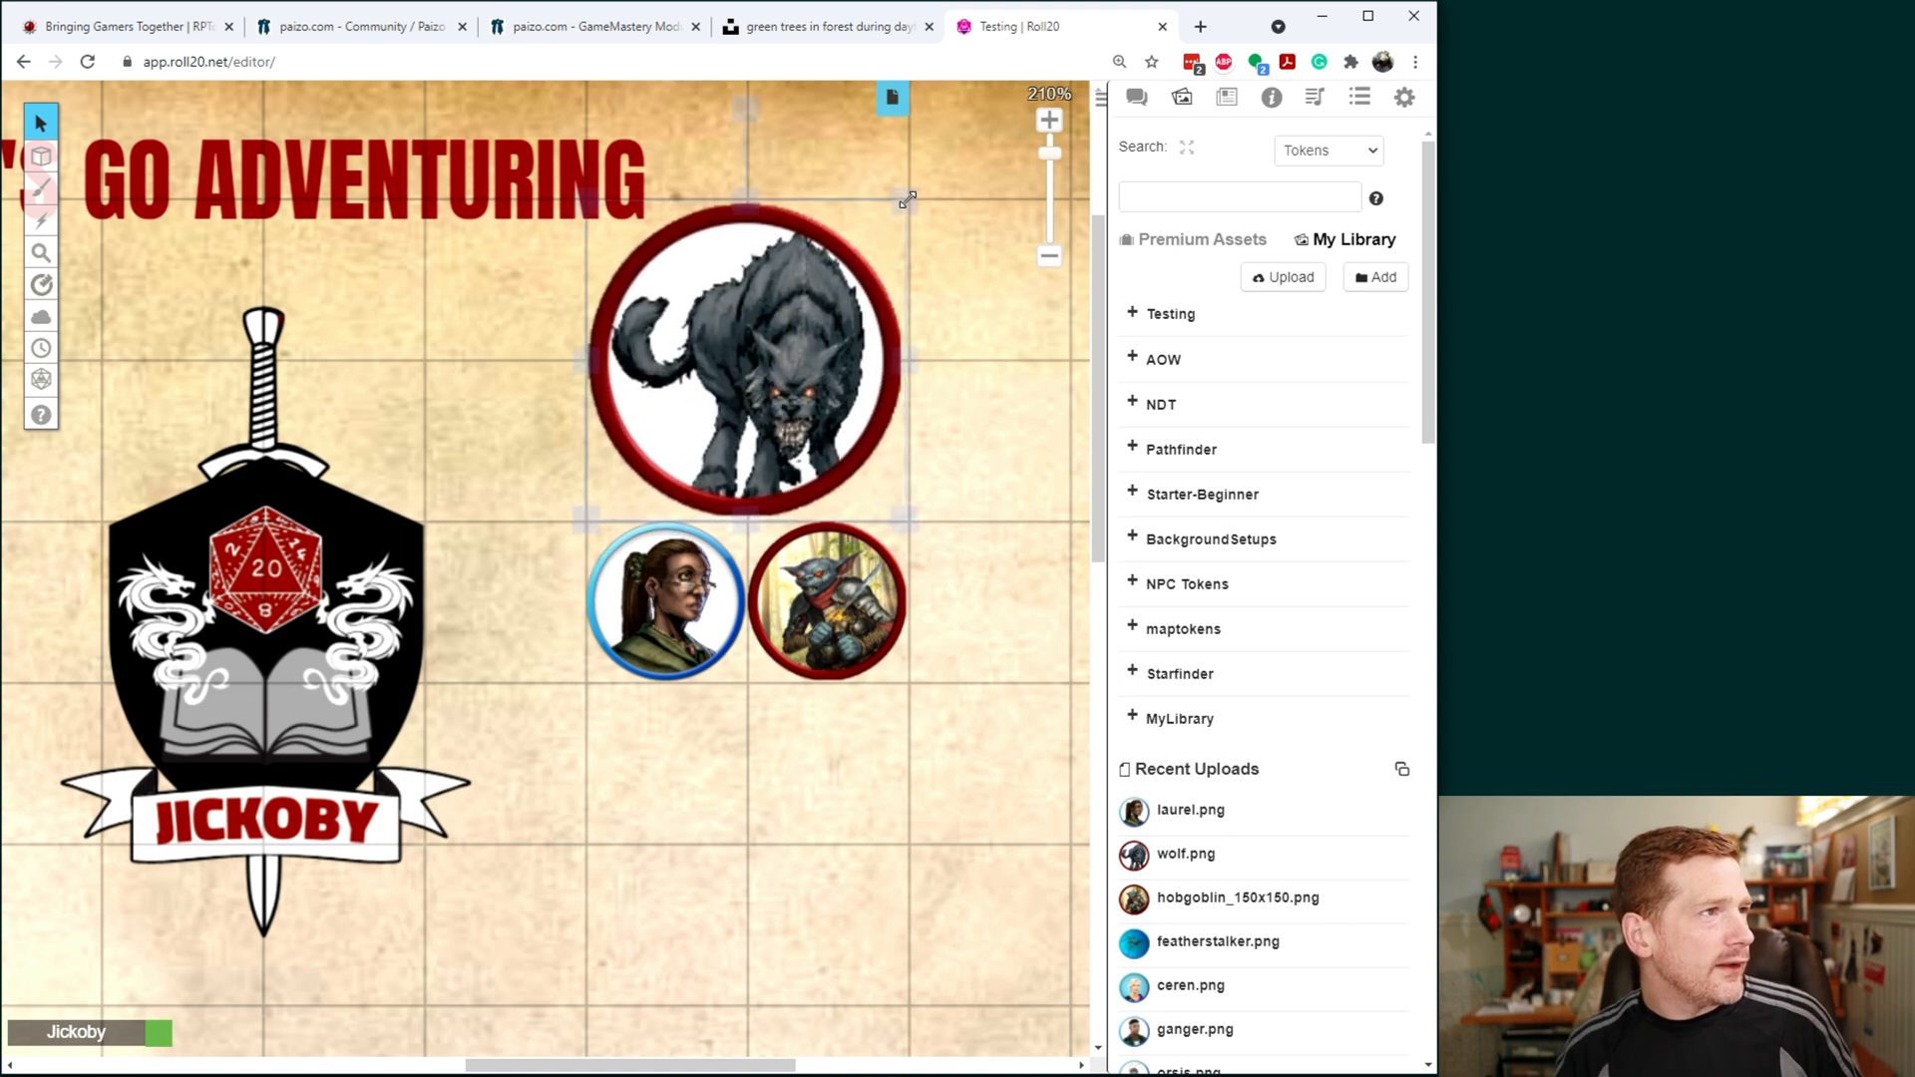
click(738, 359)
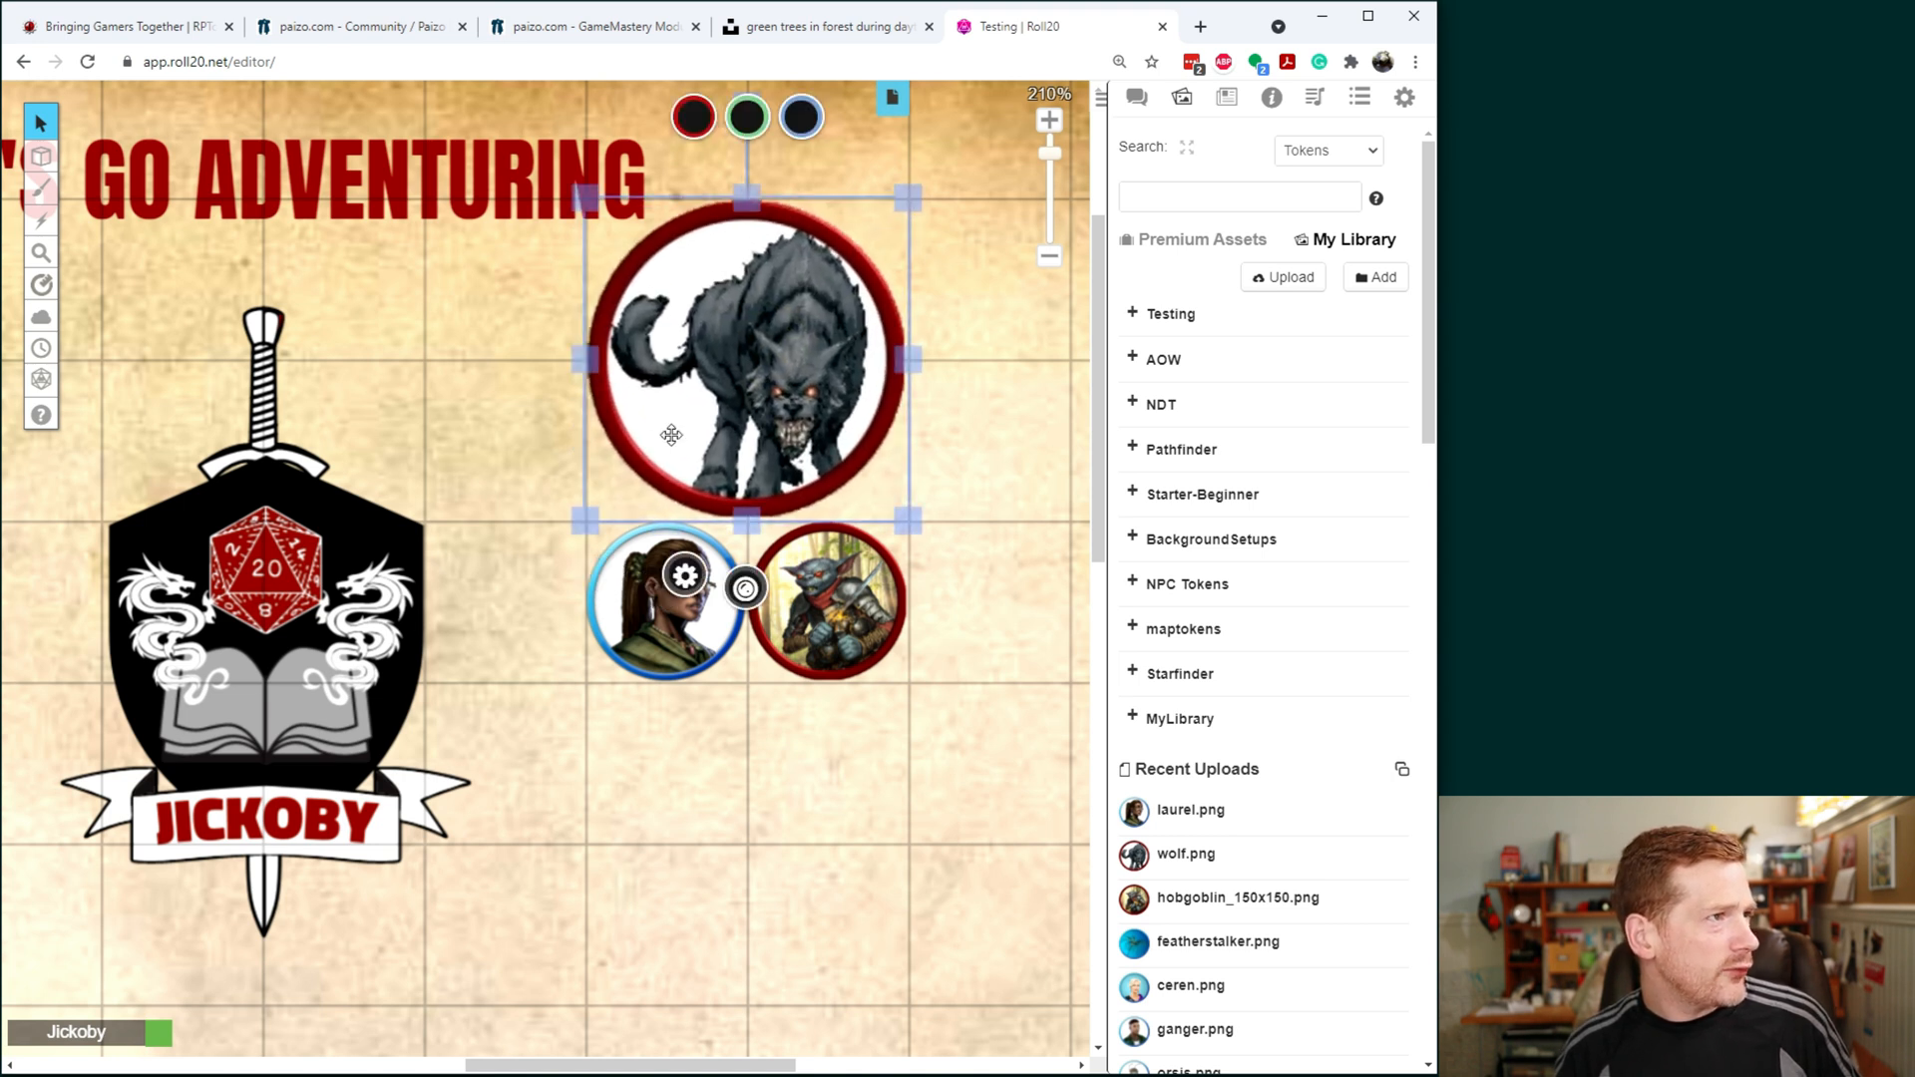
mouse_move(1029, 222)
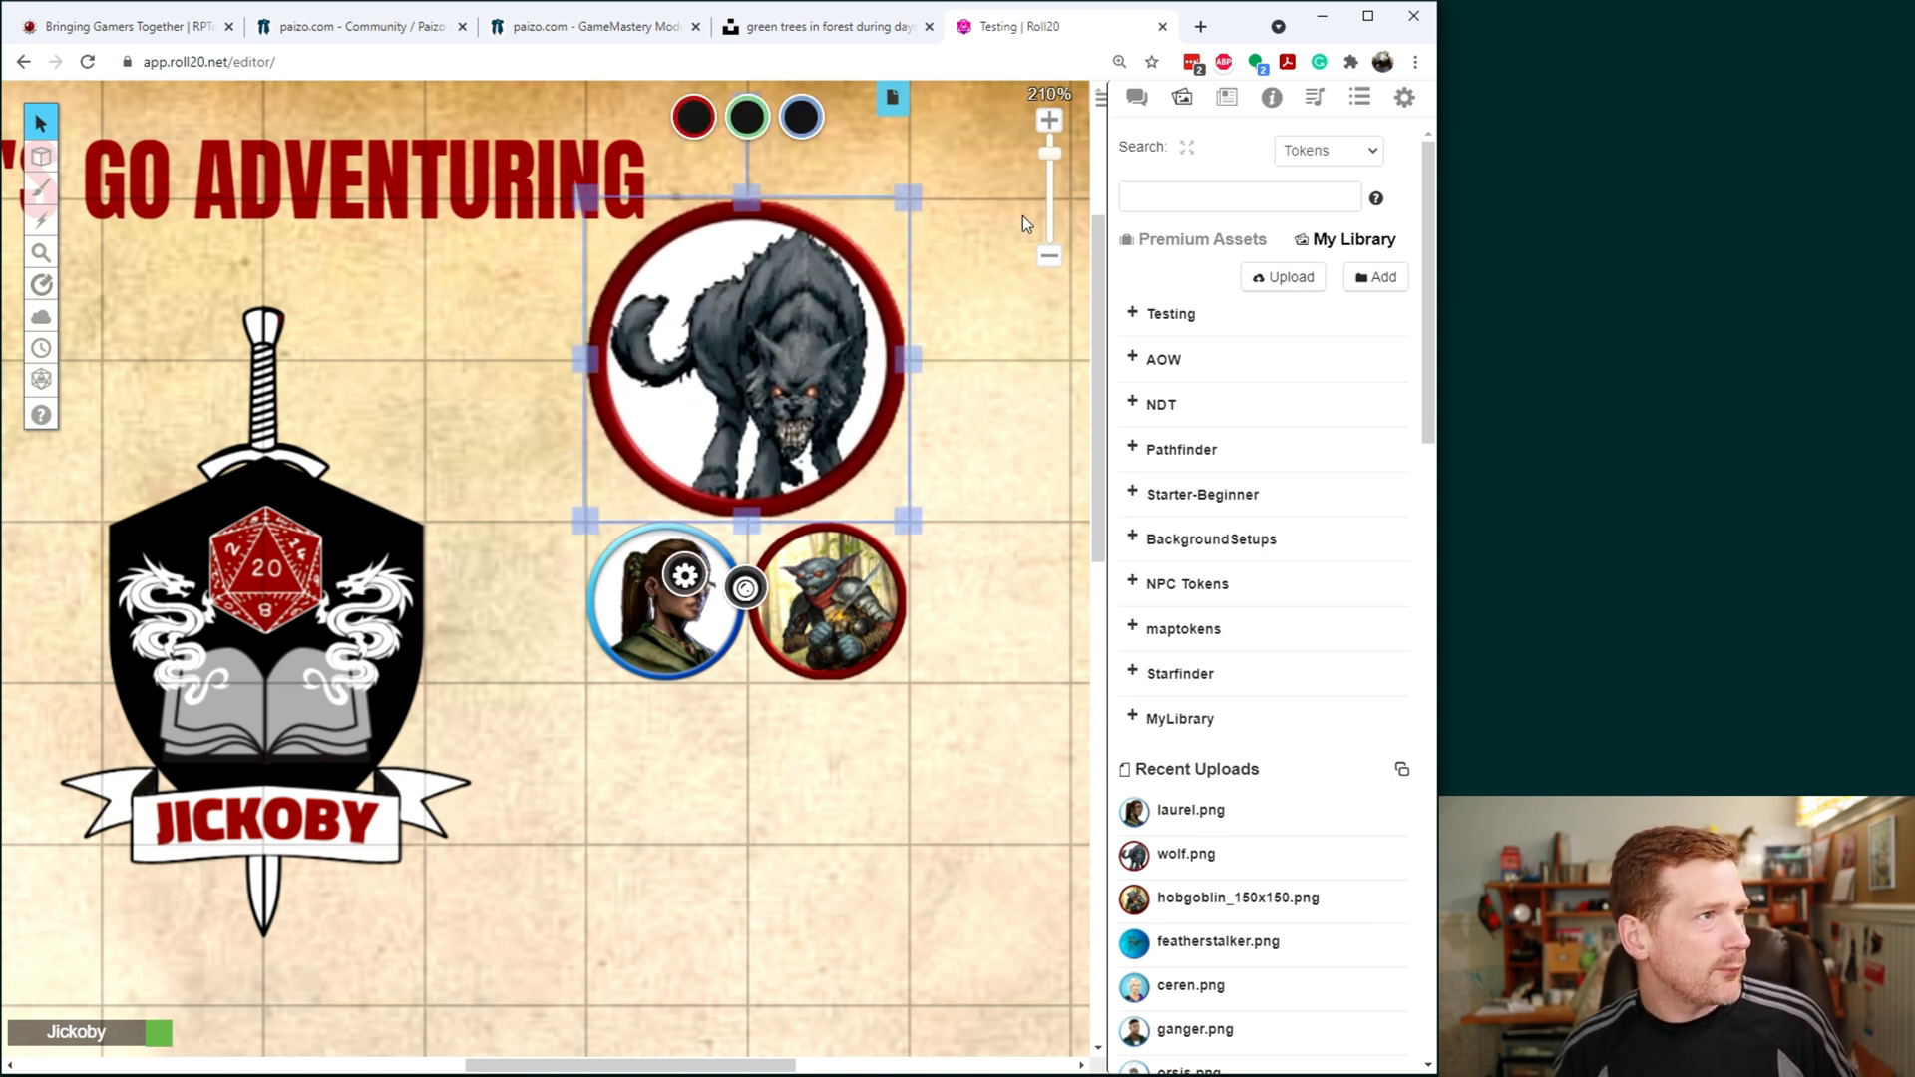
mouse_move(564, 191)
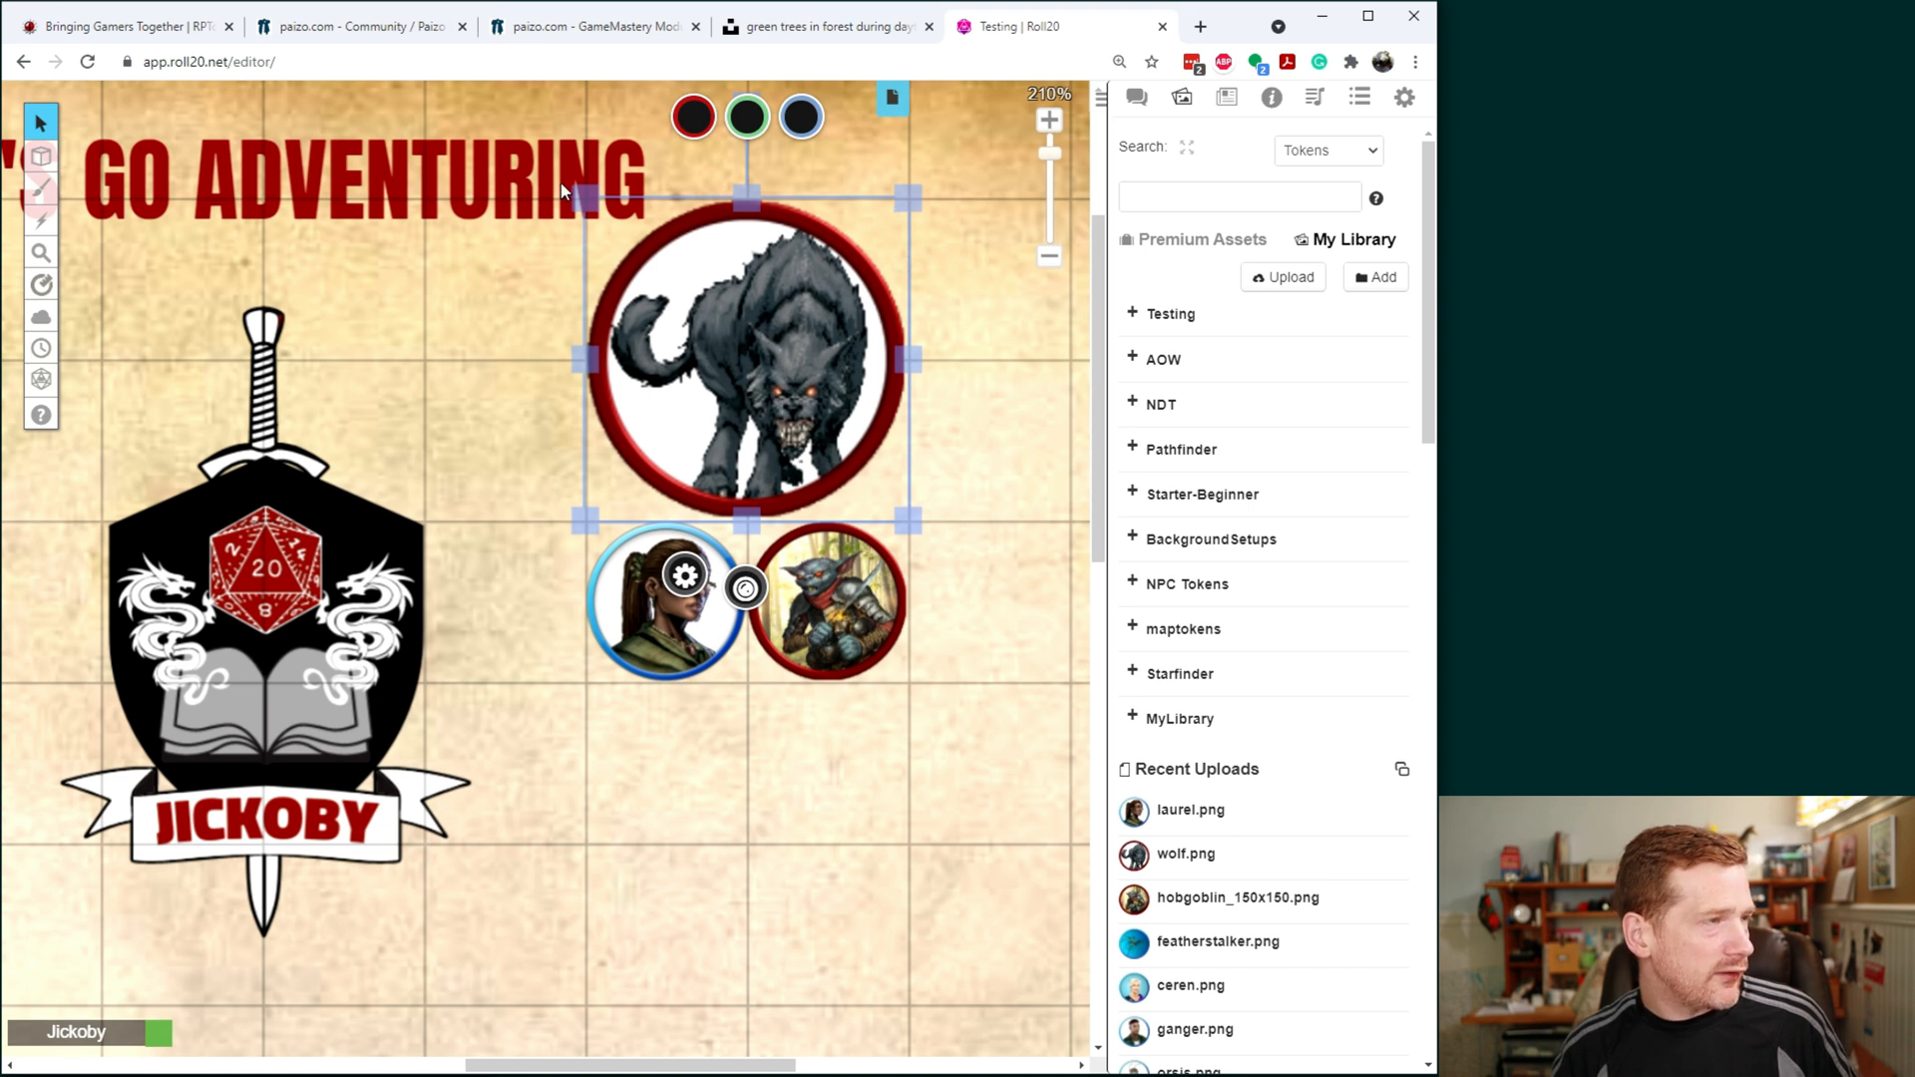
mouse_move(949, 253)
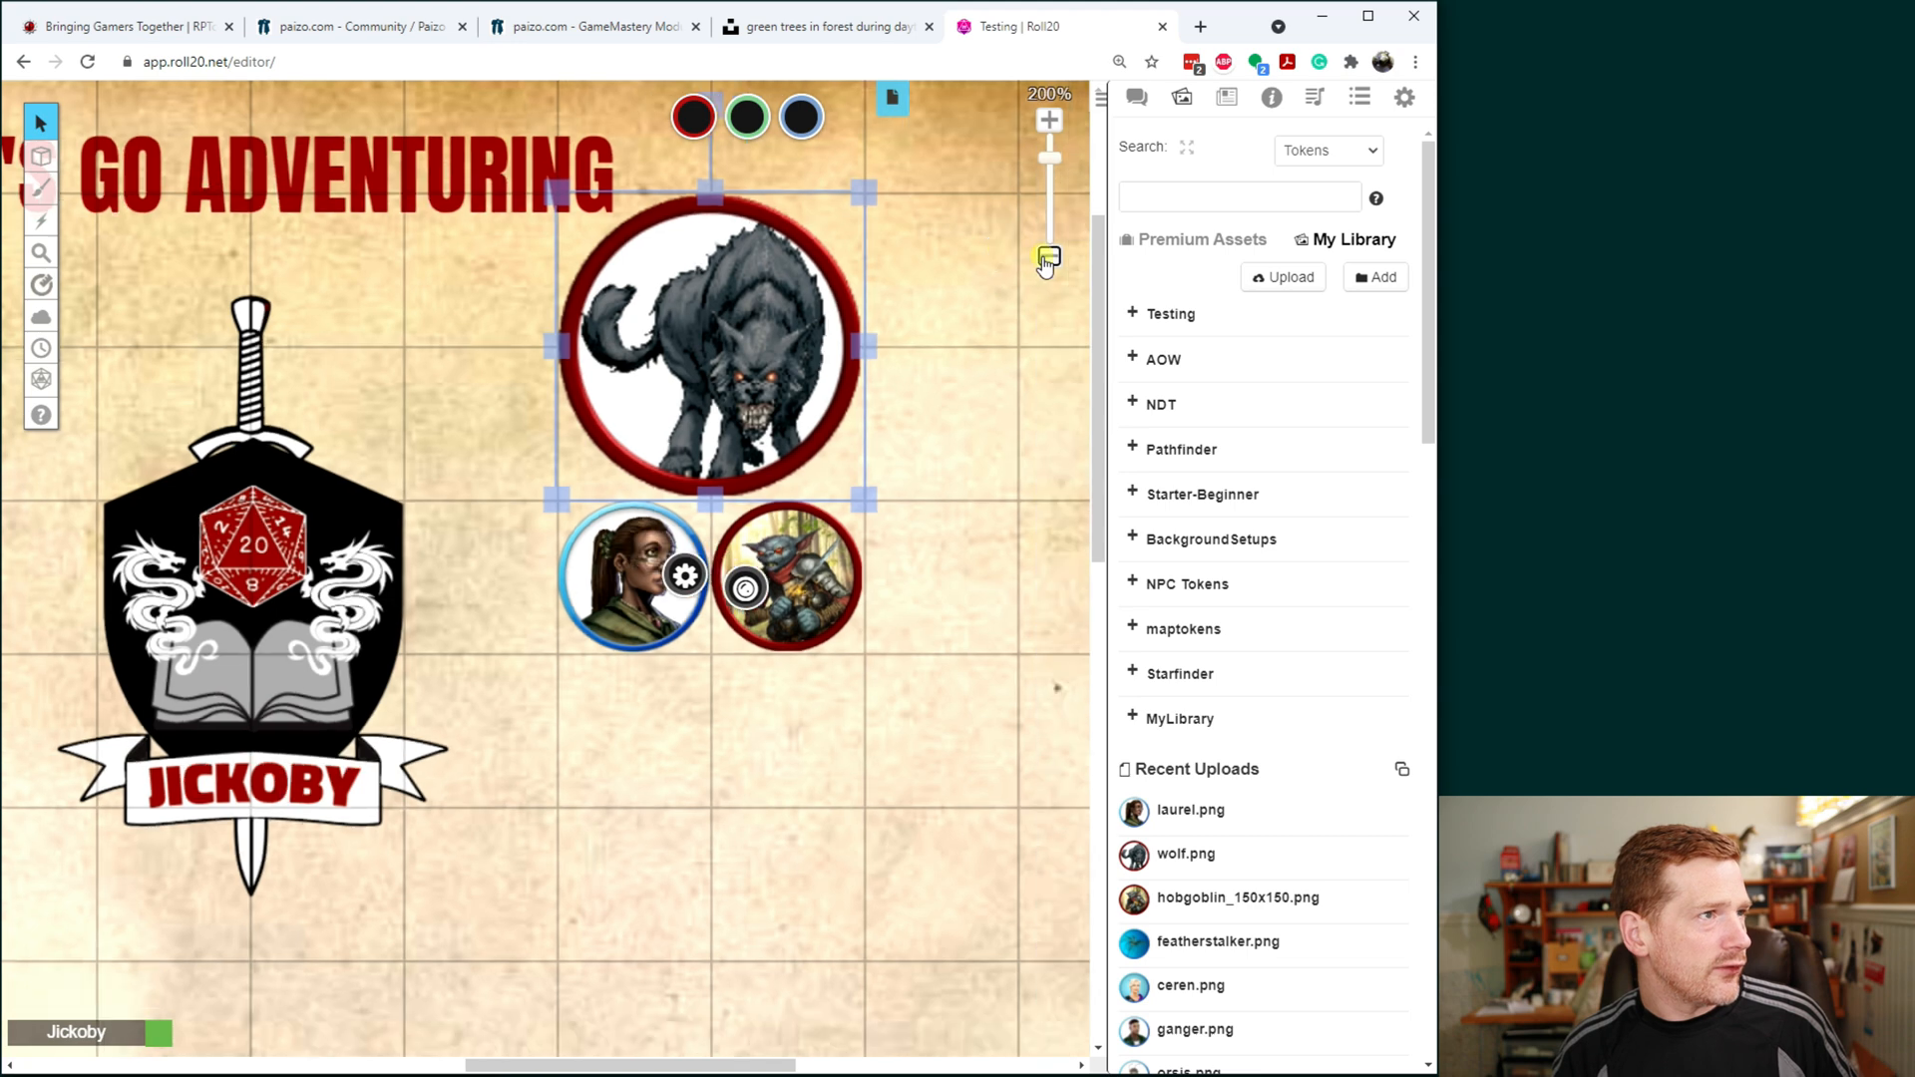
click(1045, 260)
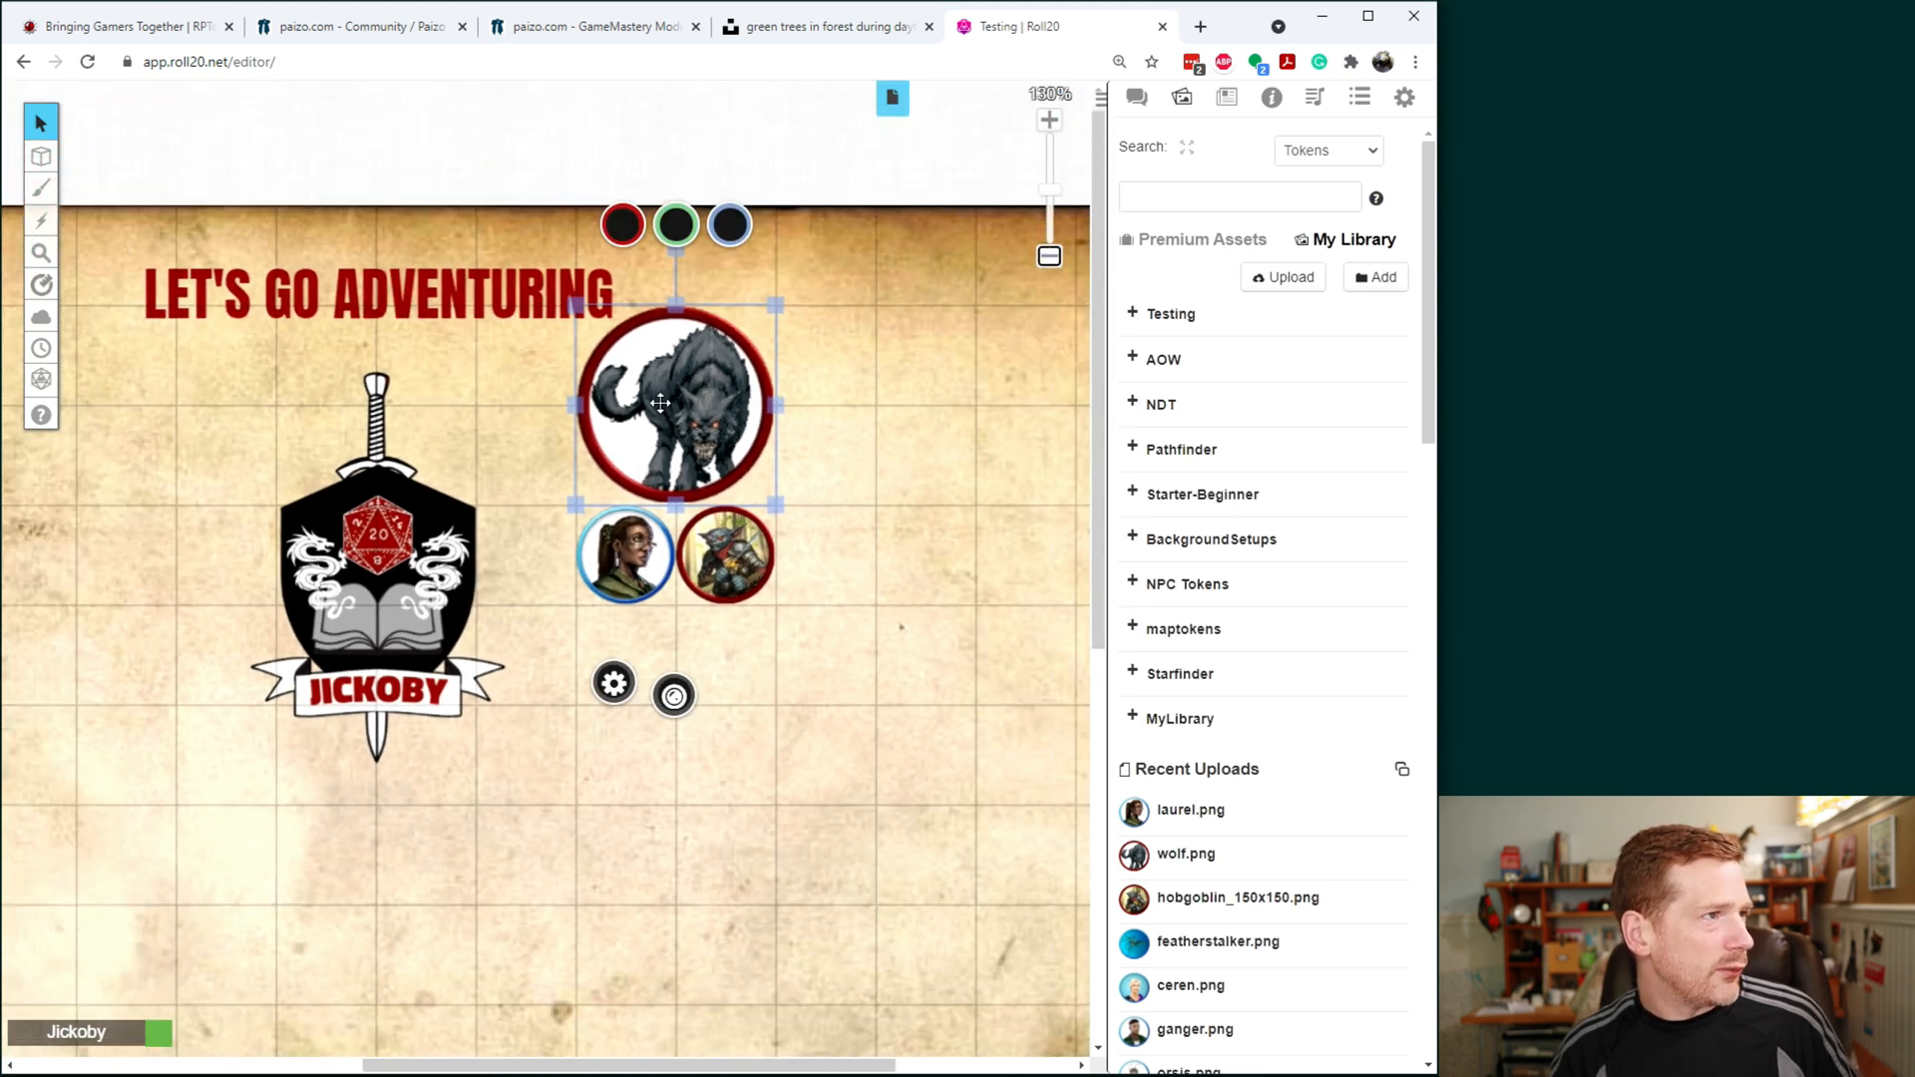
mouse_move(147, 425)
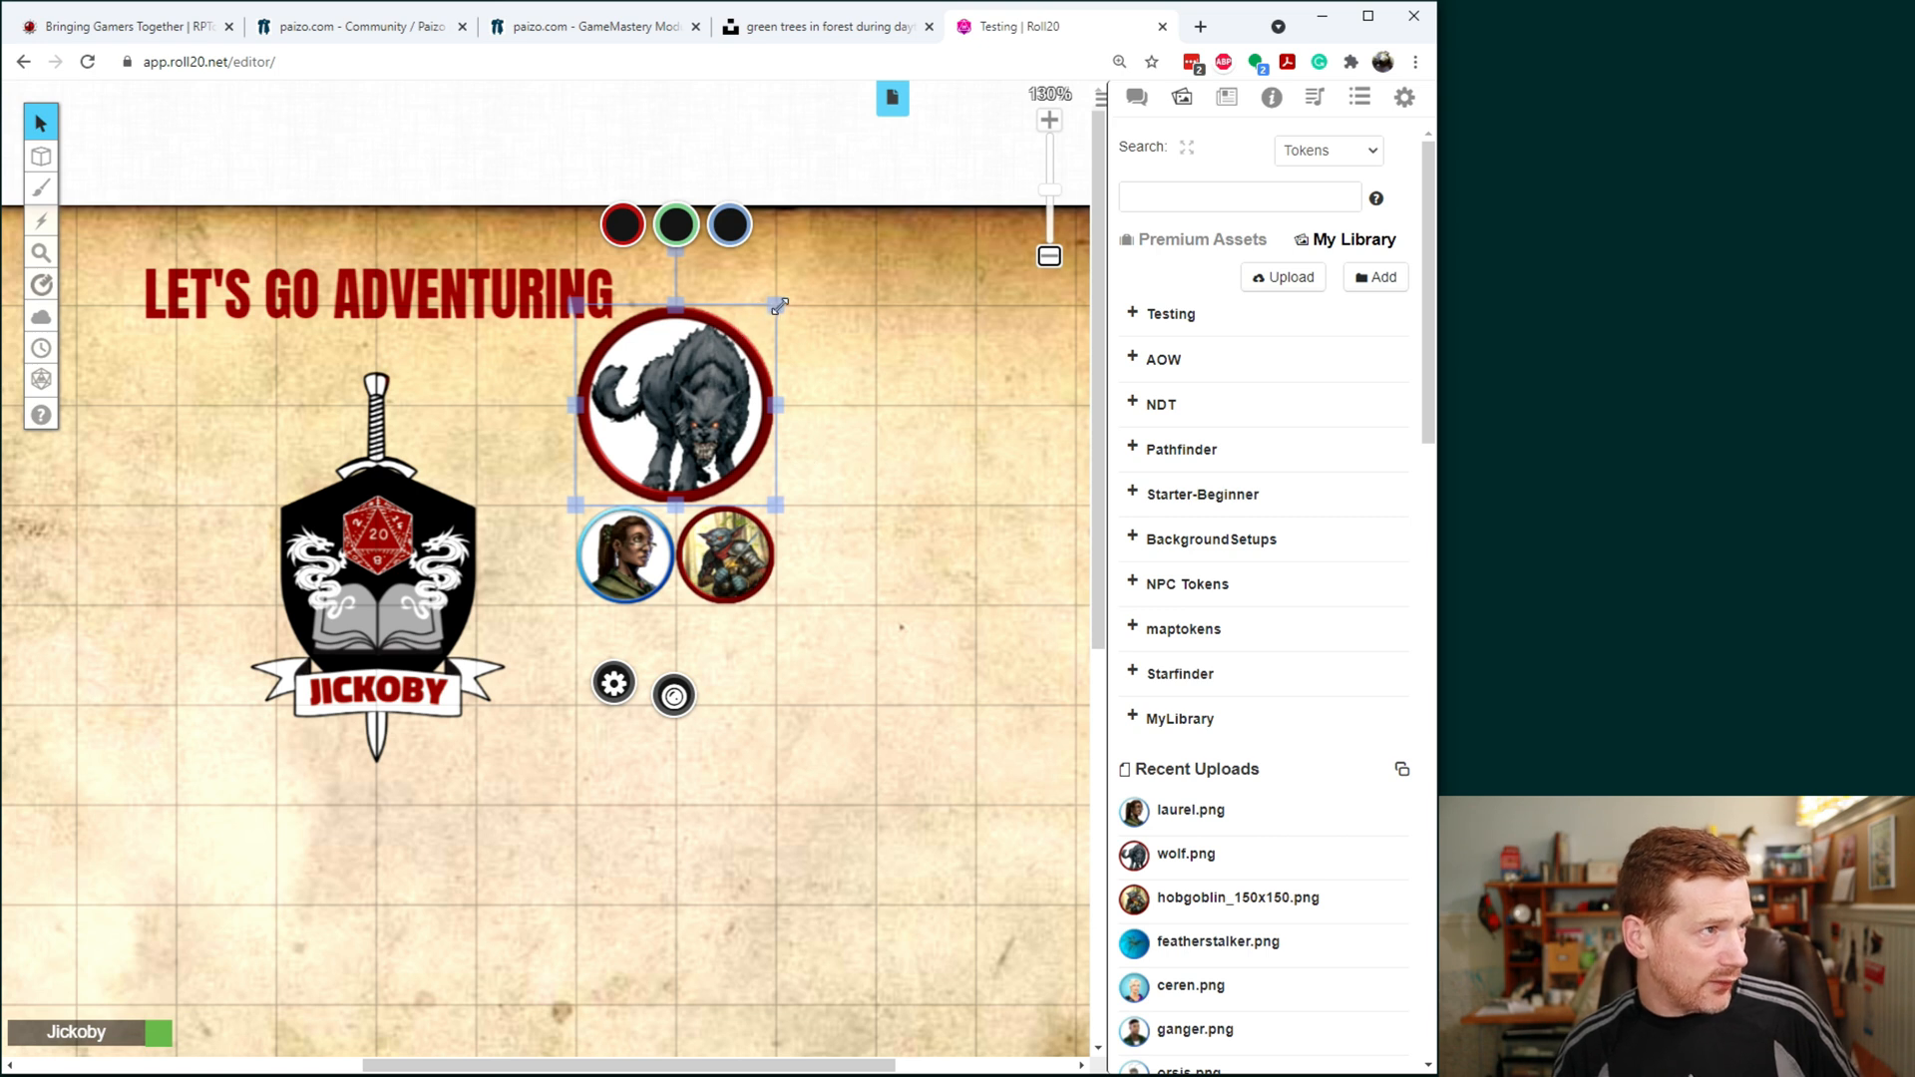
mouse_move(950, 469)
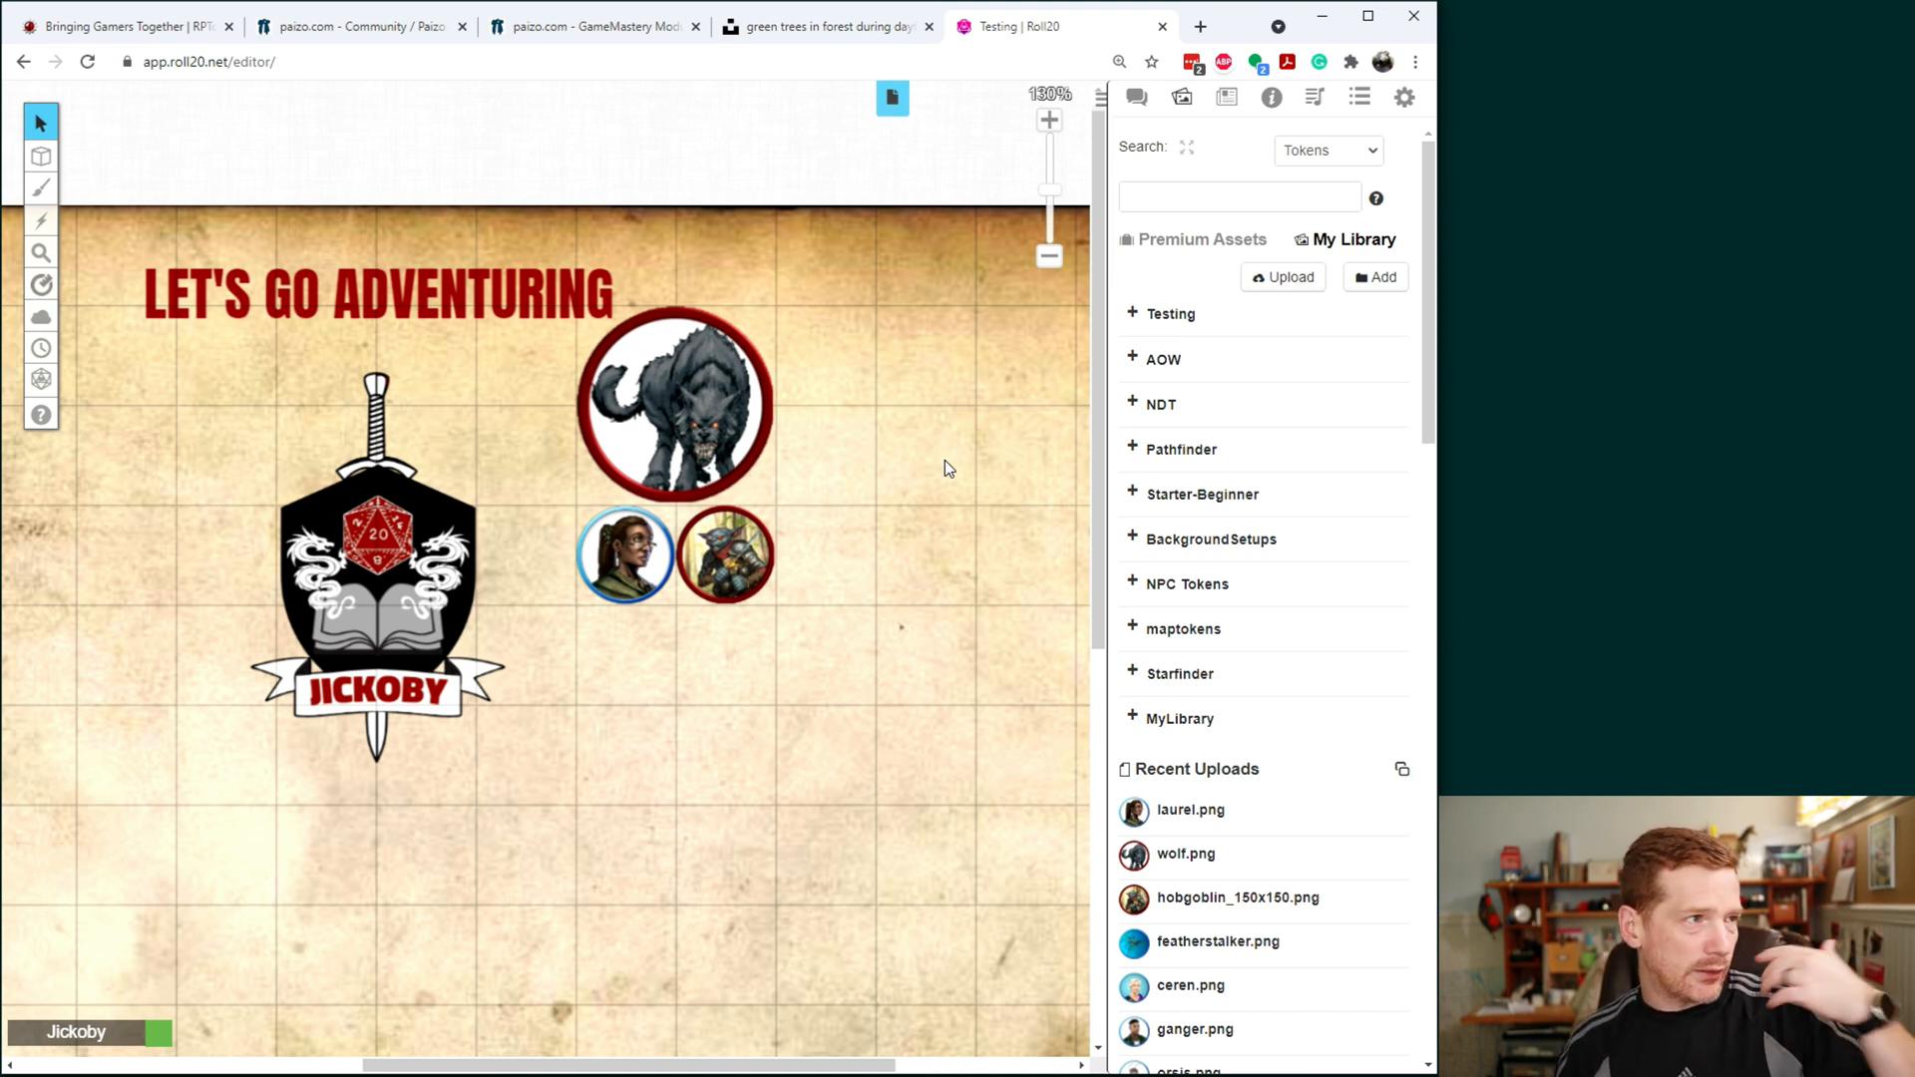
mouse_move(941, 475)
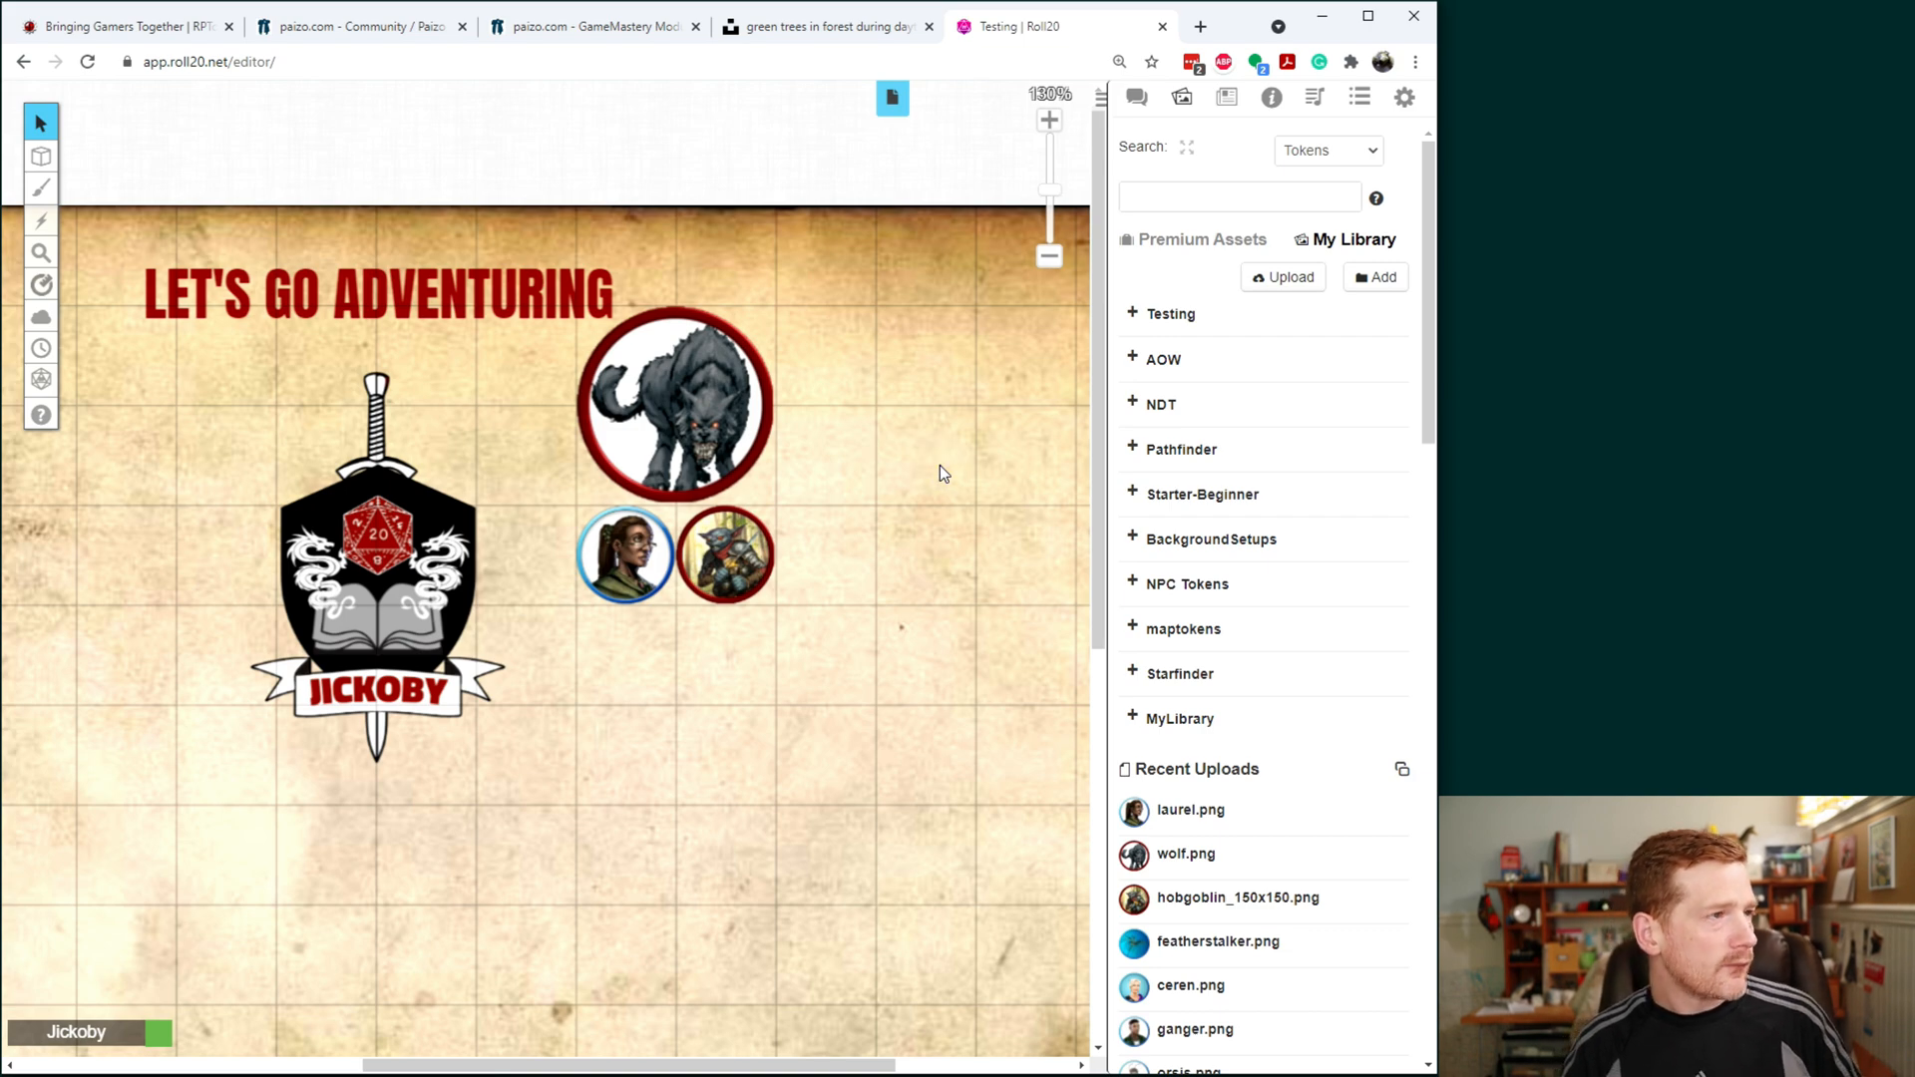